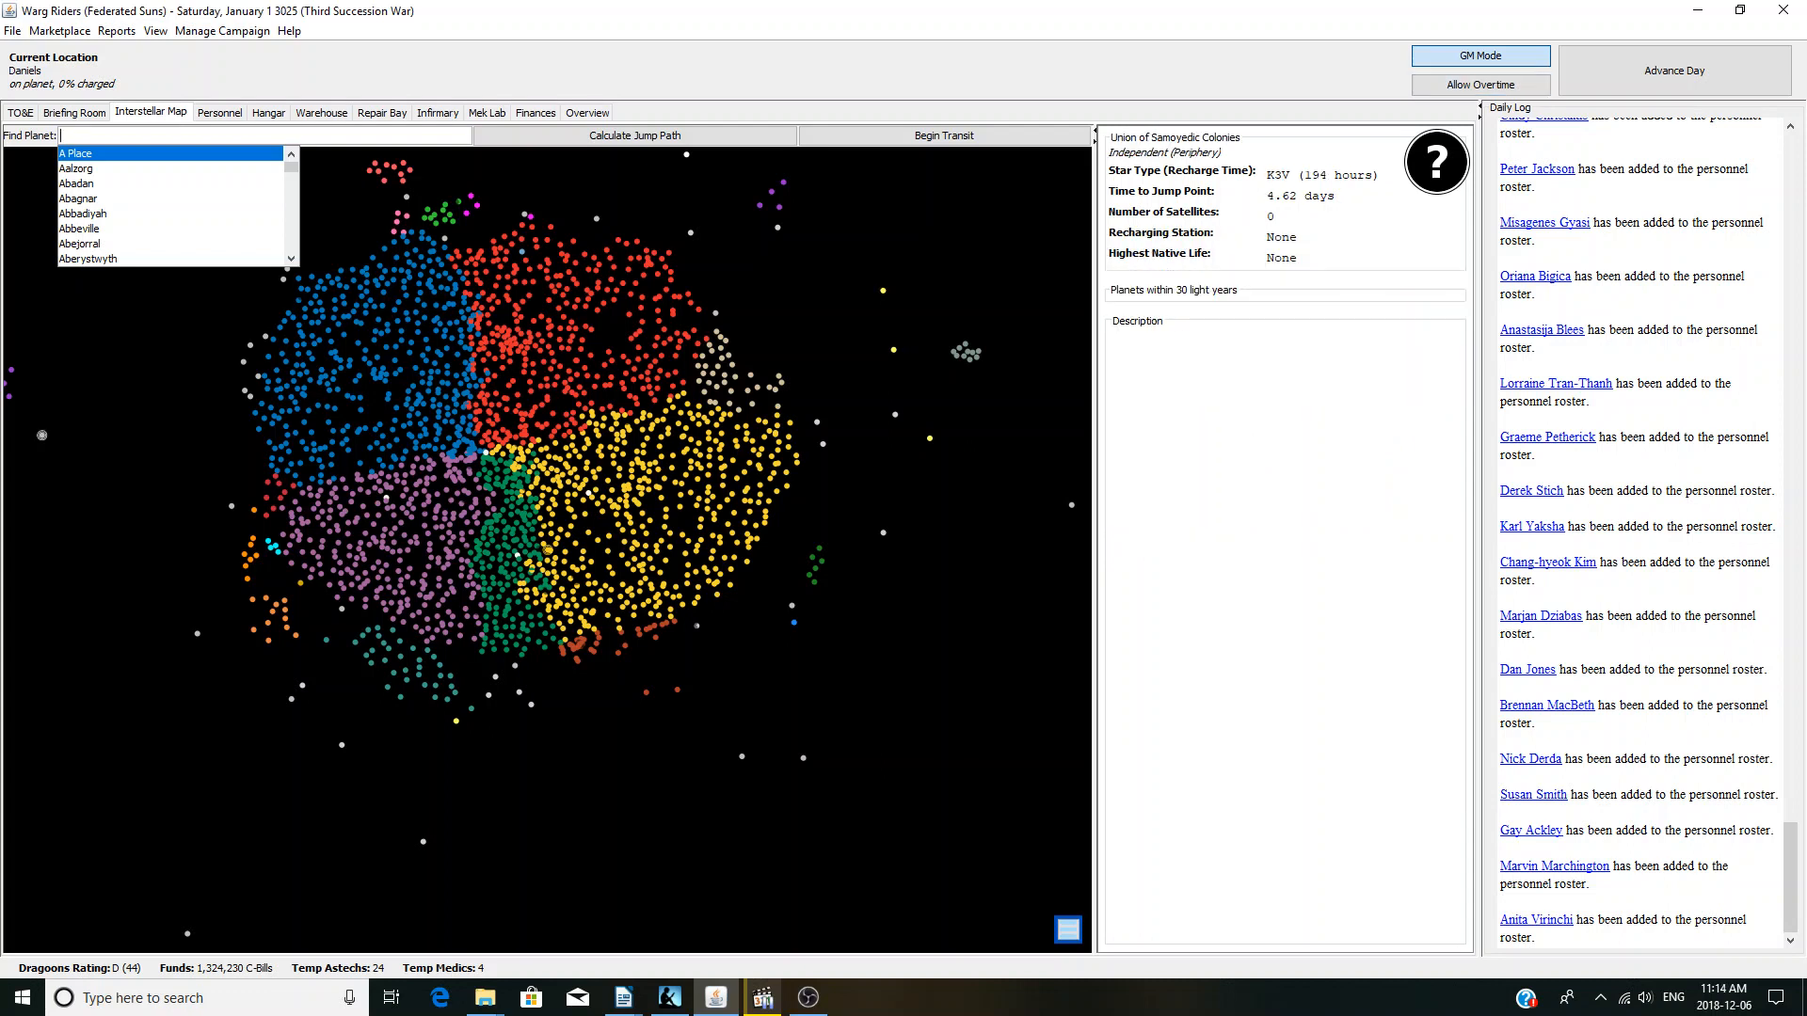
- Open the Daniels Skirmish mission briefing, then view the TO&E force organisation chart
click(73, 112)
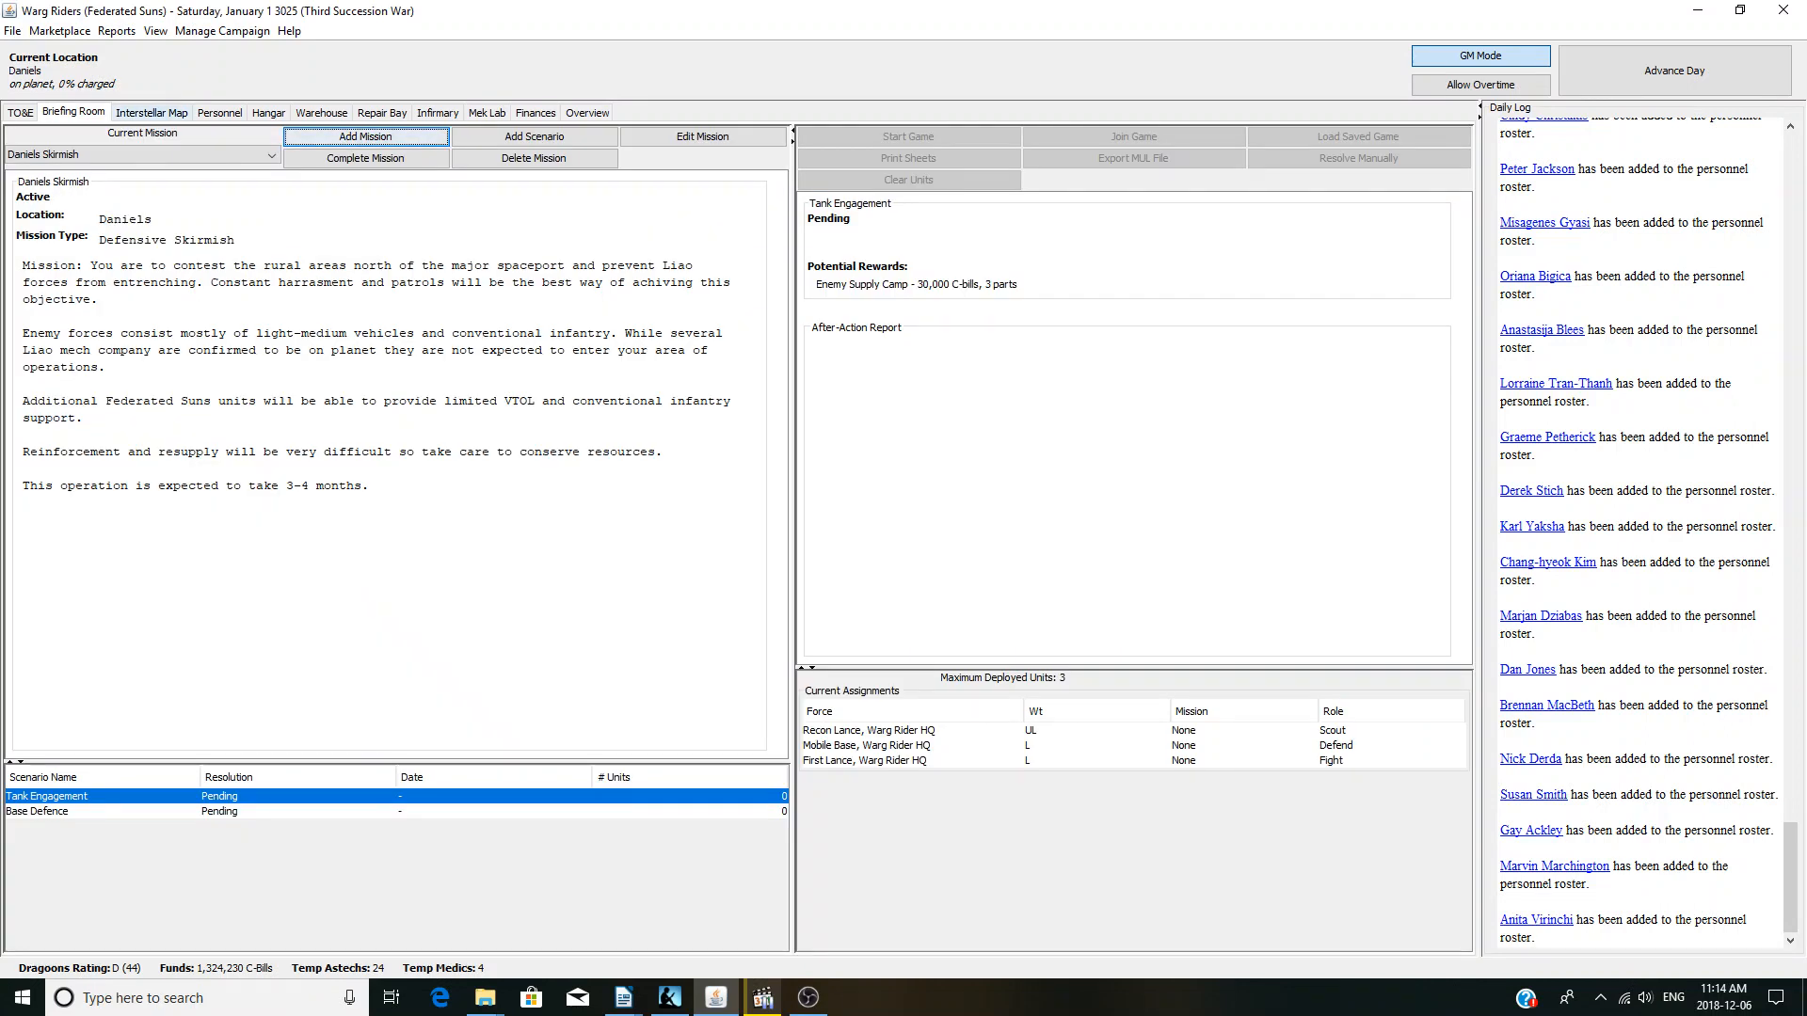
click(149, 112)
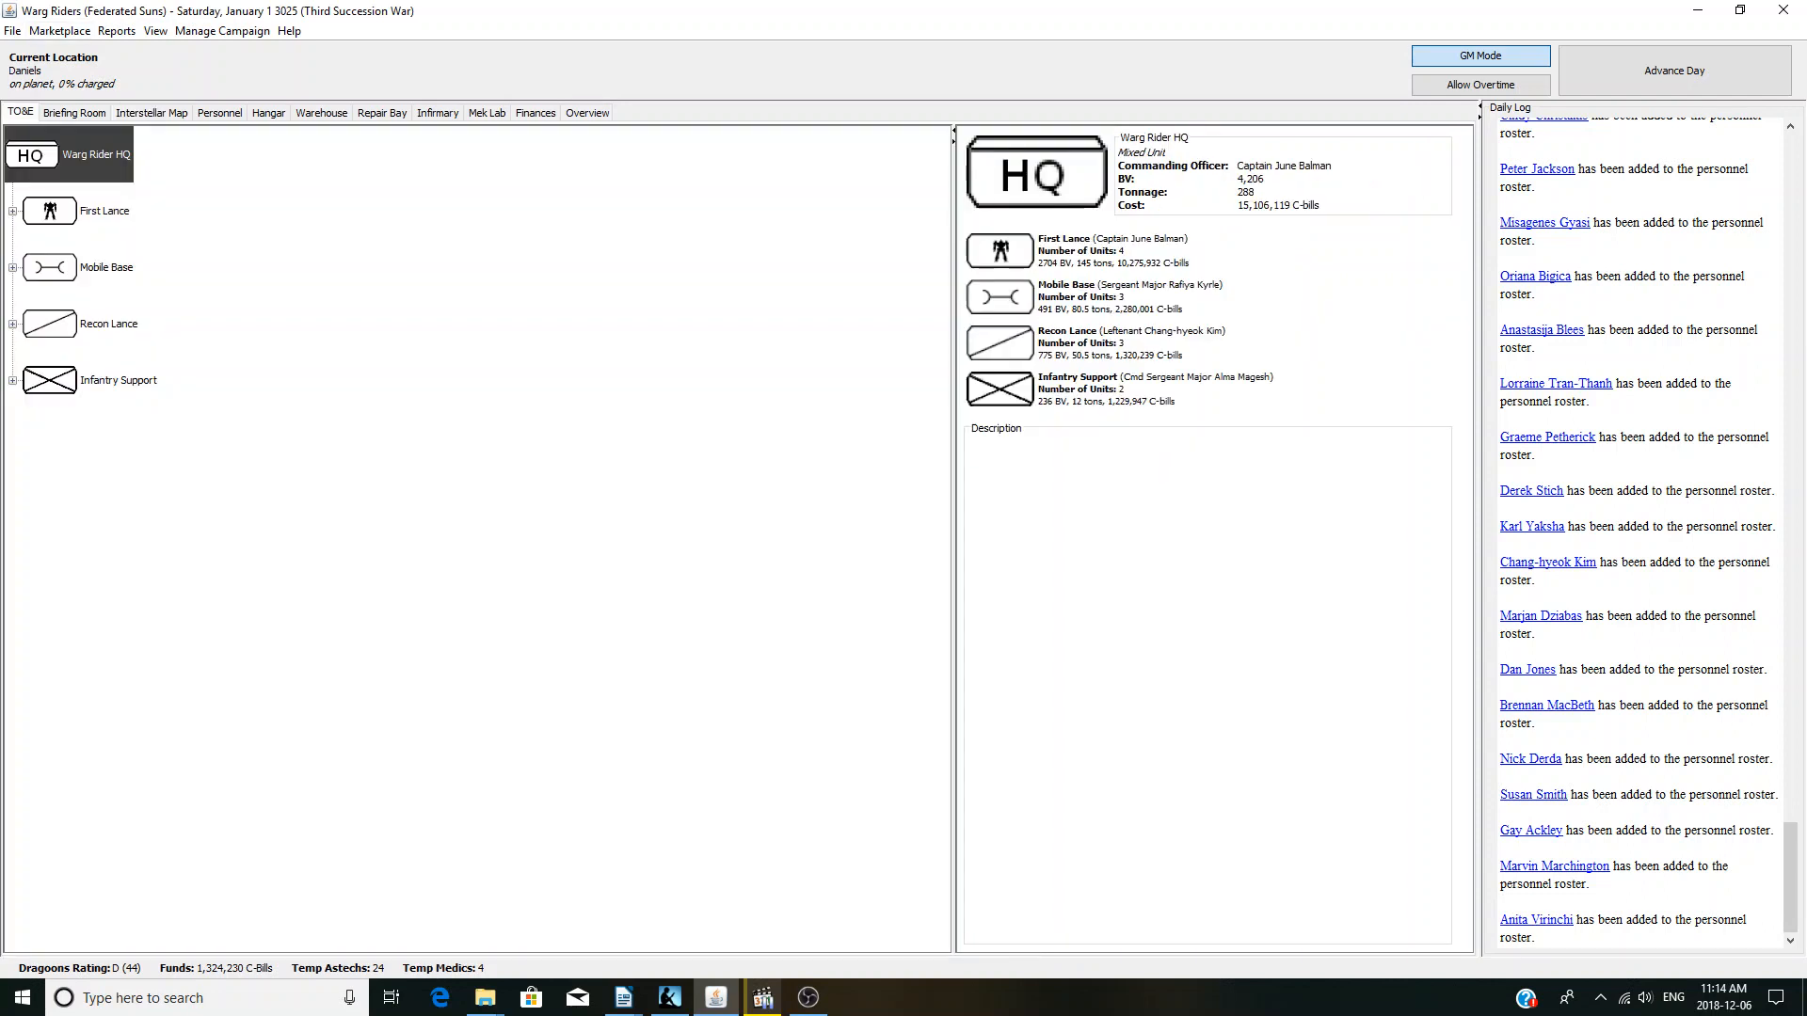
- Expand First Lance, Mobile Base, Recon Lance and Infantry Support, then reopen the Daniels Skirmish briefing
click(13, 210)
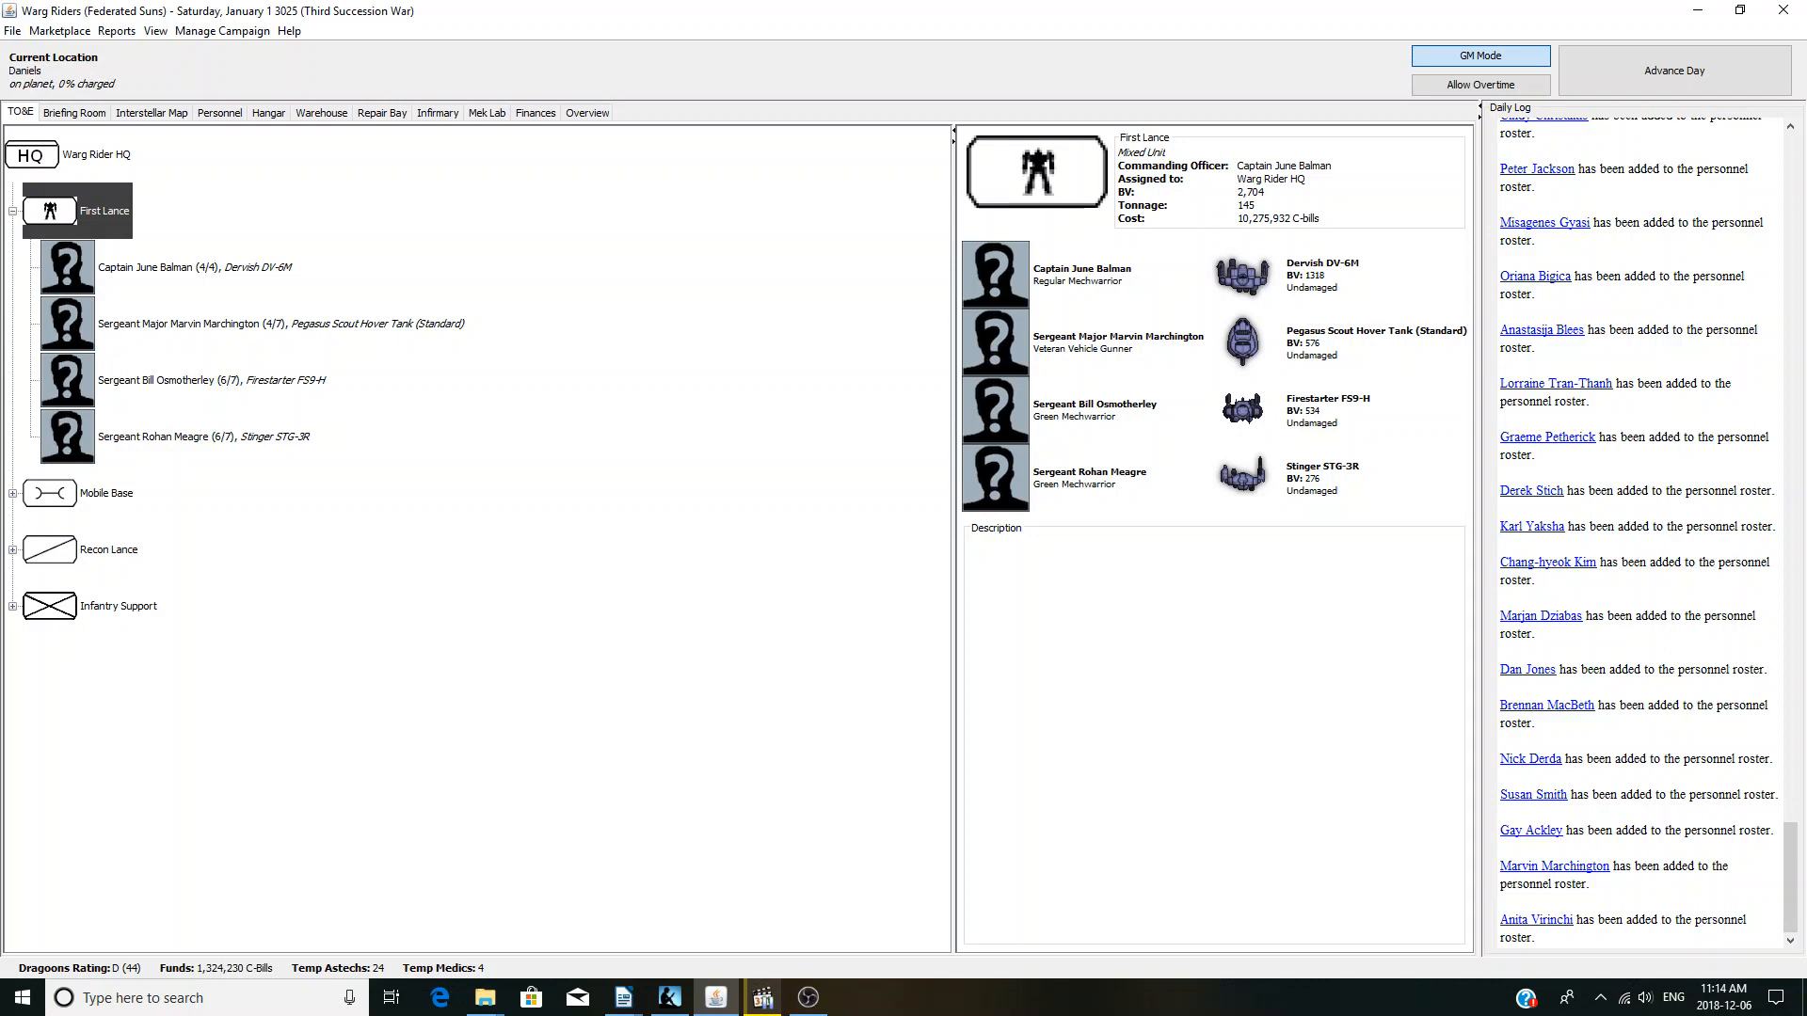
click(12, 493)
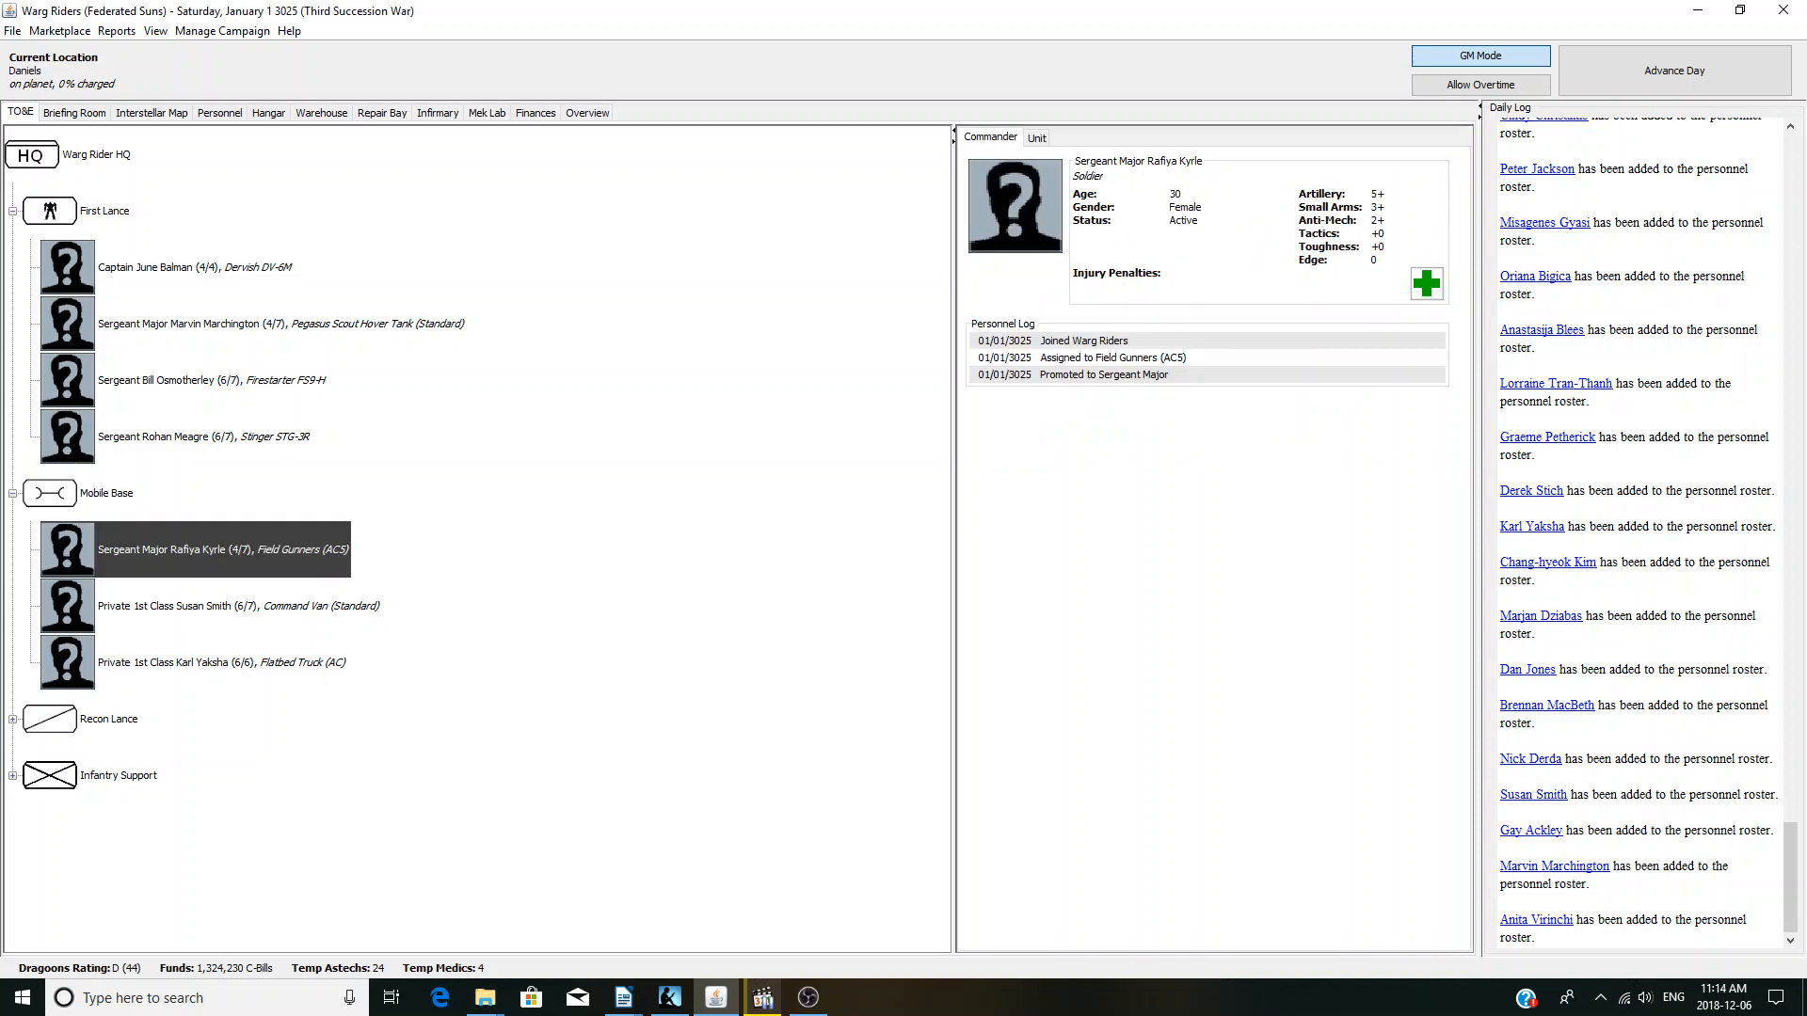
click(109, 718)
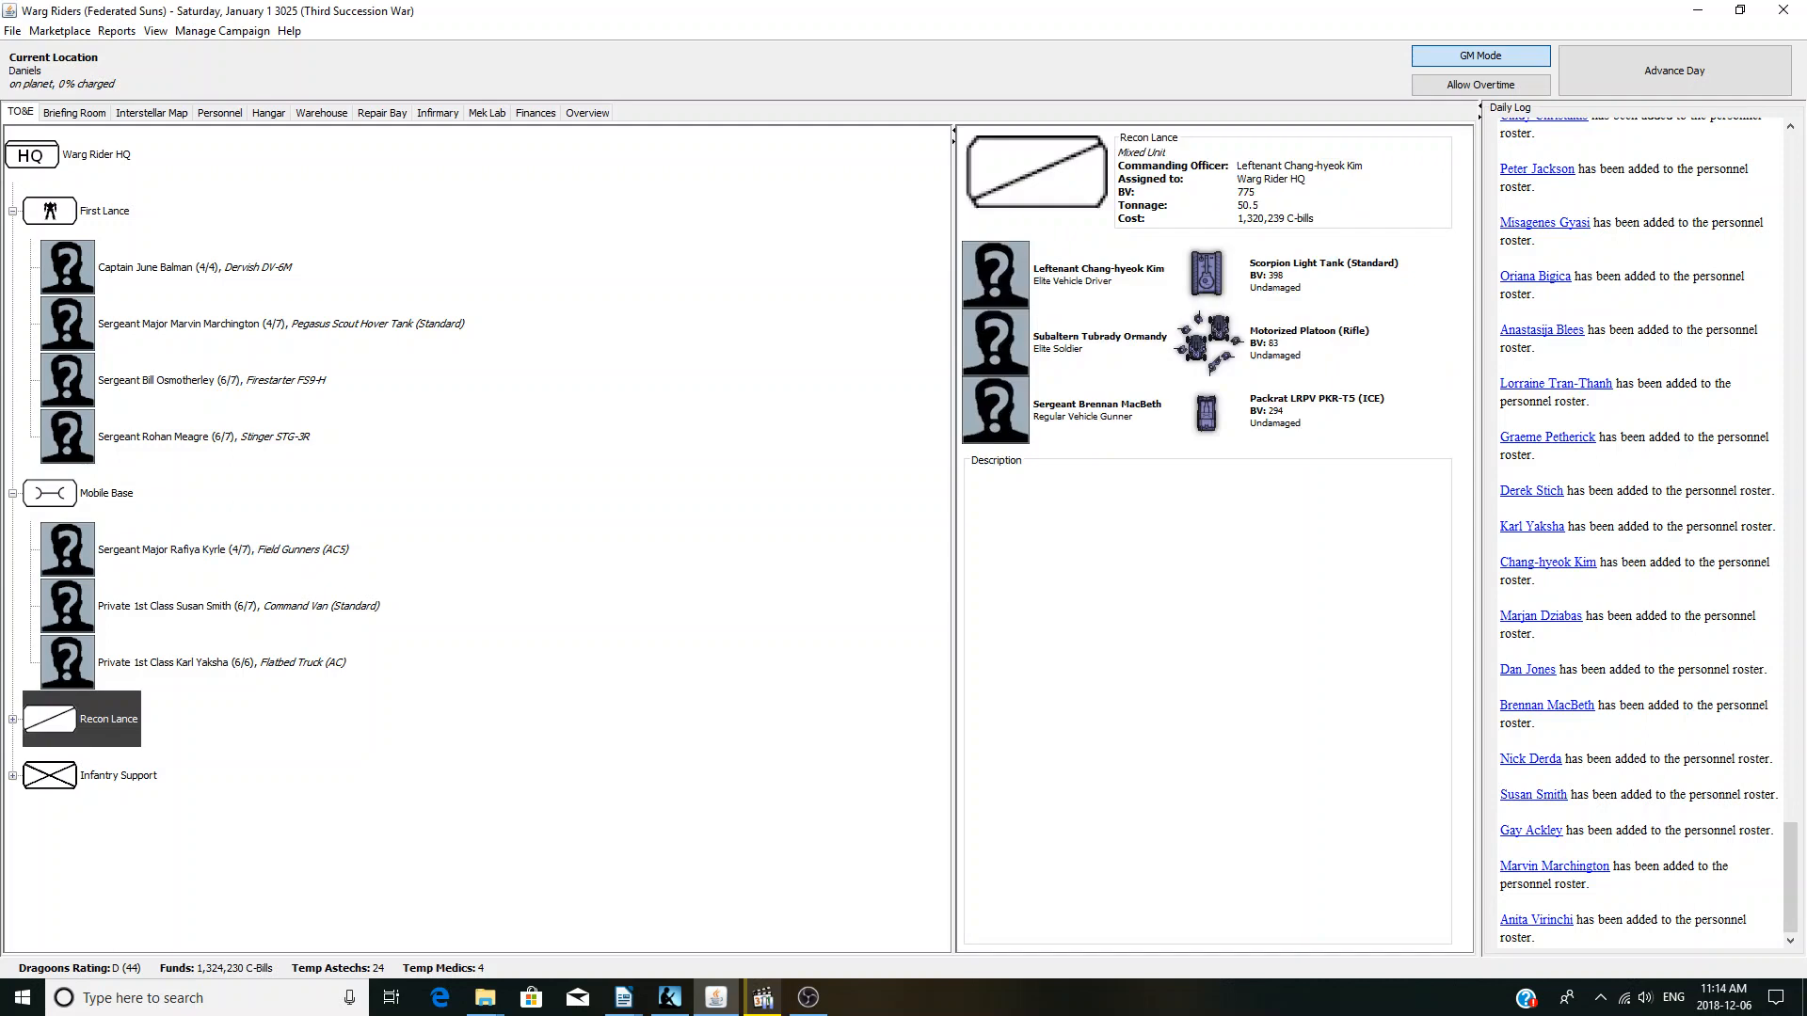
click(11, 719)
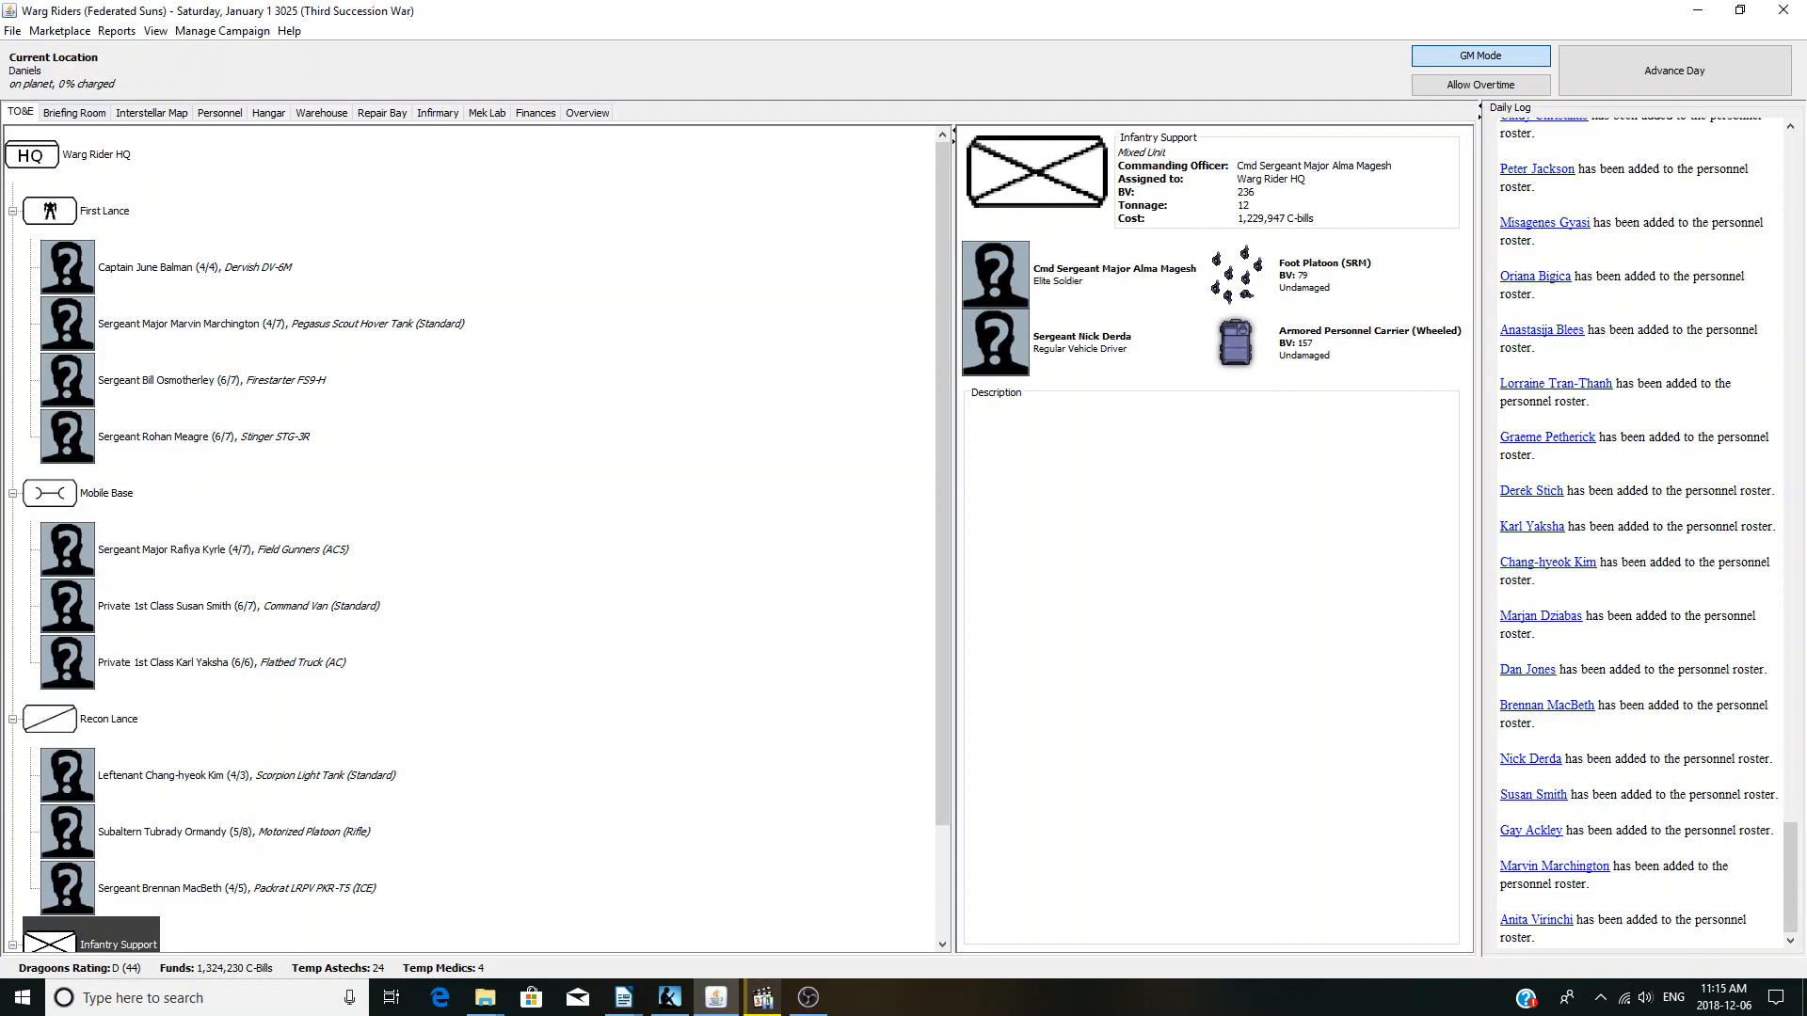
click(72, 112)
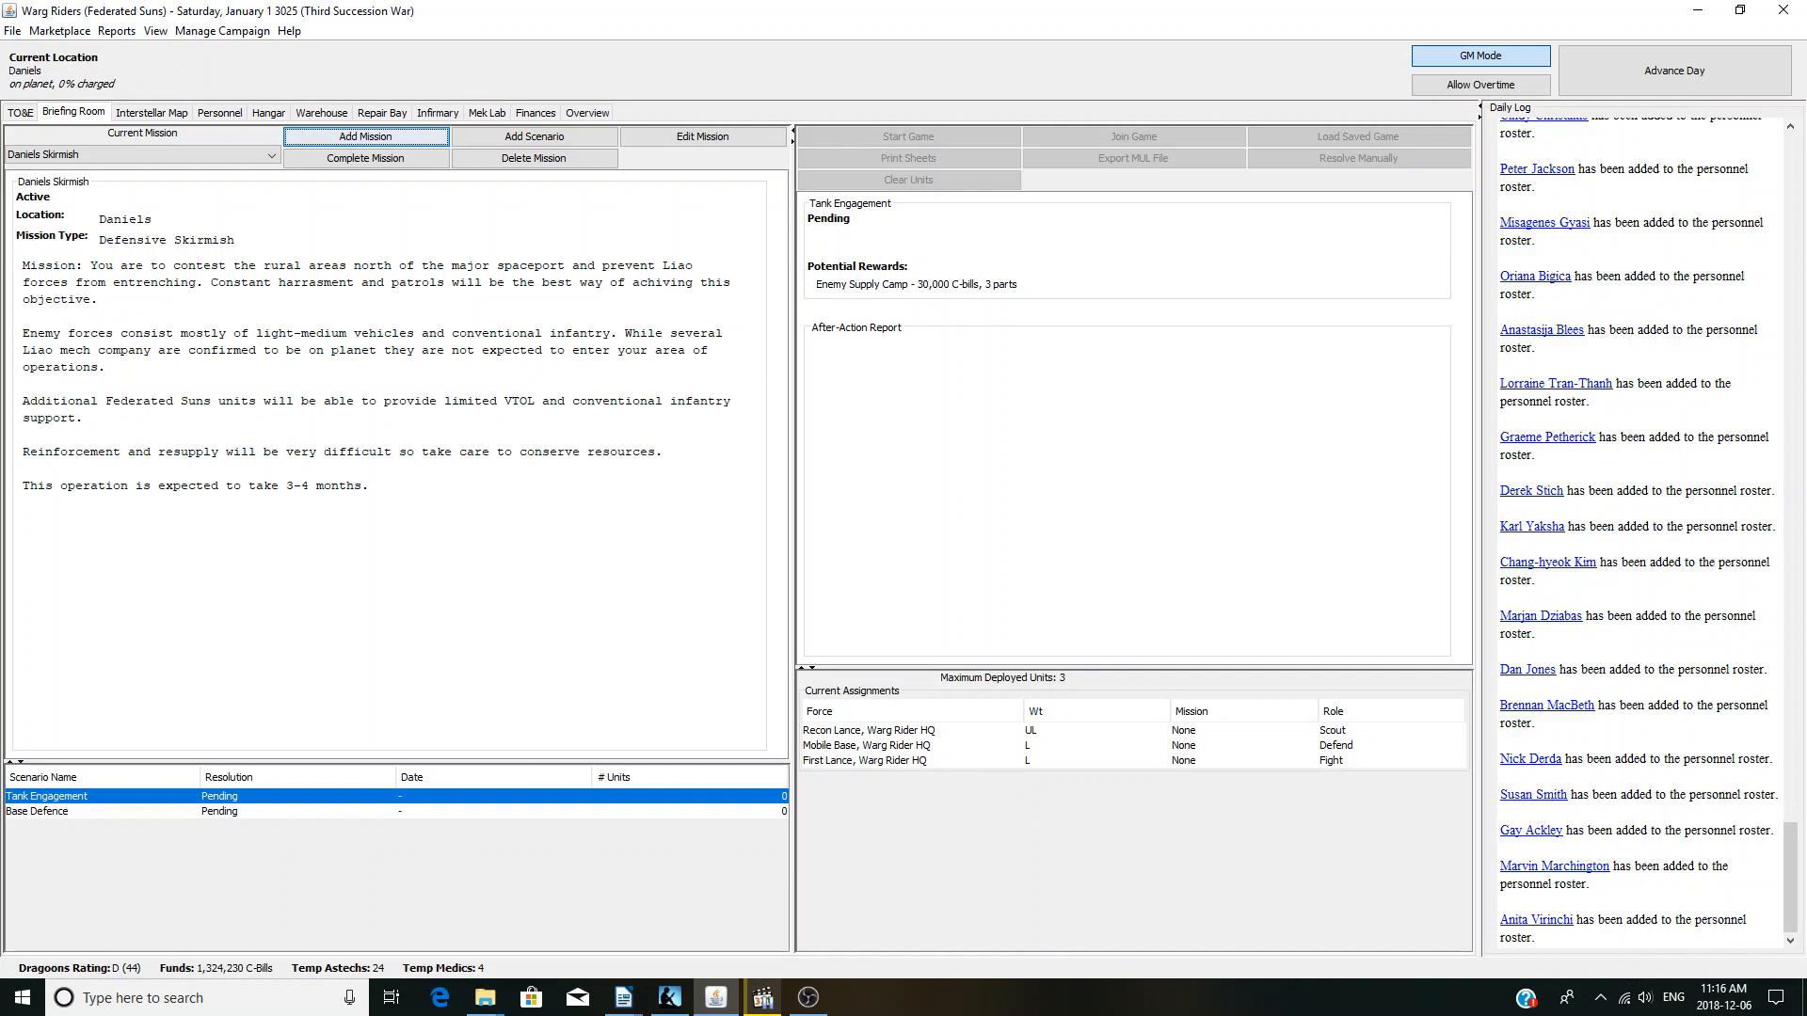
- View the personnel roster and Cadet Raakel Okamoto's details, then the hangar unit list
click(217, 112)
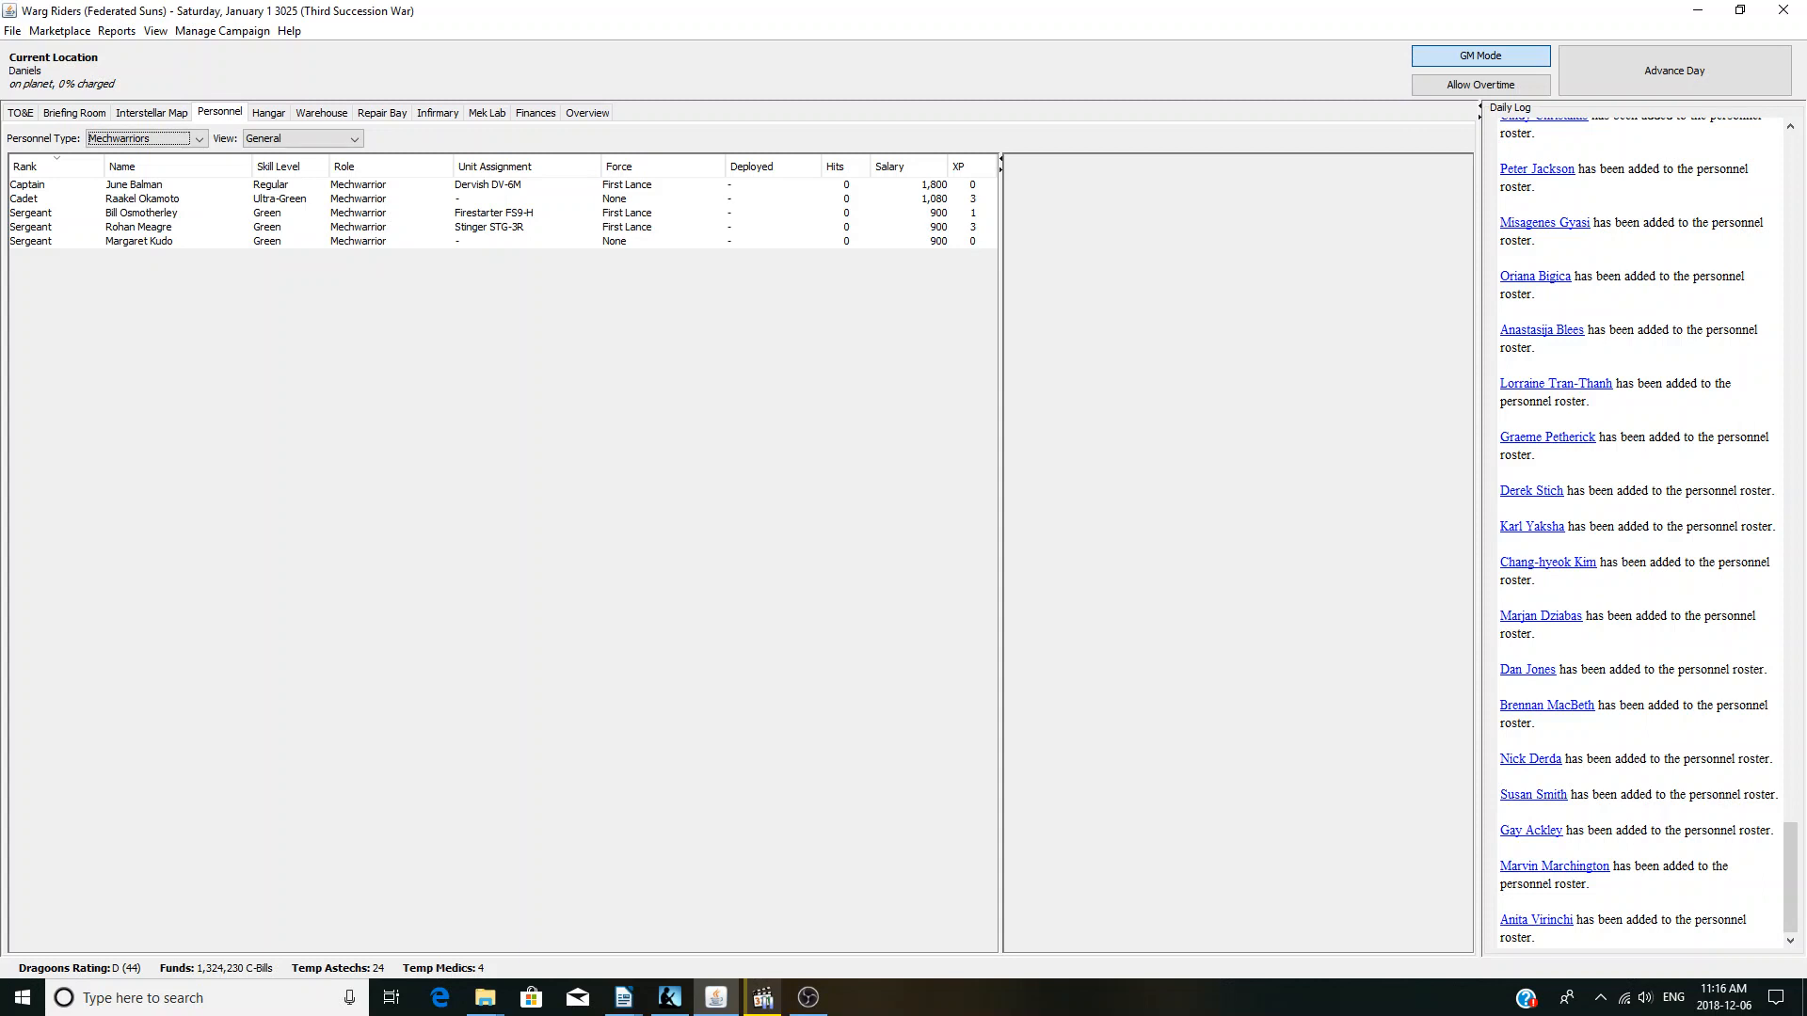
click(142, 198)
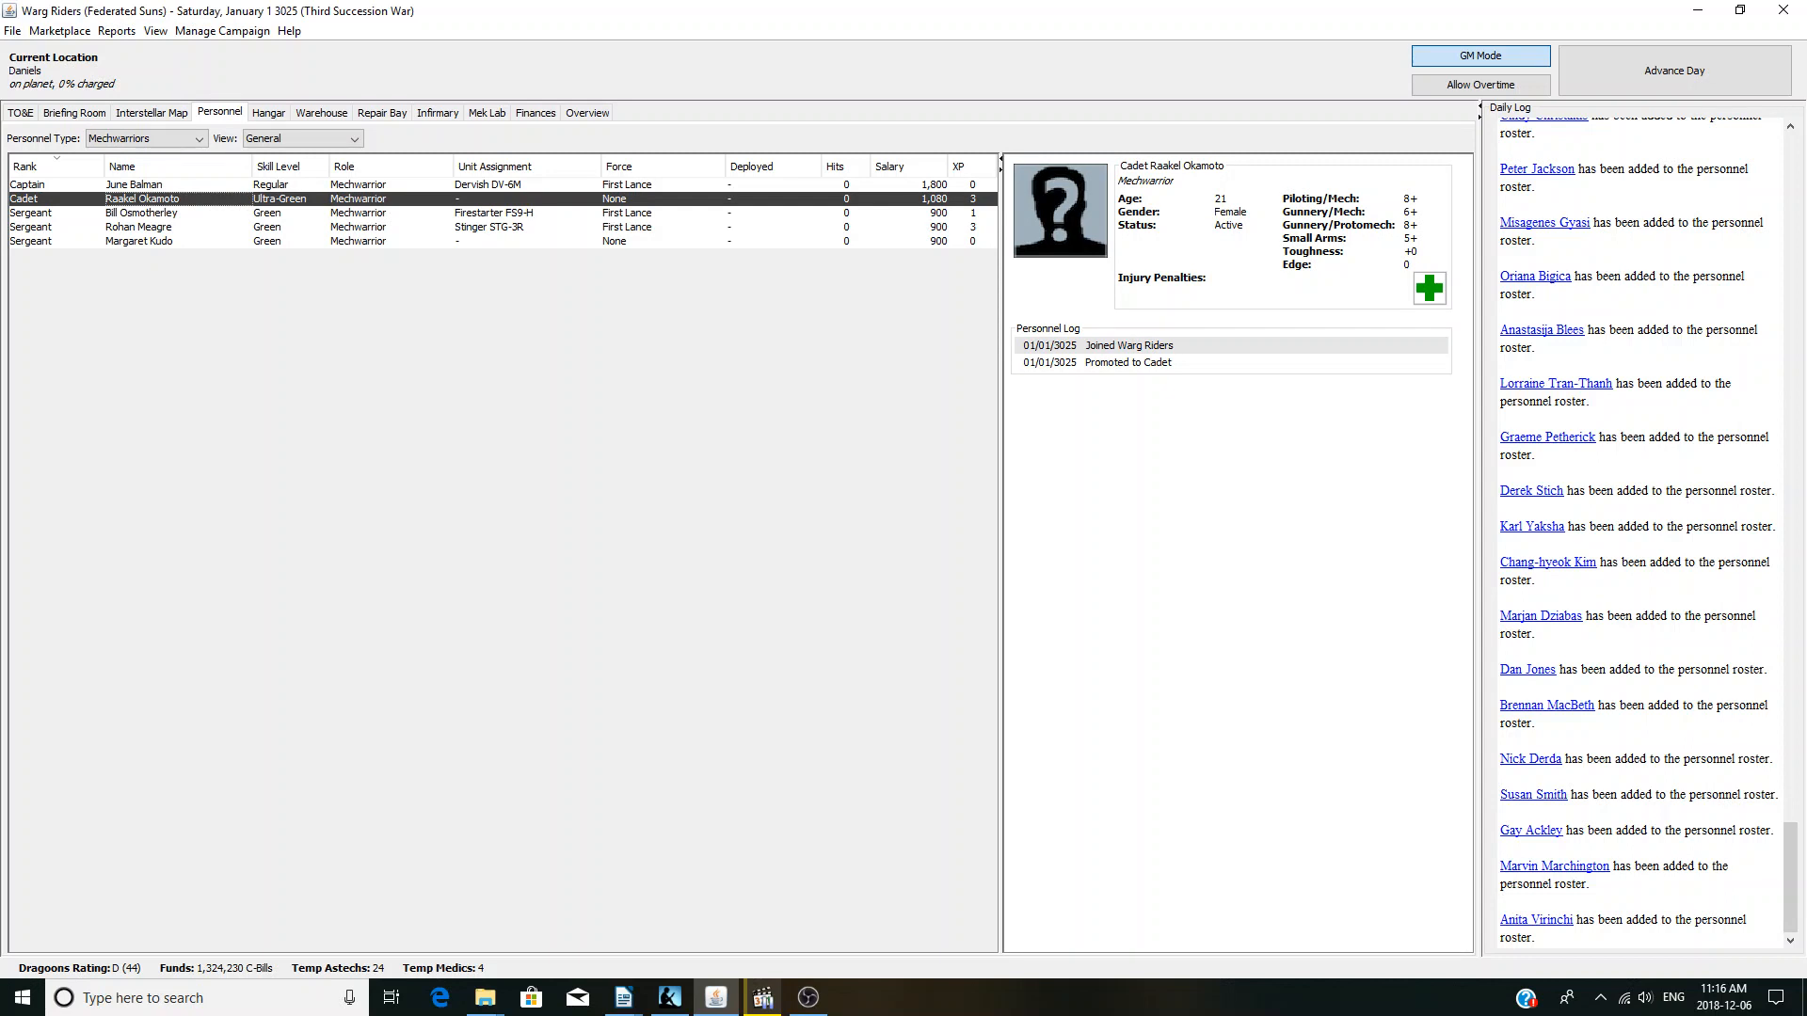
click(123, 166)
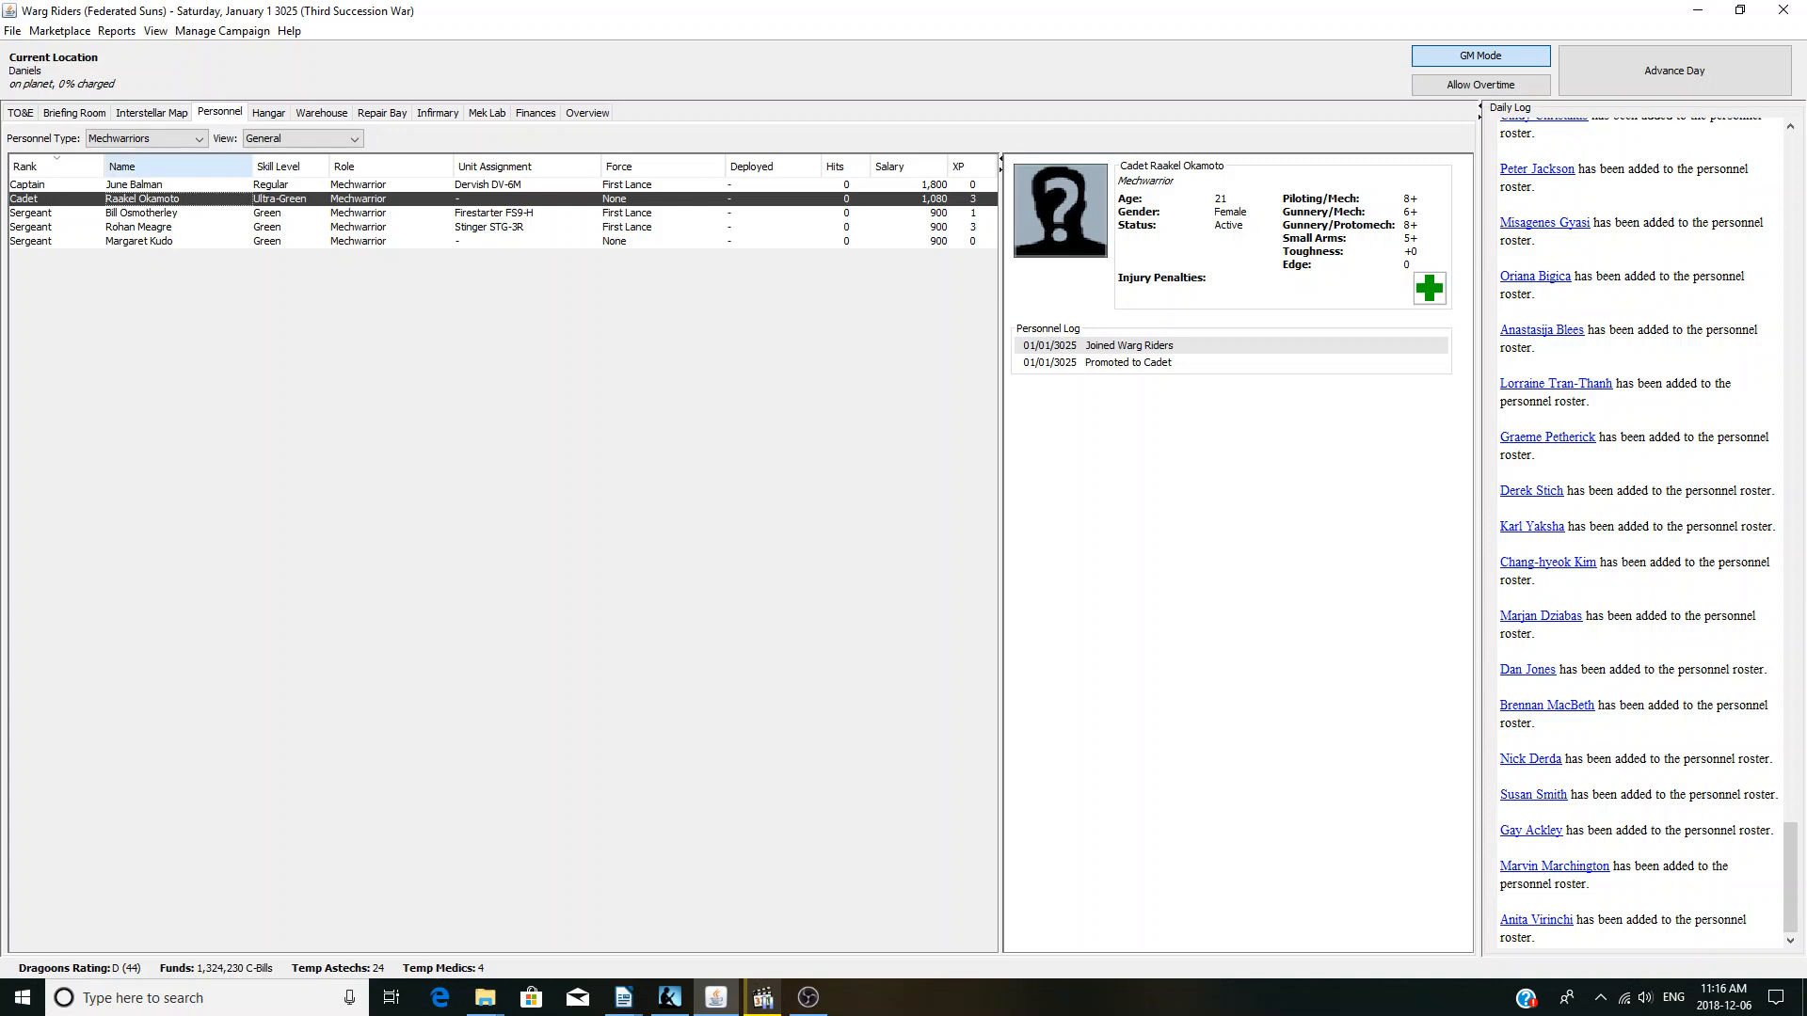
click(267, 112)
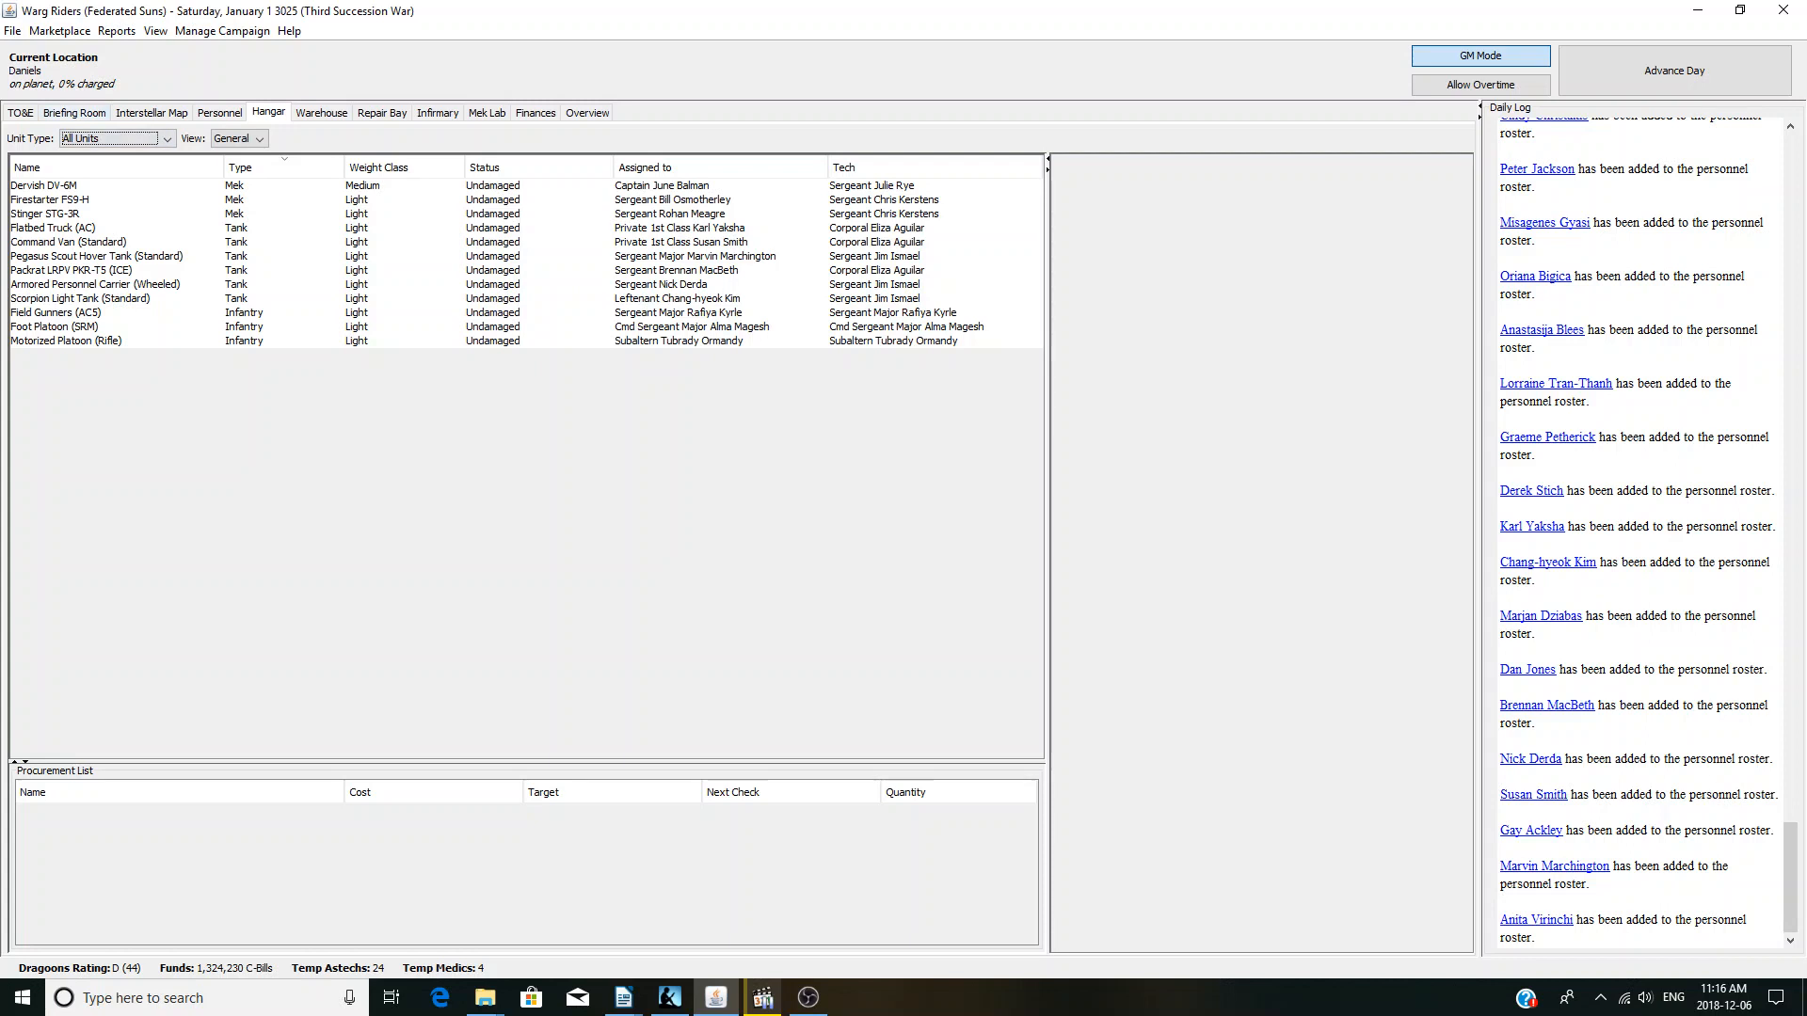
- Assign First Lance to Tank Engagement and launch it into a four-unit MegaMek lobby
click(74, 112)
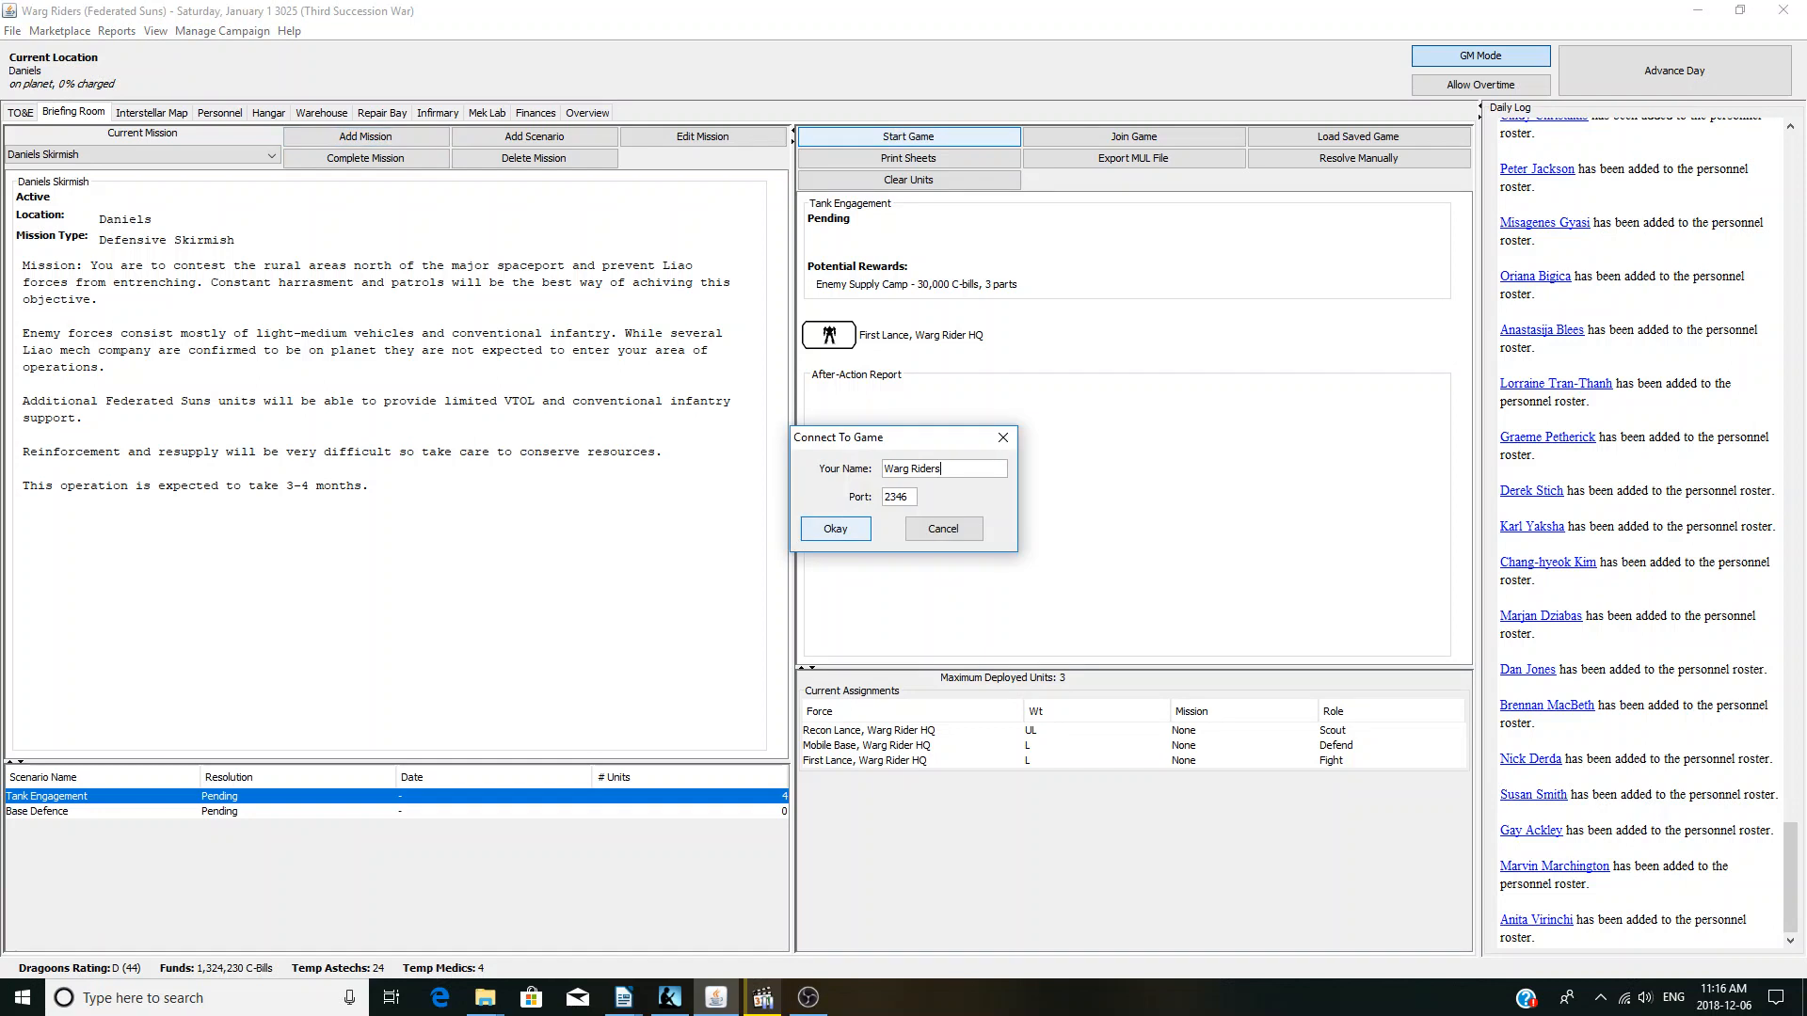
click(833, 528)
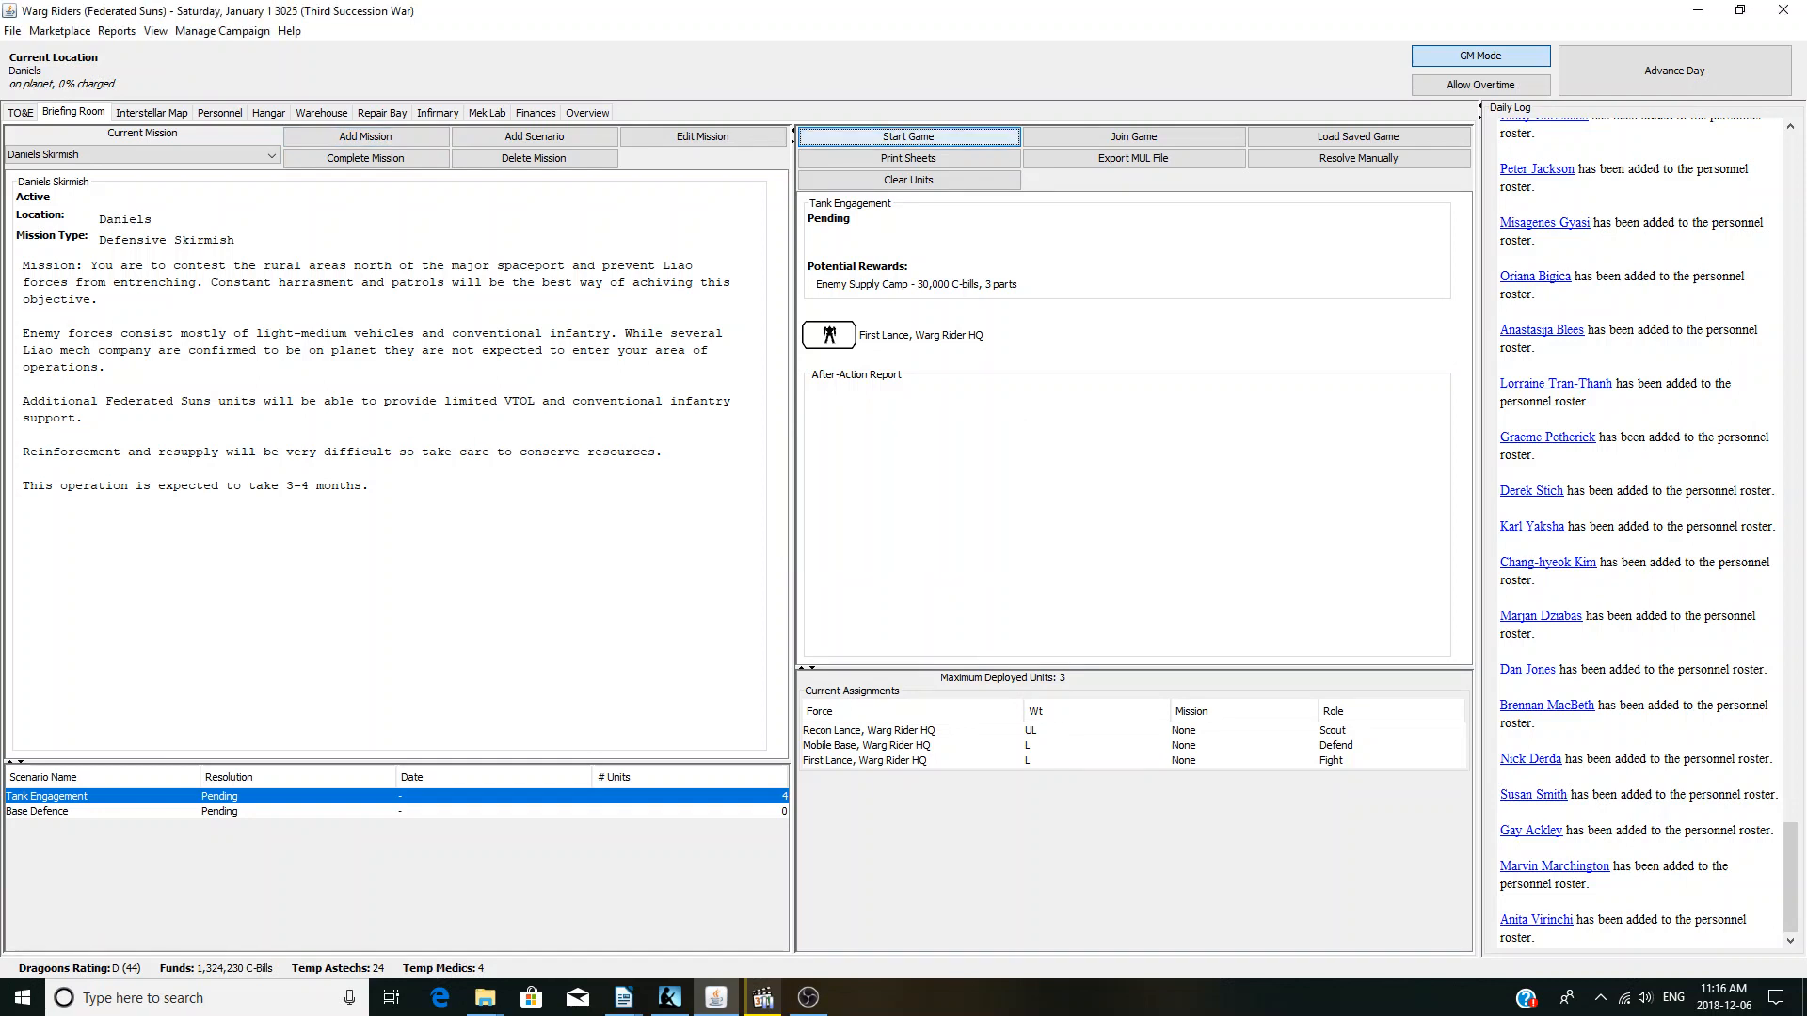
click(907, 136)
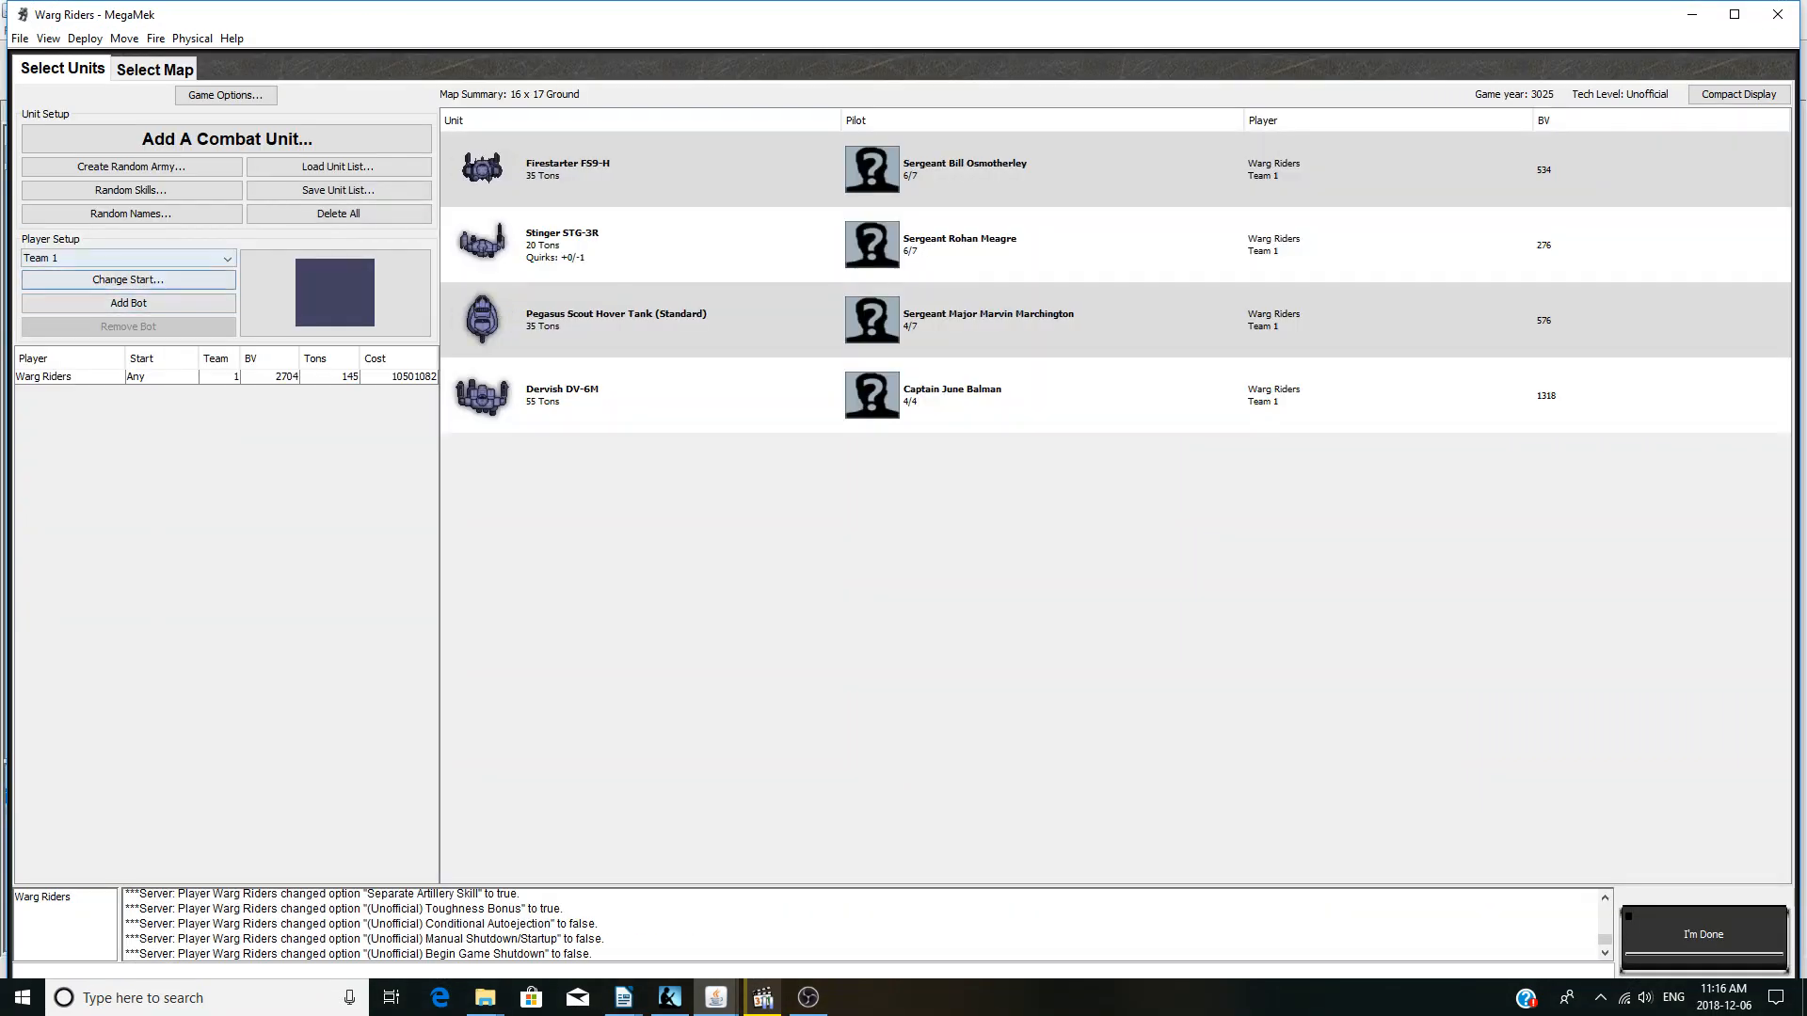
- Add a PrincessBot player named 'Liao' on Team 2 and dismiss the help file error
click(128, 302)
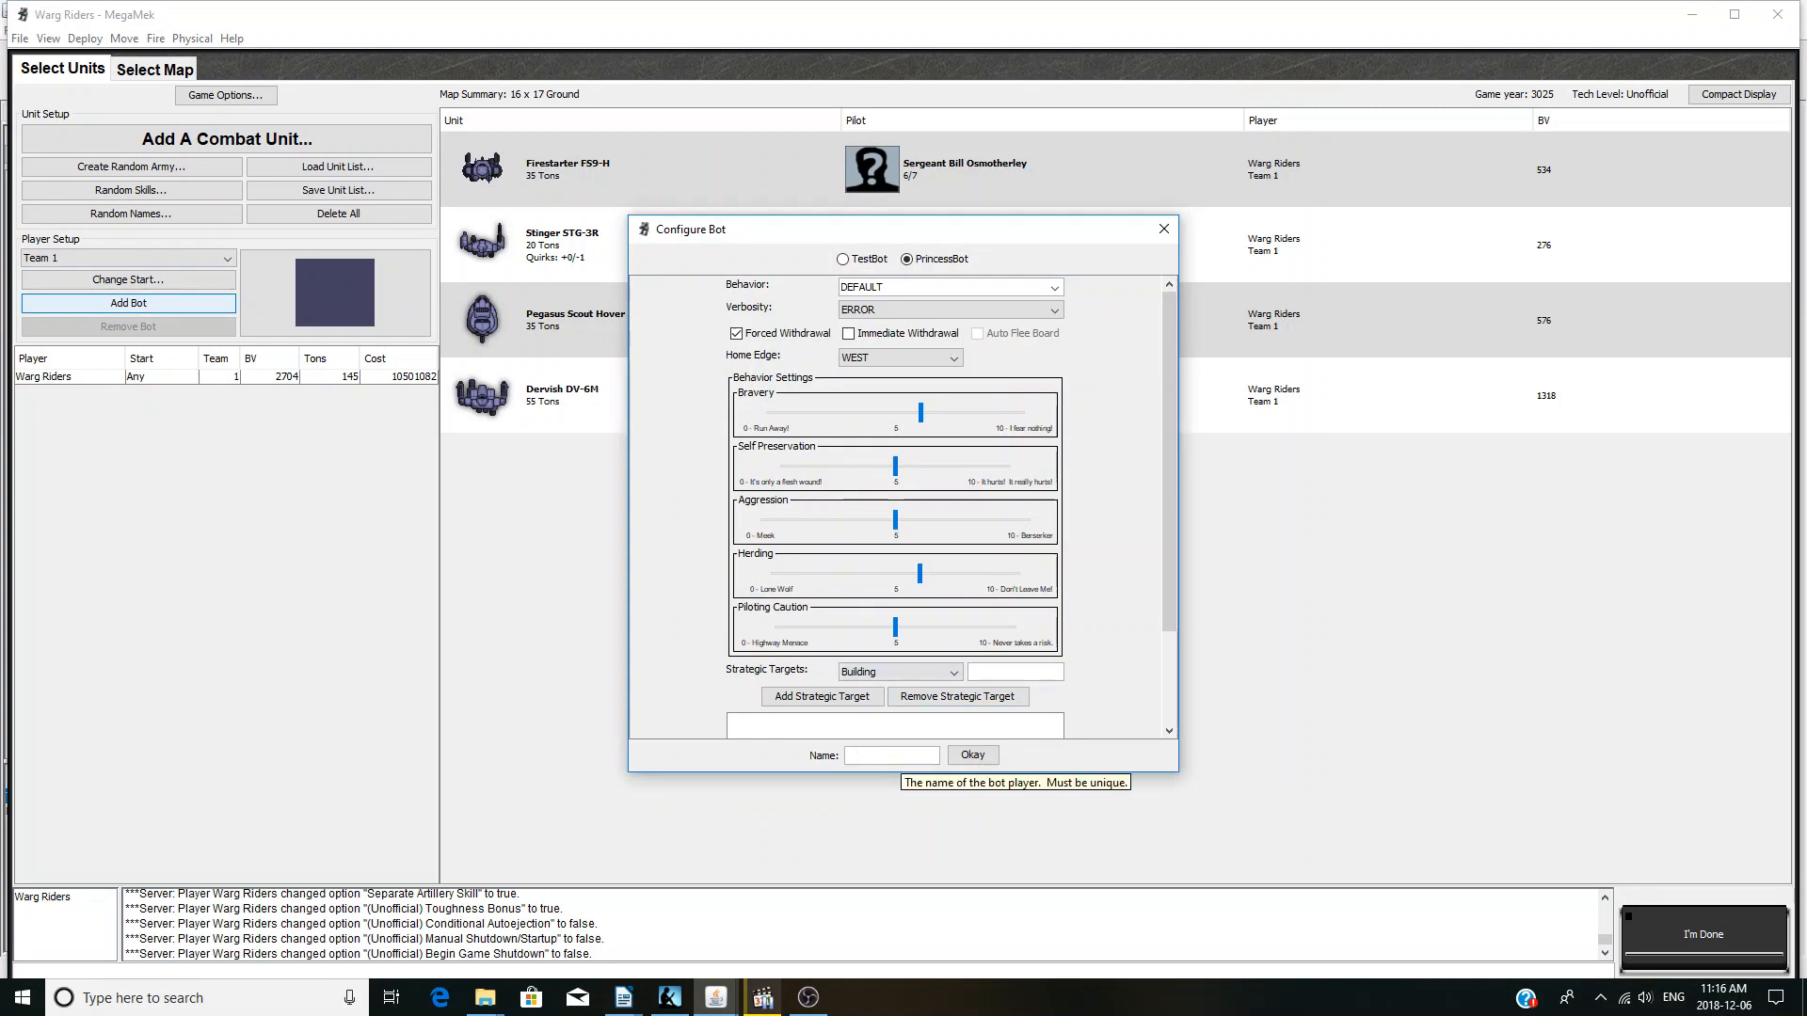
text(Liao)
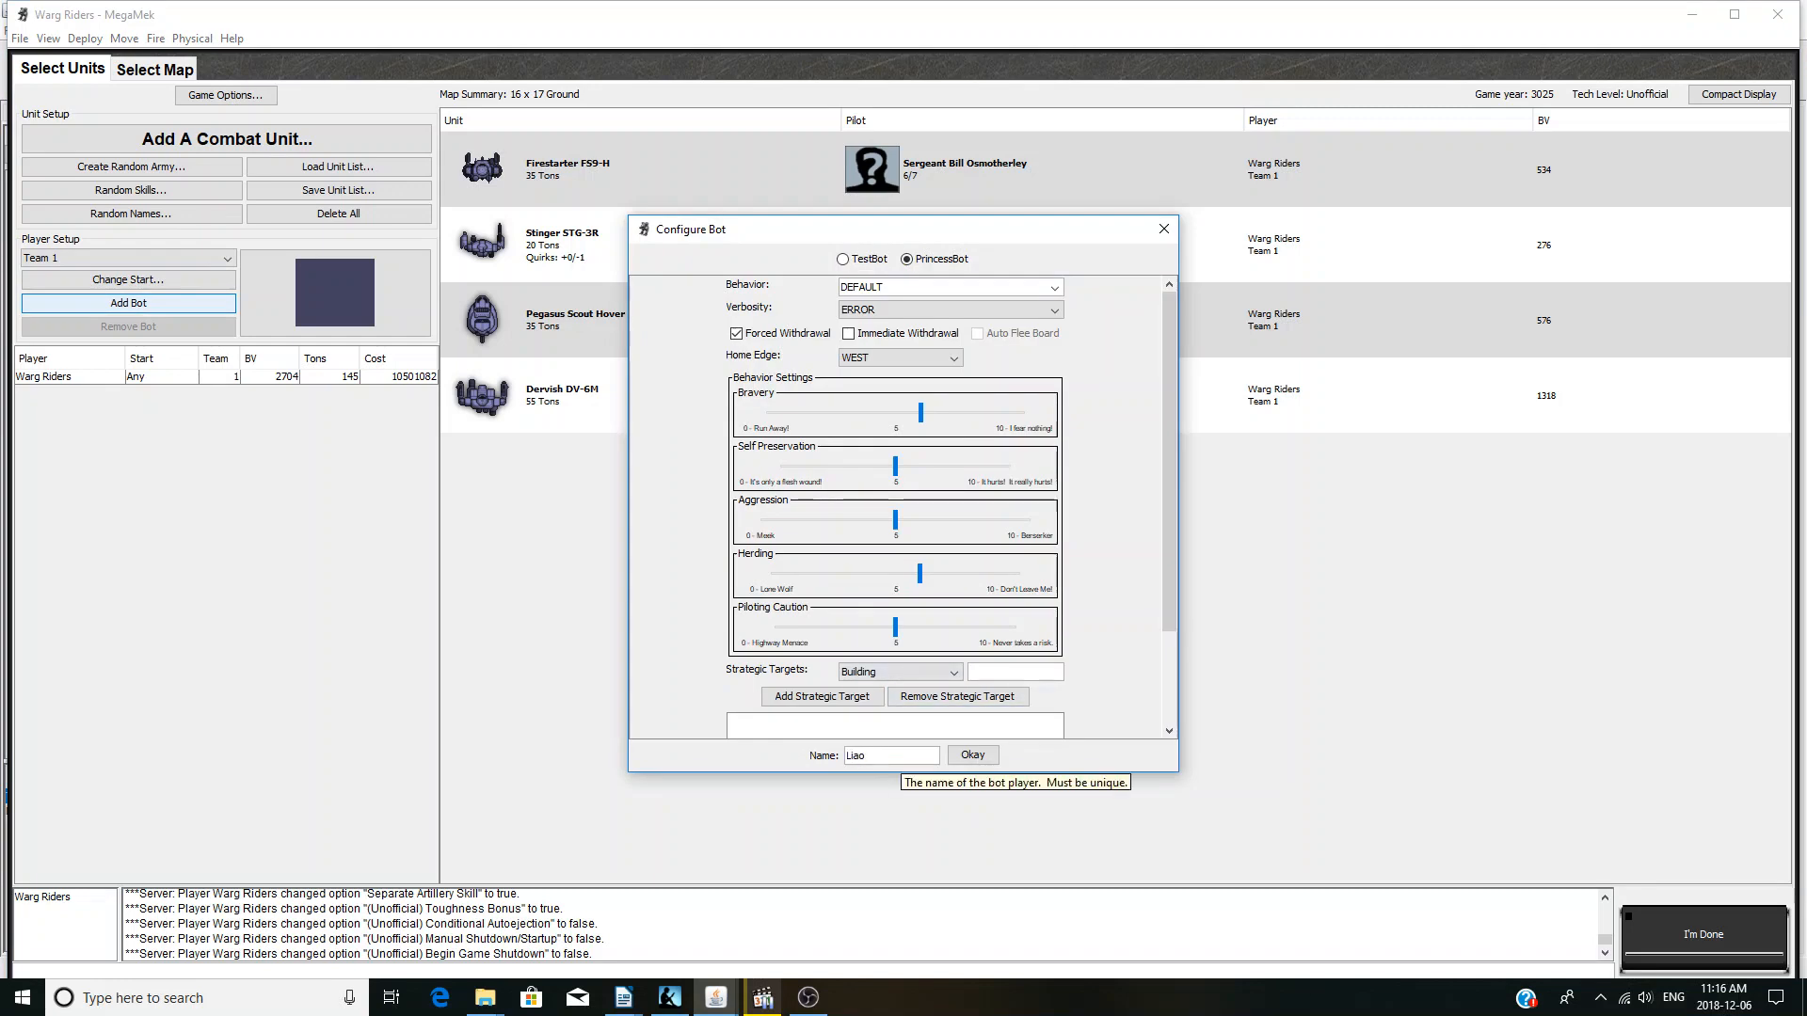
click(971, 755)
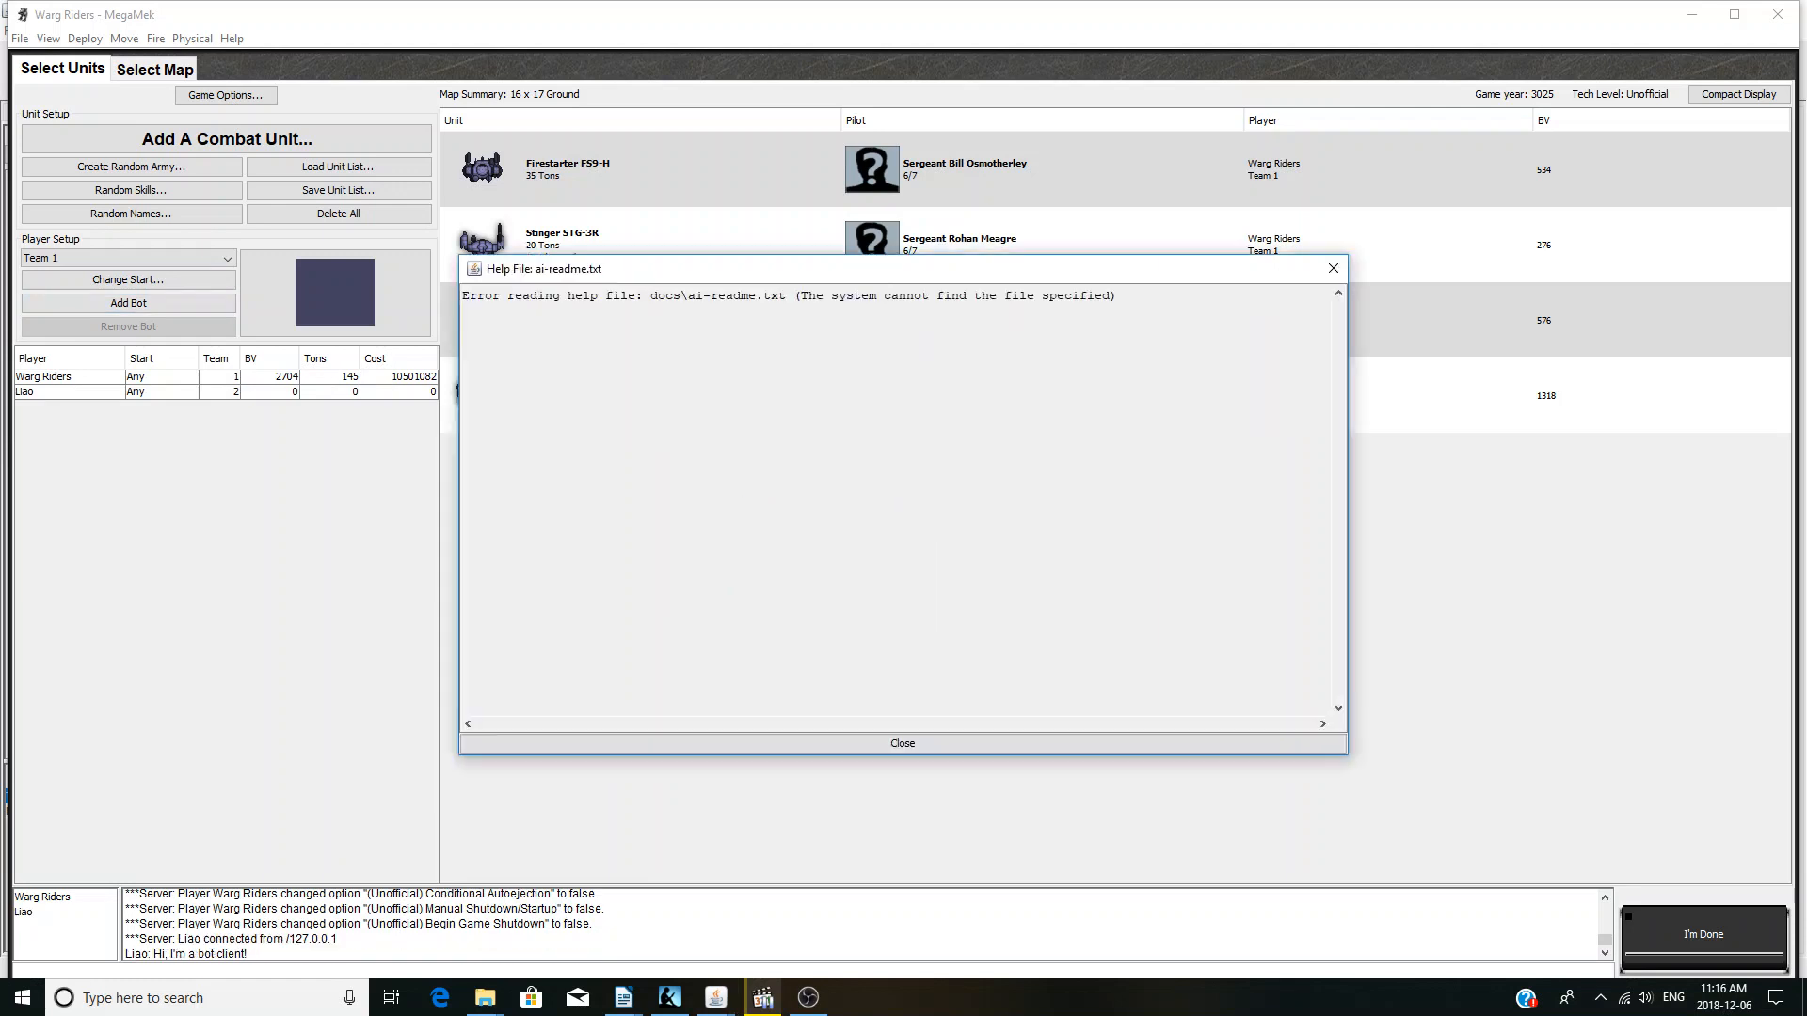
click(902, 744)
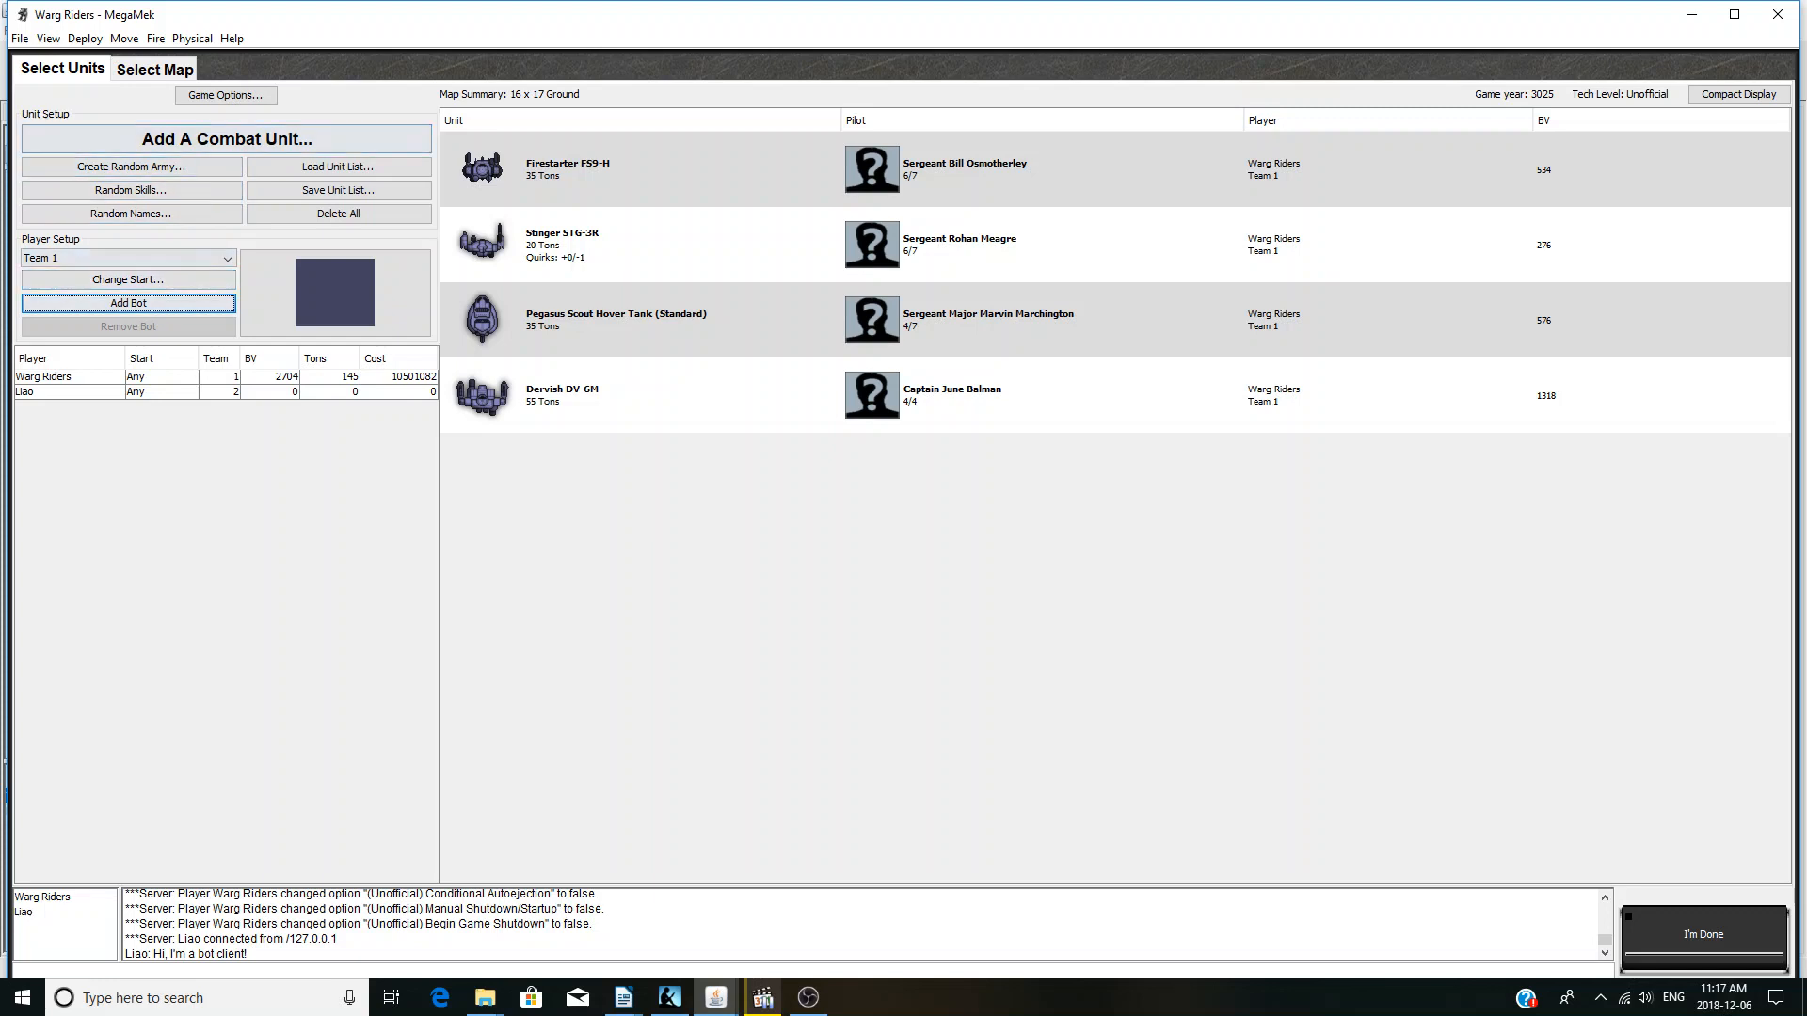
- Add a TW non-box tank and two tracked SRM personnel carriers to Liao's force
click(226, 138)
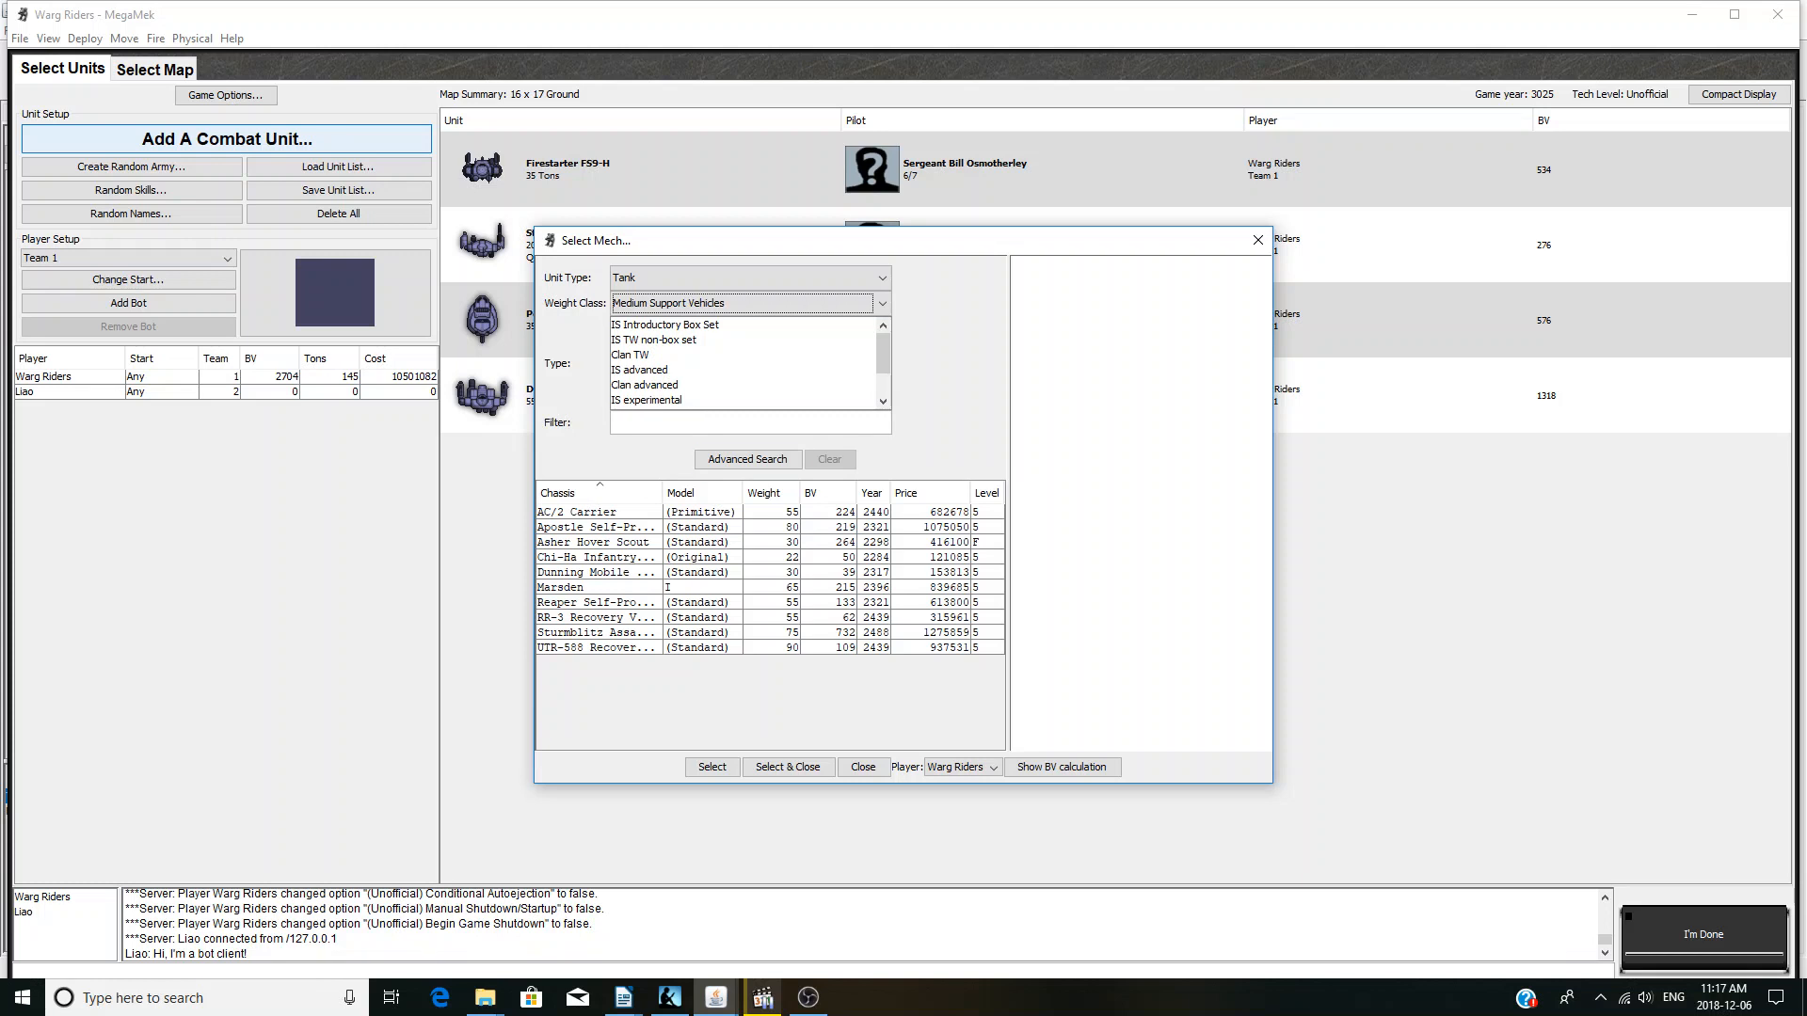
click(653, 340)
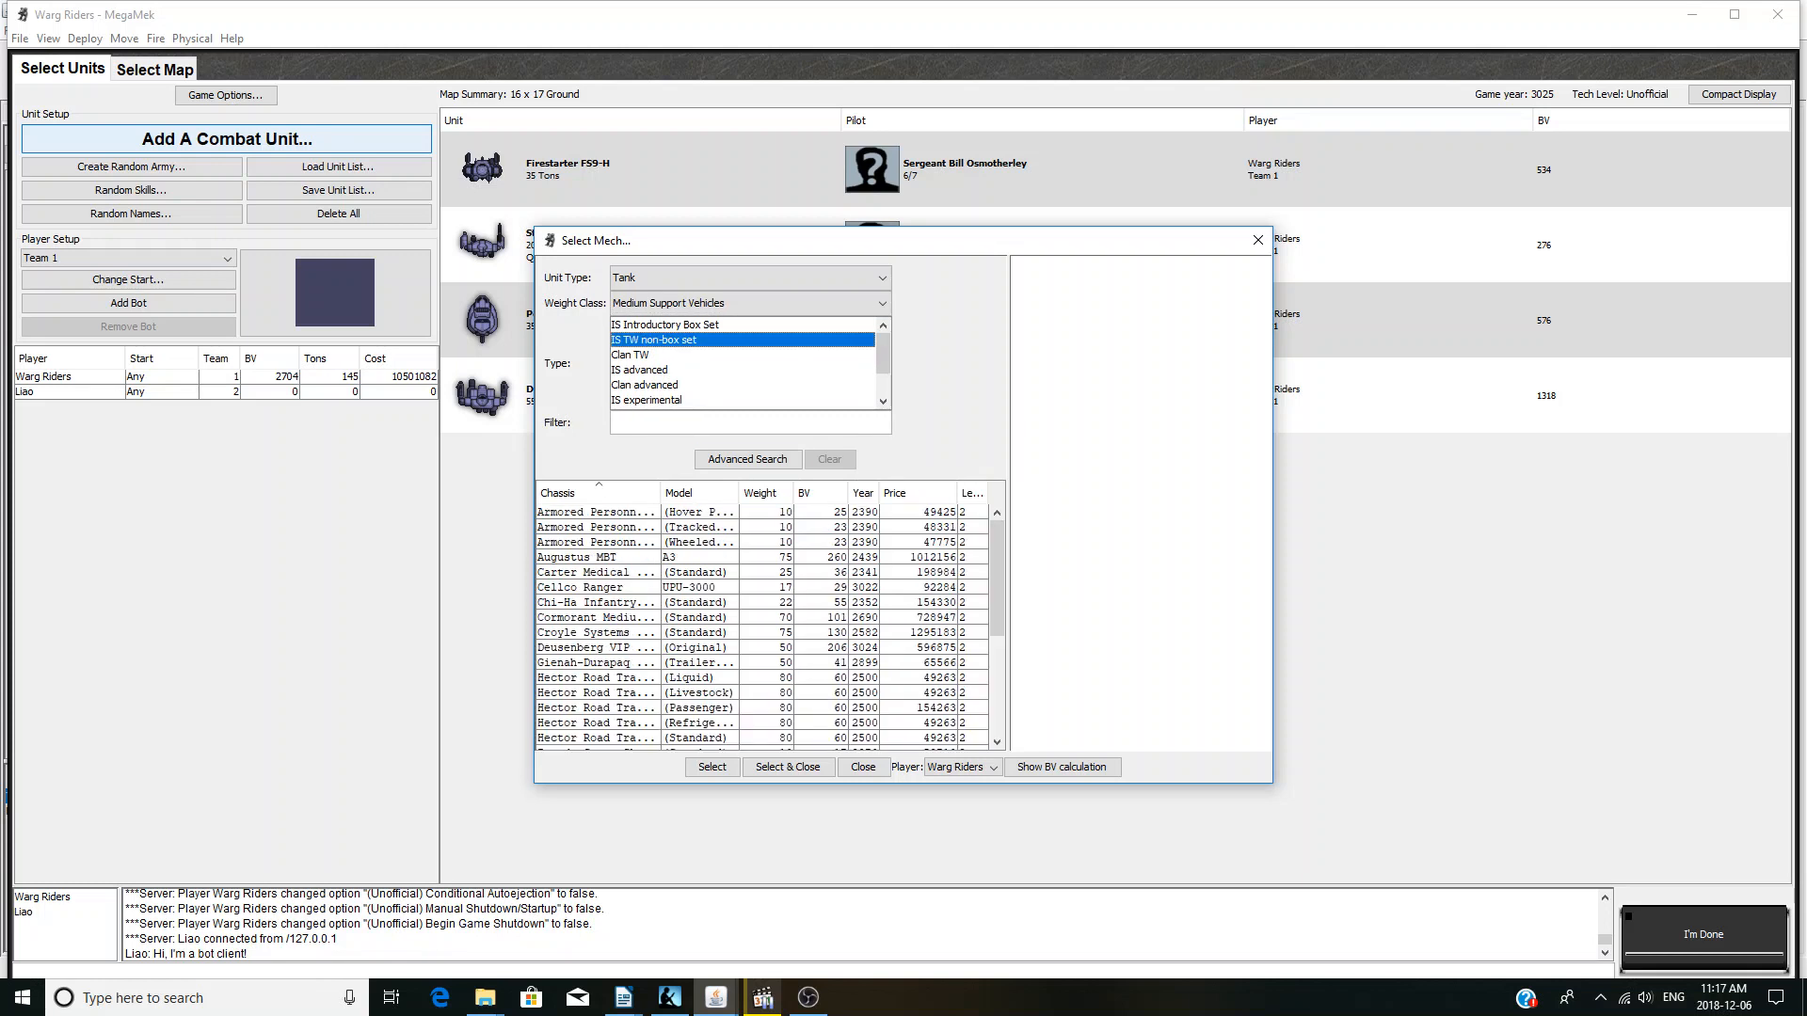
scroll(down, 3)
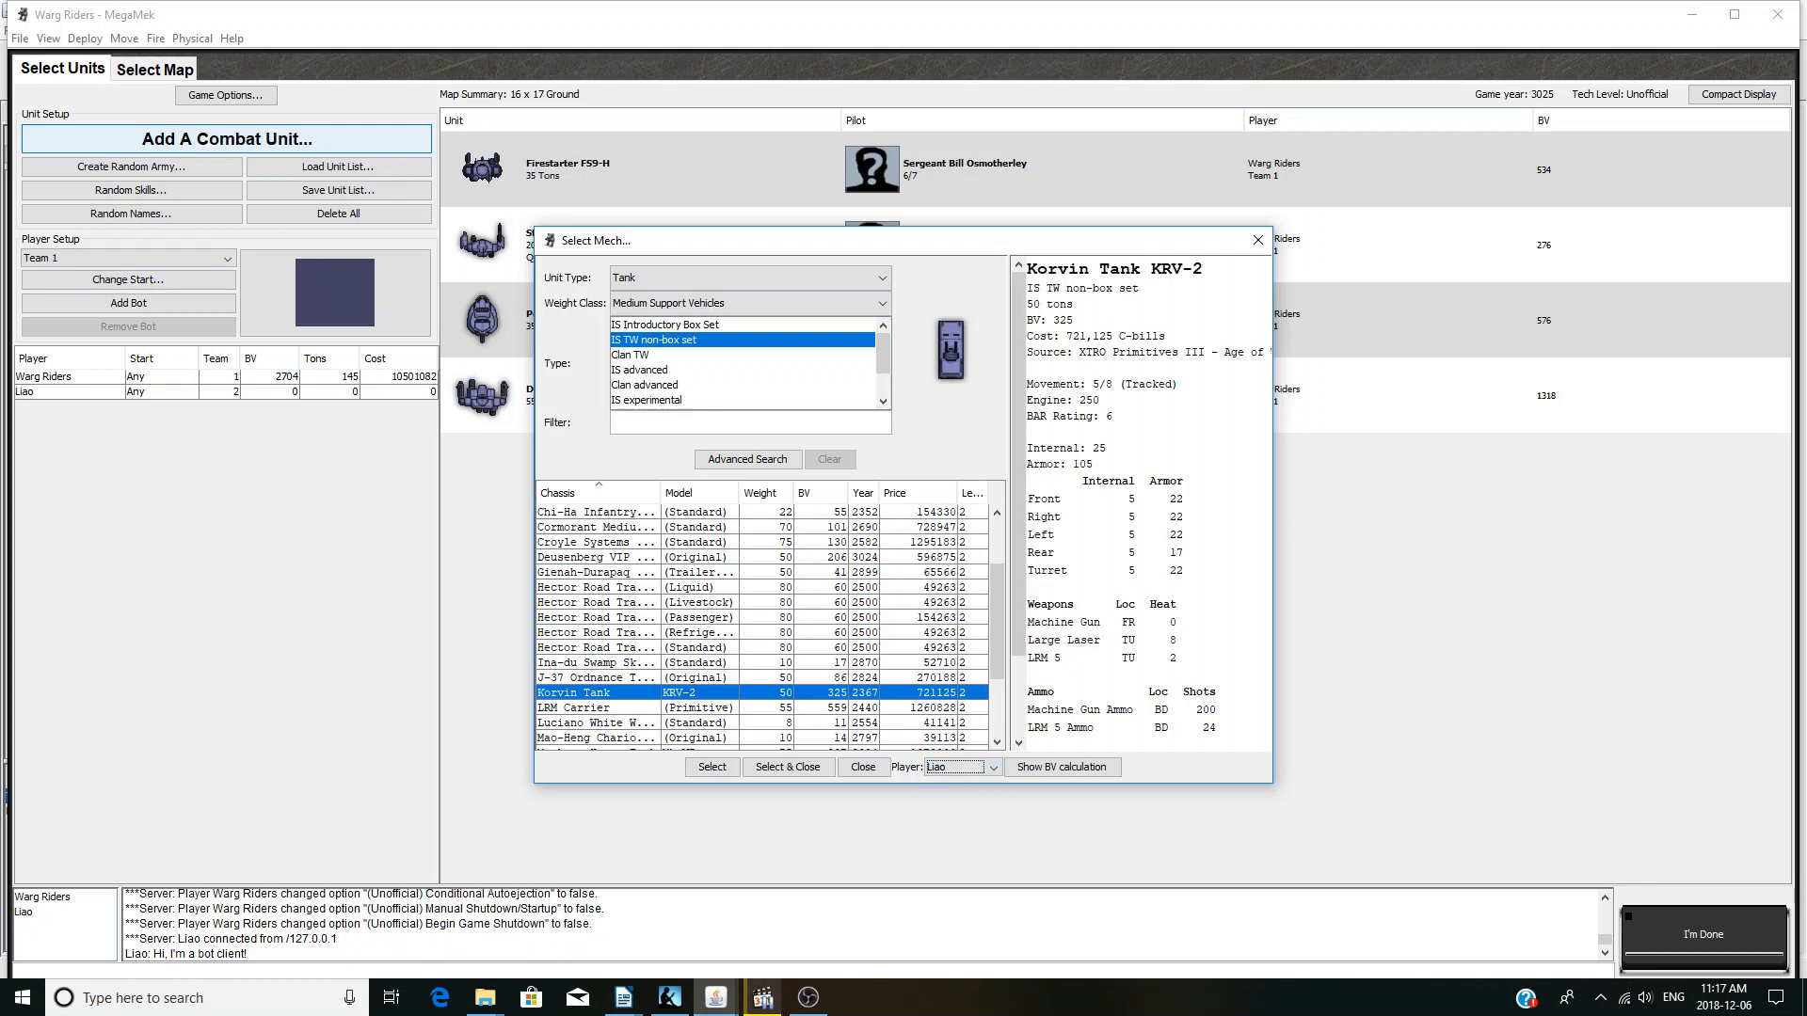
click(712, 766)
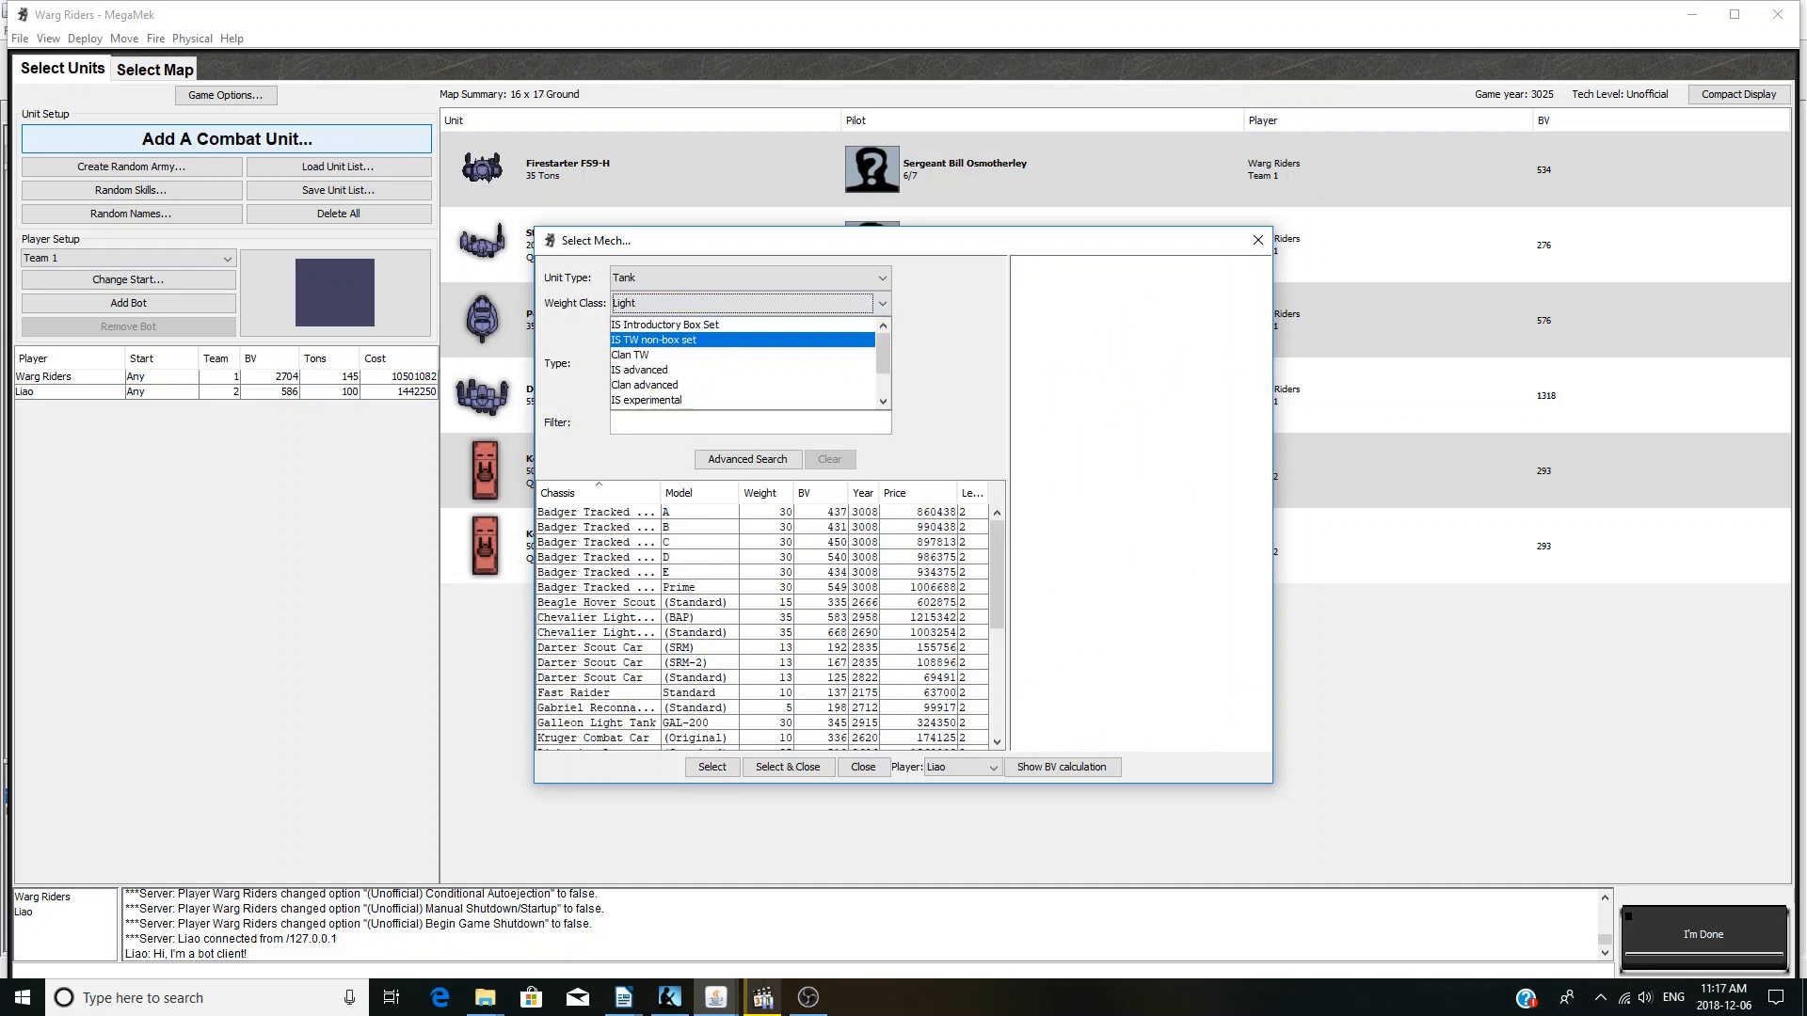
click(668, 324)
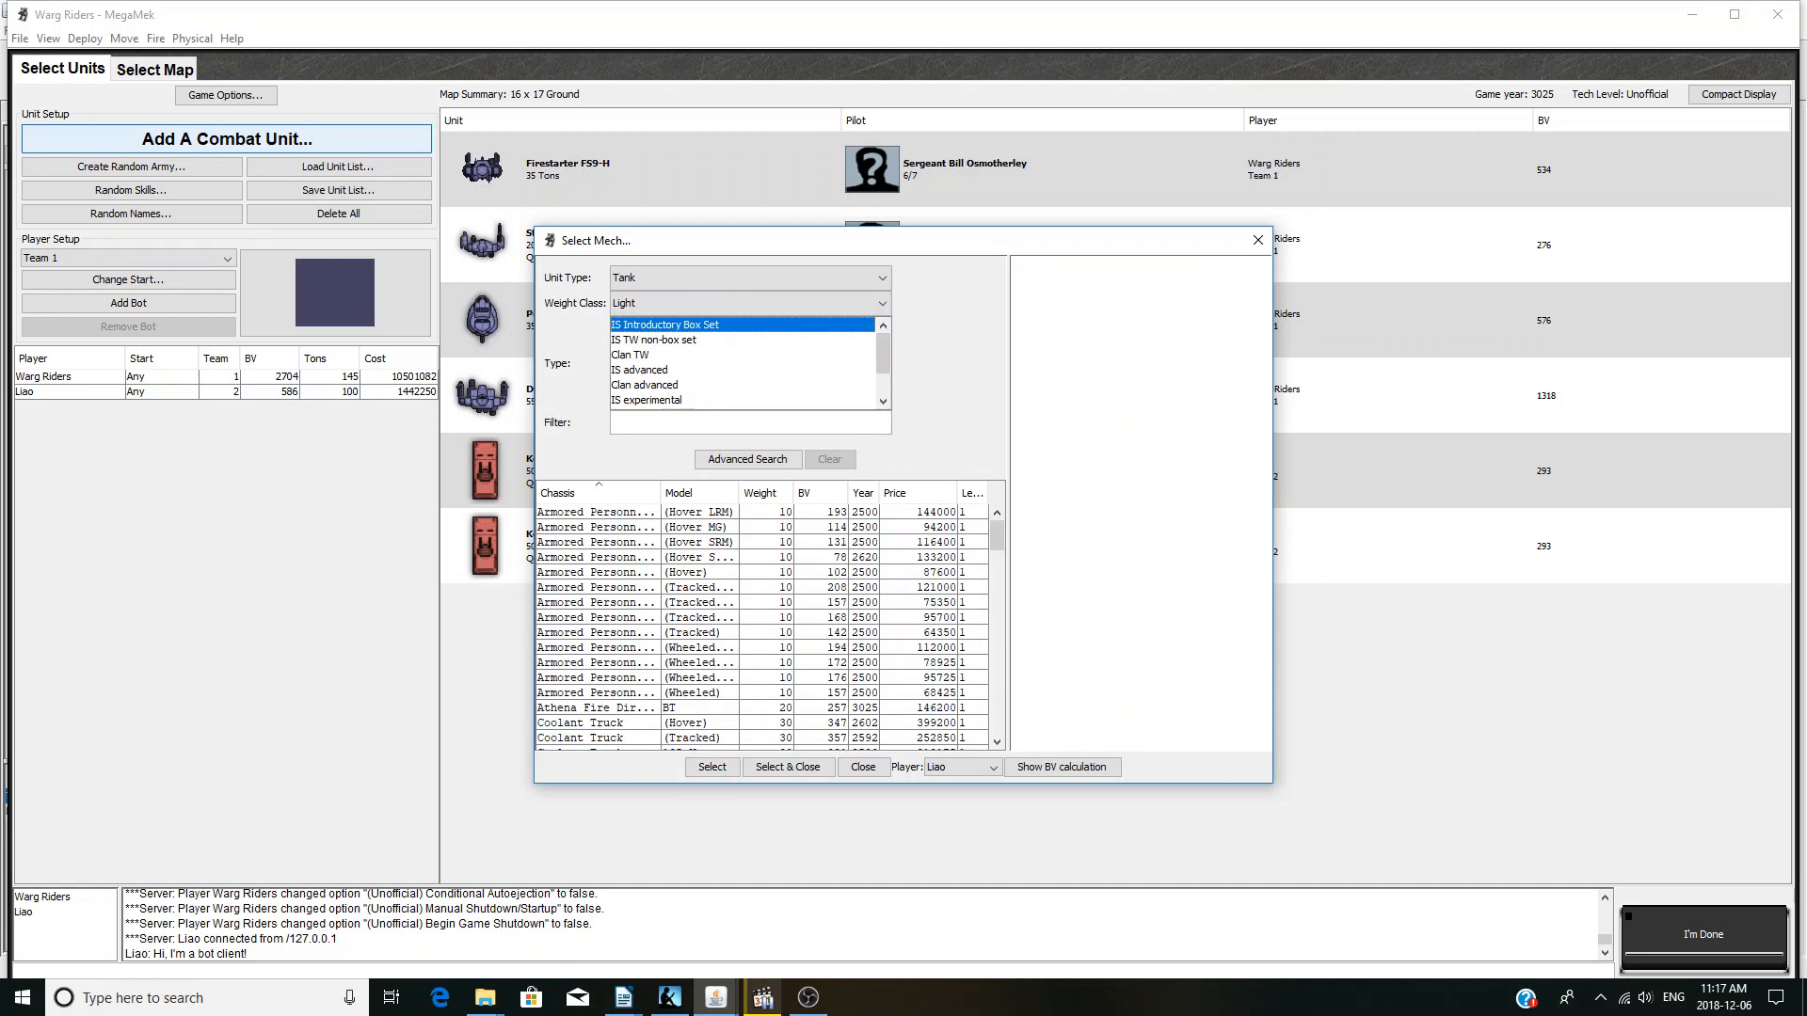
click(703, 616)
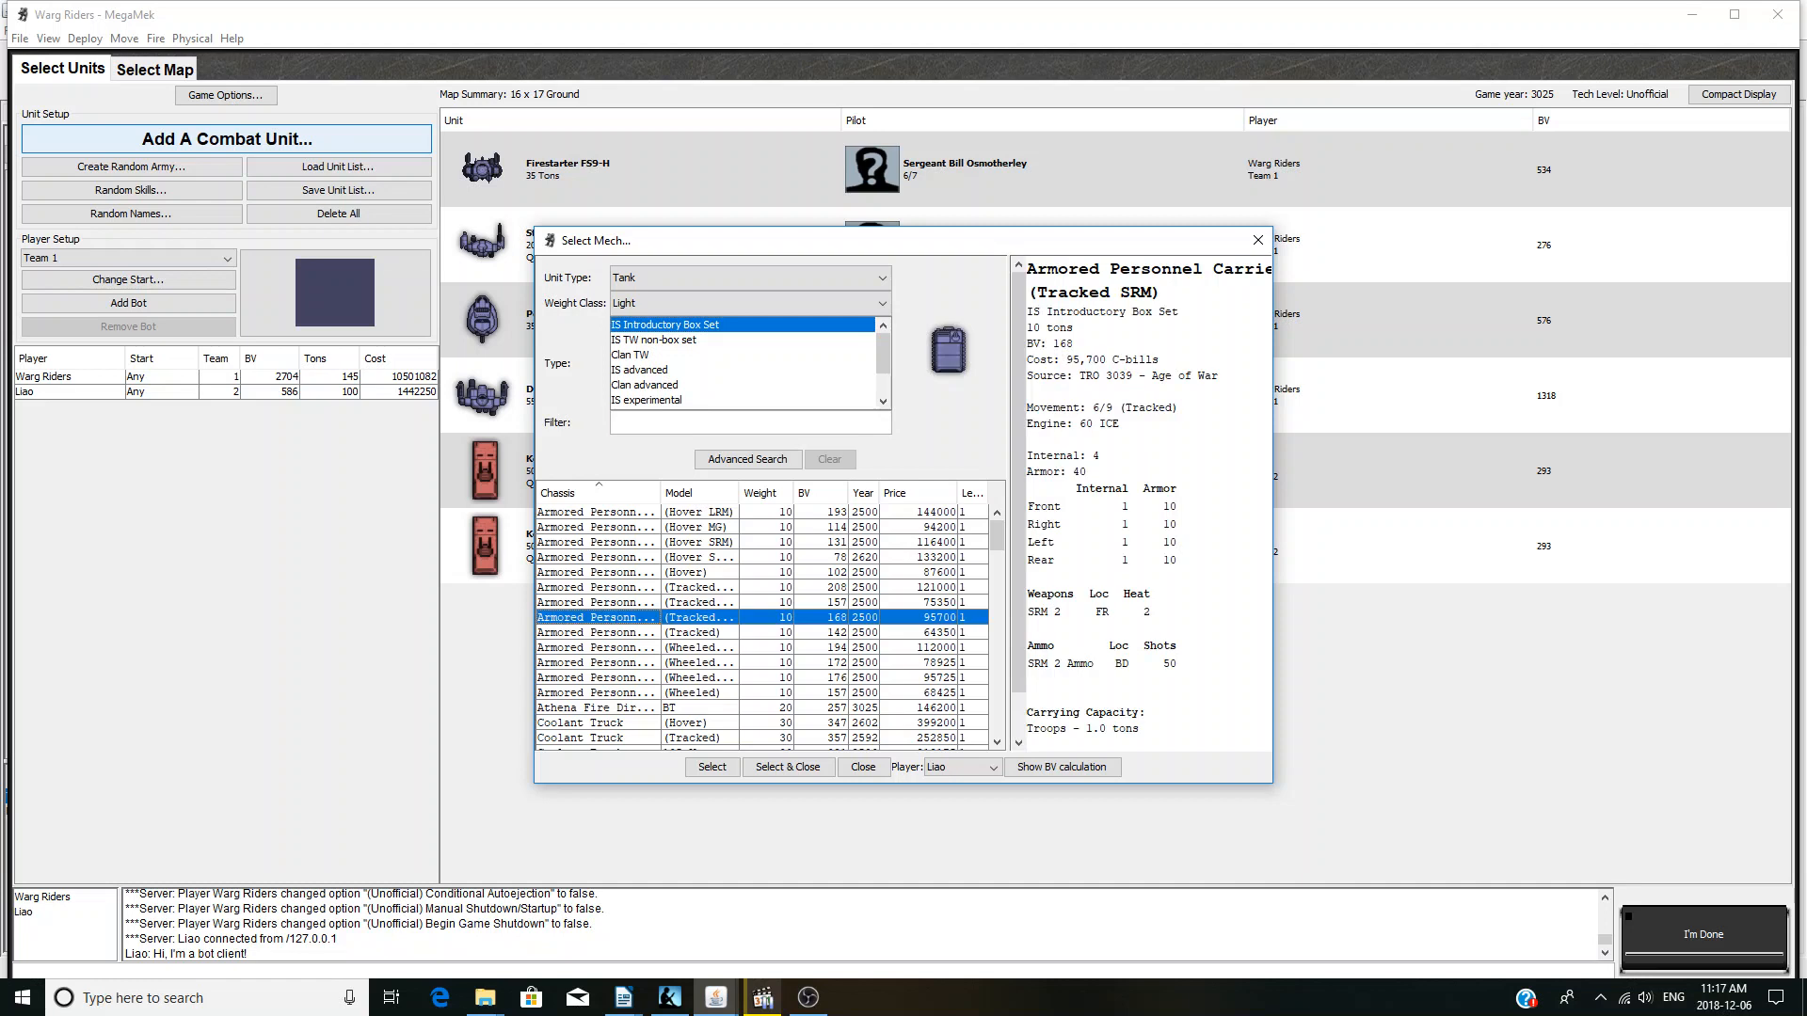
click(712, 766)
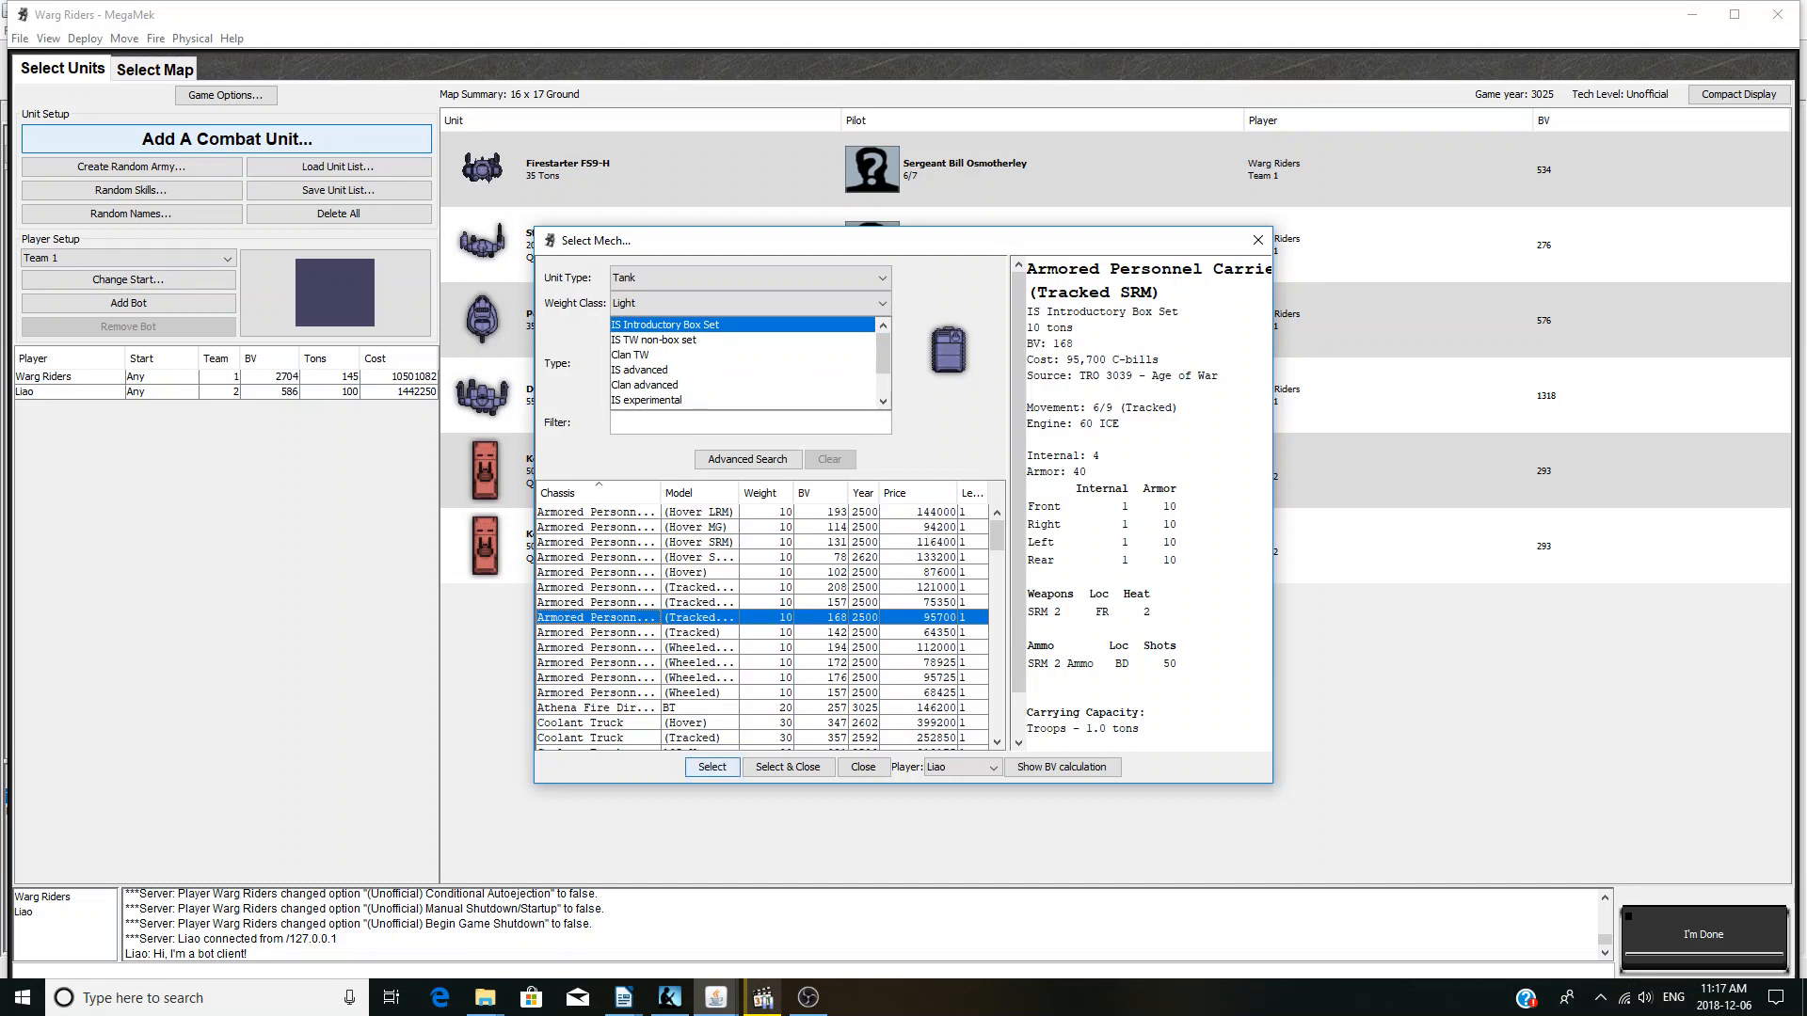
click(711, 766)
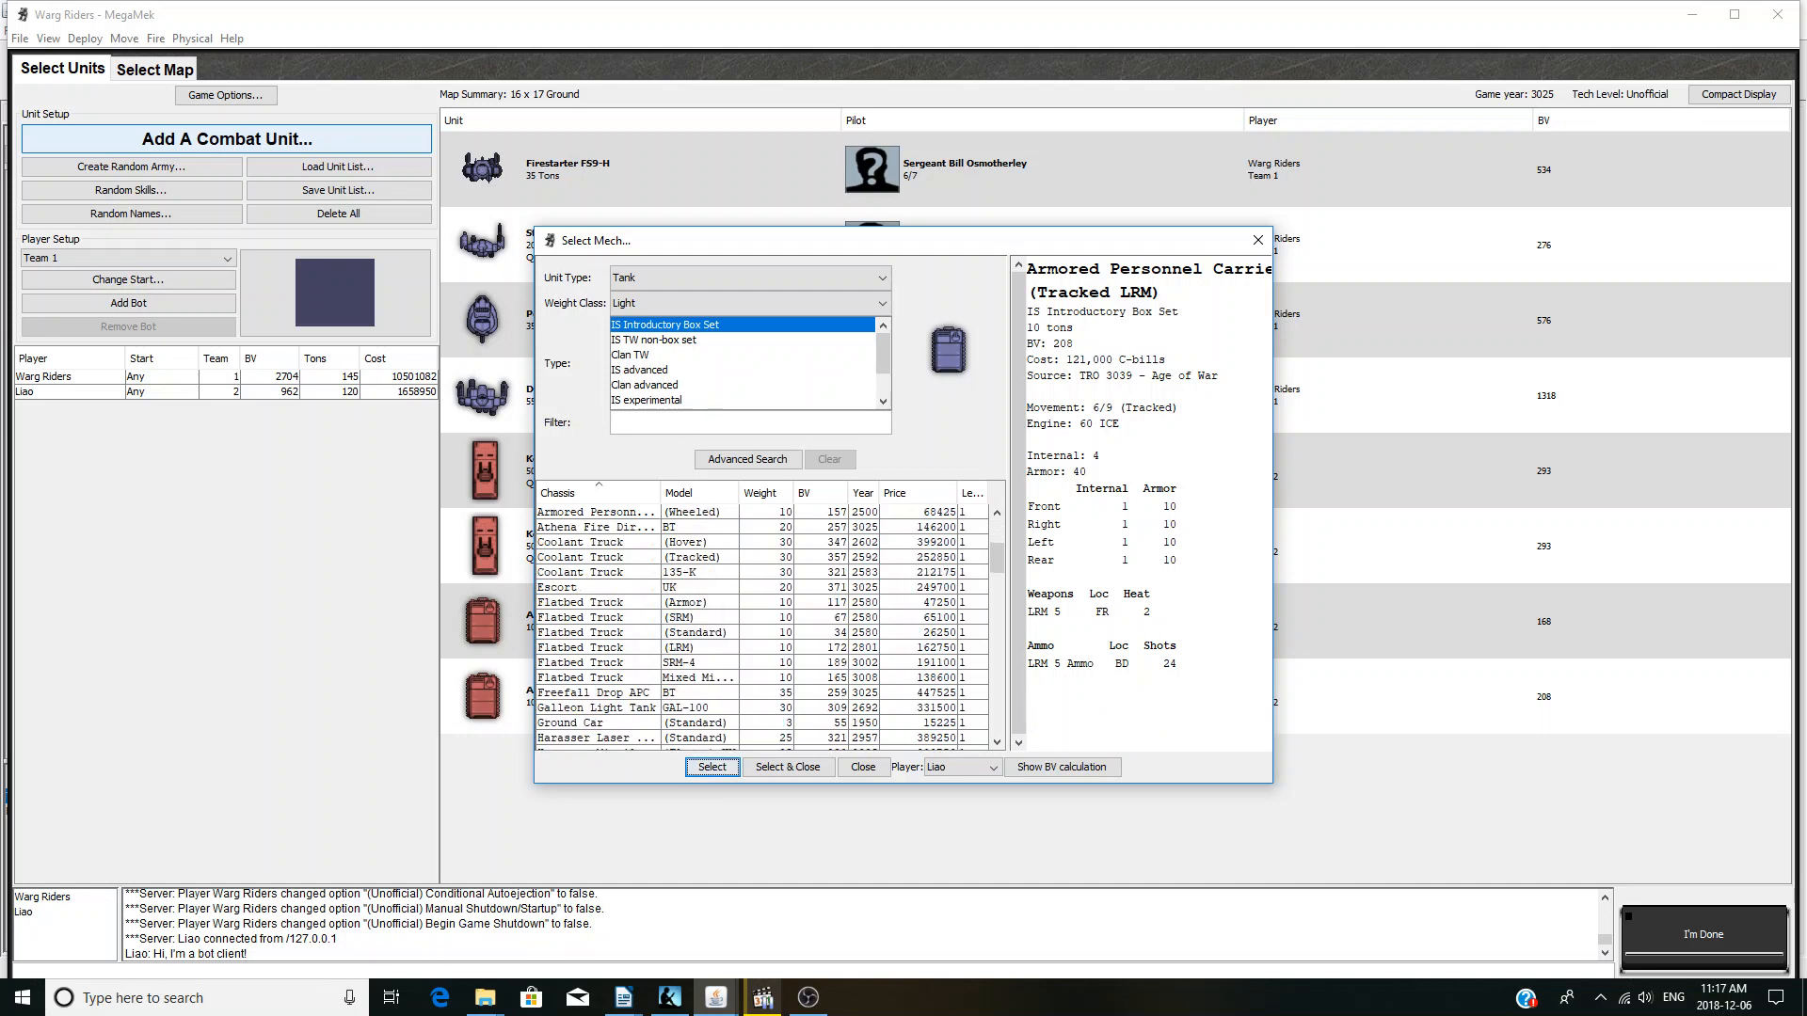
- Add a Hover Scout to Liao's force
scroll(down, 3)
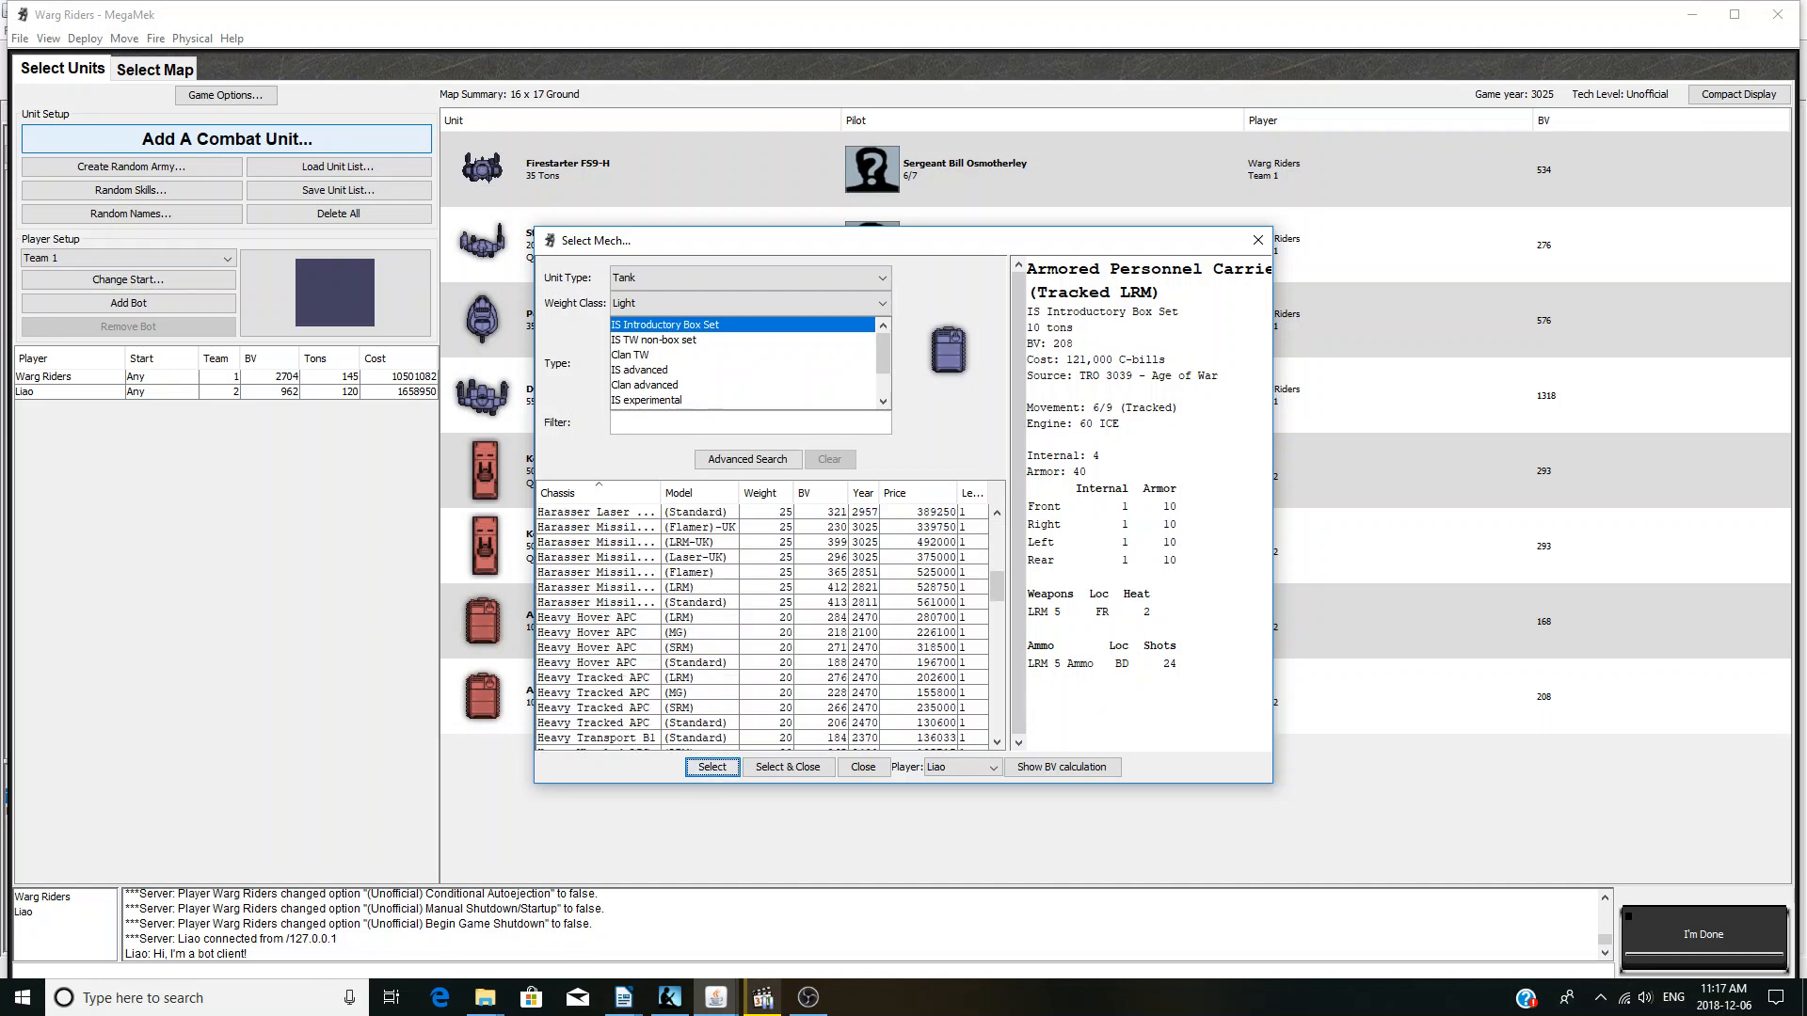
scroll(down, 3)
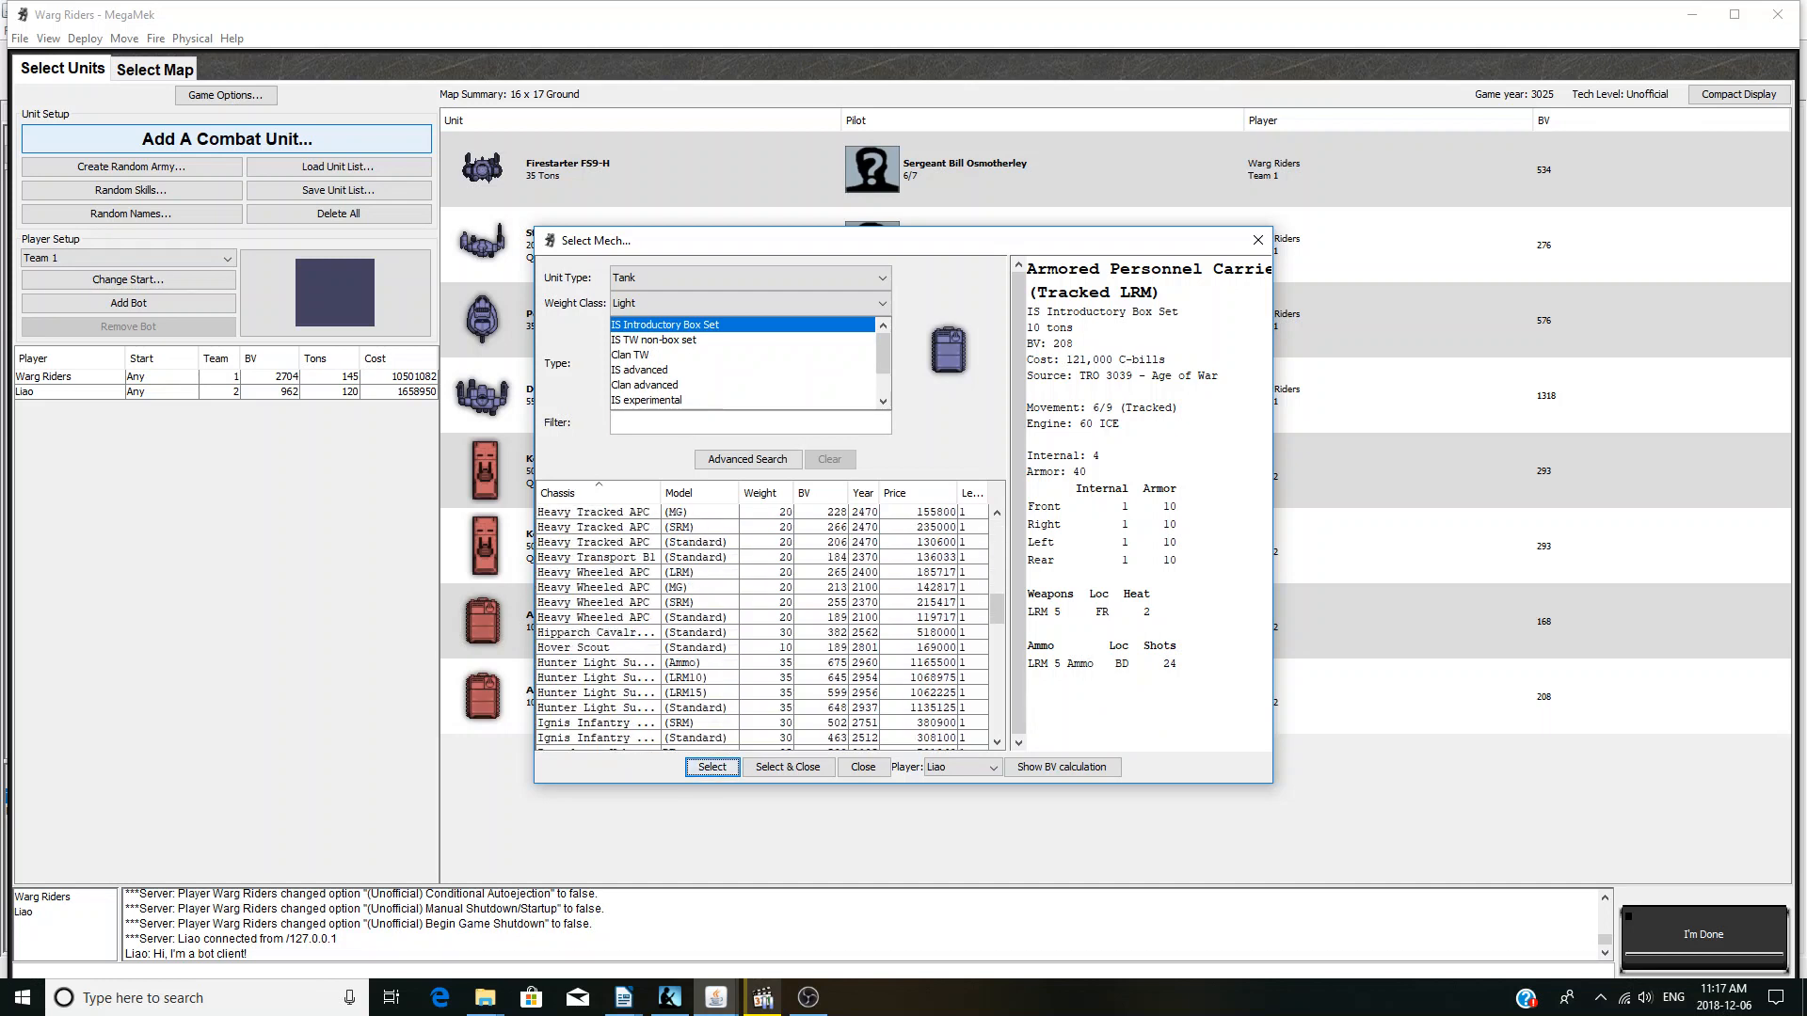
scroll(down, 3)
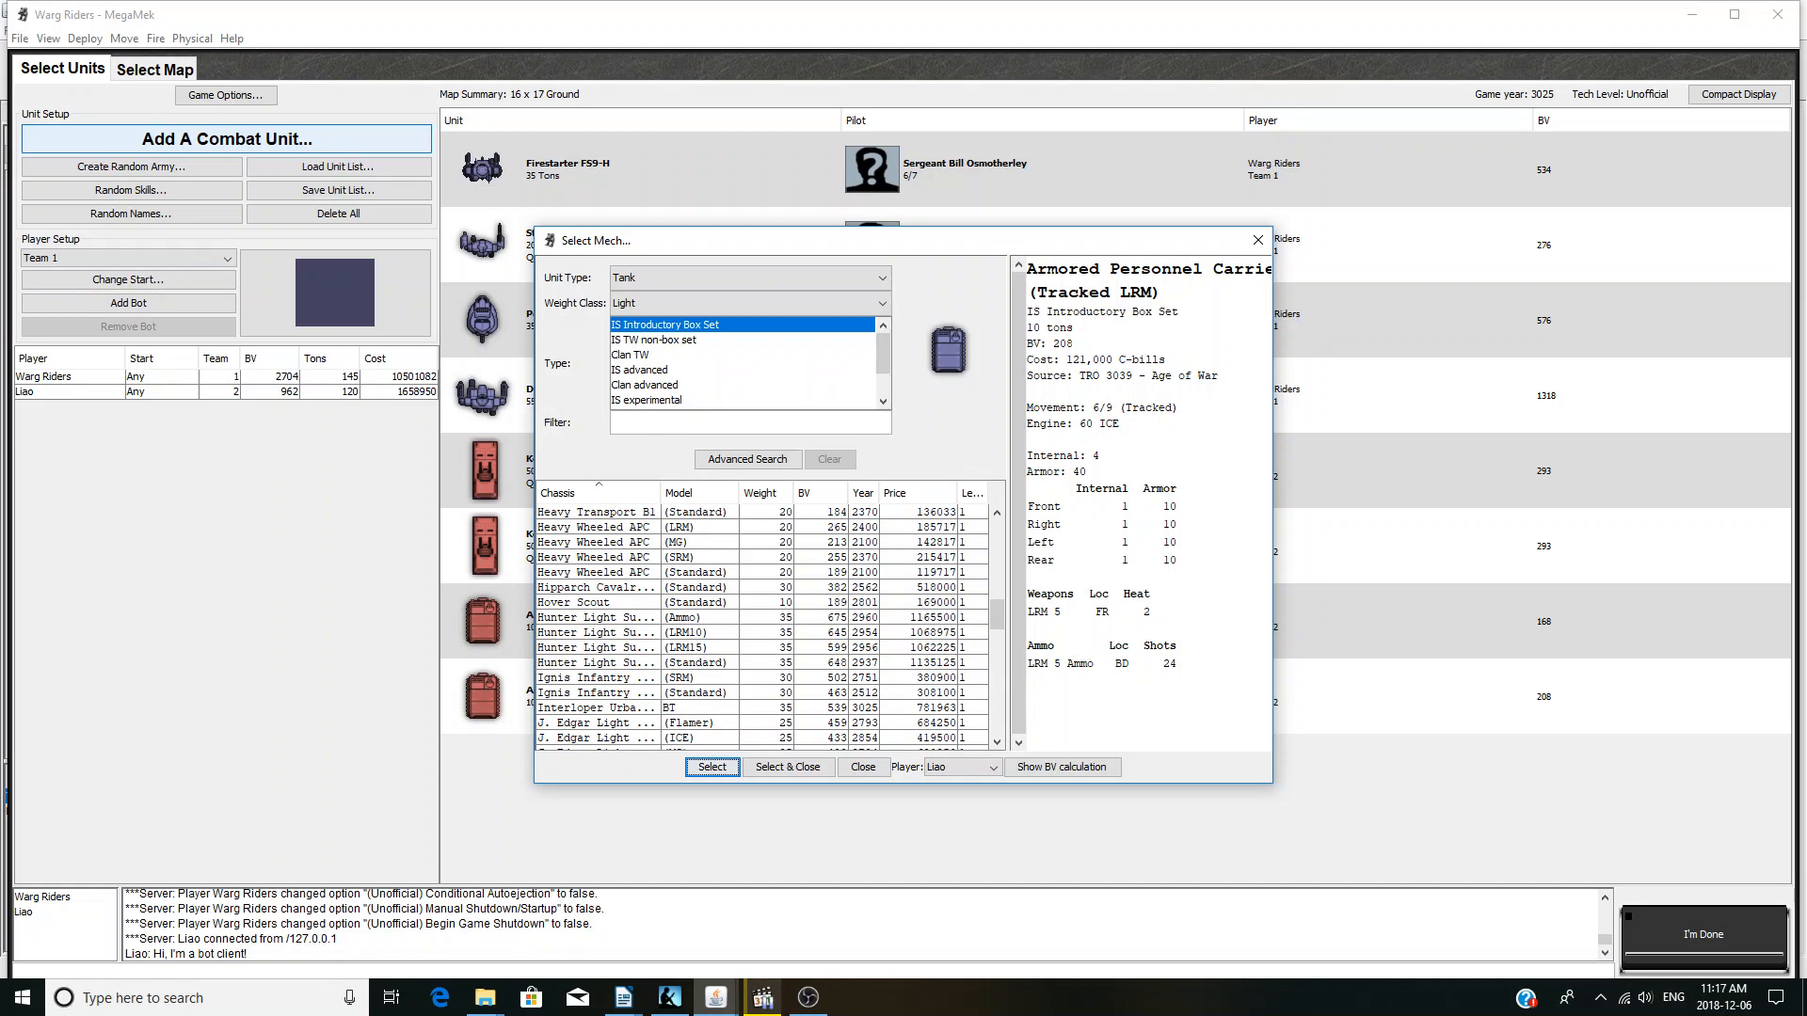
click(594, 602)
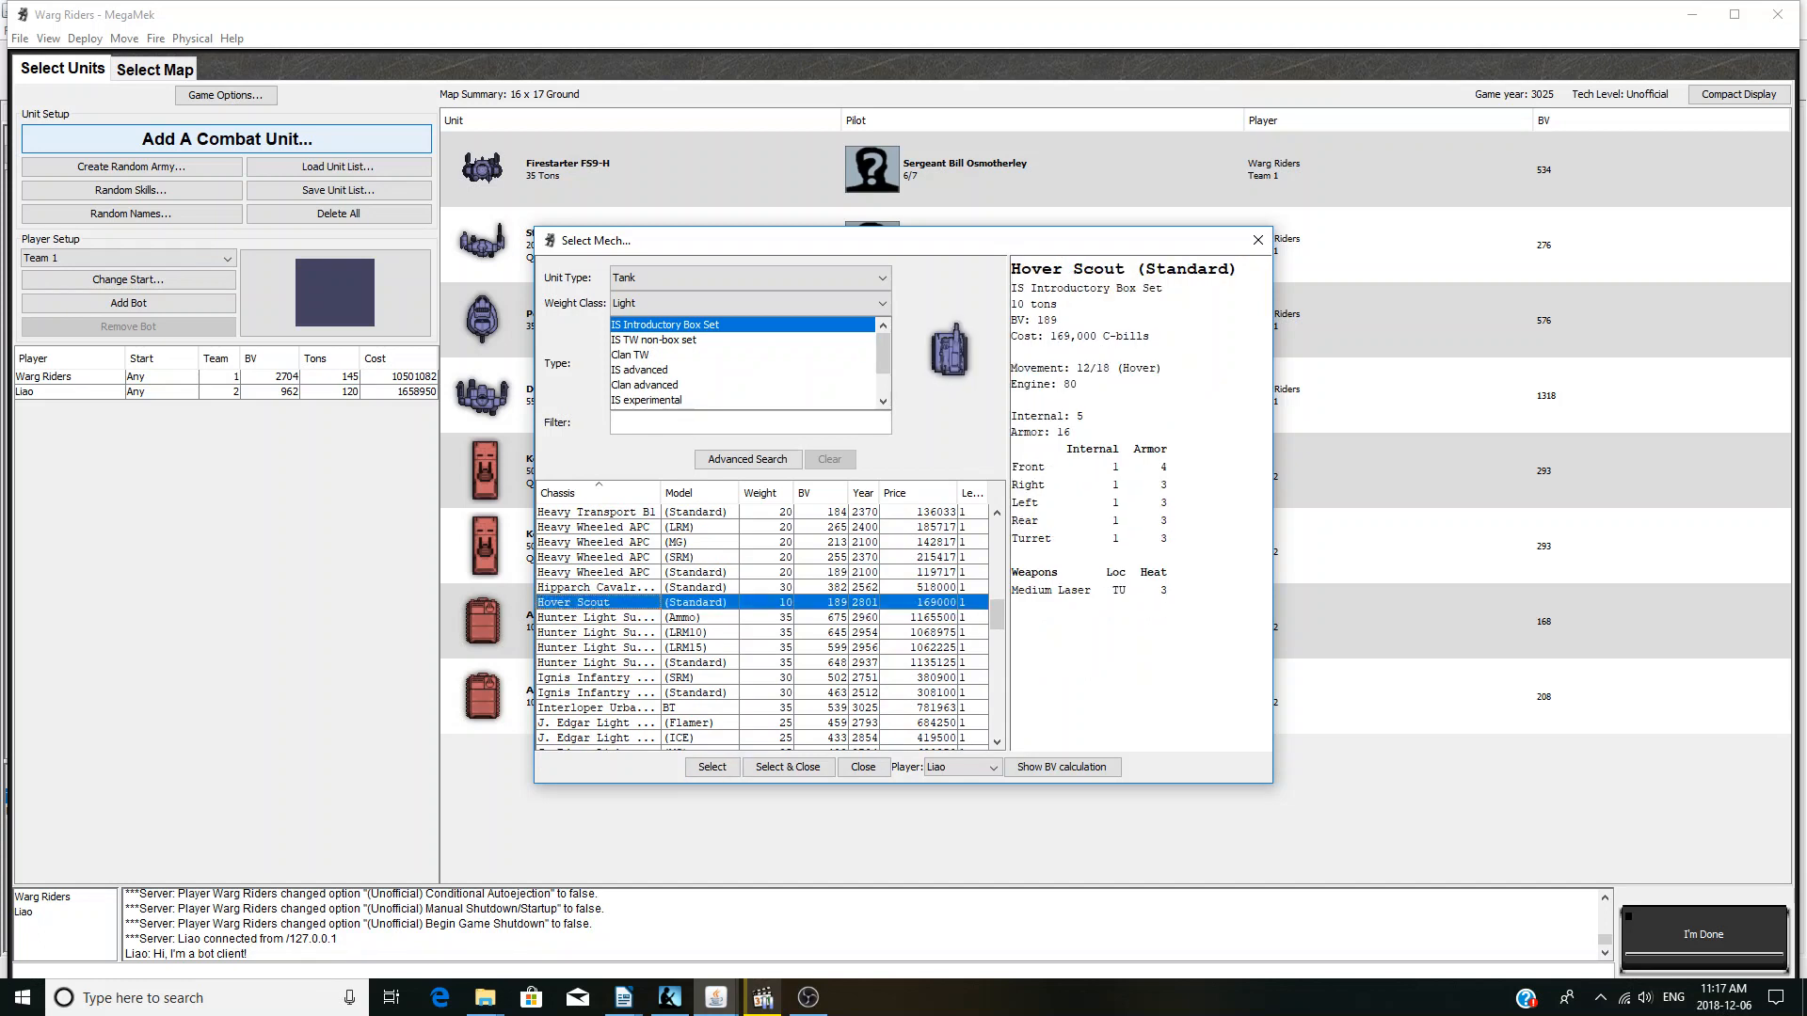
click(712, 766)
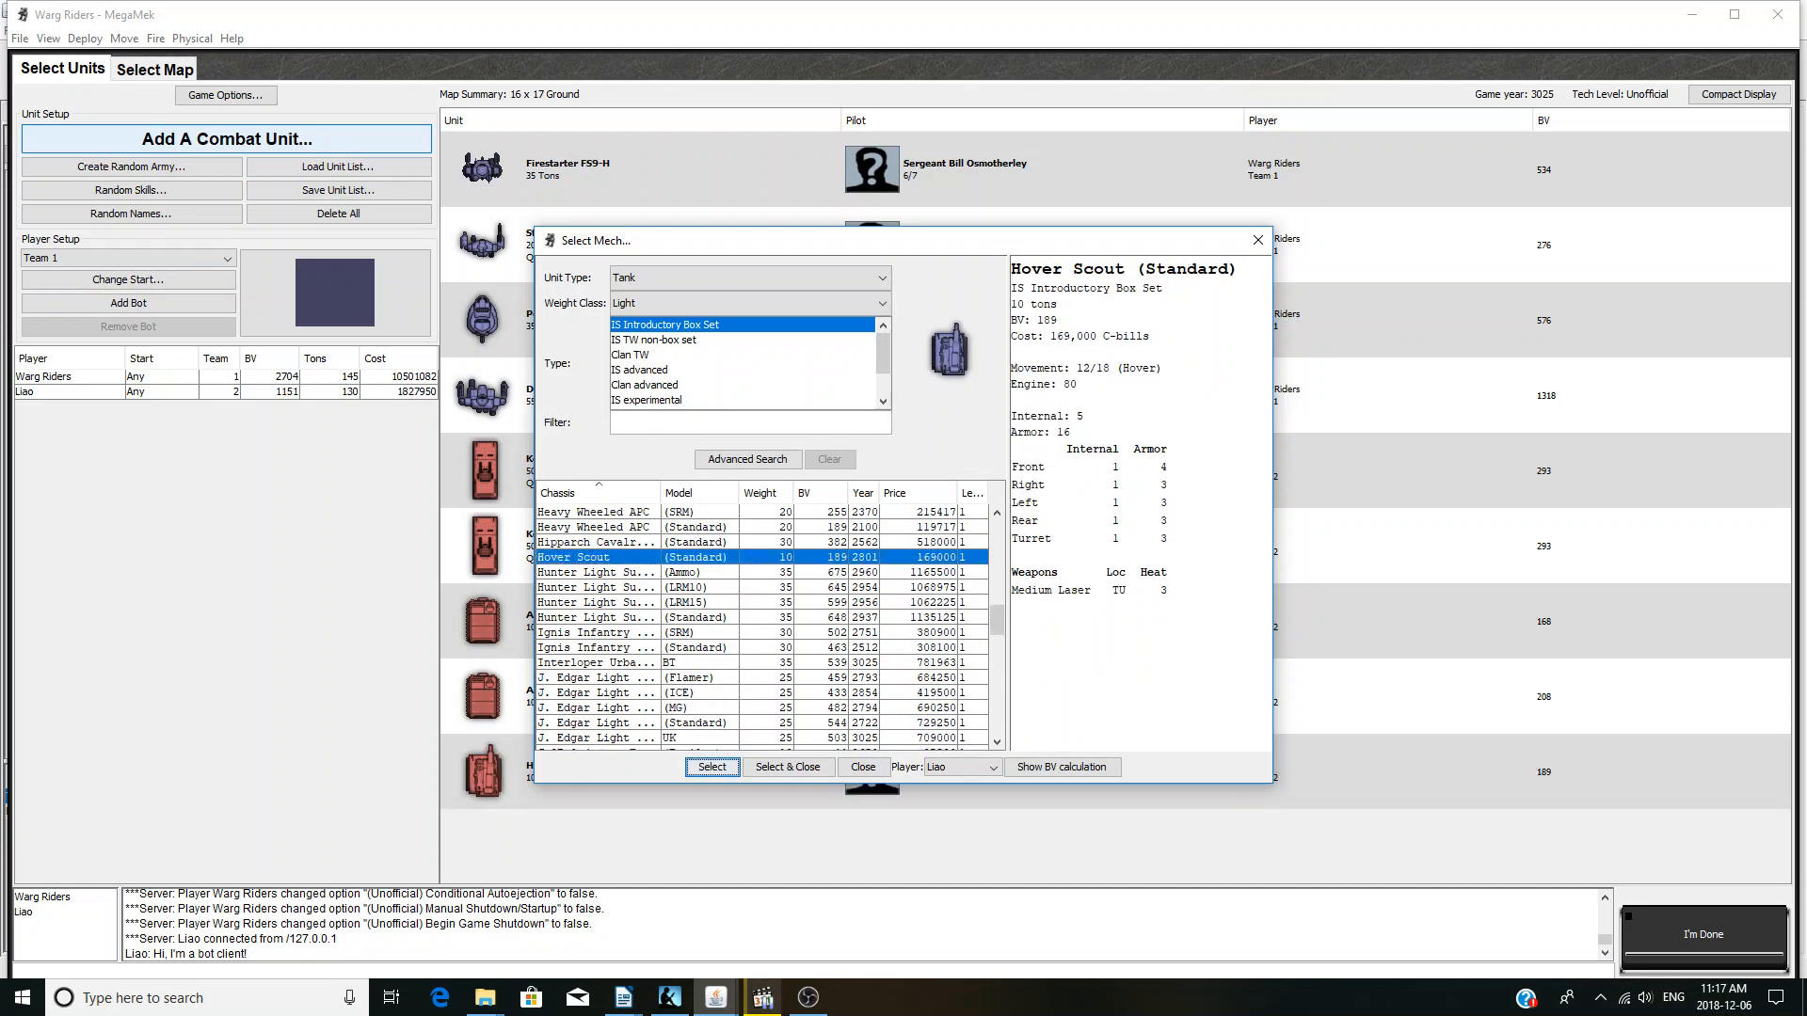
- Add a Weapons Carrier B FLU and standard Heavy Wheeled APC, then close the picker
scroll(down, 3)
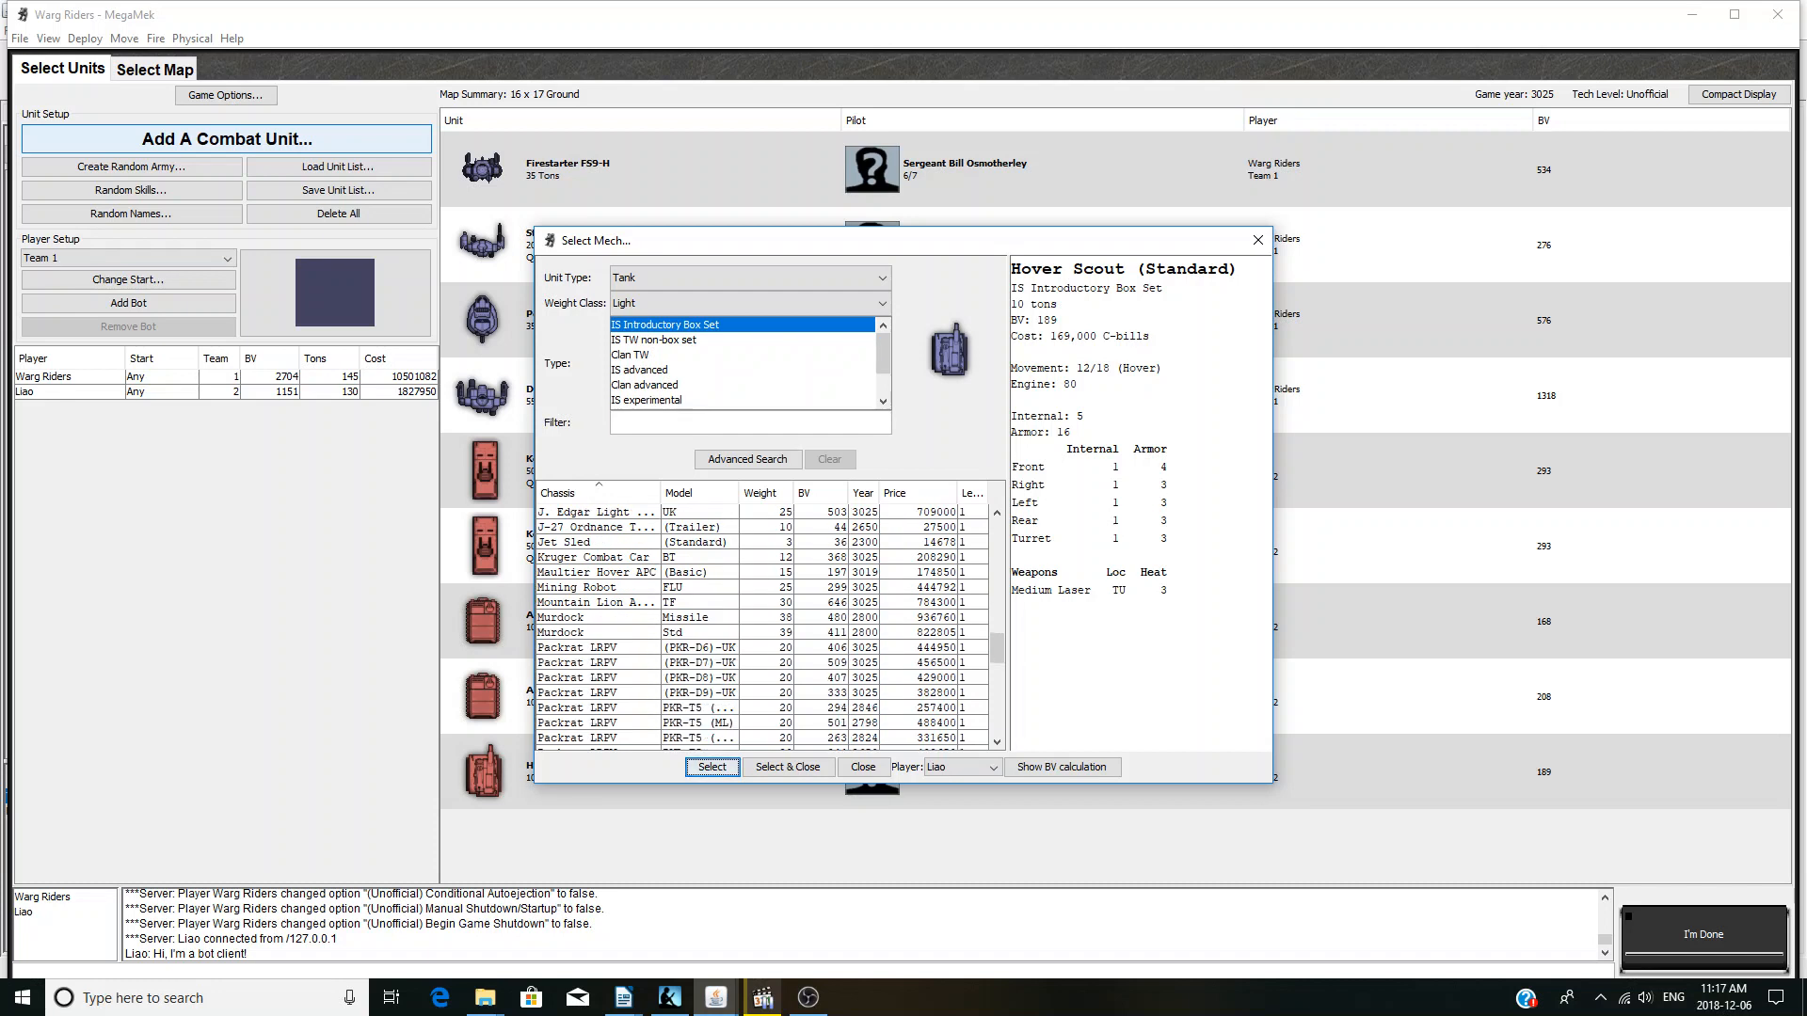
scroll(down, 3)
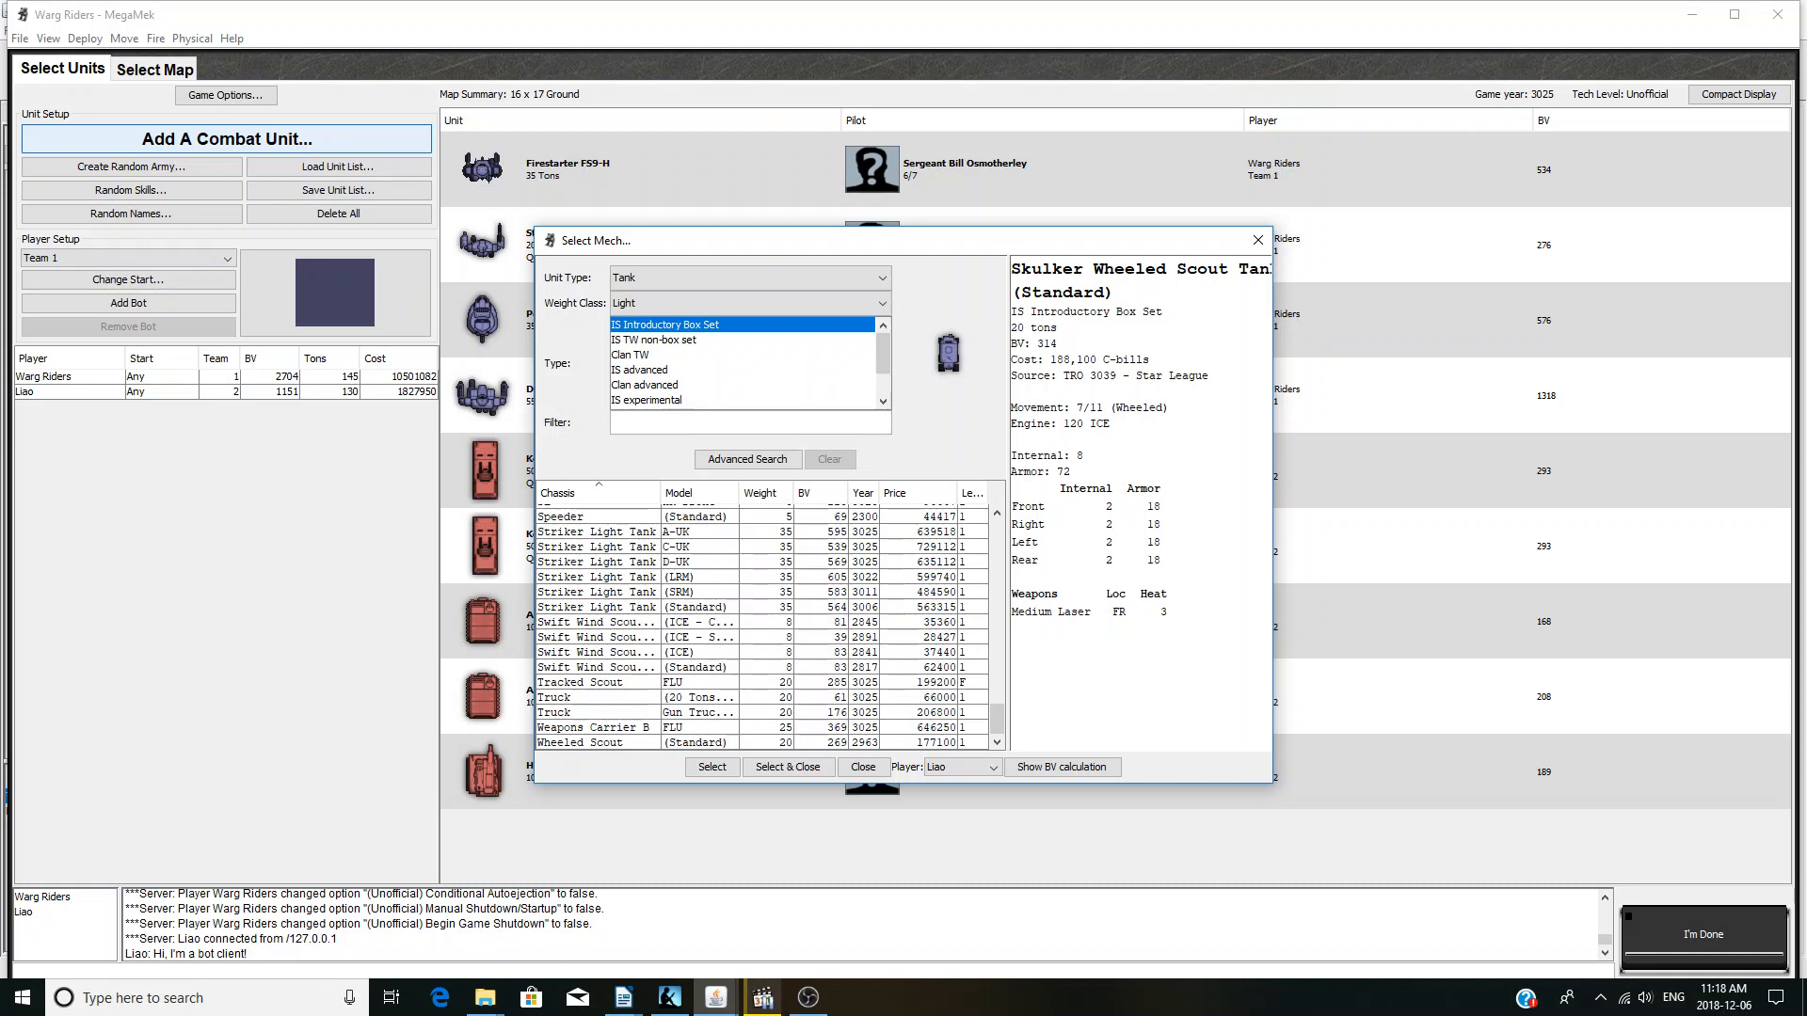
click(596, 727)
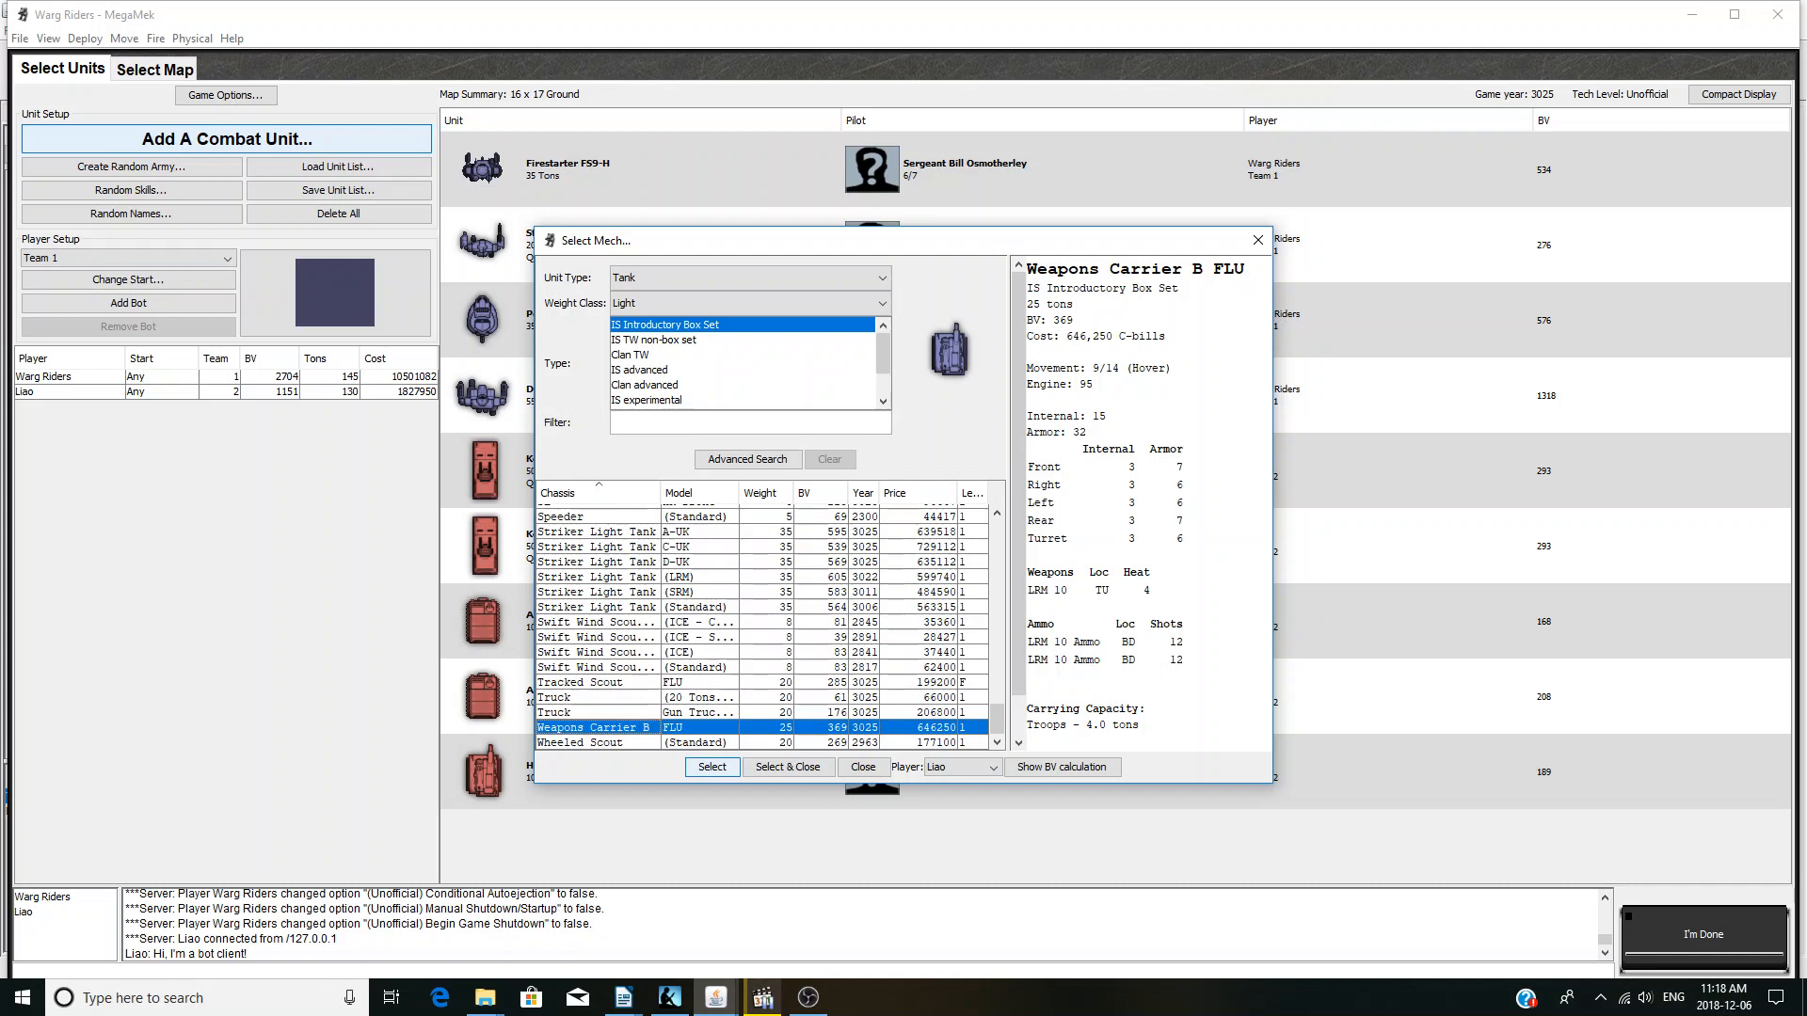
click(712, 766)
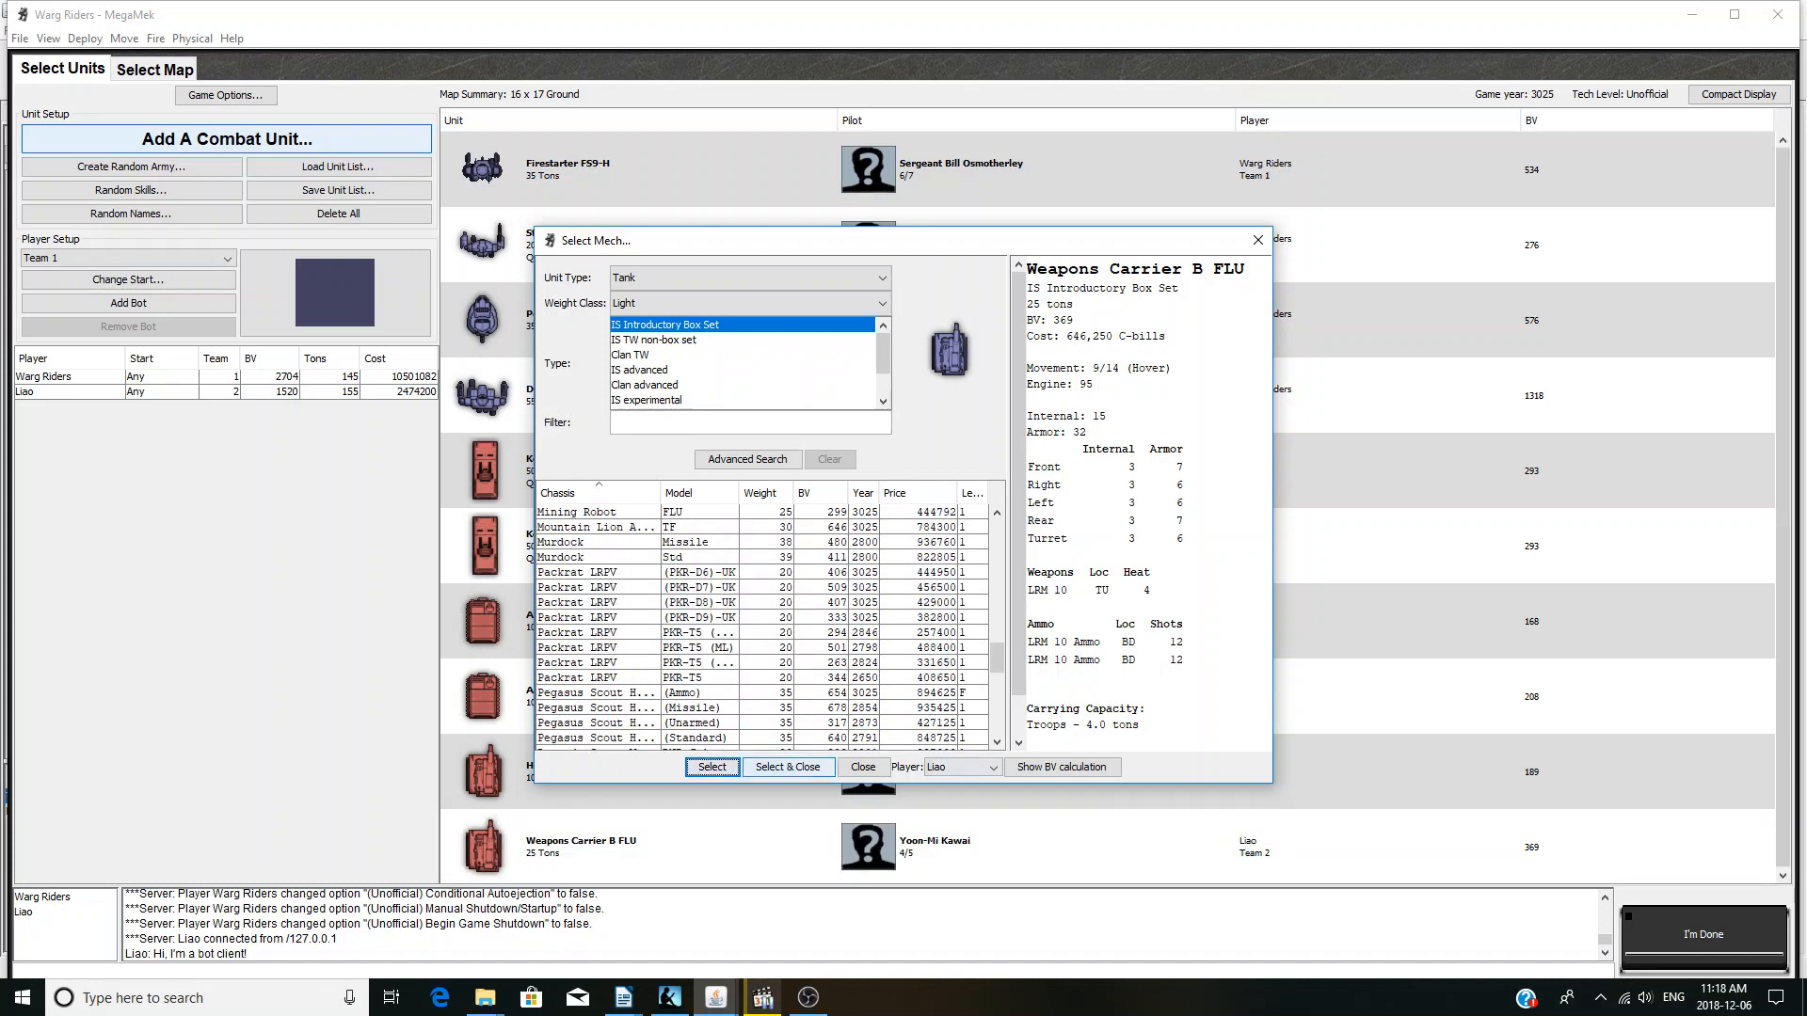
scroll(down, 3)
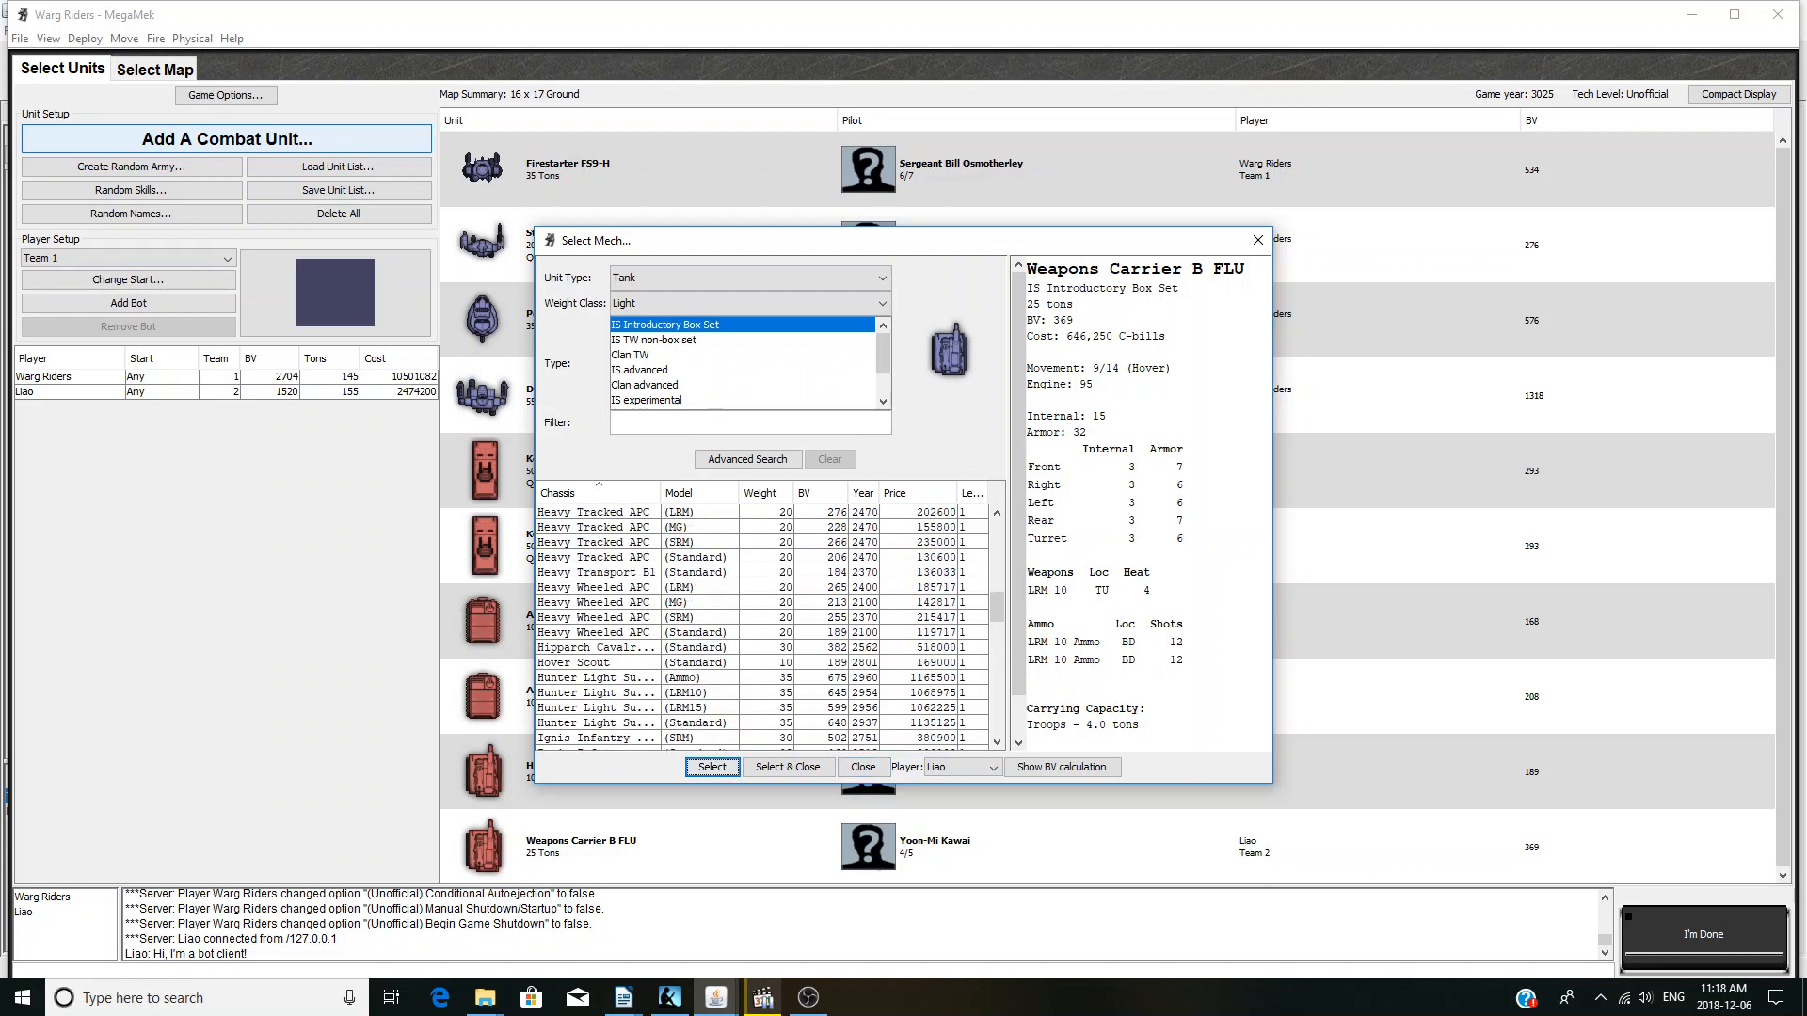
click(594, 632)
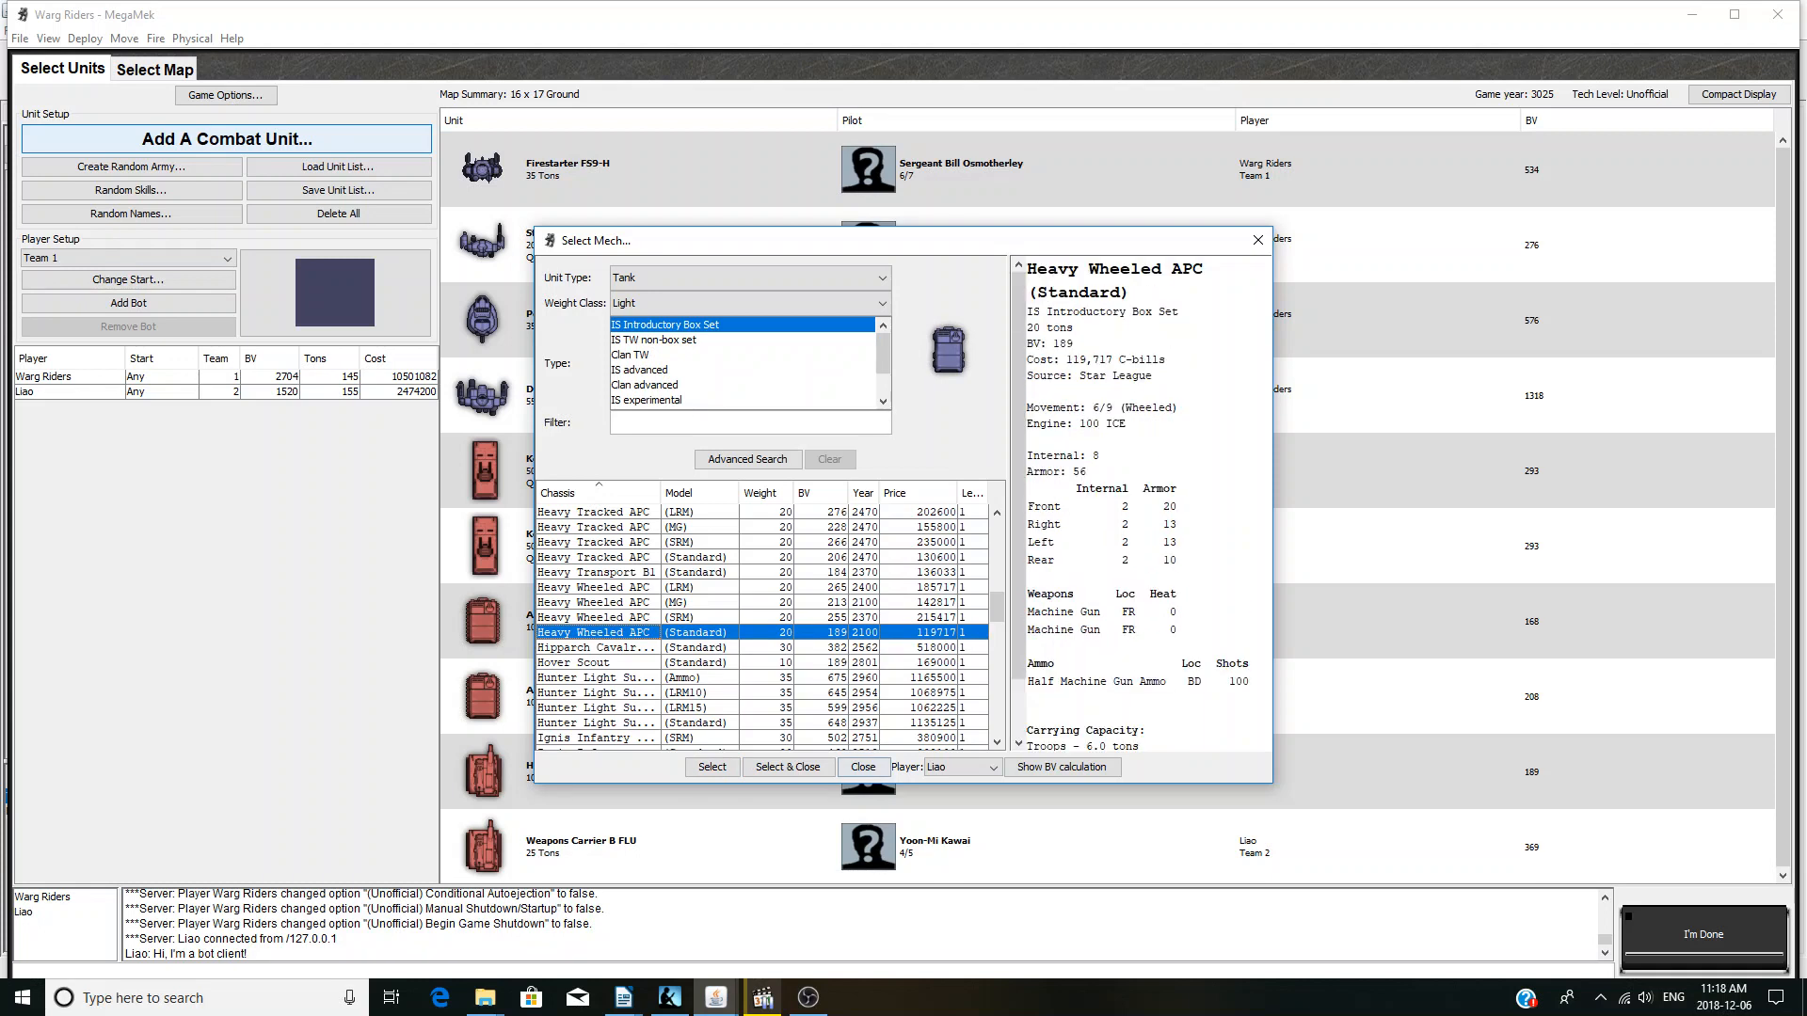
click(712, 766)
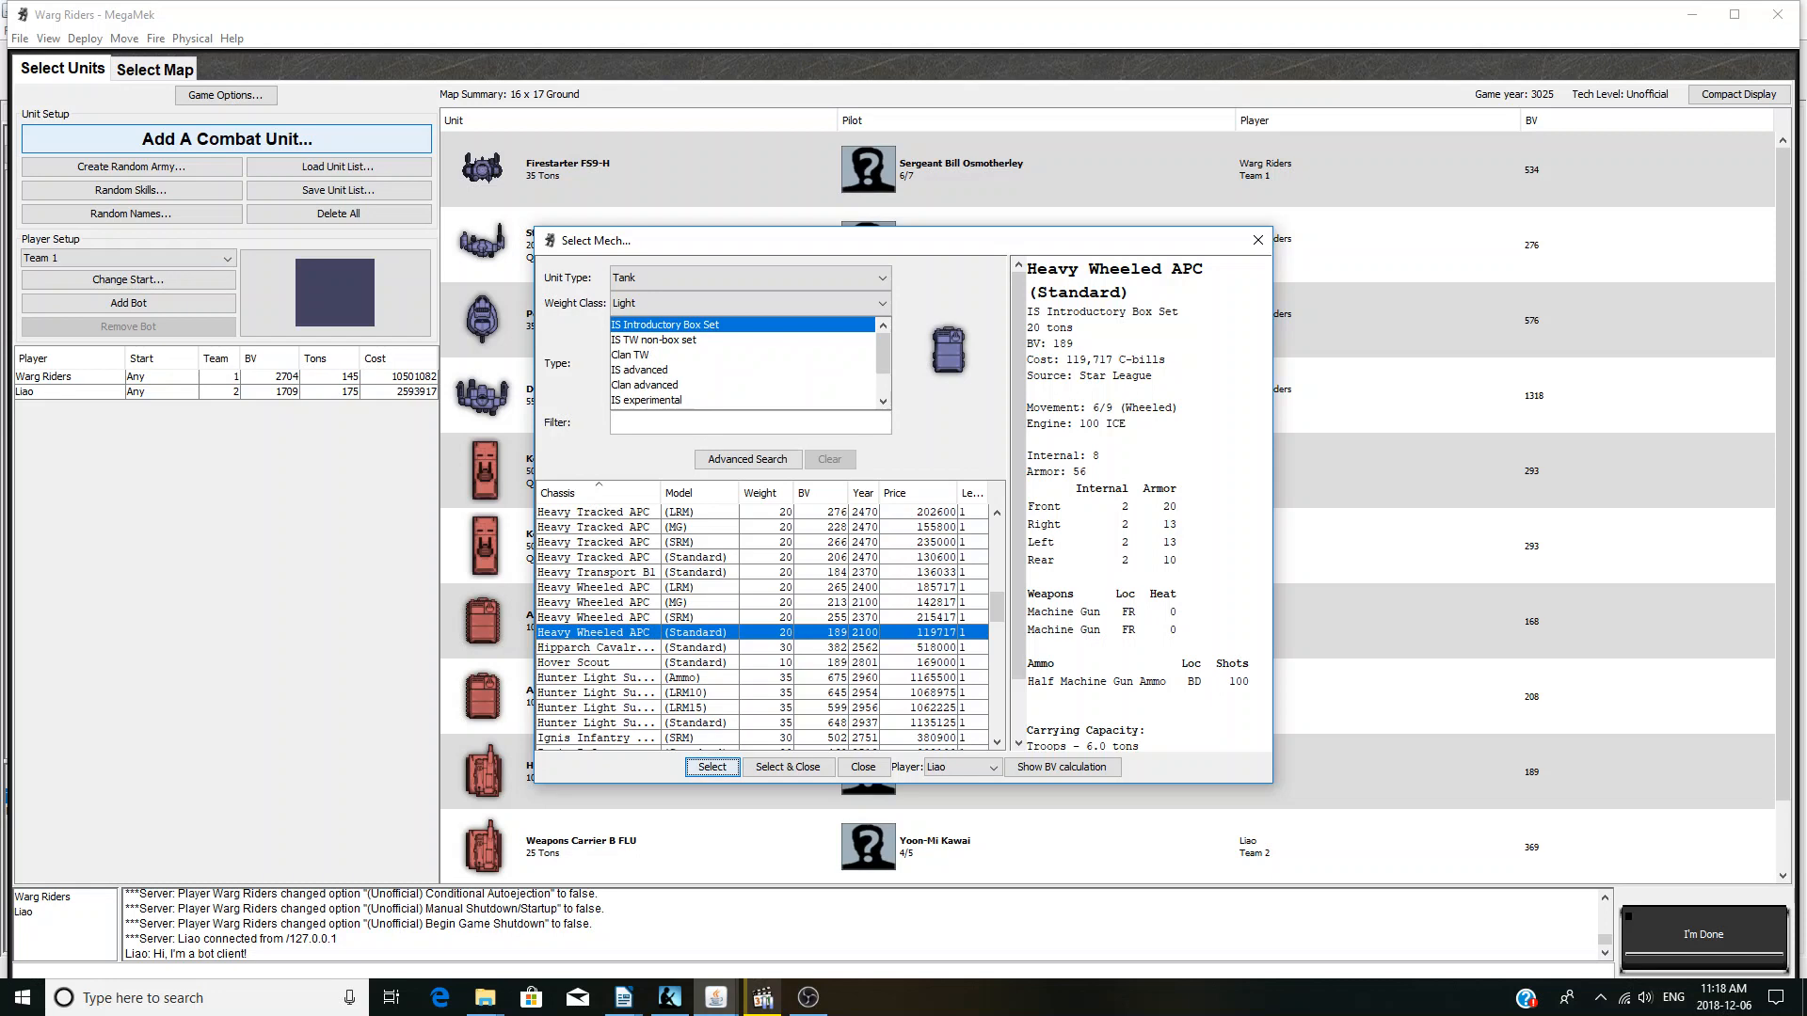
click(787, 766)
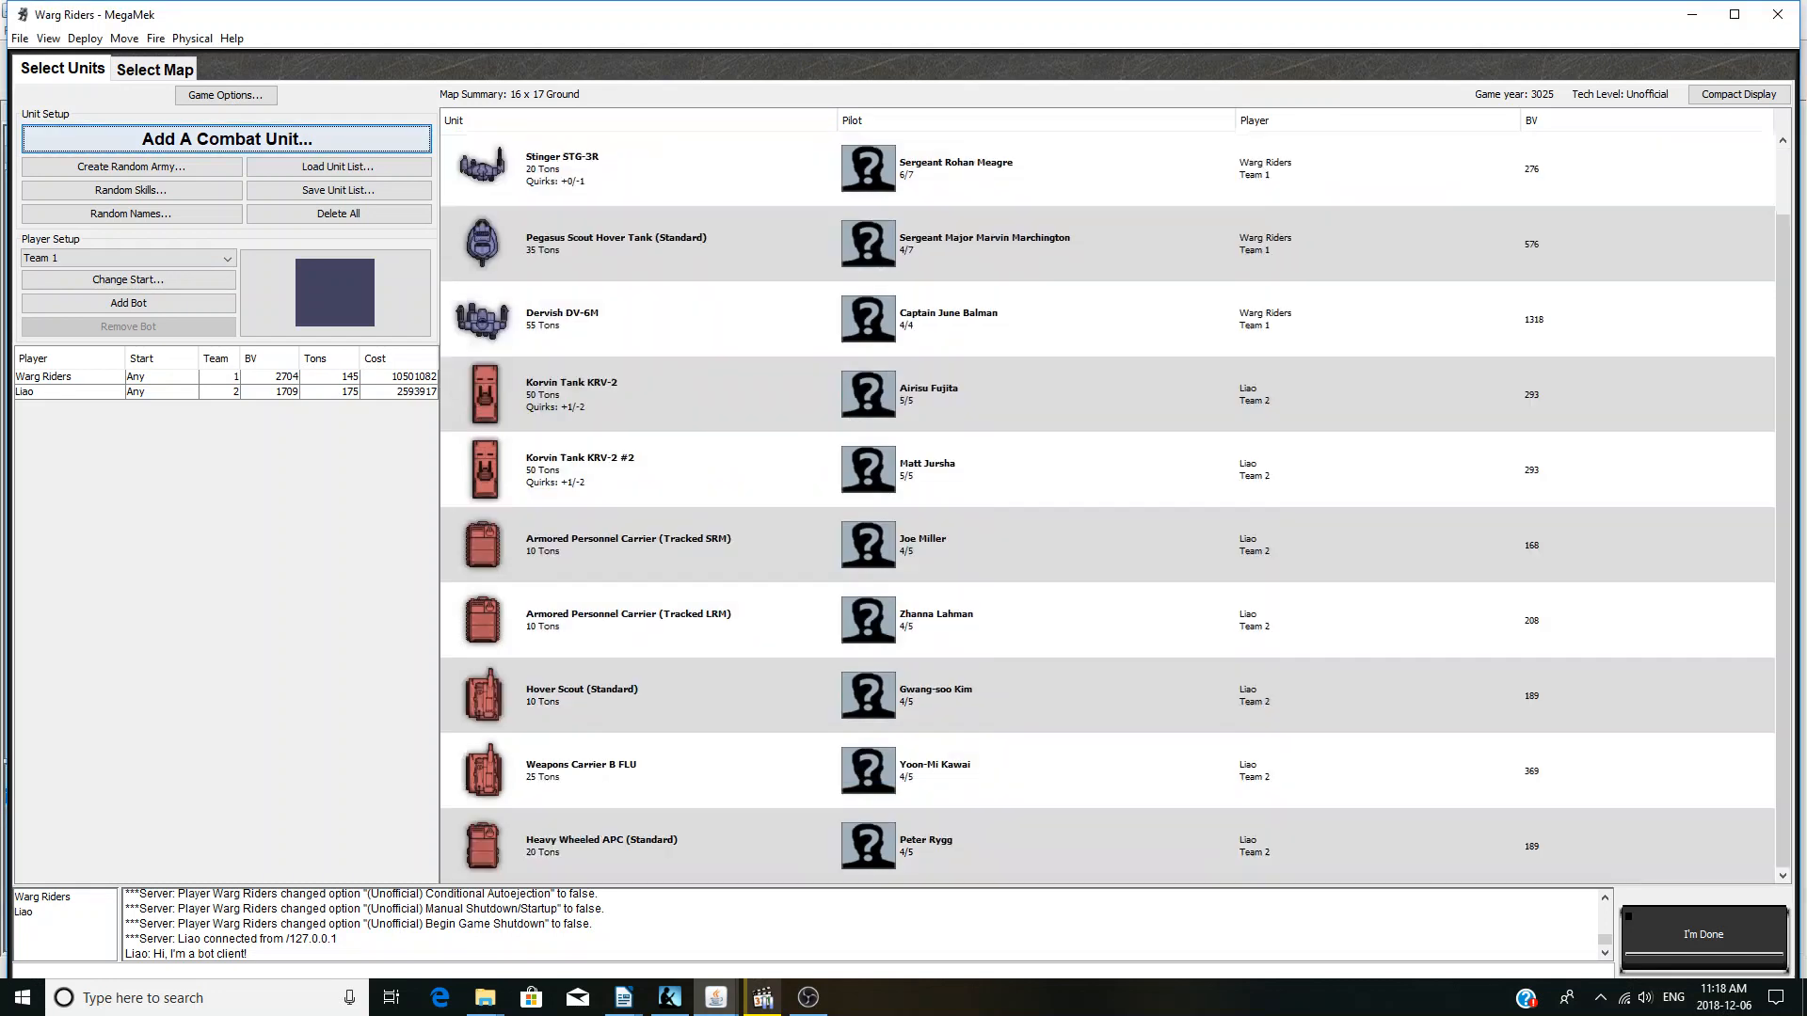
- Switch the lobby to the Select Map page showing available 16x17 maps
click(225, 139)
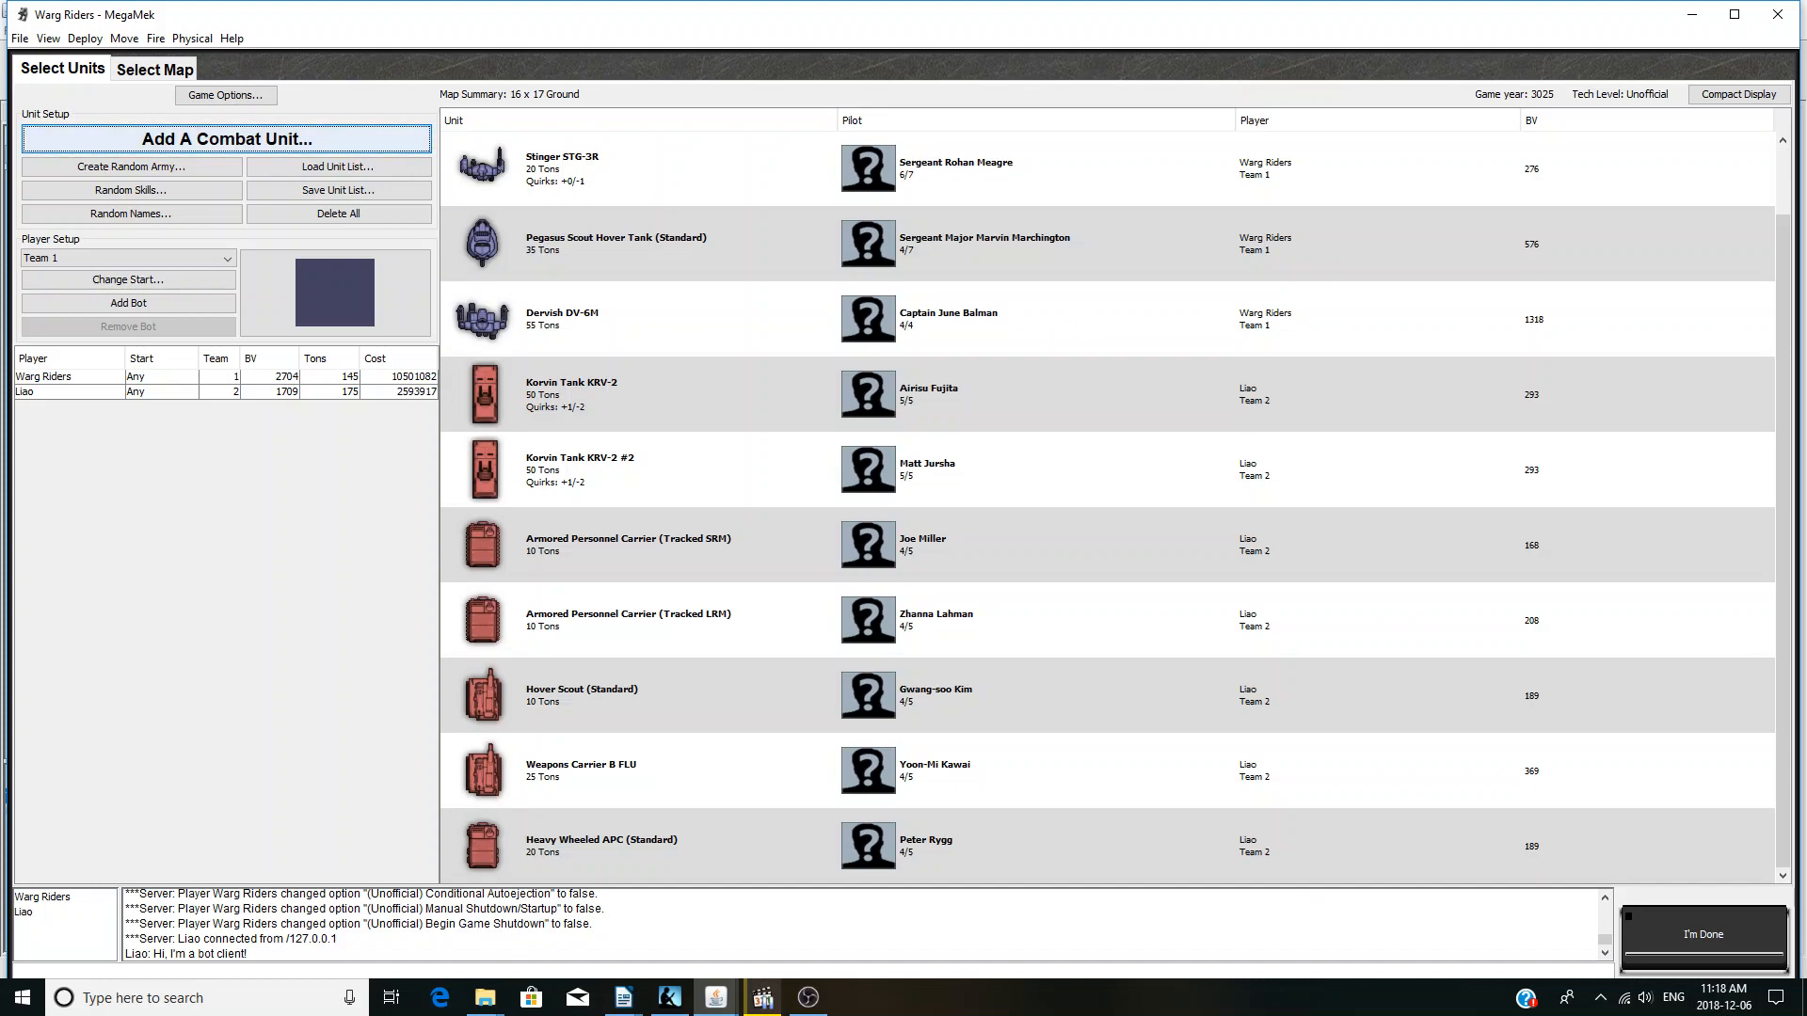
click(153, 68)
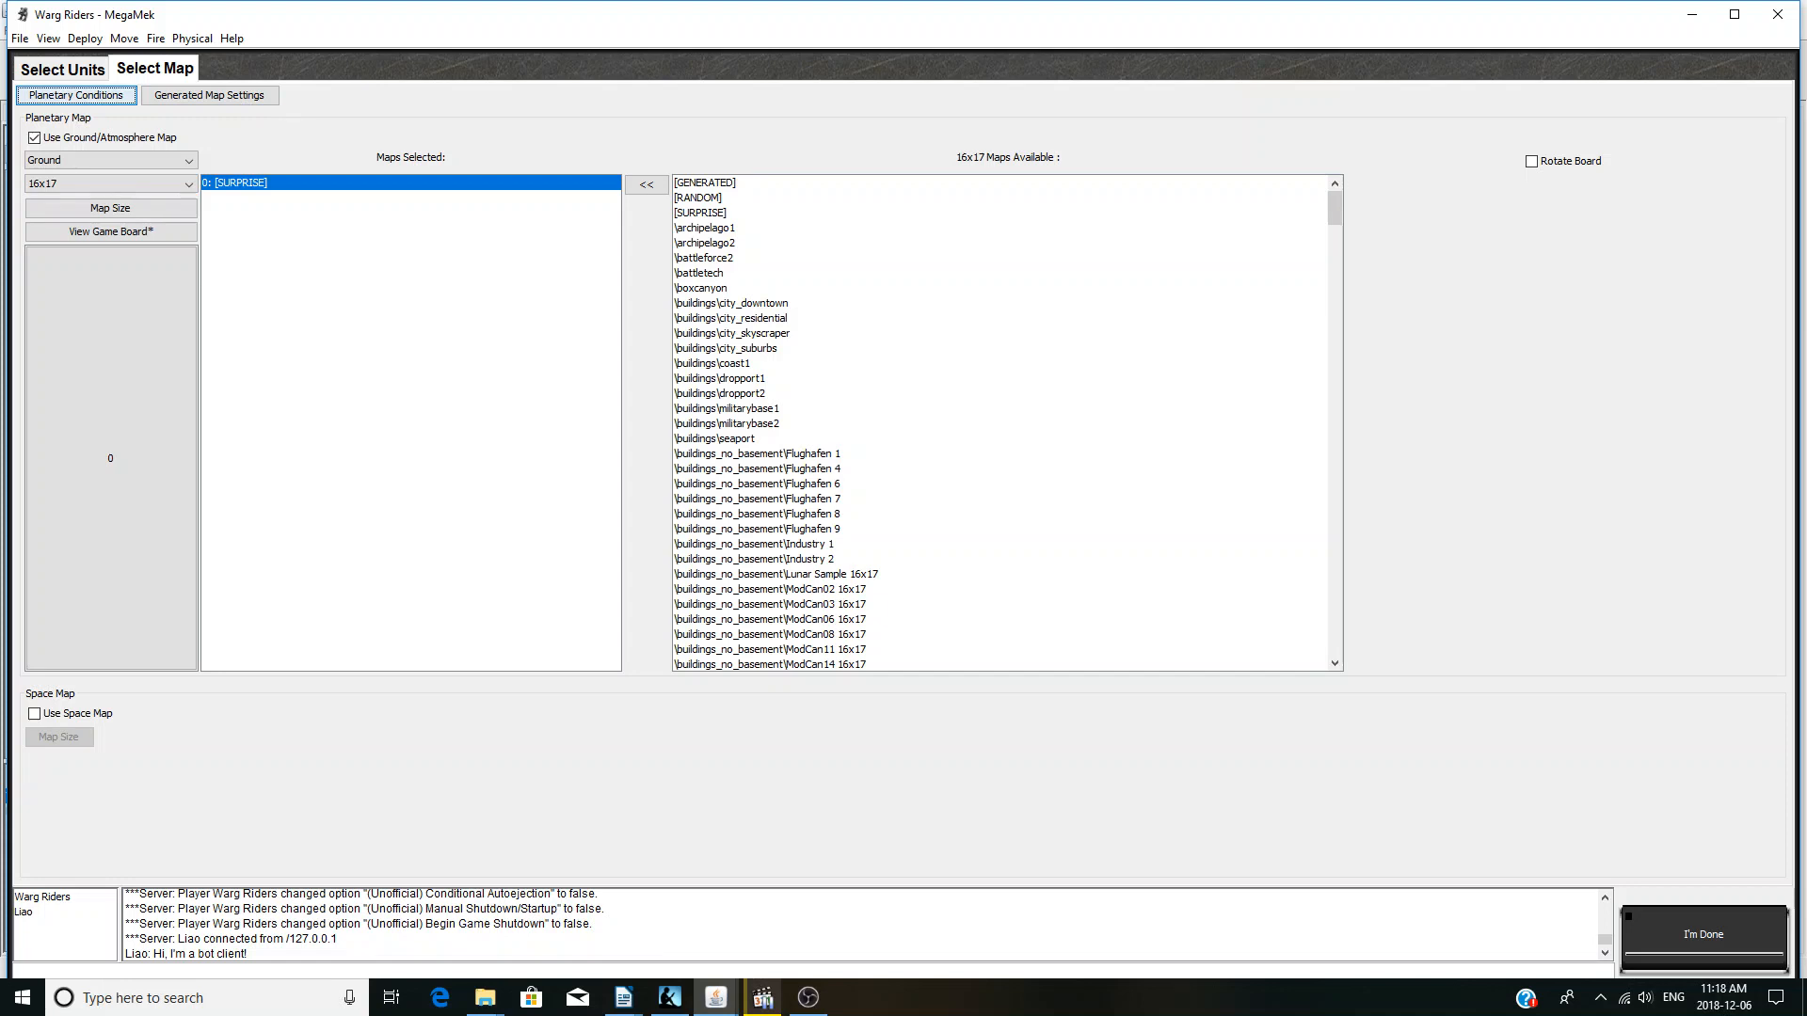
- Preview \buildings_no_basement\Trainingsgelaende 3 and add it as the selected battle map
scroll(down, 3)
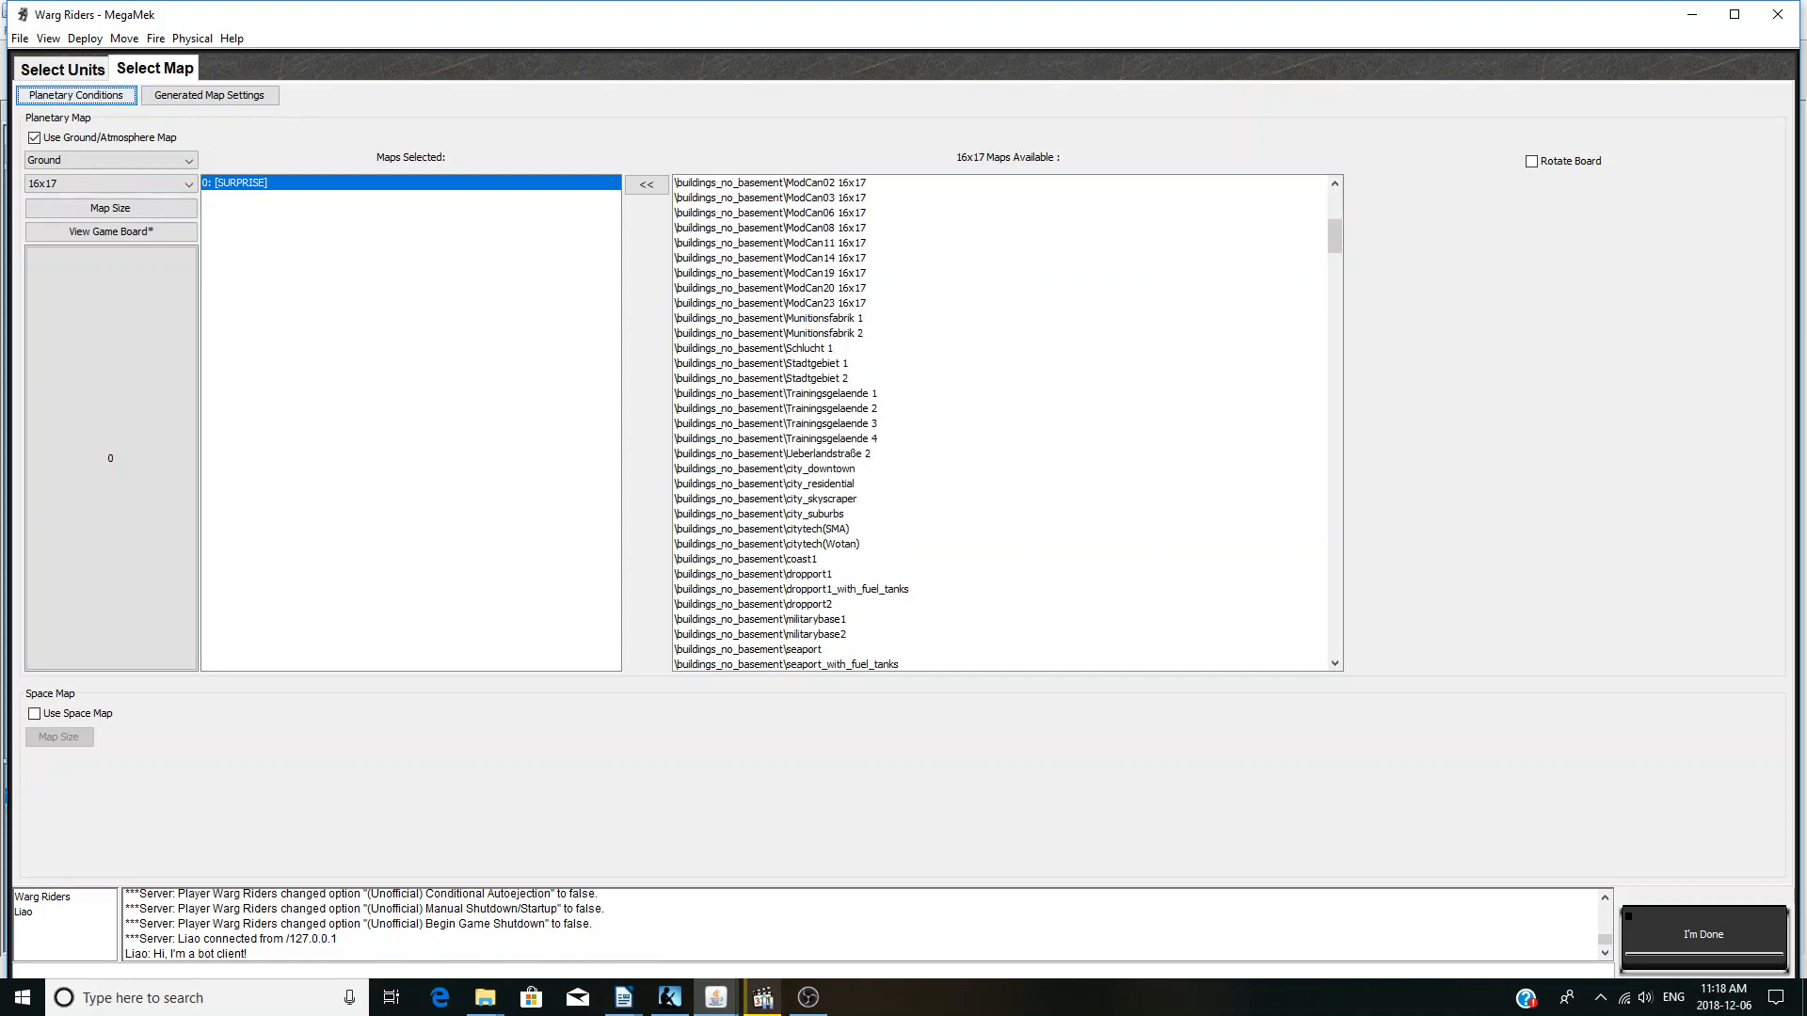
click(749, 333)
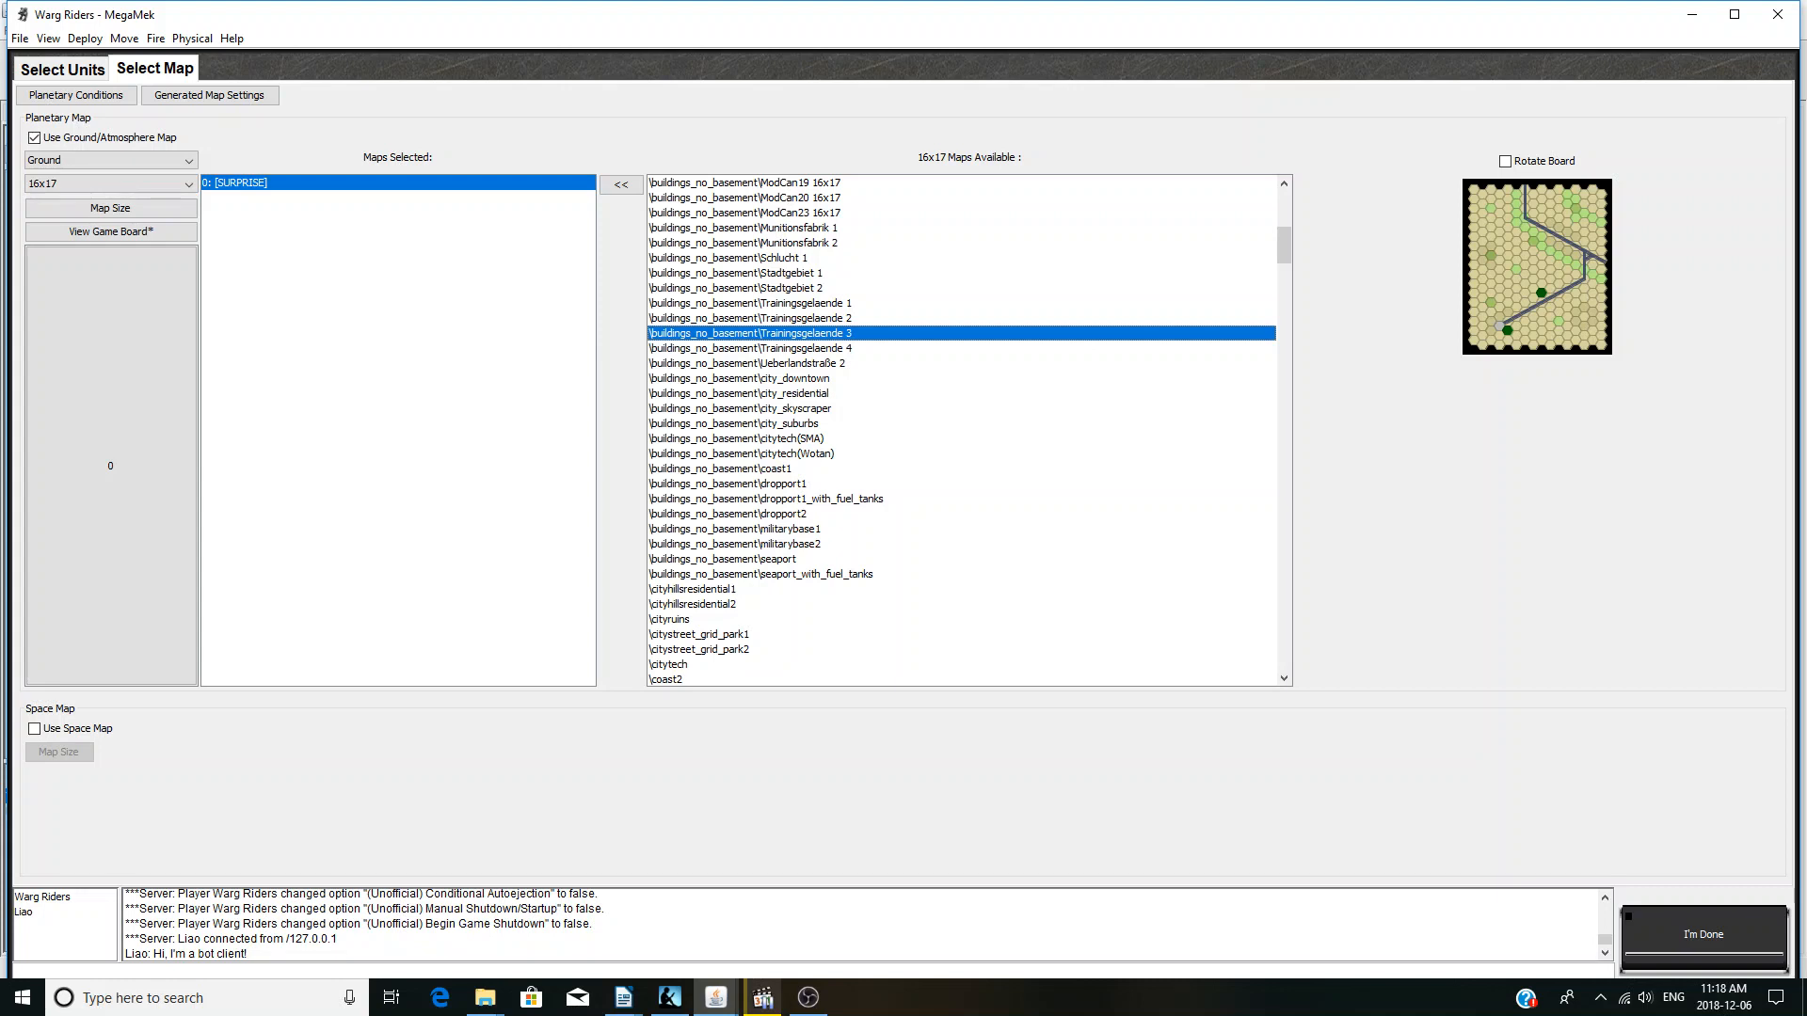
click(620, 183)
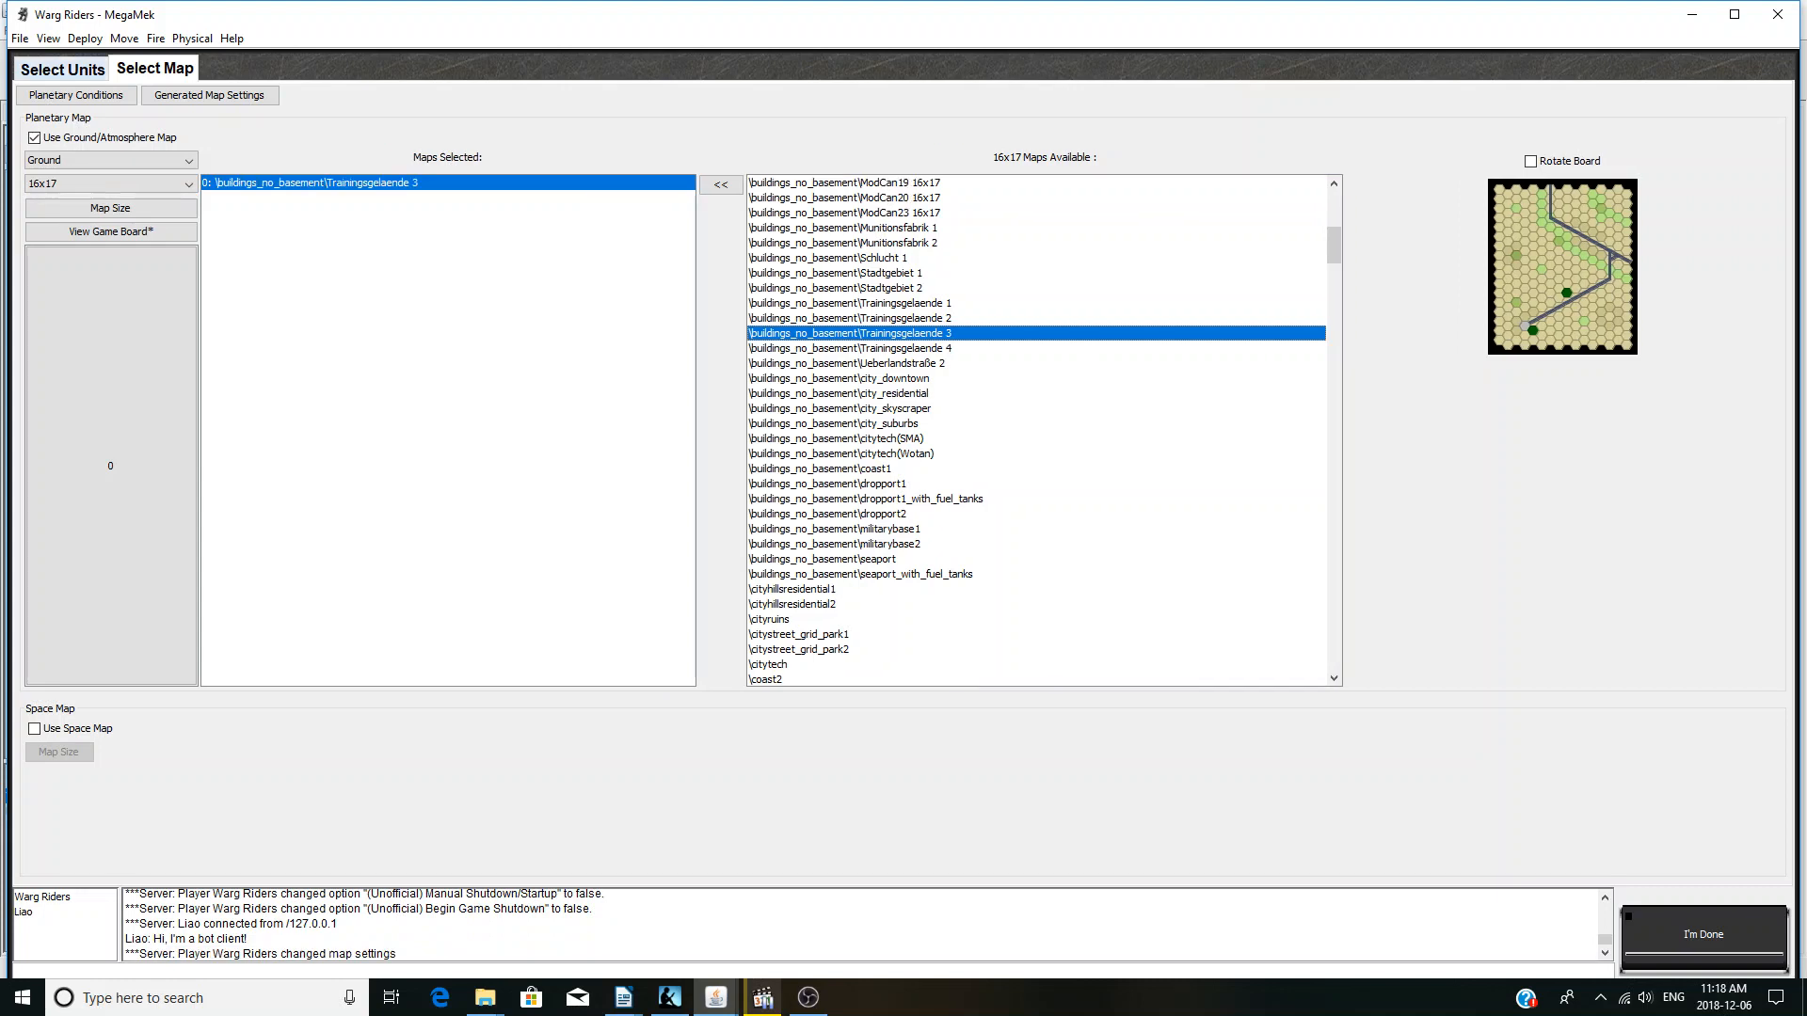
- Set Warg Riders to start from the south and Liao from the north
click(61, 67)
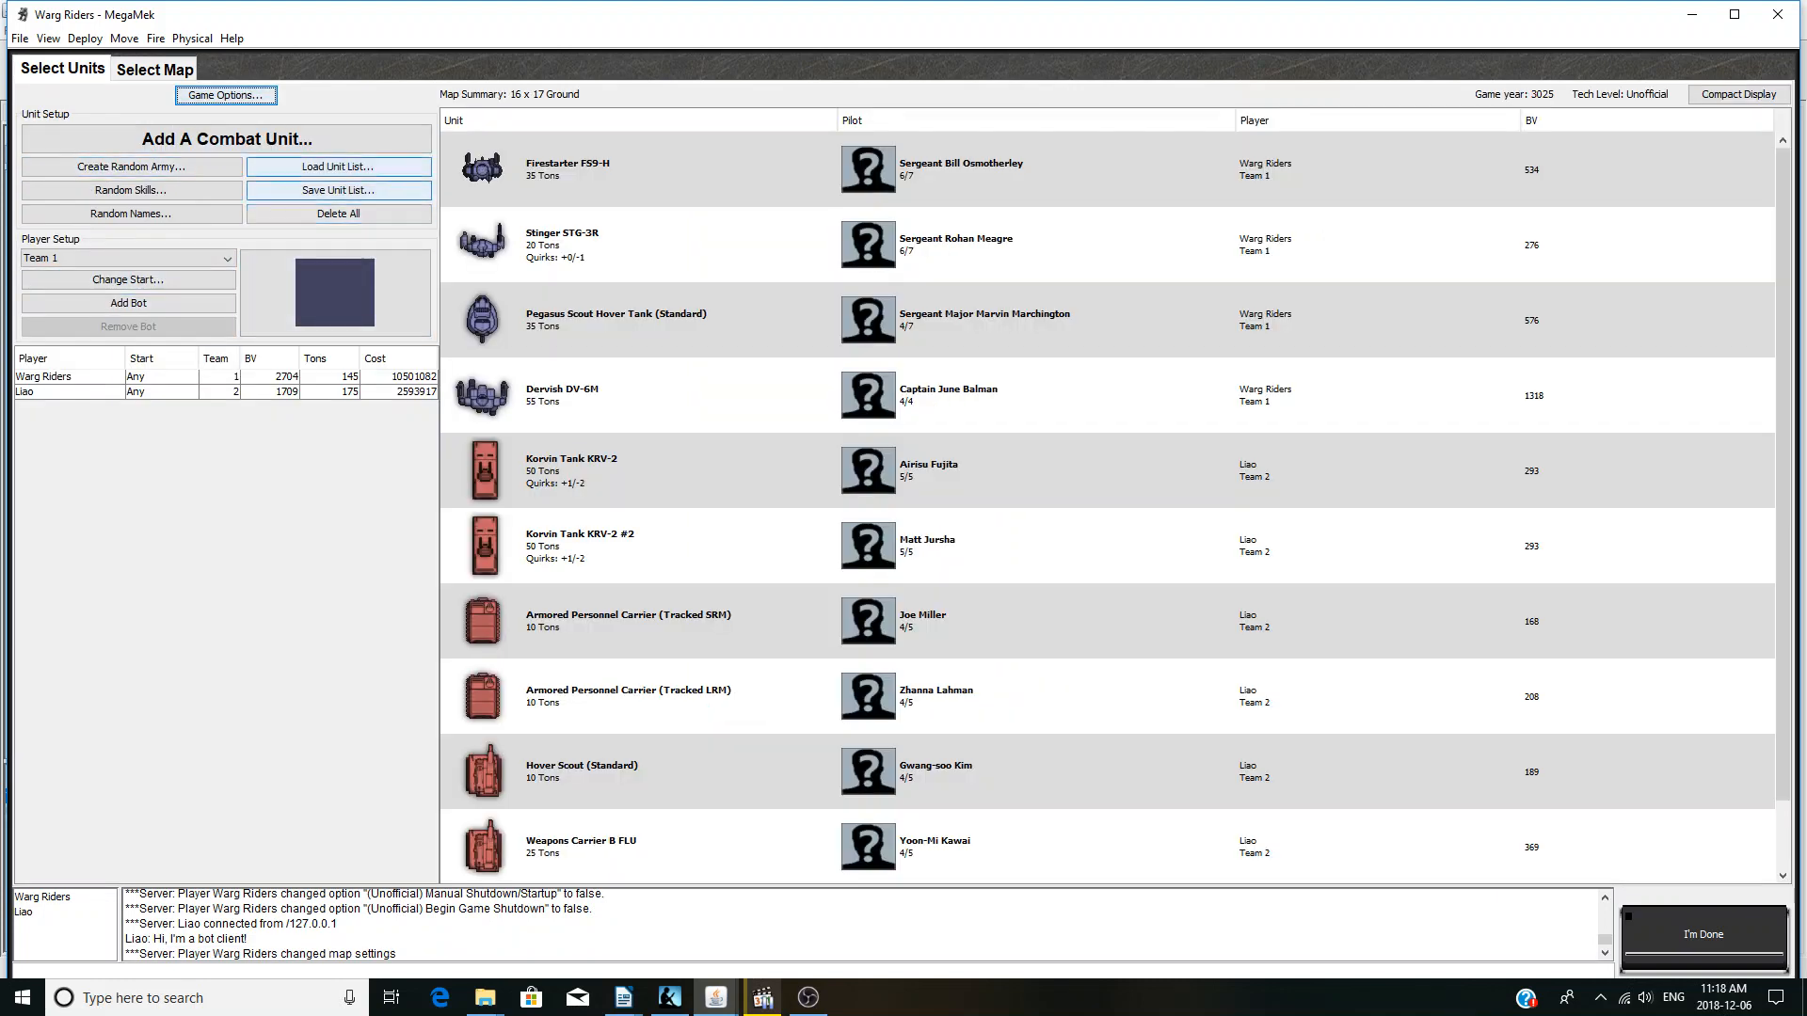
click(43, 375)
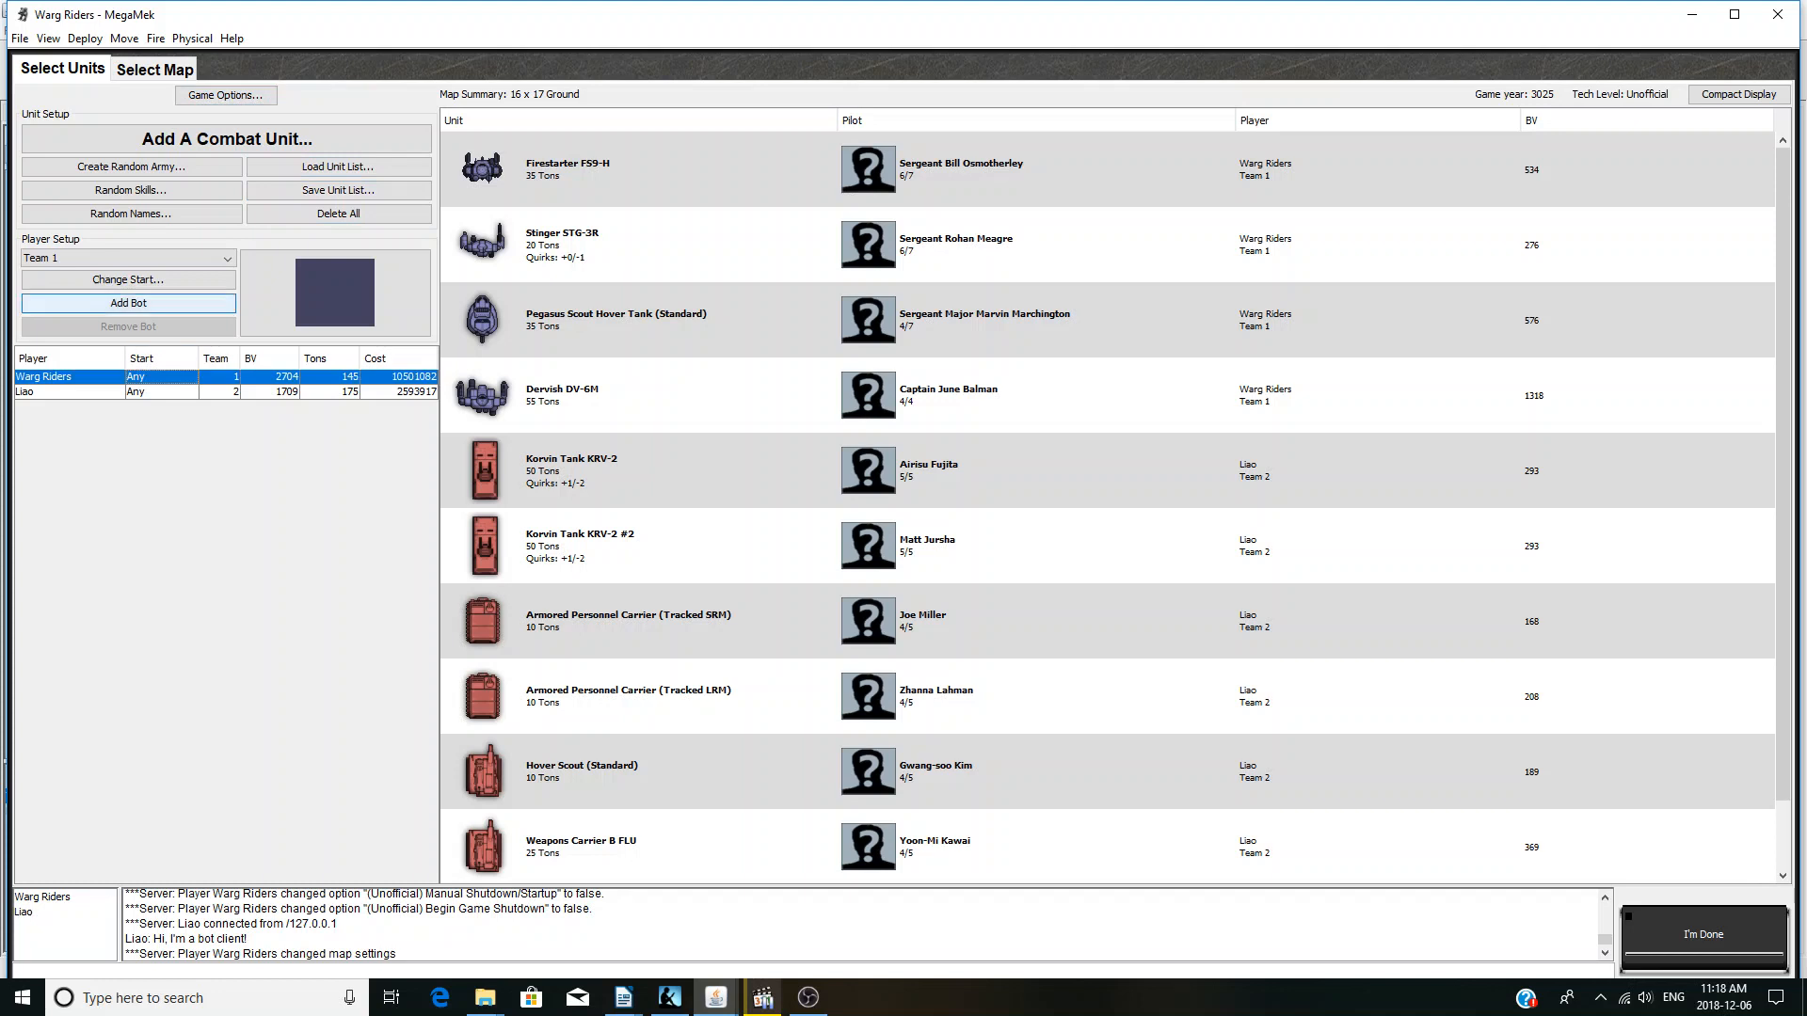
click(128, 279)
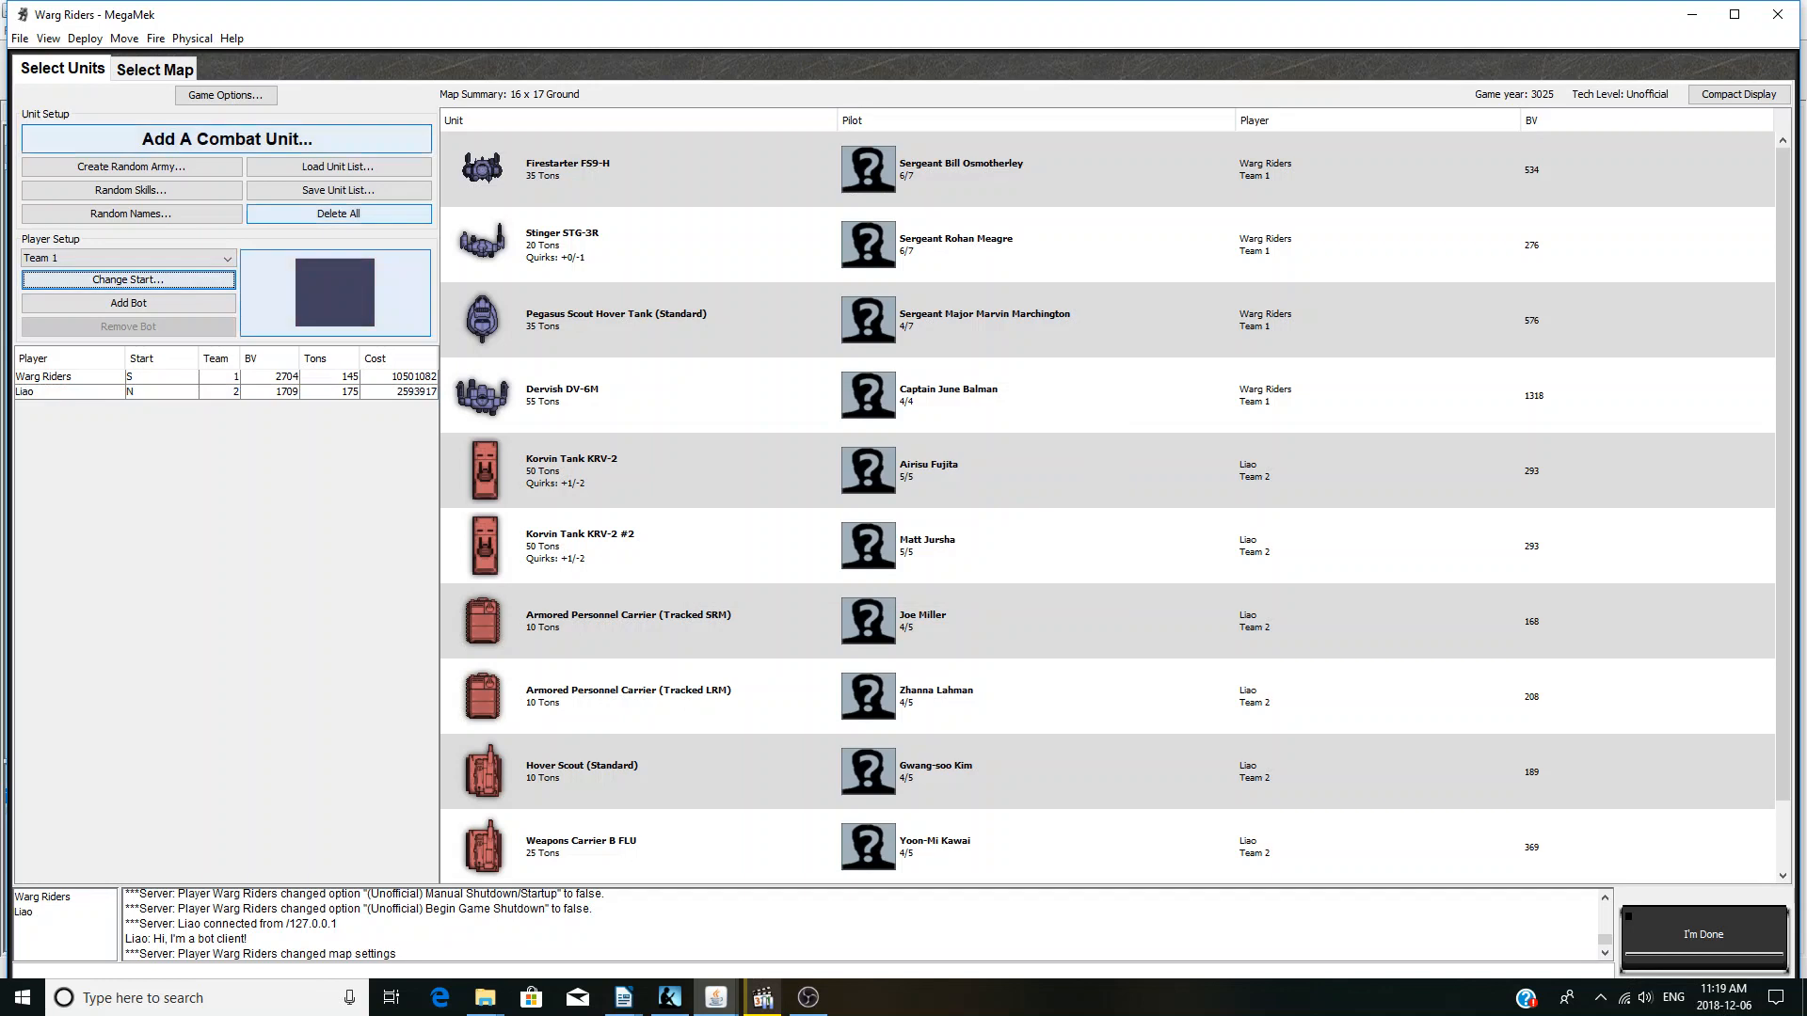
- In Game Options, set victory to destroying 50% of enemy BV
click(225, 94)
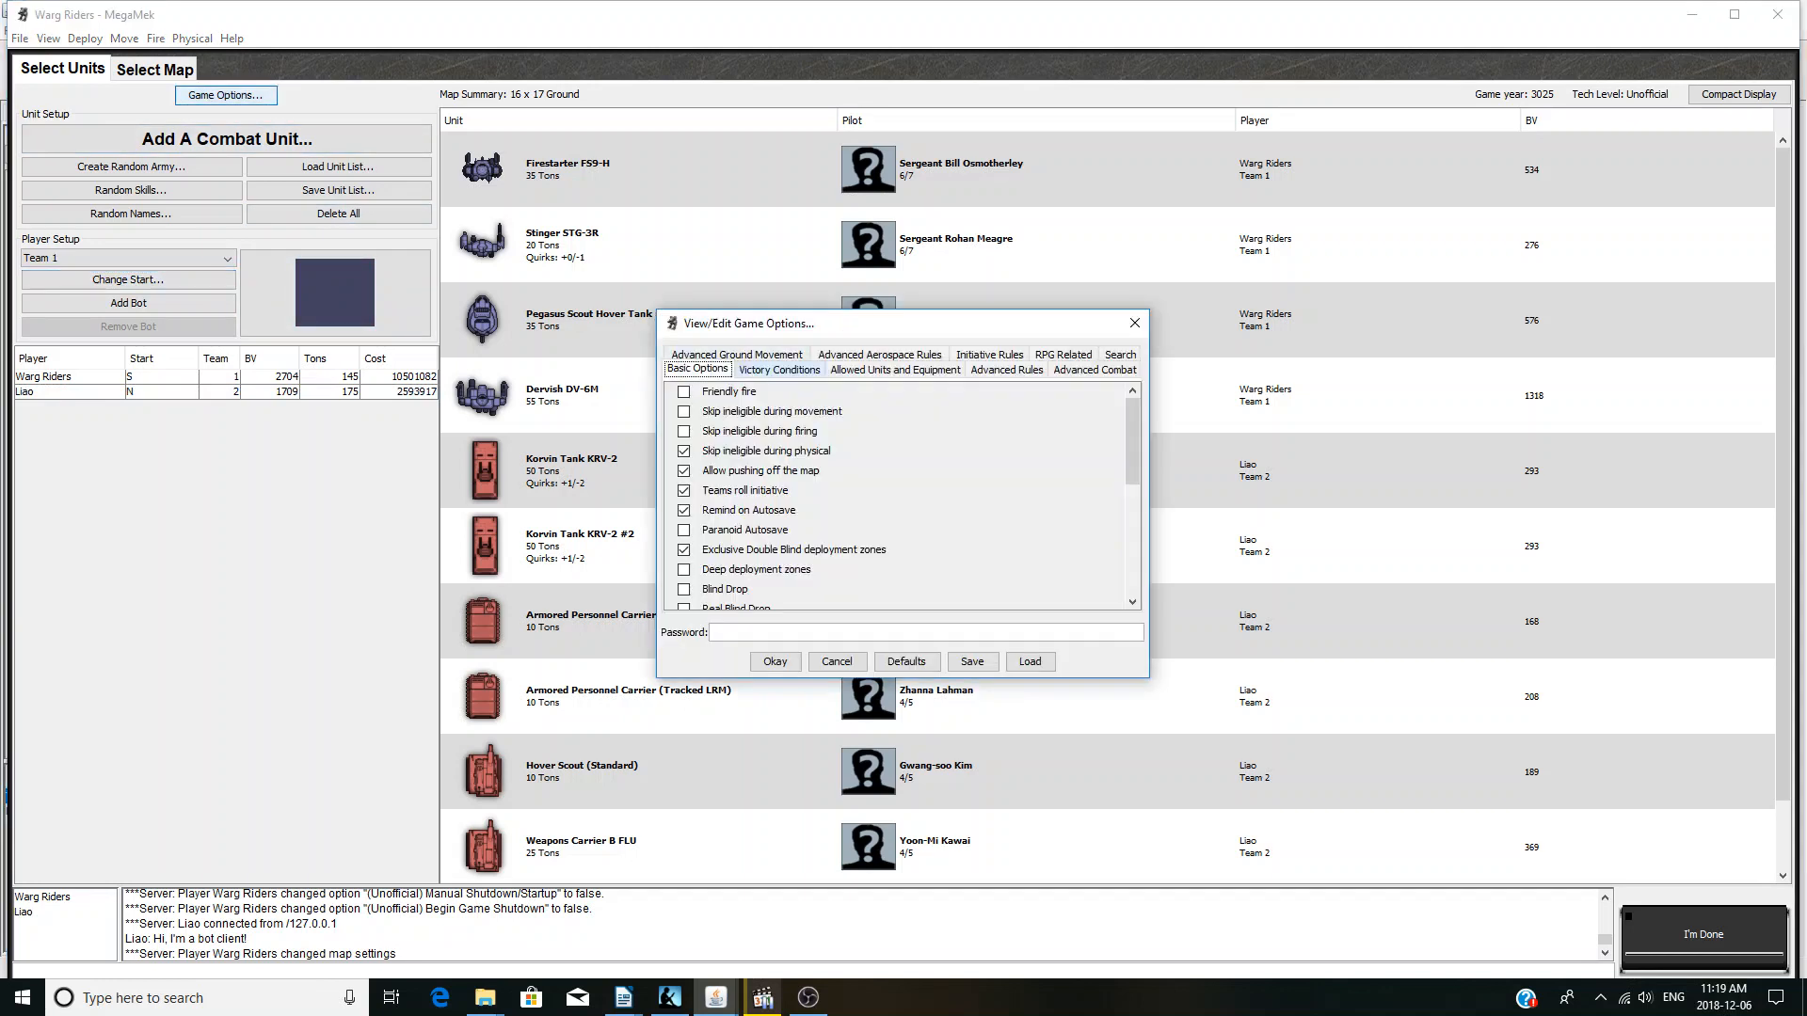
click(779, 369)
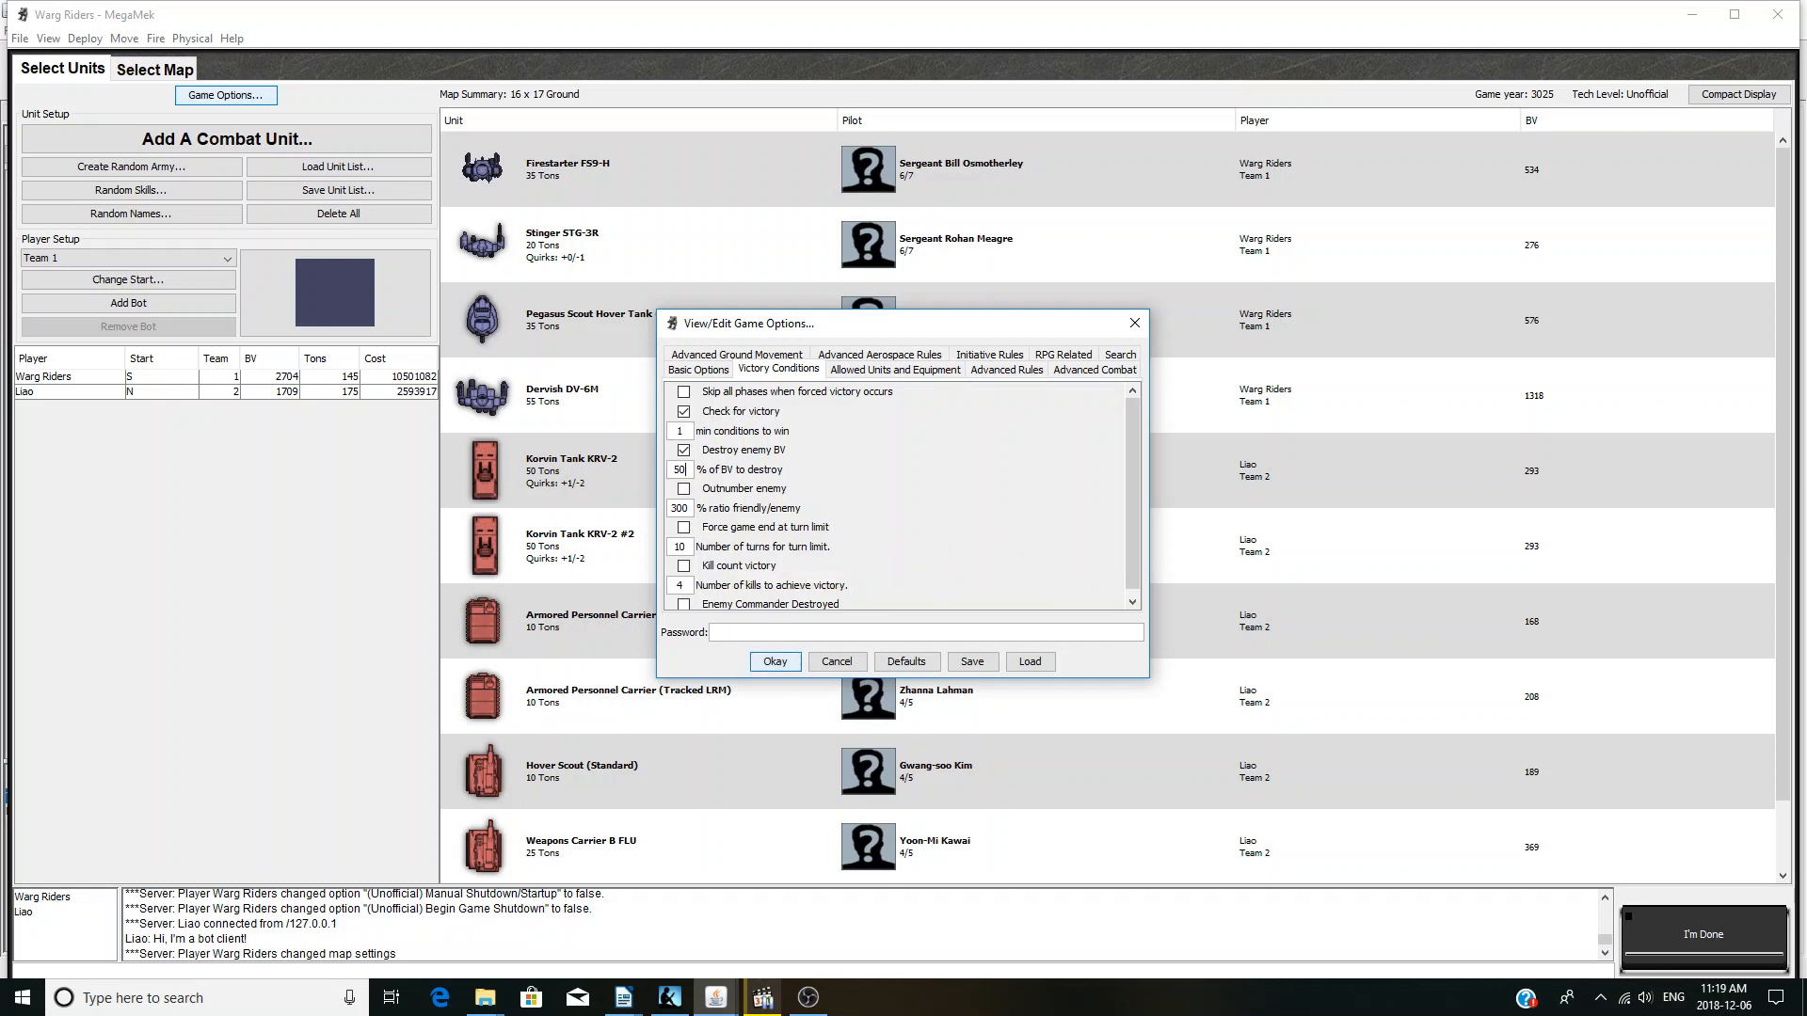
click(775, 662)
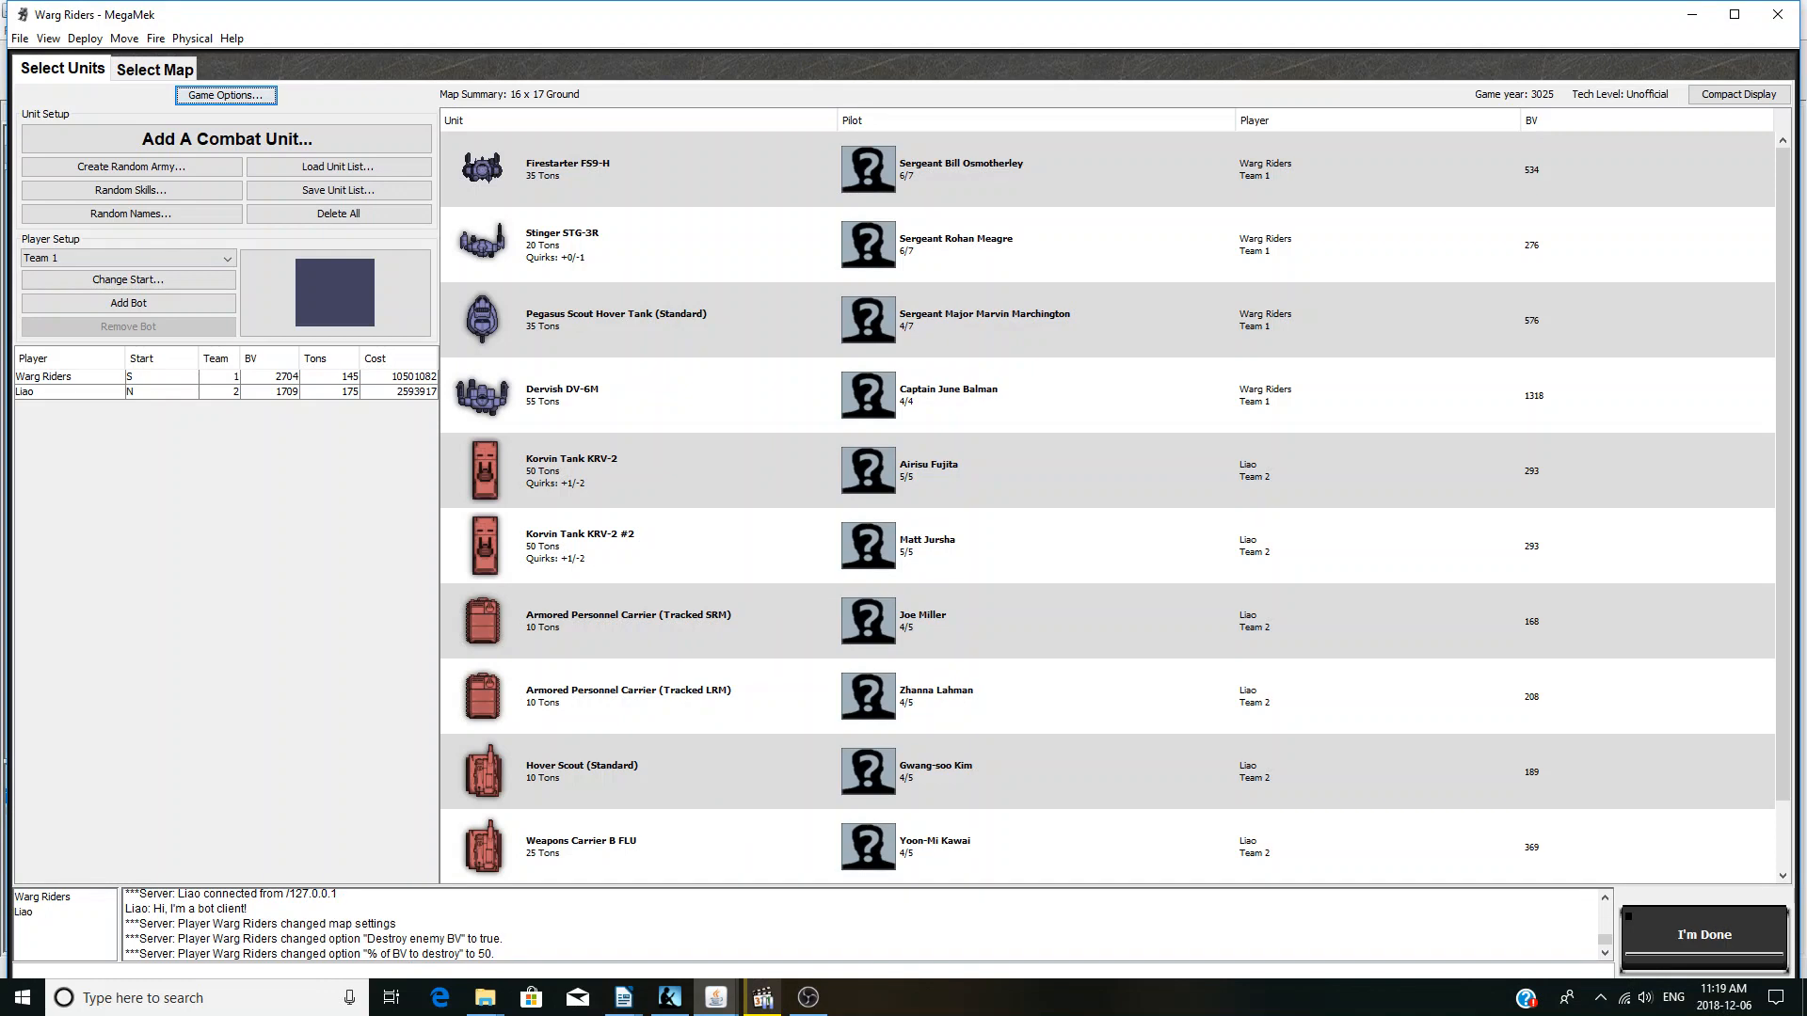
- Finish lobby setup, deploy the forces, and reach the Round 1 initiative report
click(1709, 935)
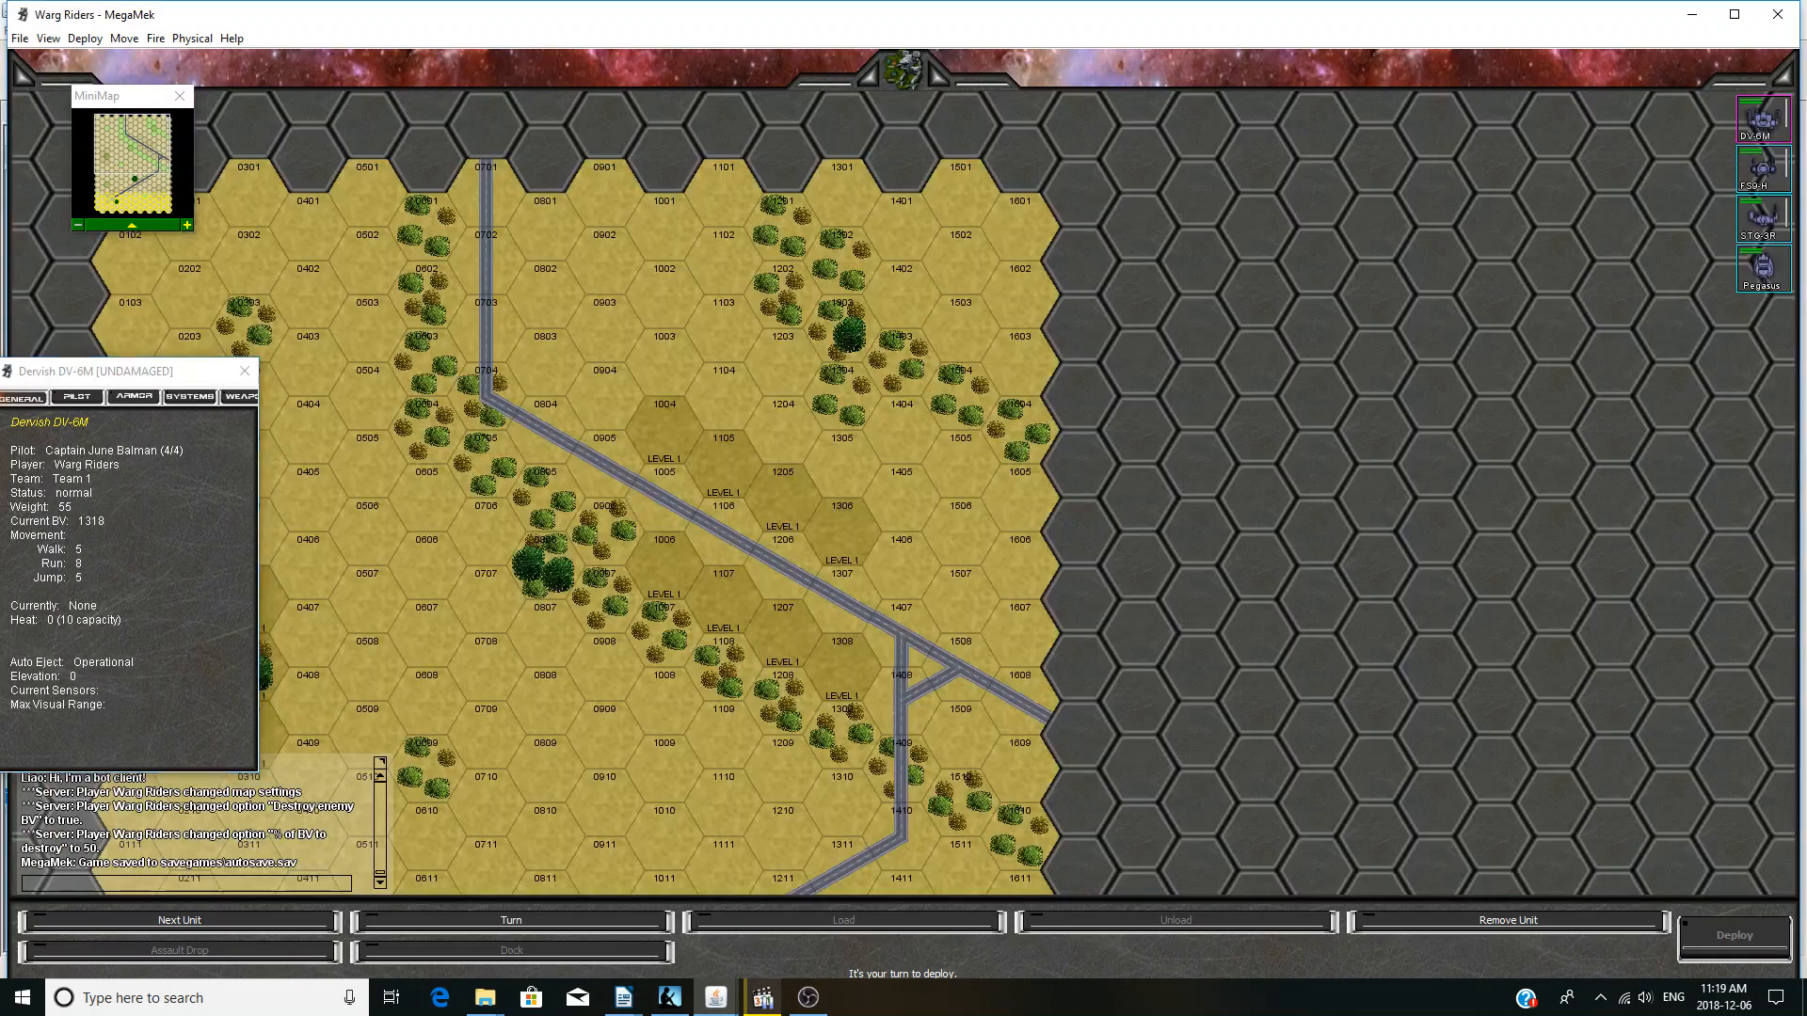
scroll(down, 3)
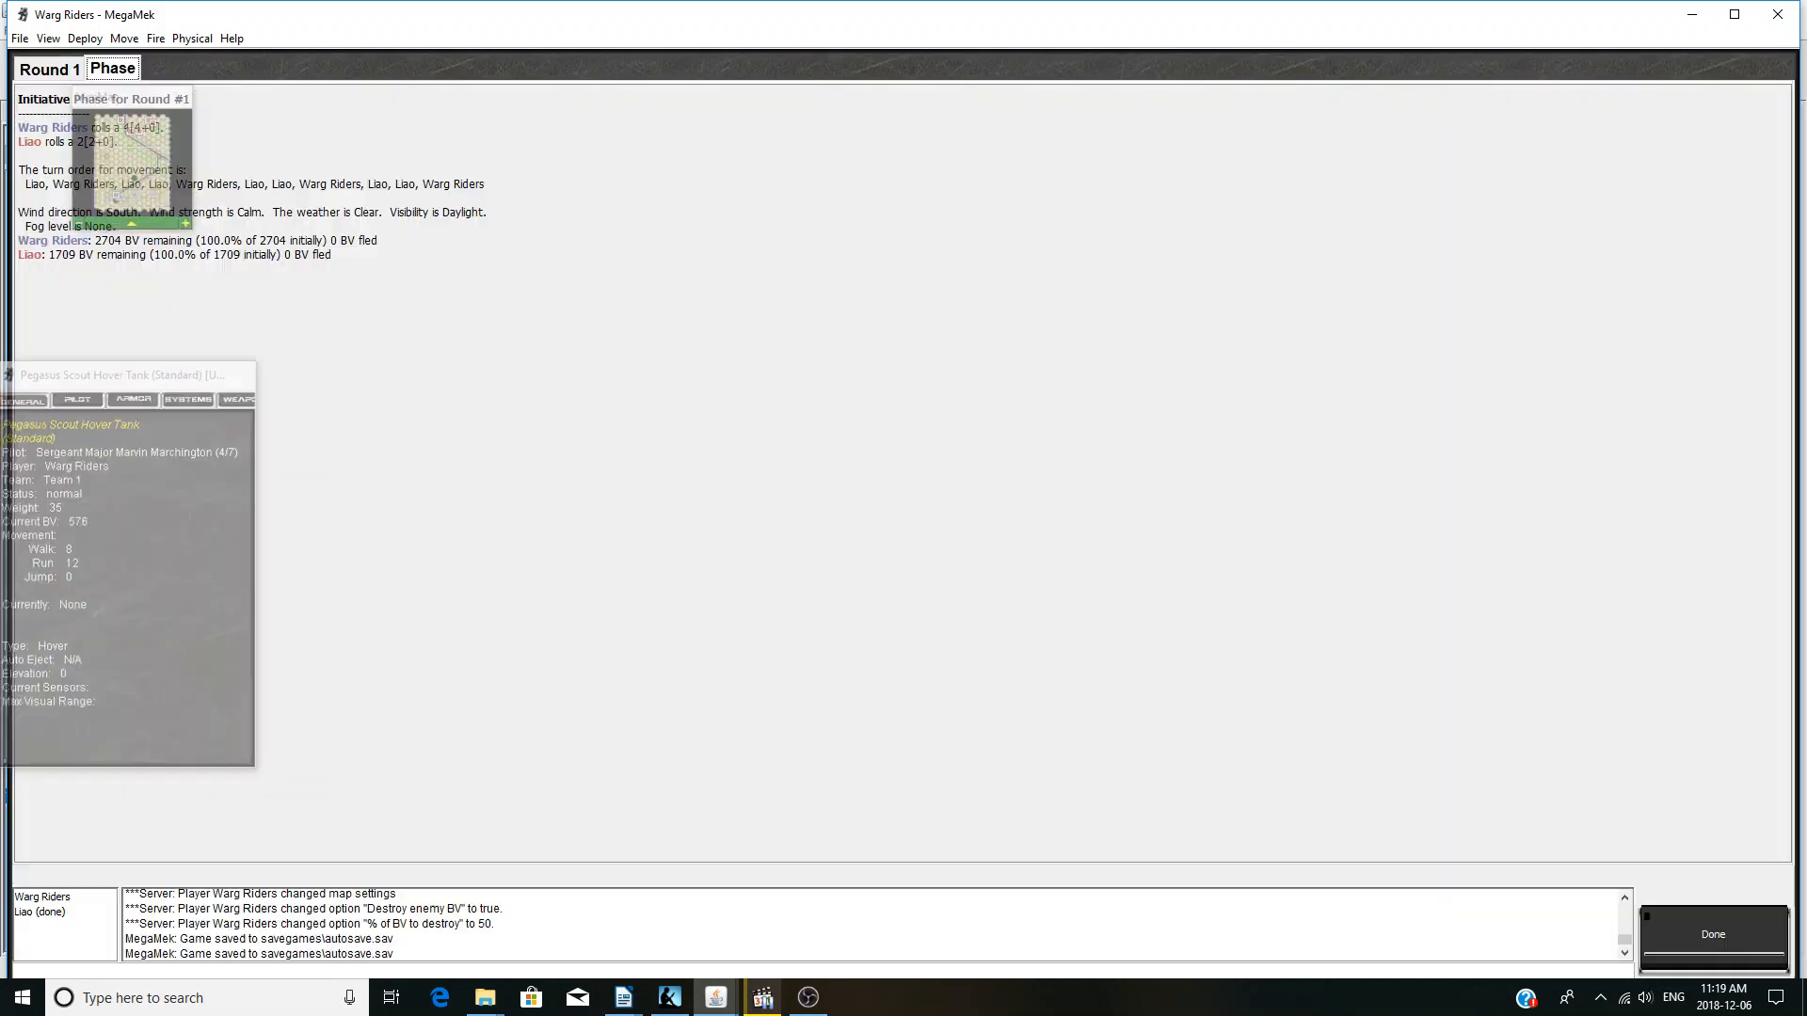
- Dismiss the initiative report and move the Pegasus Scout up the road toward the Dervish
click(1712, 933)
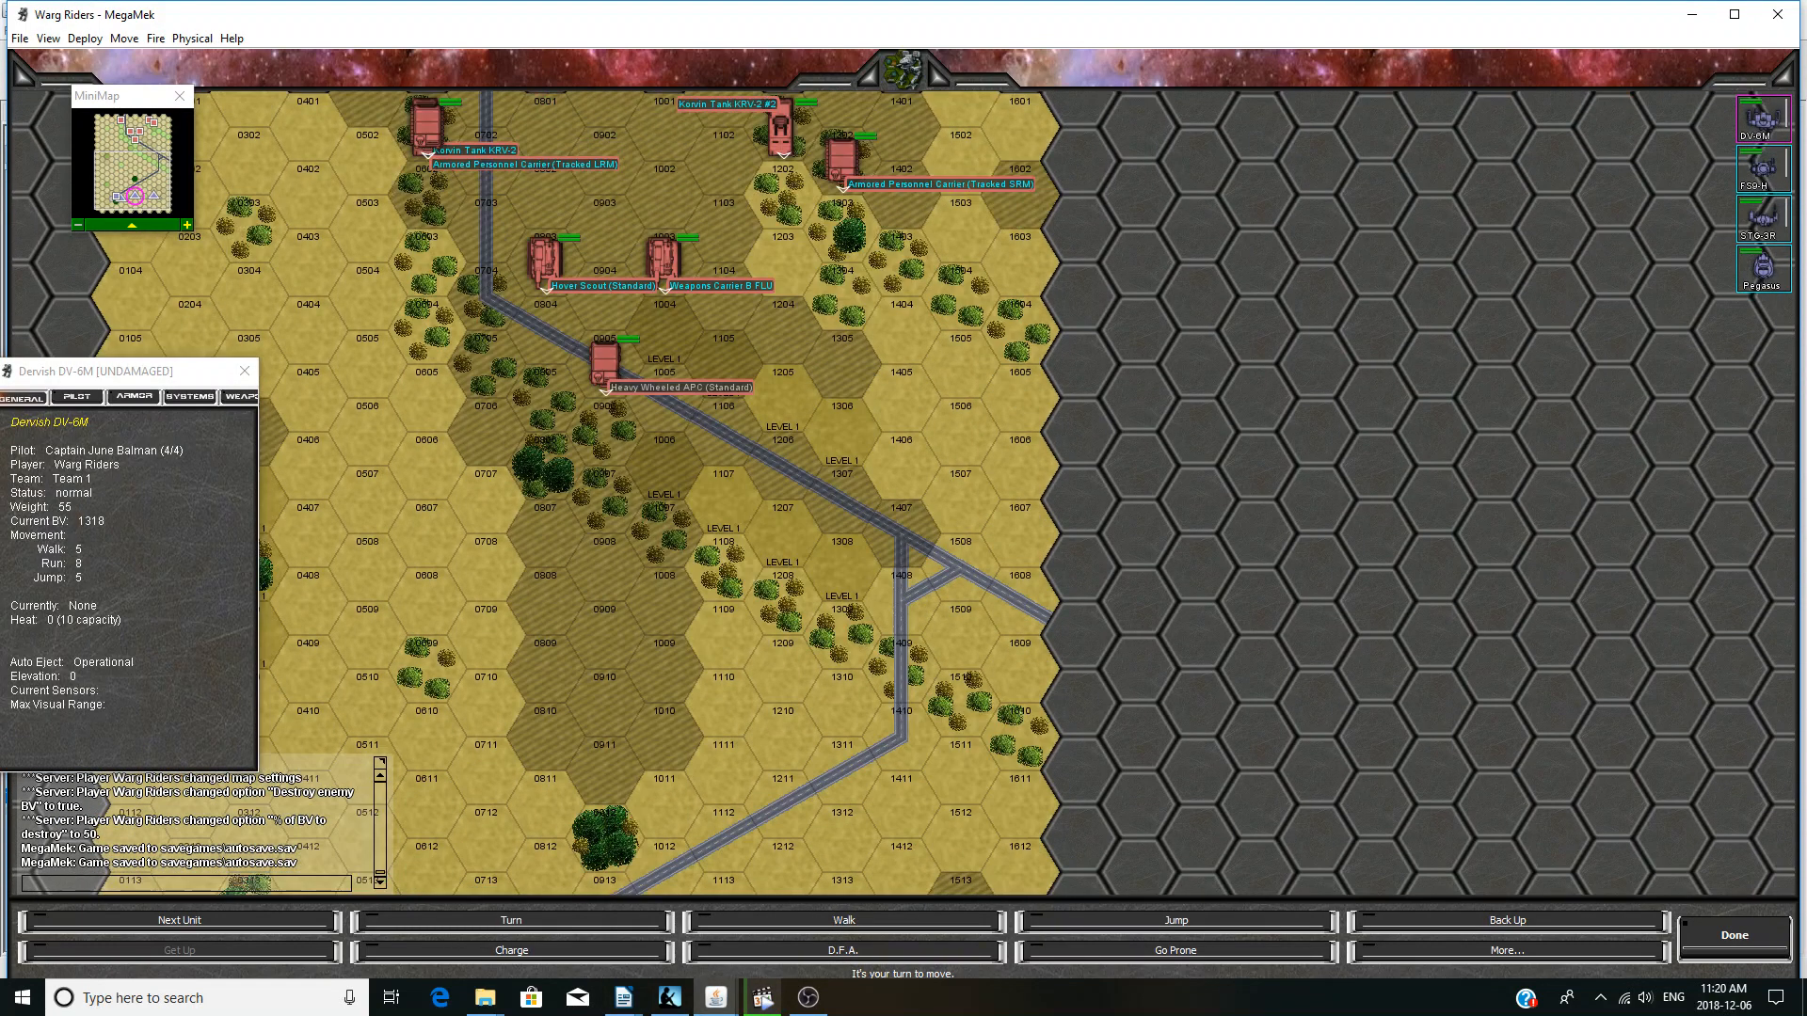
scroll(down, 3)
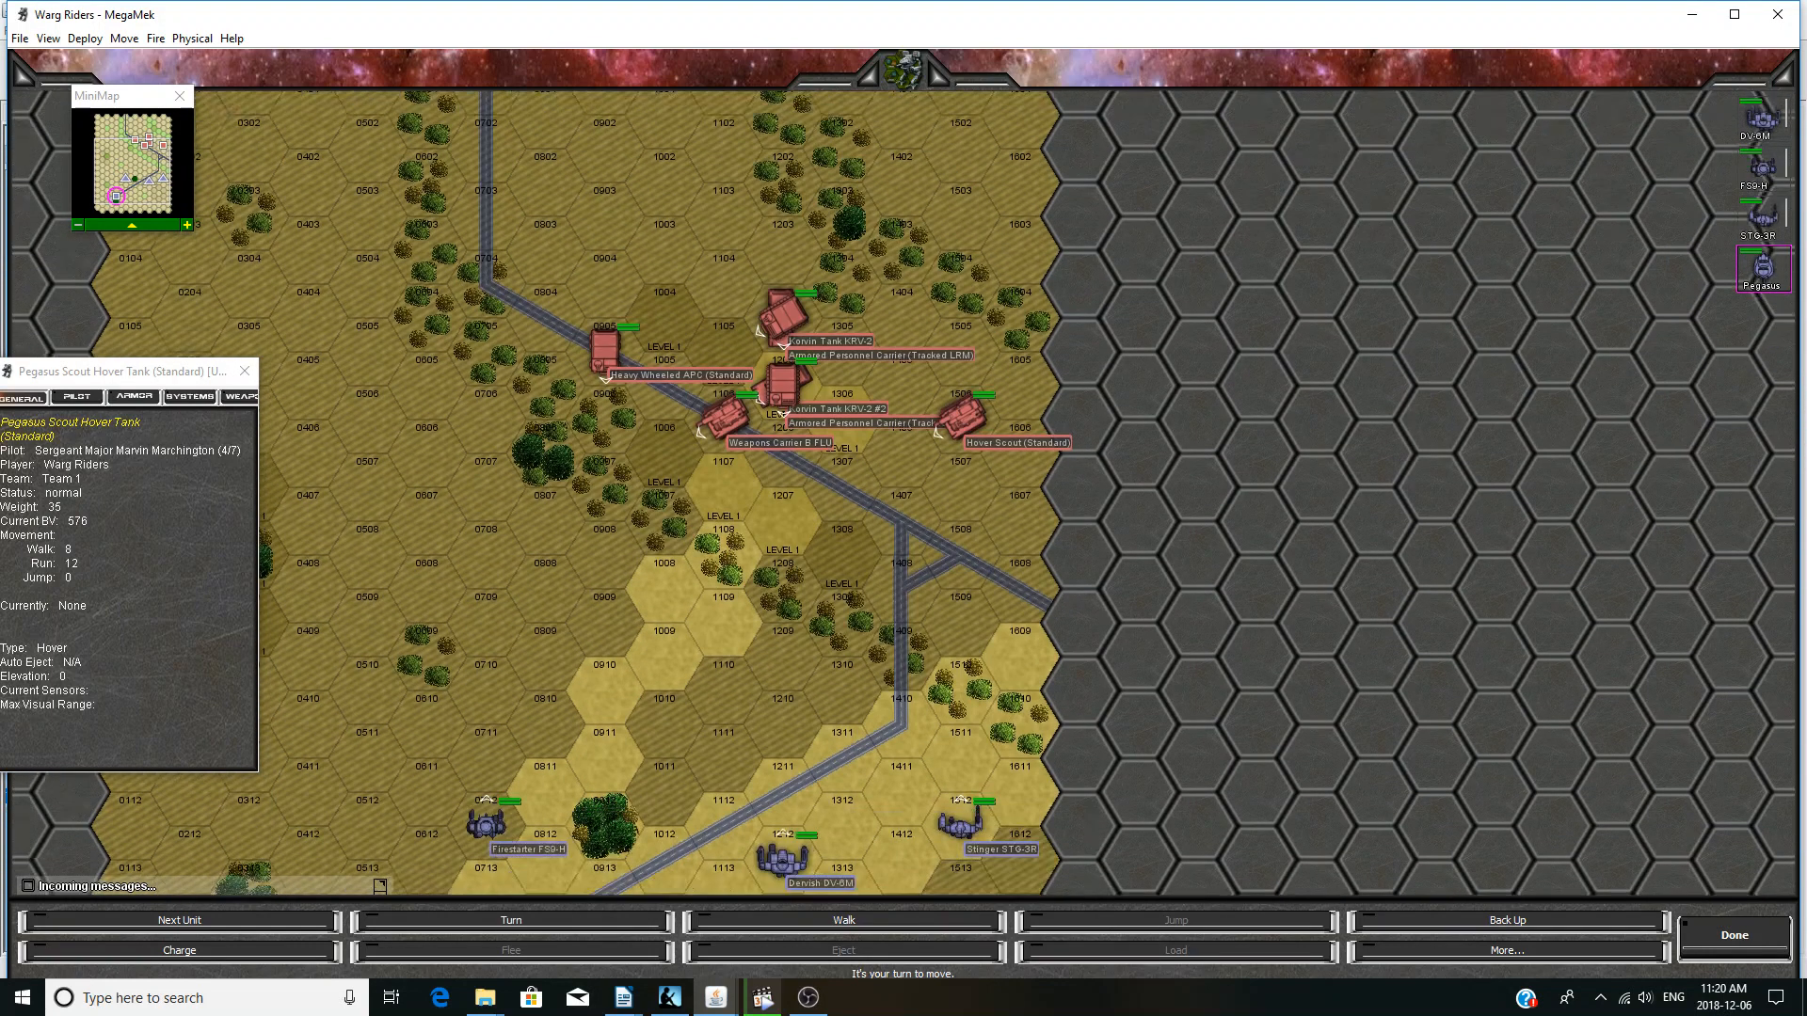
scroll(down, 3)
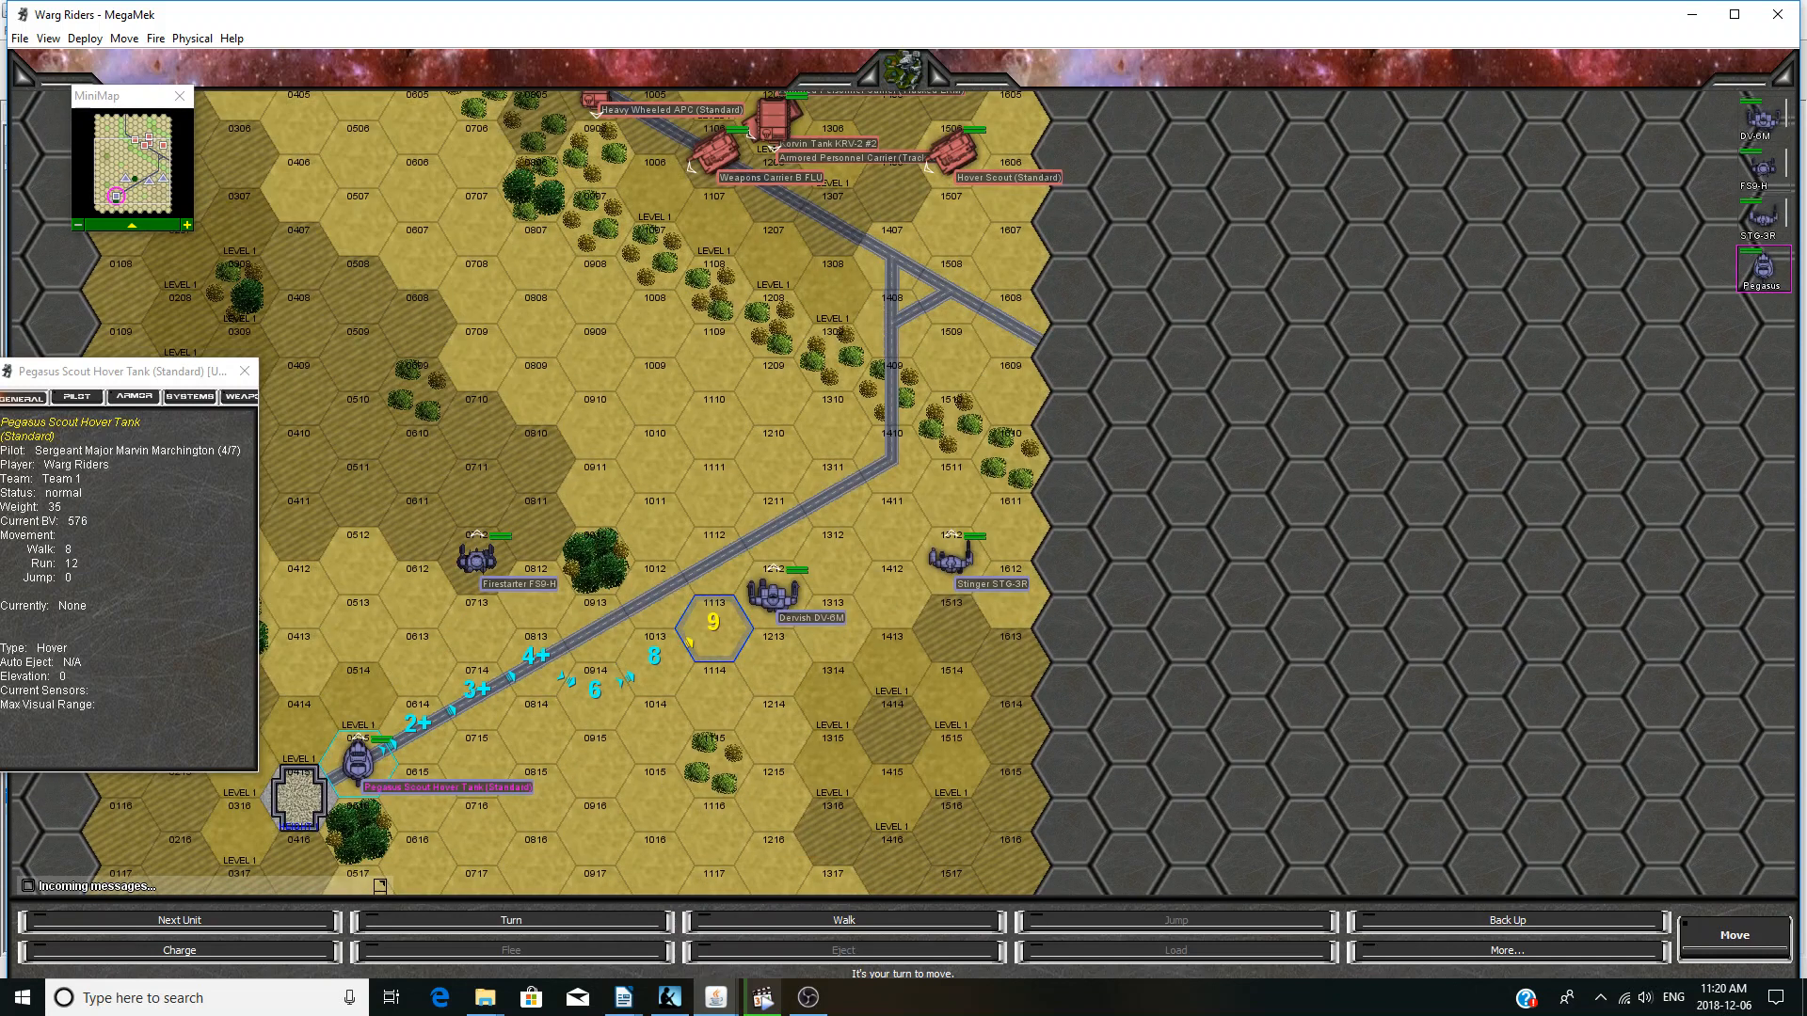
click(1732, 935)
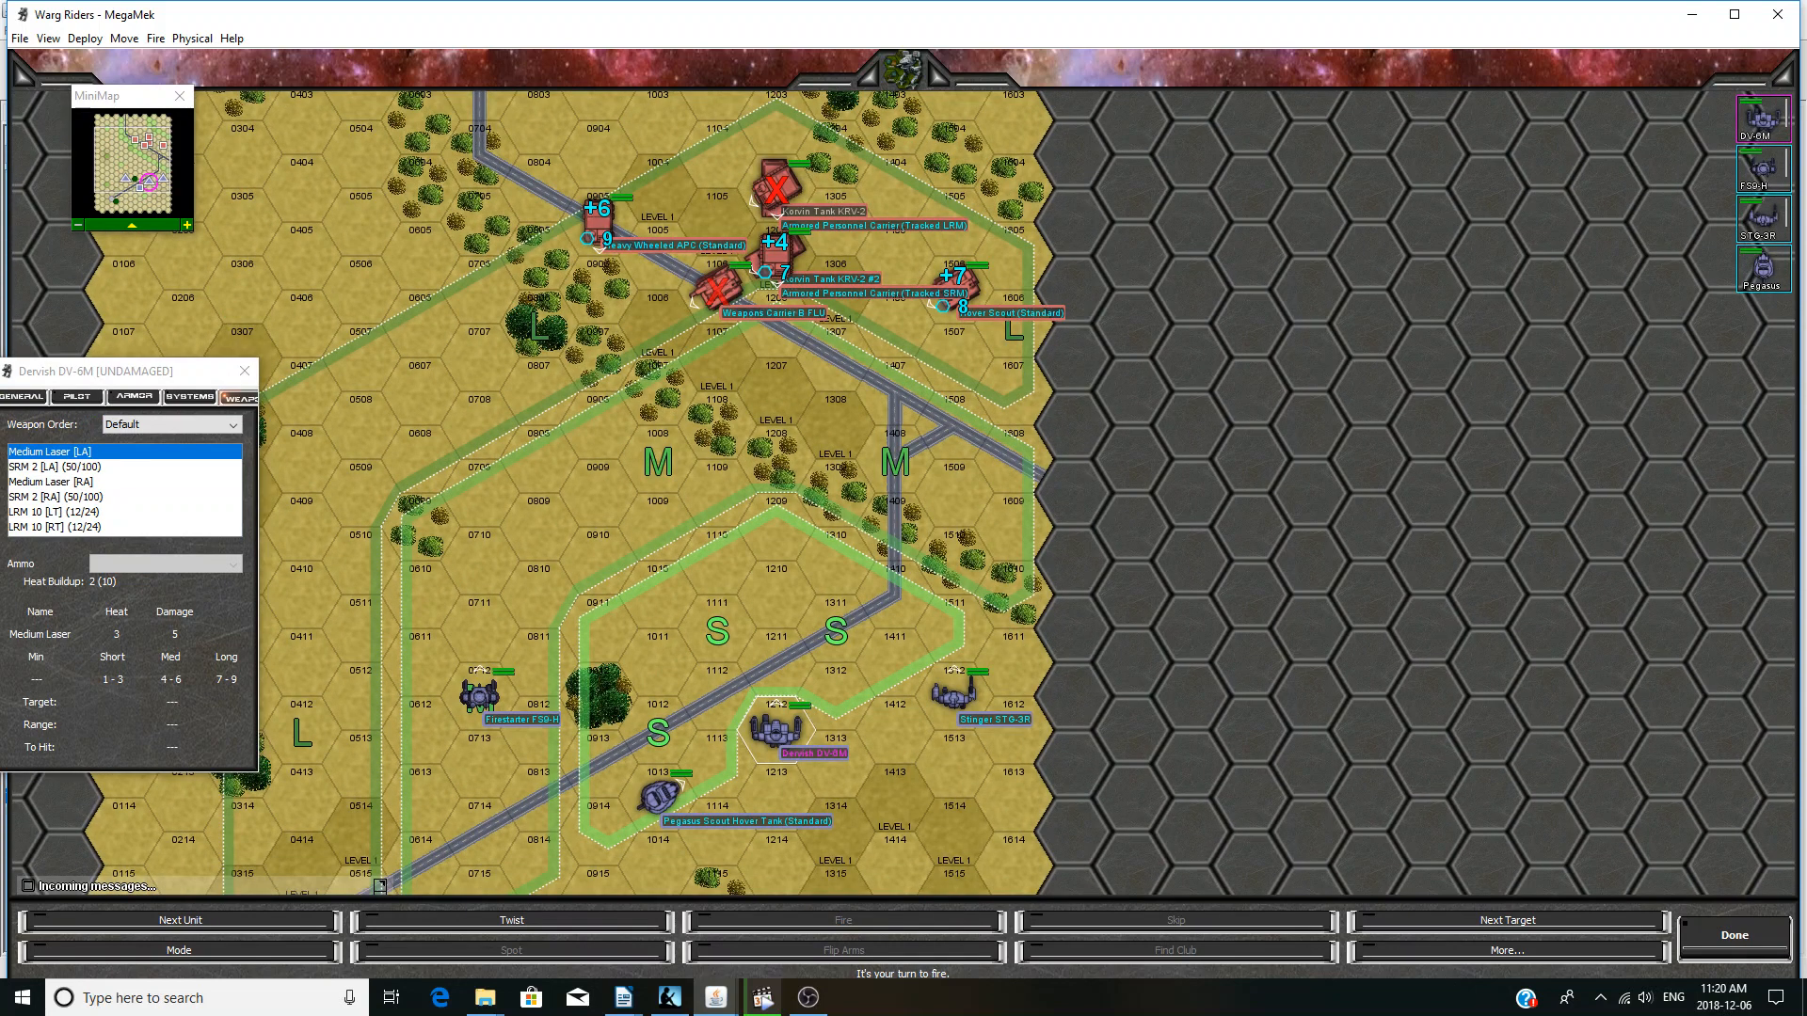
- Fire the Dervish's left torso LRM 10s at Korvin Tank KRV-2 #2
click(772, 248)
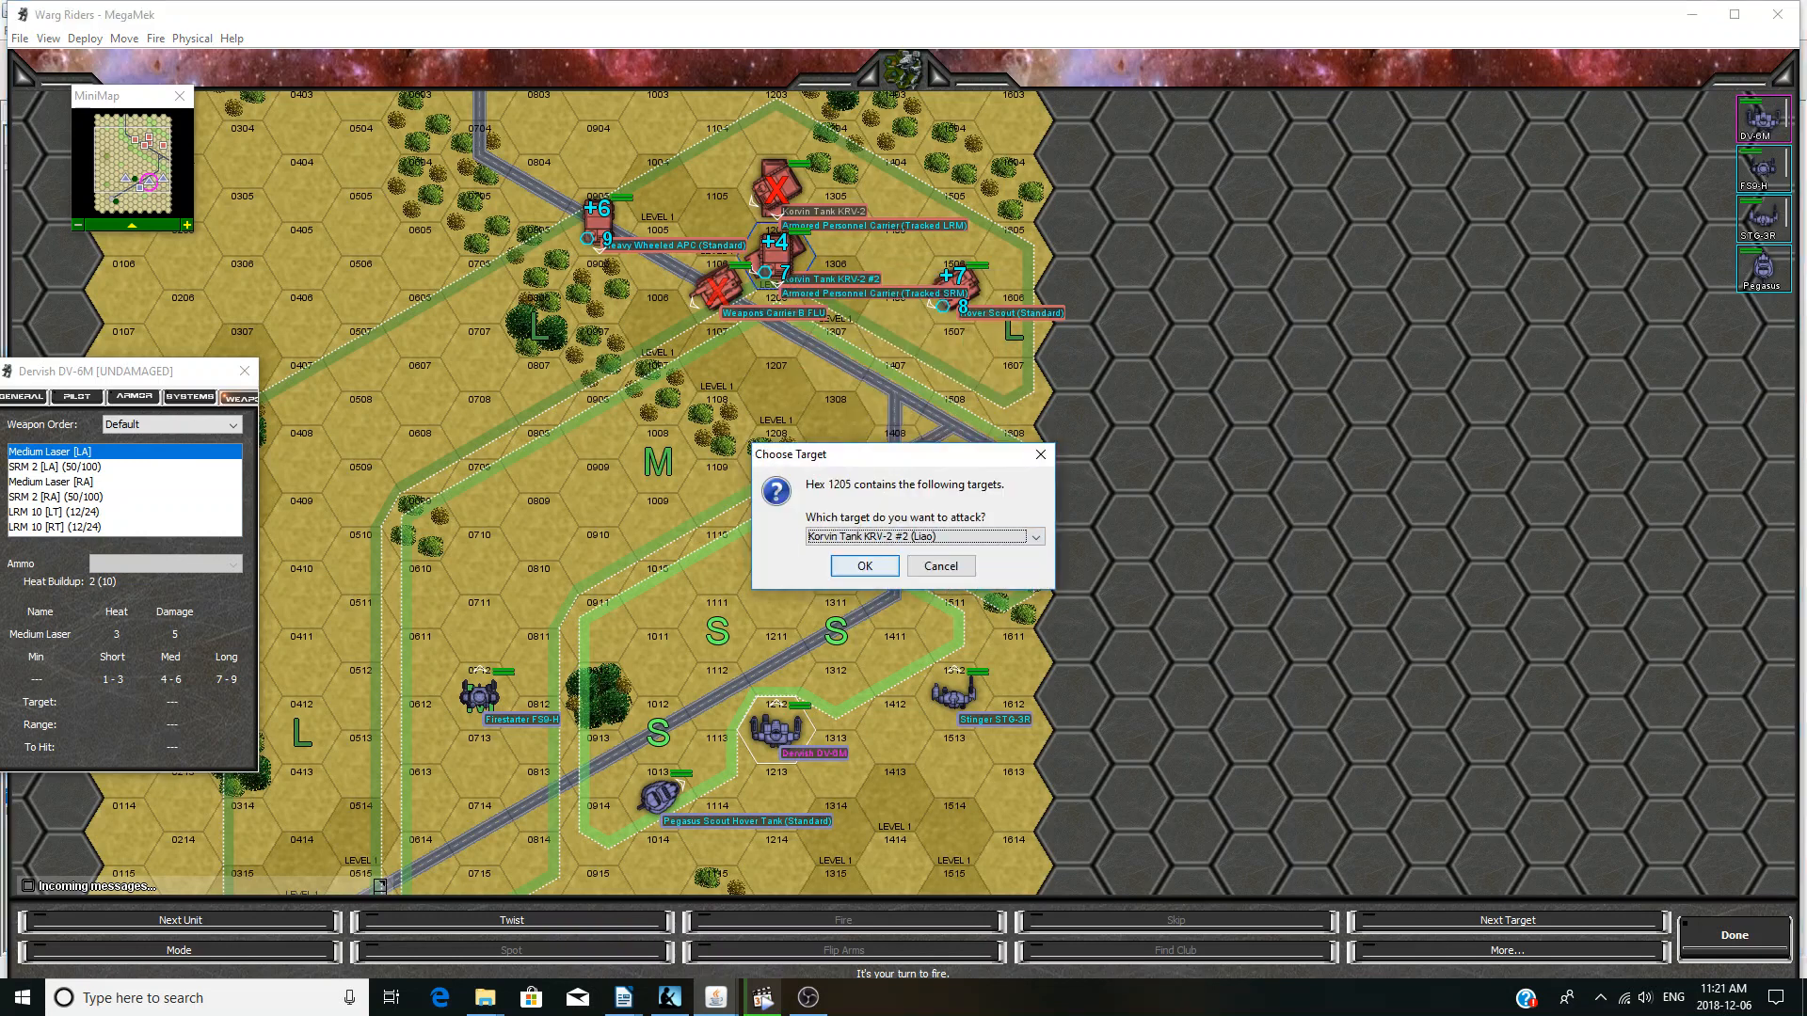
click(864, 566)
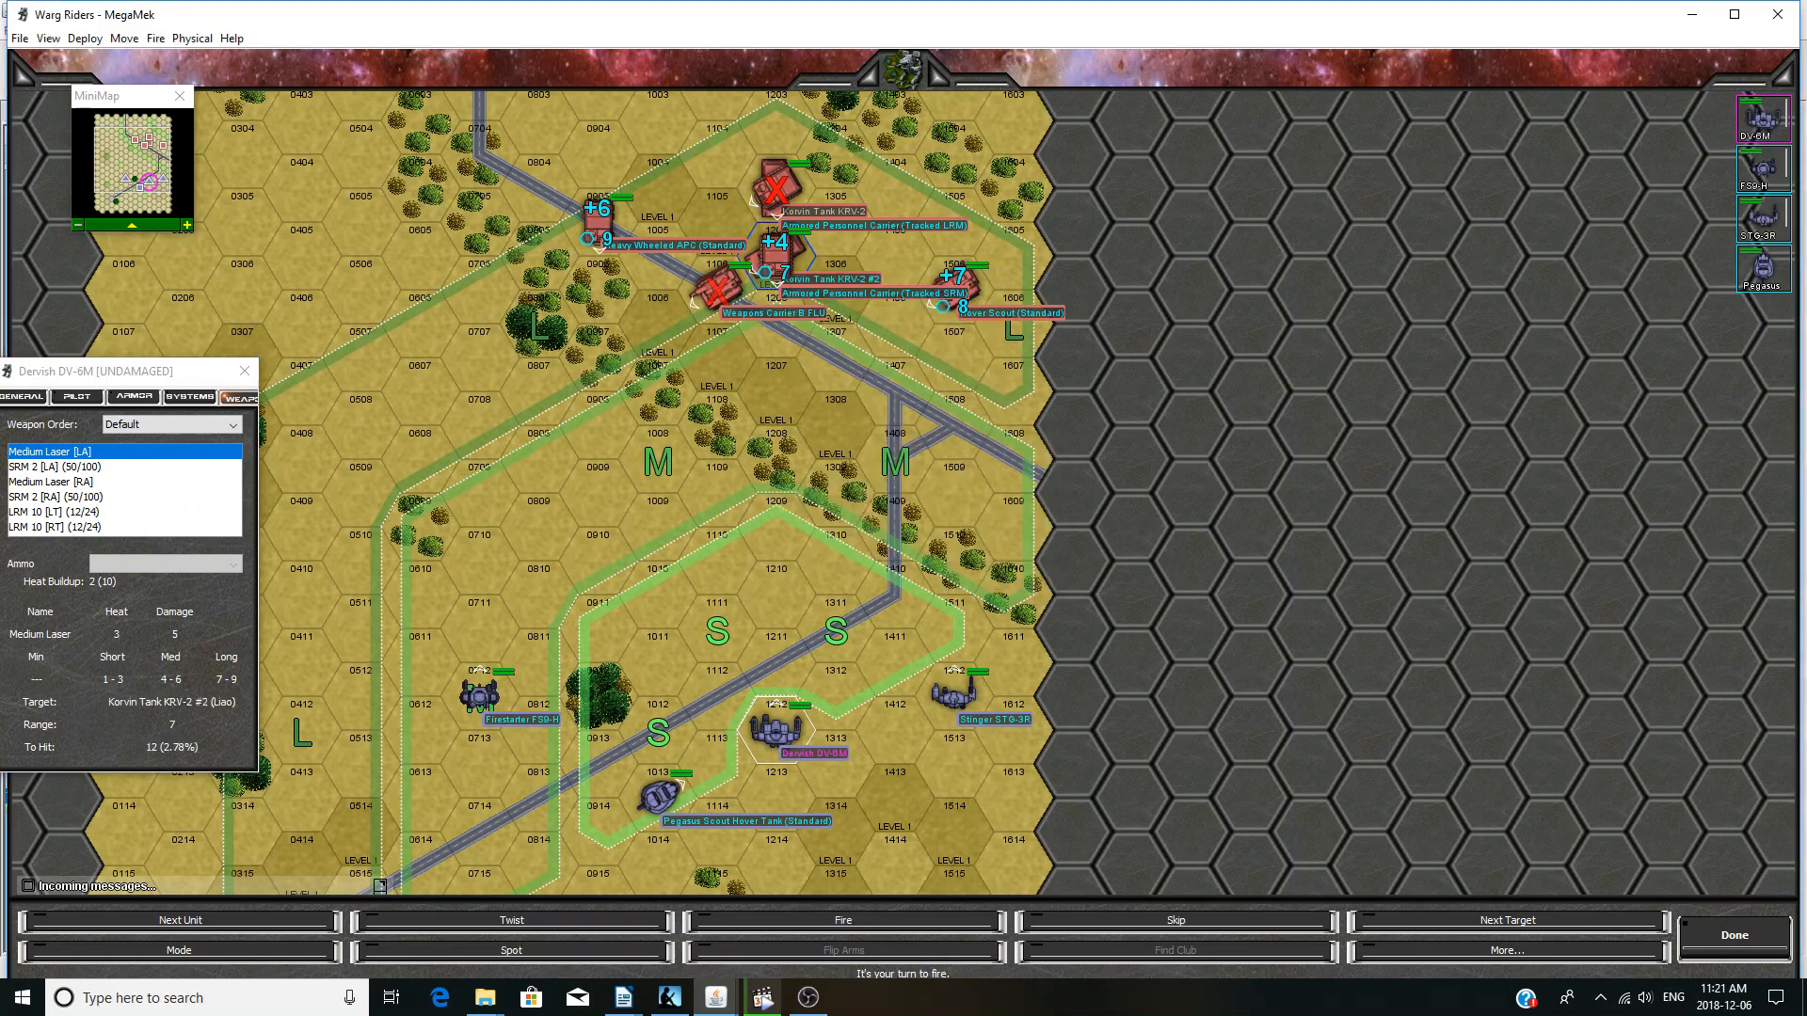
click(67, 511)
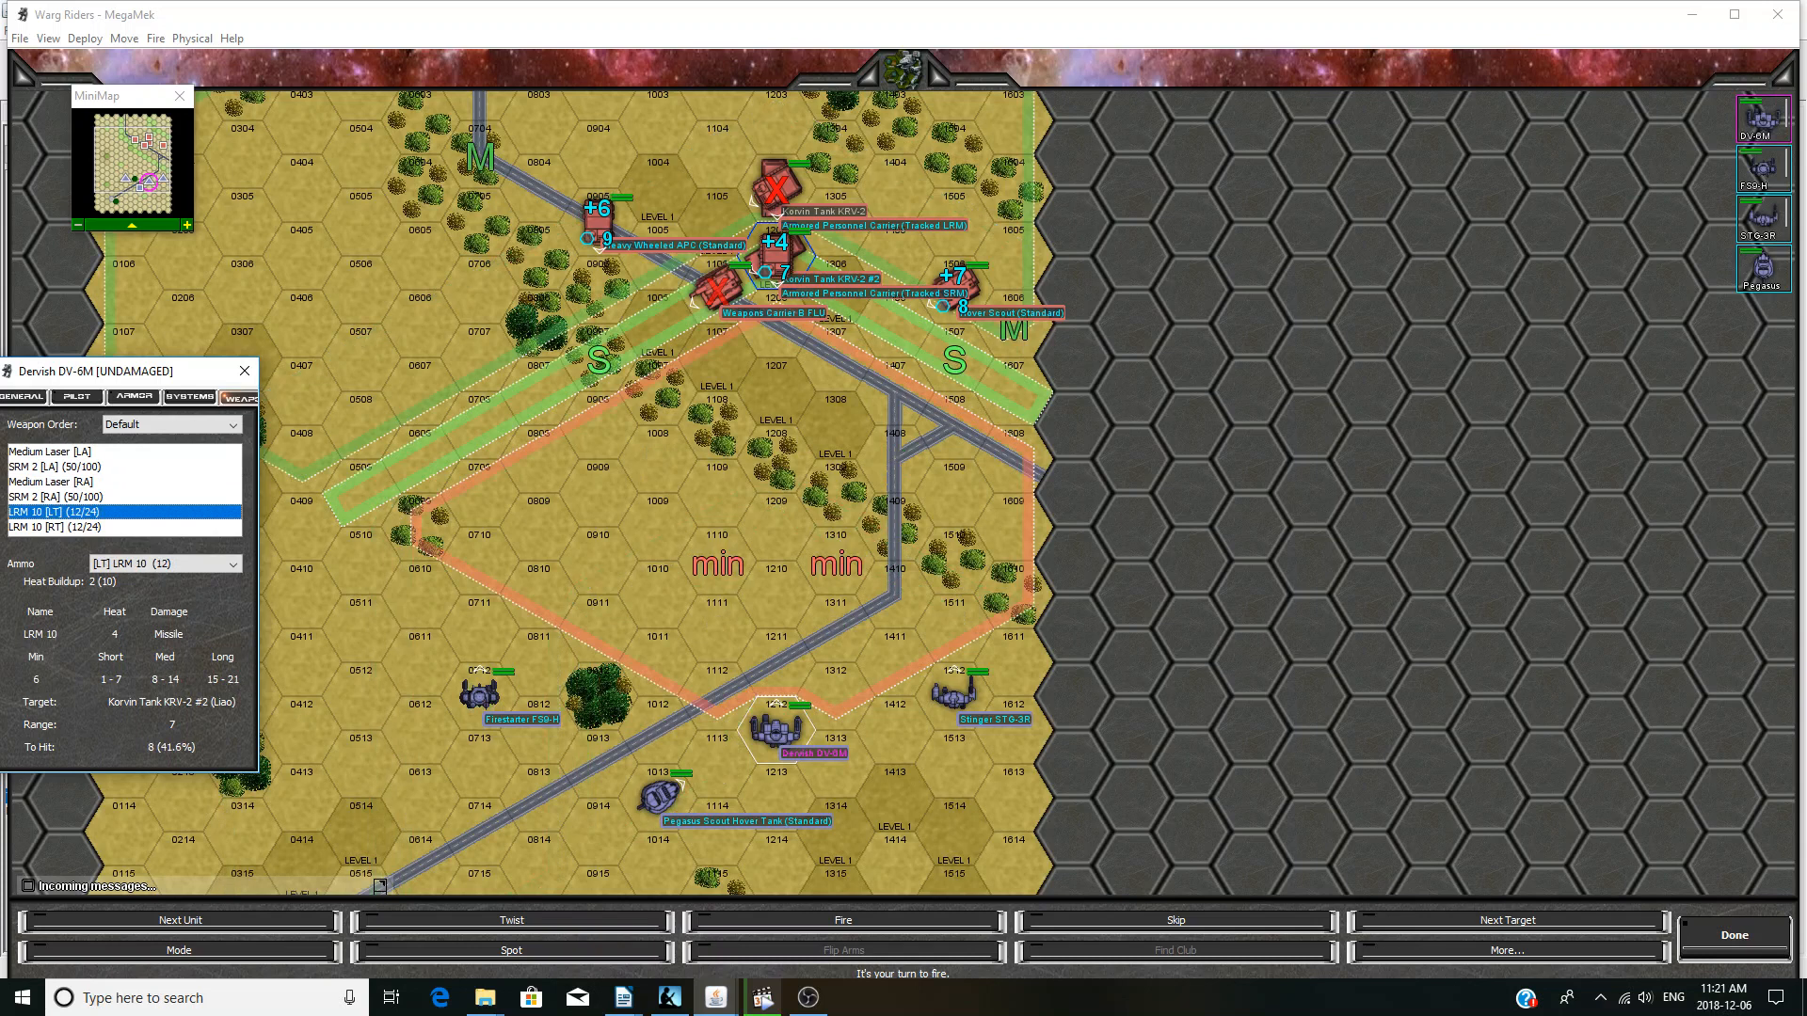
click(48, 451)
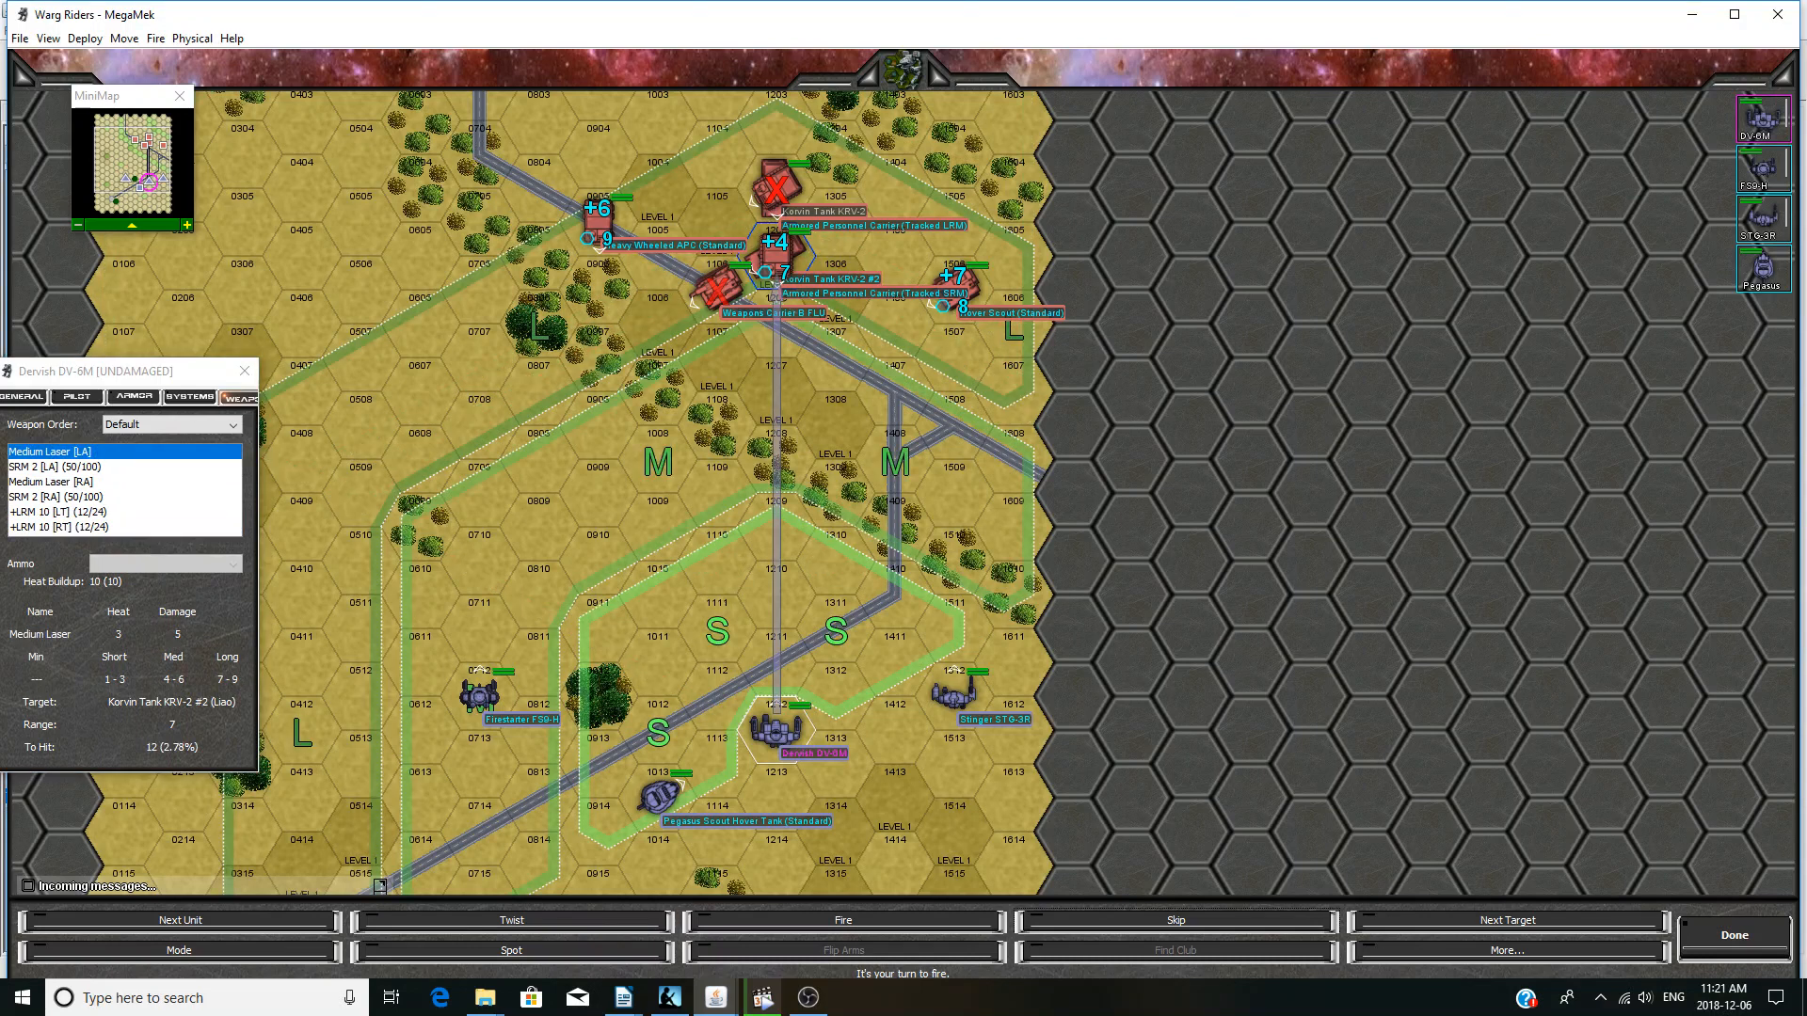
- Target Korvin Tank KRV-2 #2 with the Firestarter and Stinger, then fire the Pegasus at it
click(955, 283)
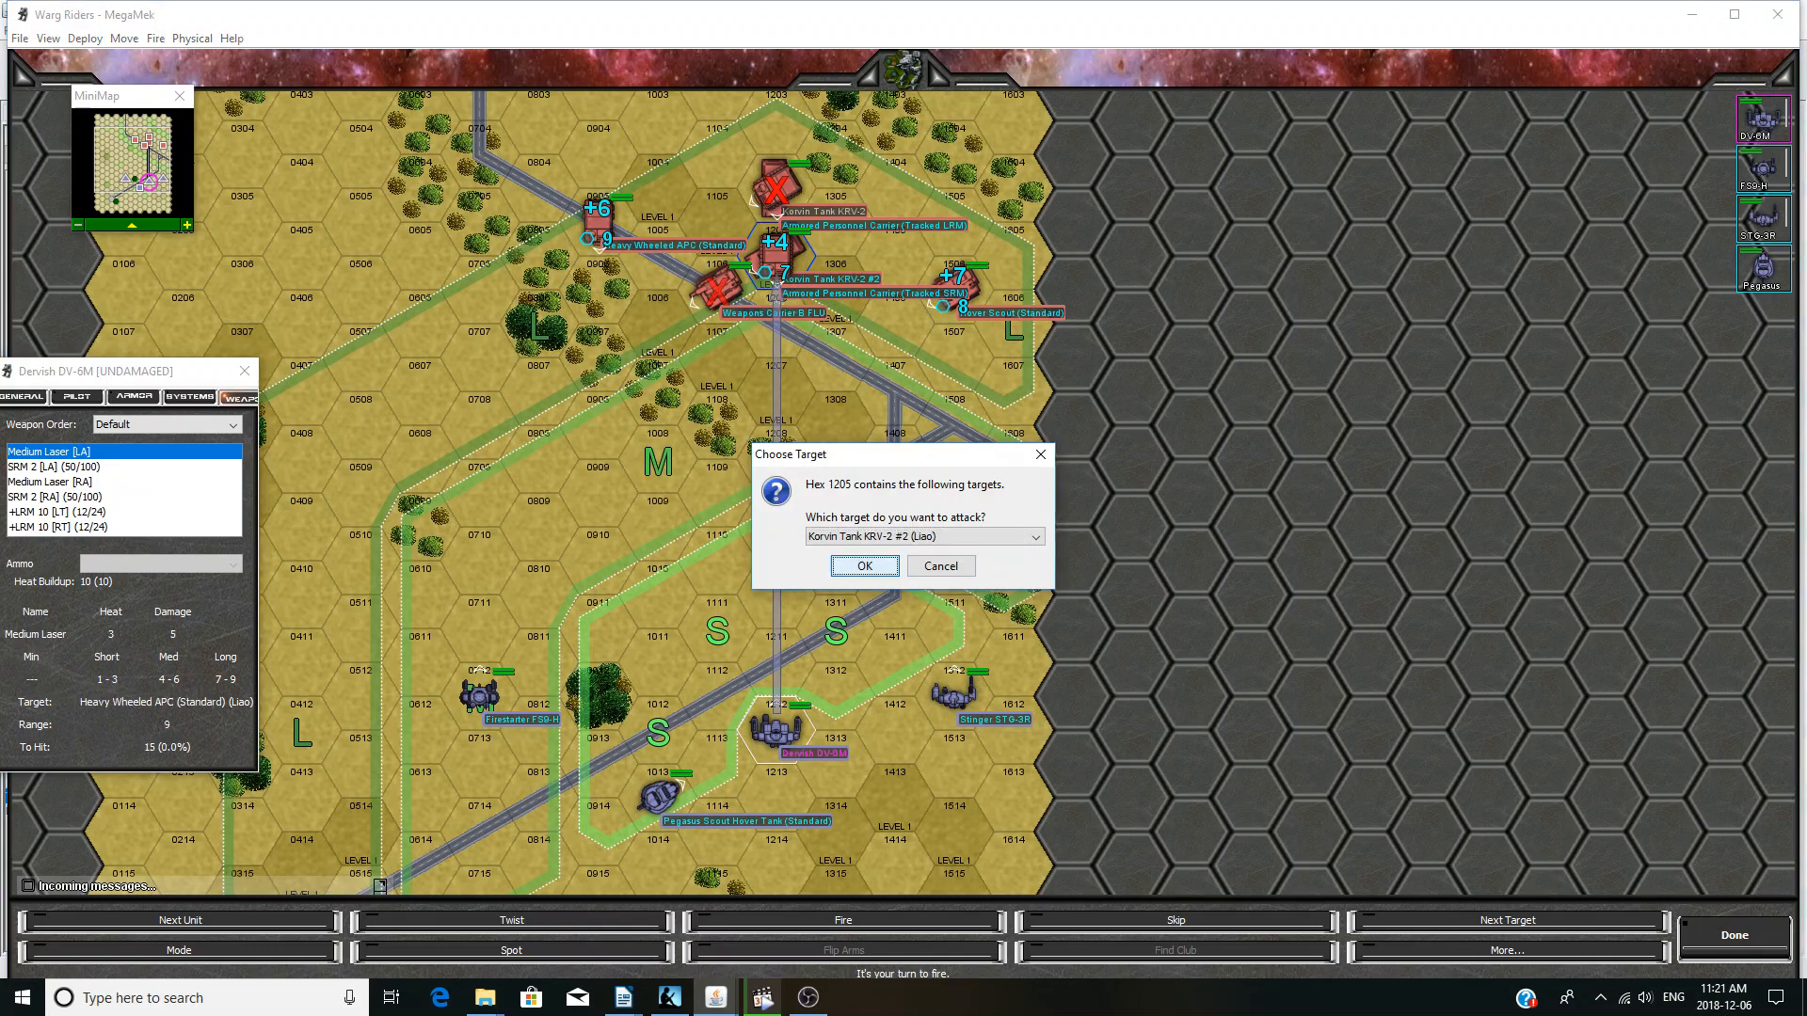
click(862, 565)
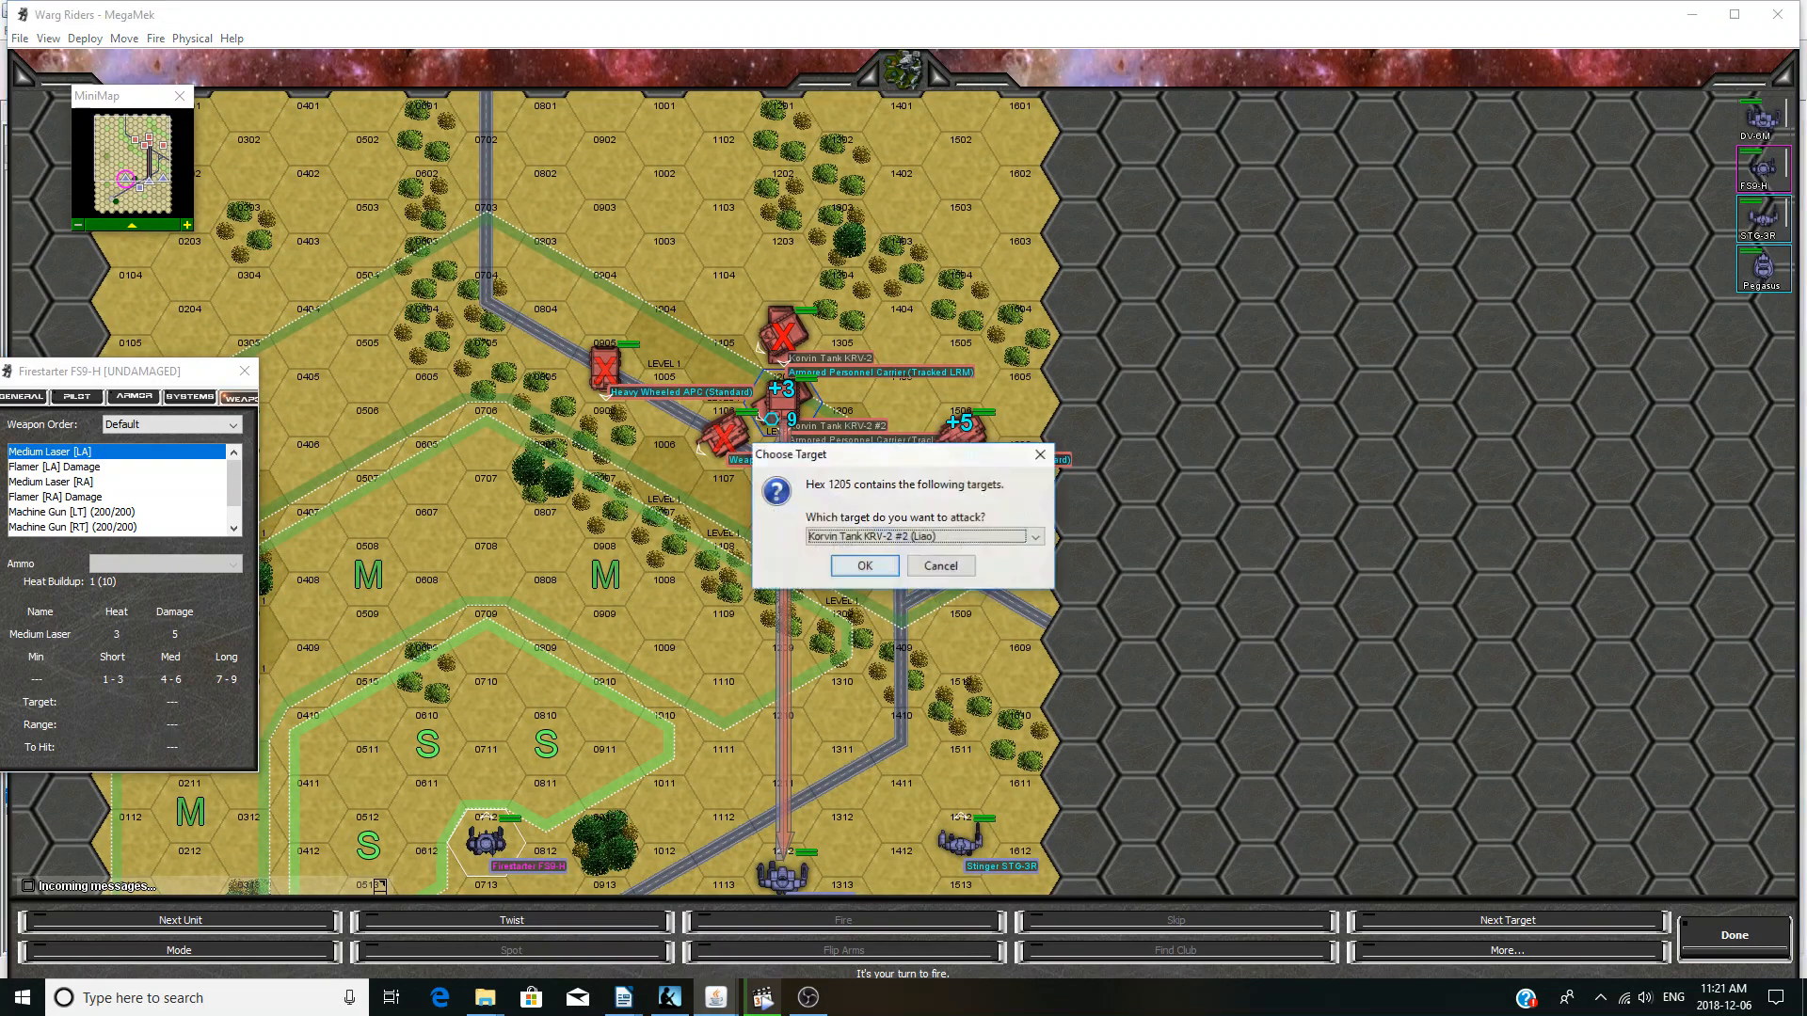
click(862, 565)
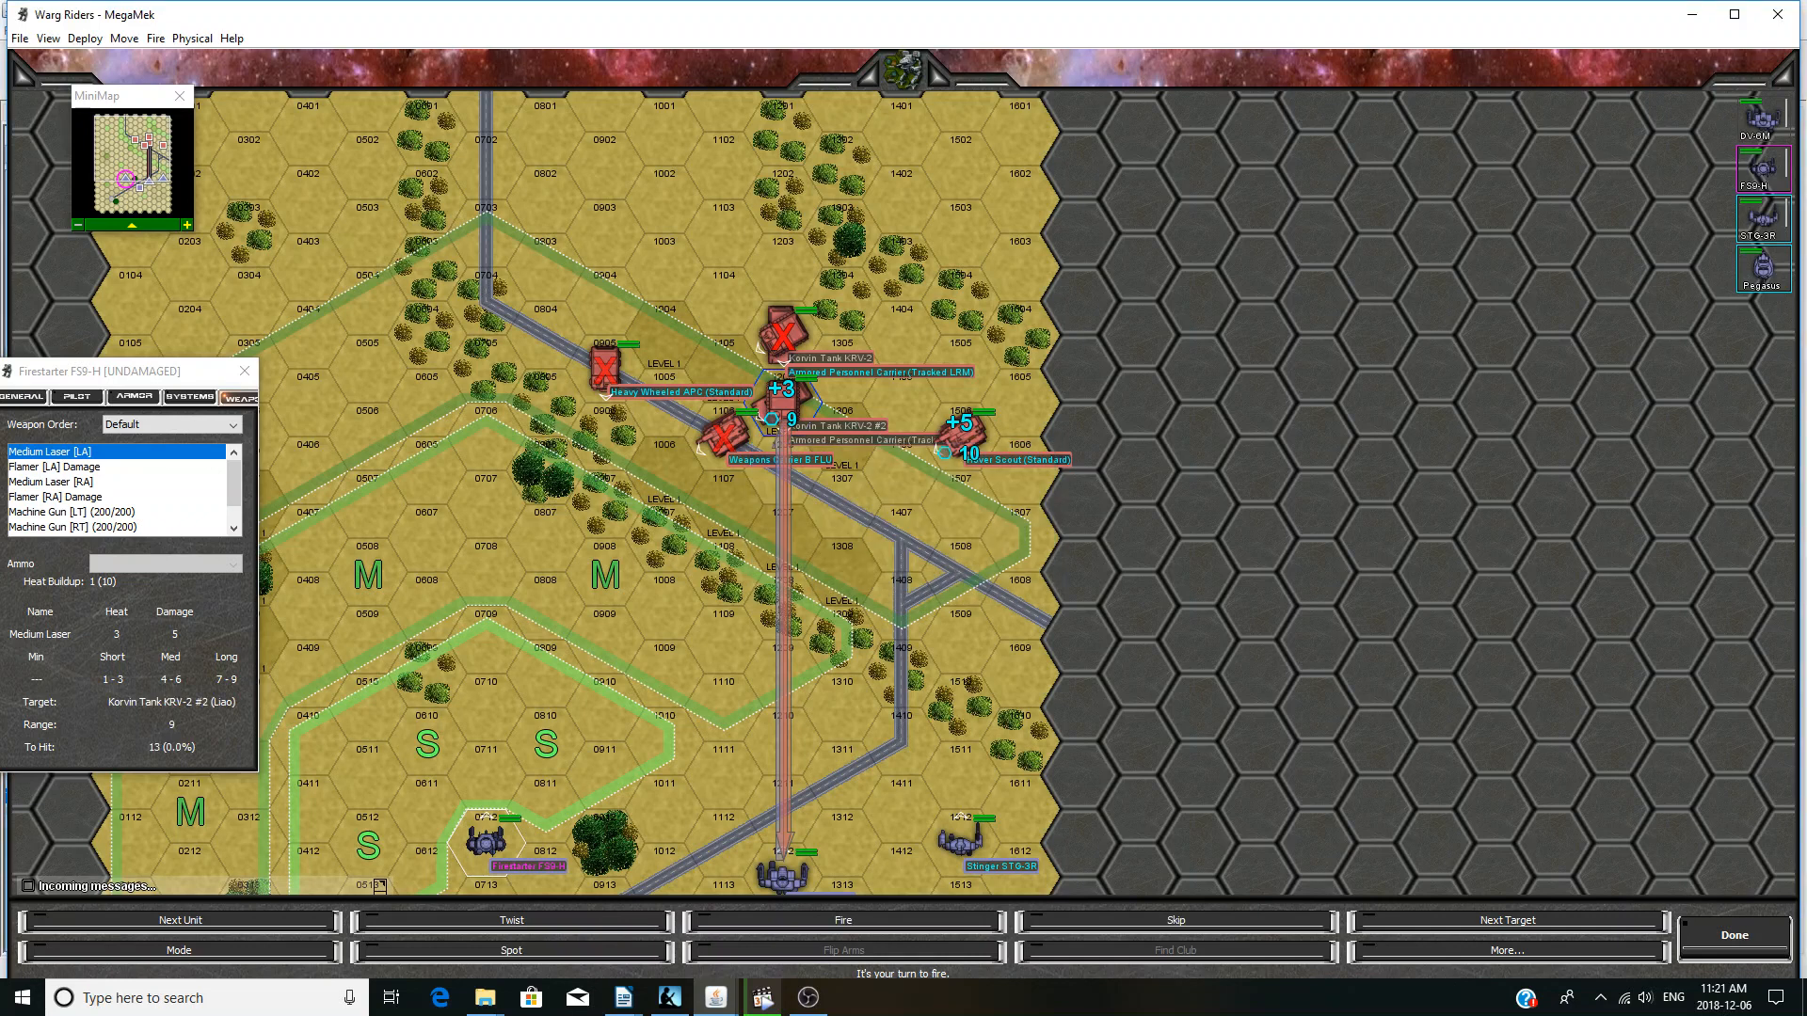
click(50, 481)
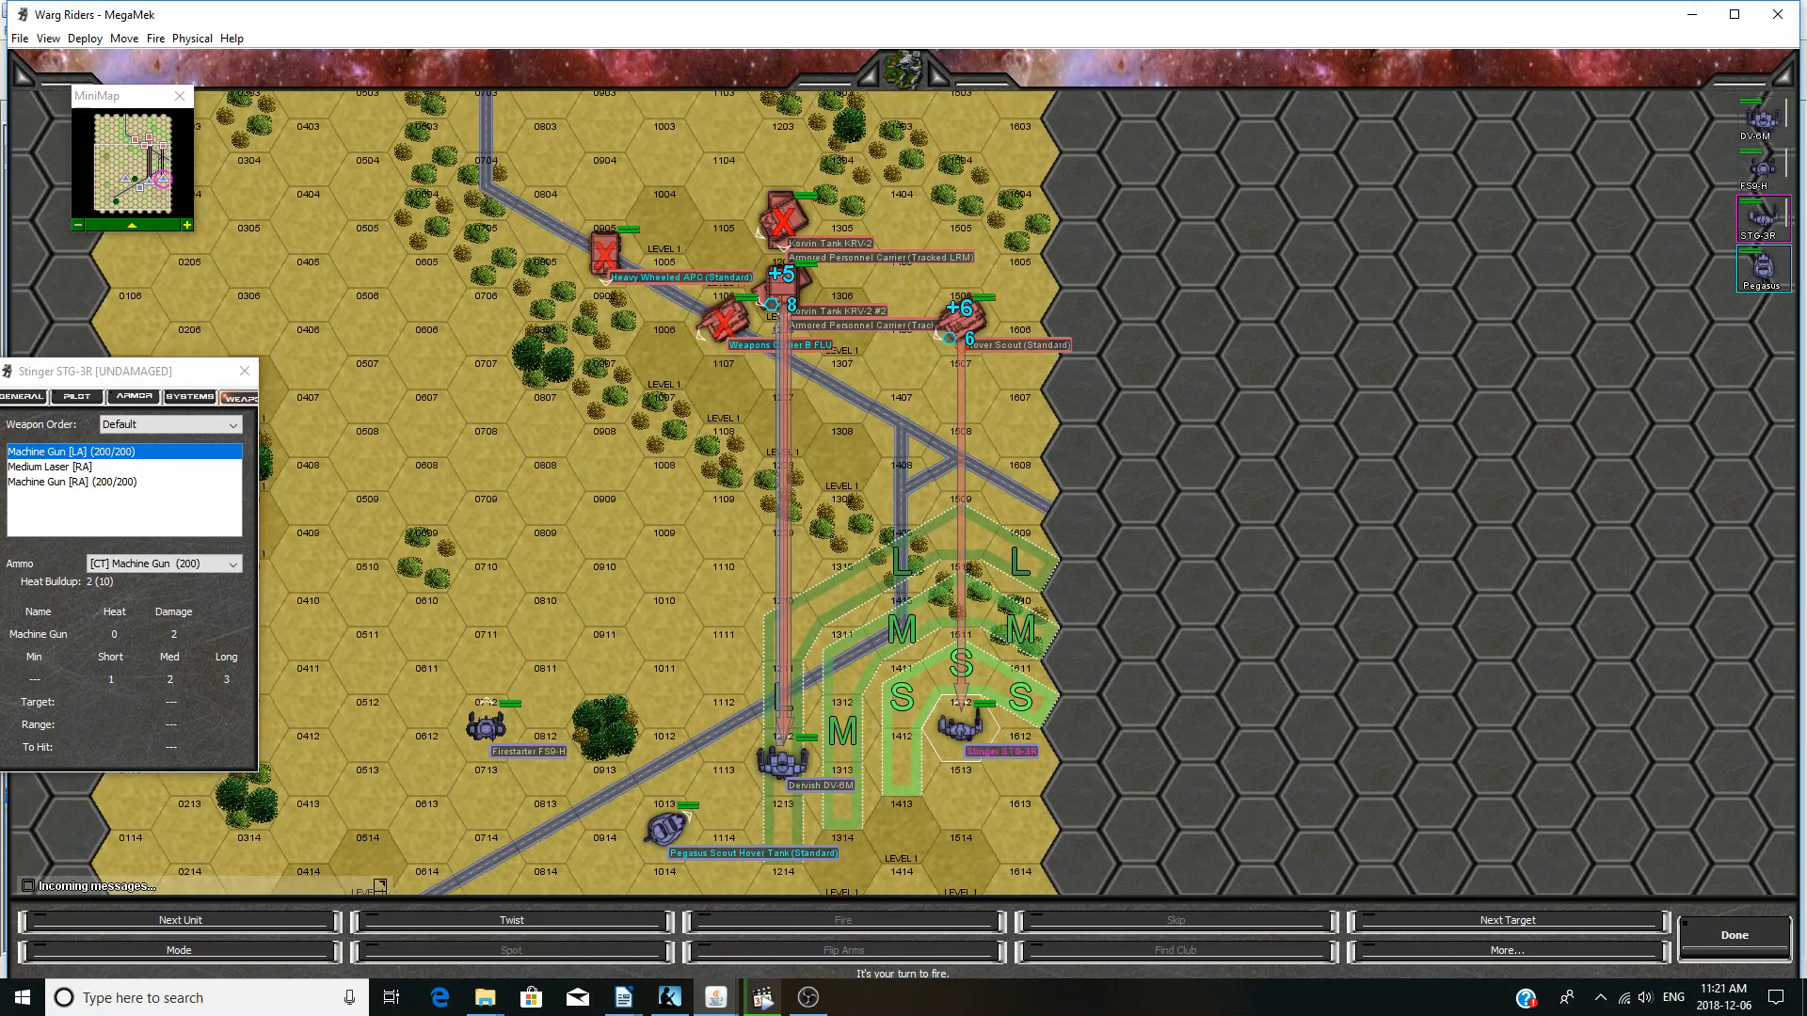
click(48, 466)
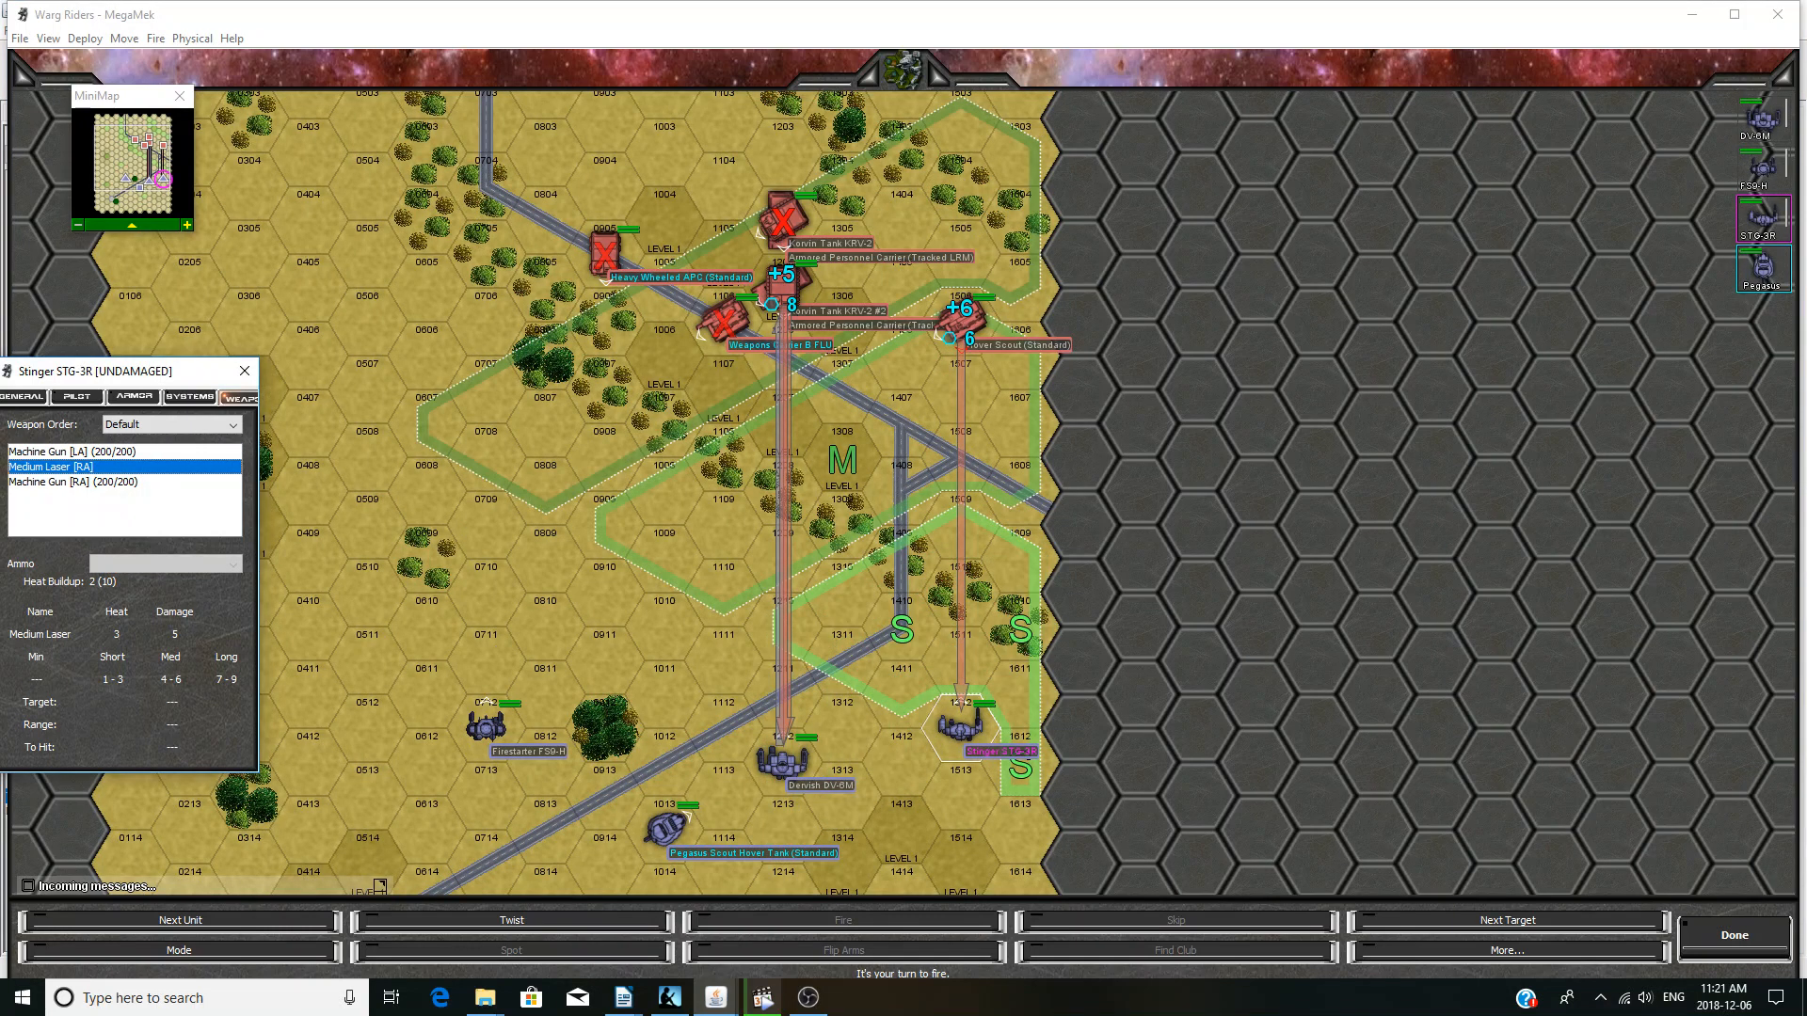
click(962, 320)
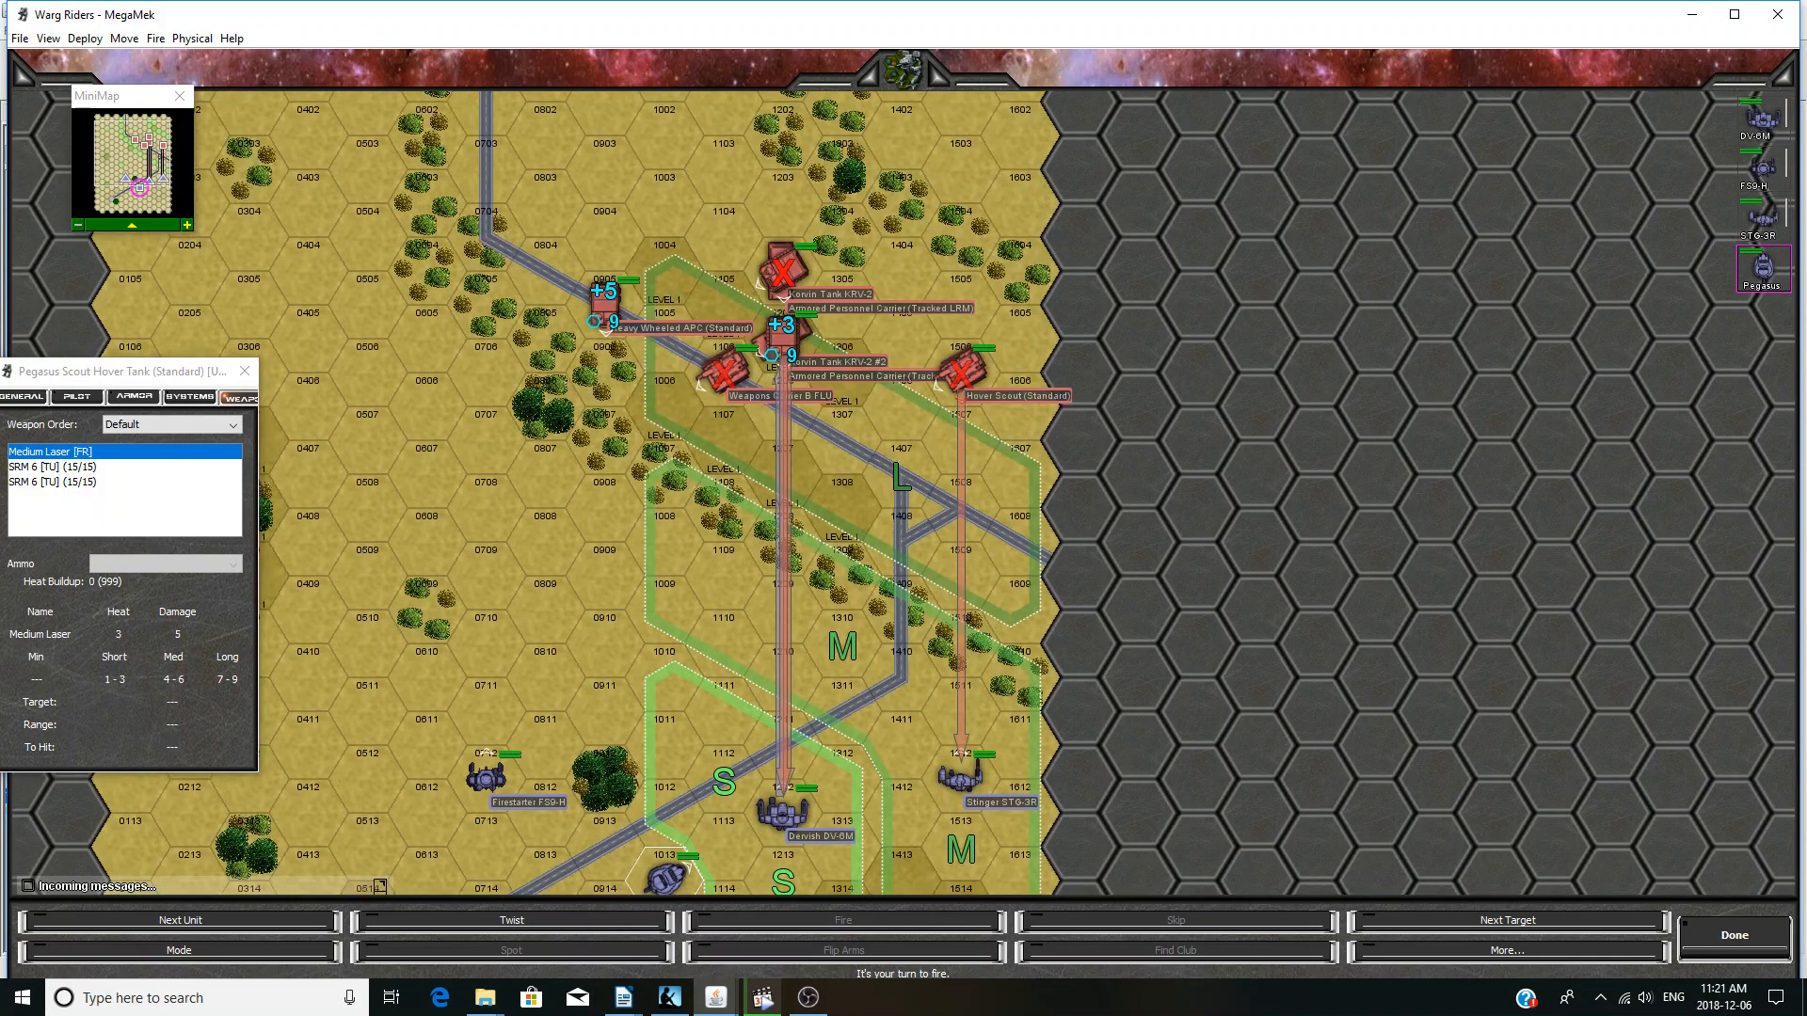
click(789, 340)
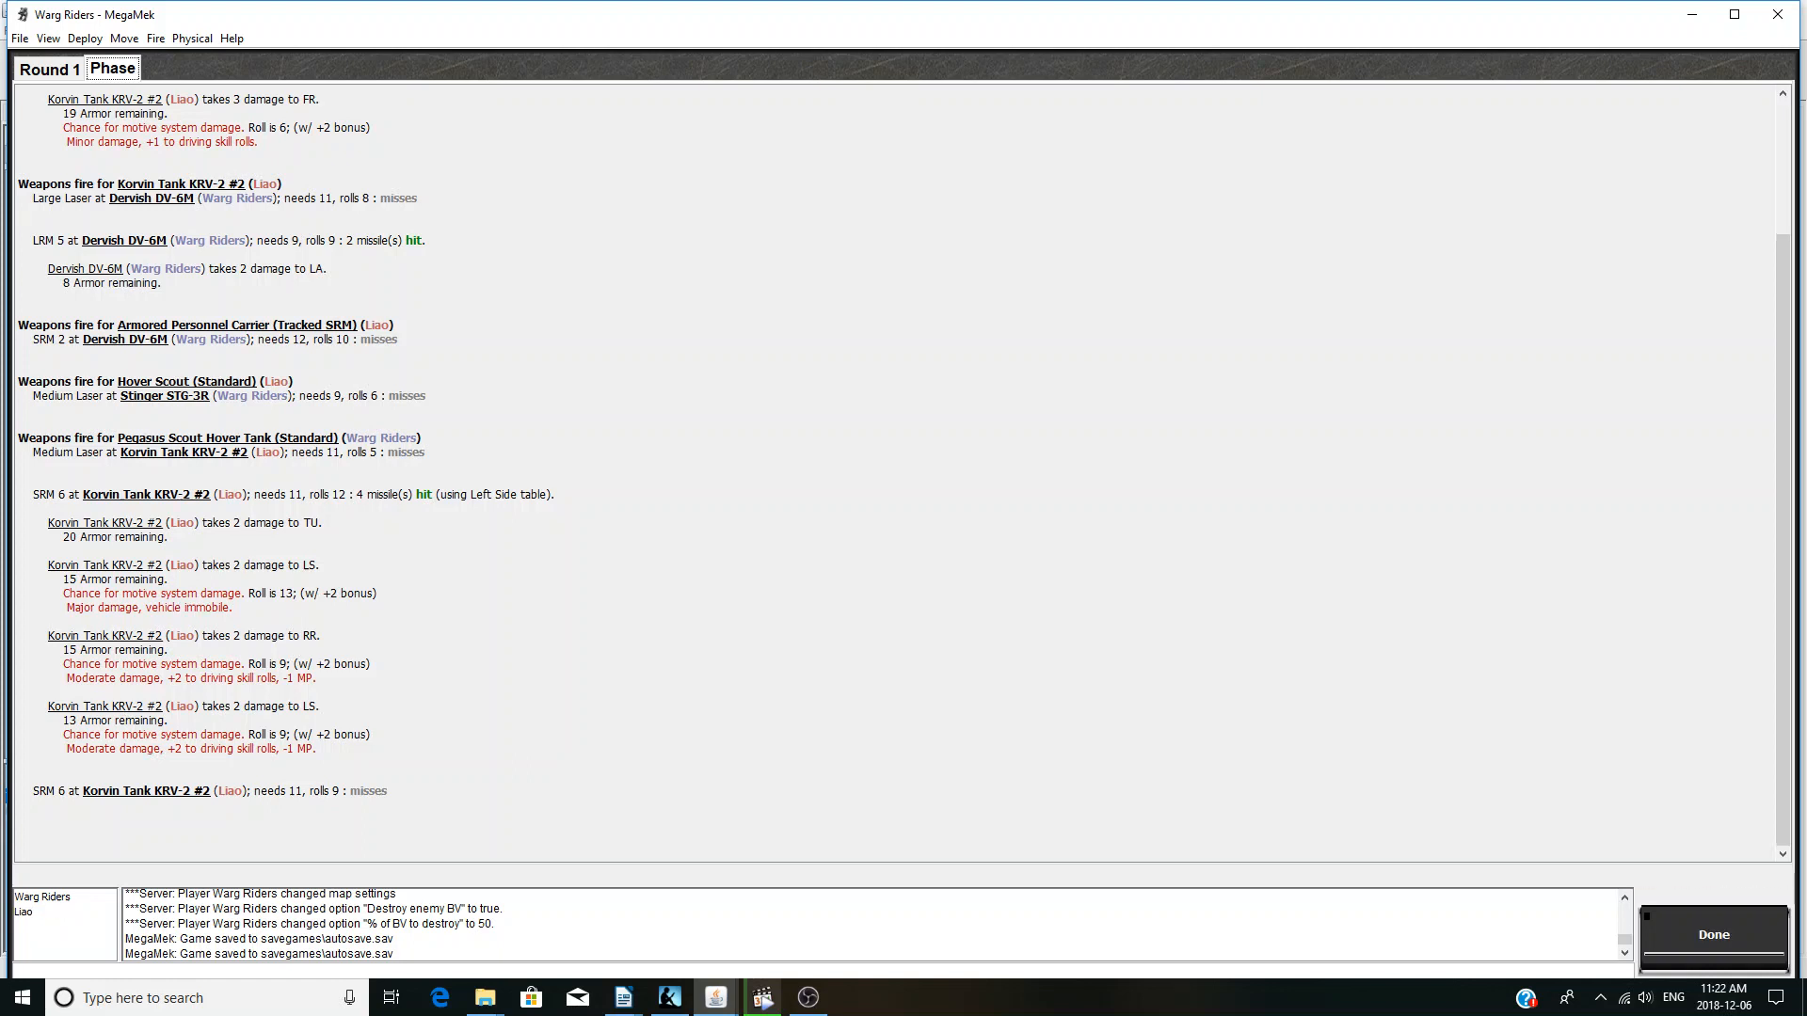
- Pass the round 1 report and initiative, then move the Dervish and Firestarter toward hex 0709
click(1711, 934)
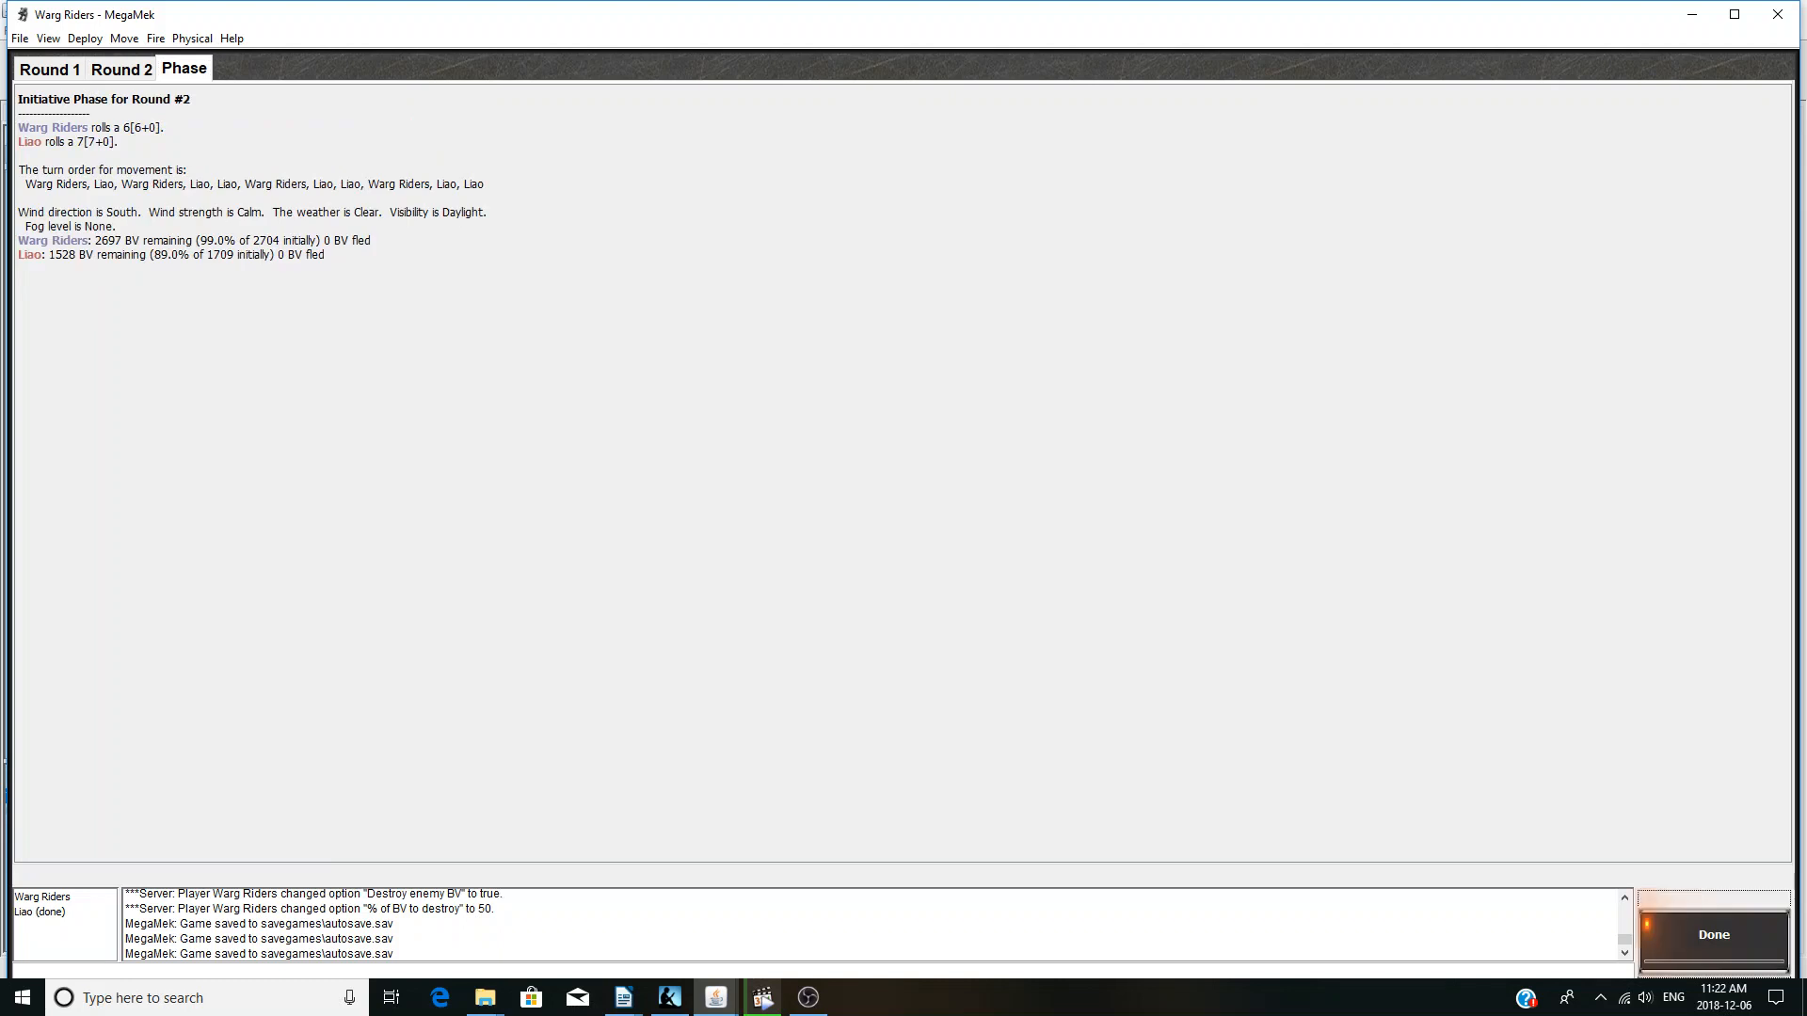
click(1713, 934)
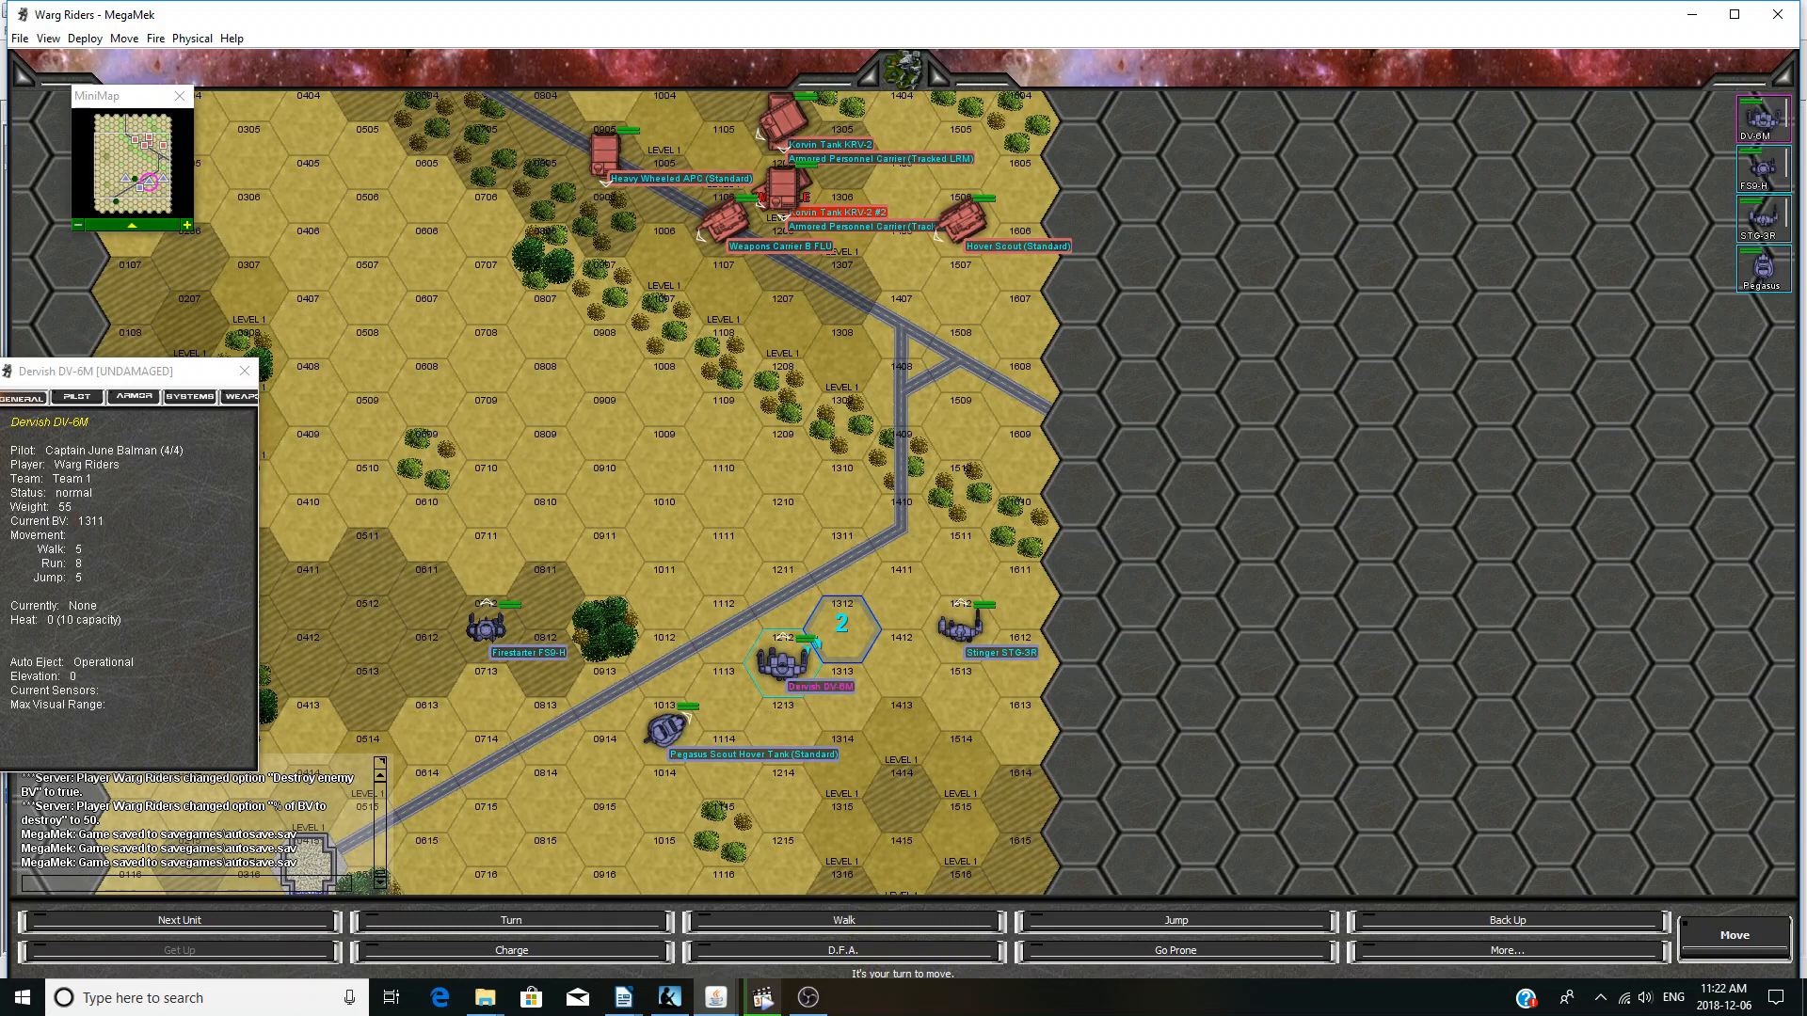
right_click(807, 668)
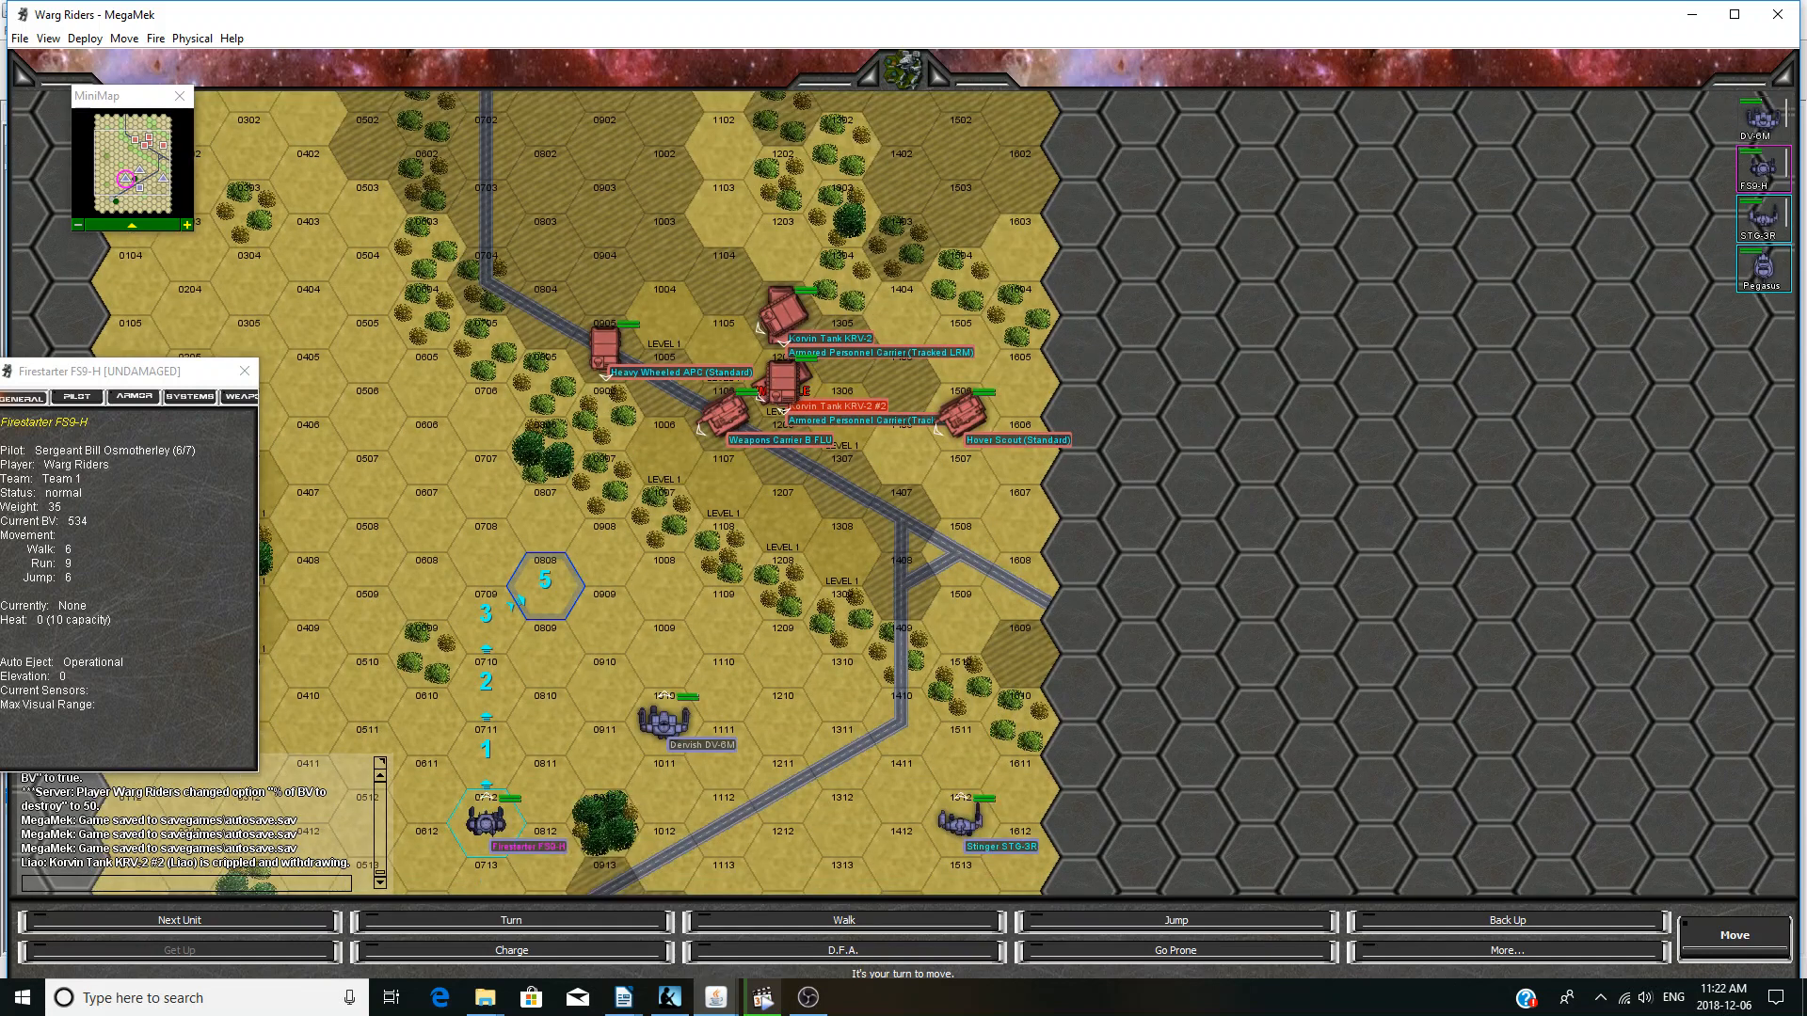
click(1732, 934)
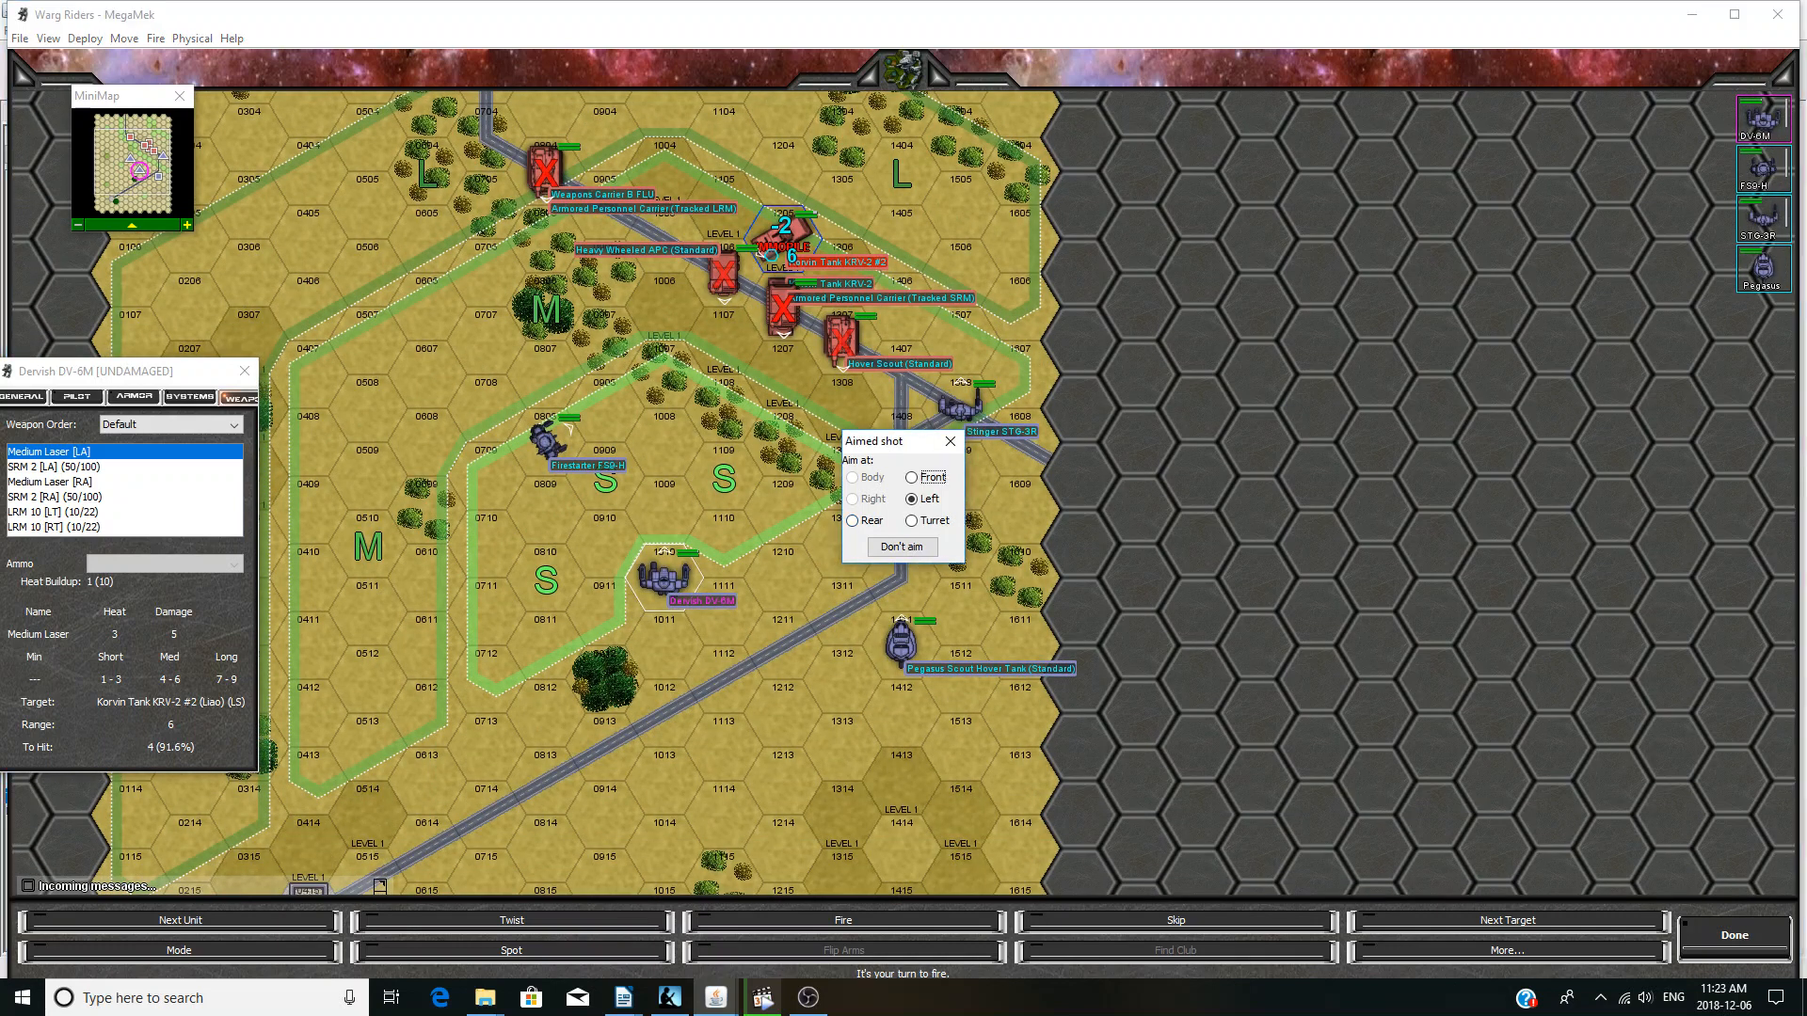
- Fire the Dervish, Firestarter and Pegasus at the Korvin tank, and the Stinger's machine gun at the carrier
click(50, 465)
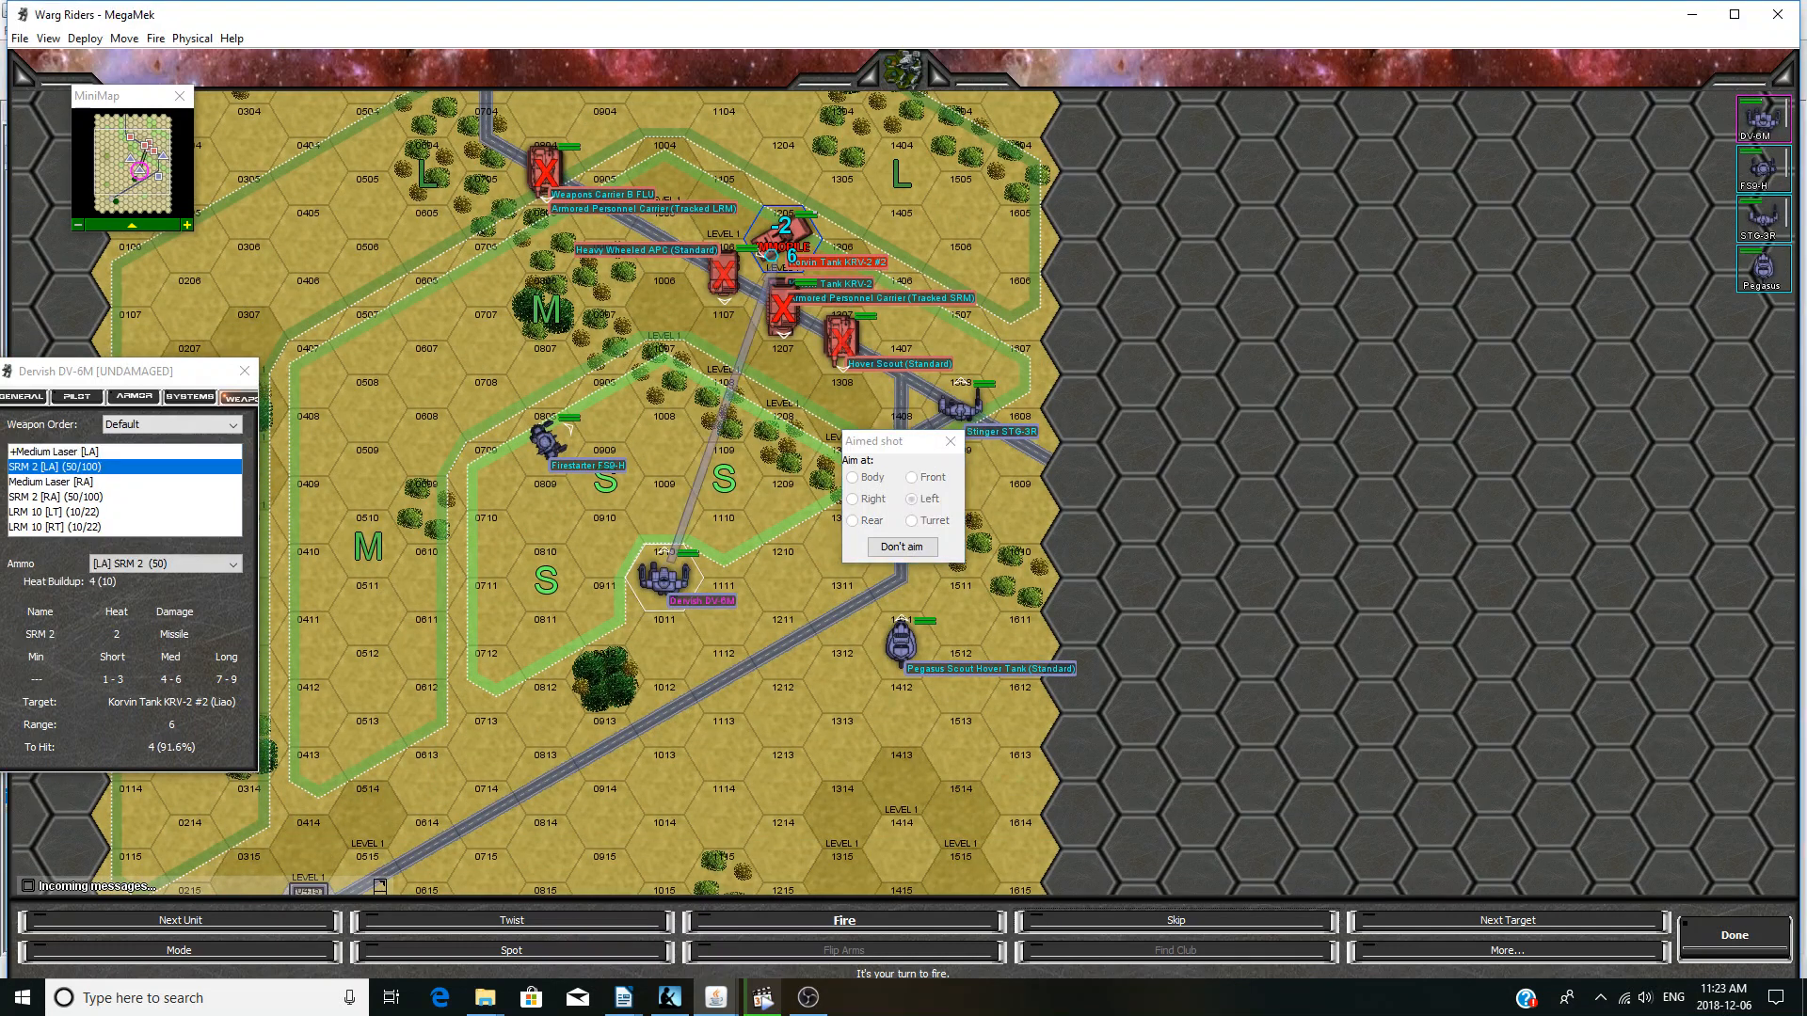
click(69, 510)
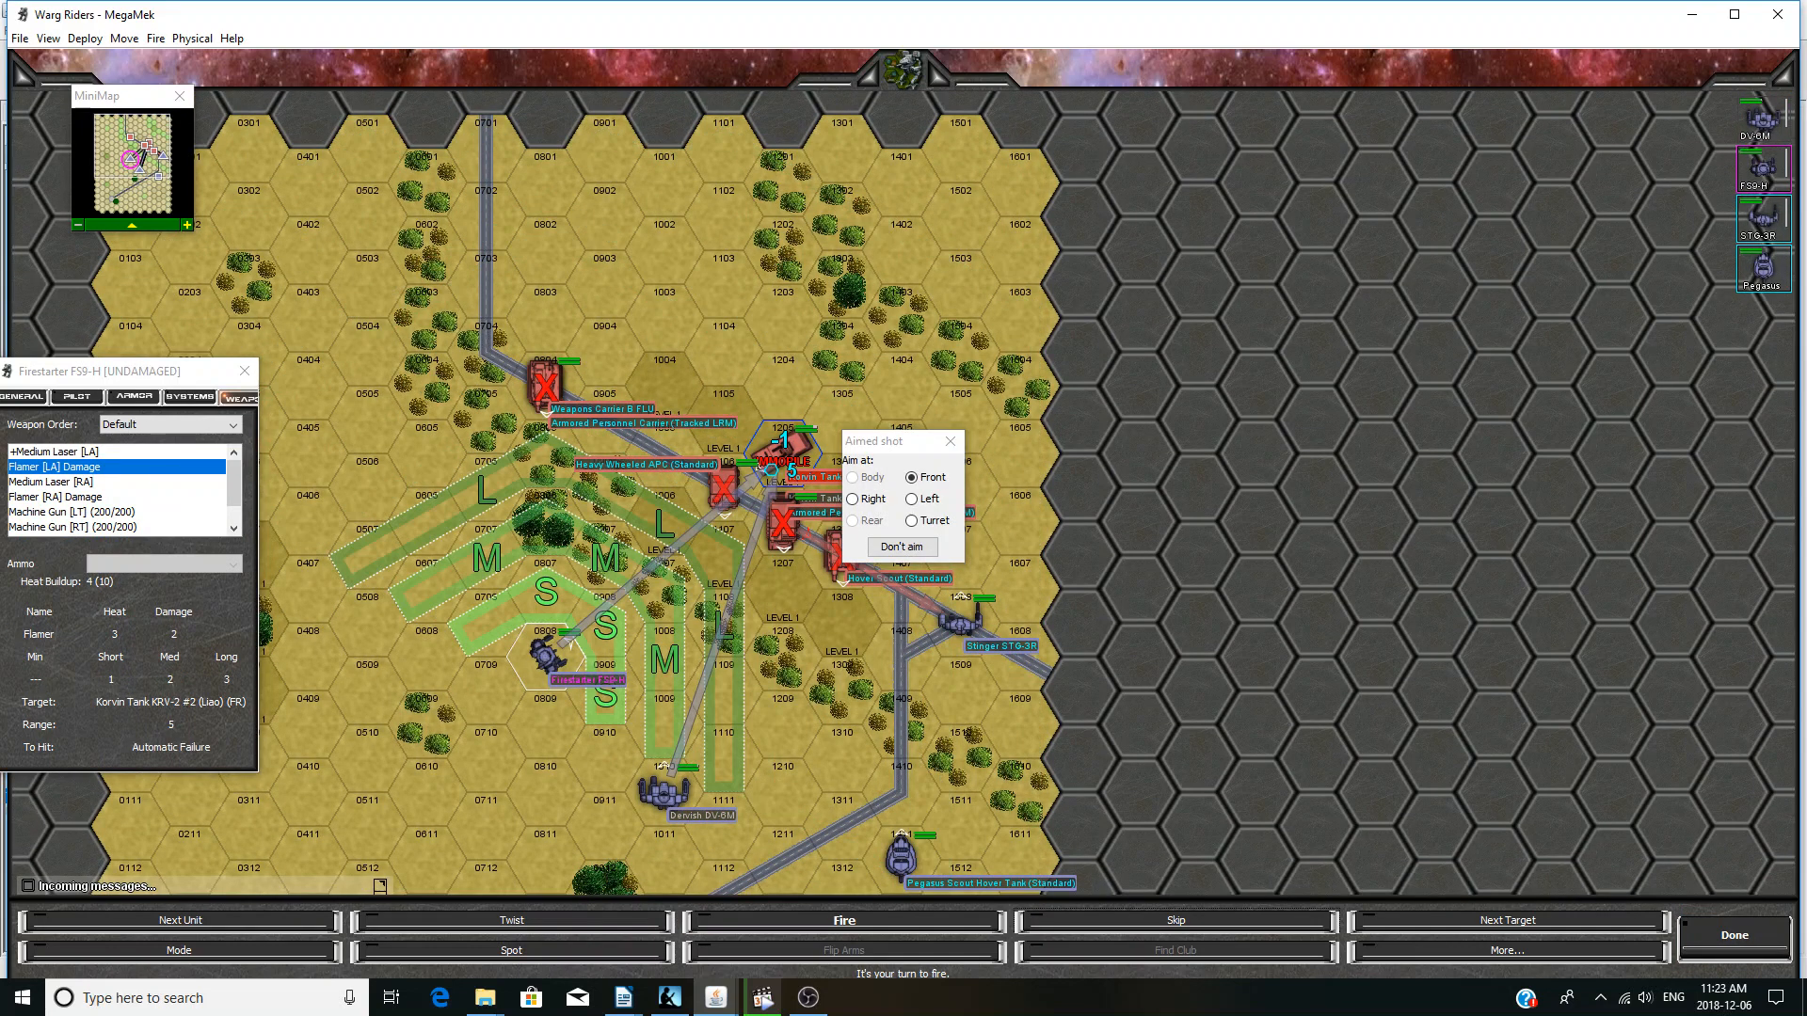
click(51, 480)
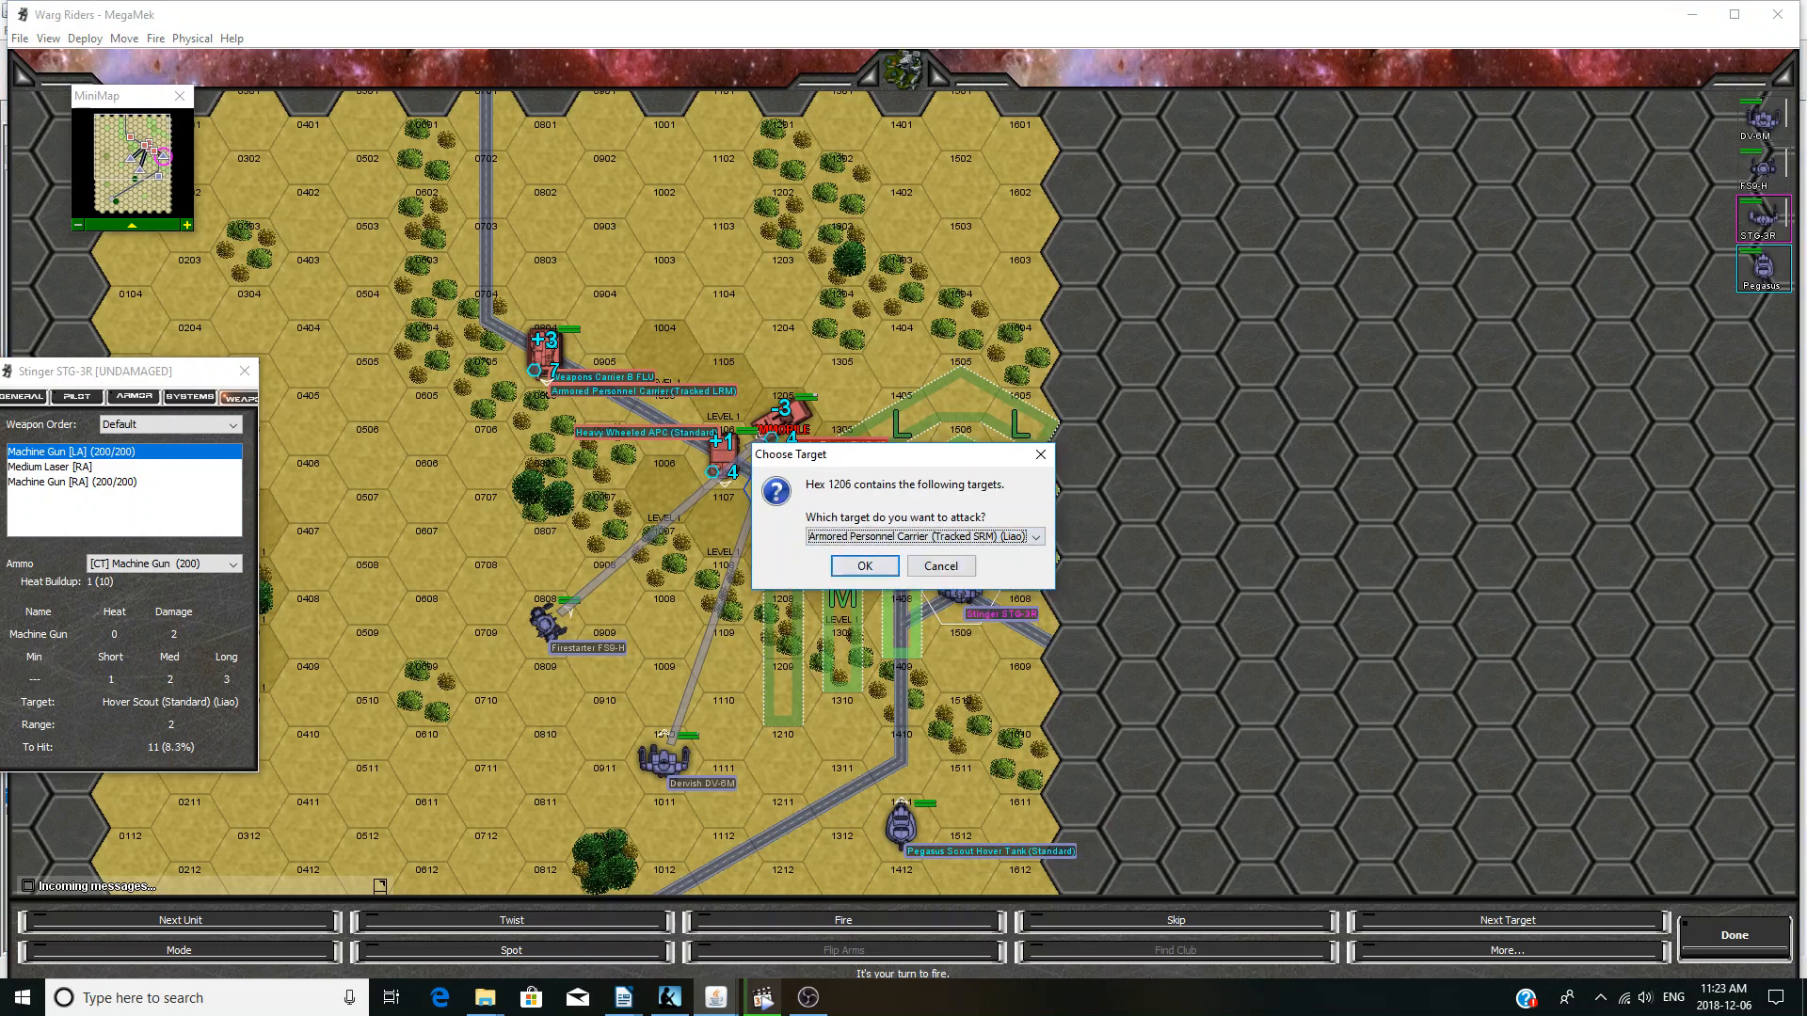
click(863, 565)
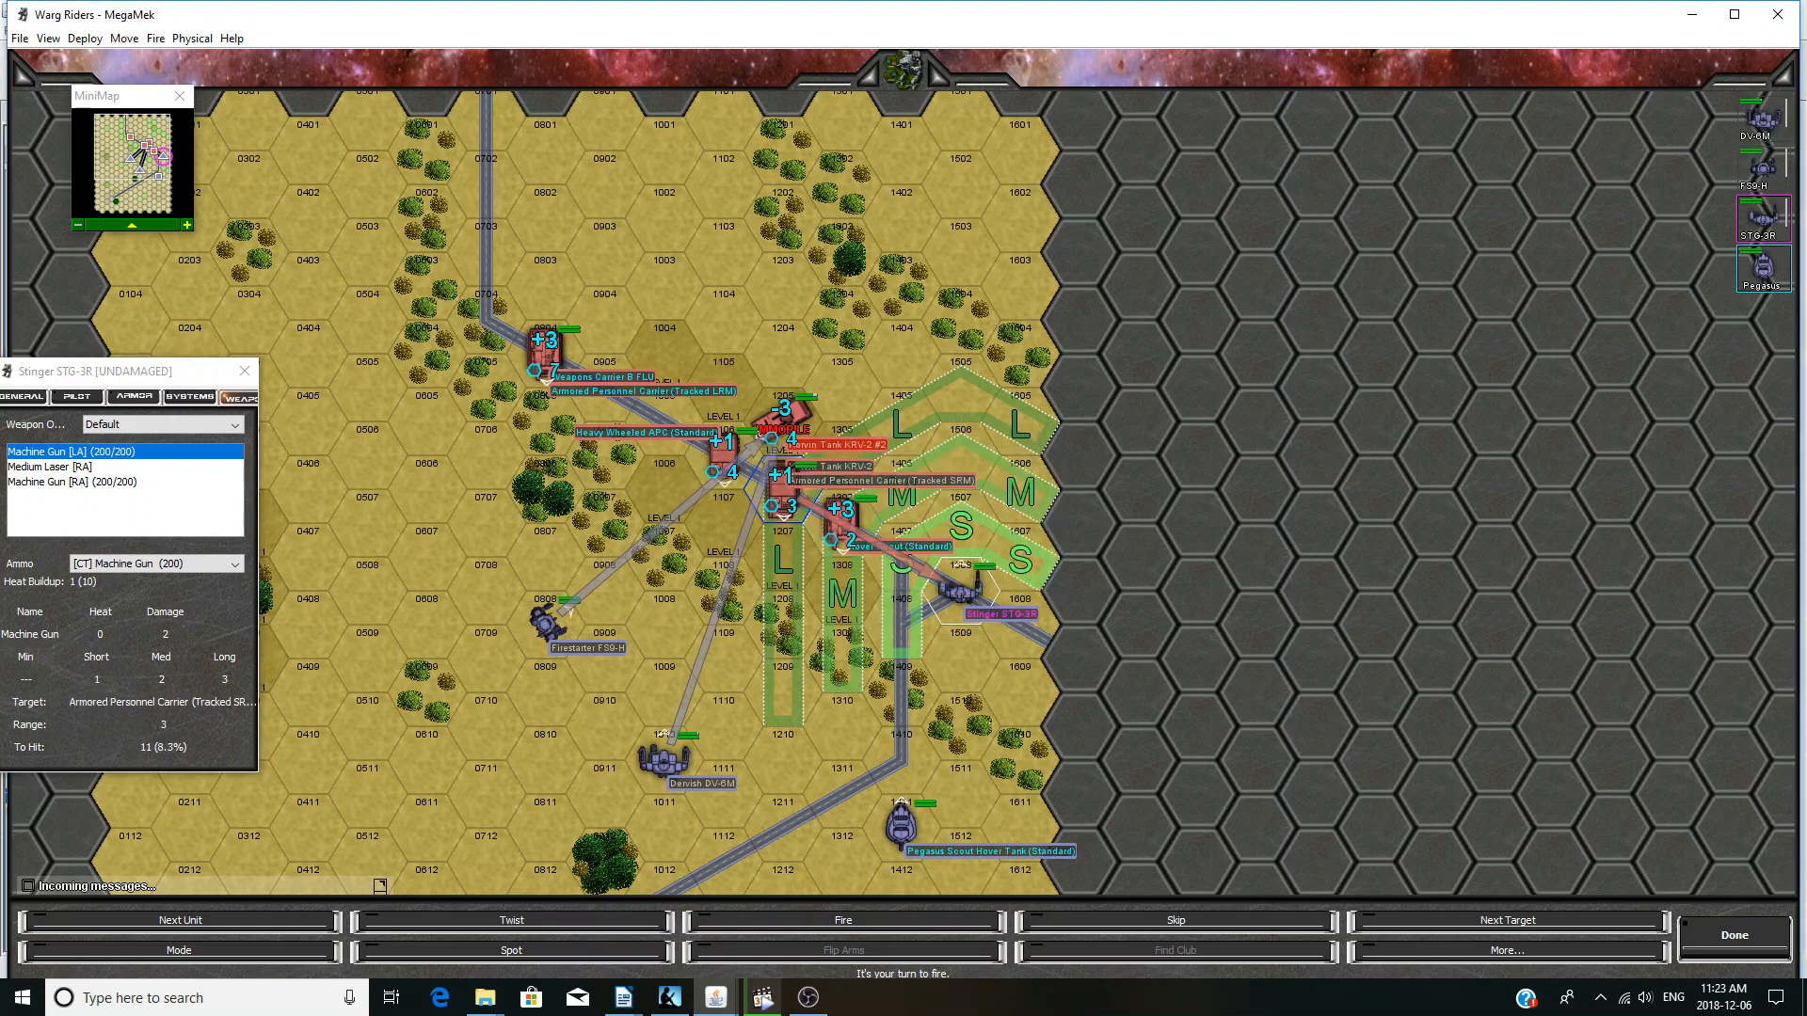
click(48, 466)
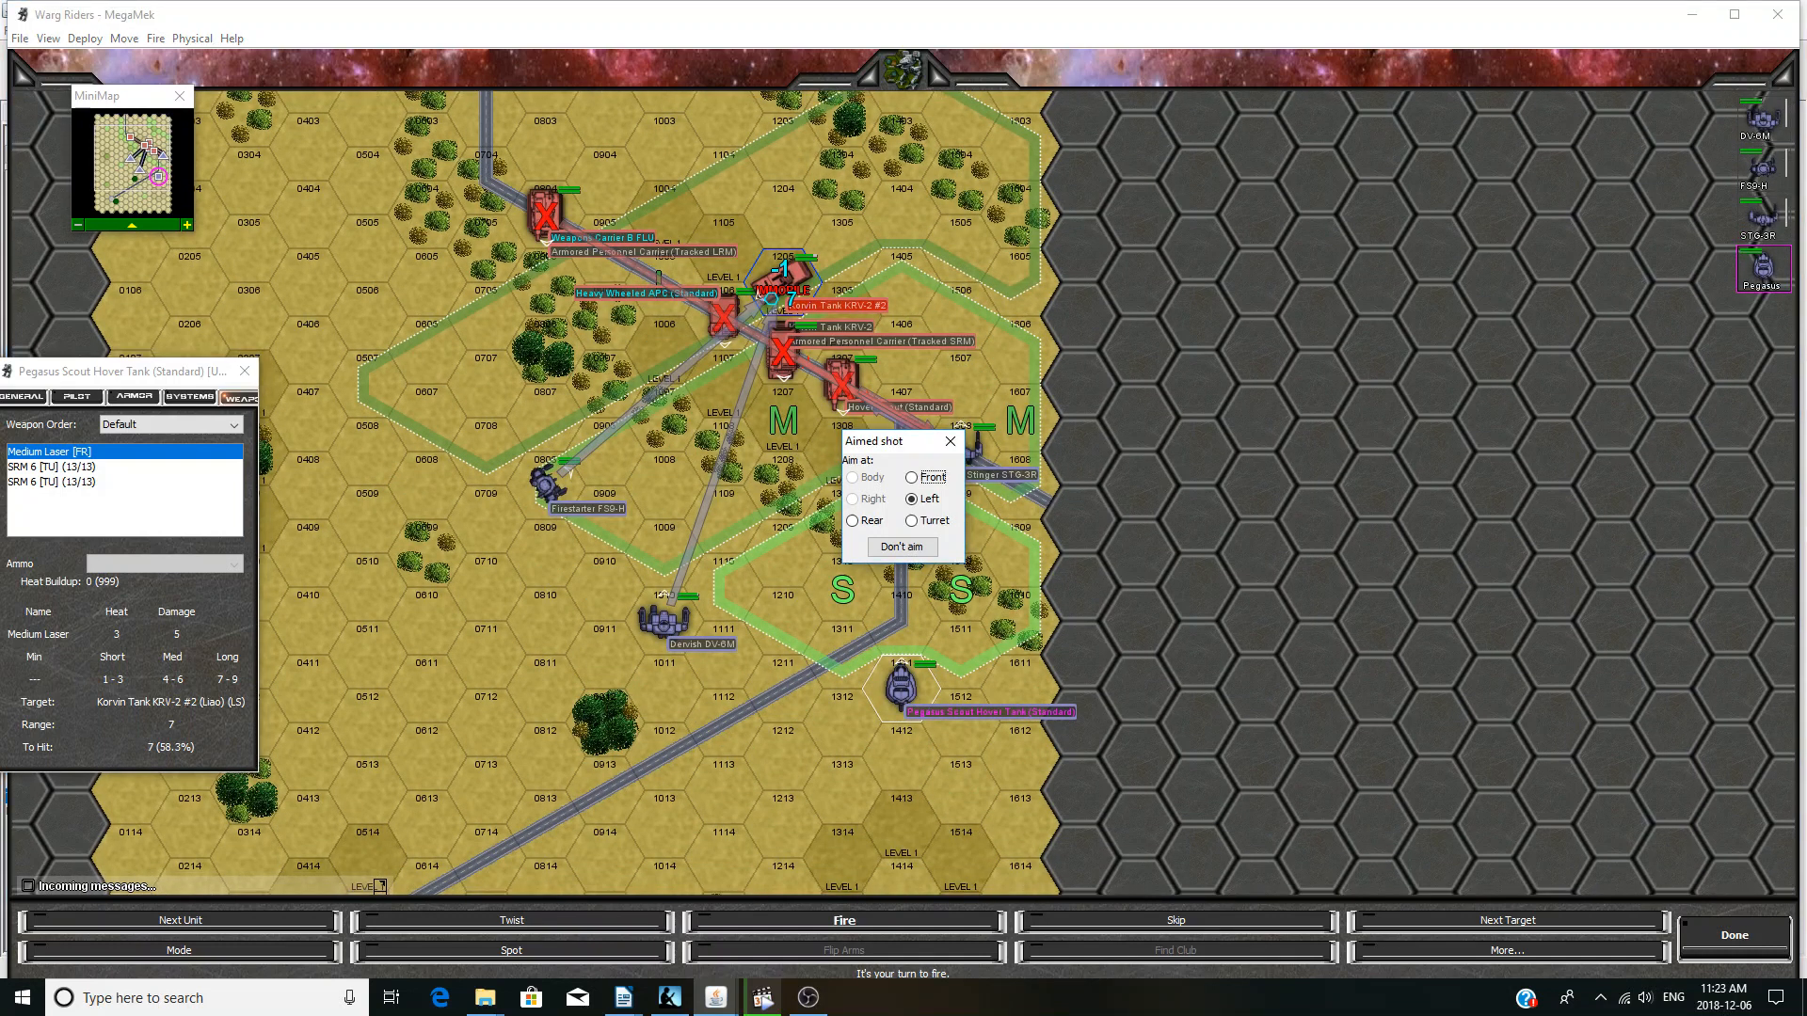
click(843, 919)
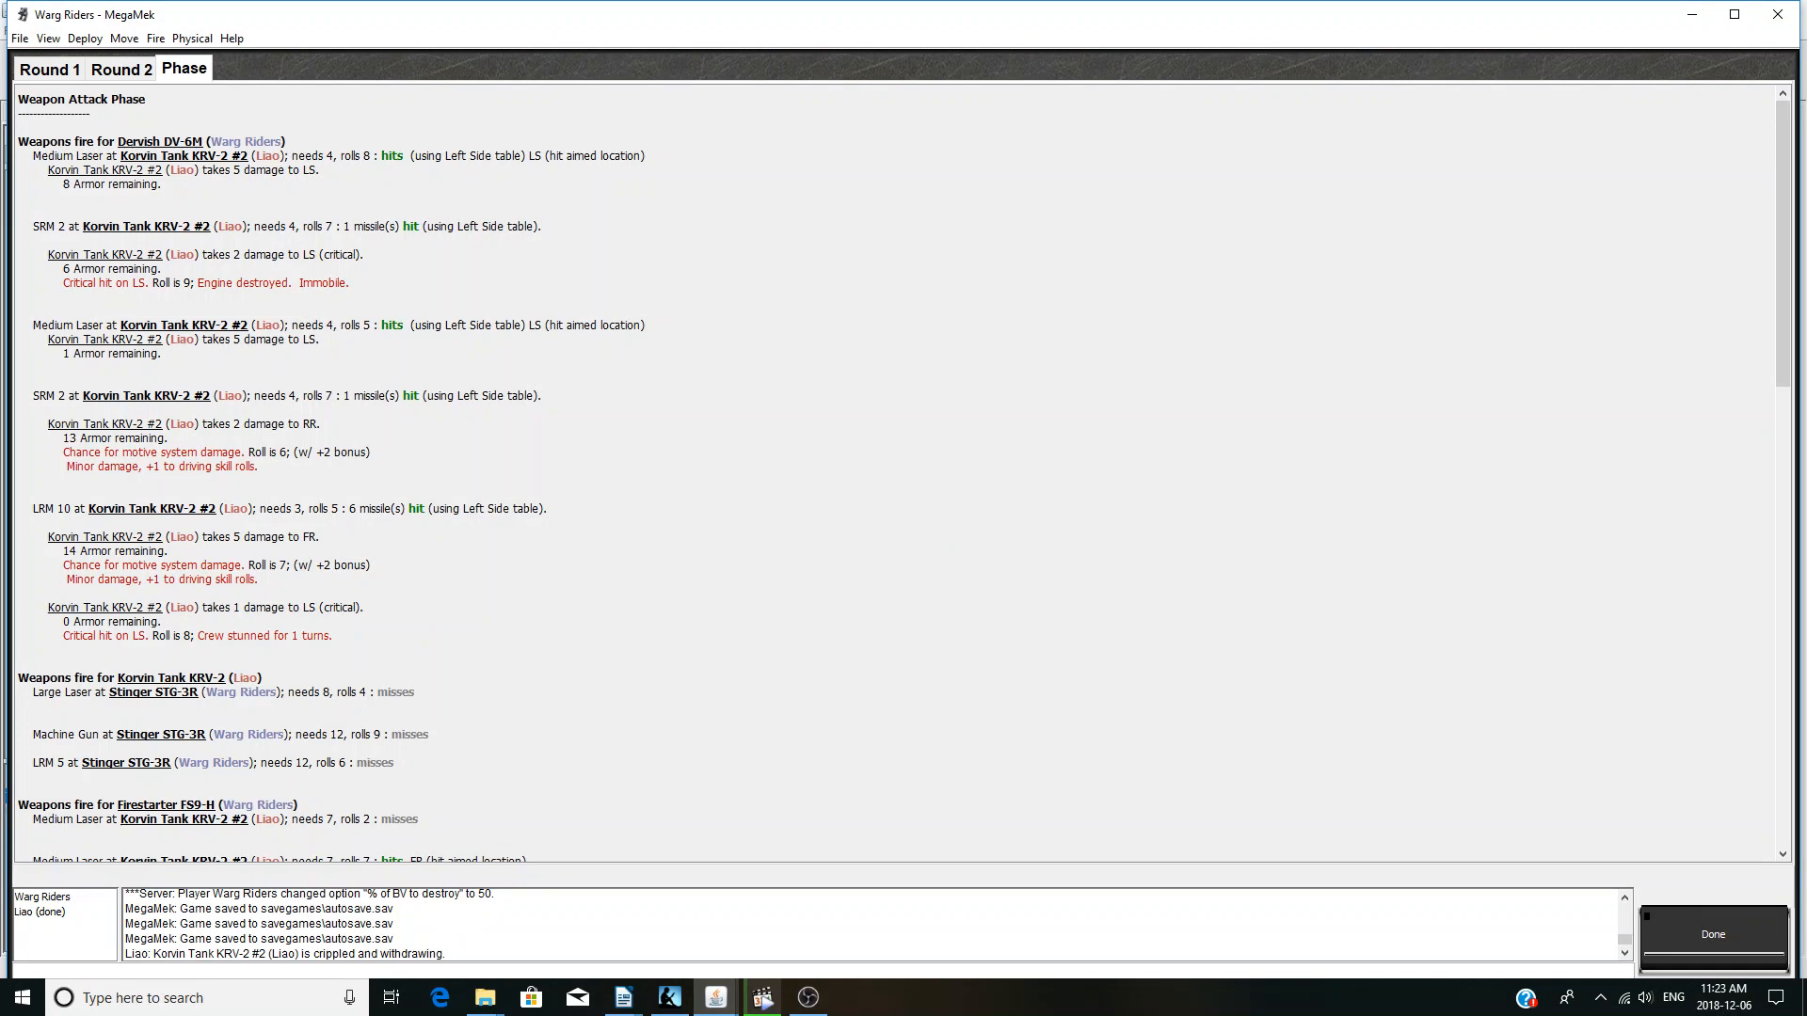
- Scroll the round 2 weapon attack report showing the destroyed Hover Scout and Korvin tank
scroll(down, 3)
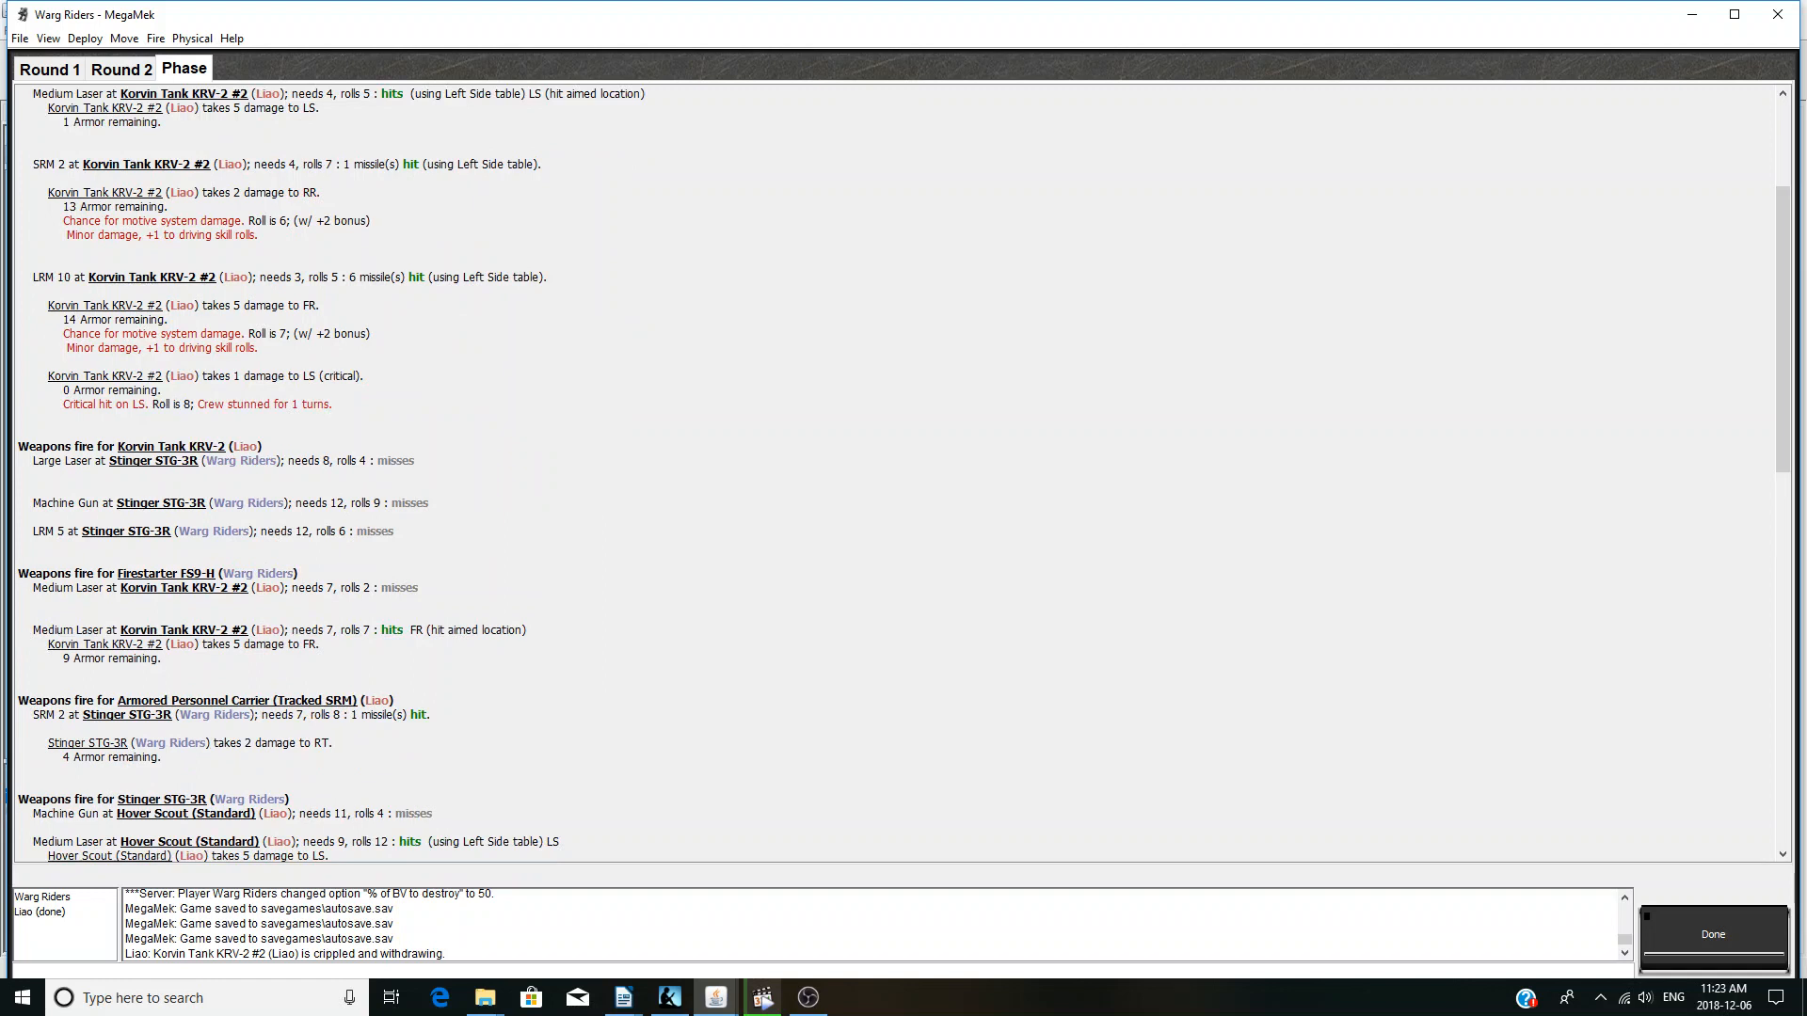
scroll(down, 3)
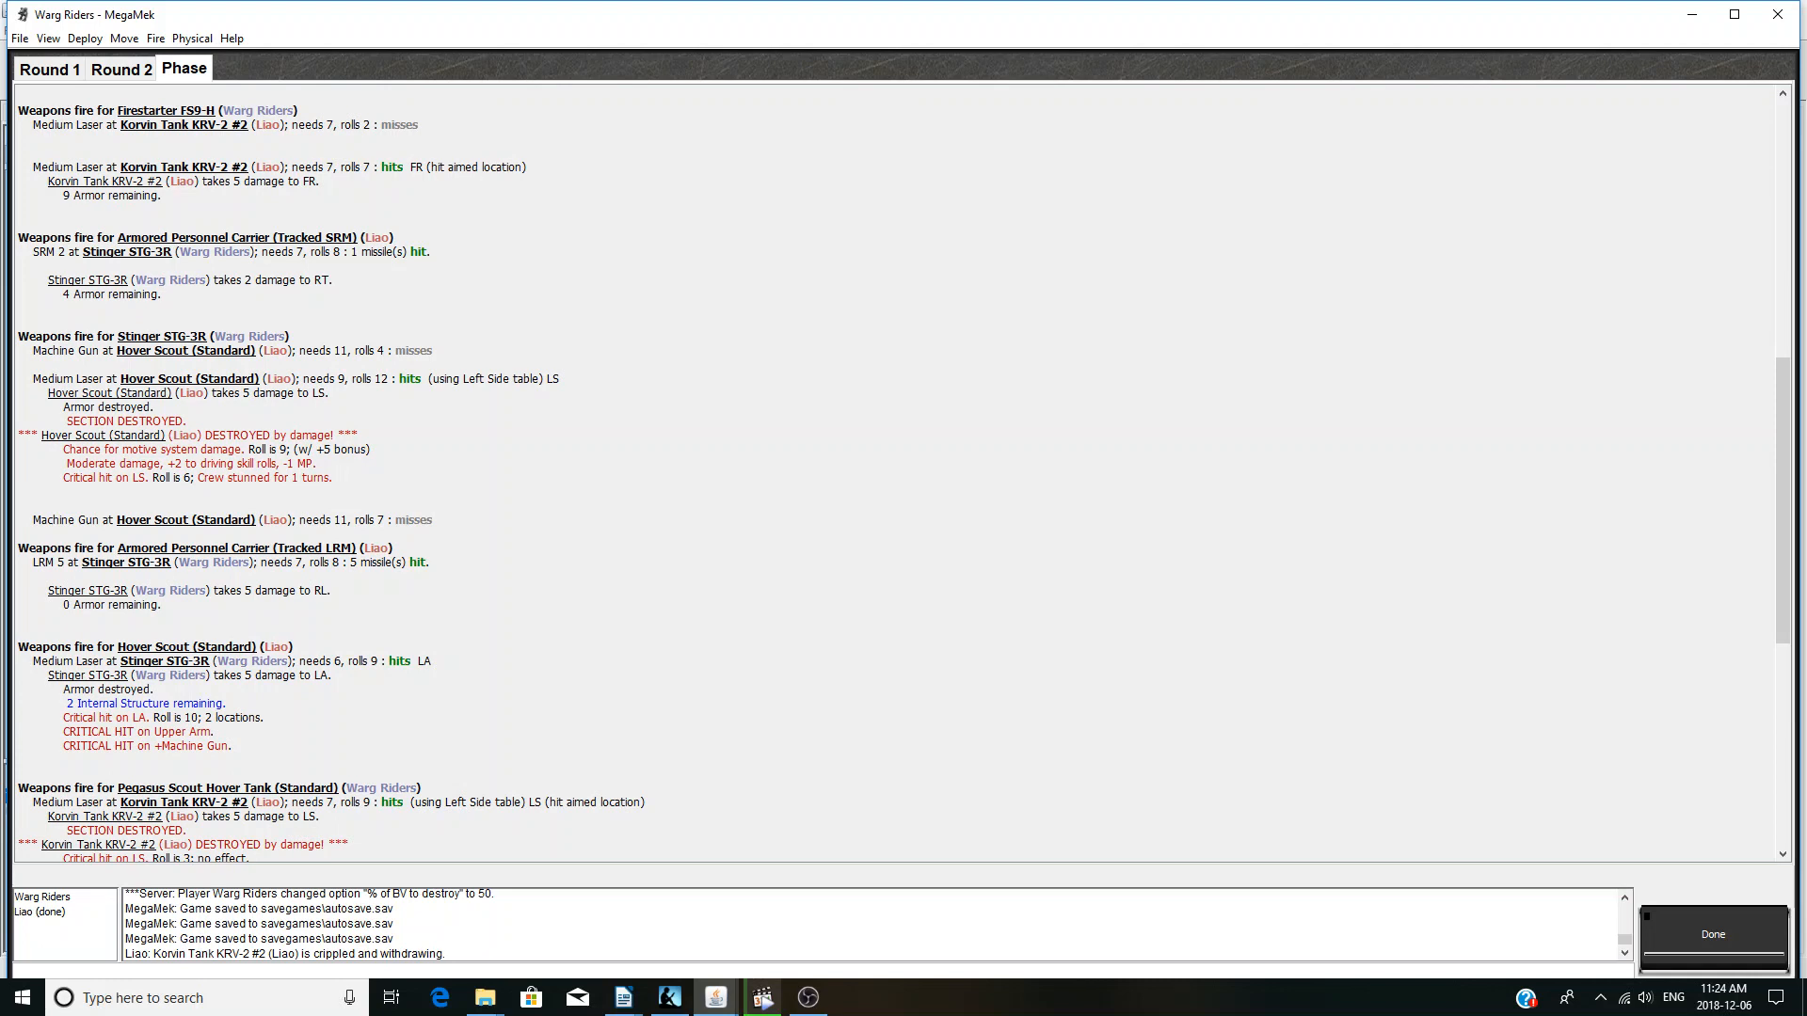
scroll(down, 3)
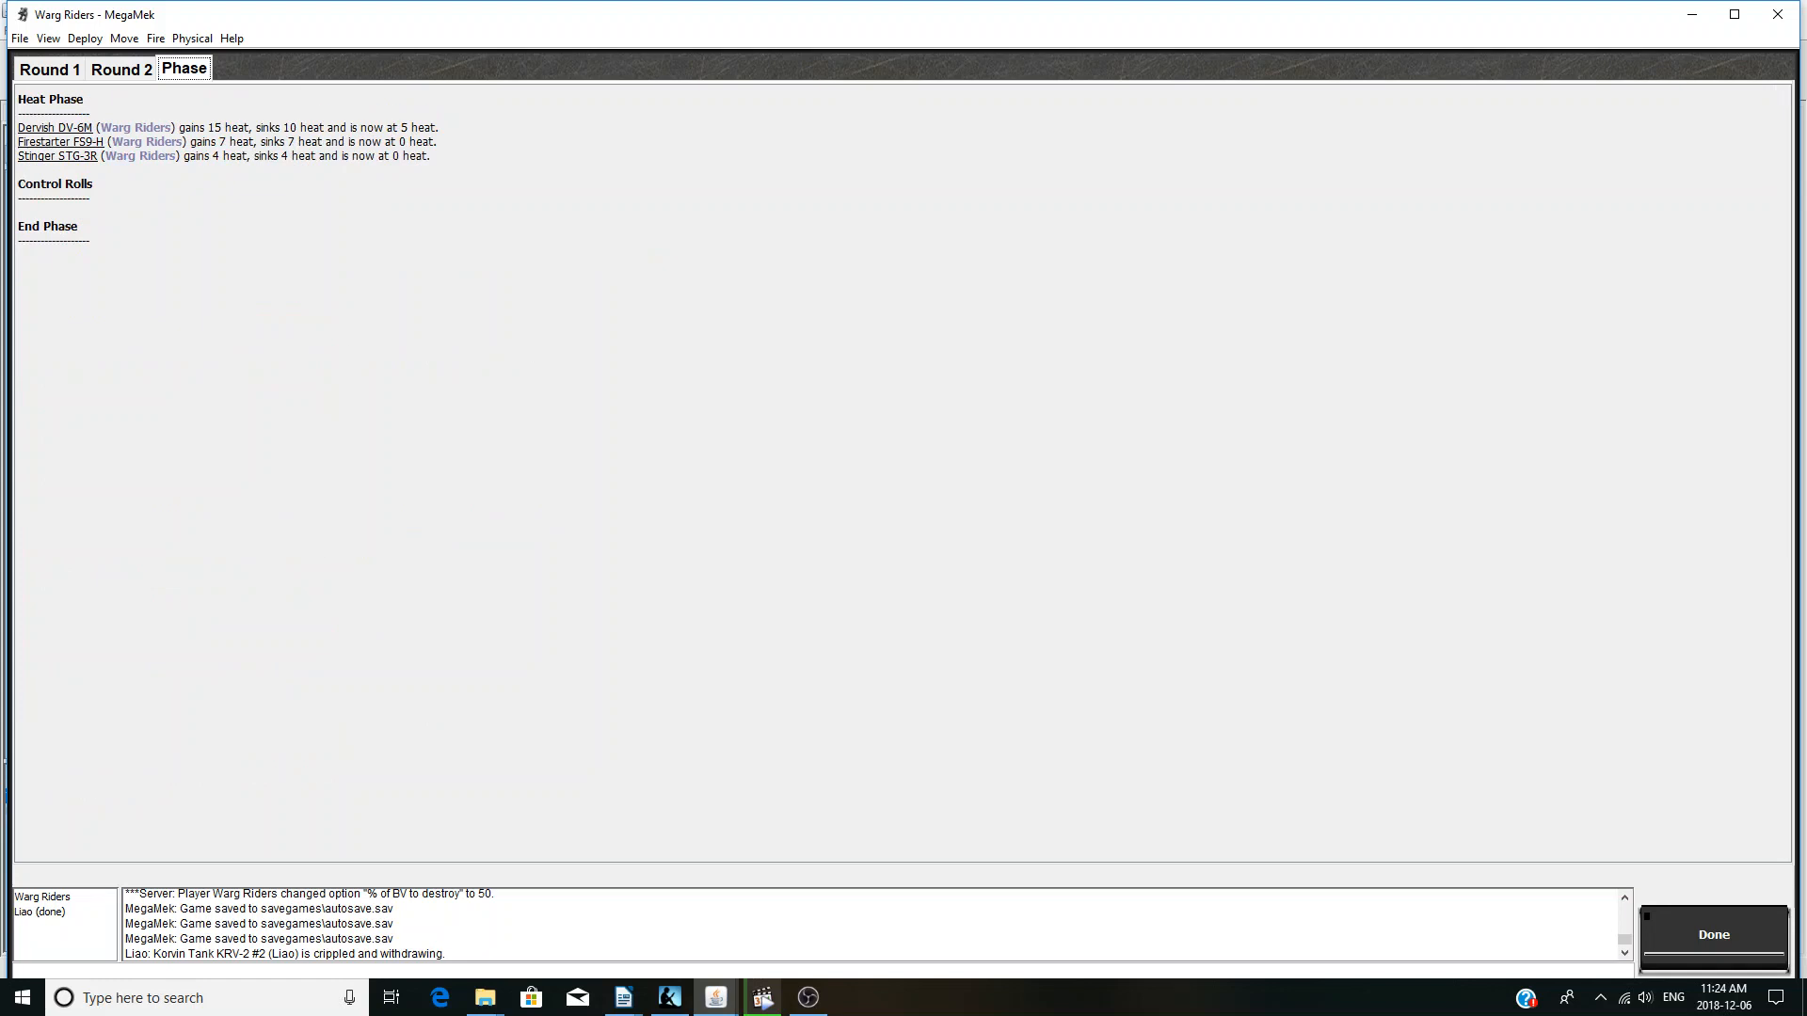
- Dismiss the round 2 end-phase report to start the next round
click(1713, 934)
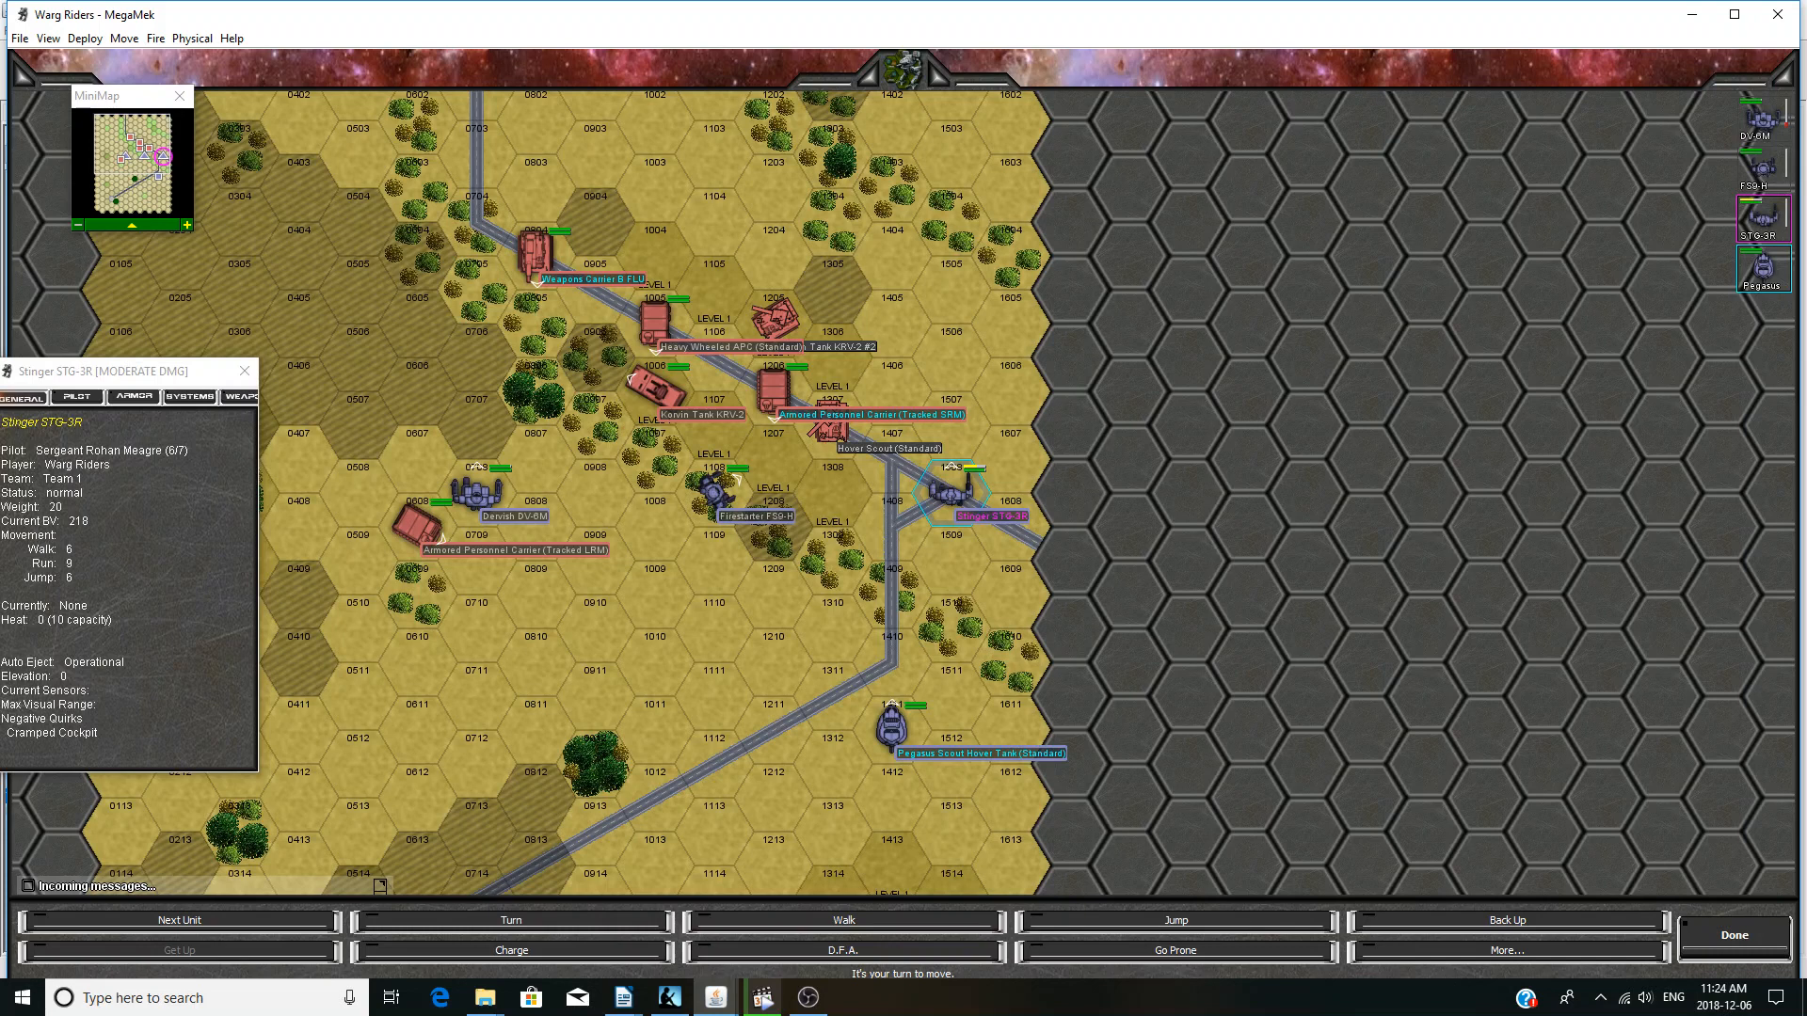
mouse_move(950, 361)
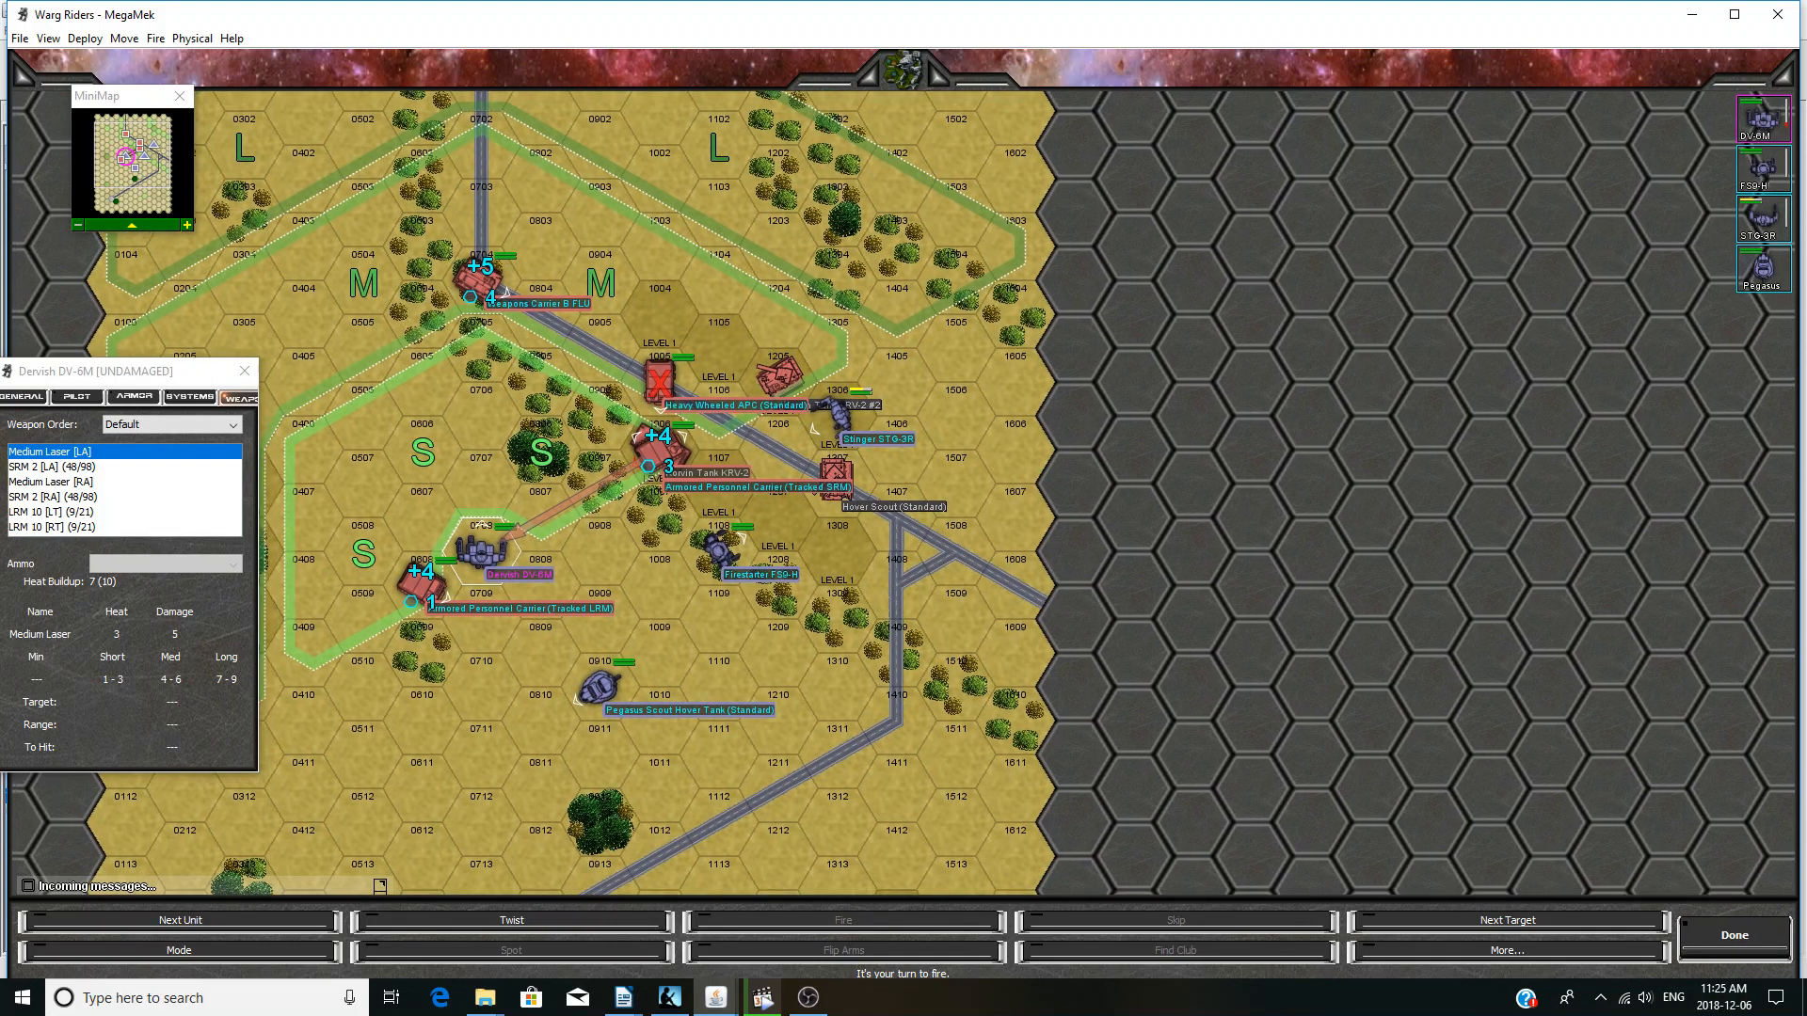
- Target Korvin Tank KRV-2 in hex 1006 and assign the Dervish's medium laser and SRM 2
click(481, 267)
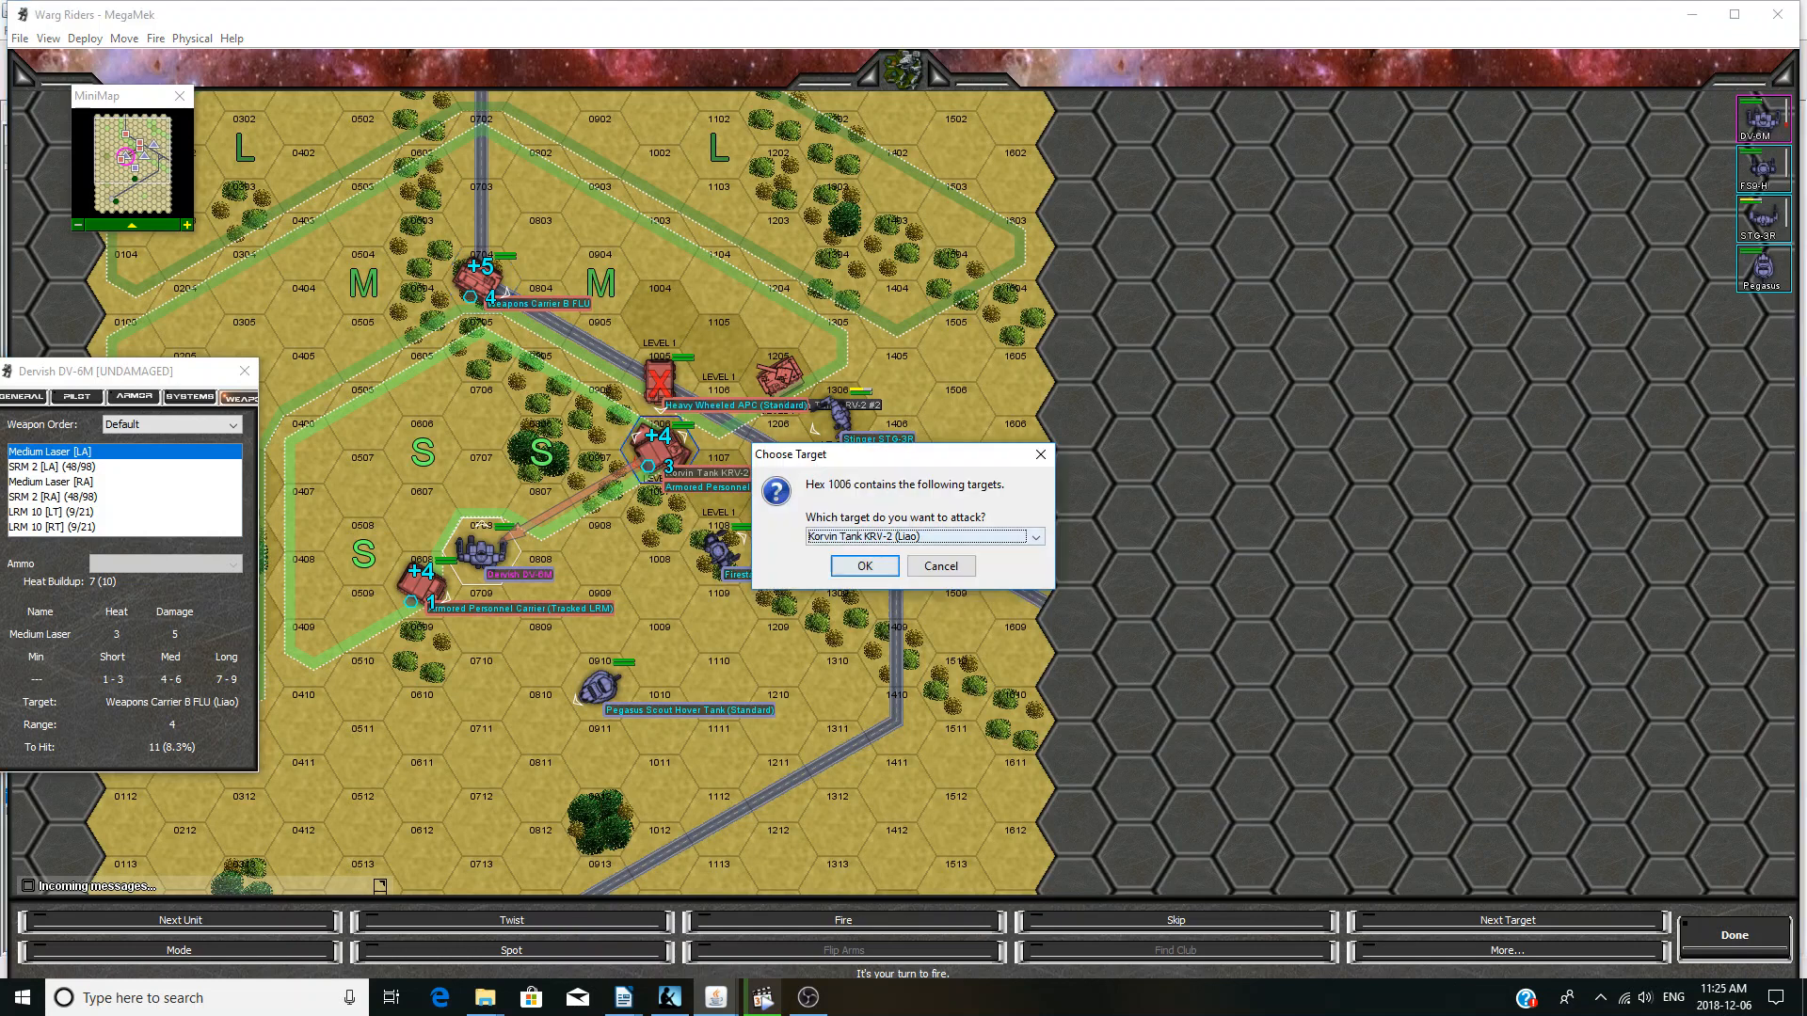
click(862, 566)
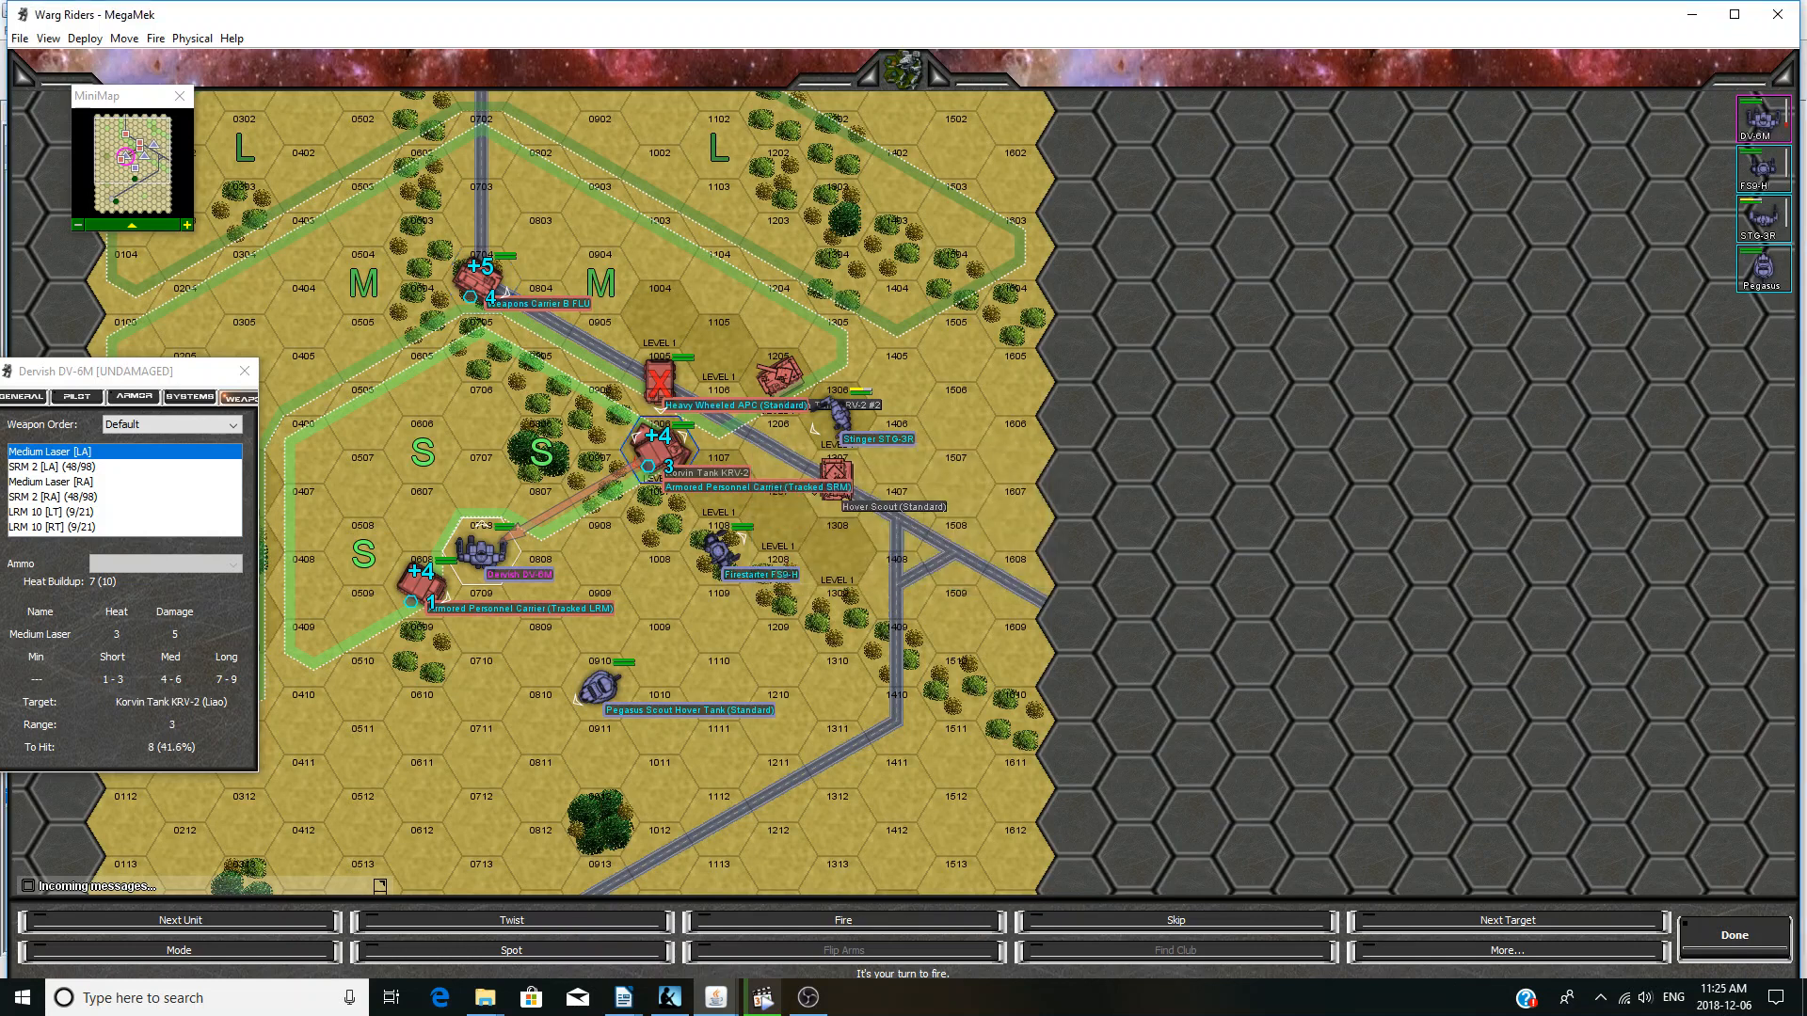
click(81, 466)
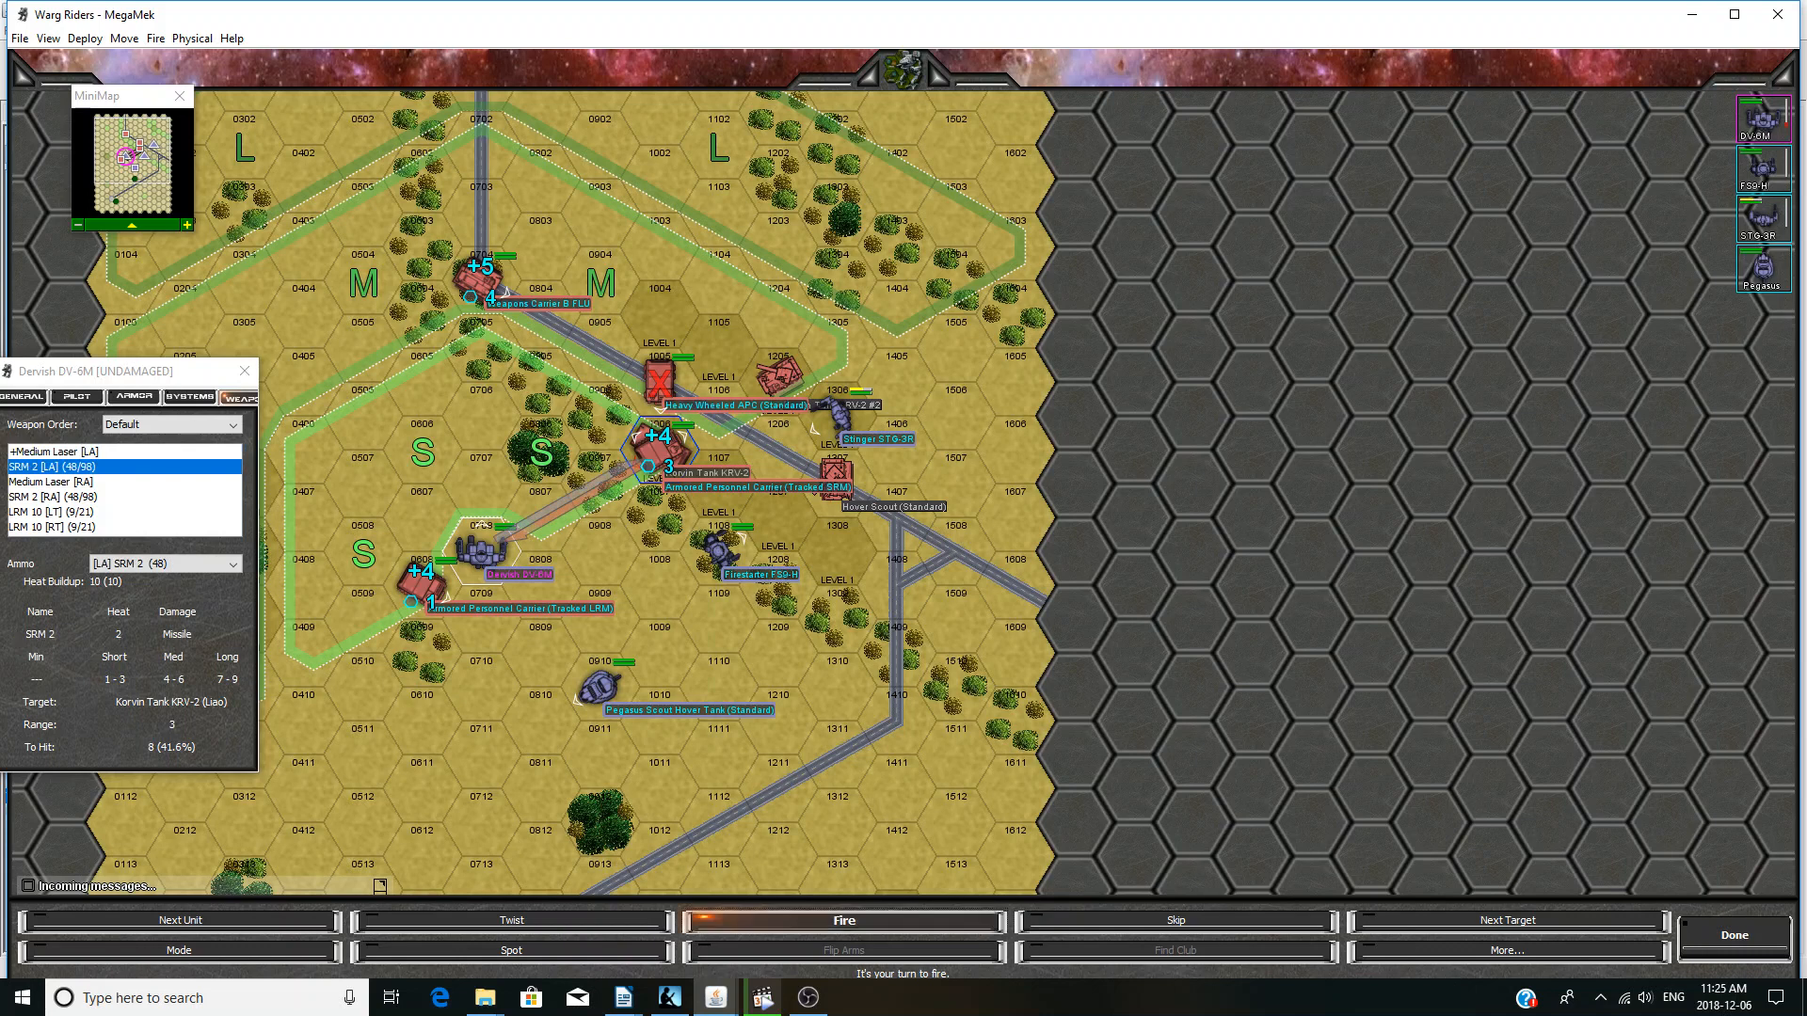
click(75, 512)
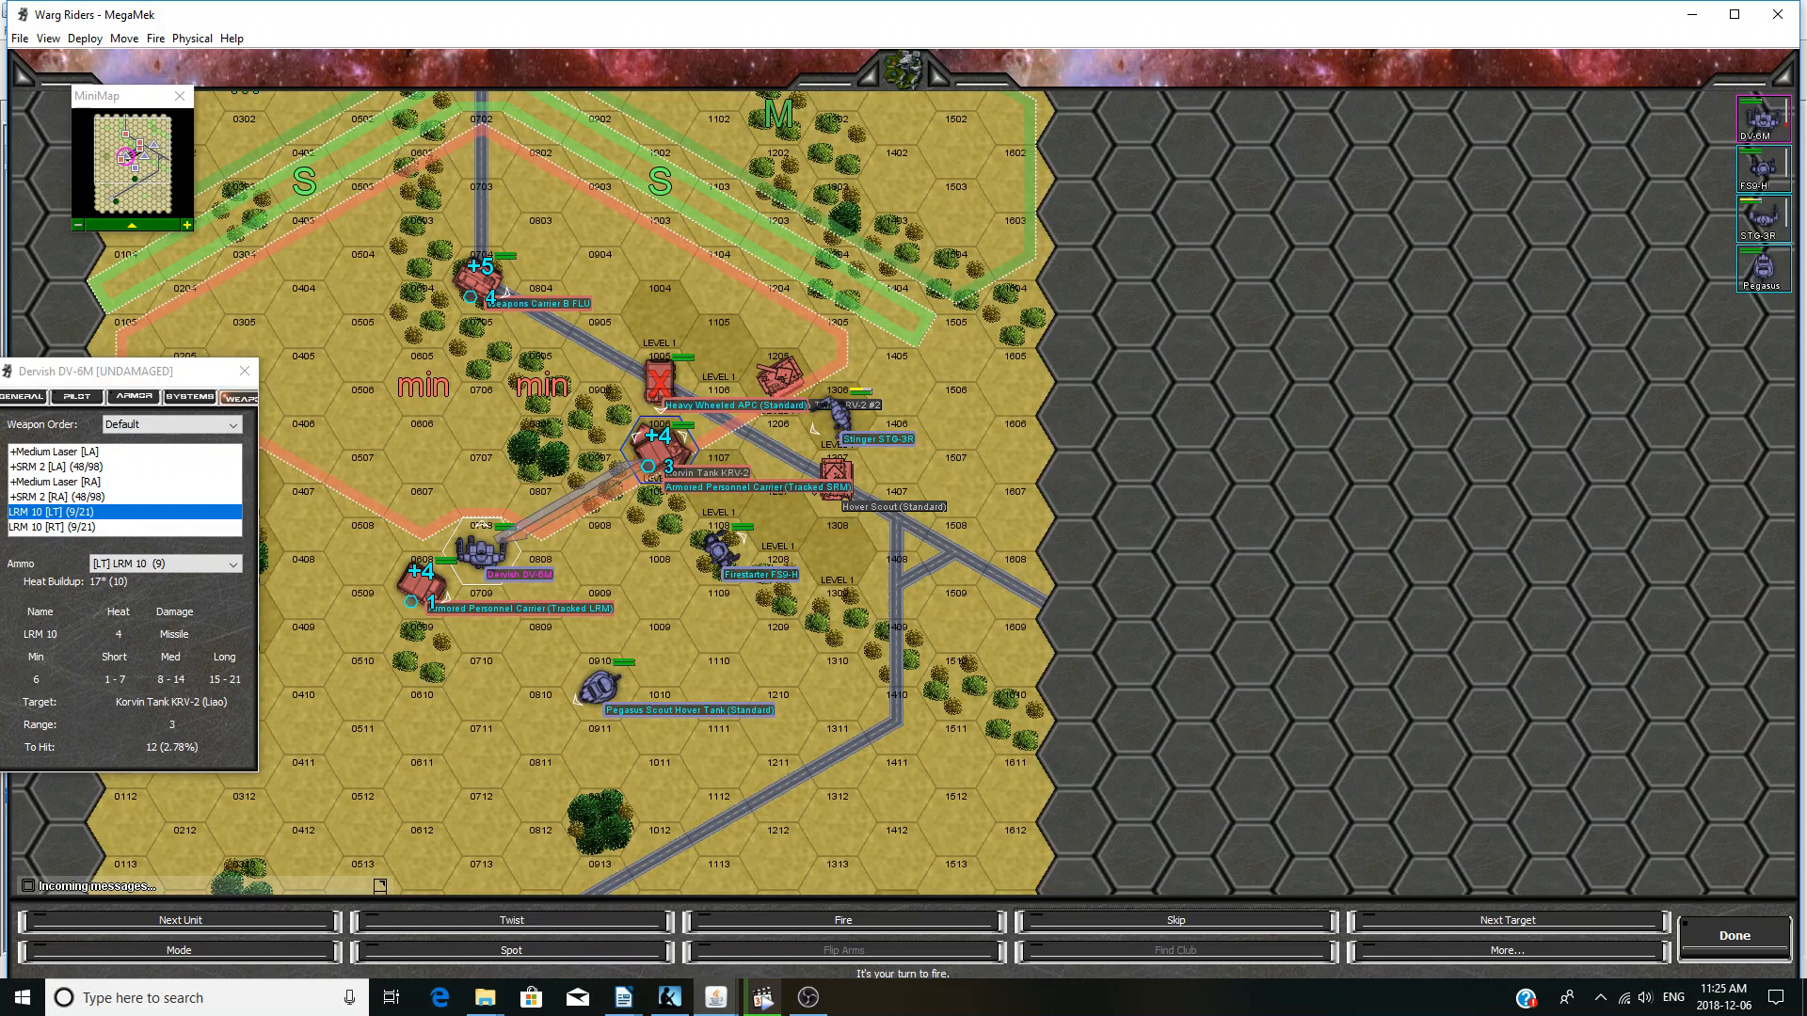
- Finish the Dervish's attack and fire the Firestarter's flamer at Korvin Tank KRV-2
click(179, 919)
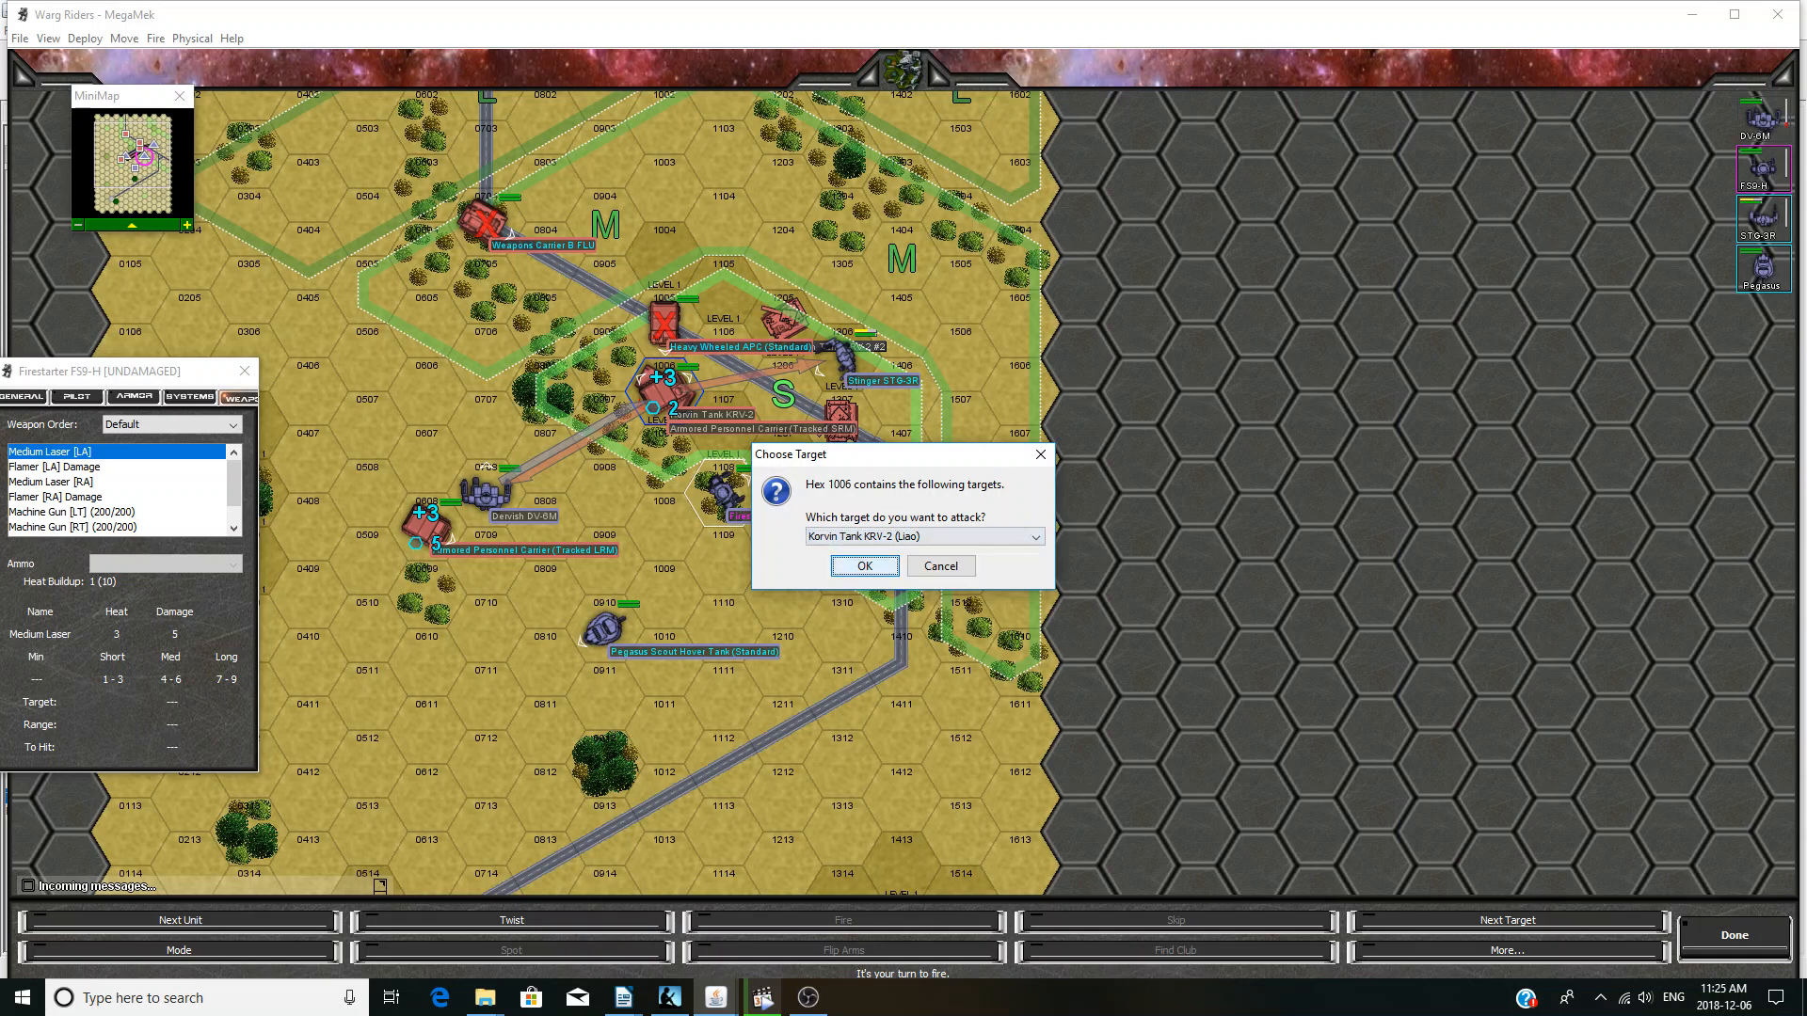
click(863, 565)
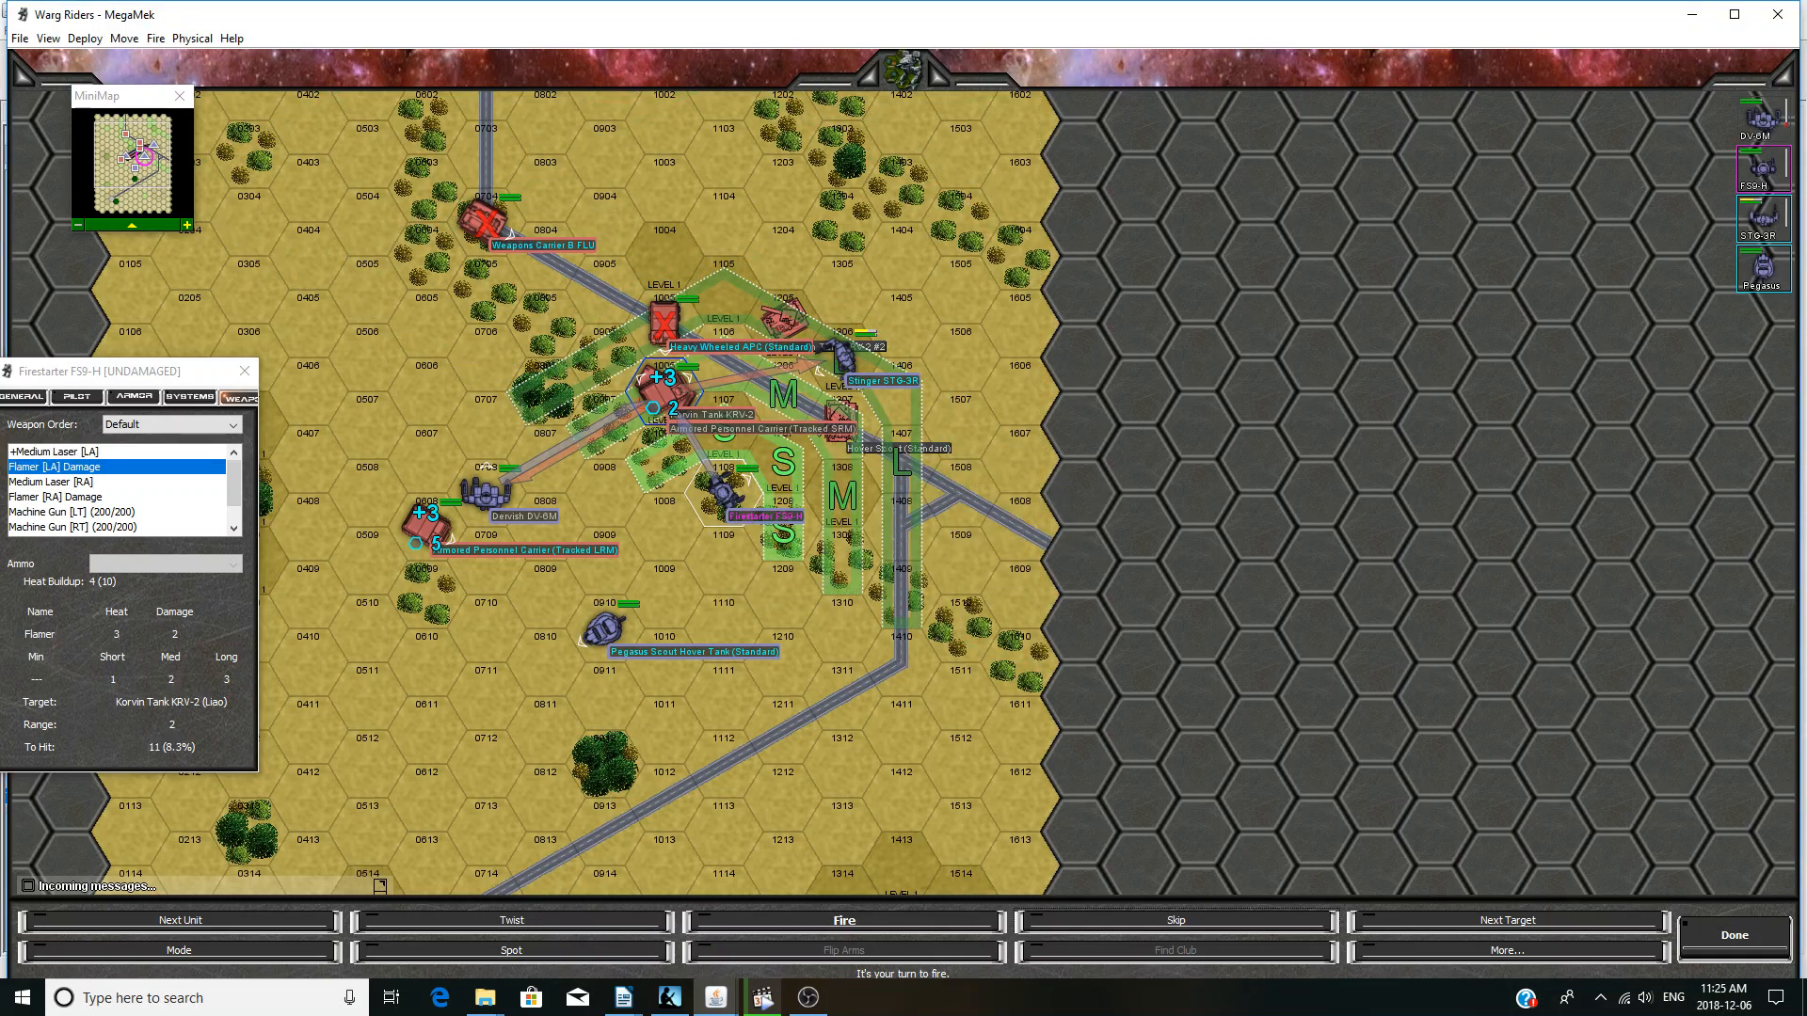
click(63, 481)
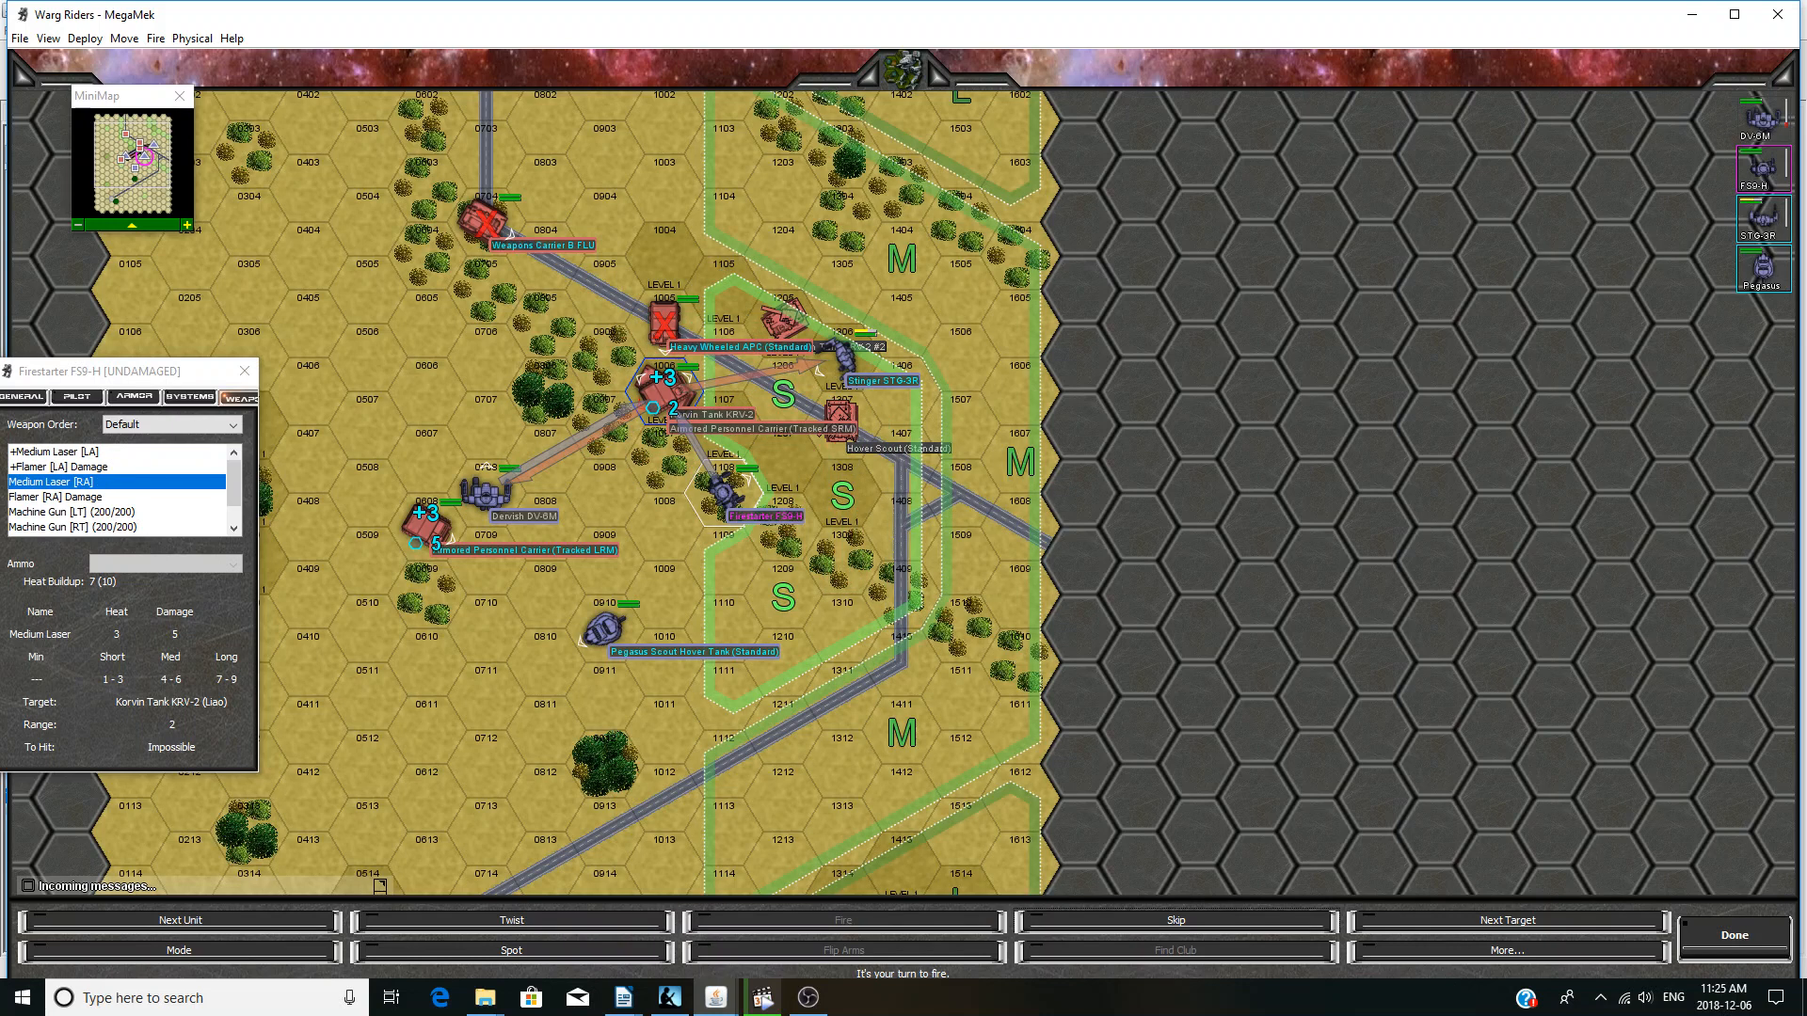
click(71, 497)
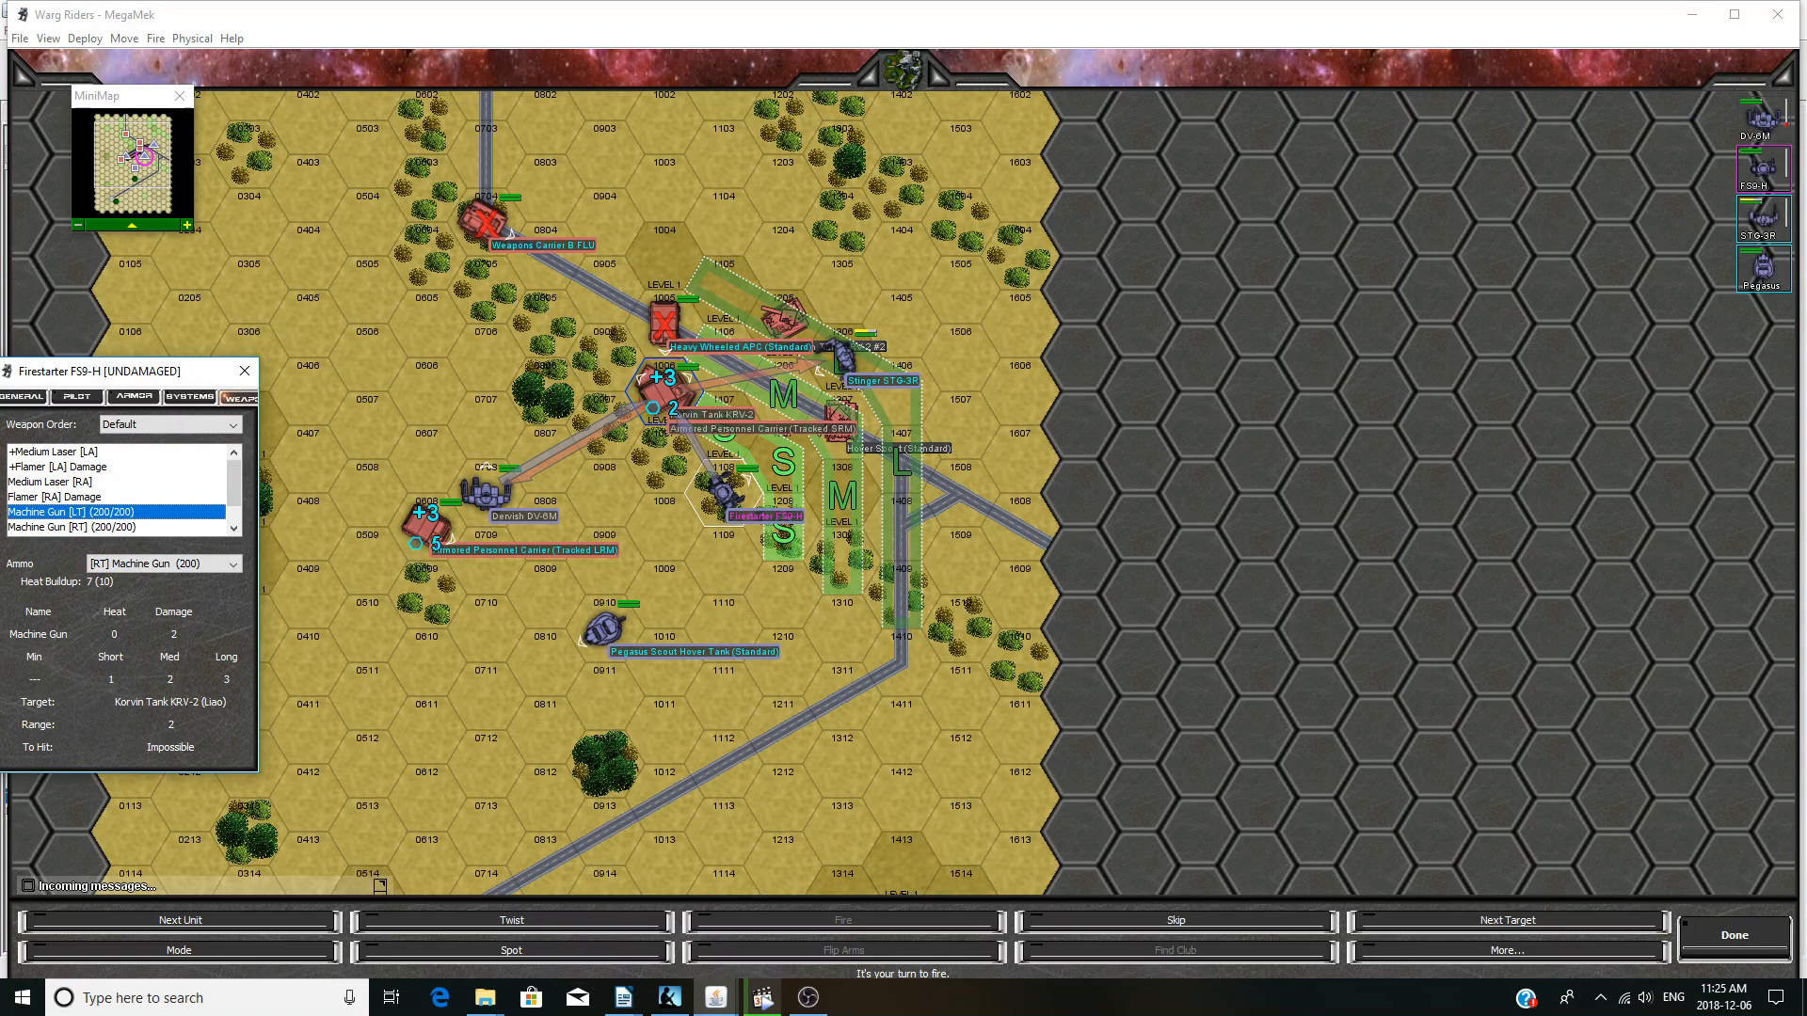
click(115, 527)
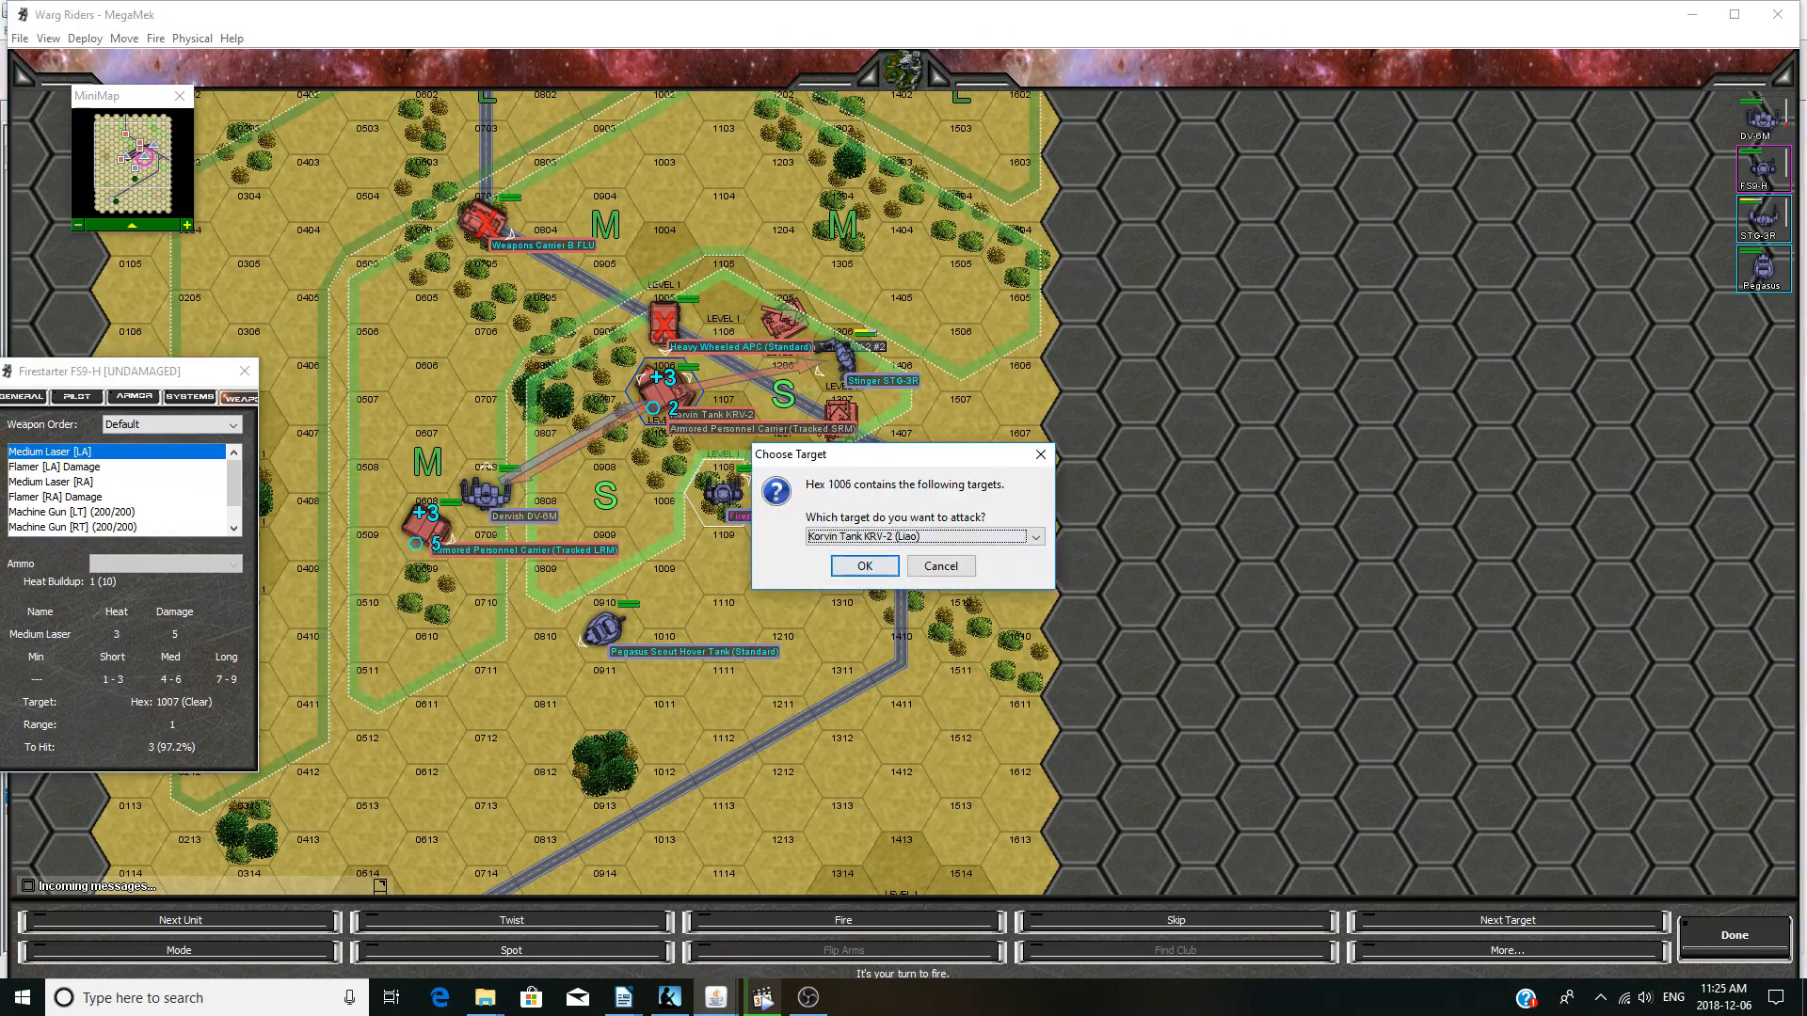
click(862, 566)
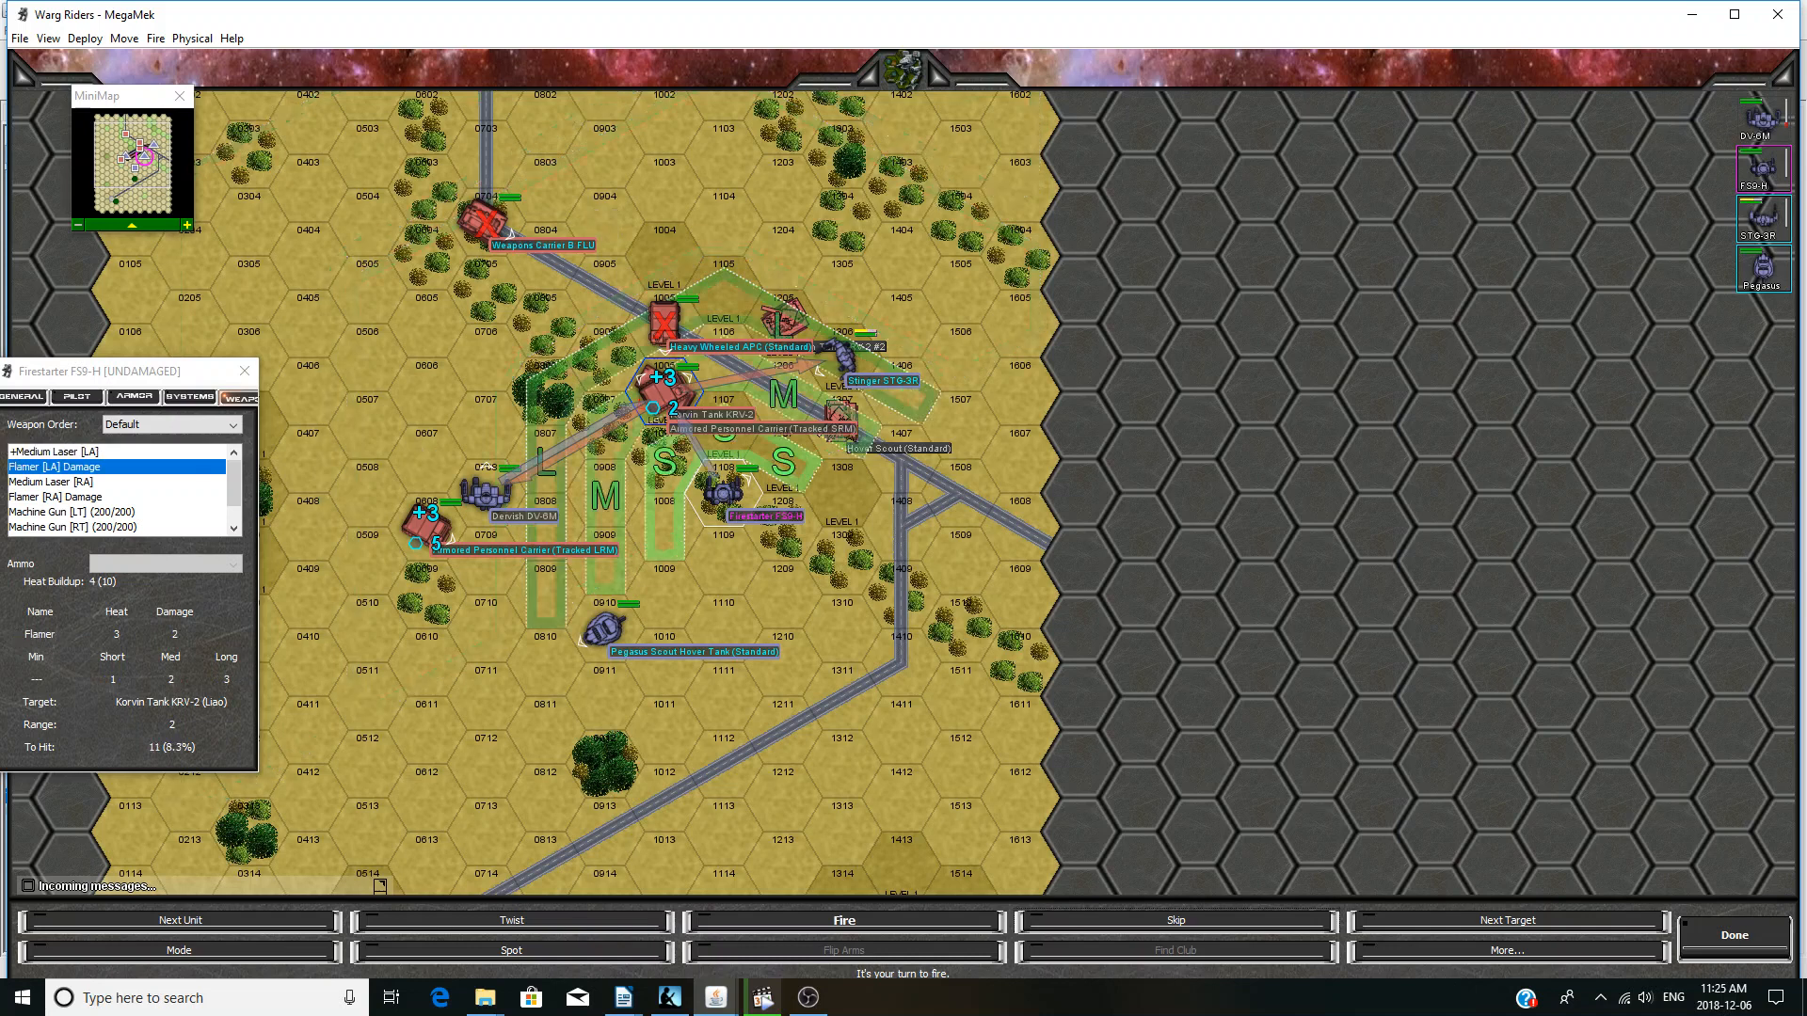
click(81, 512)
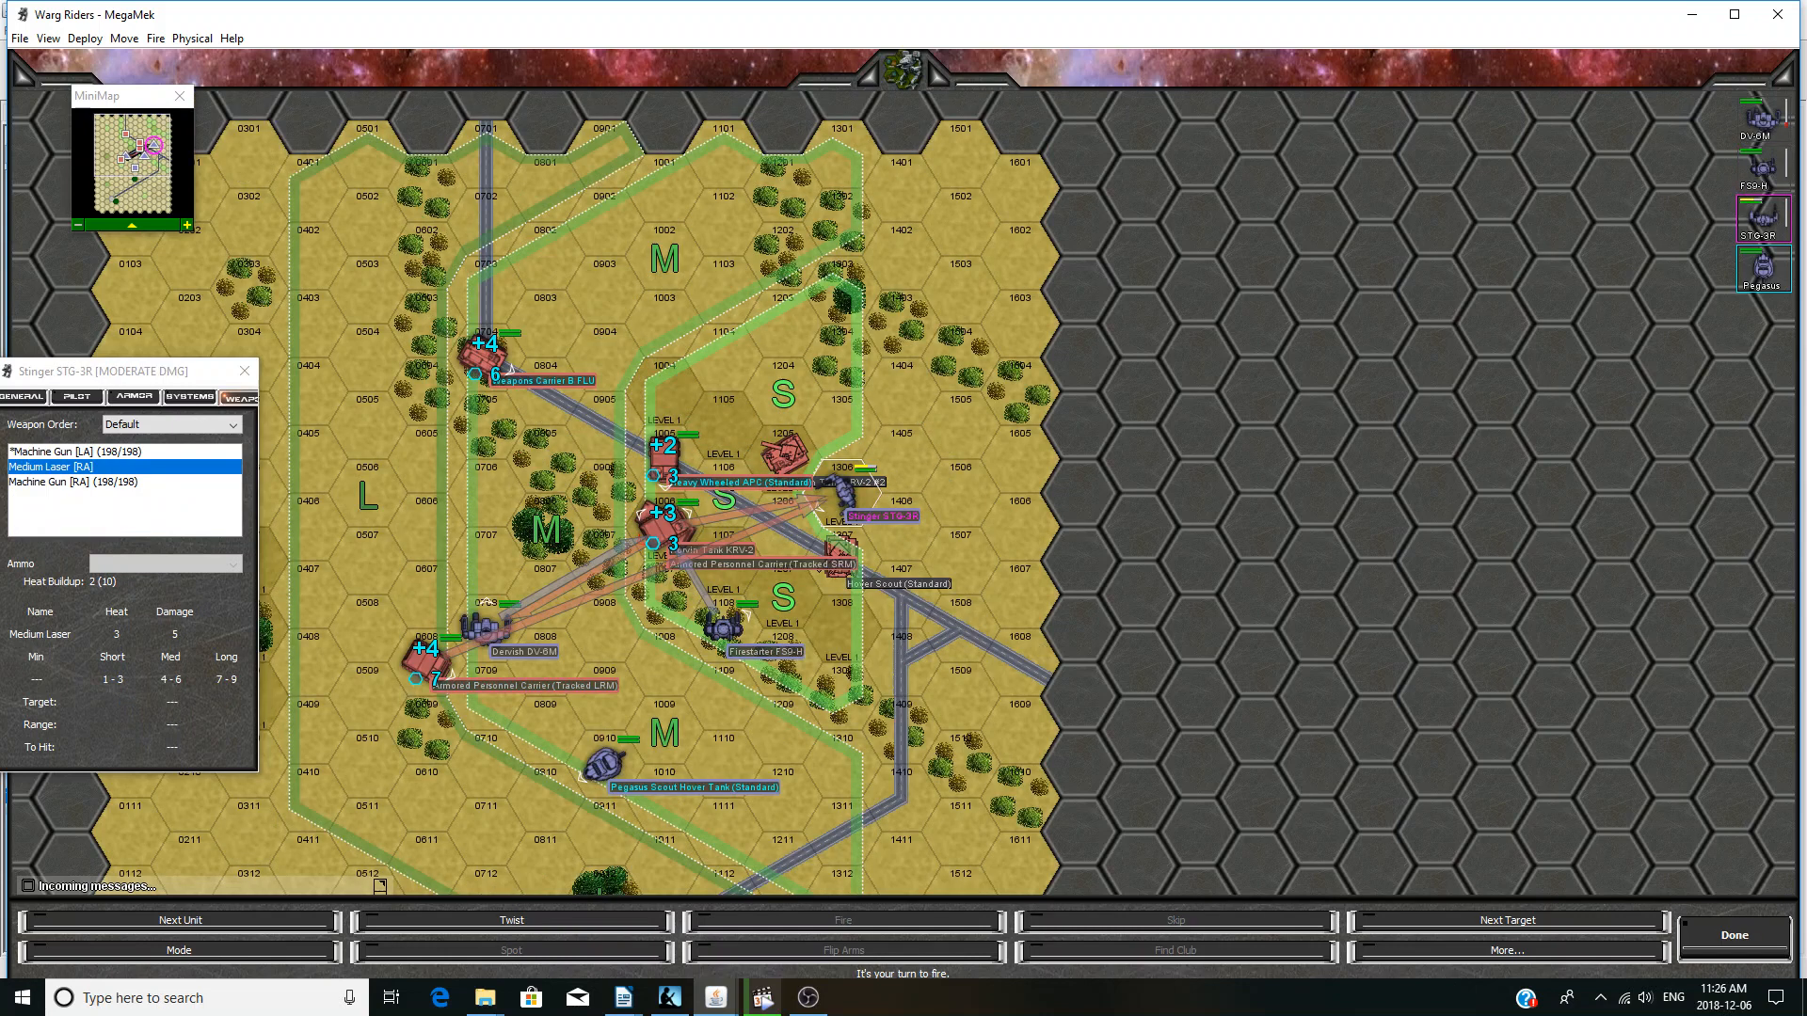
- Target the armored personnel carrier with the Stinger and fire the Pegasus at the tracked LRM carrier
click(493, 357)
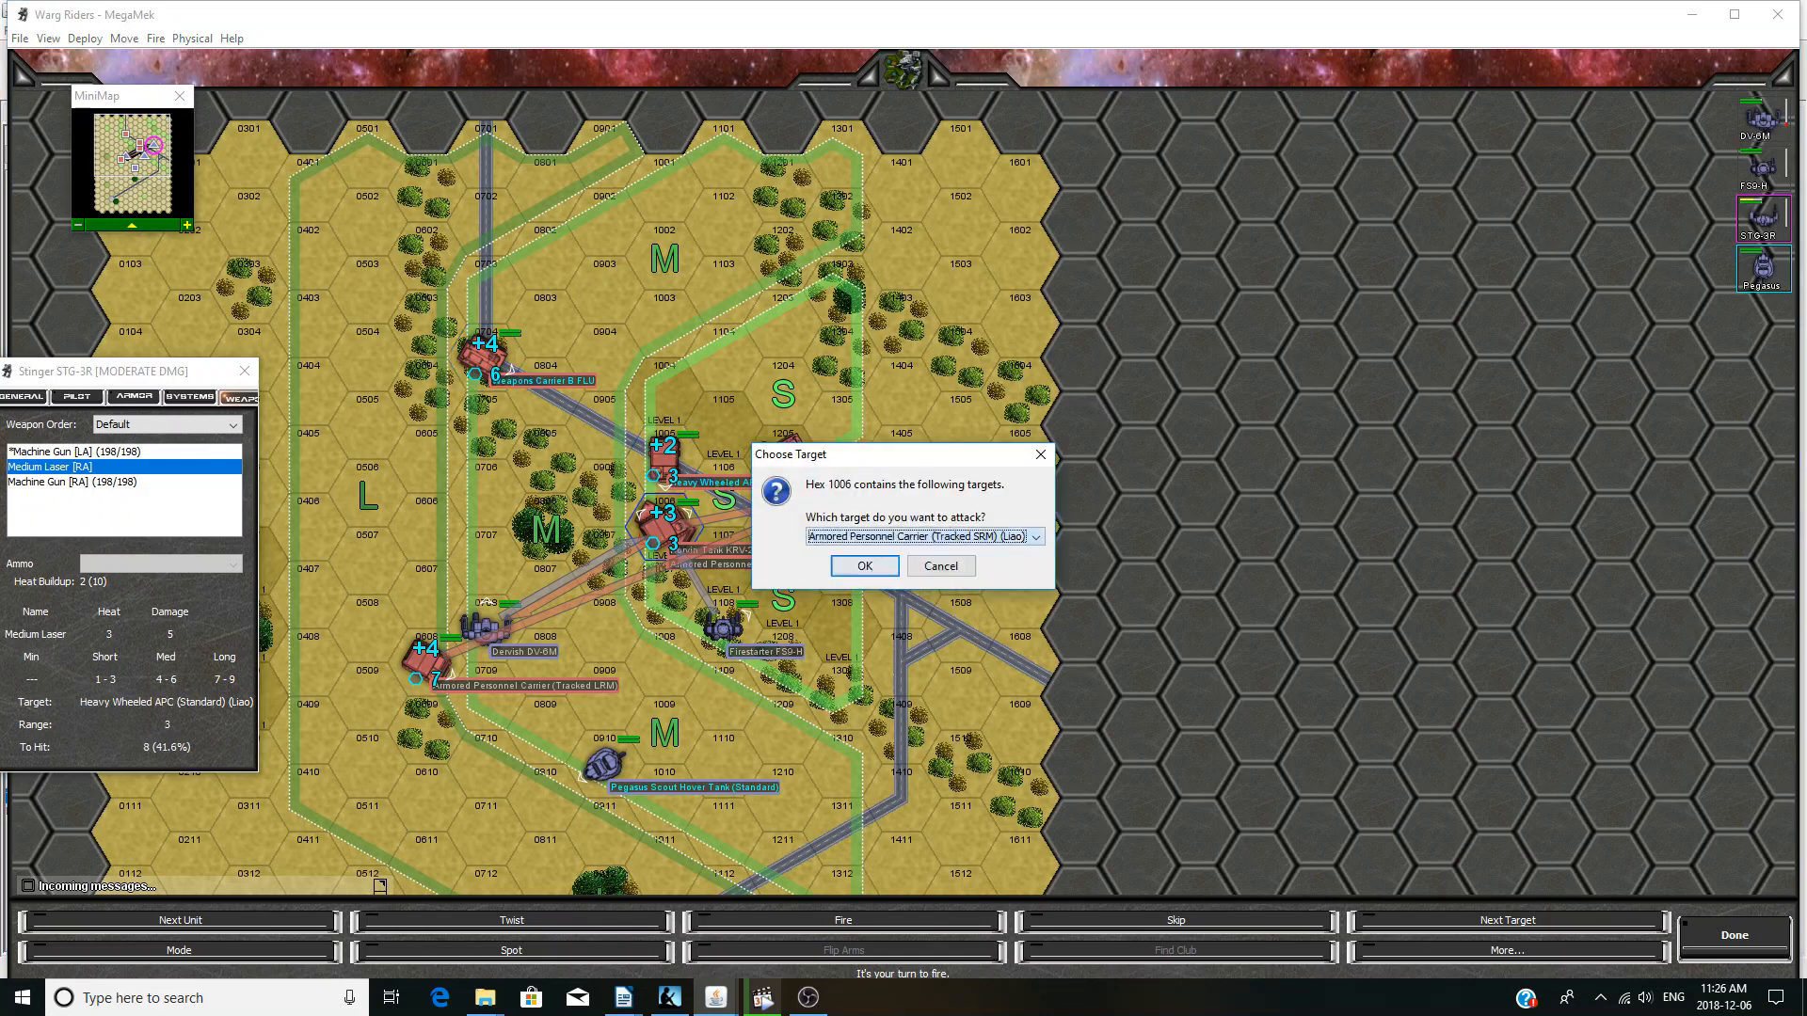
click(862, 566)
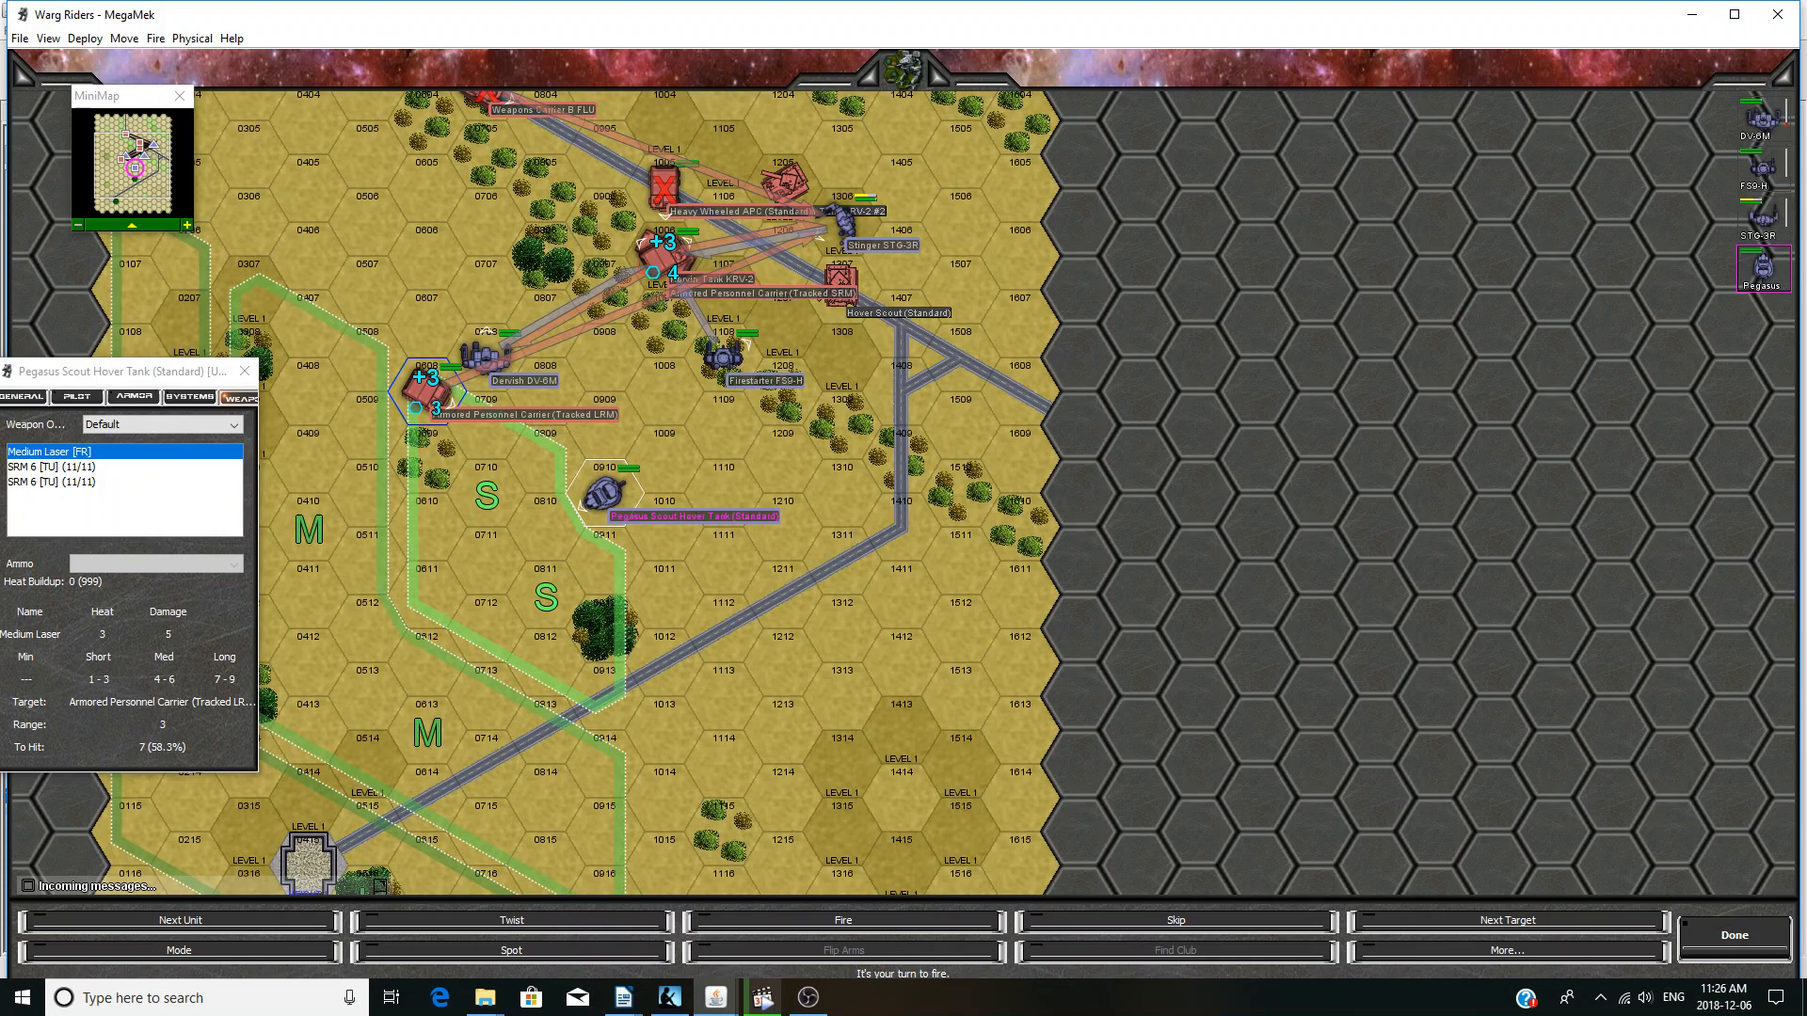
click(846, 920)
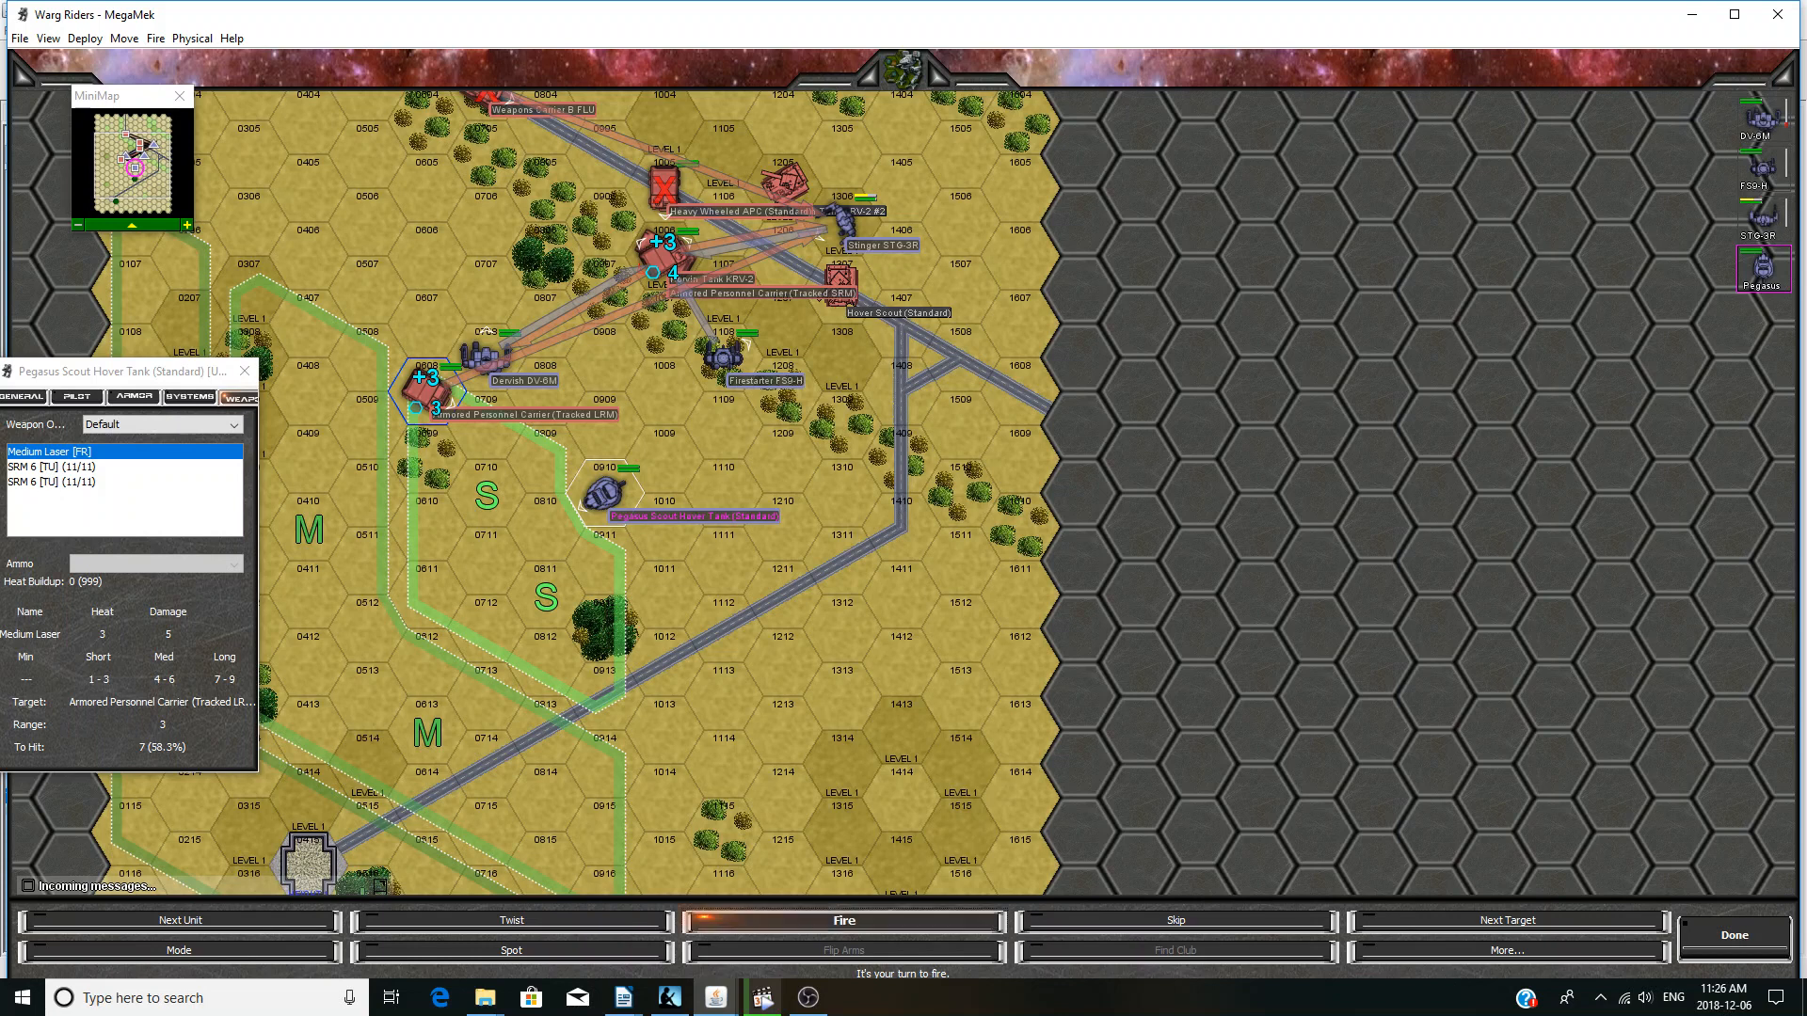
click(847, 919)
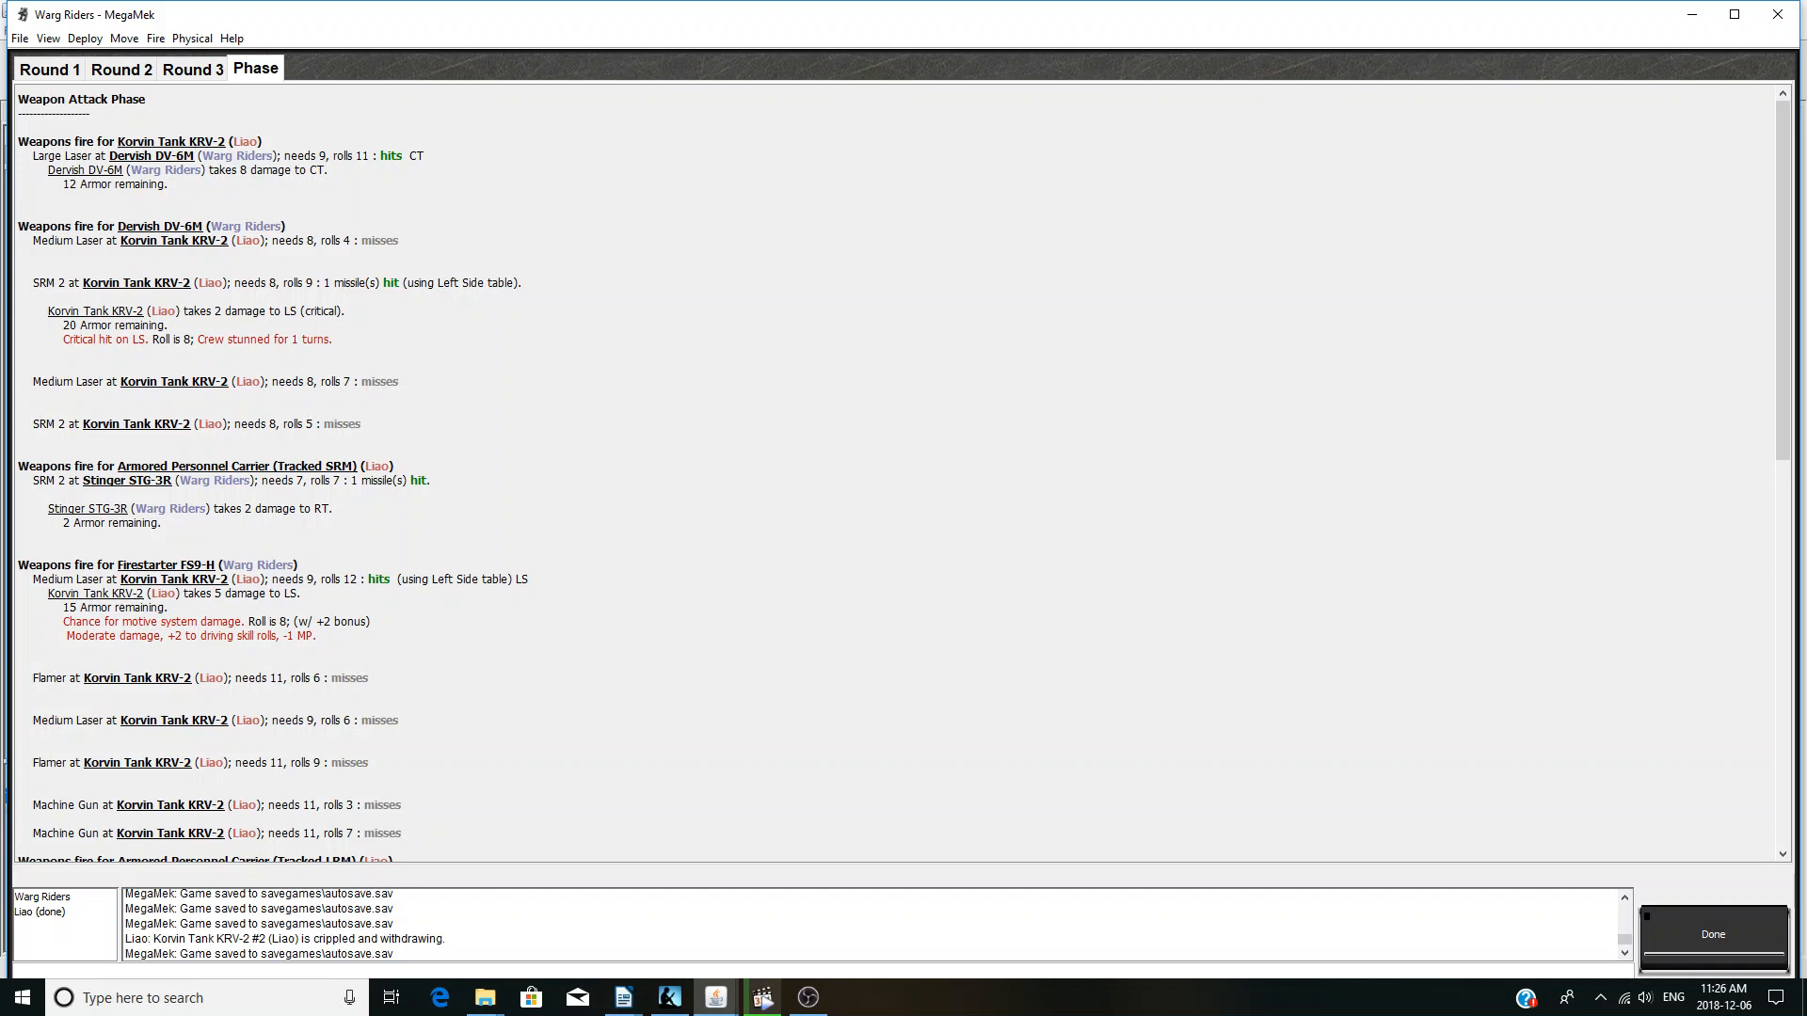
- Scroll the round 3 report of the Stinger's leg criticals and continue to movement
scroll(down, 3)
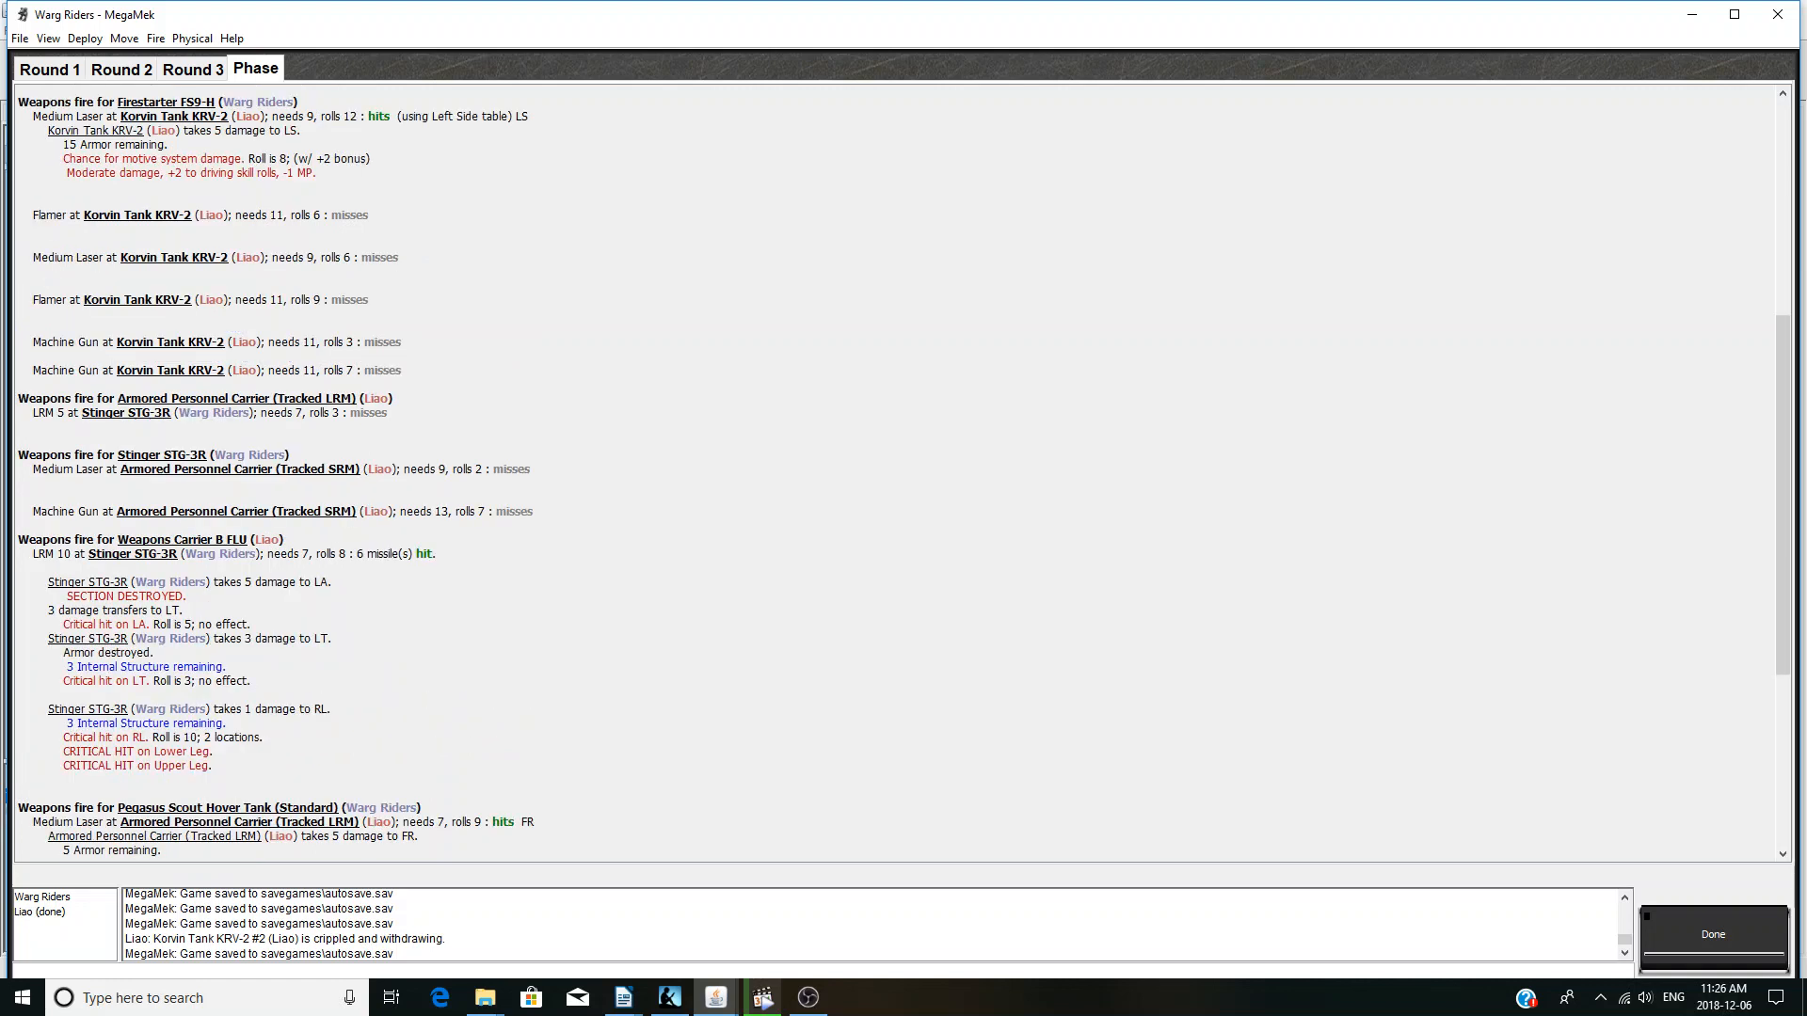
scroll(down, 3)
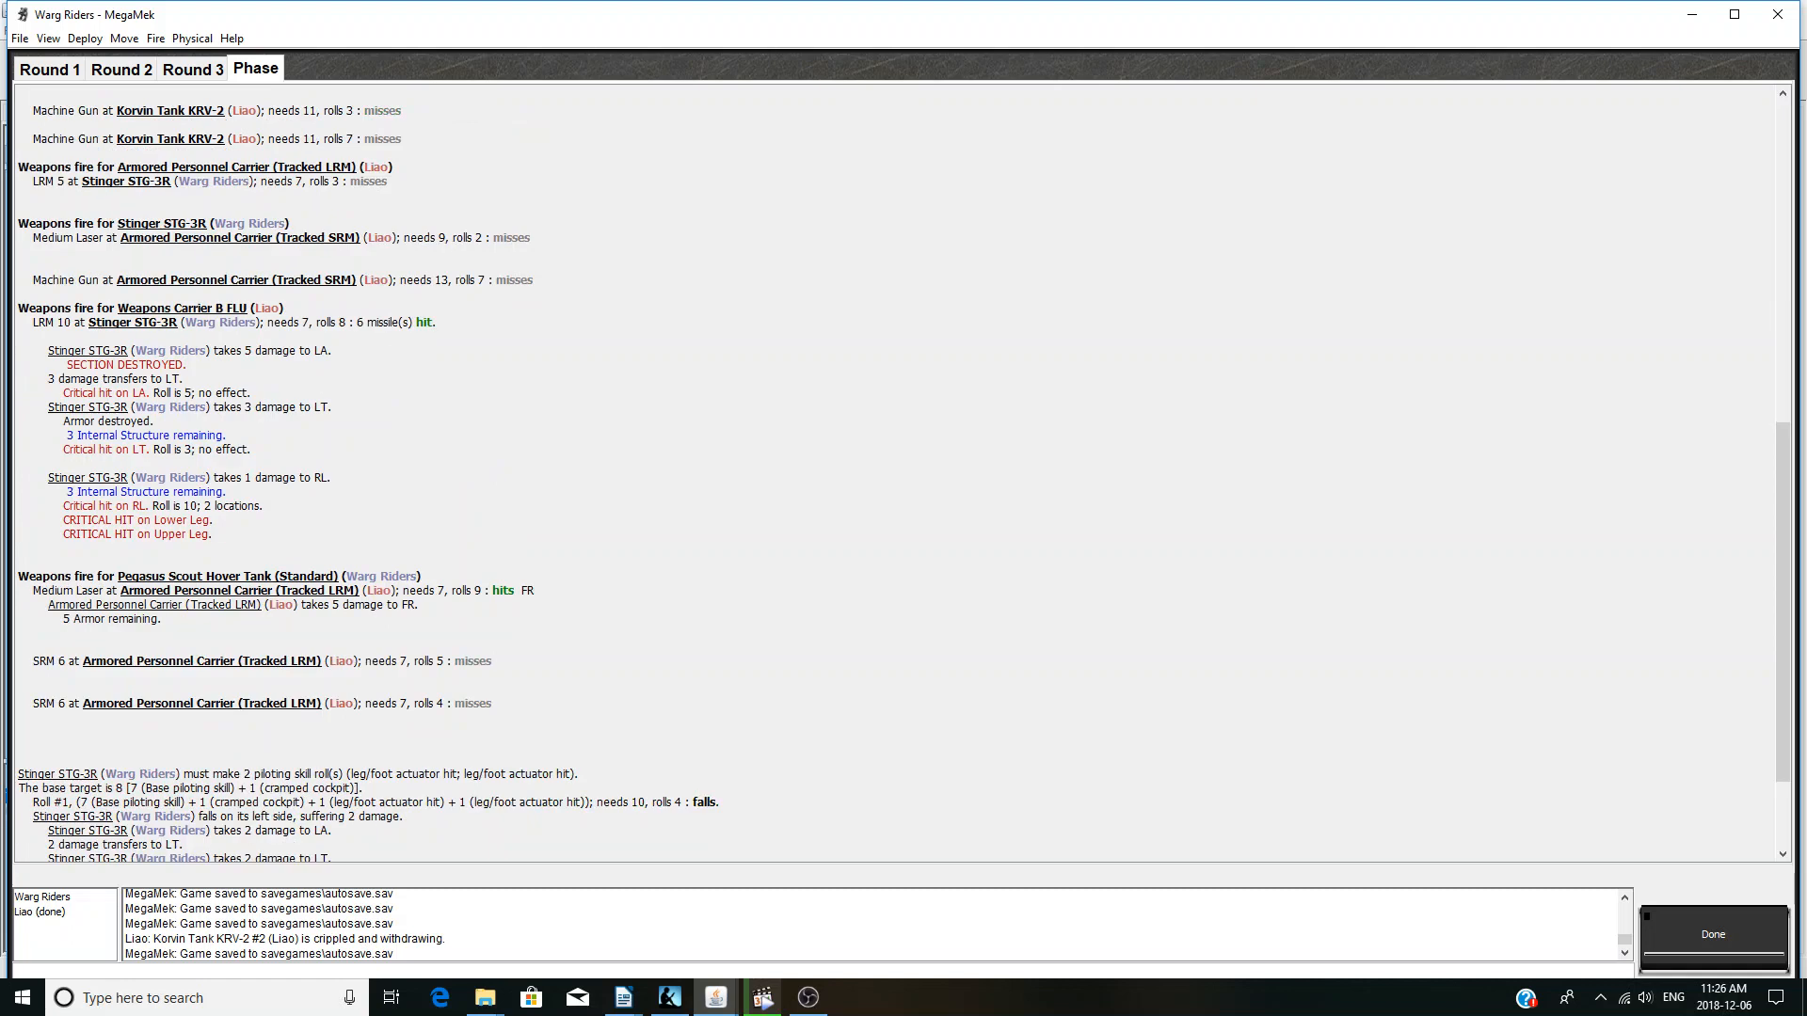
scroll(down, 3)
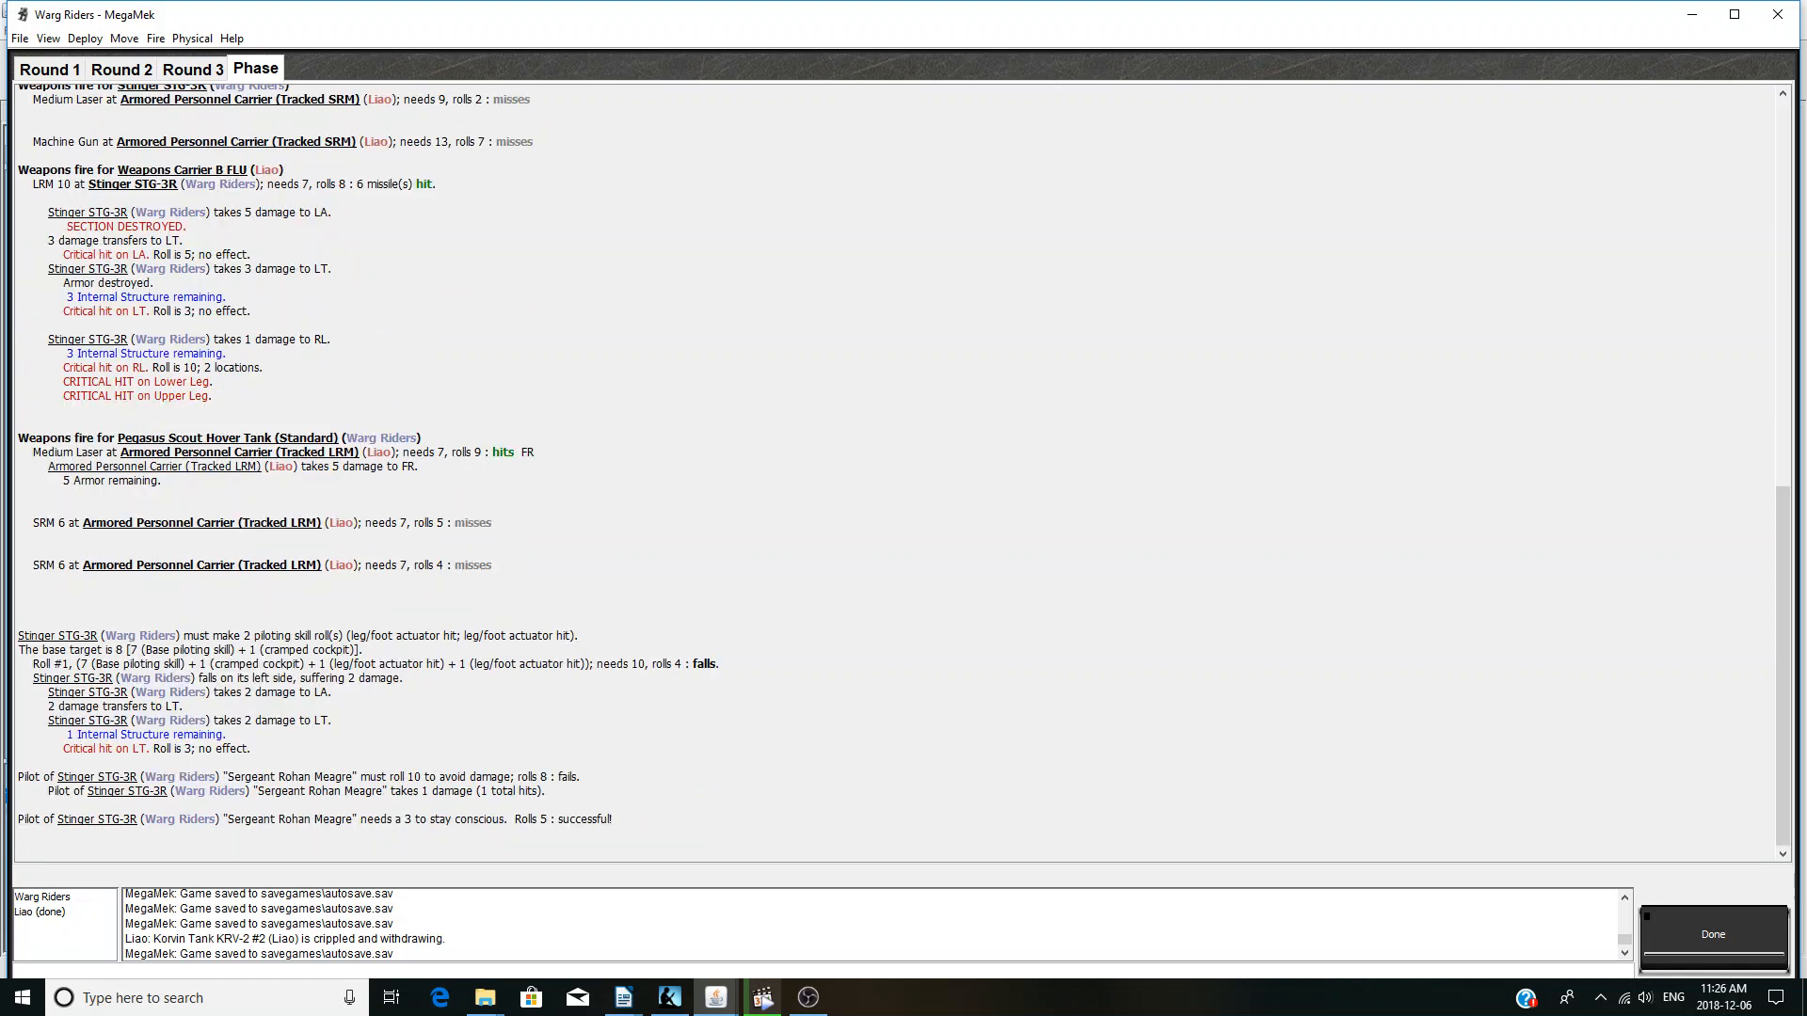
click(1711, 934)
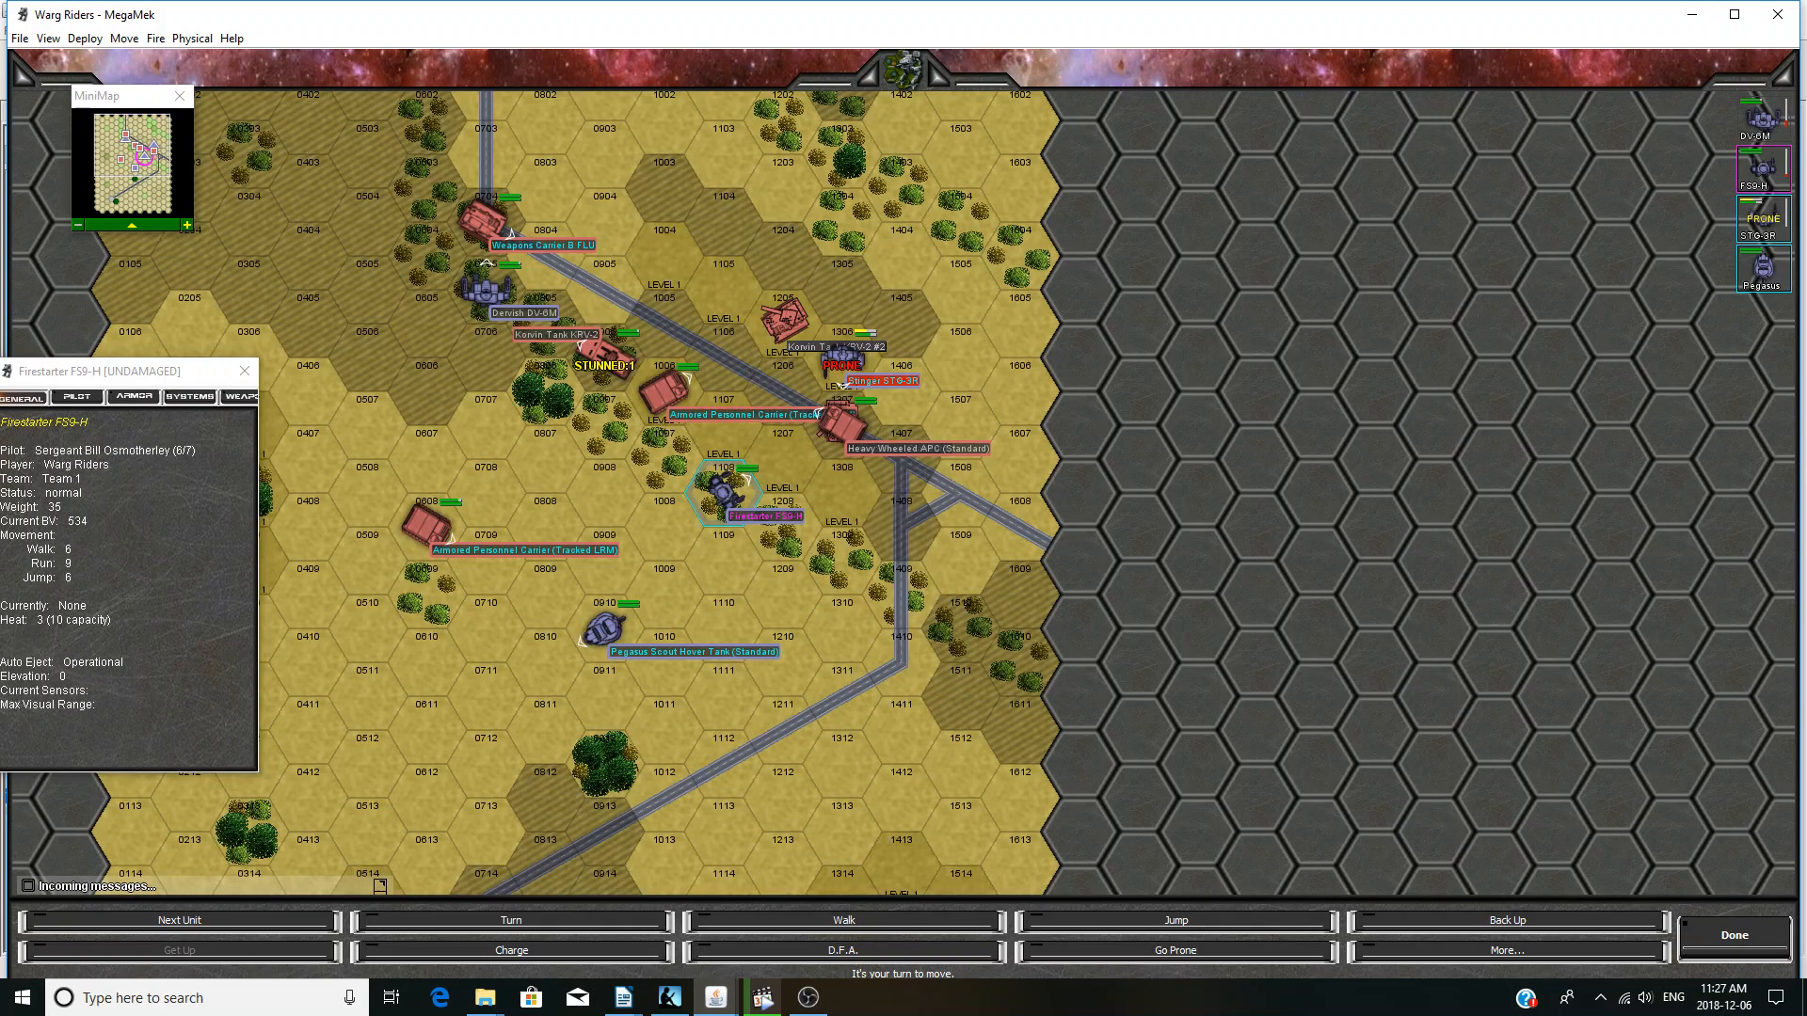
- Move the Firestarter beside the Korvin tank, acknowledge the Stinger get-up warning, and end movement
click(604, 424)
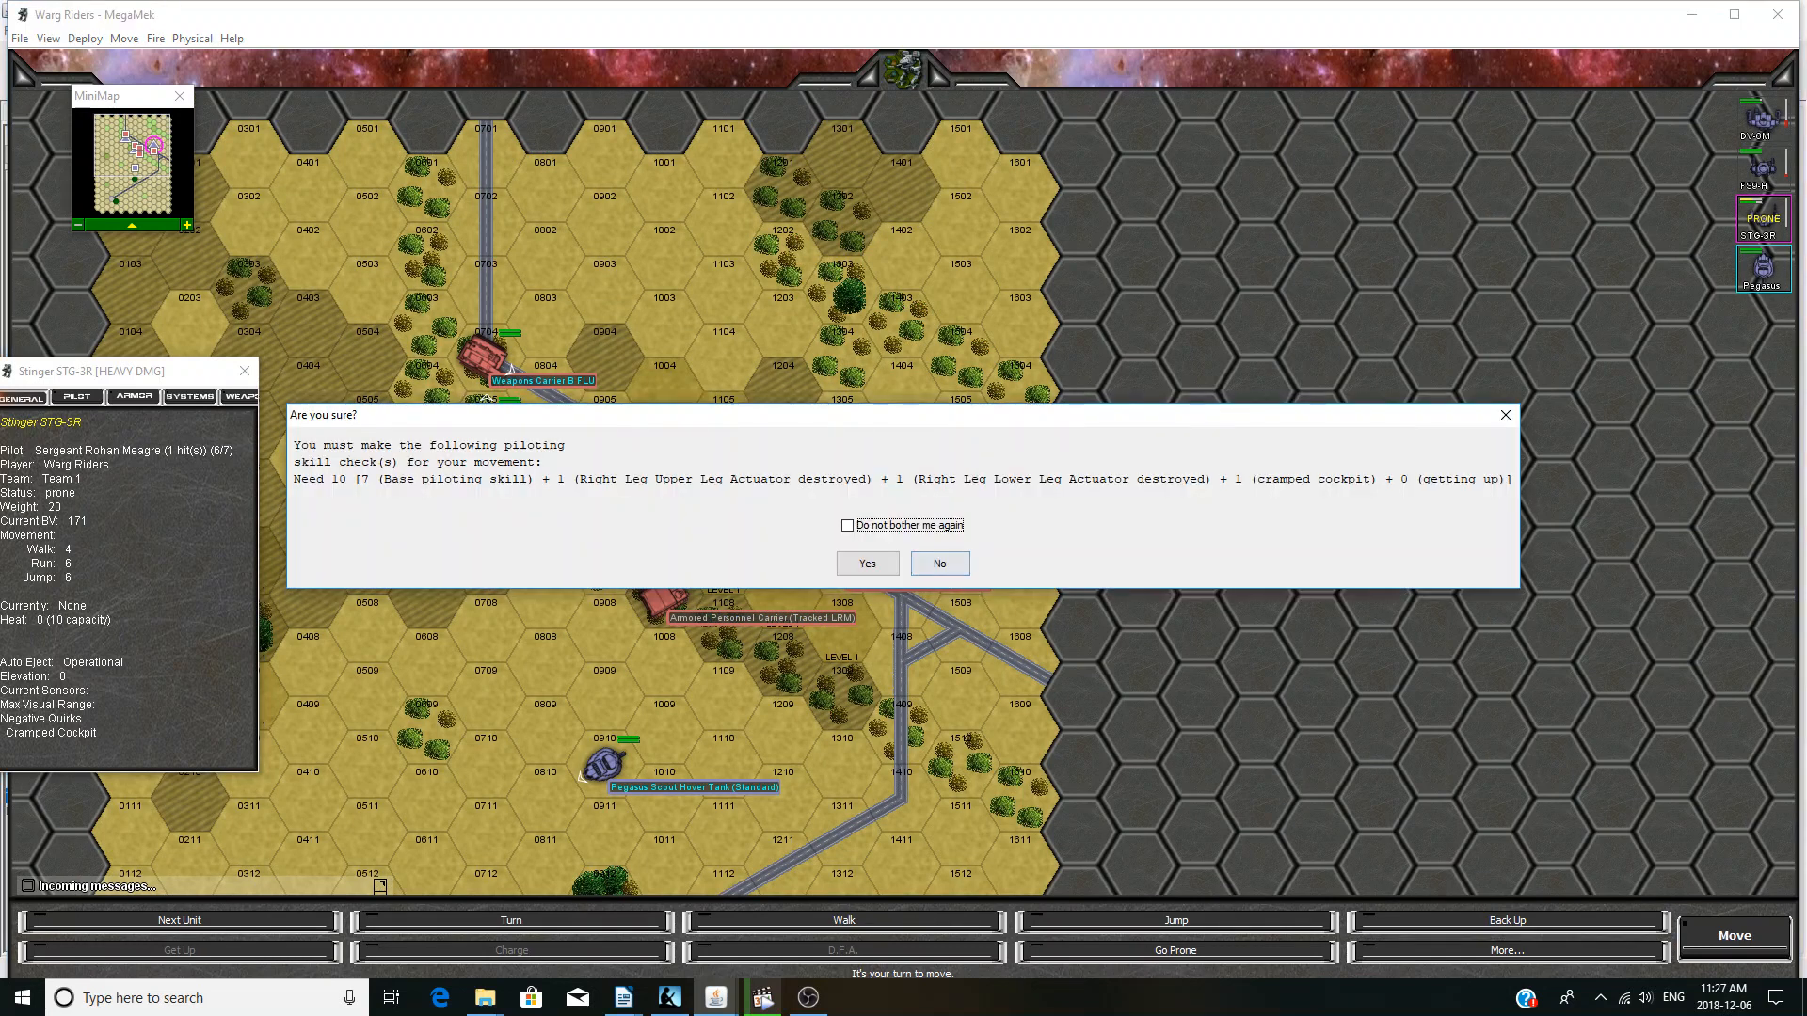
click(866, 564)
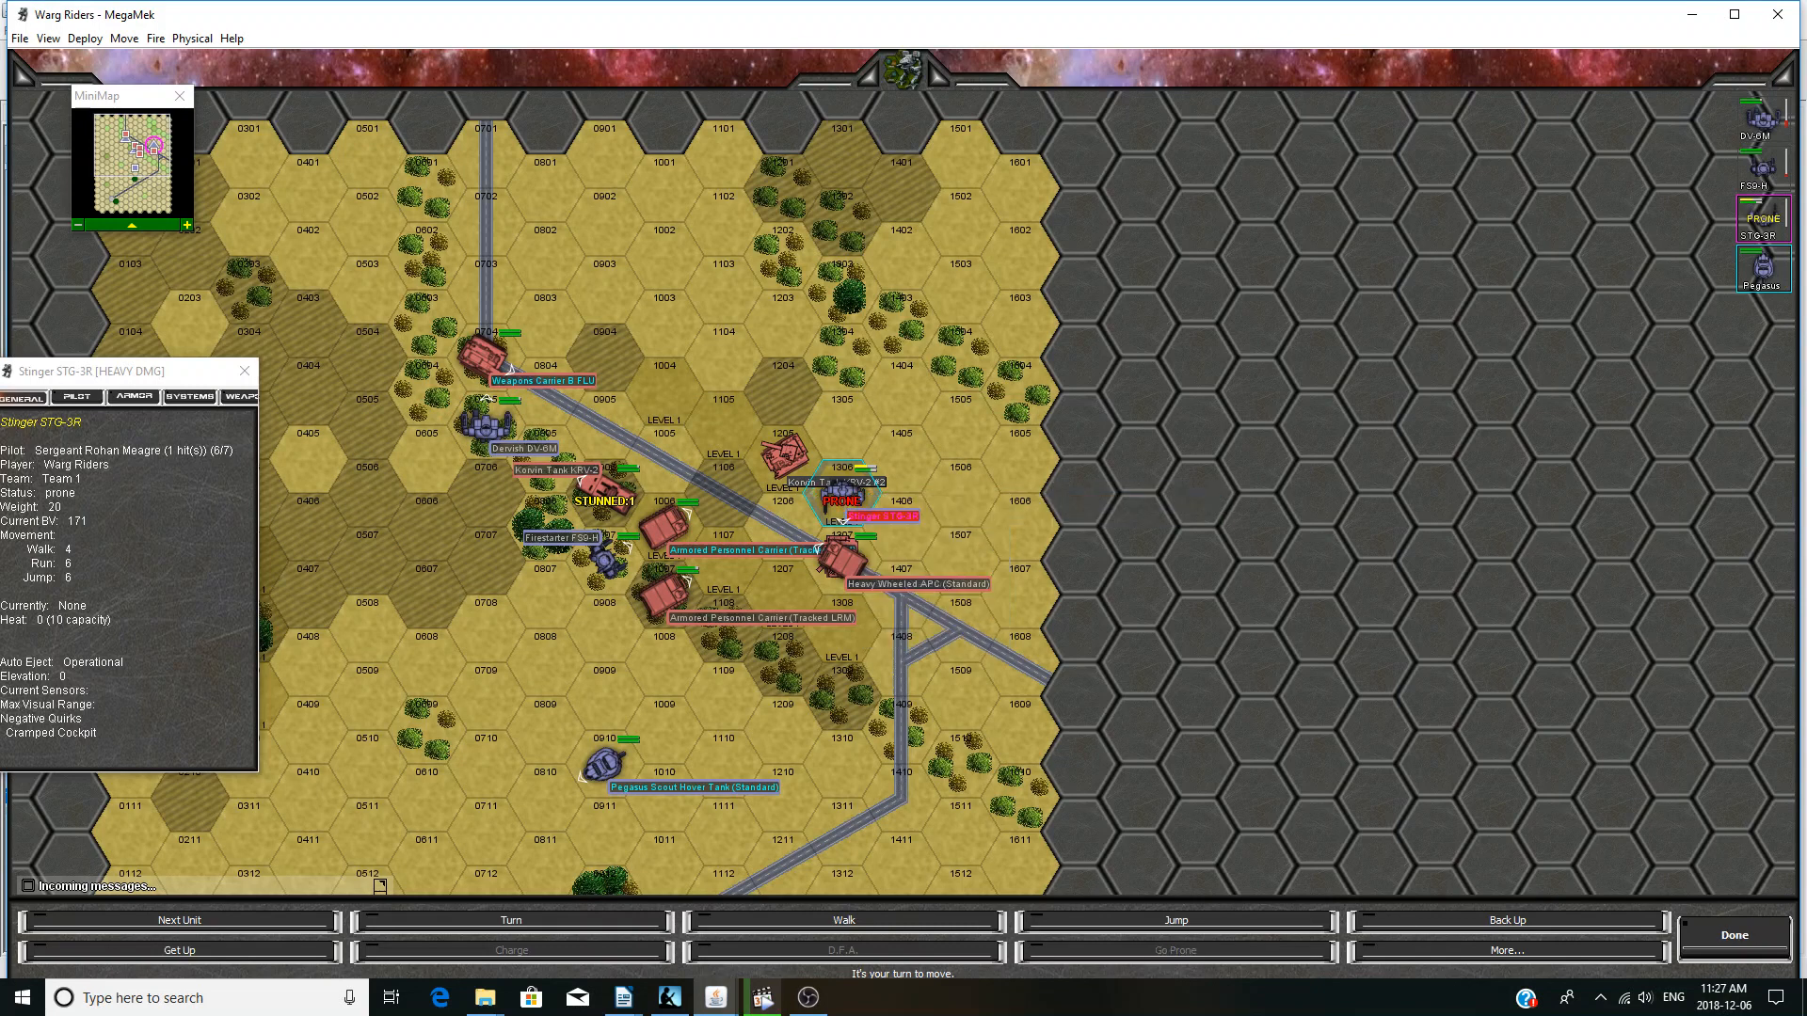
click(1731, 935)
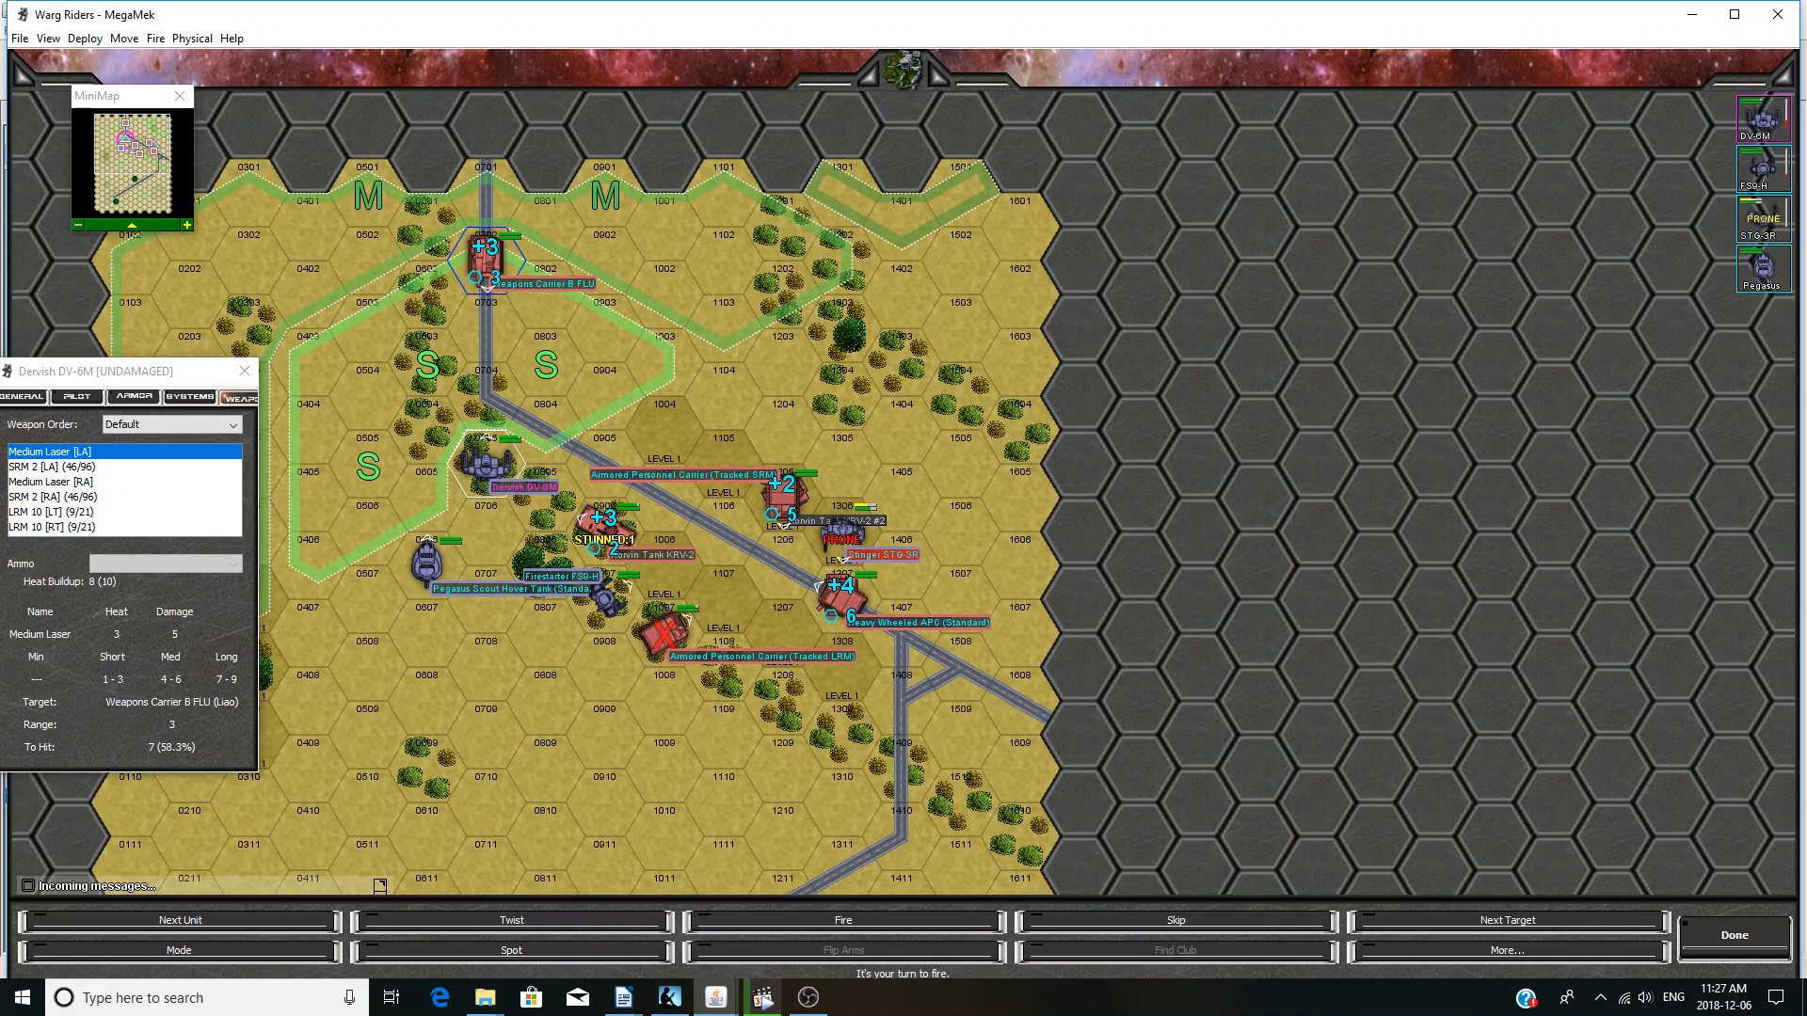
- Fire the Dervish at Weapons Carrier B FLU, and Firestarter and Pegasus at Korvin Tank KRV-2, skipping the Stinger
click(48, 511)
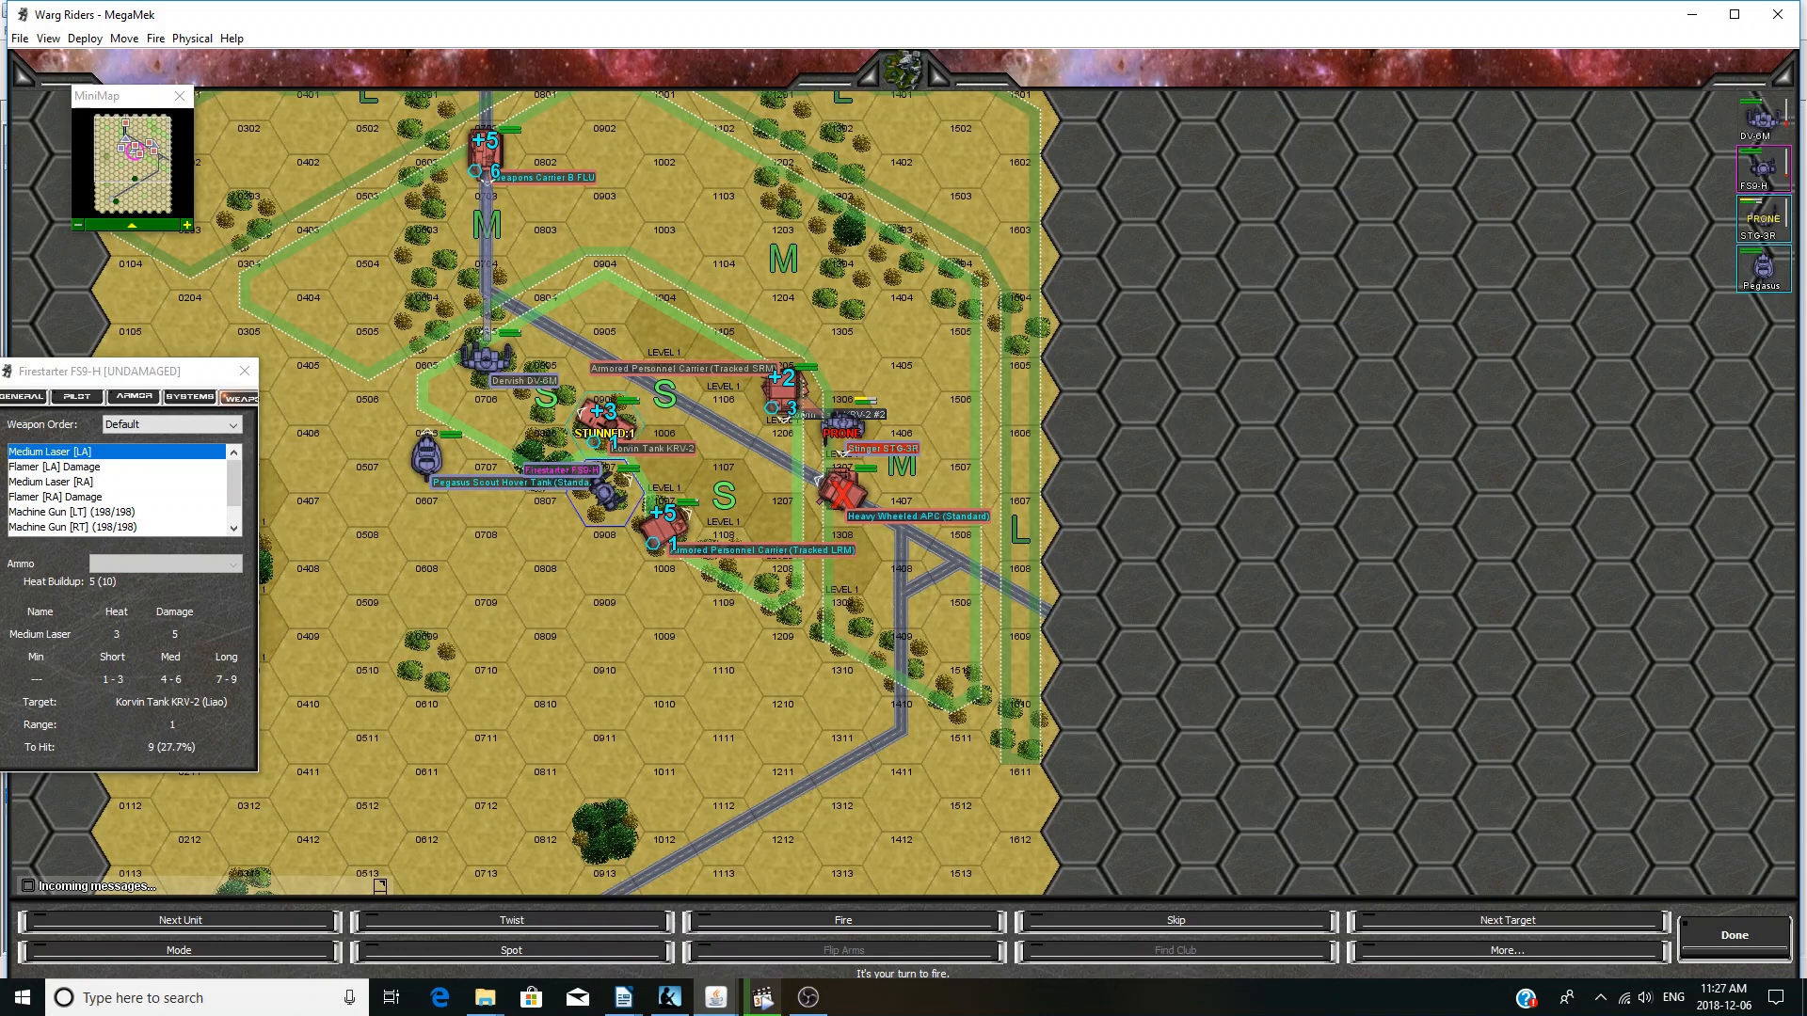
click(57, 466)
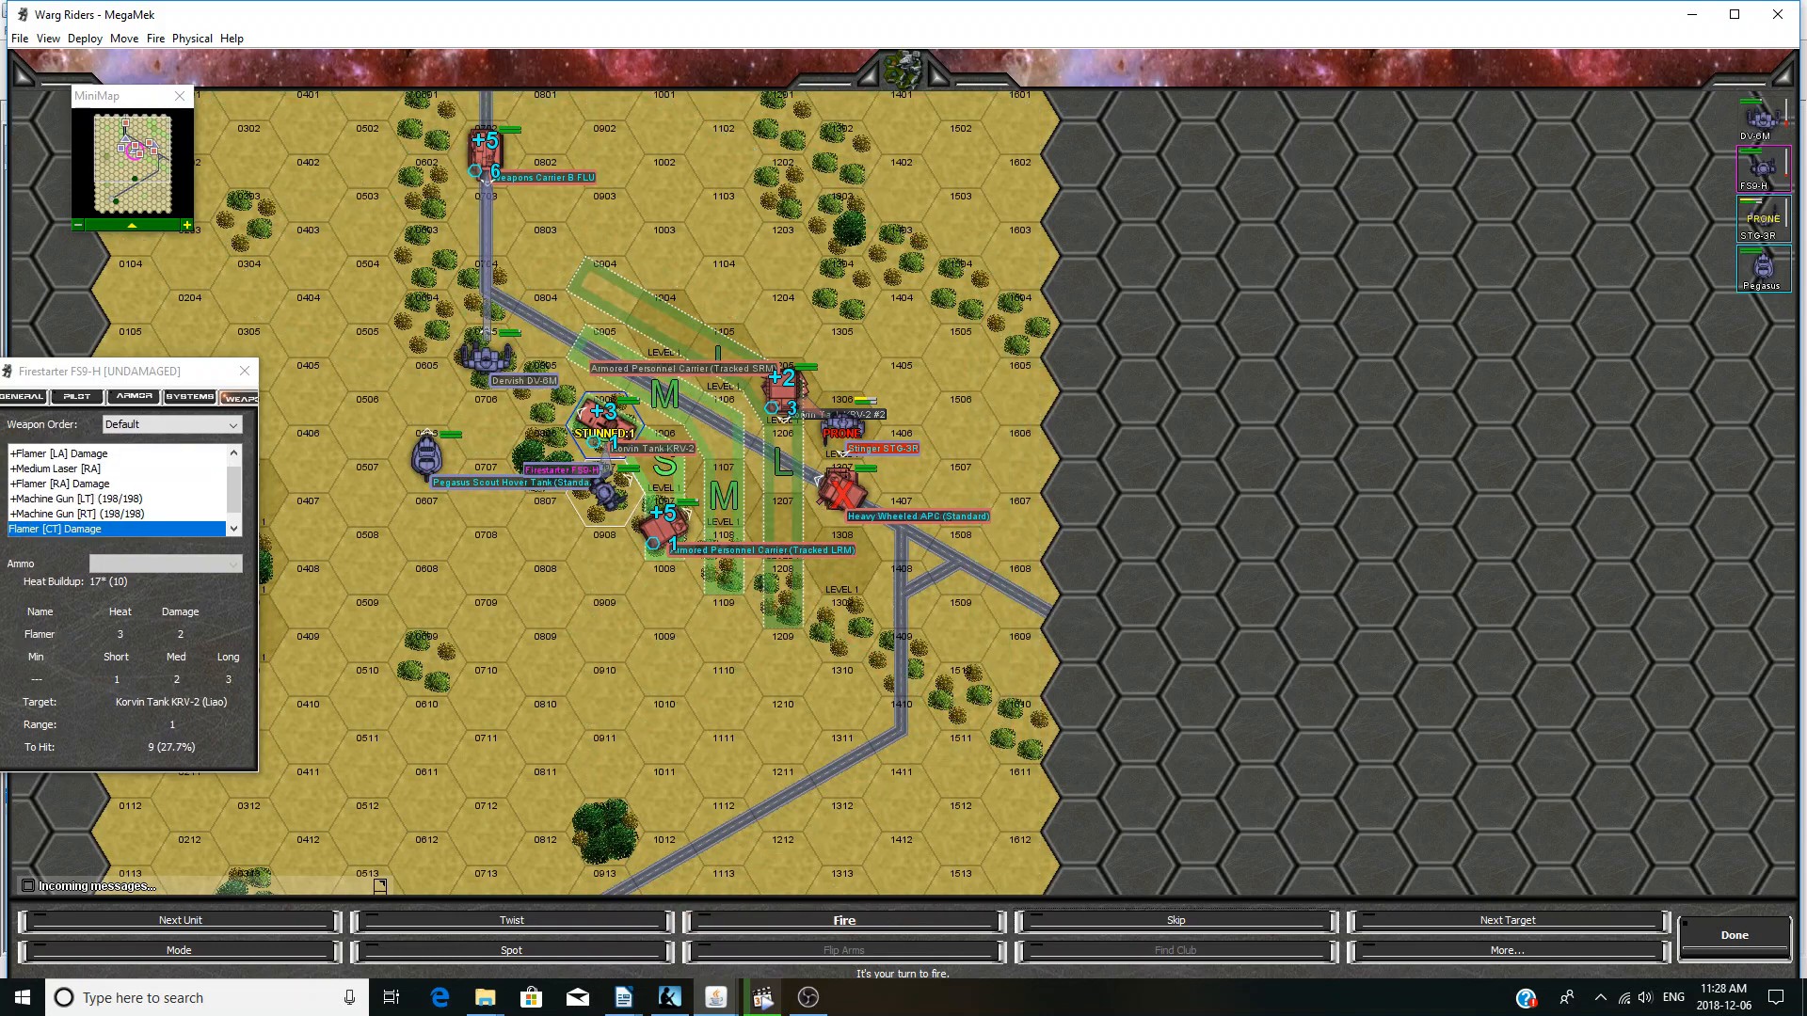
click(180, 919)
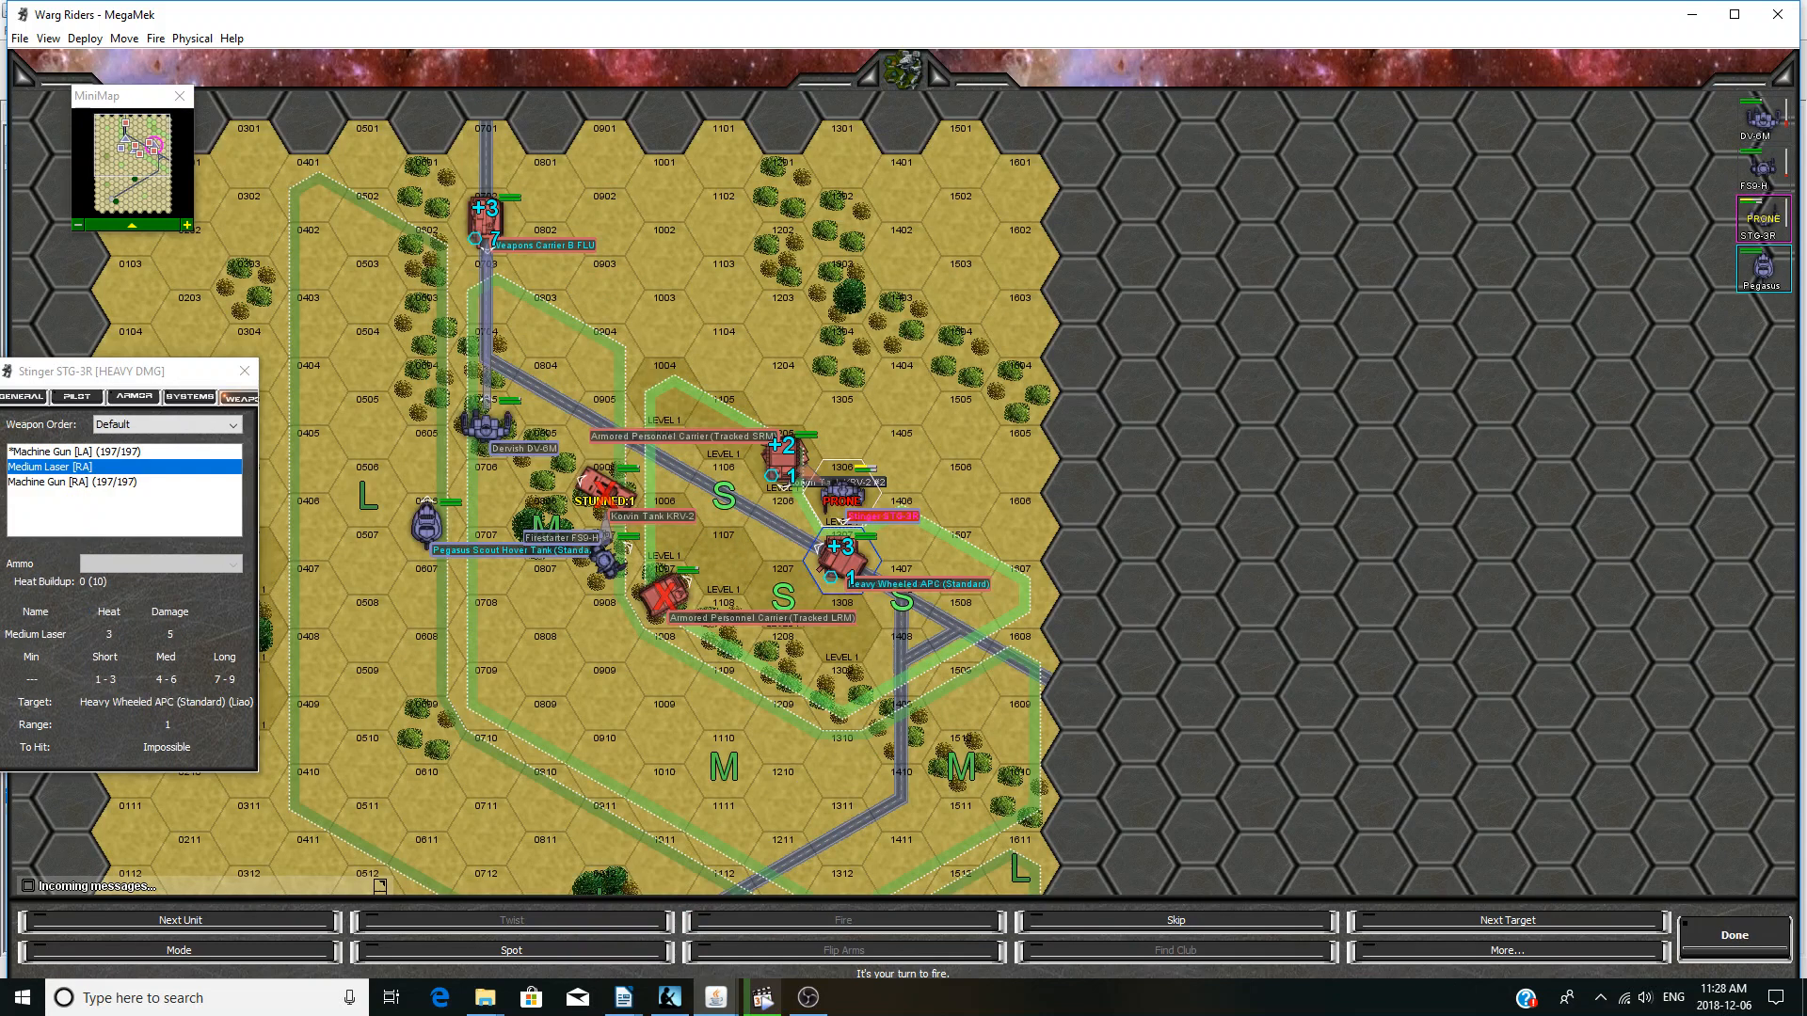
click(63, 482)
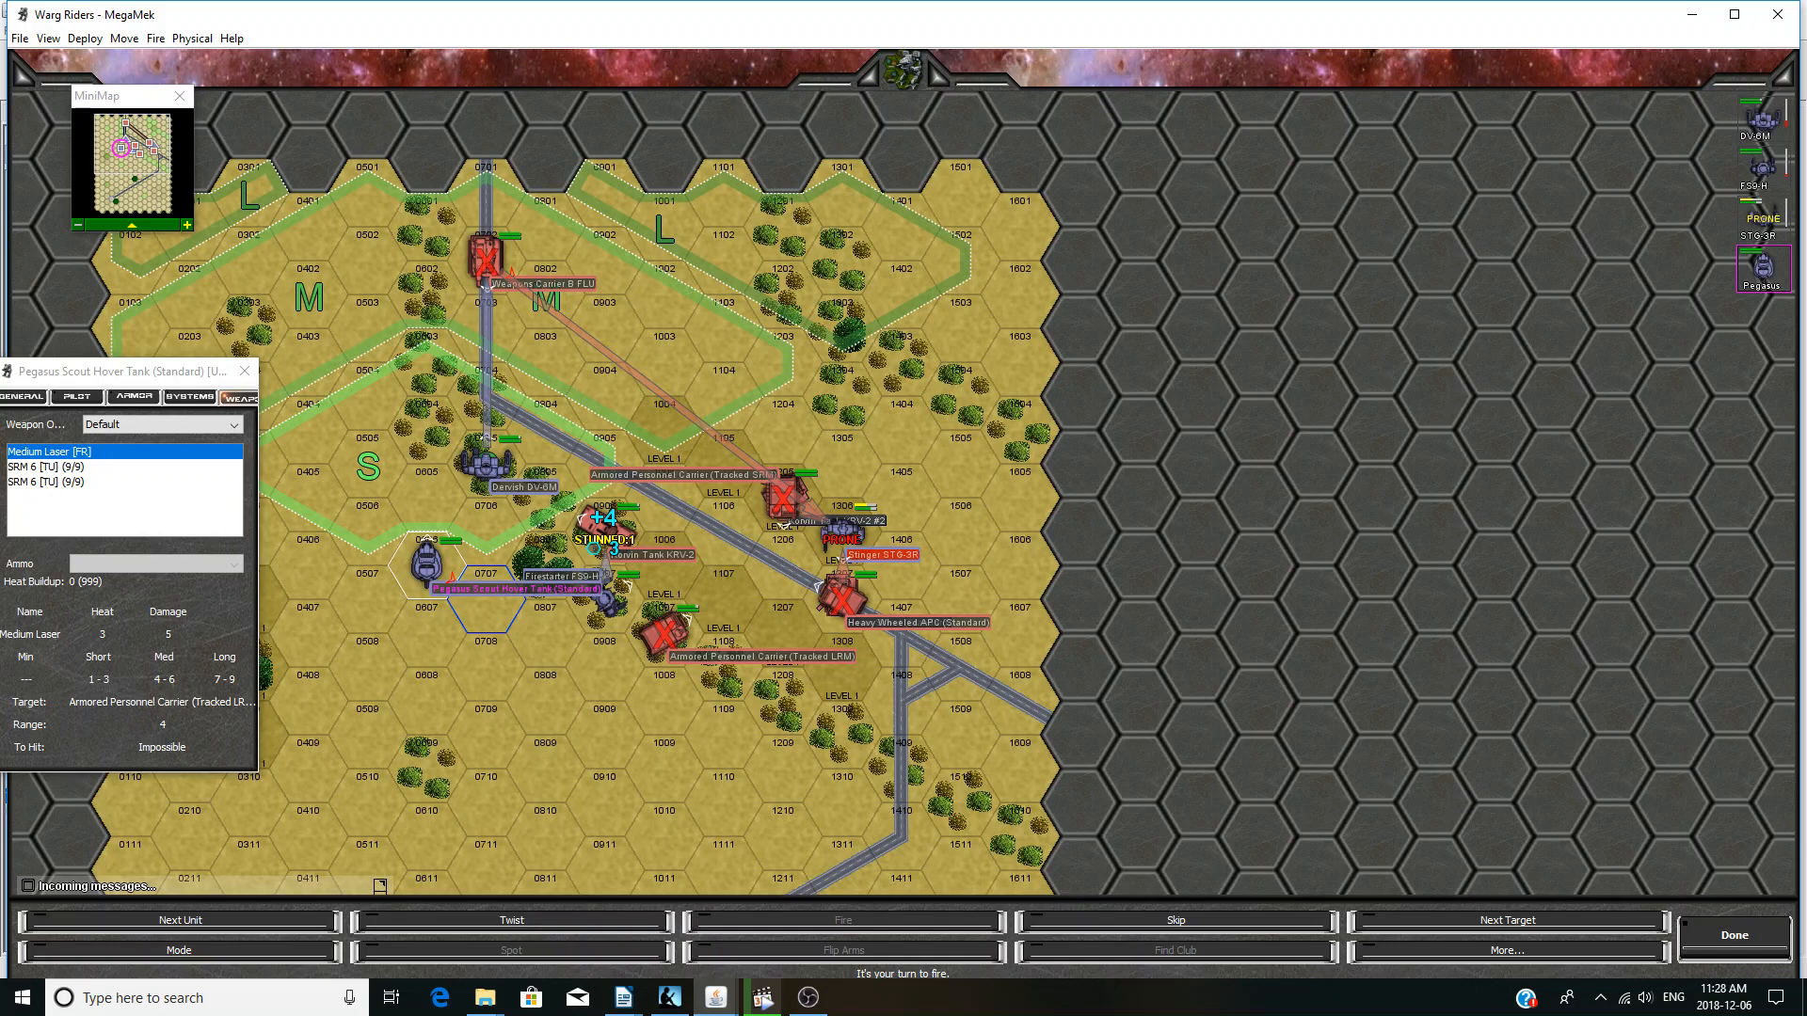
click(48, 467)
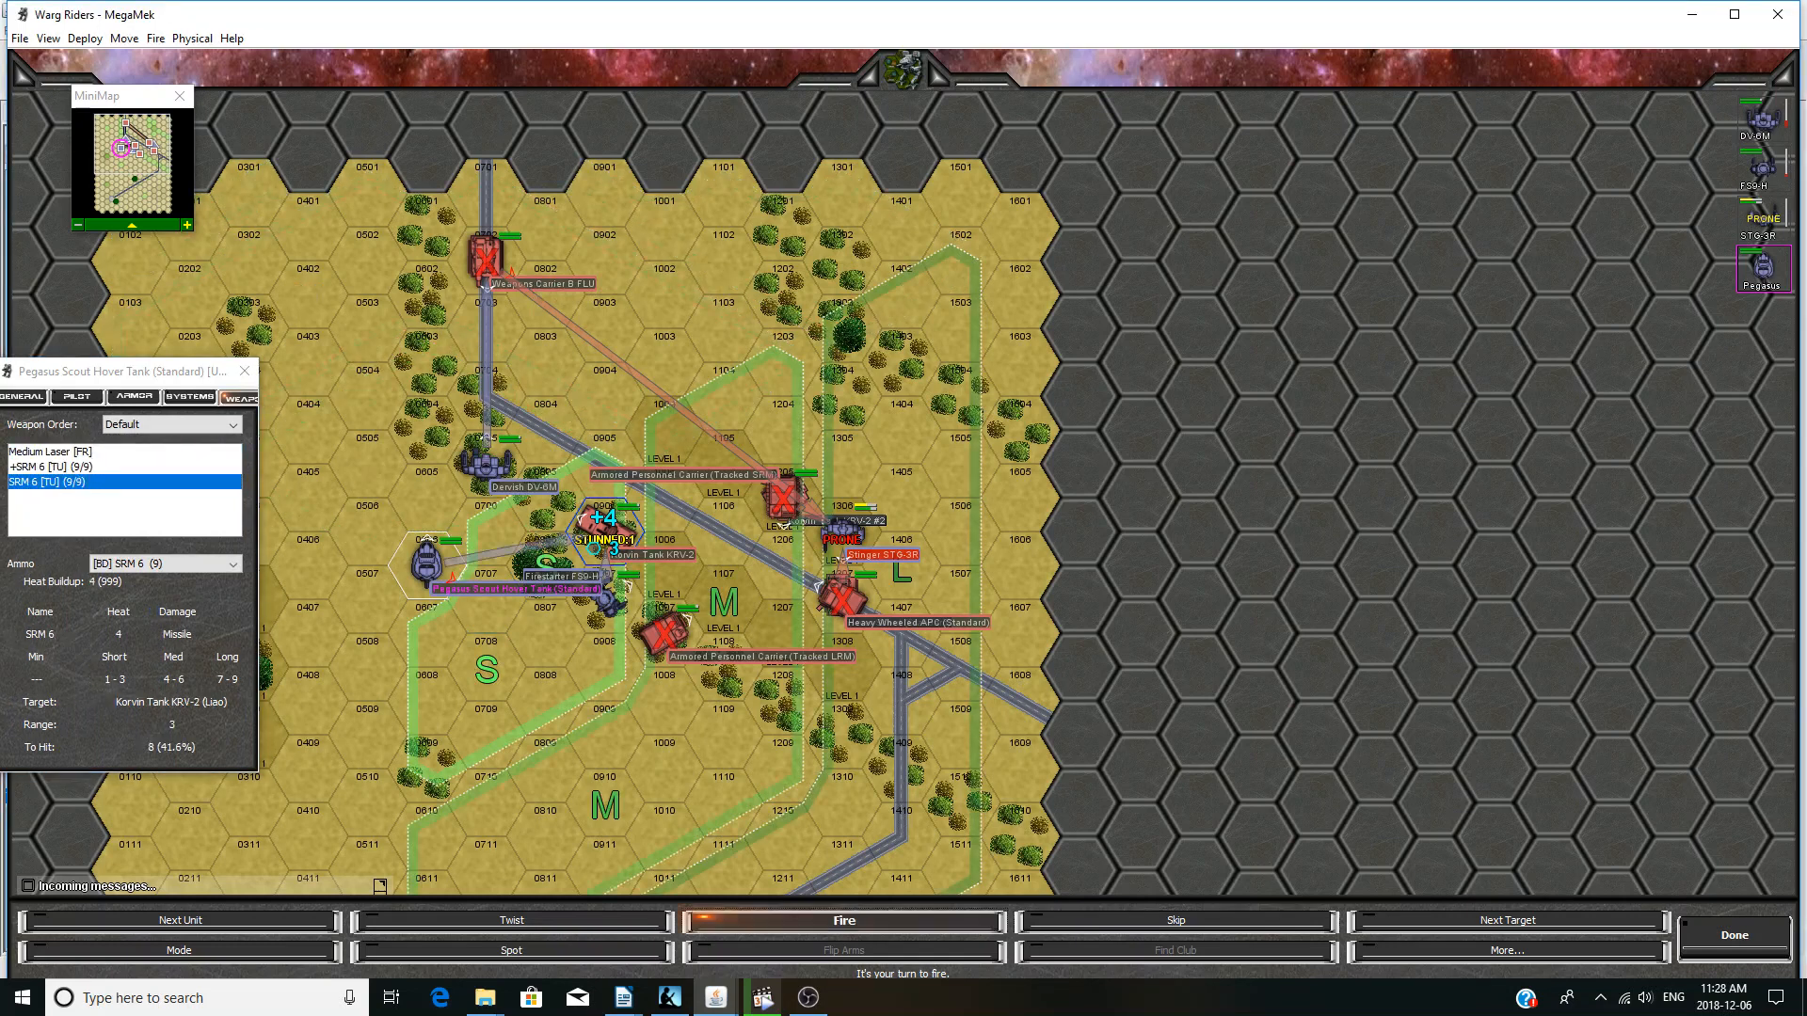
click(845, 920)
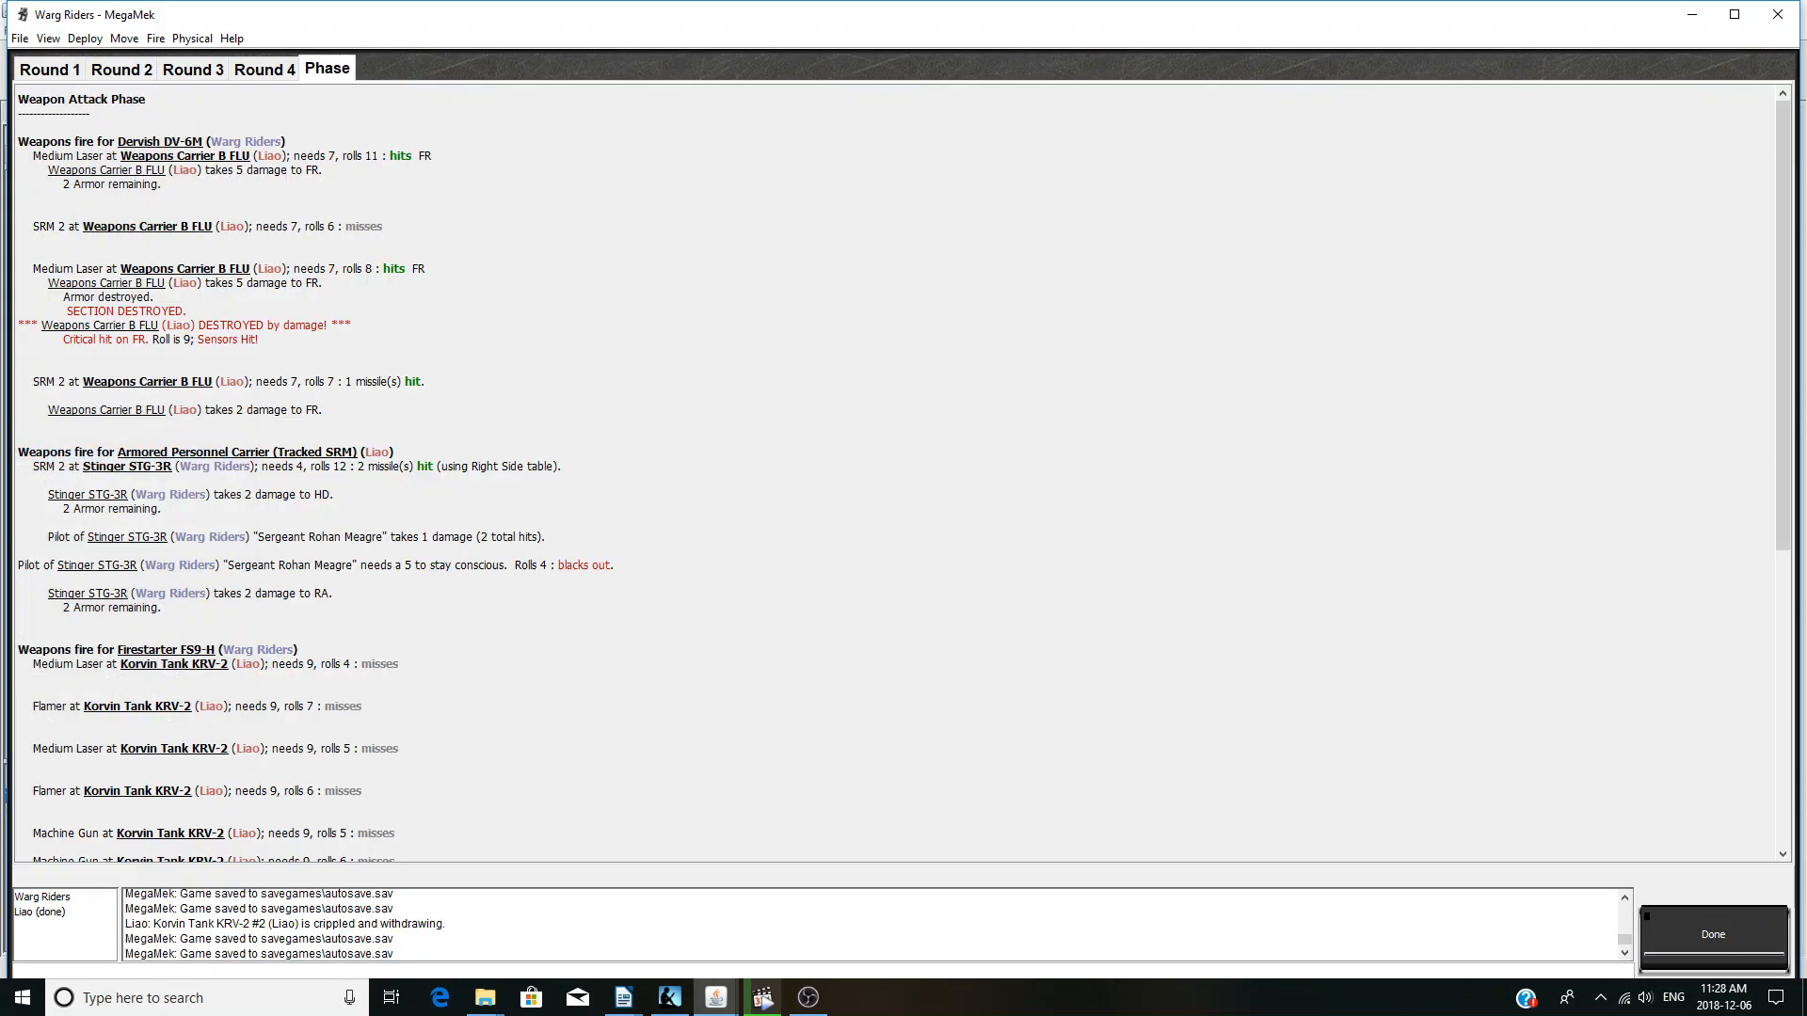
- Scroll through the round 4 report showing the Pegasus SRMs stunning the Korvin tank's crew
scroll(down, 3)
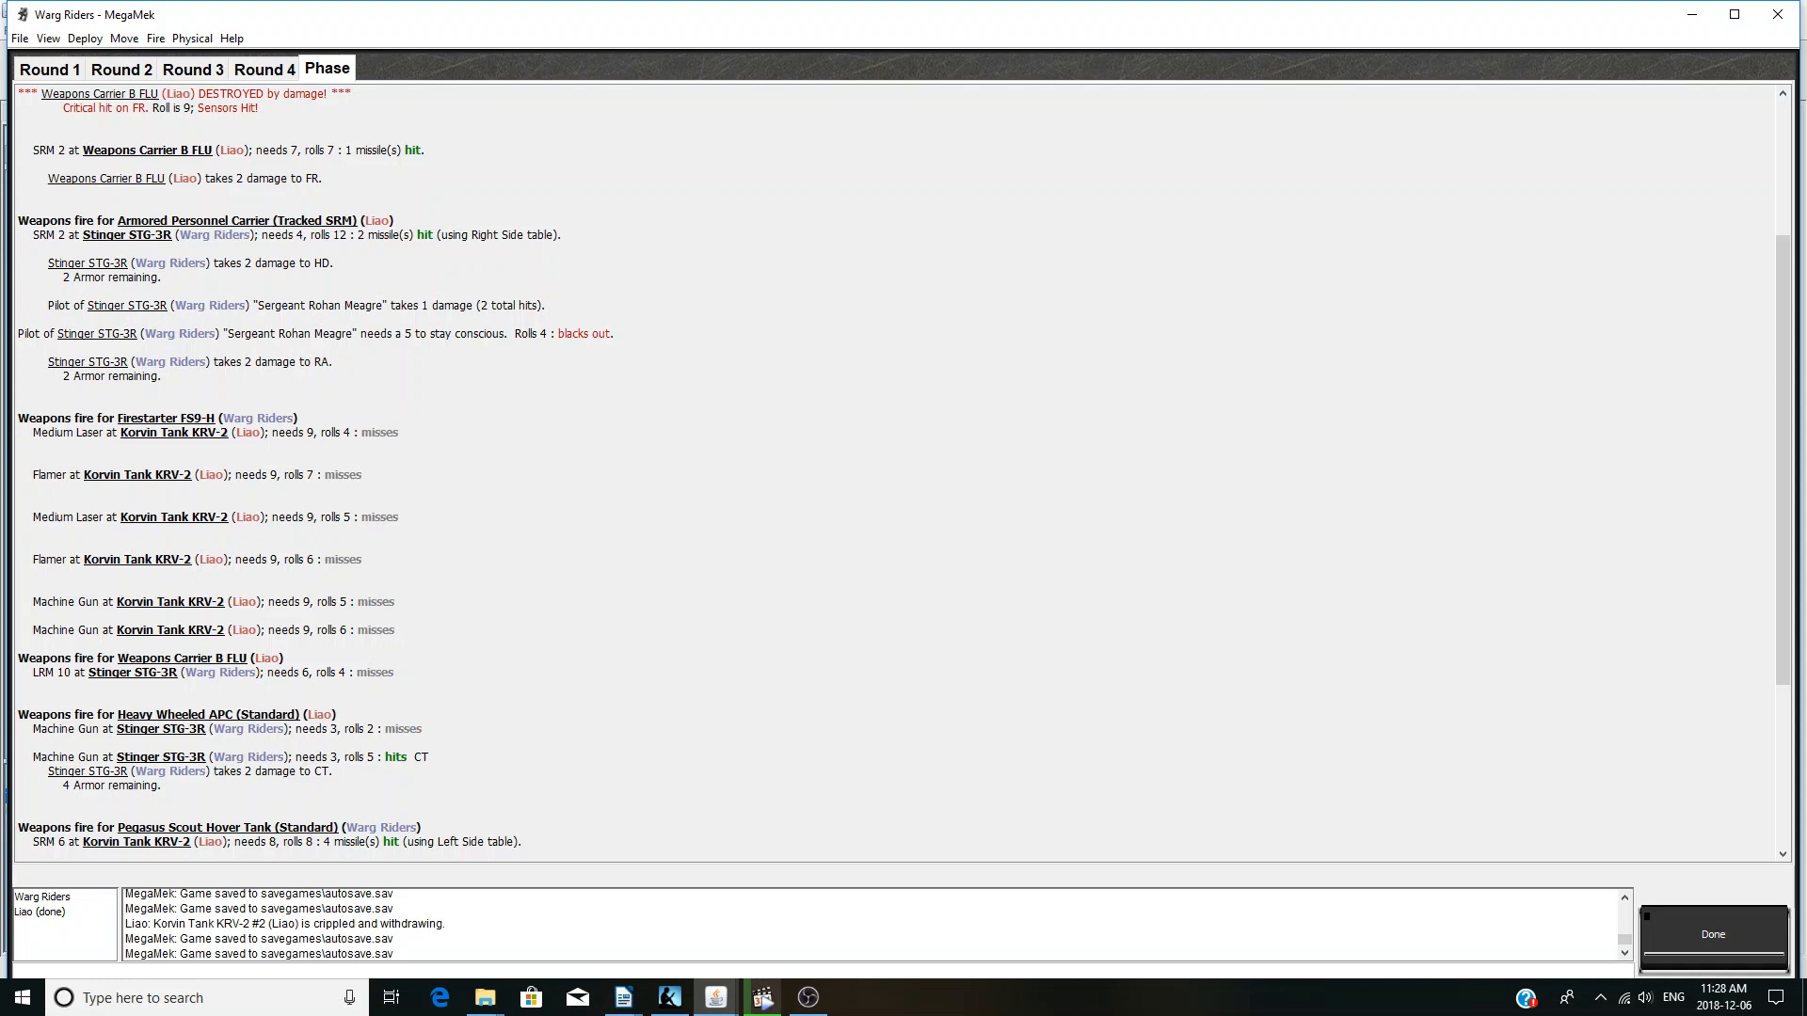
scroll(down, 3)
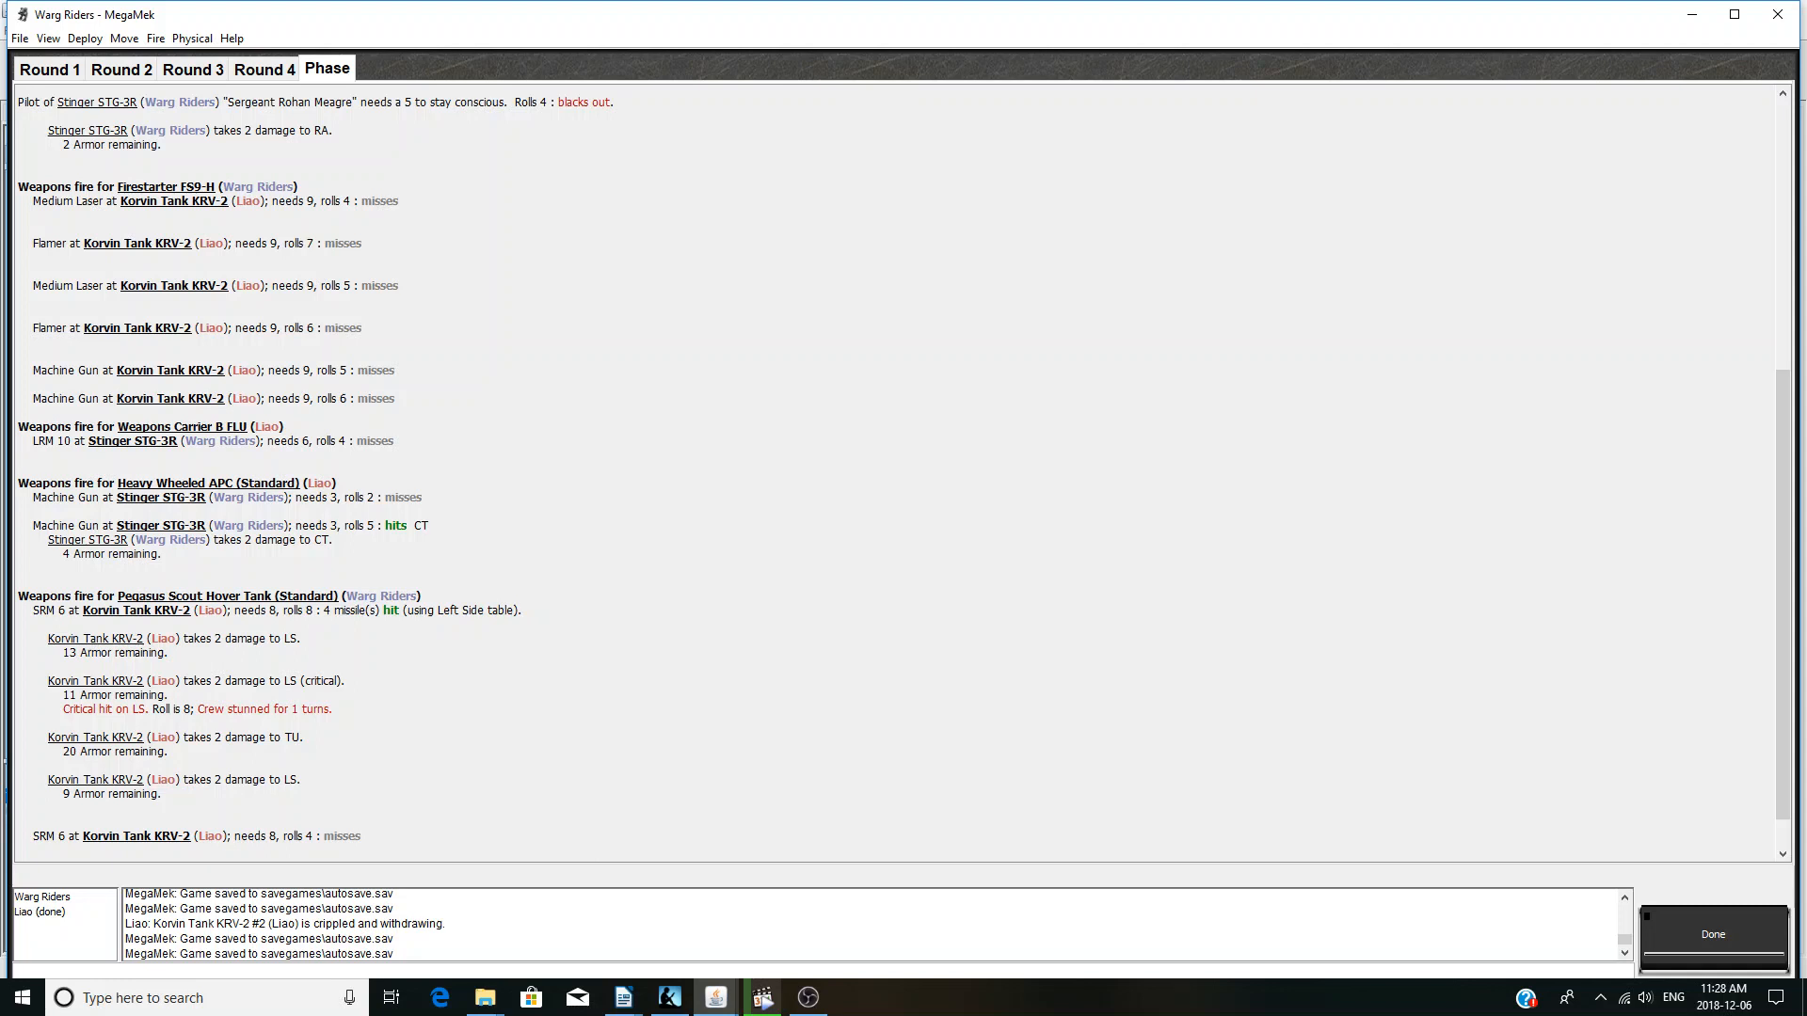
scroll(down, 3)
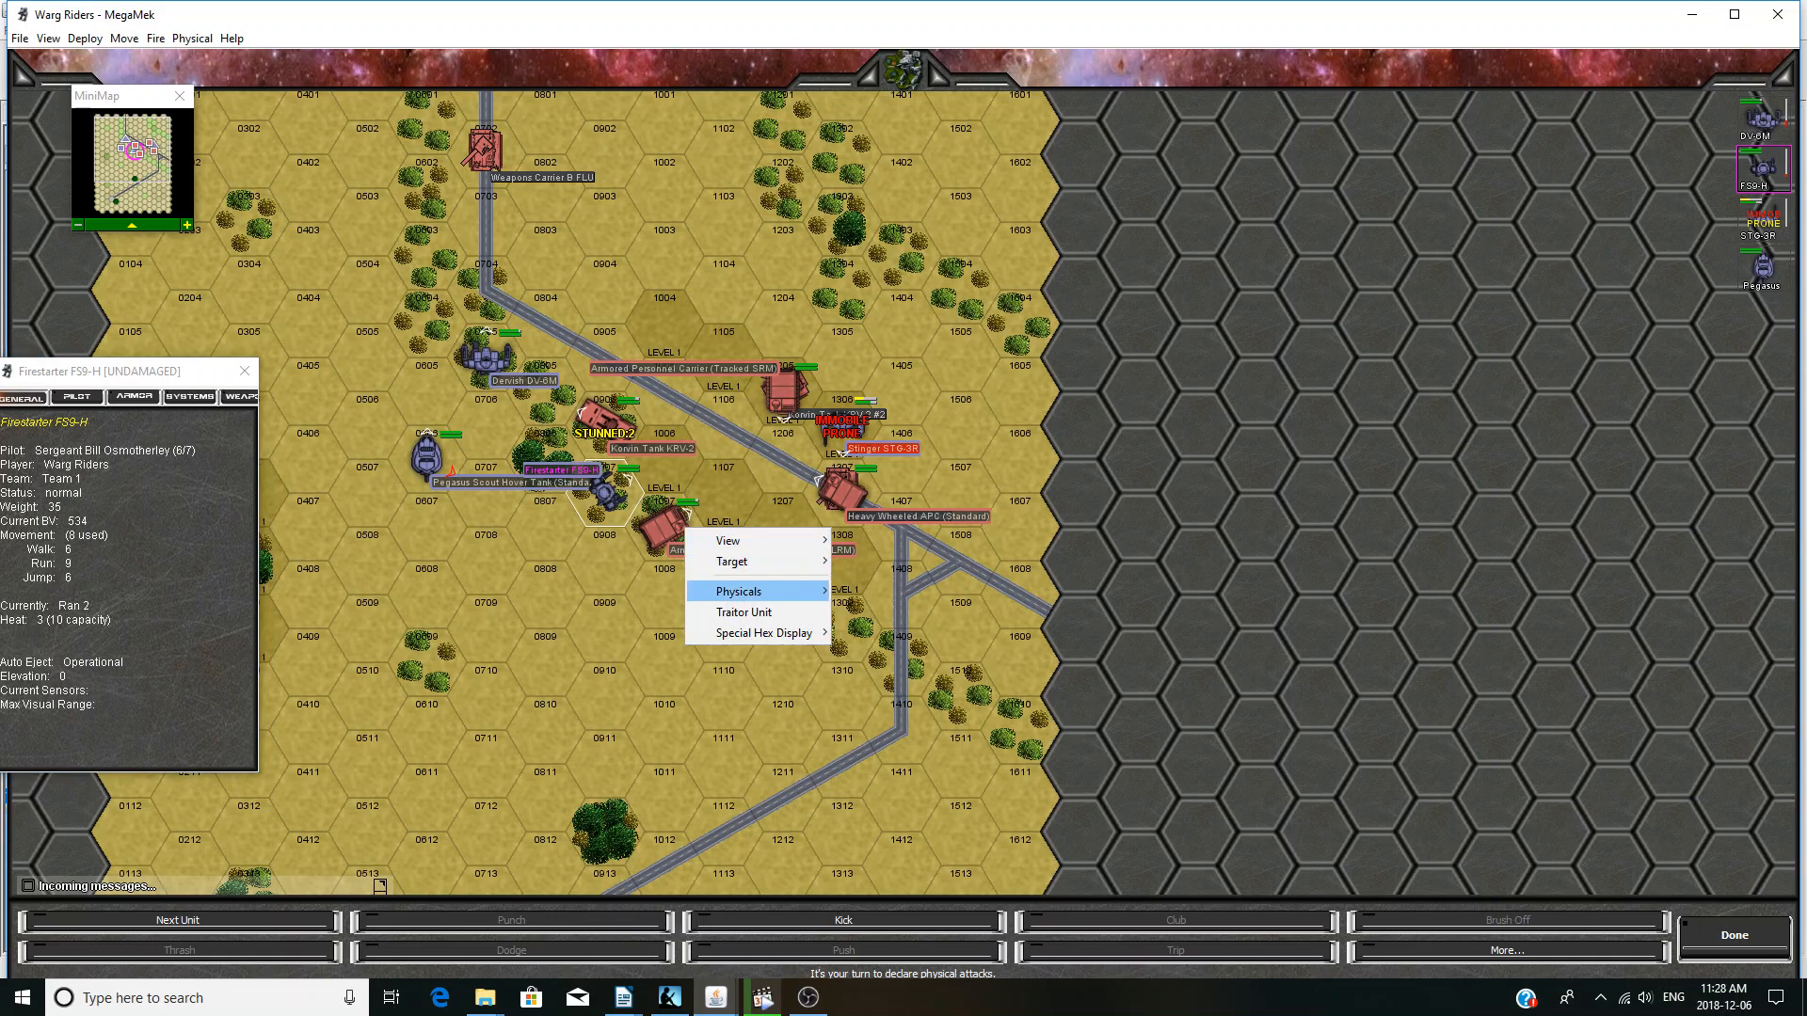
- Kick Korvin Tank KRV-2 with the Firestarter and confirm the attack
click(738, 591)
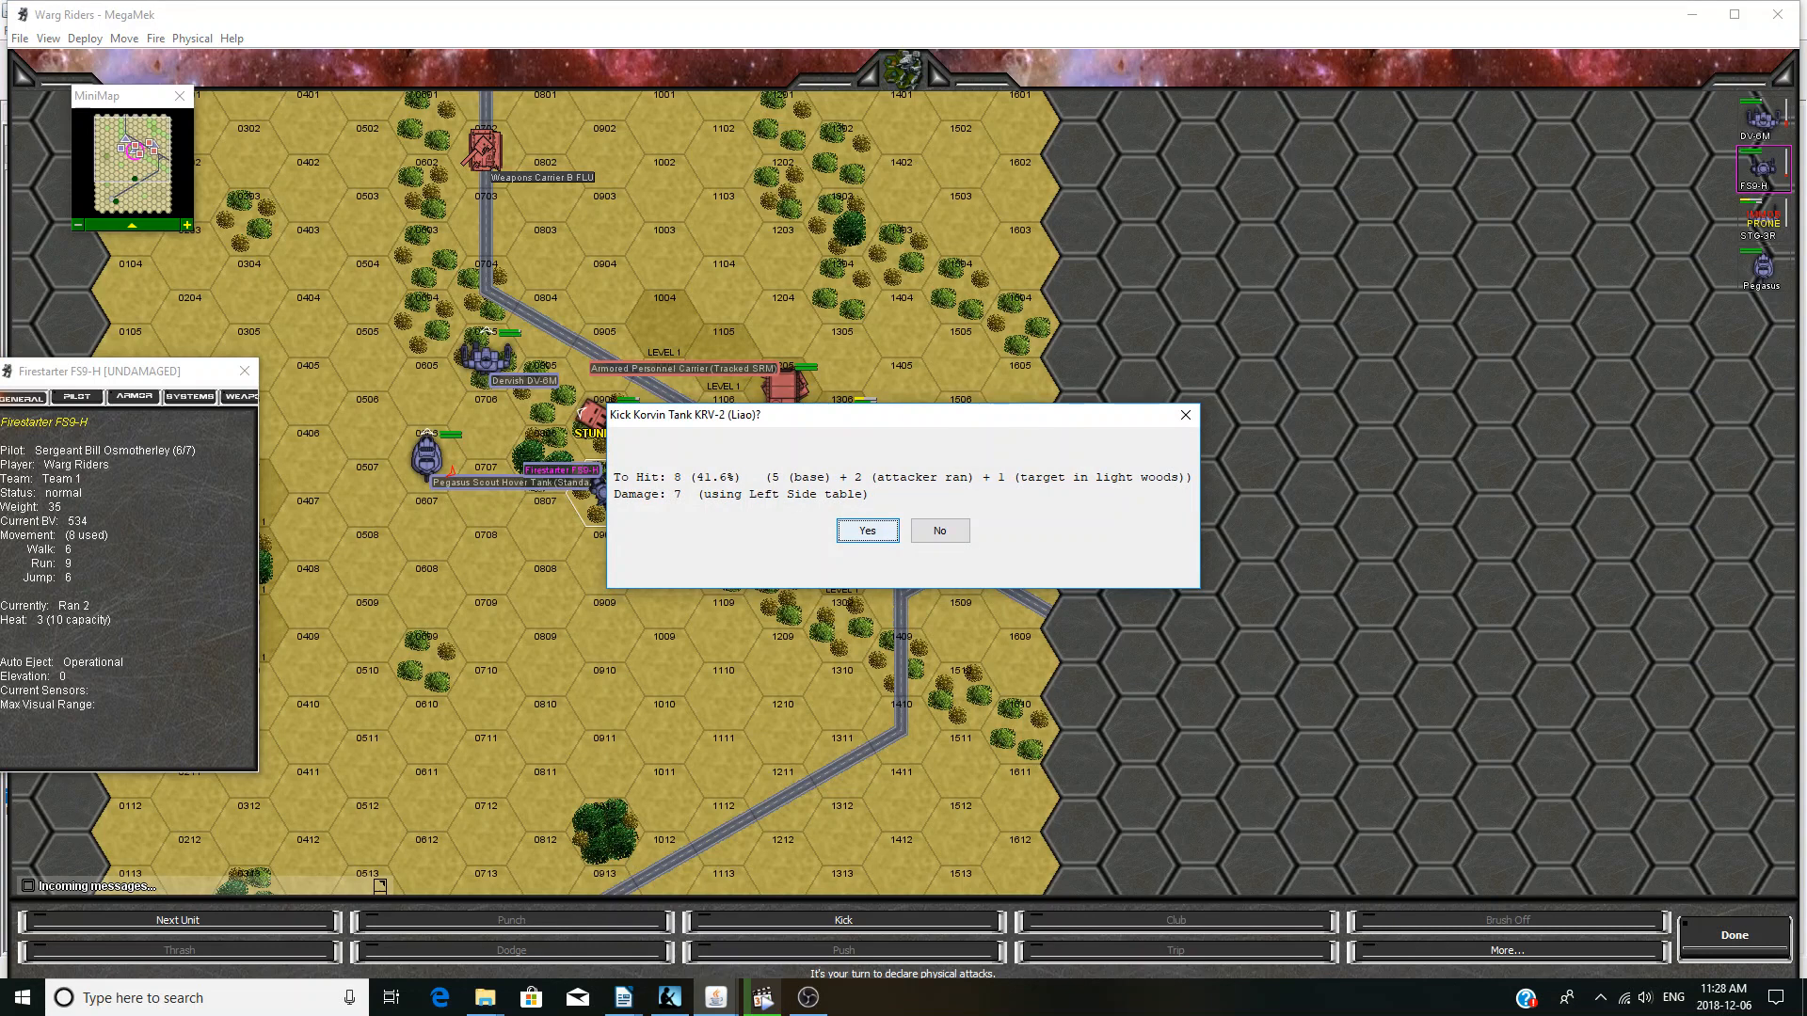
click(866, 530)
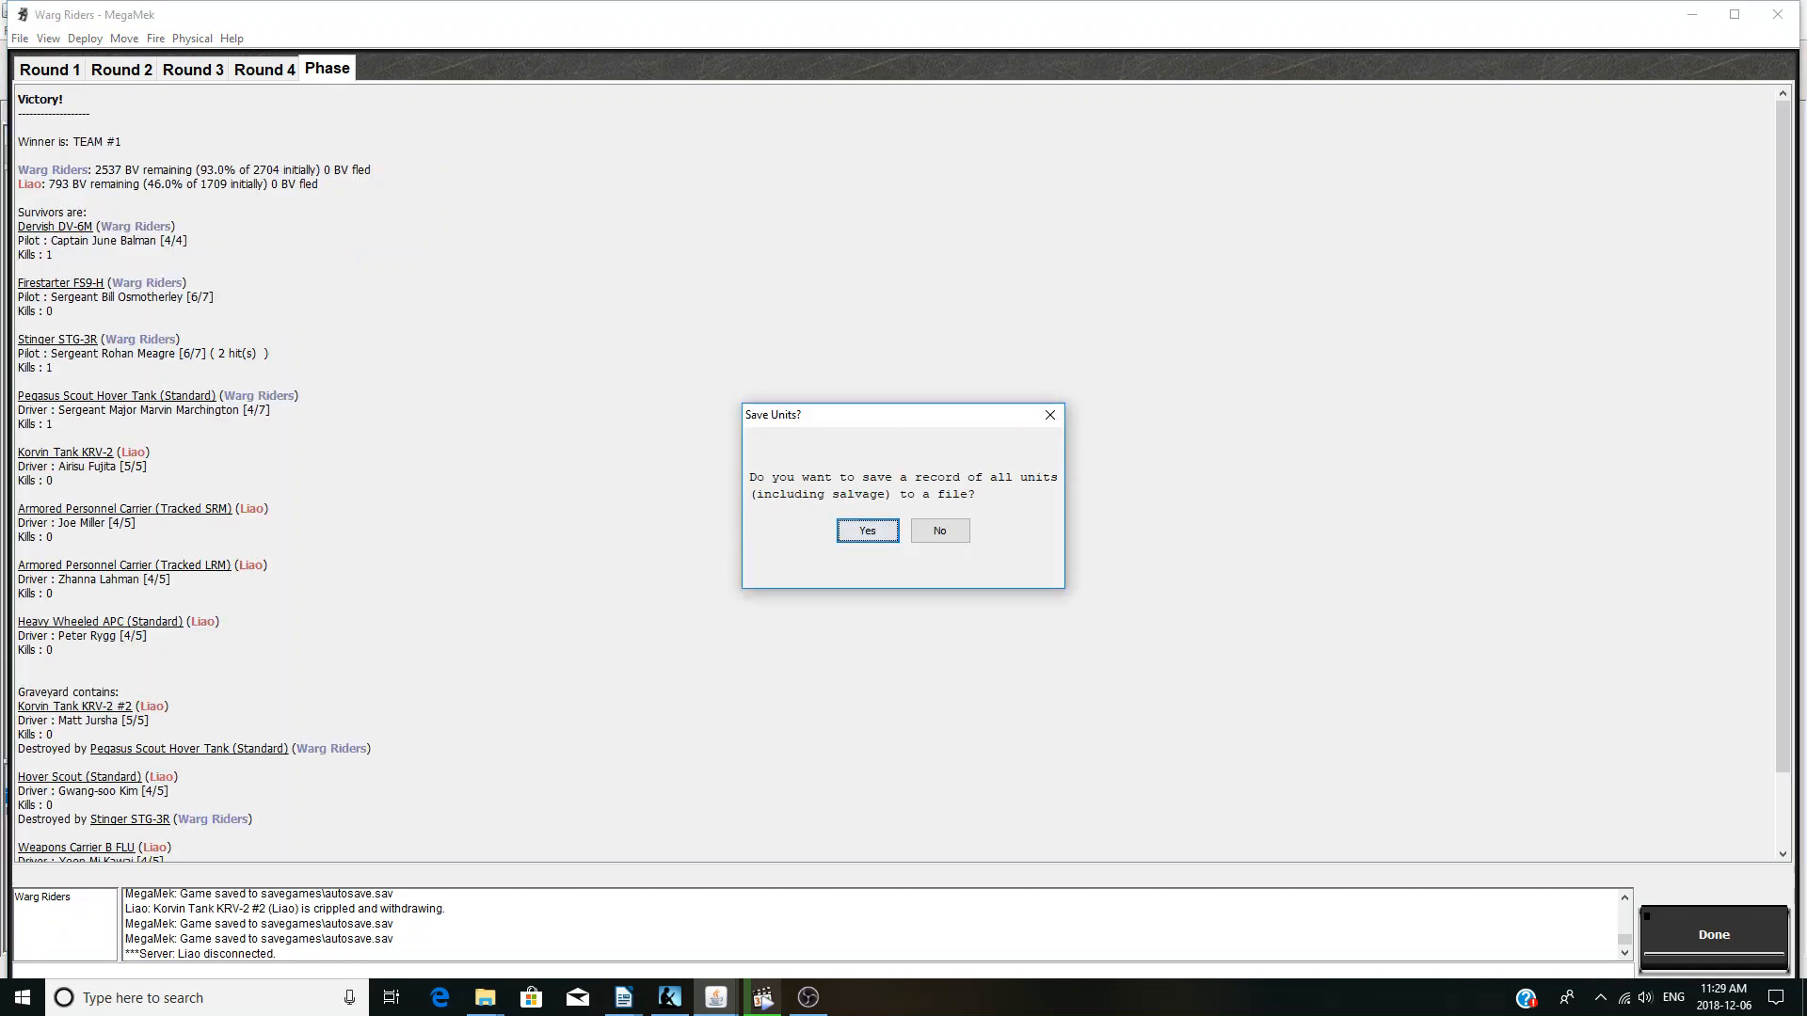
- Save the record of all units, including salvage, as Warg Riders.mul
click(866, 530)
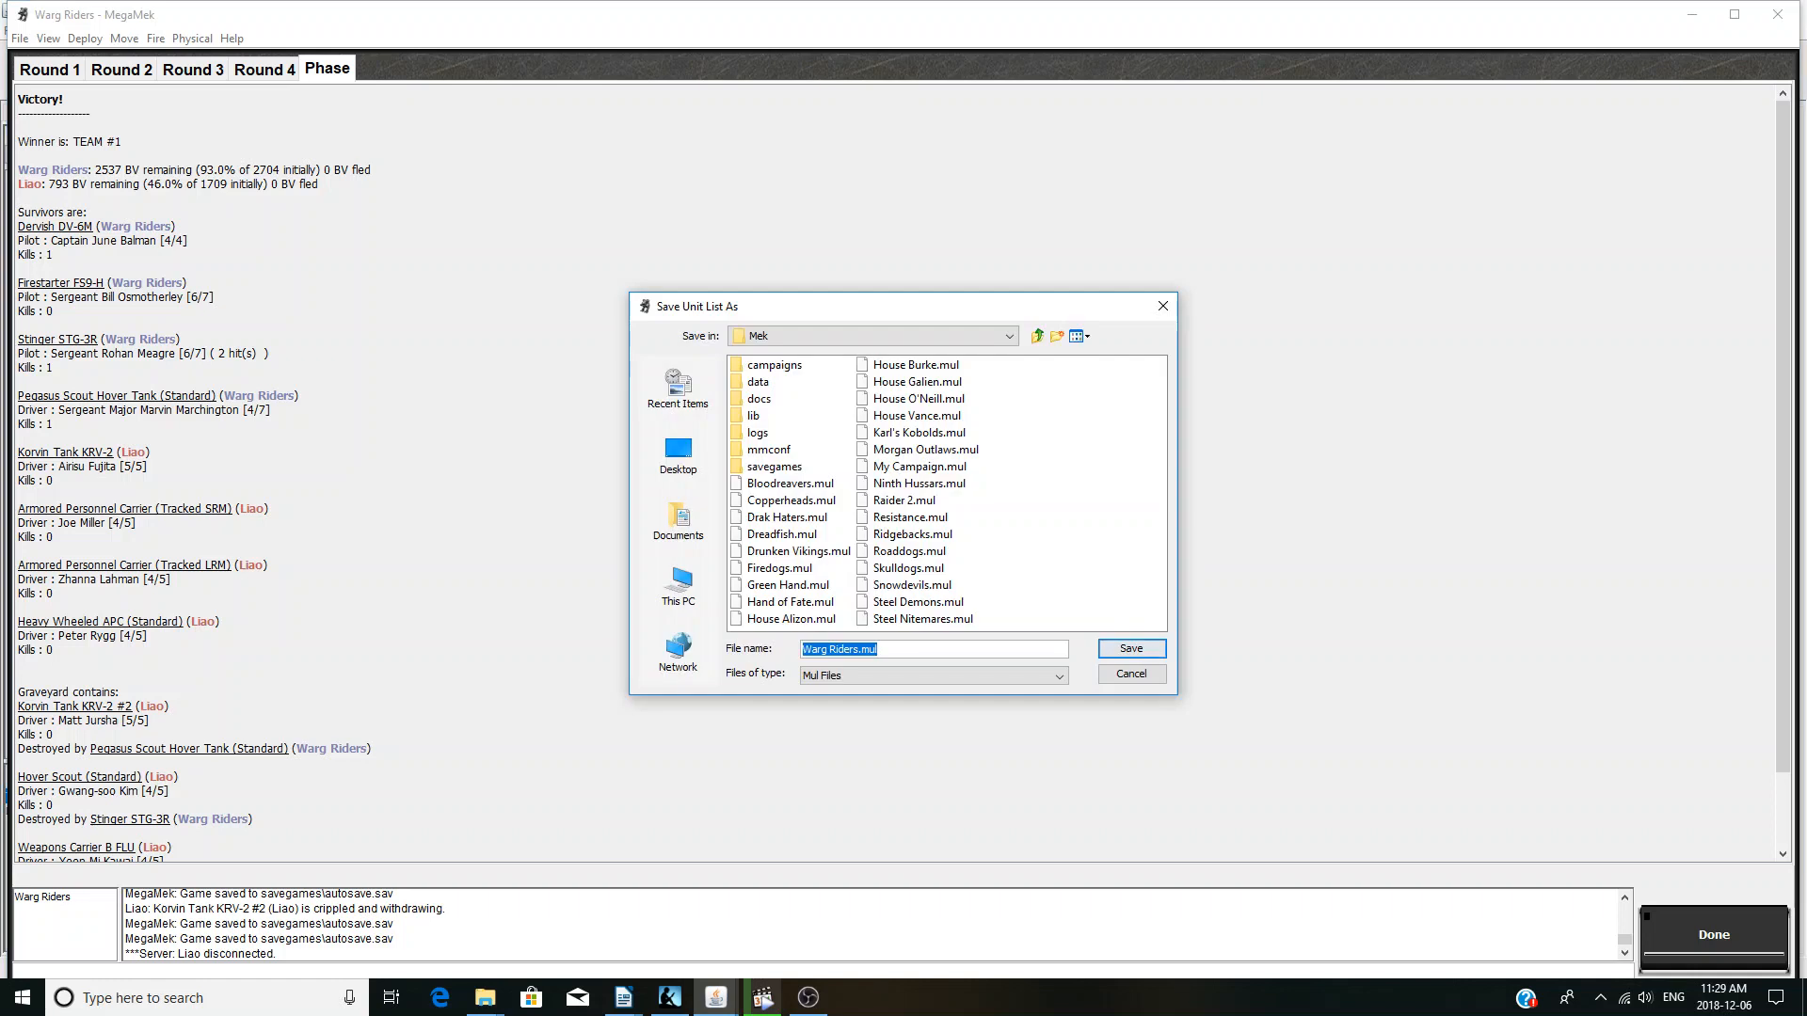
click(1127, 647)
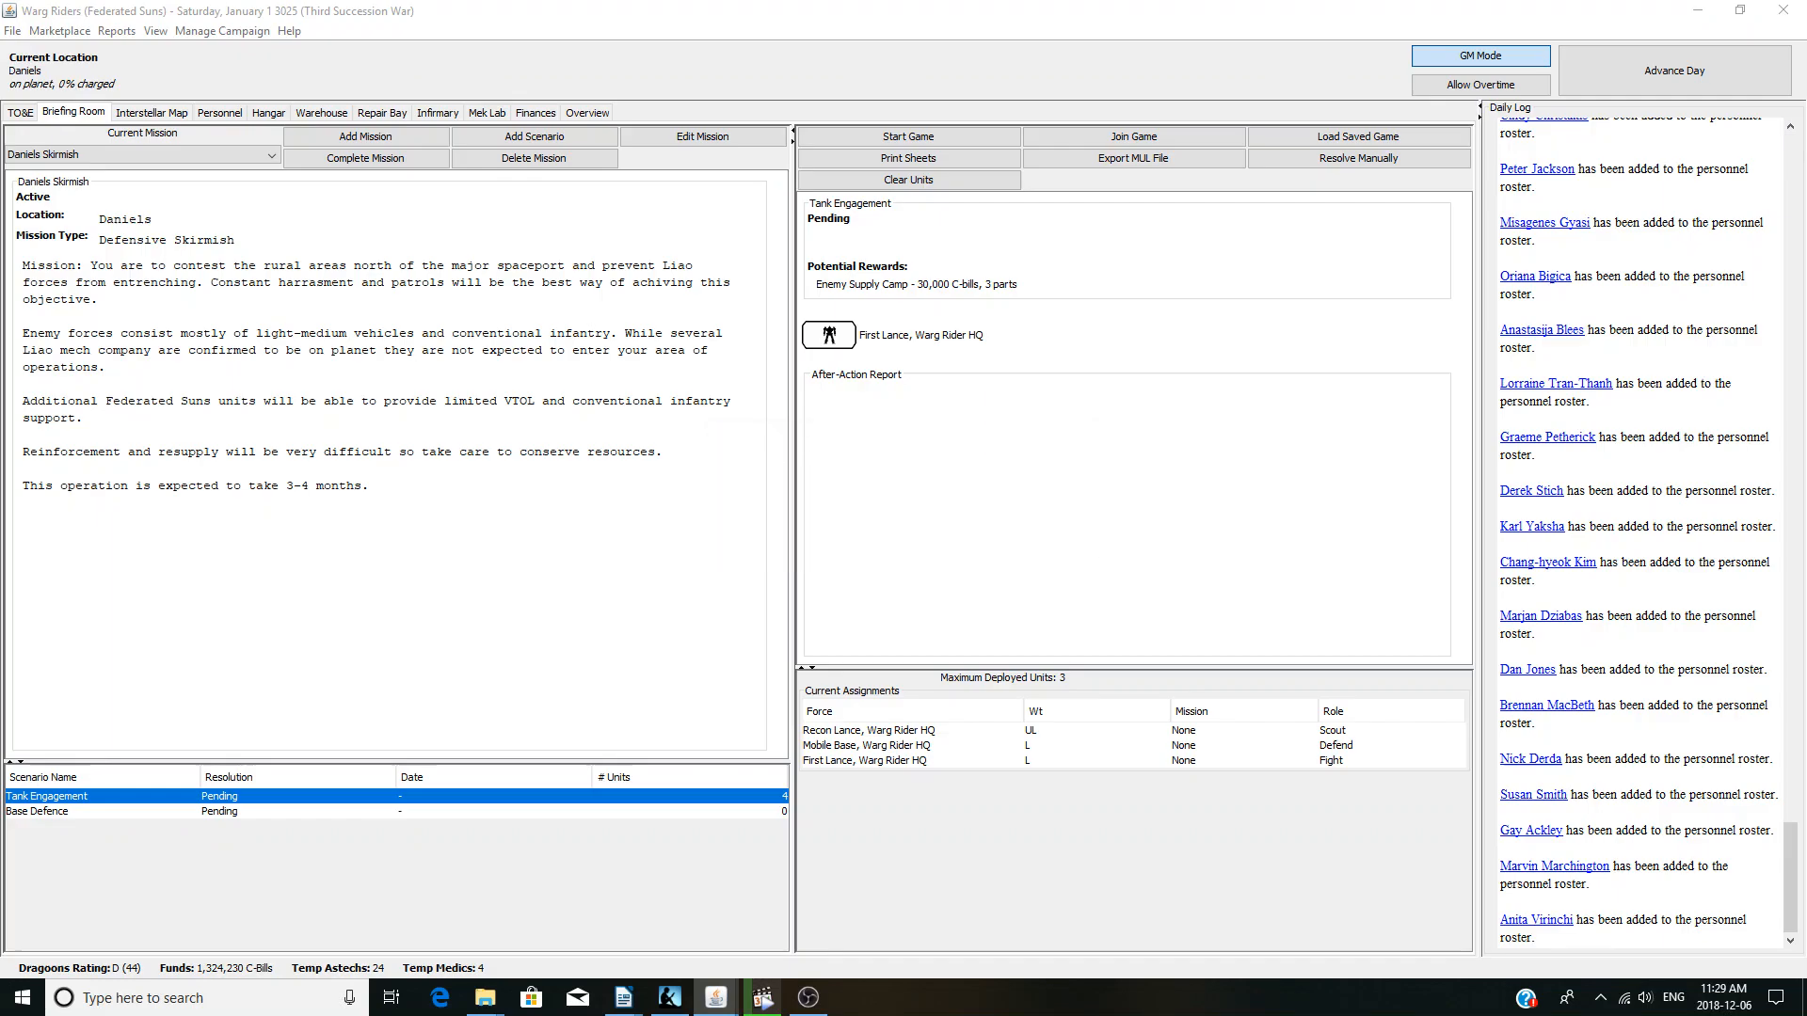
- Begin resolving Tank Engagement, inspecting the Stinger's and Pegasus's damage before claiming salvage
click(1357, 158)
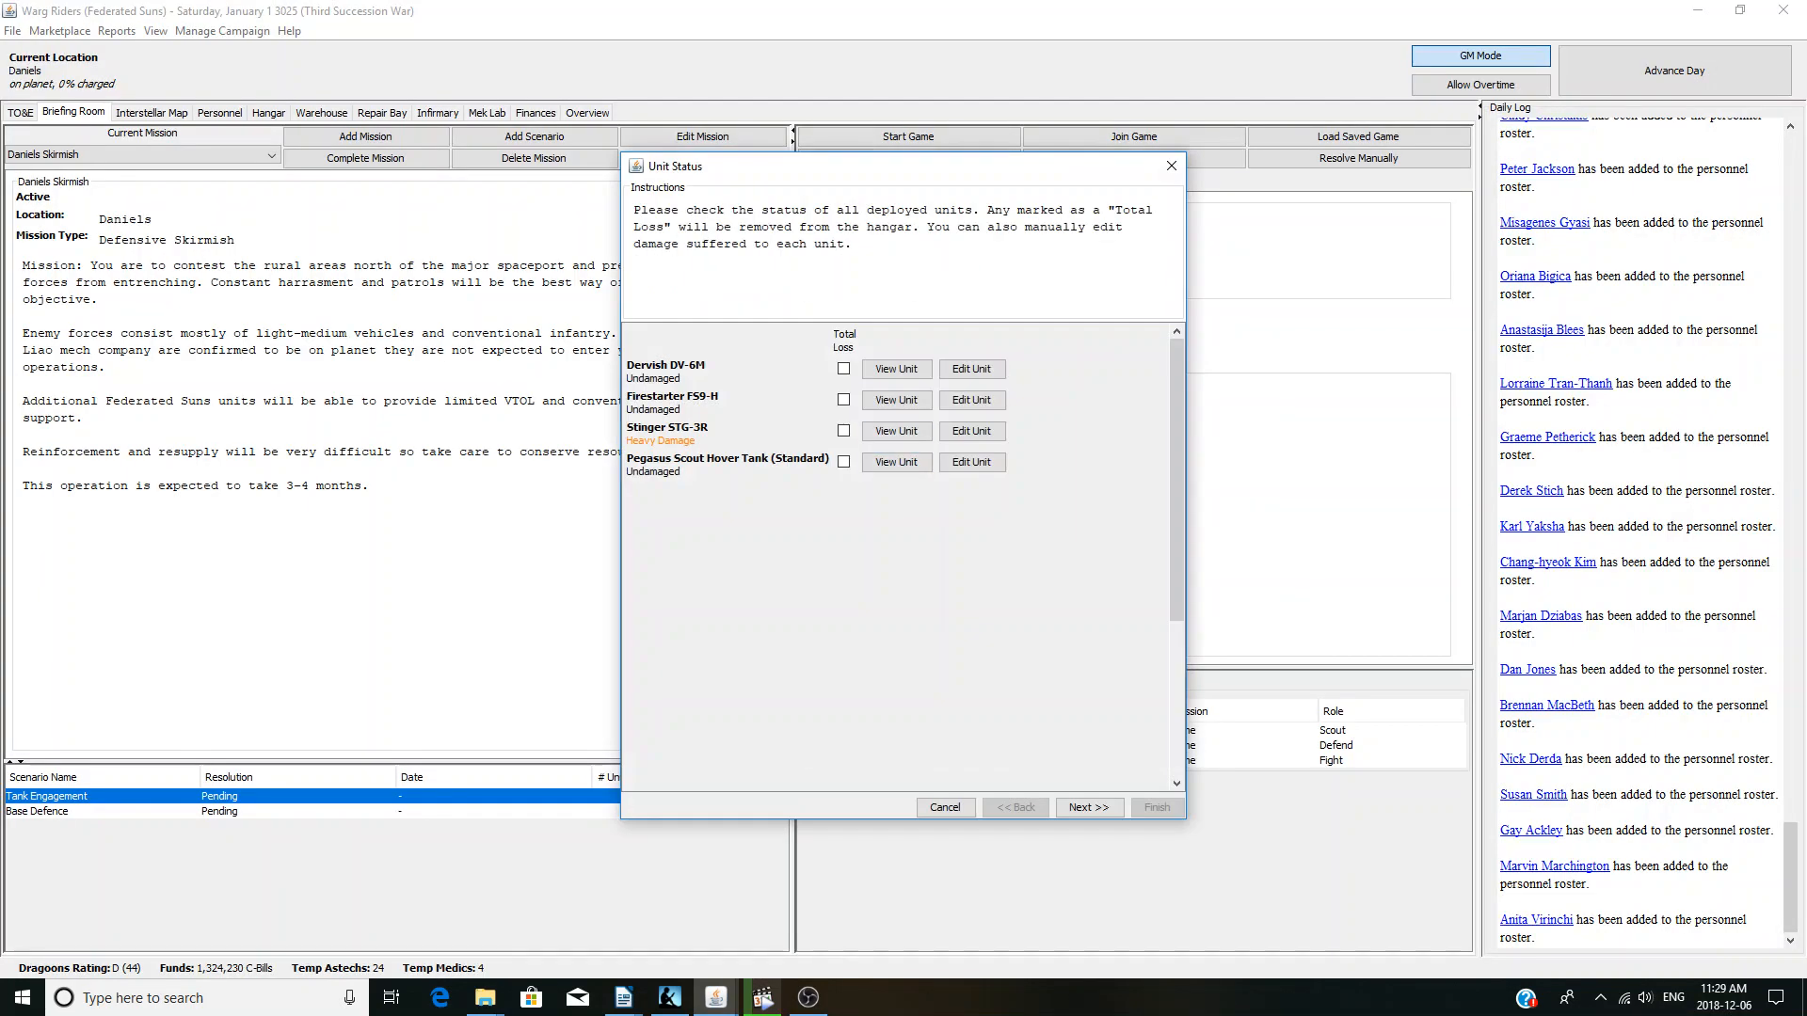
click(895, 431)
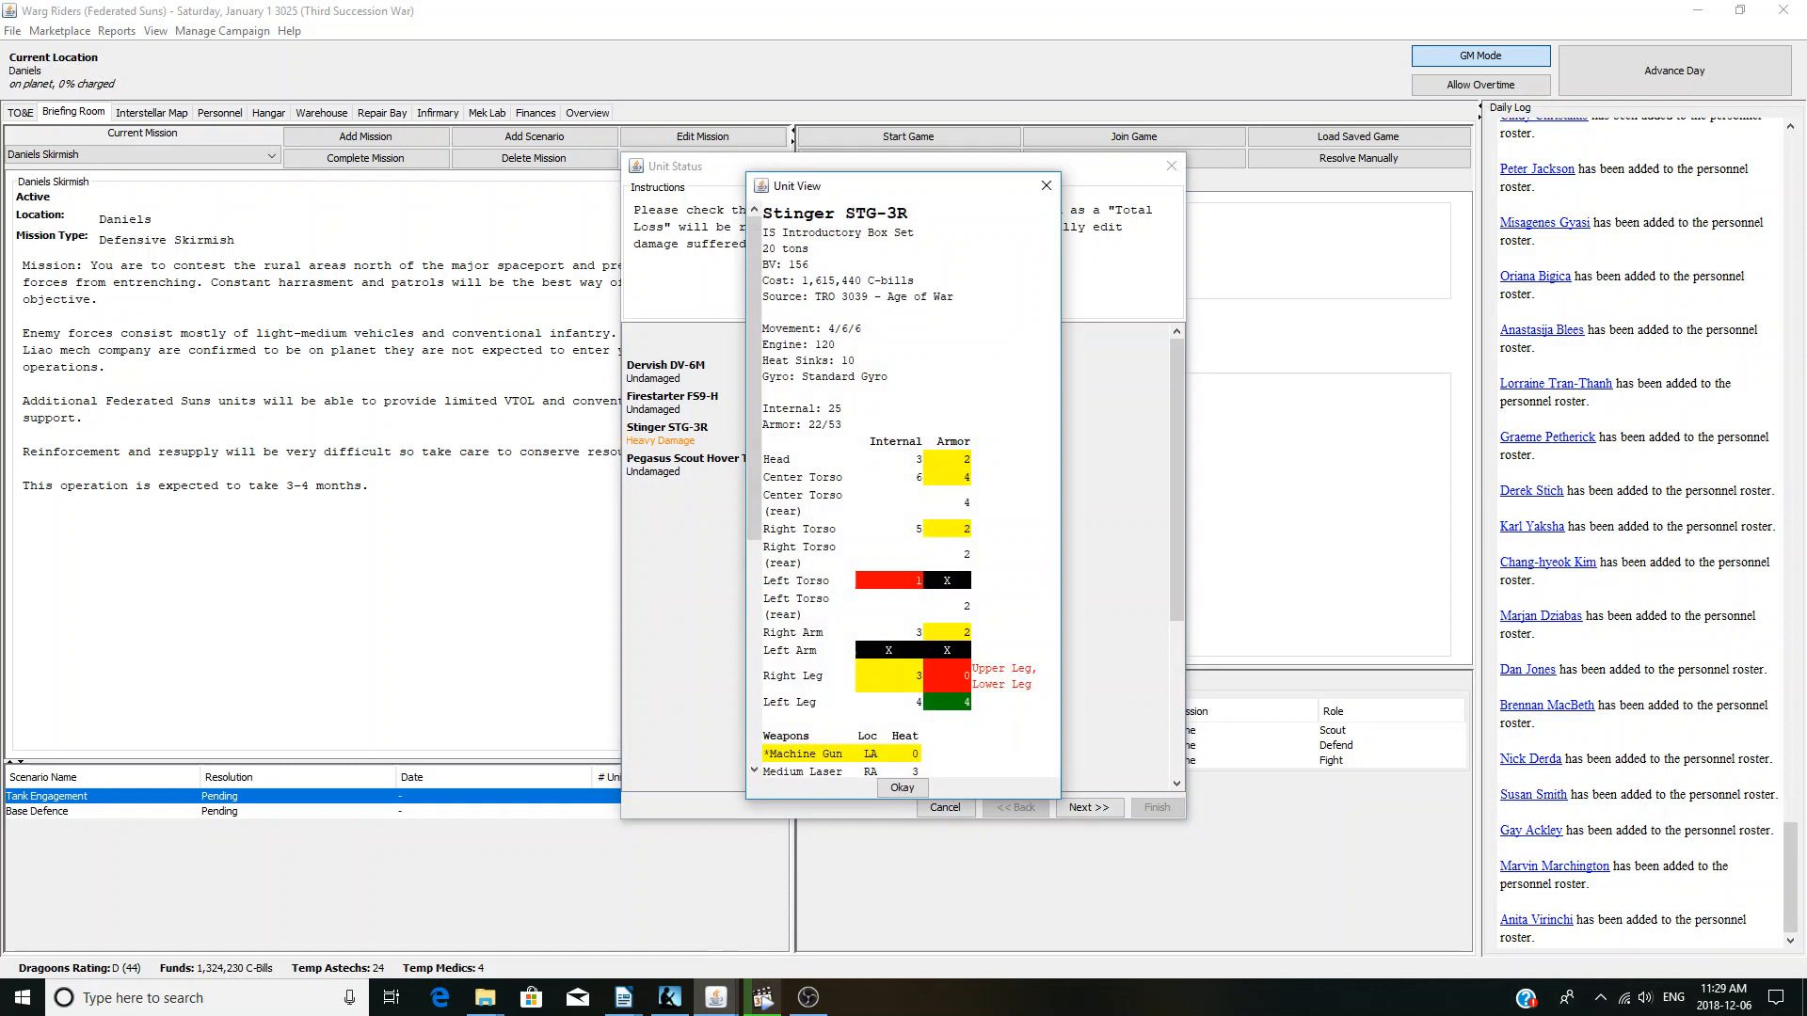
scroll(down, 3)
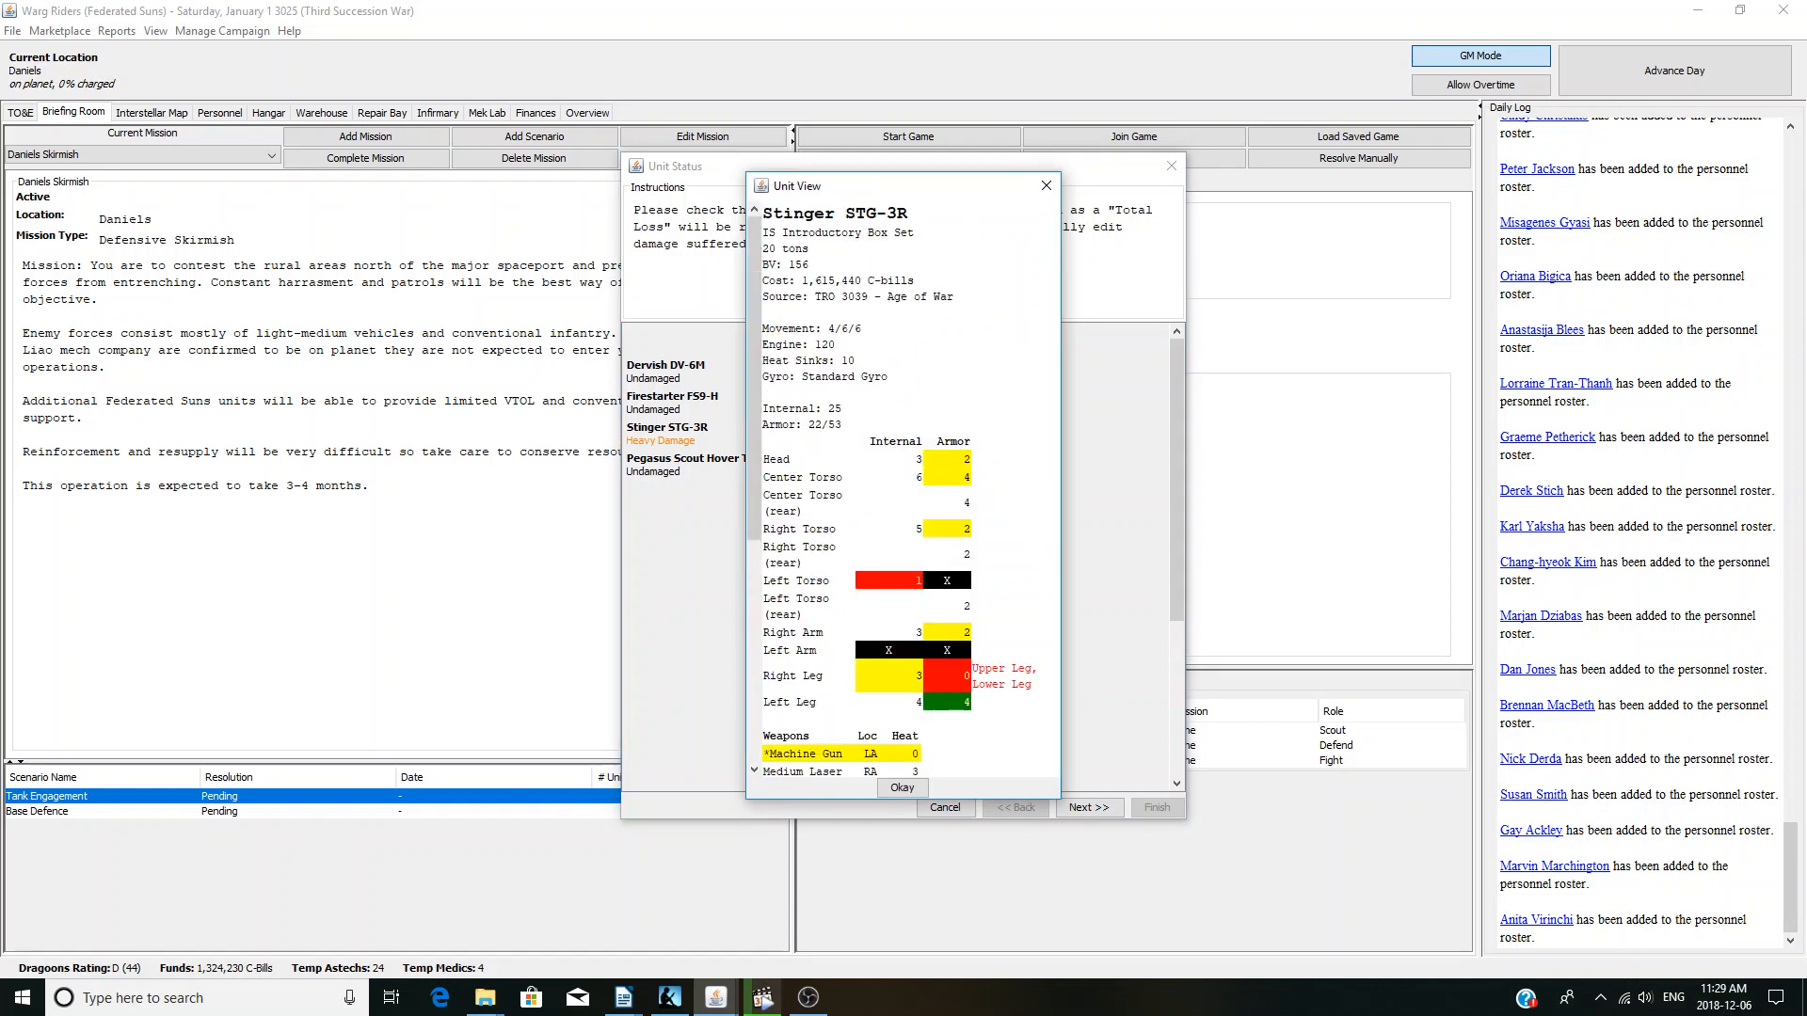
click(901, 789)
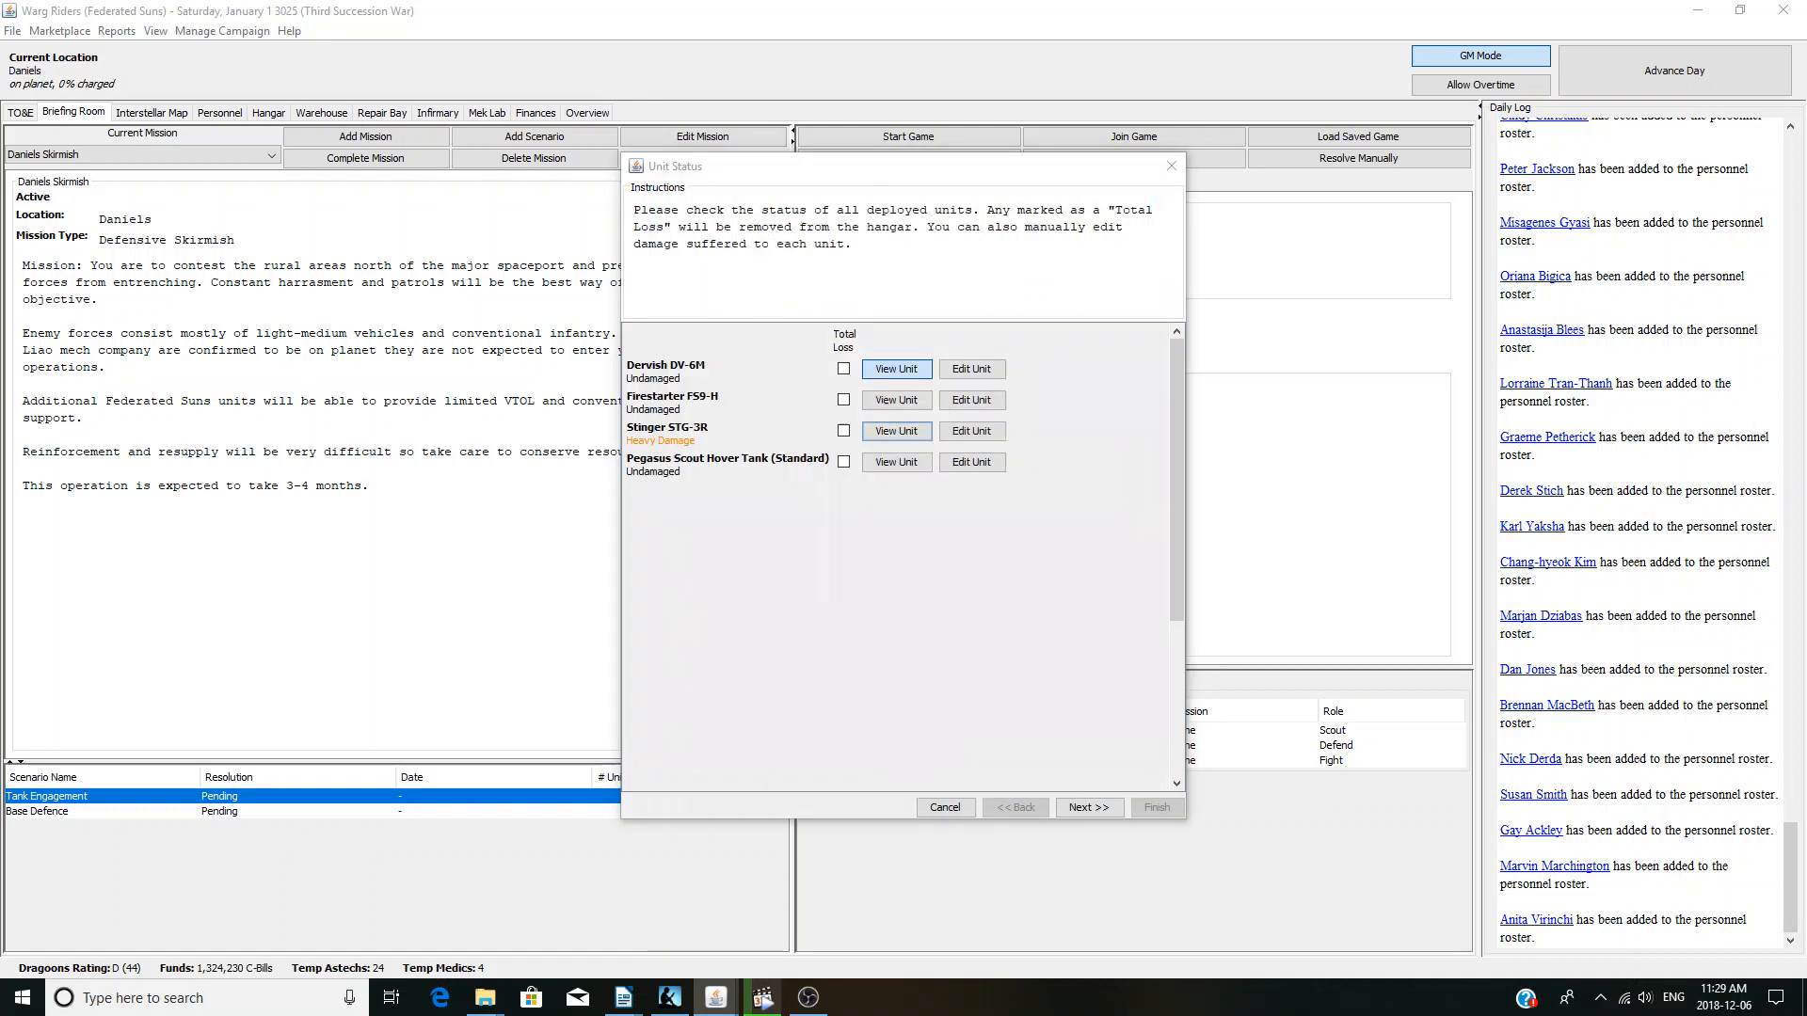
click(895, 369)
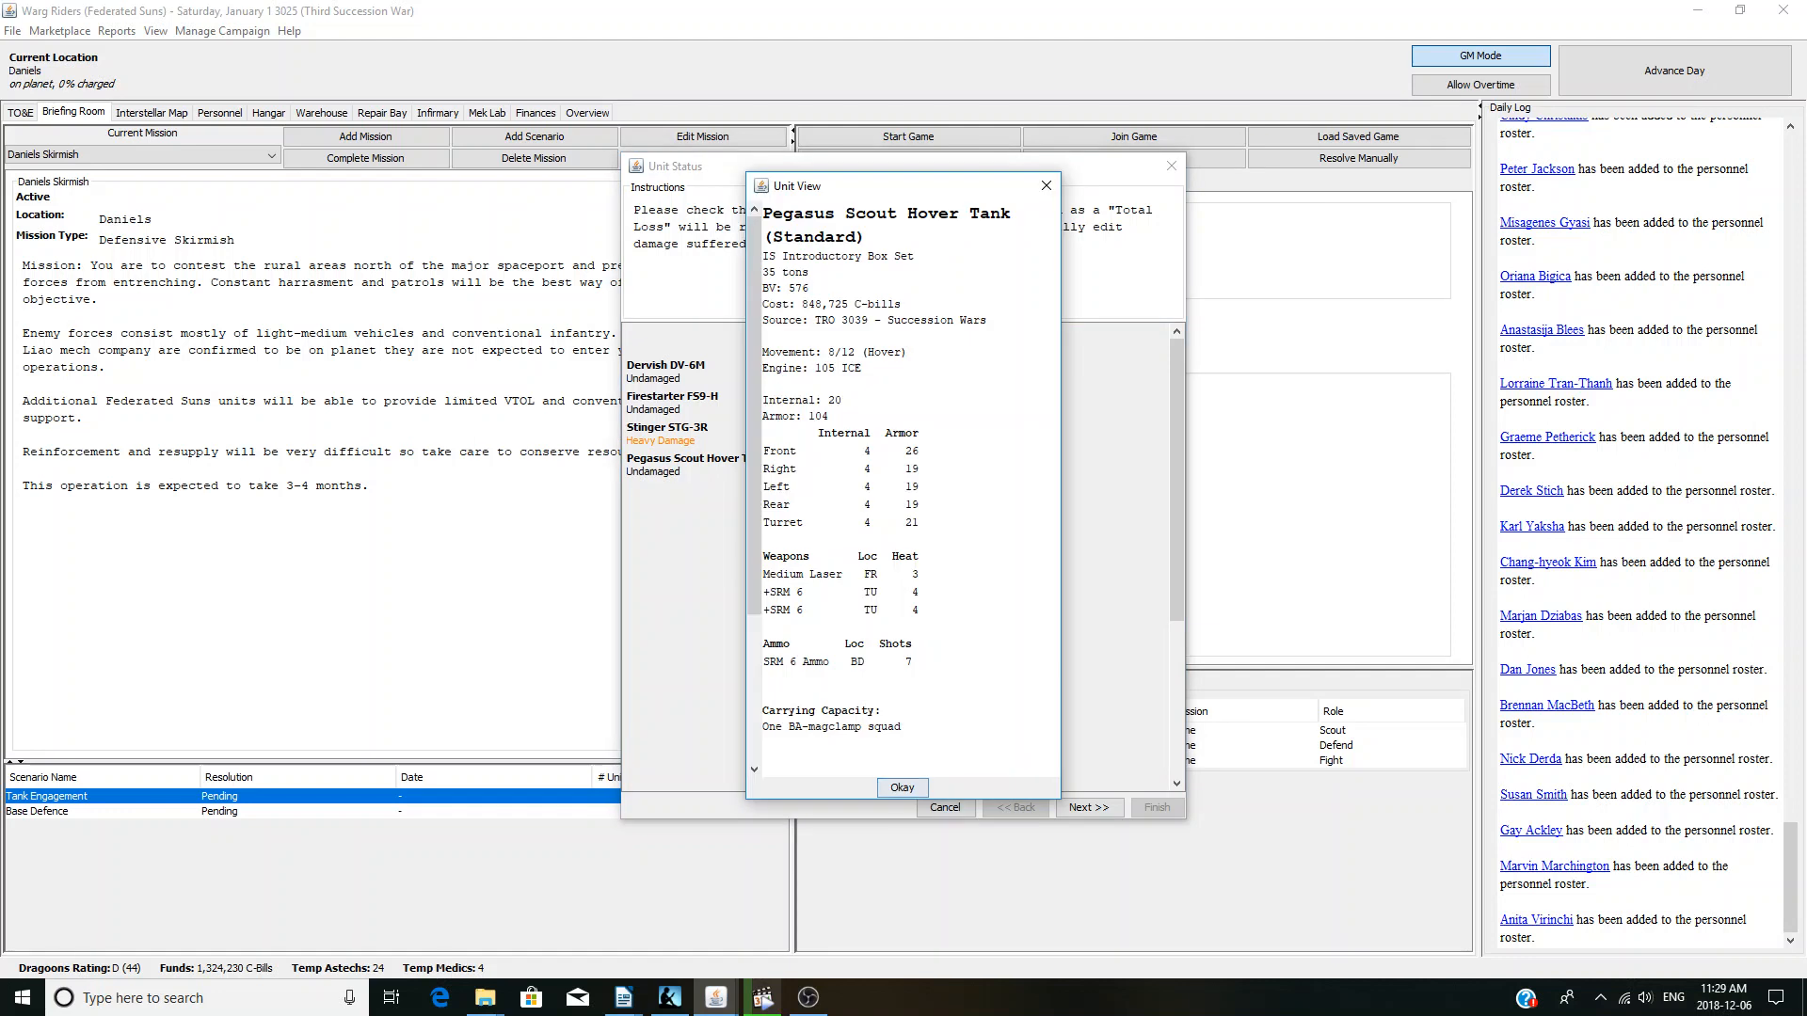
click(903, 787)
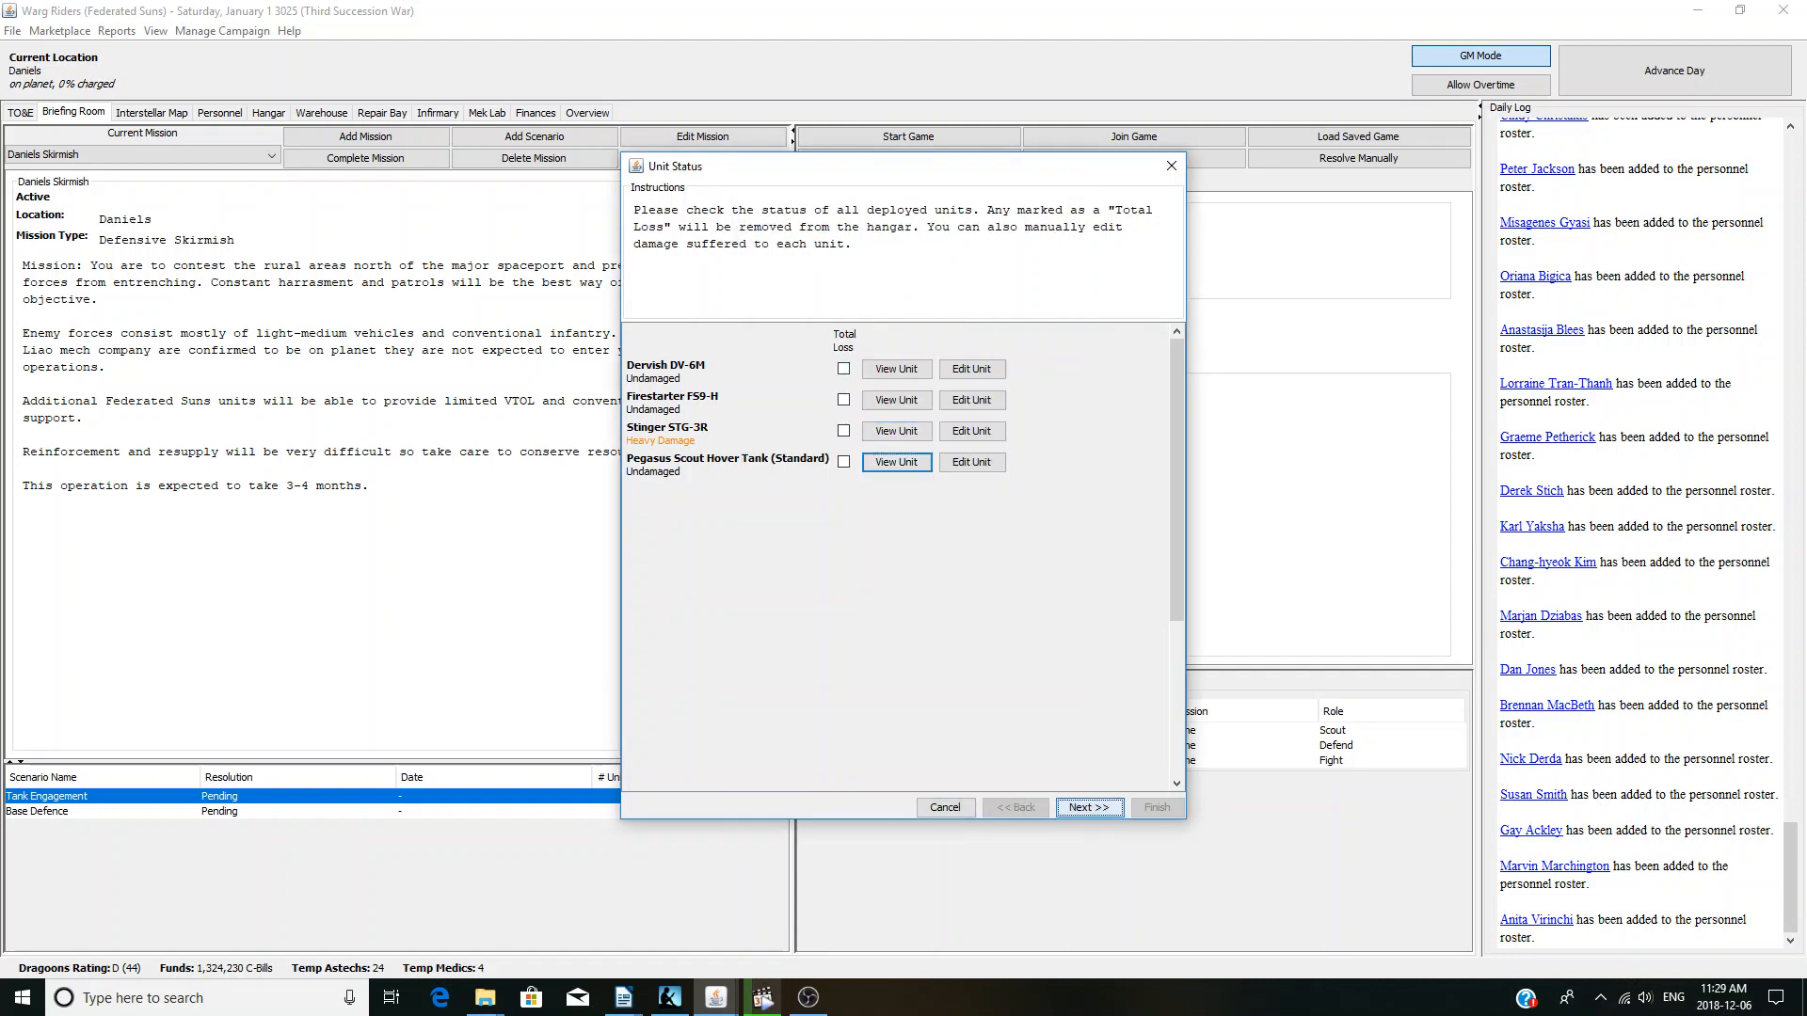
click(1085, 807)
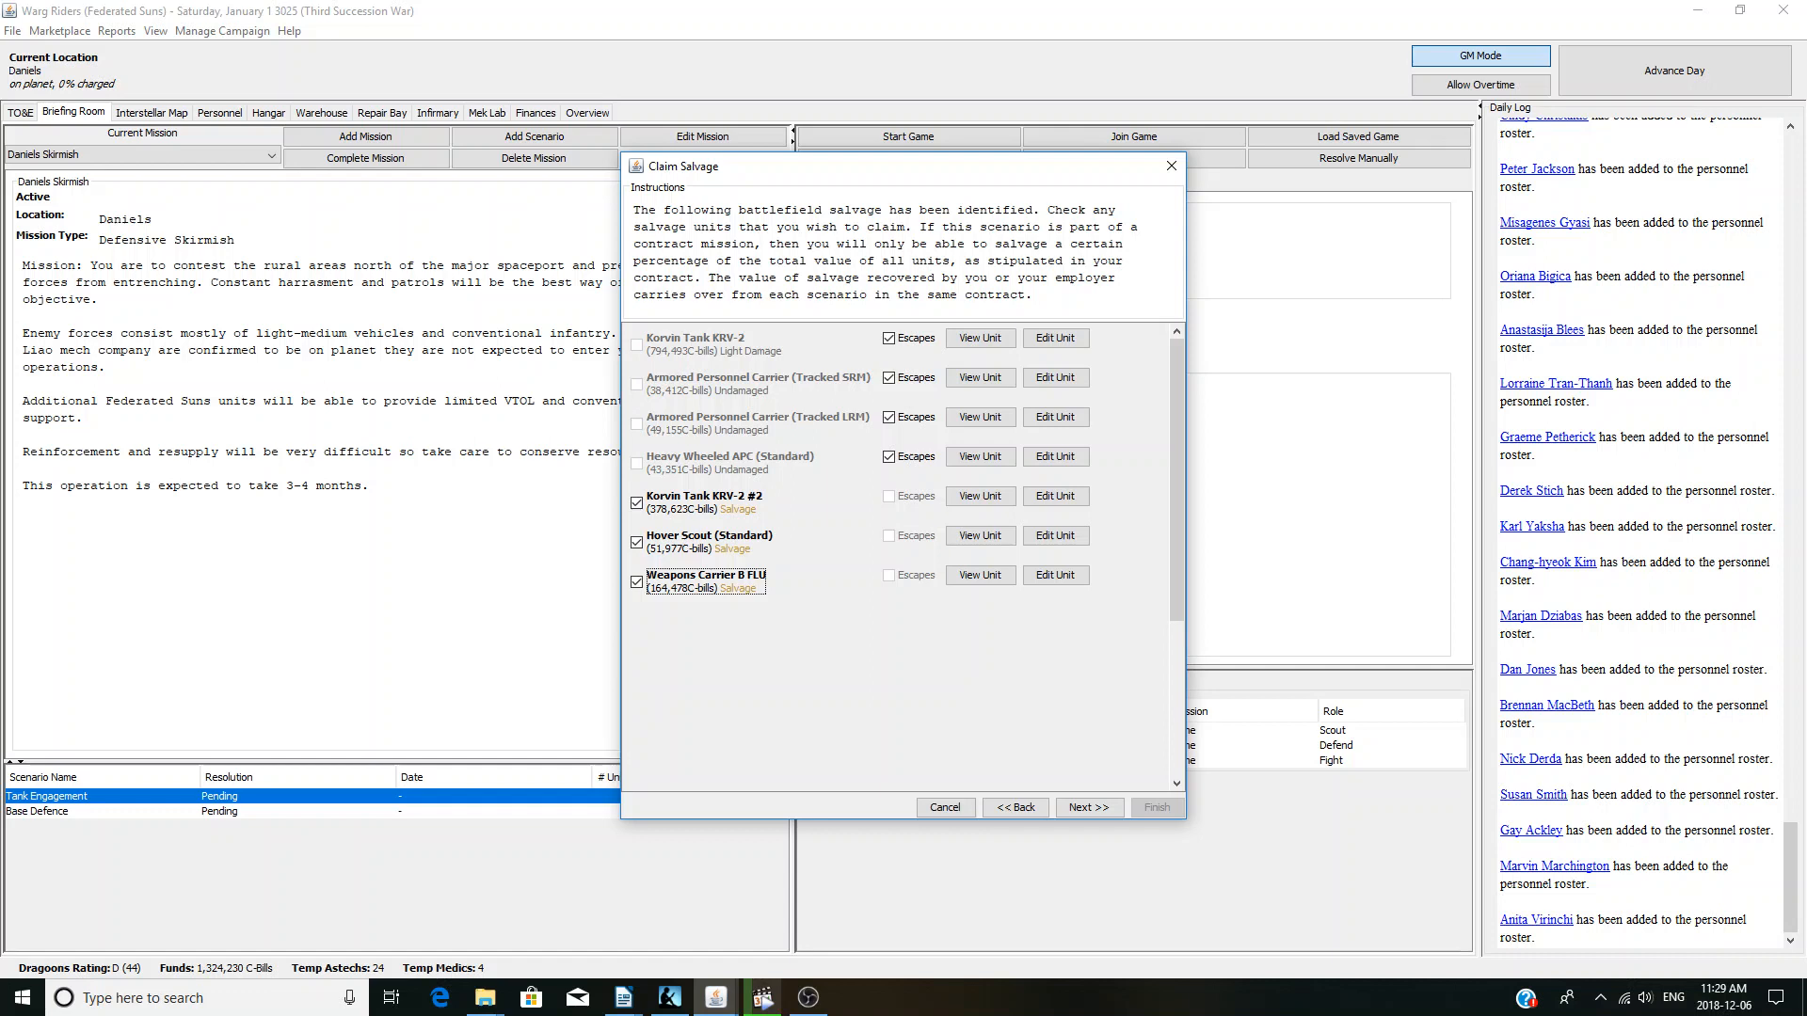
- Accept the salvage claims, captured personnel, kill assignments and rewards steps
click(1087, 806)
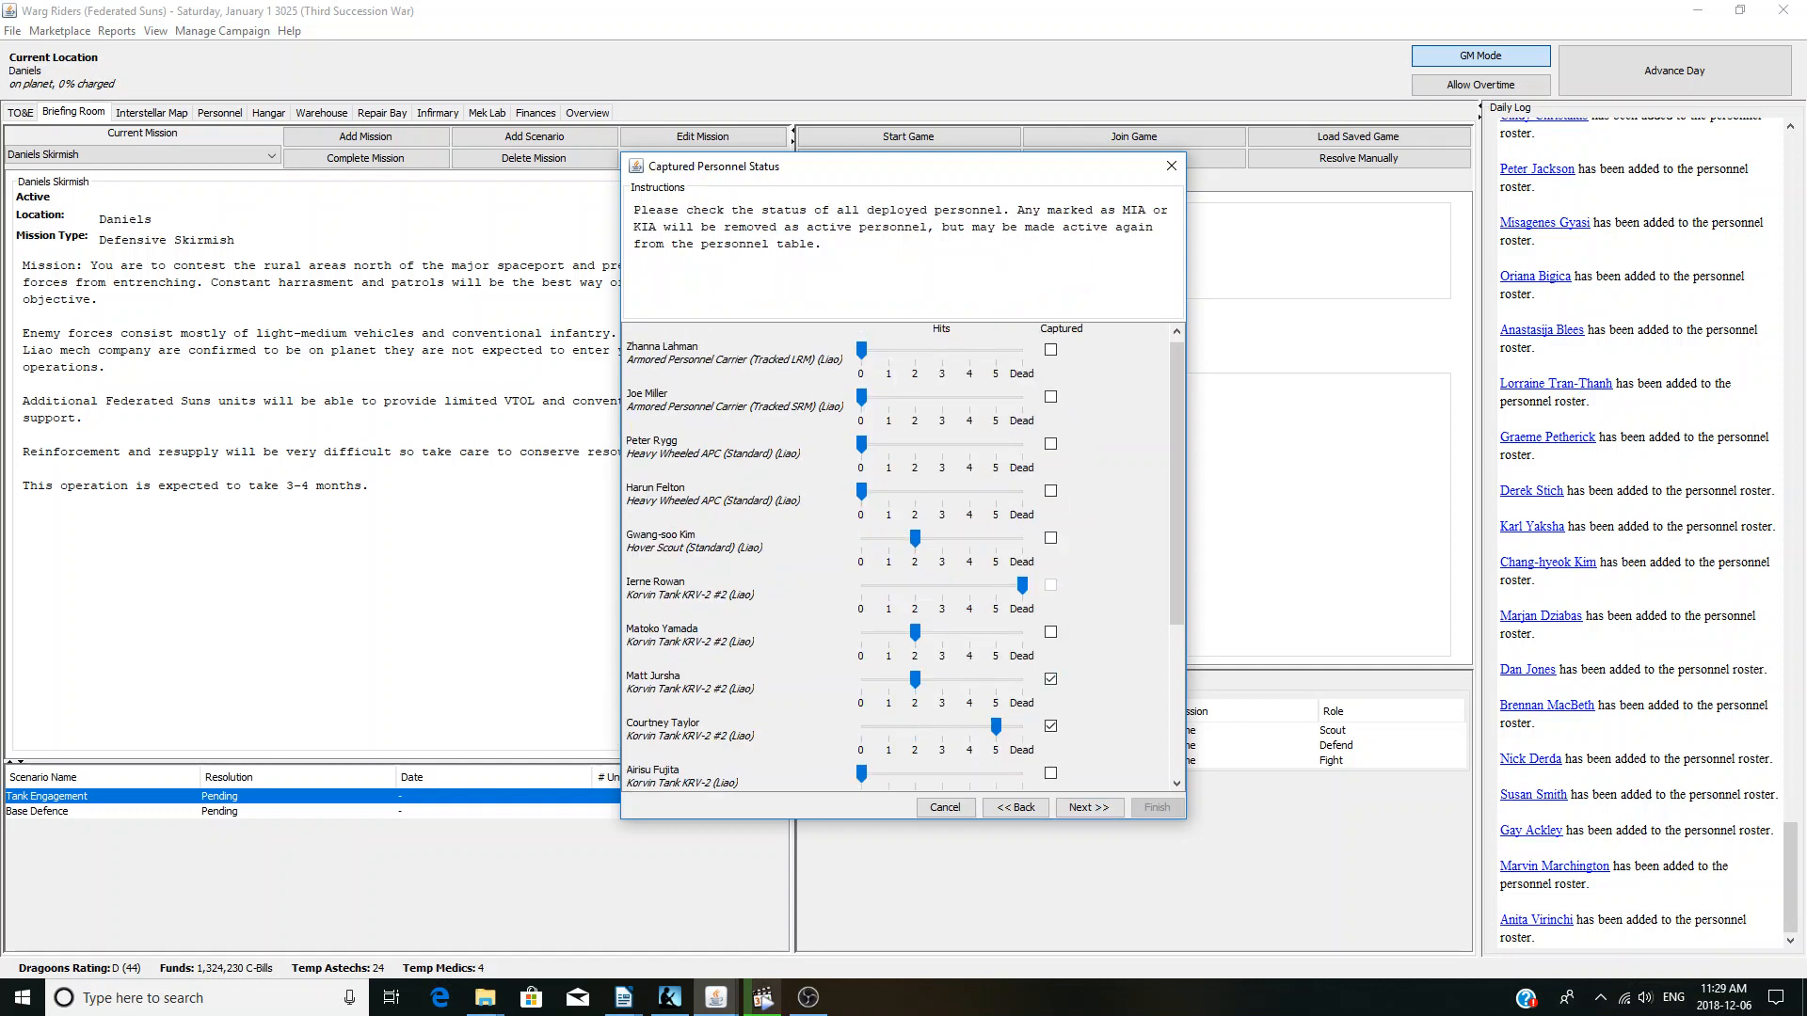
scroll(down, 3)
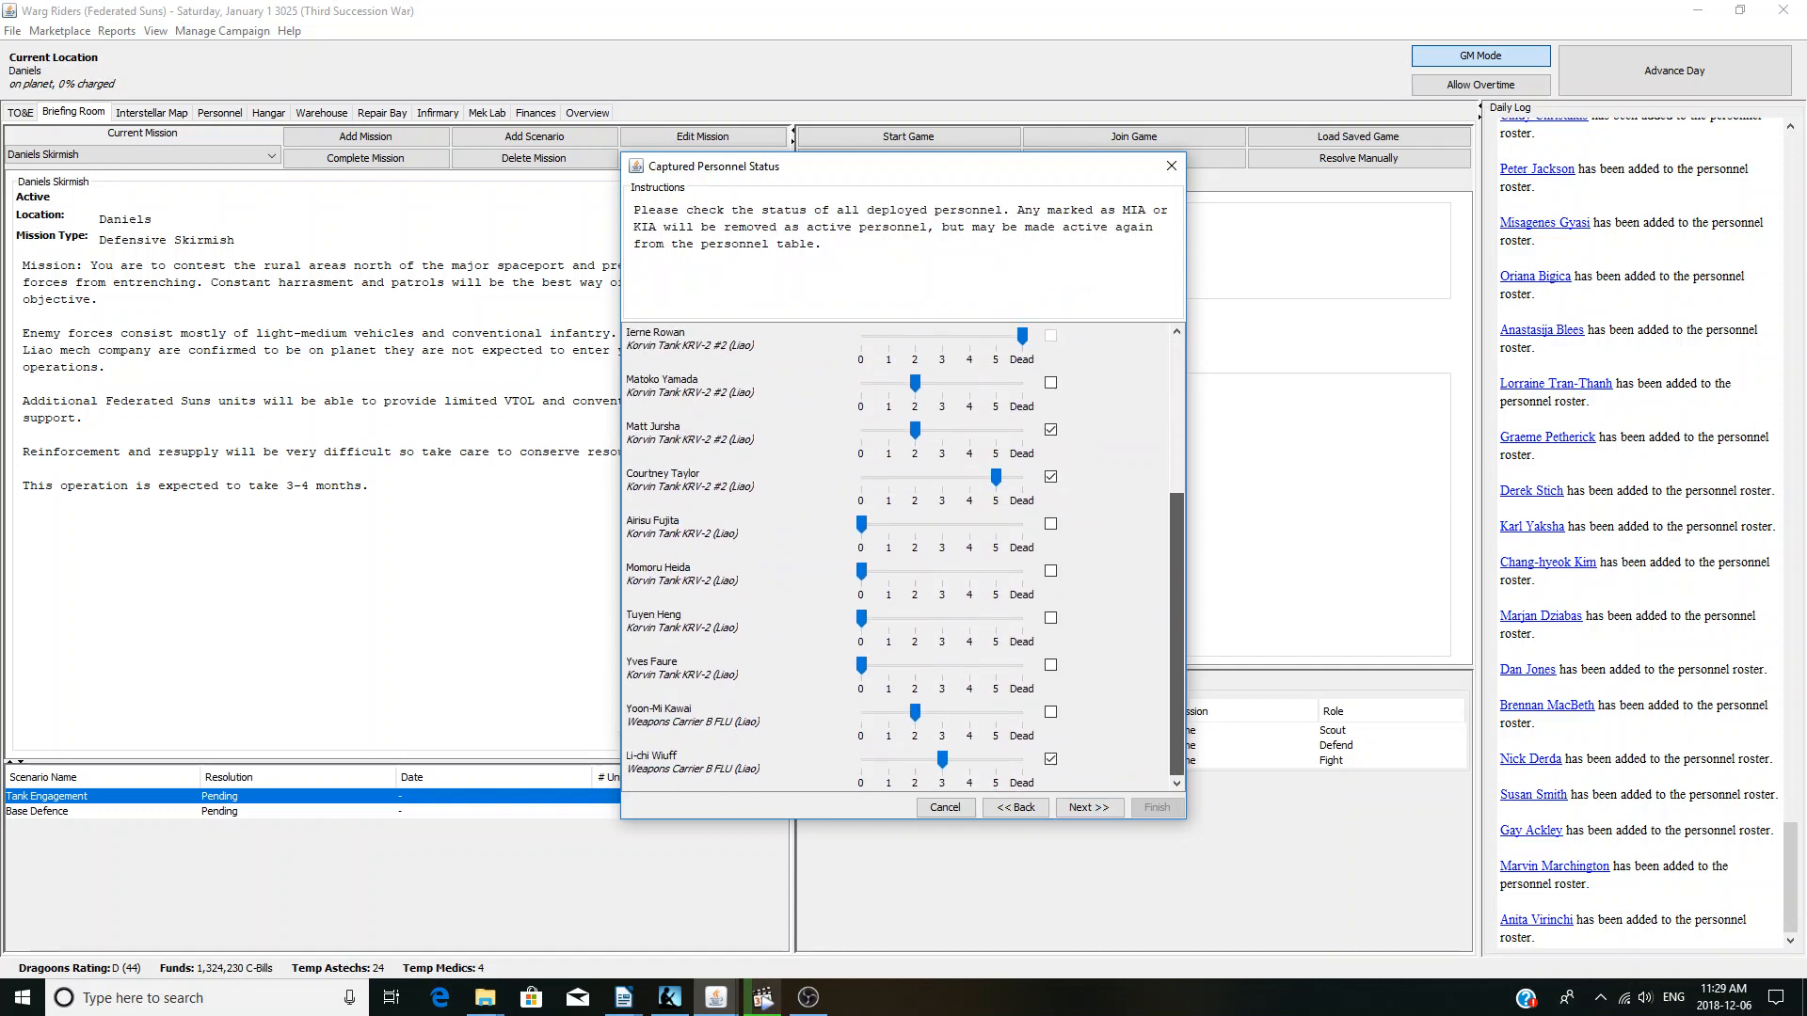
click(1087, 806)
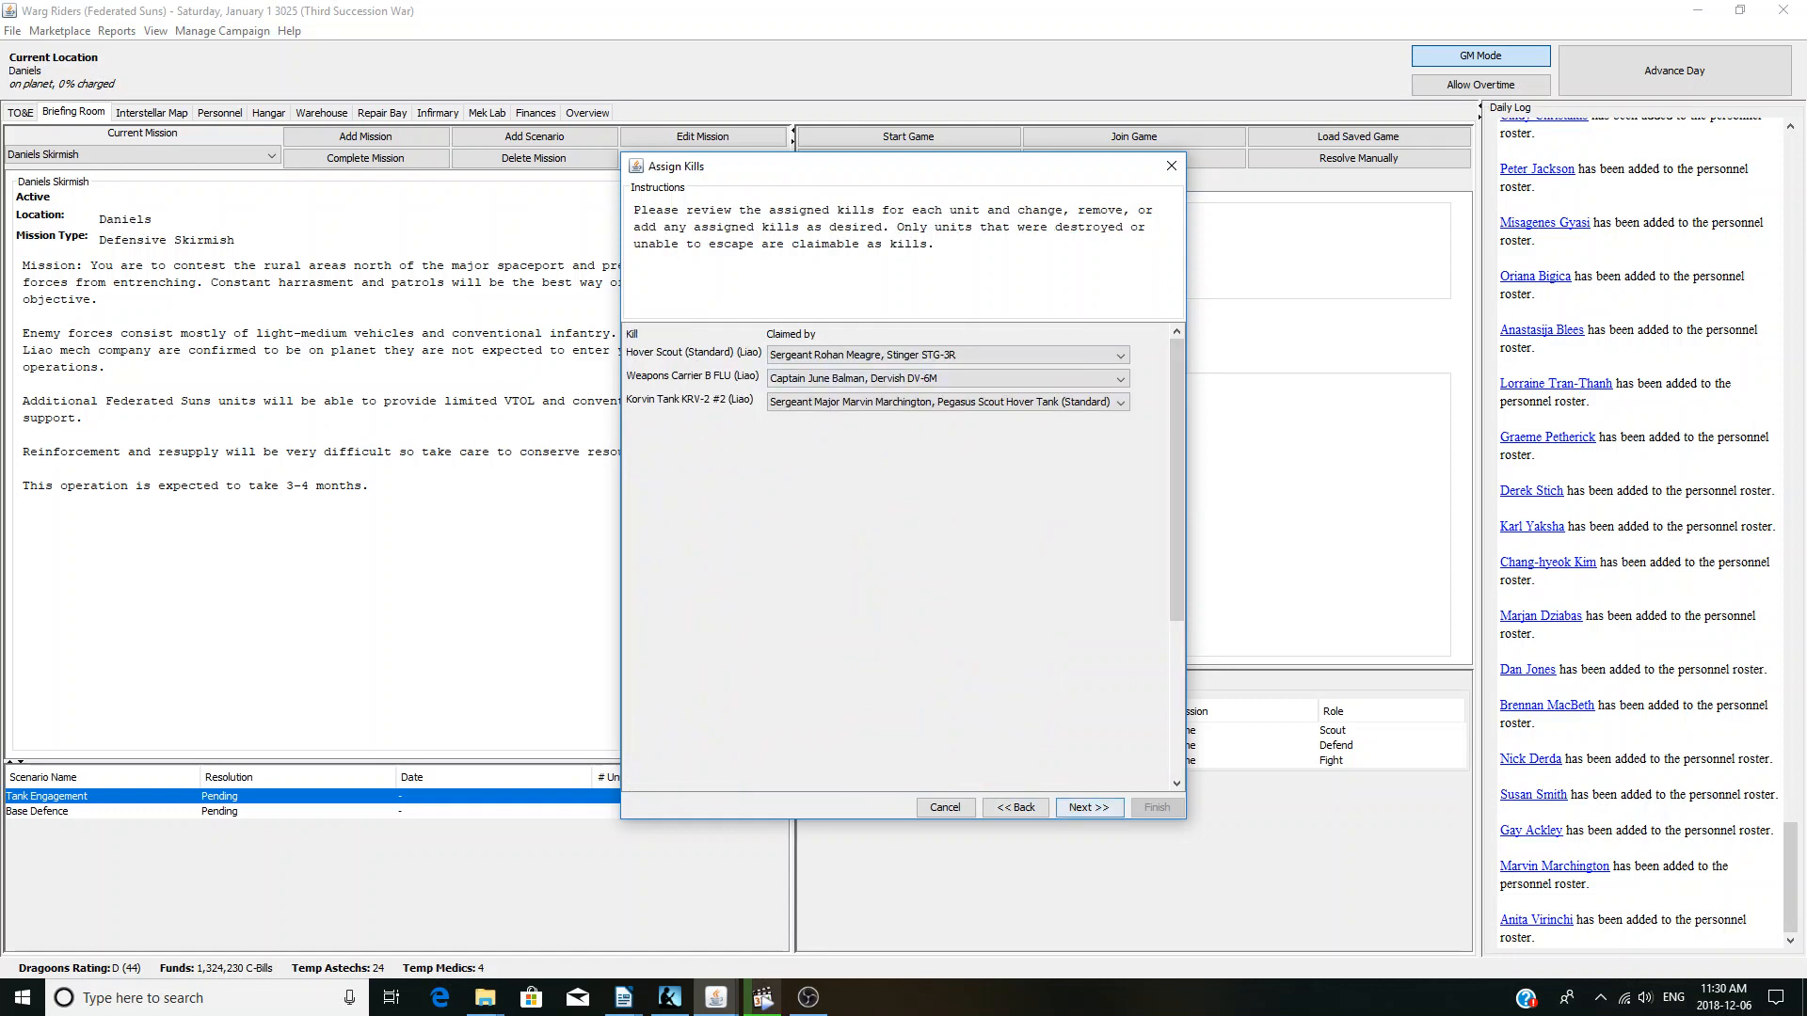
click(1087, 806)
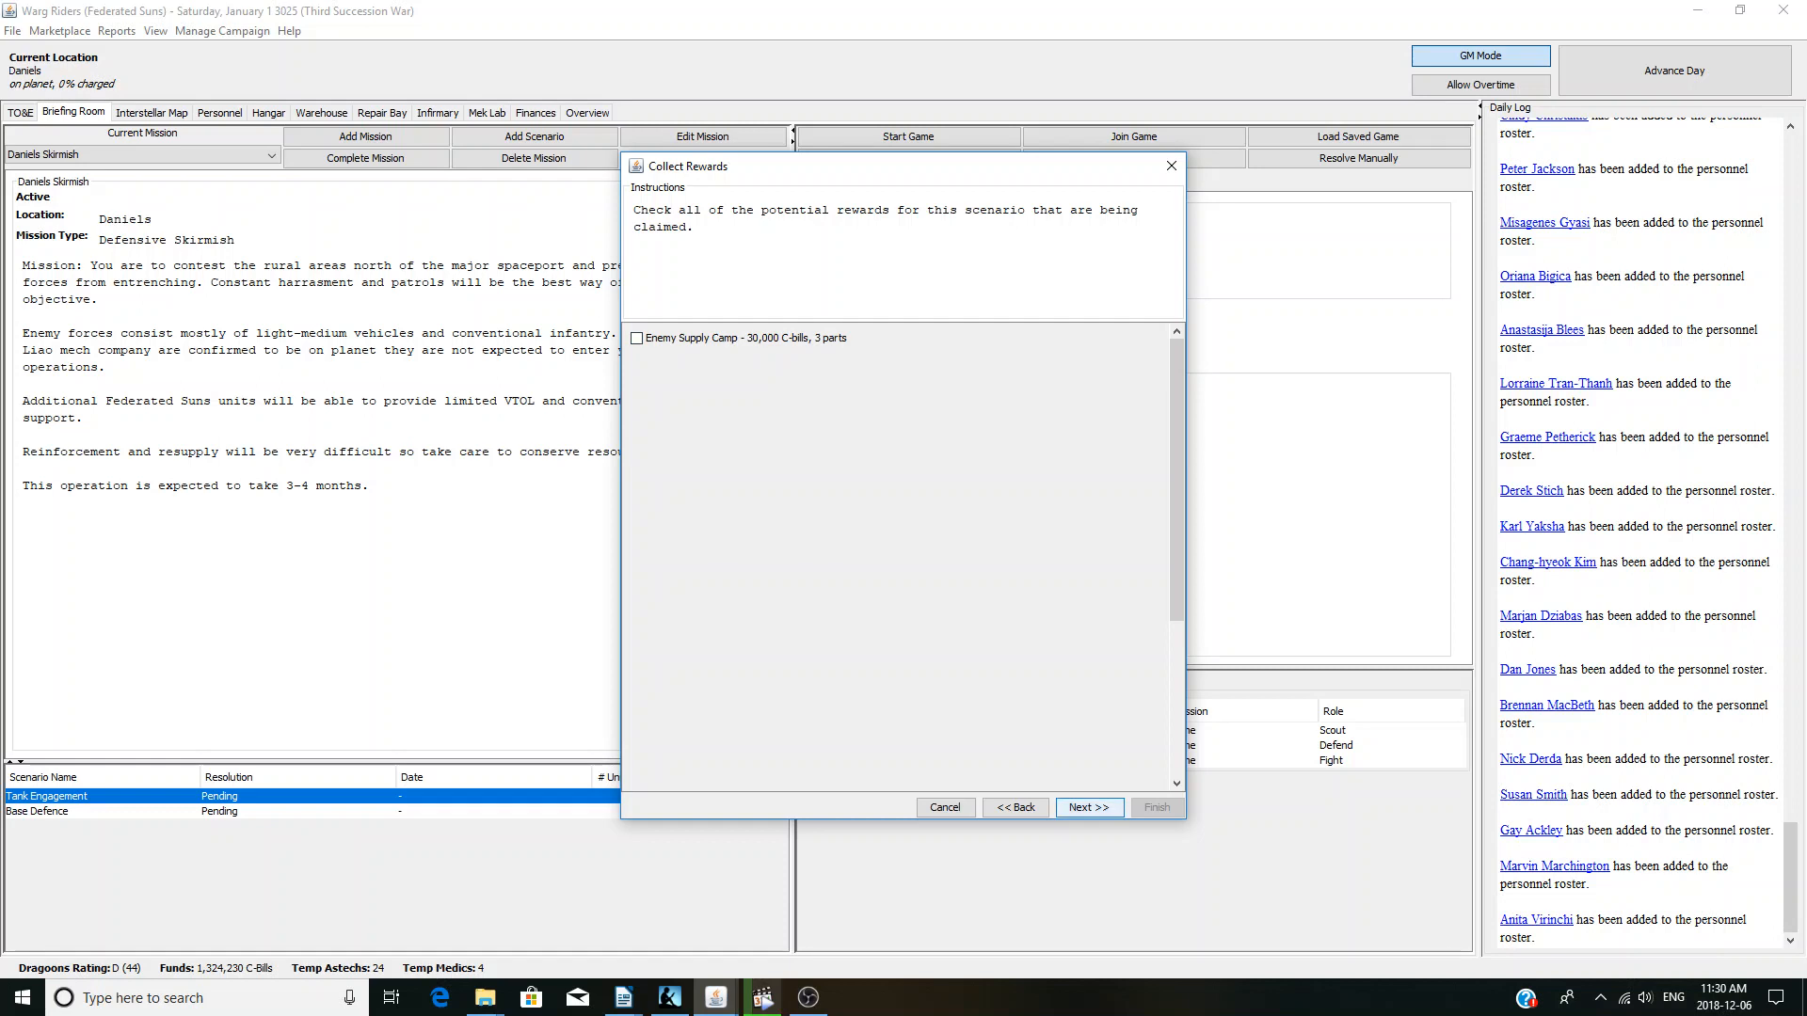
click(1087, 807)
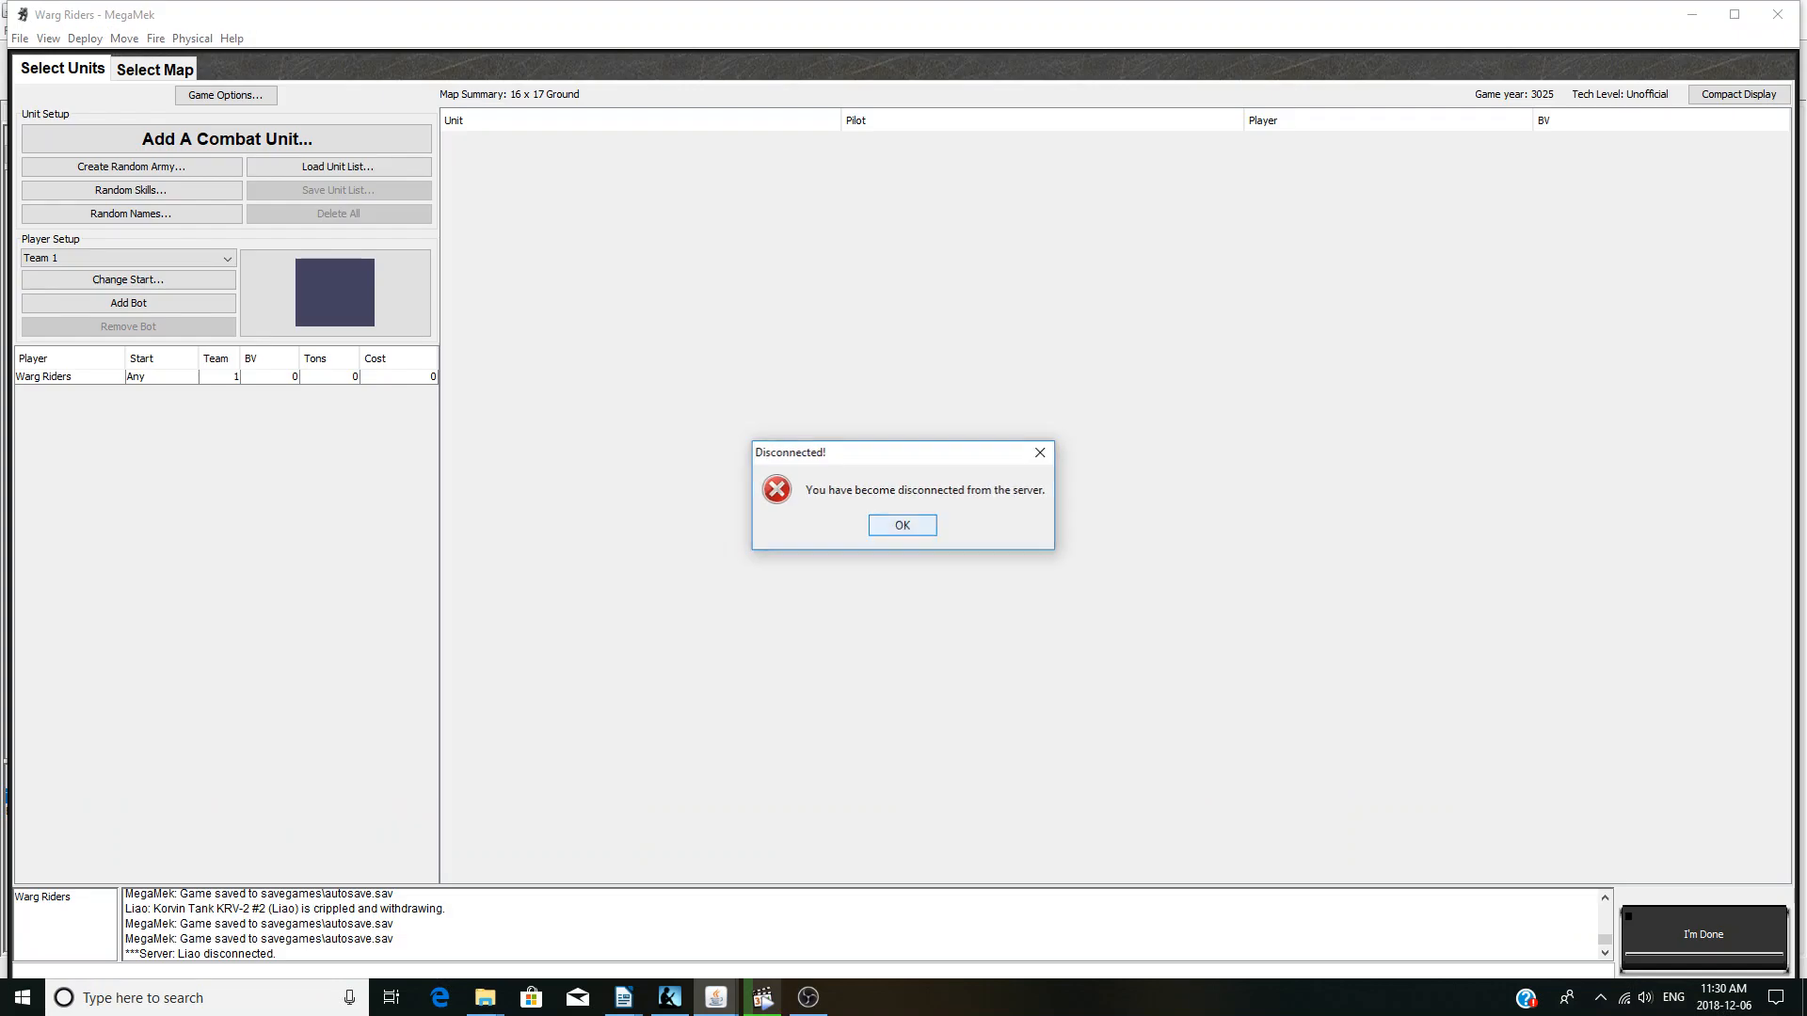
- Dismiss the disconnection notice and assign the four injured patients to the doctor in the Infirmary
click(903, 524)
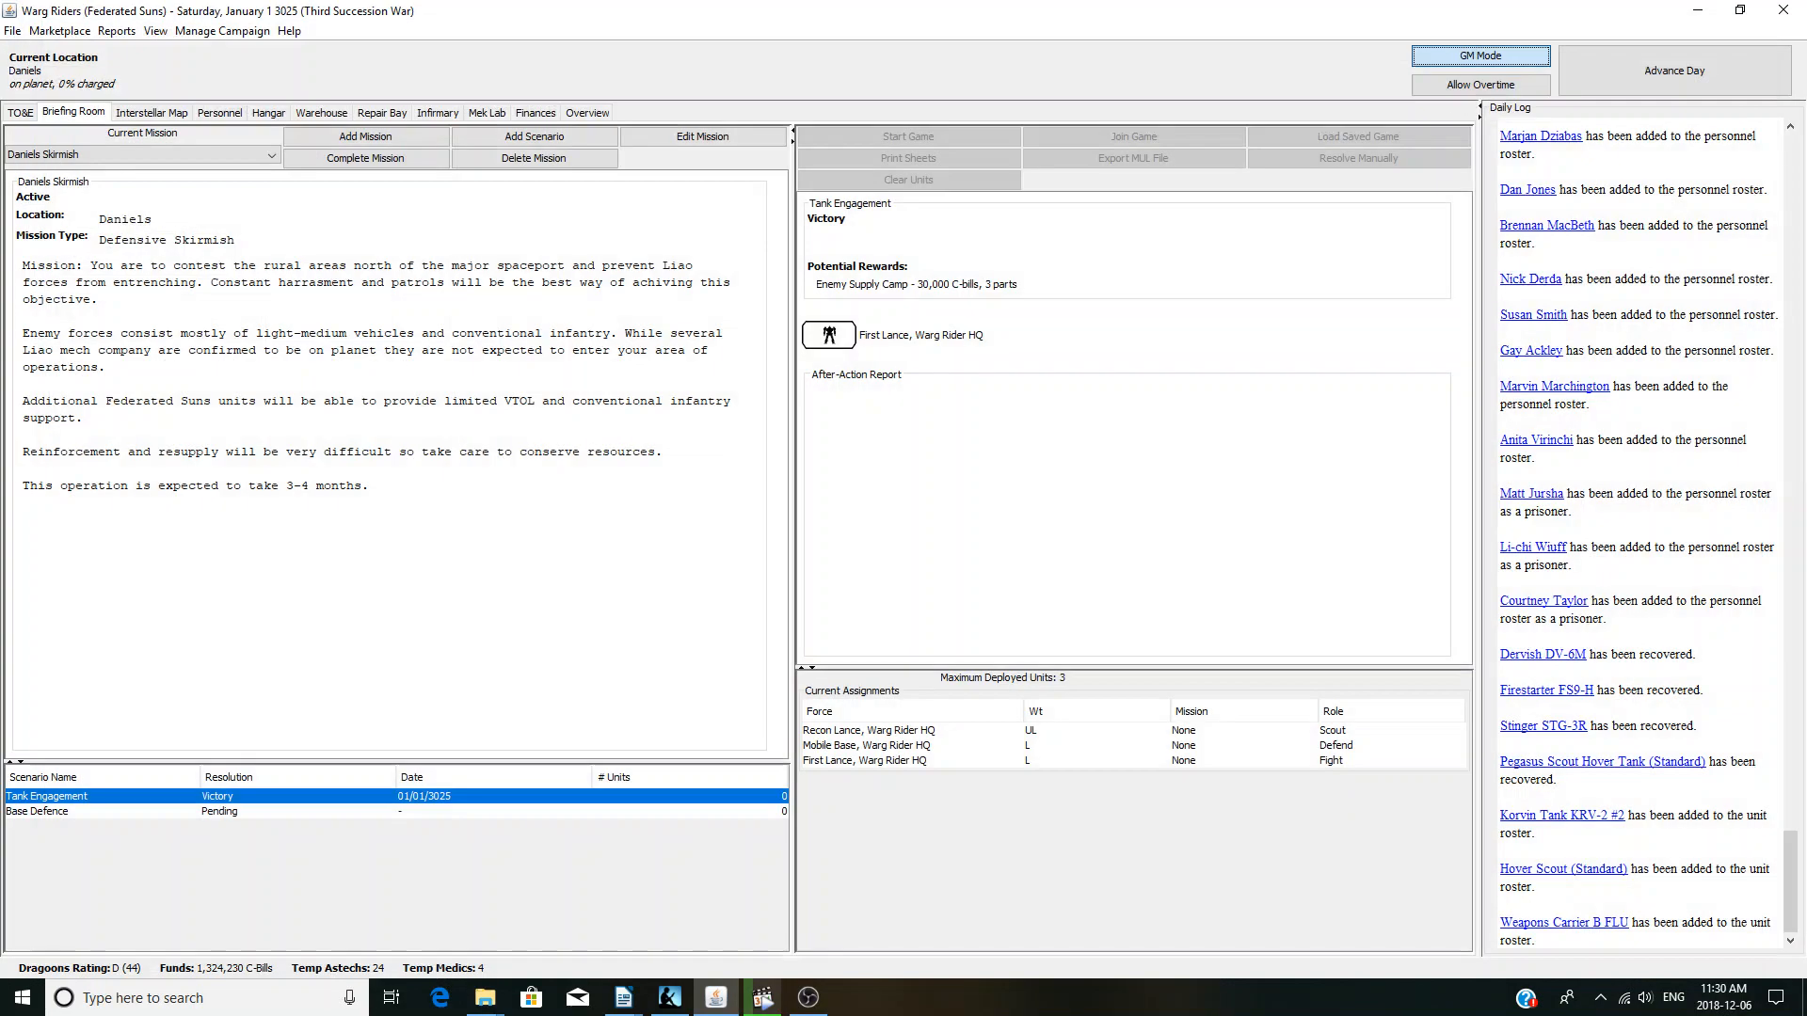
click(41, 811)
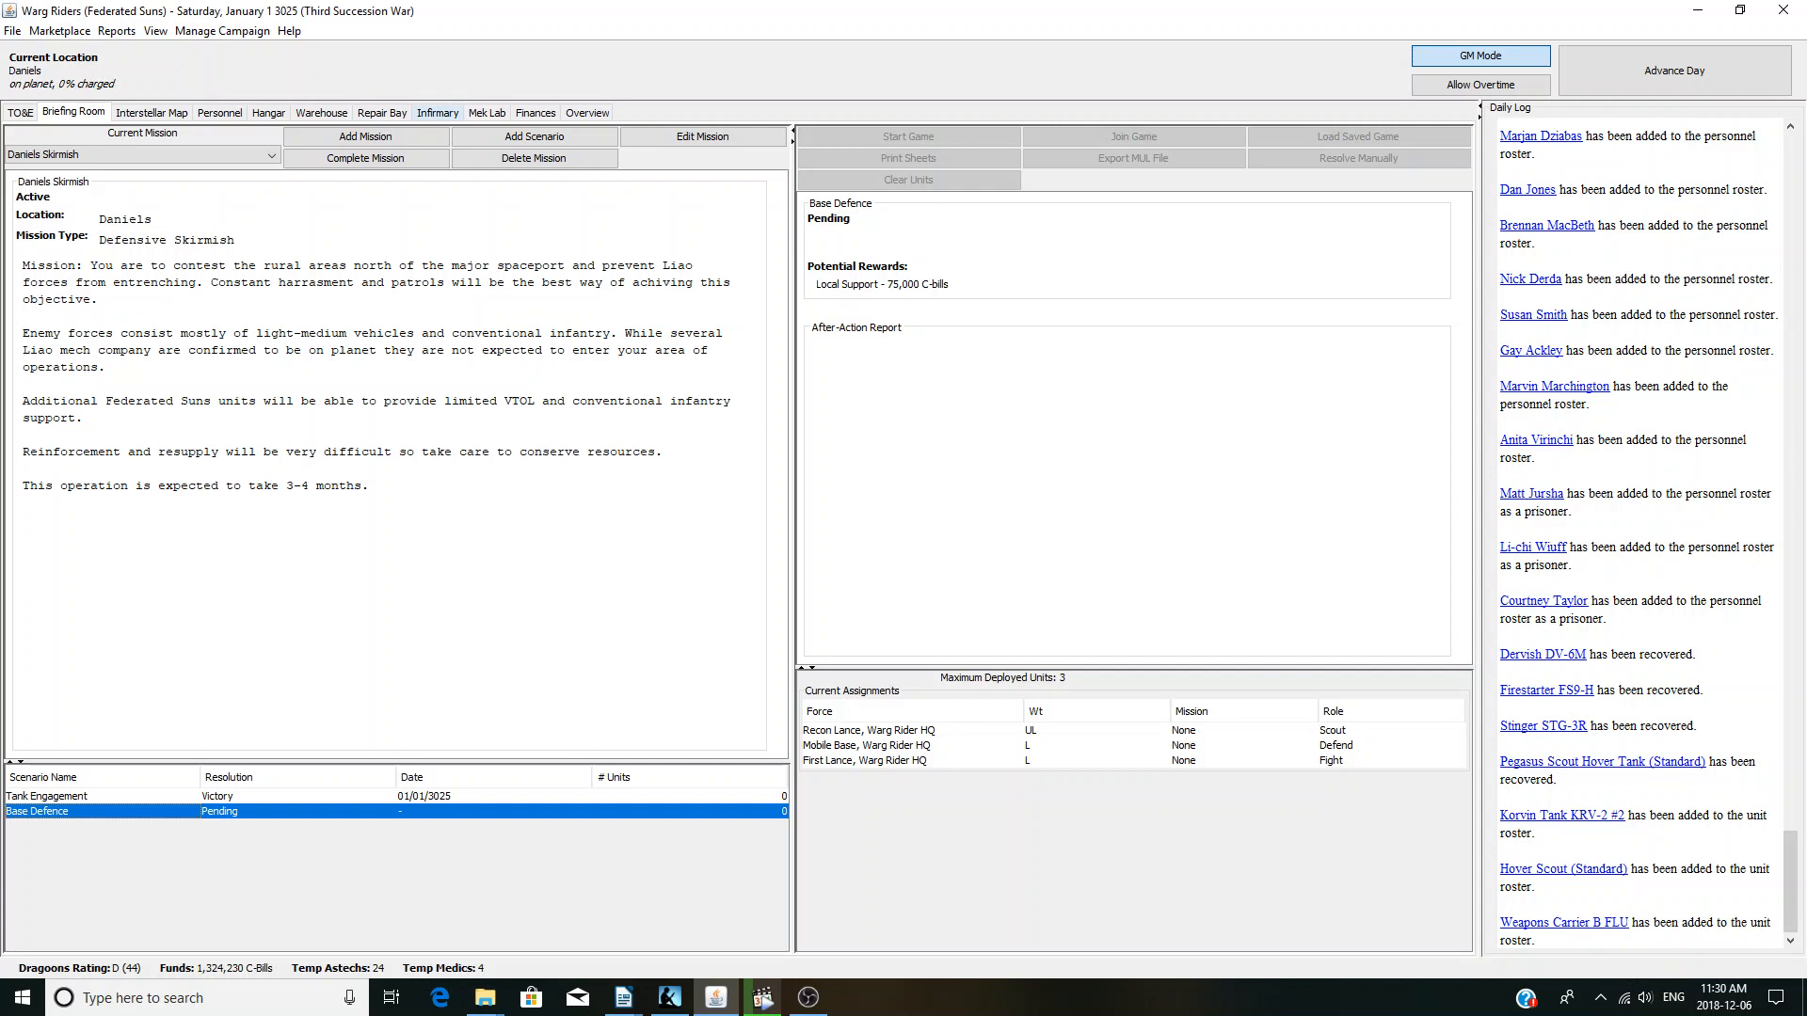
click(436, 112)
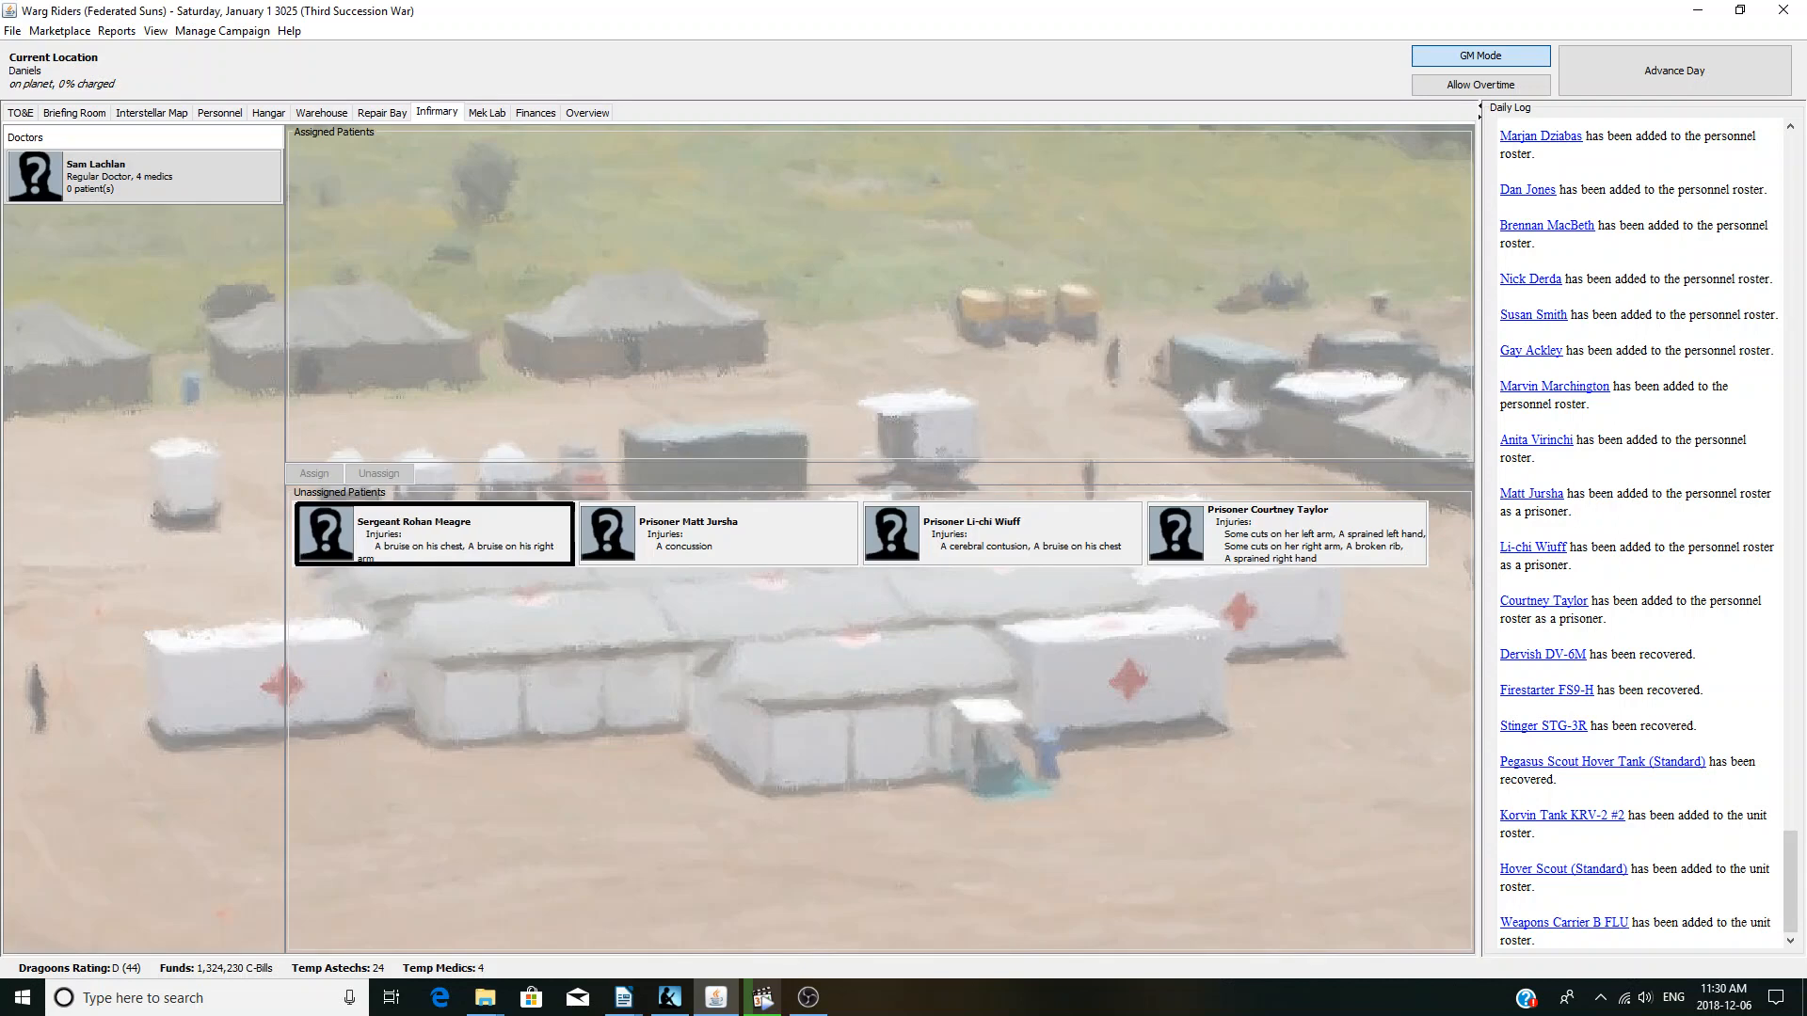
click(313, 472)
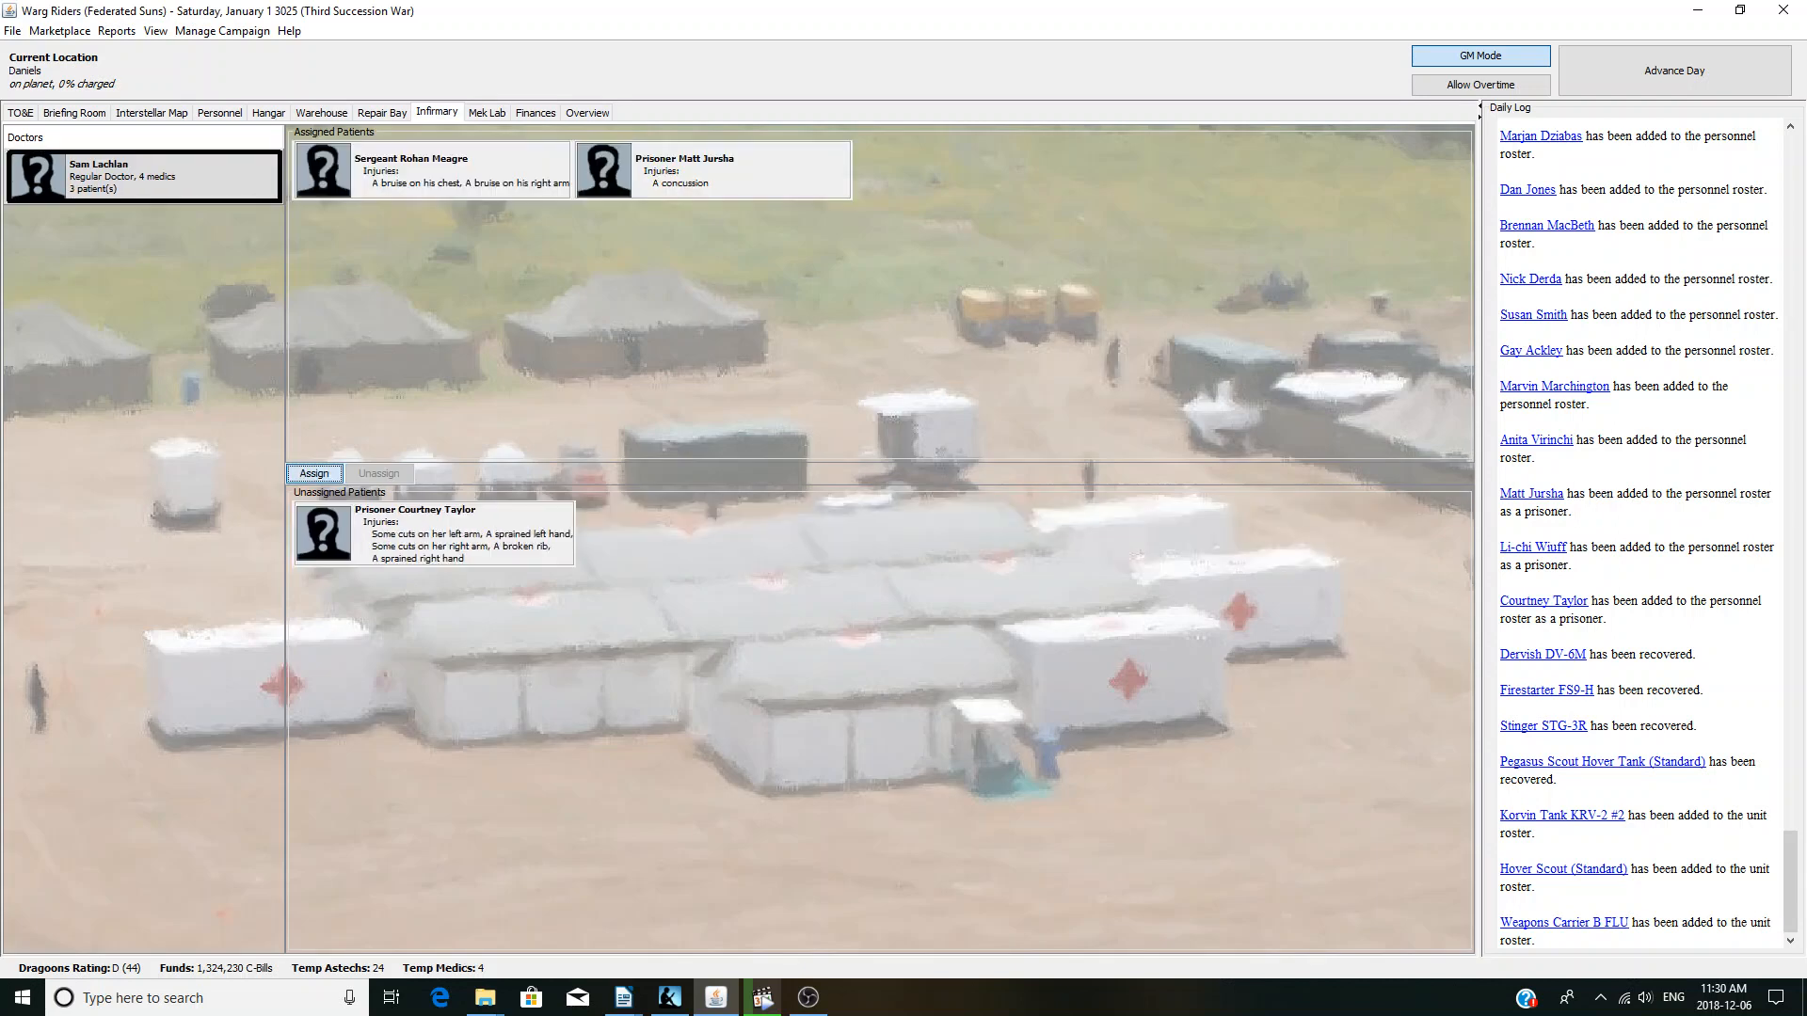
click(313, 473)
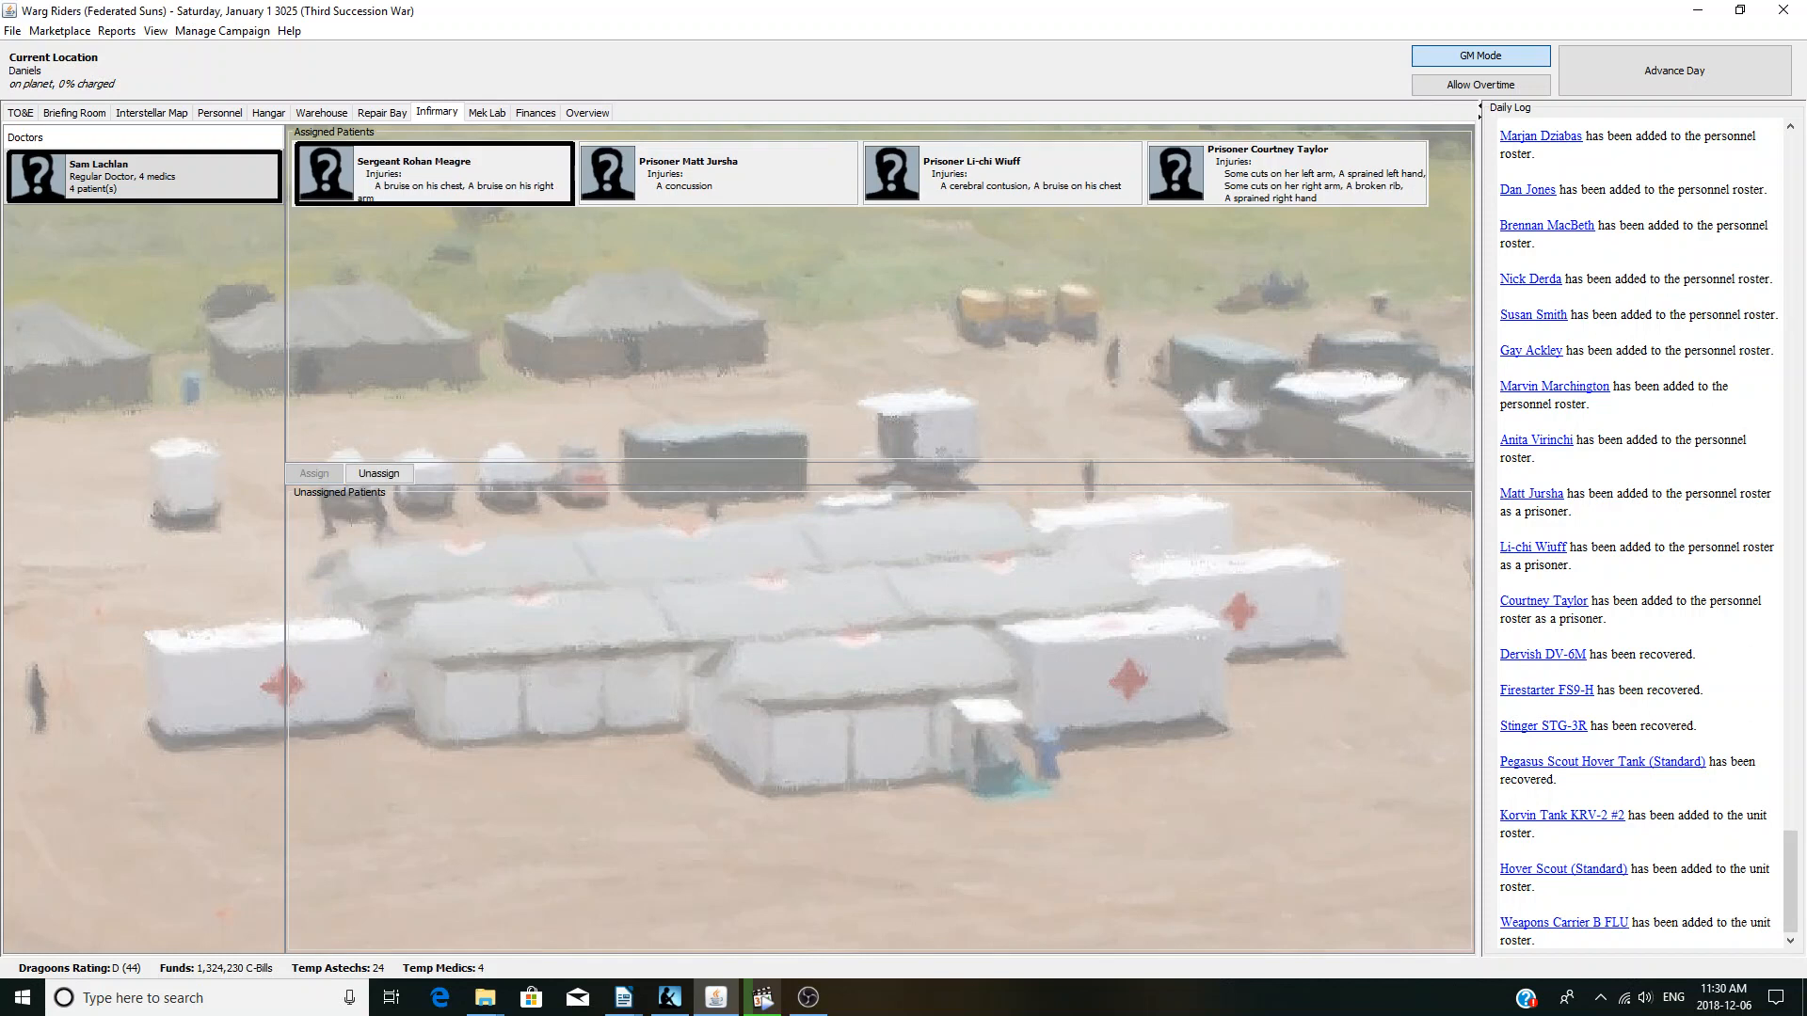
click(267, 112)
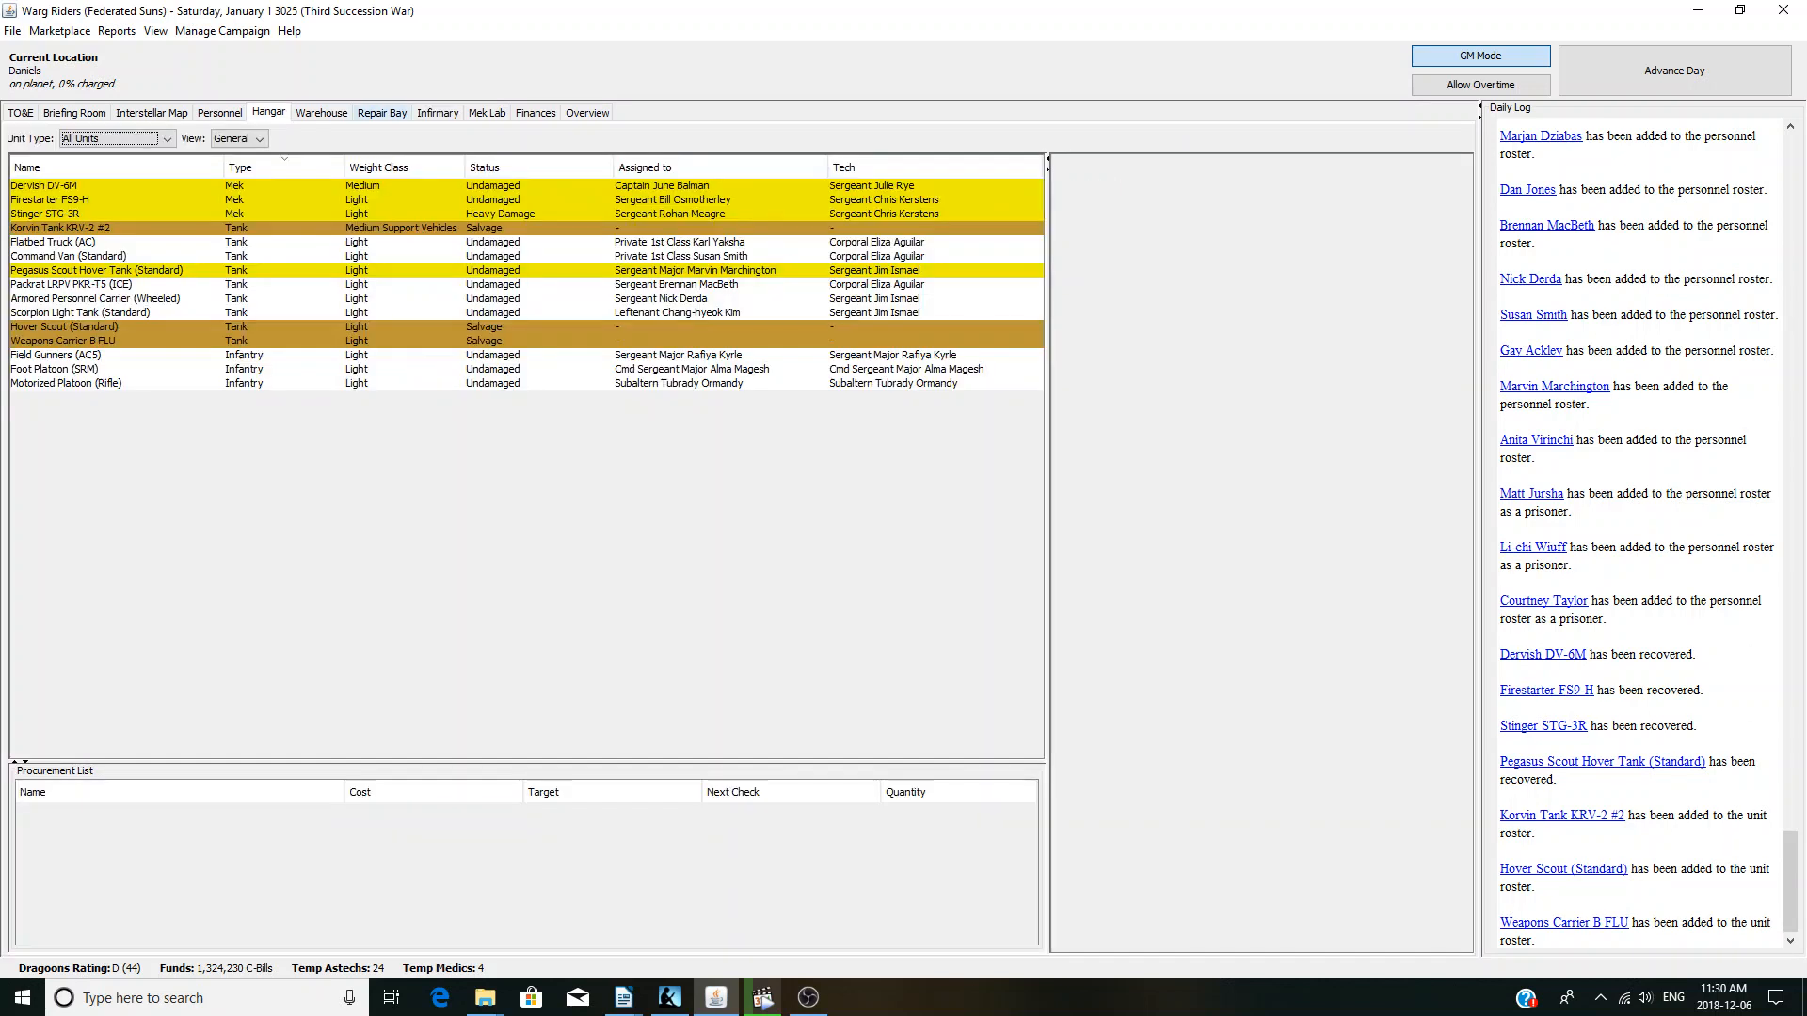
- Check the six missing parts and the Firestarter, Stinger and Dervish repair tasks
click(381, 112)
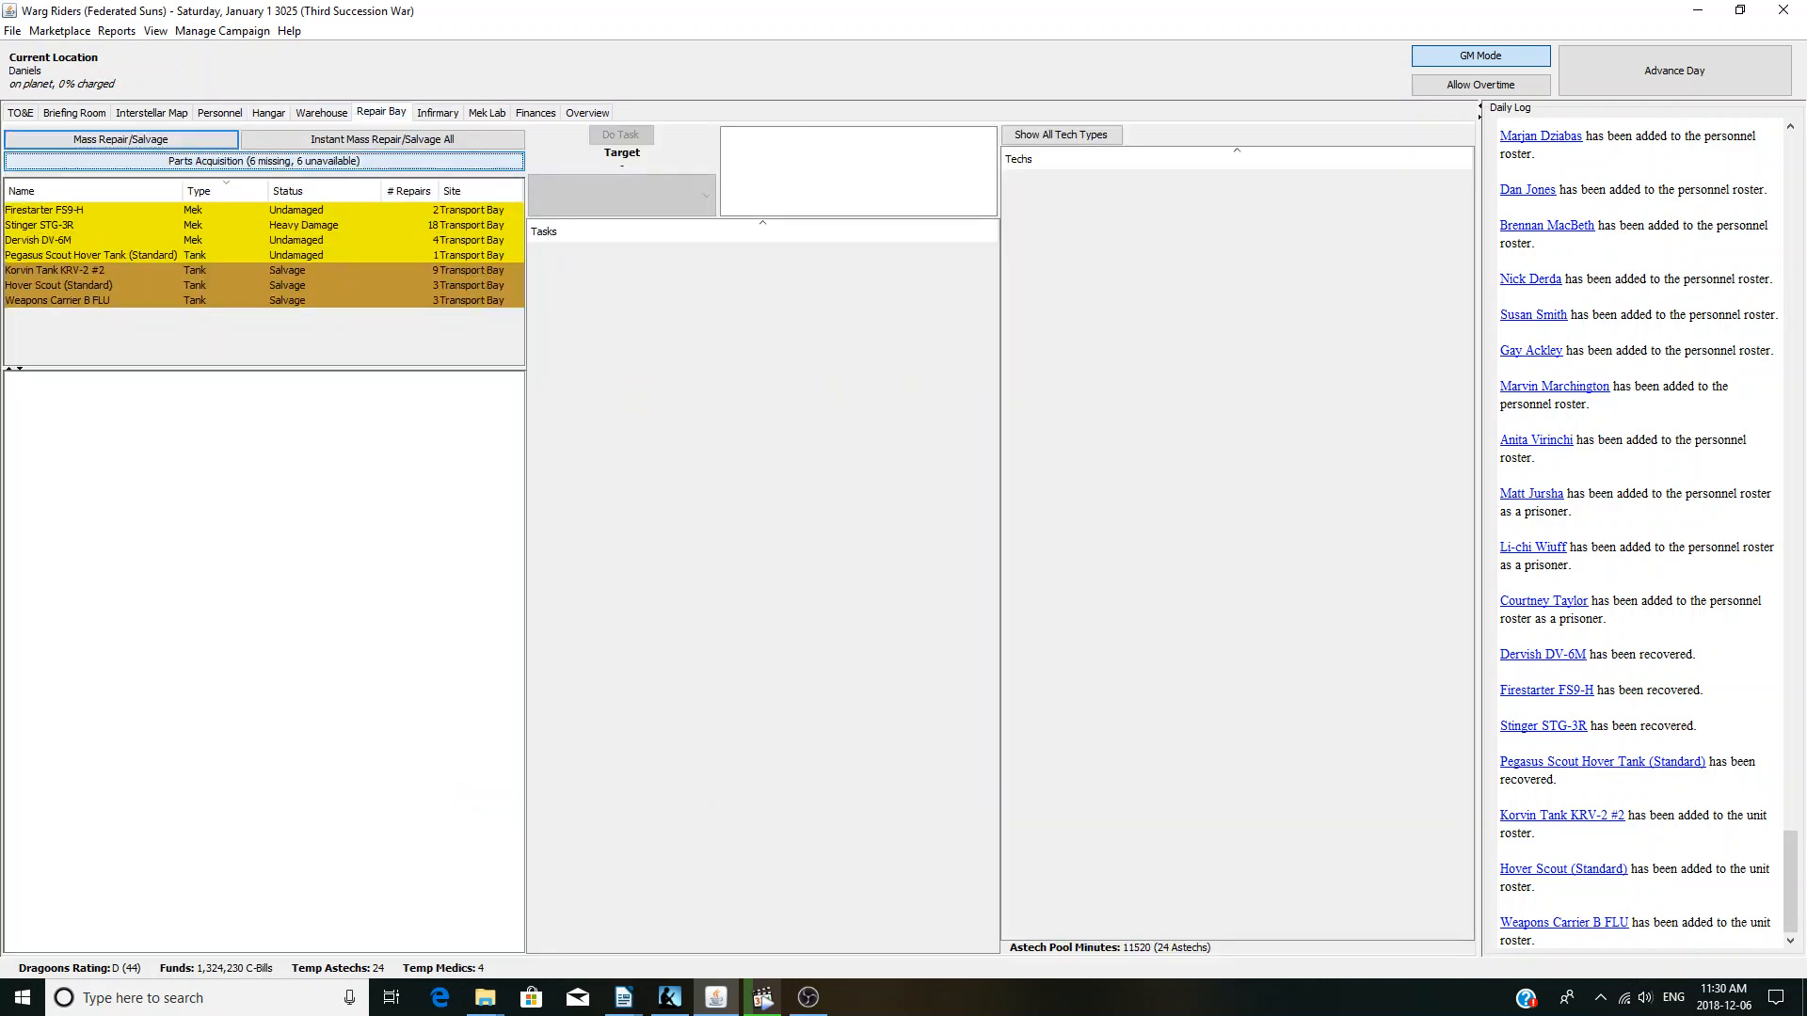
click(264, 160)
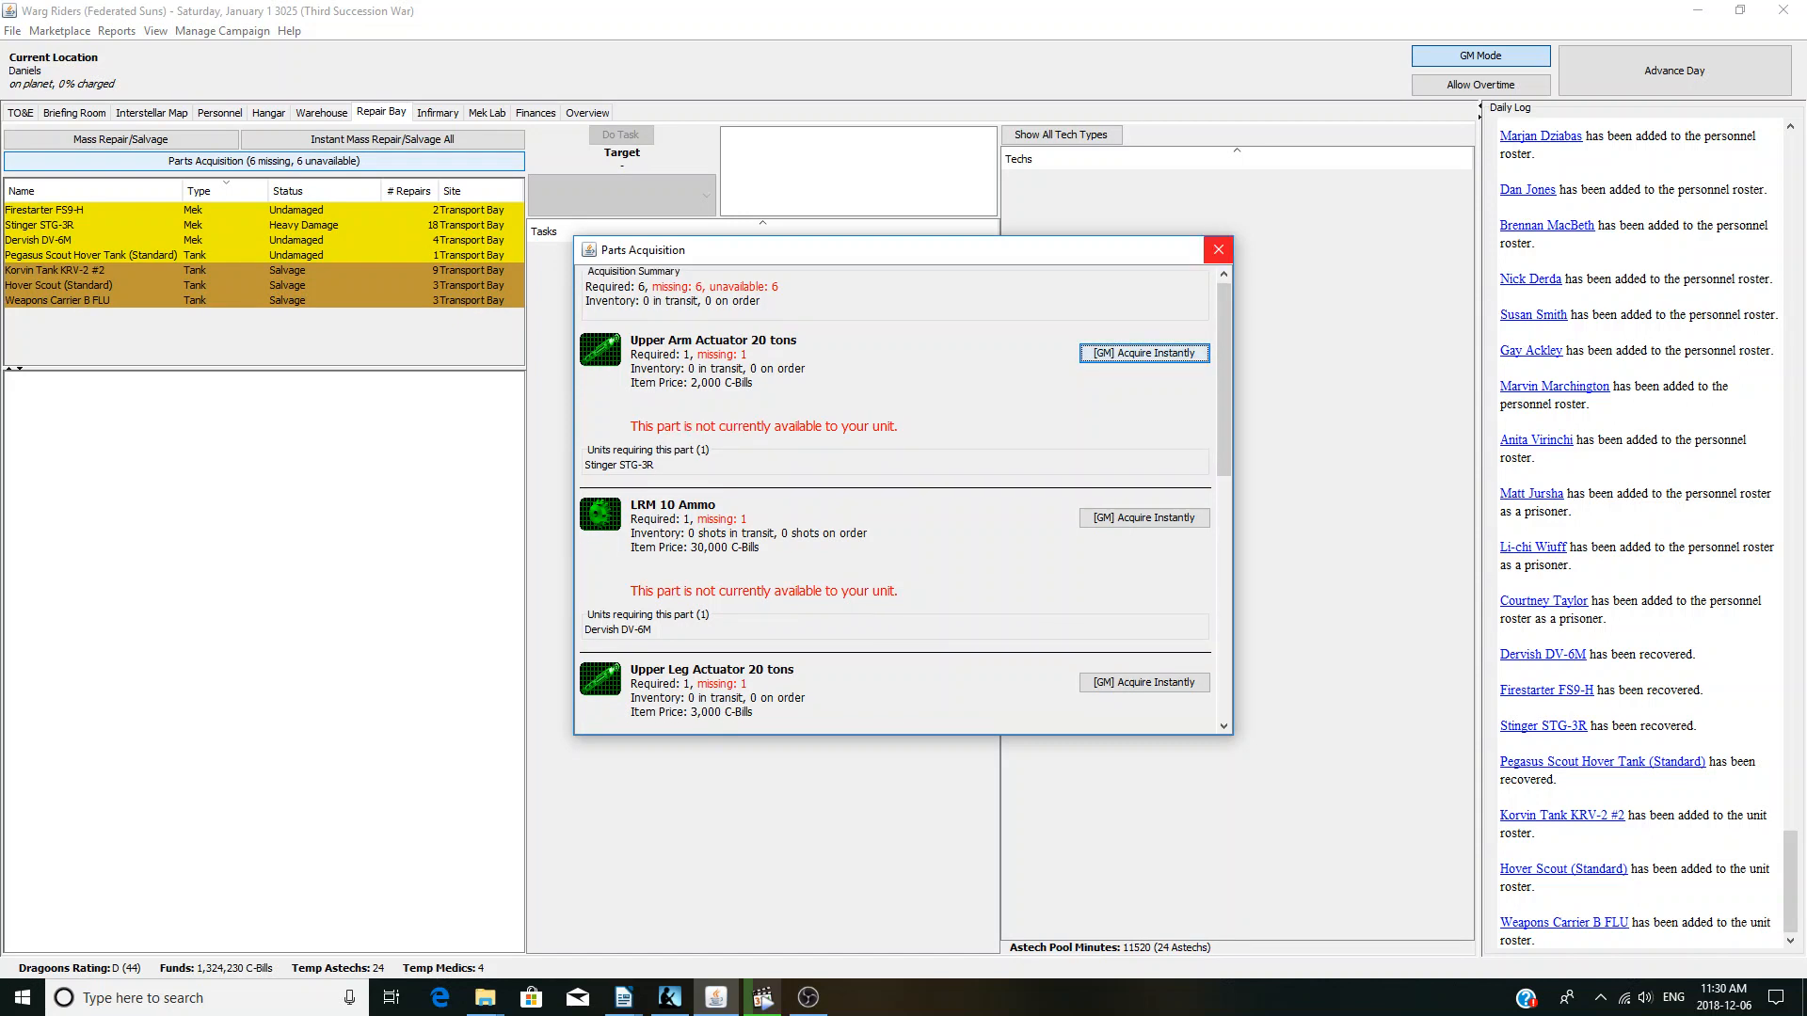
click(1217, 248)
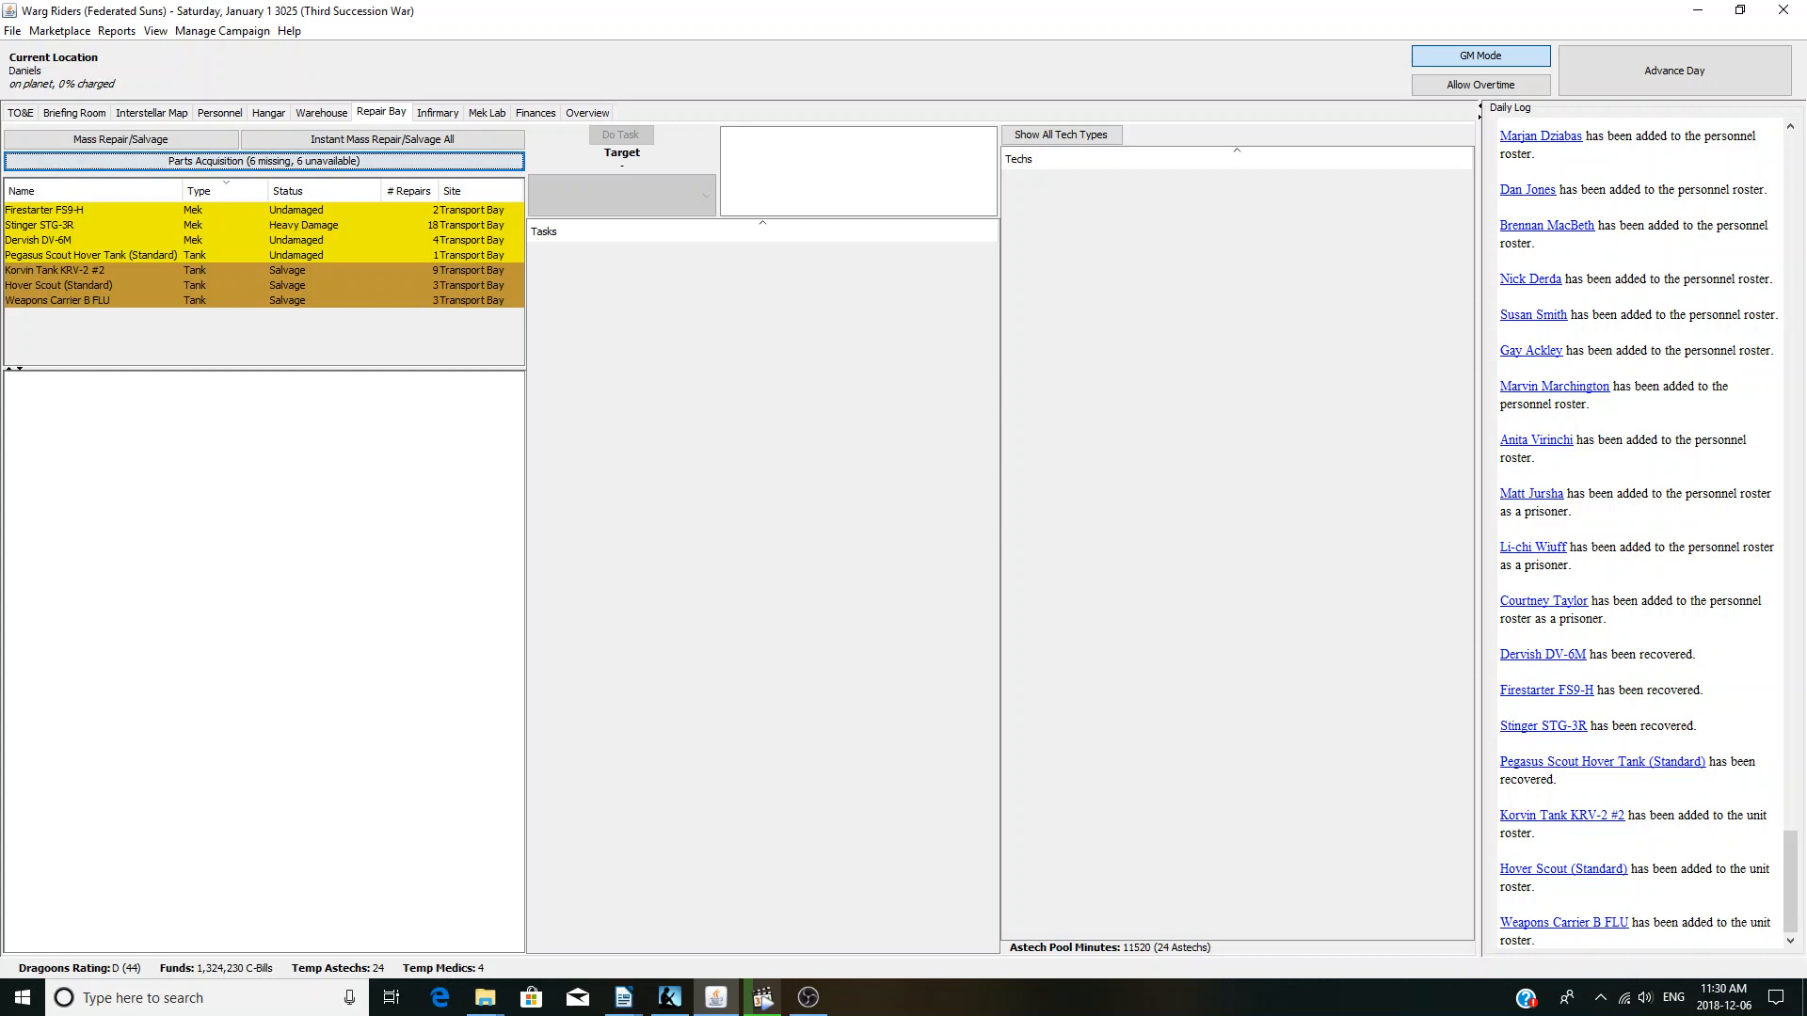
click(92, 209)
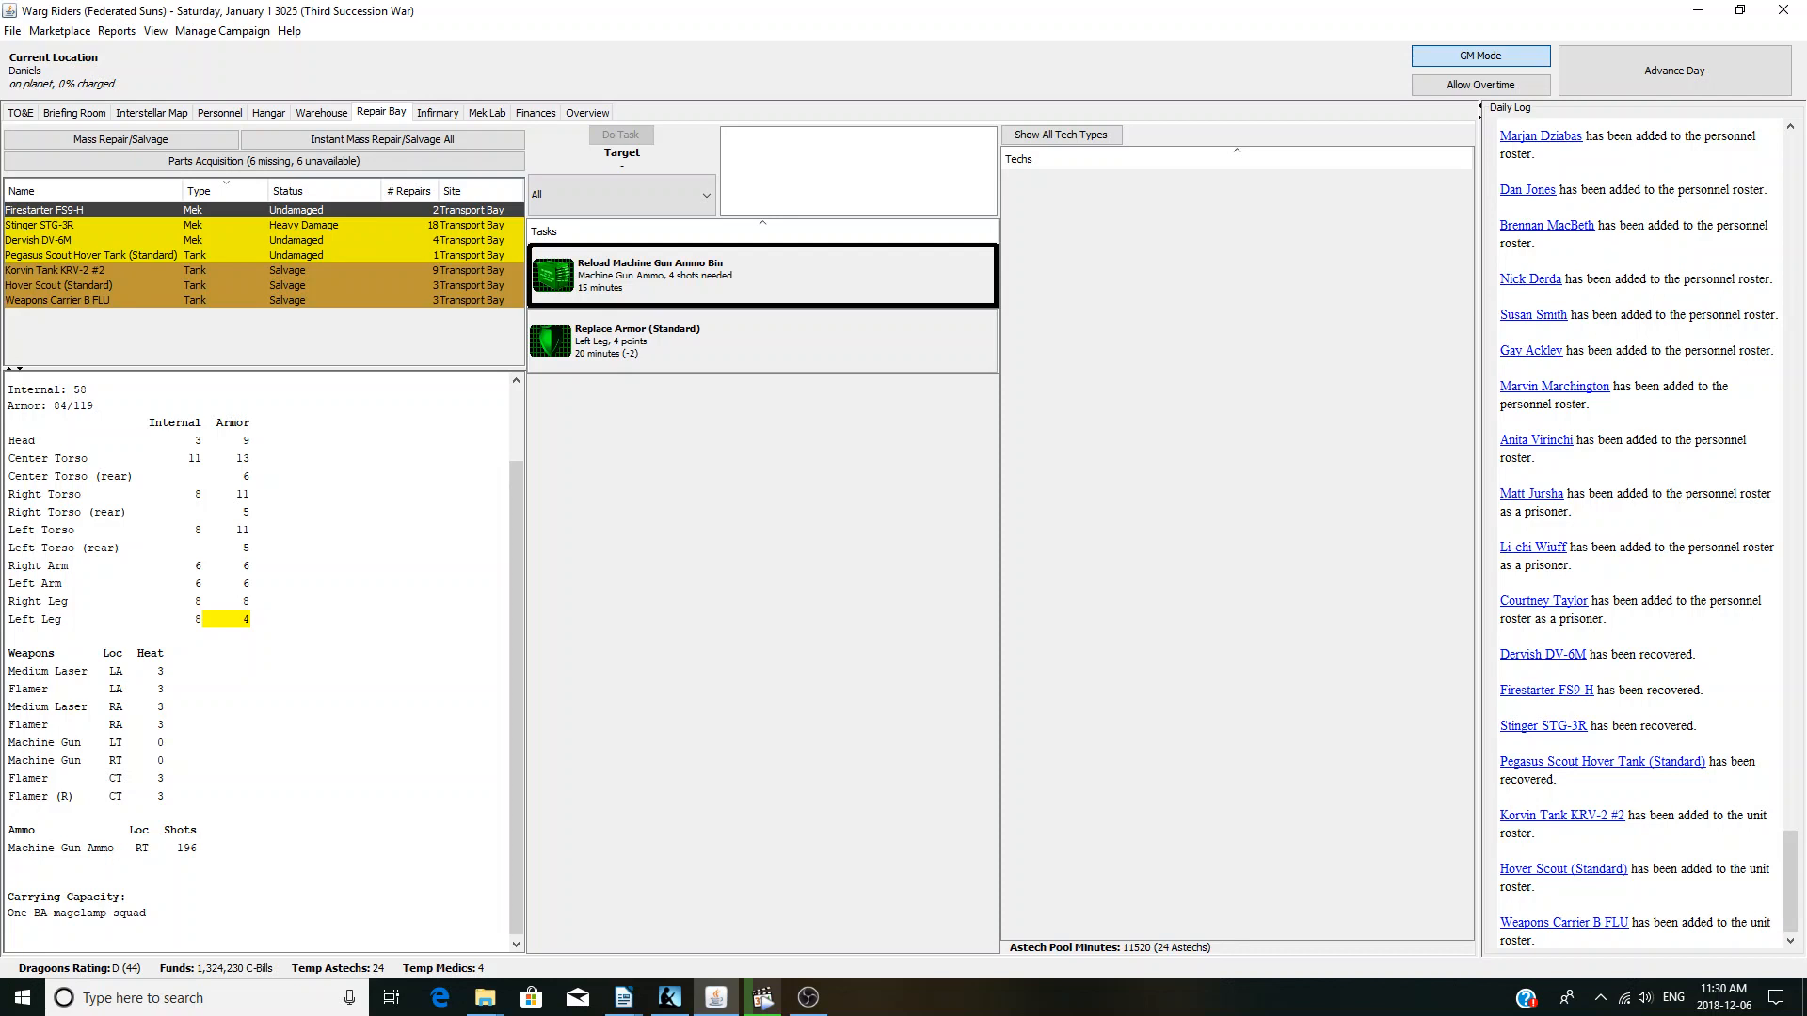
click(37, 225)
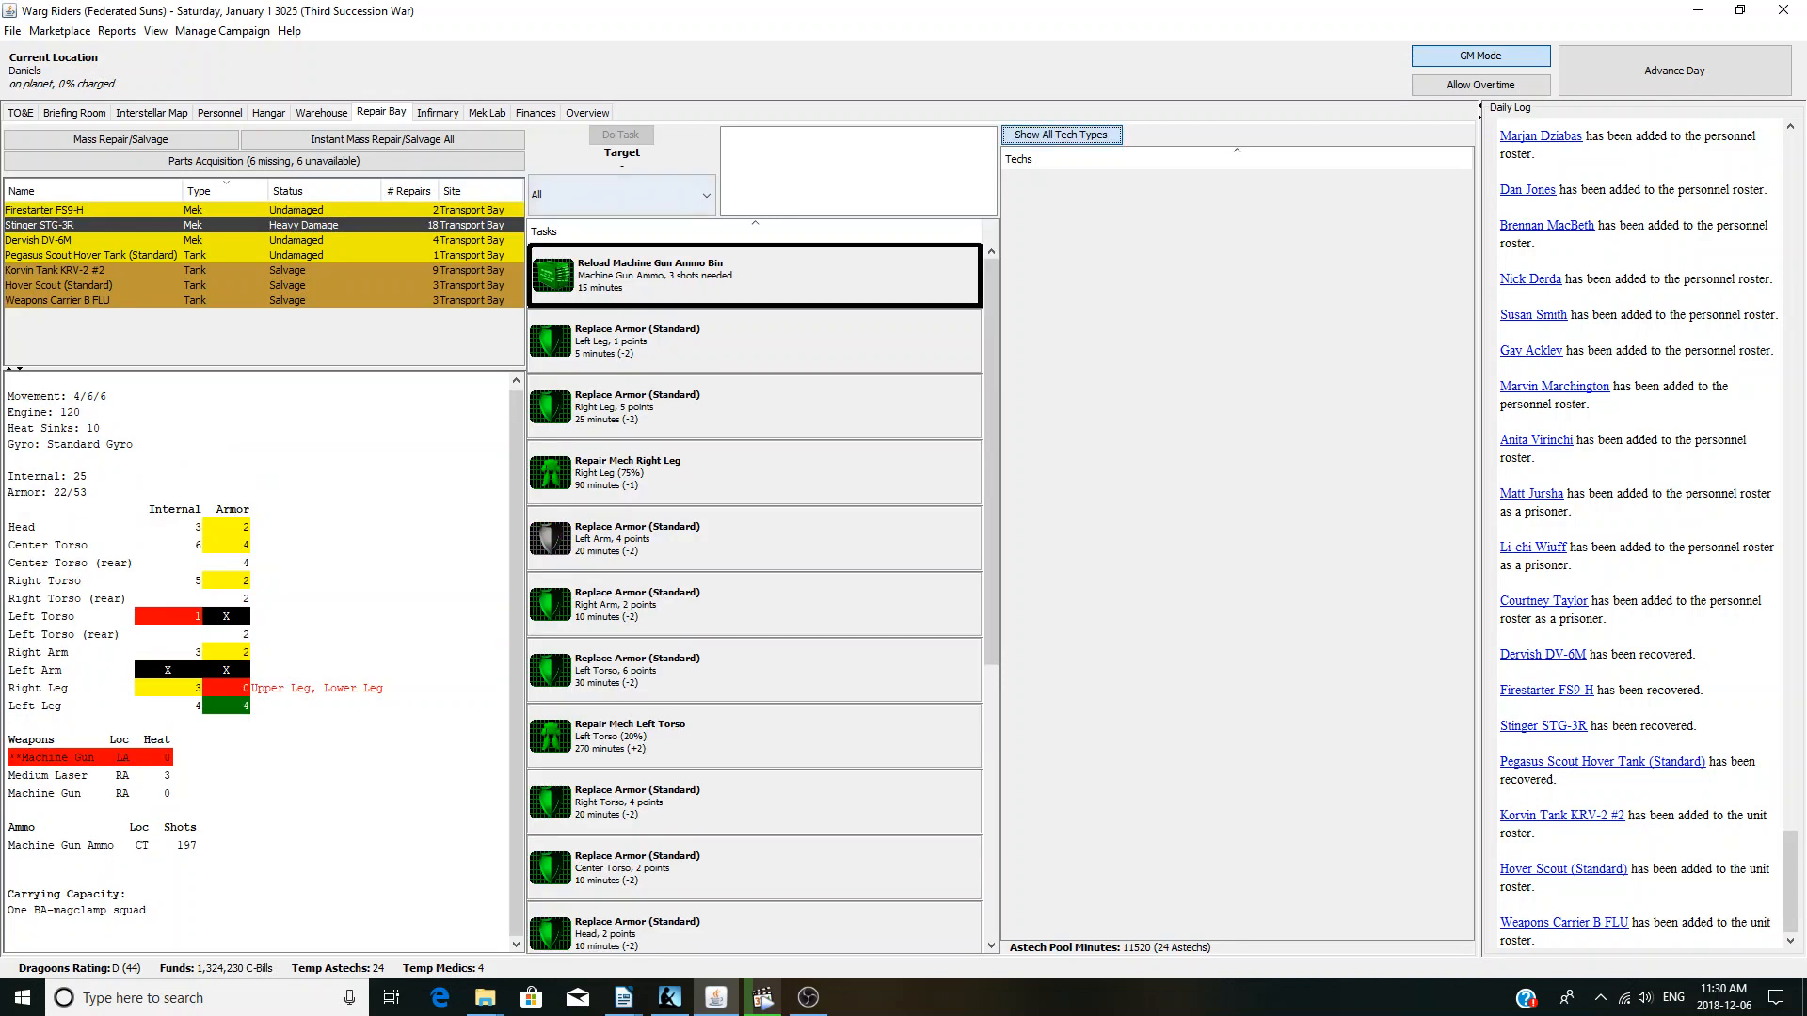
click(38, 240)
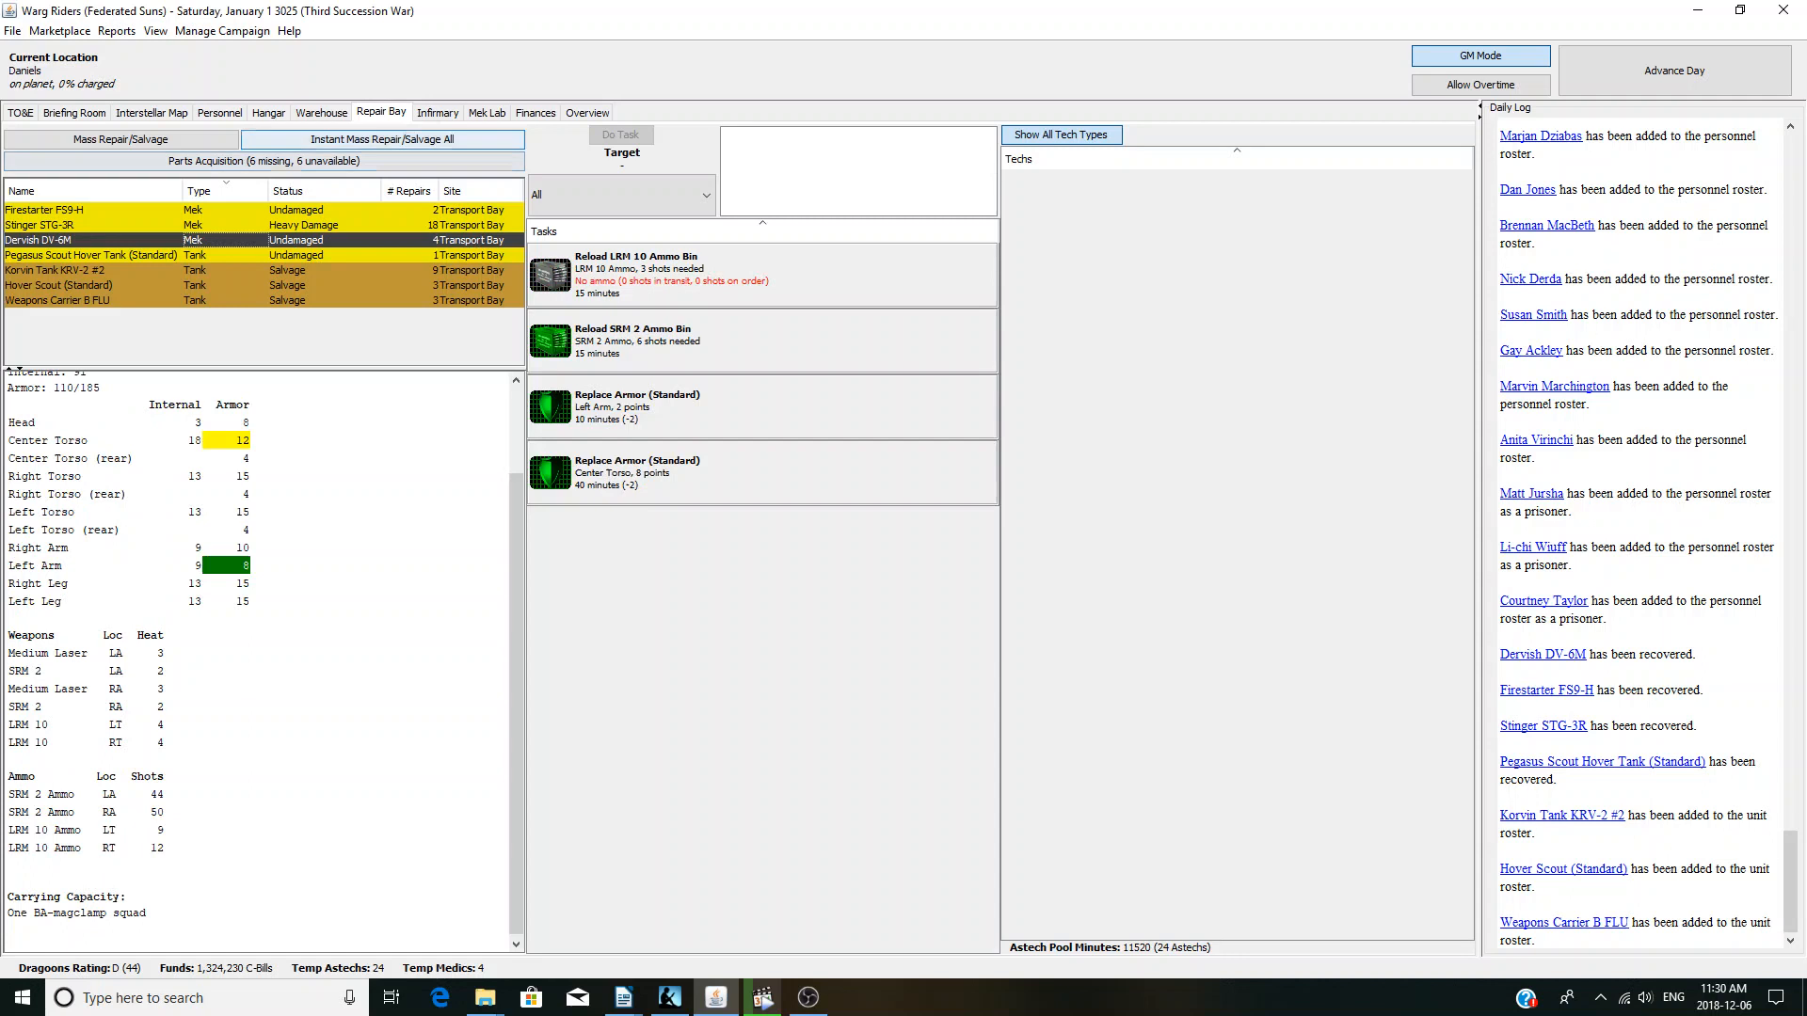
click(73, 112)
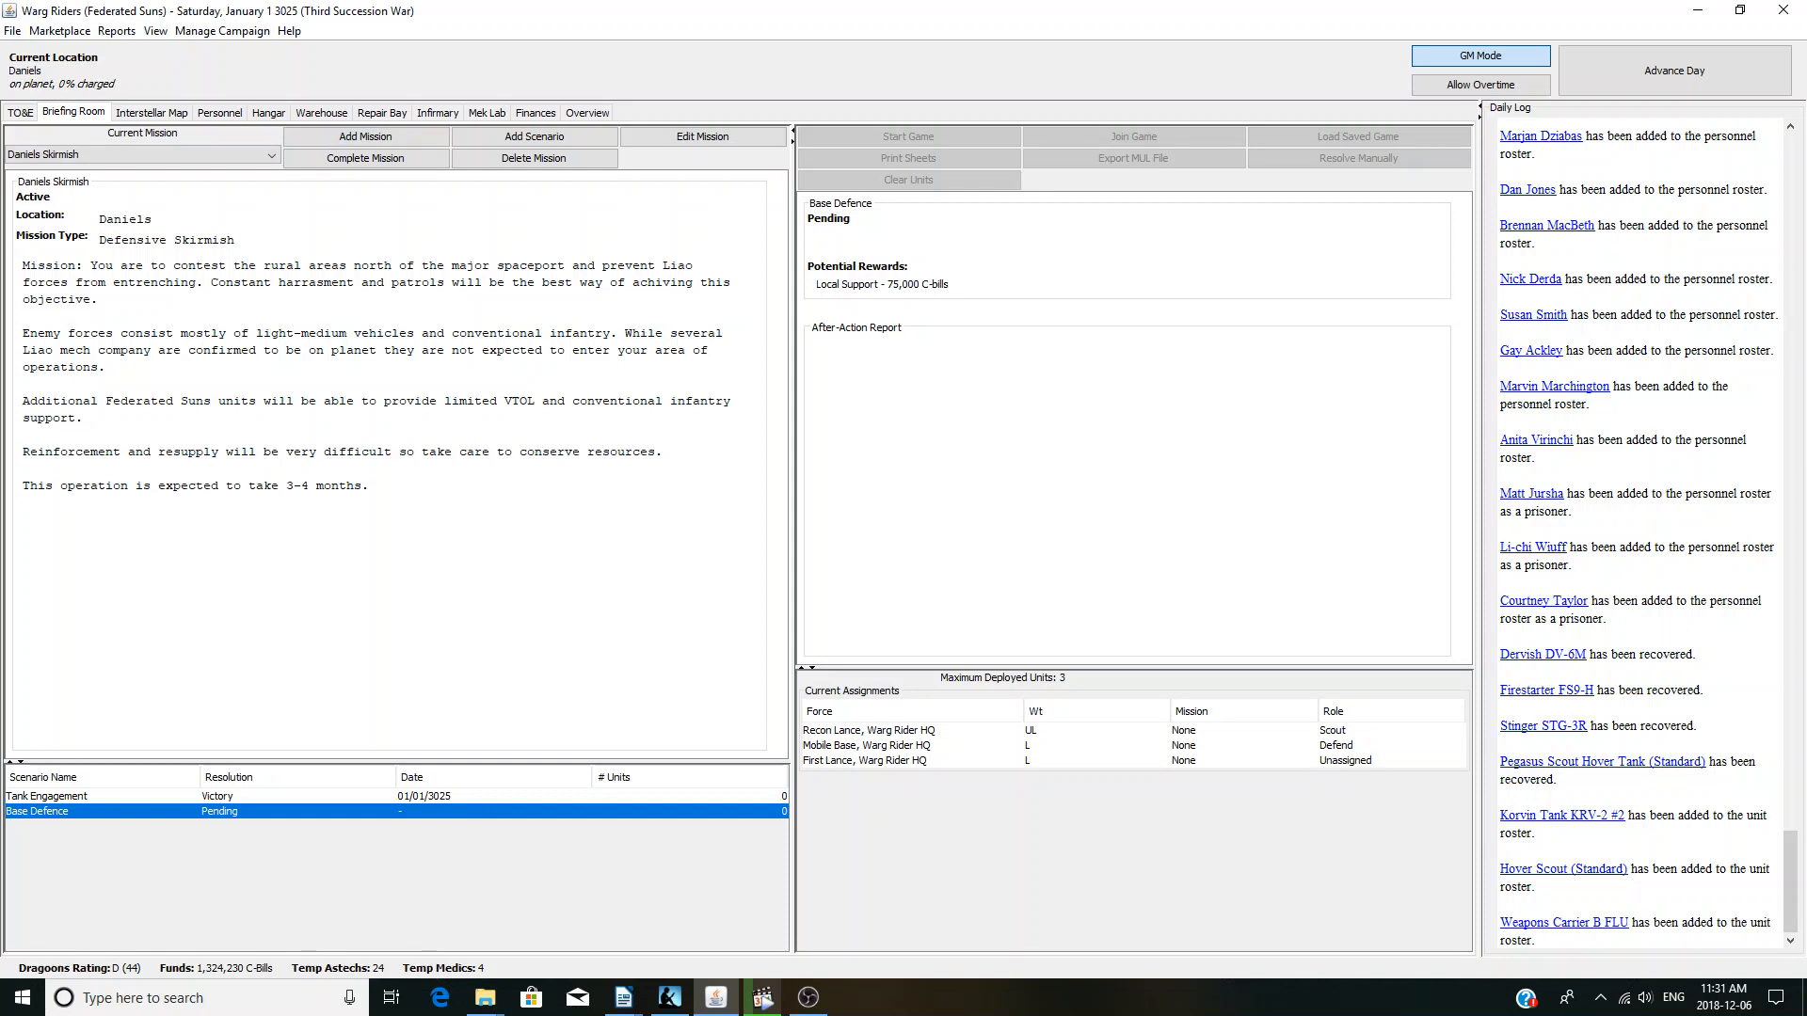
- Look over the SRM 2 reload task and a salvaged tank, then advance to January 2, 3025
click(381, 112)
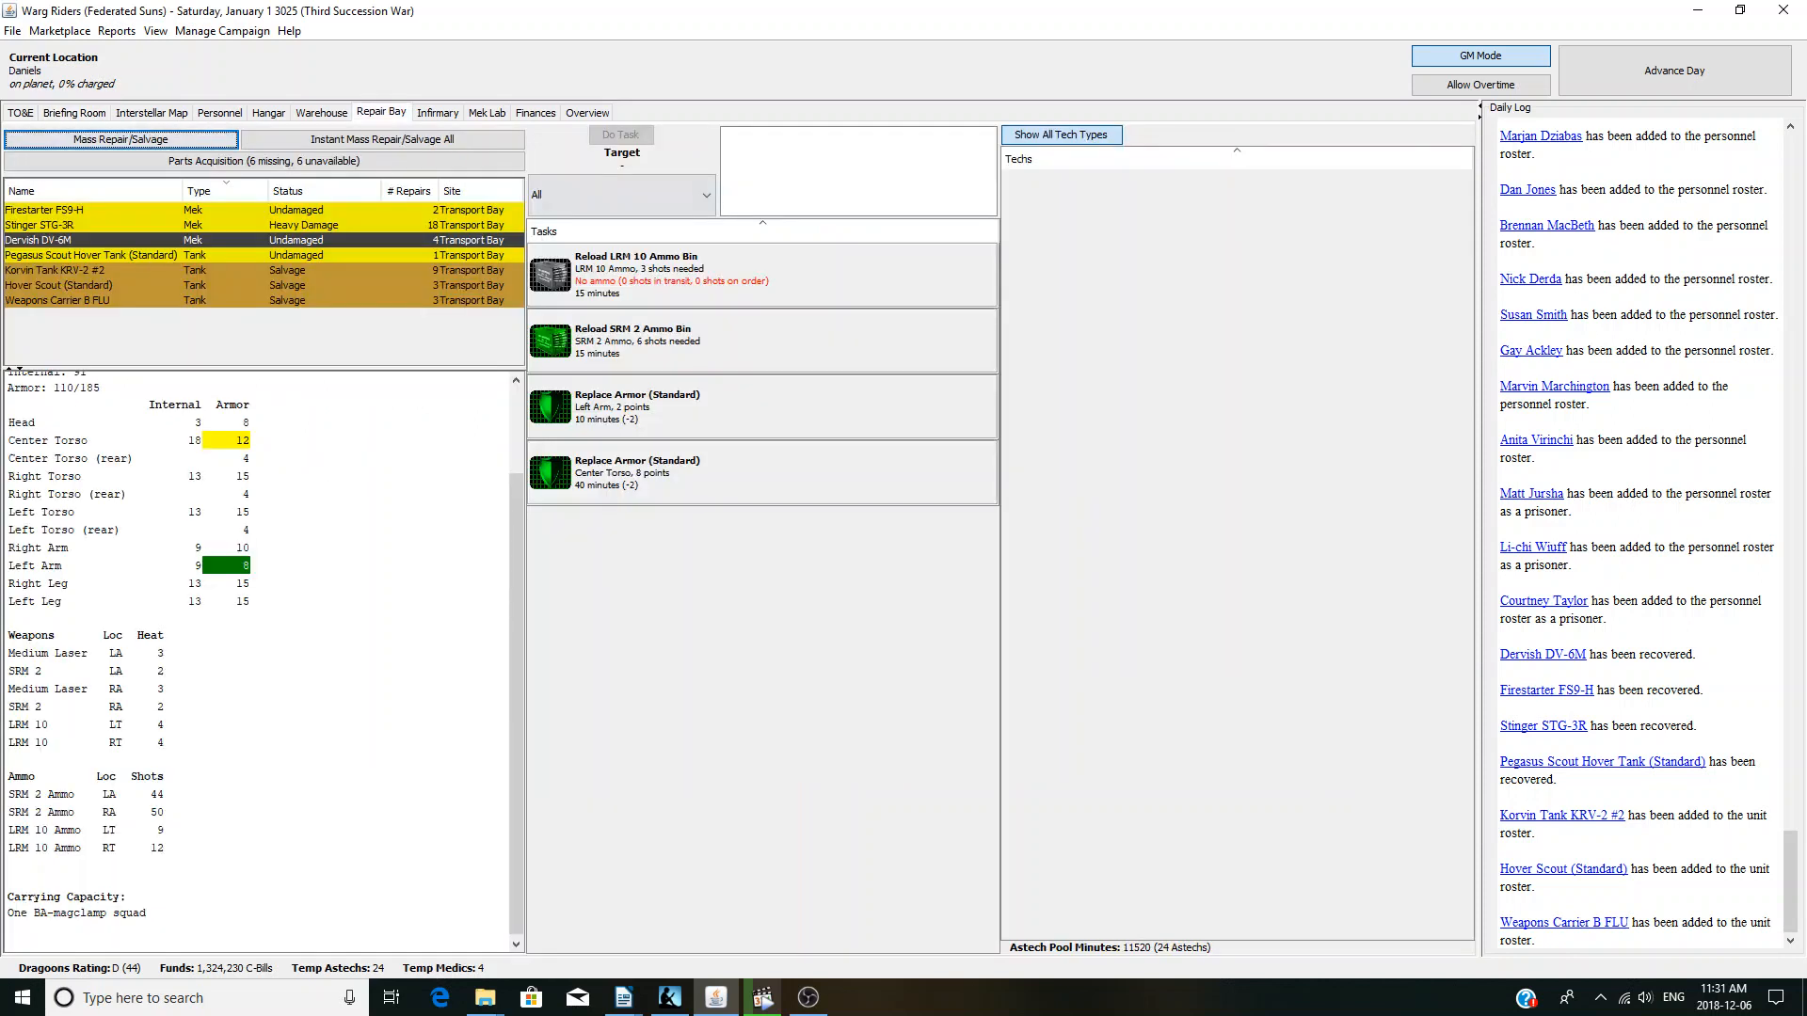
click(1672, 70)
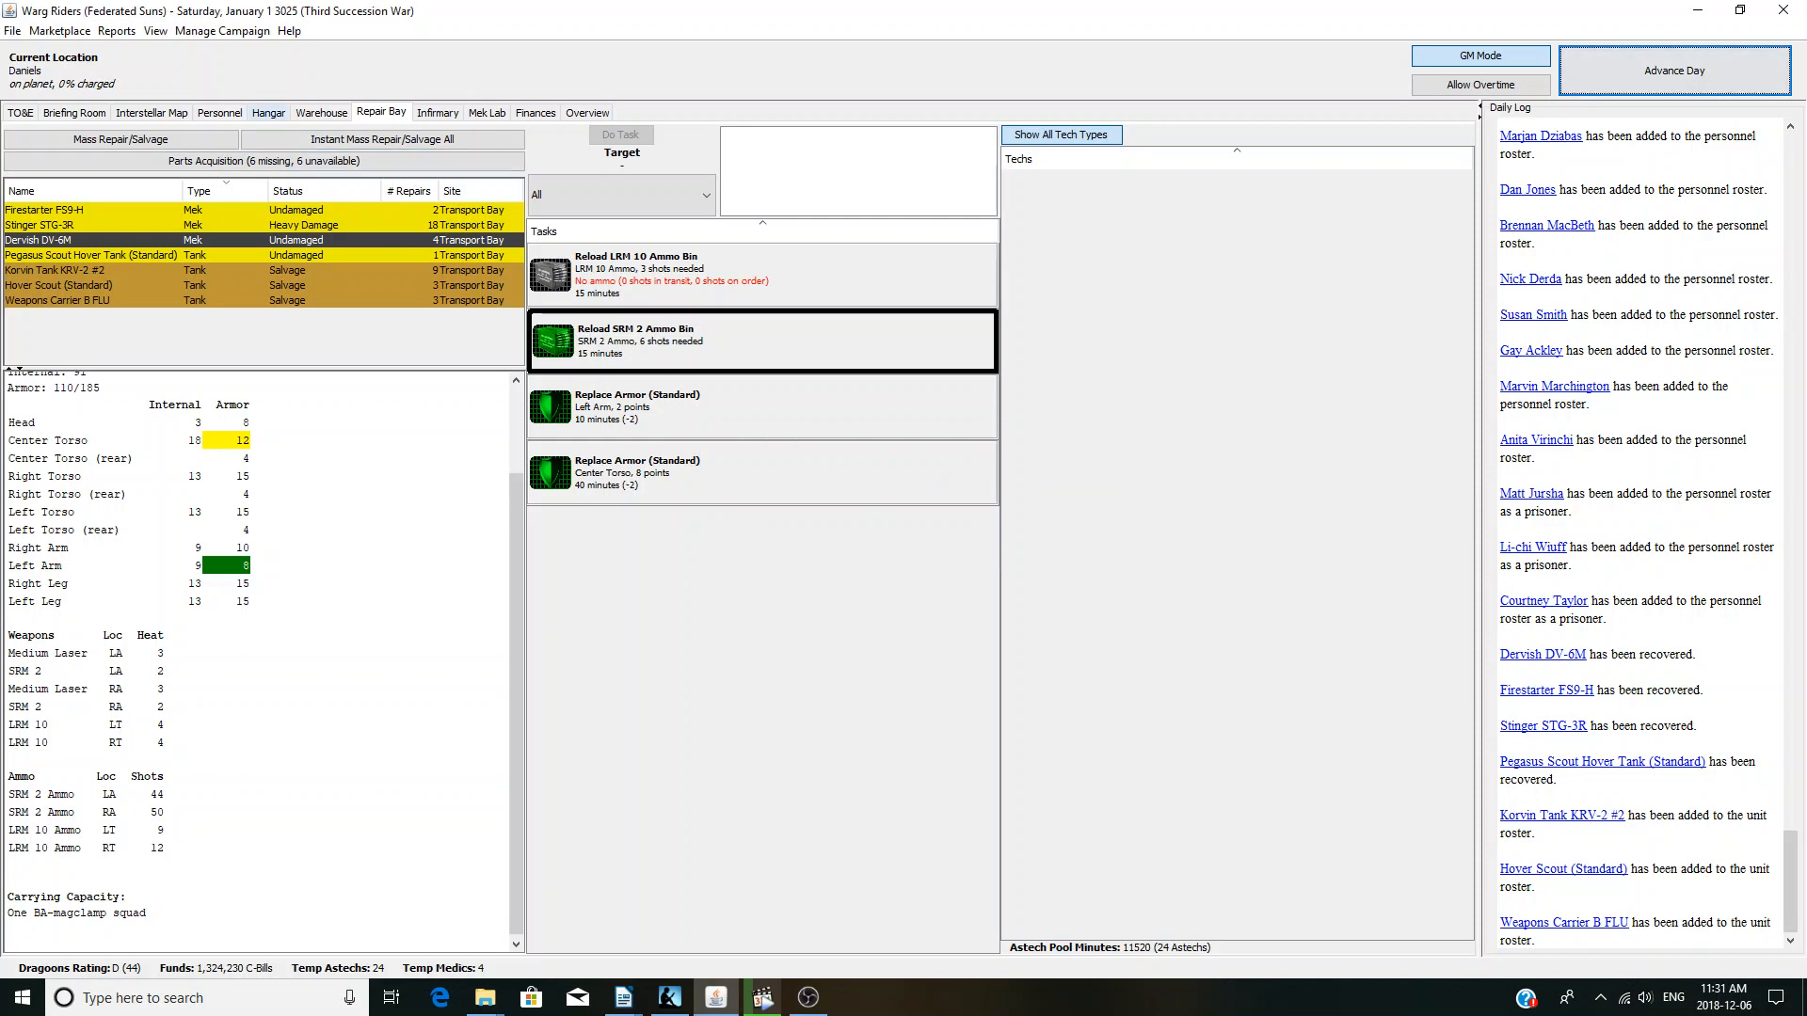
click(268, 112)
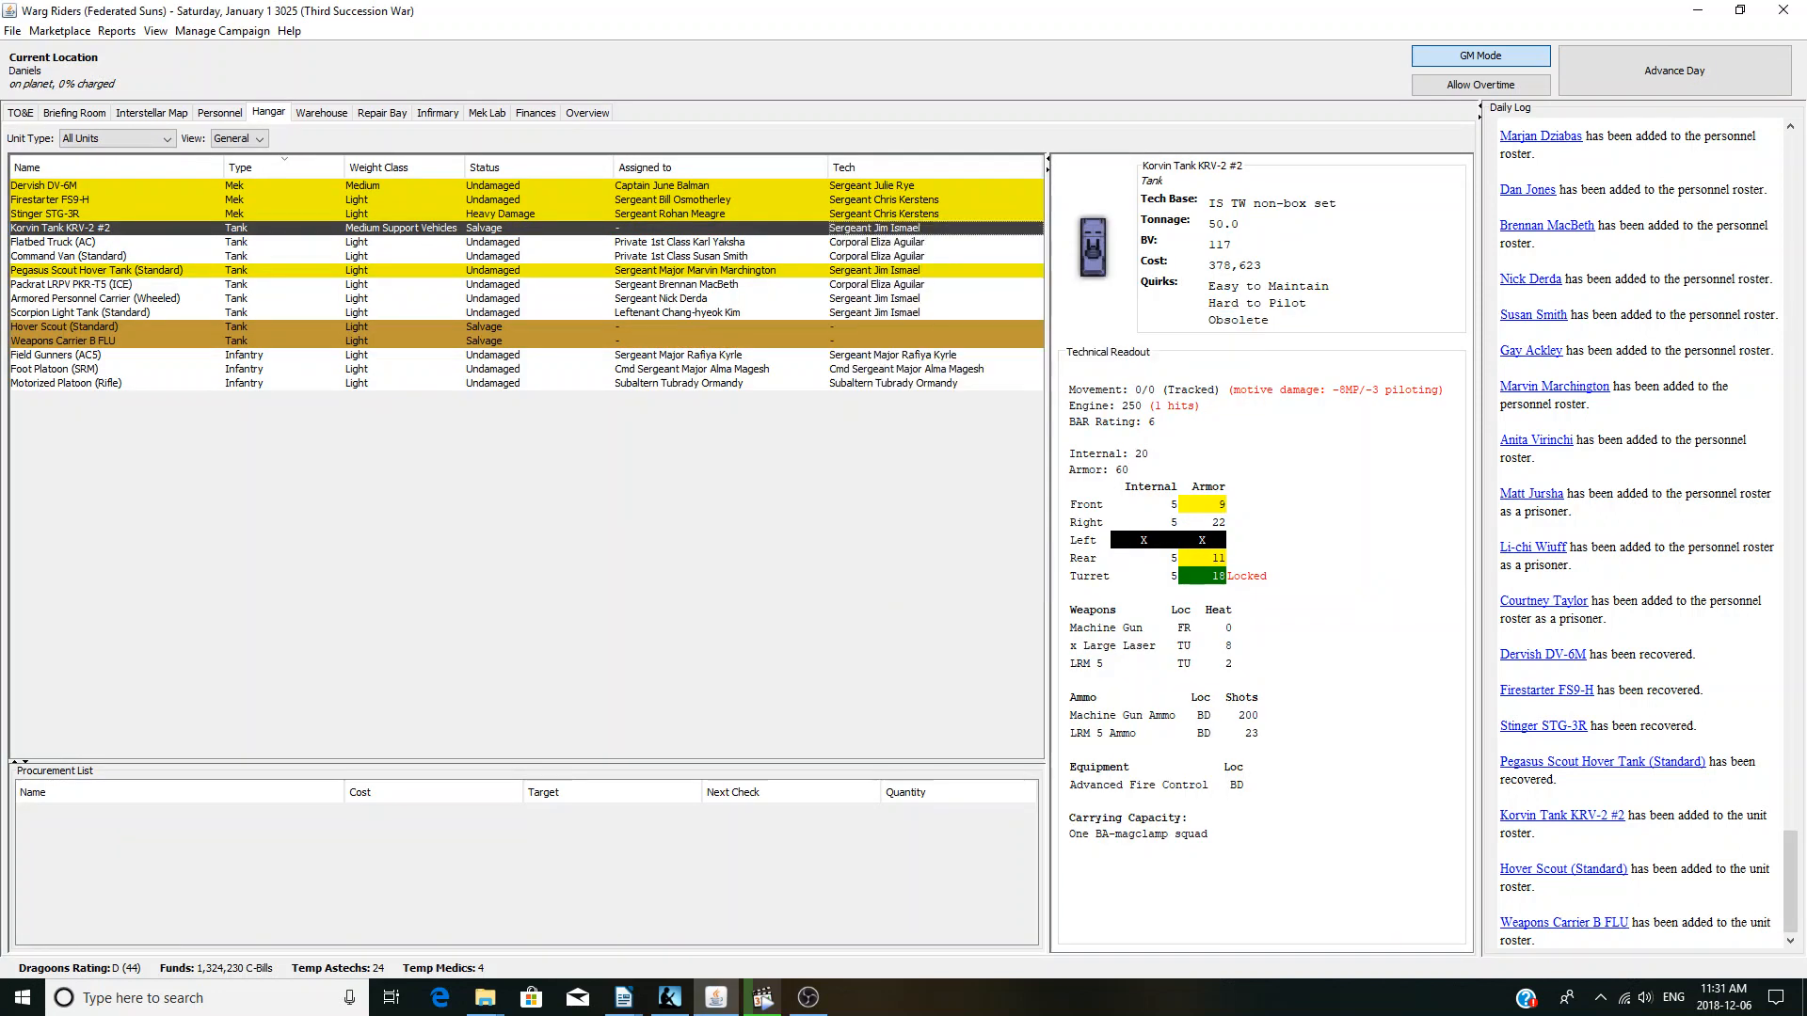
right_click(66, 327)
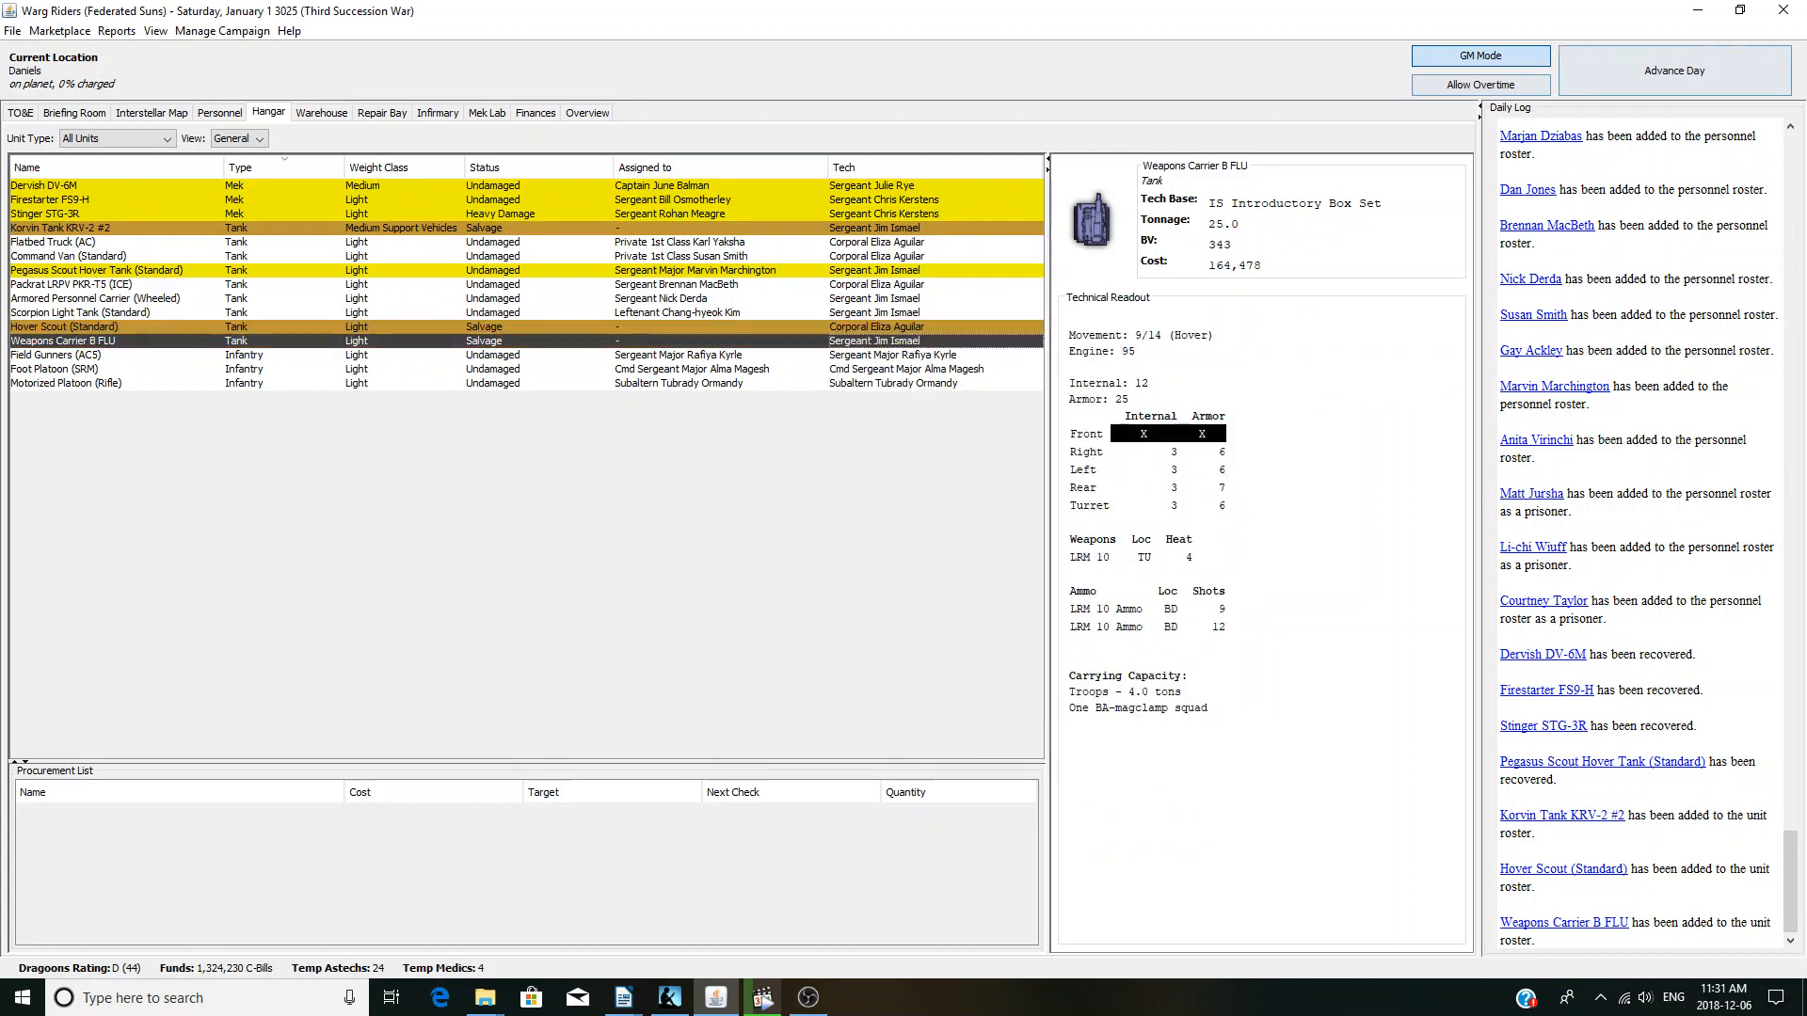
click(1672, 71)
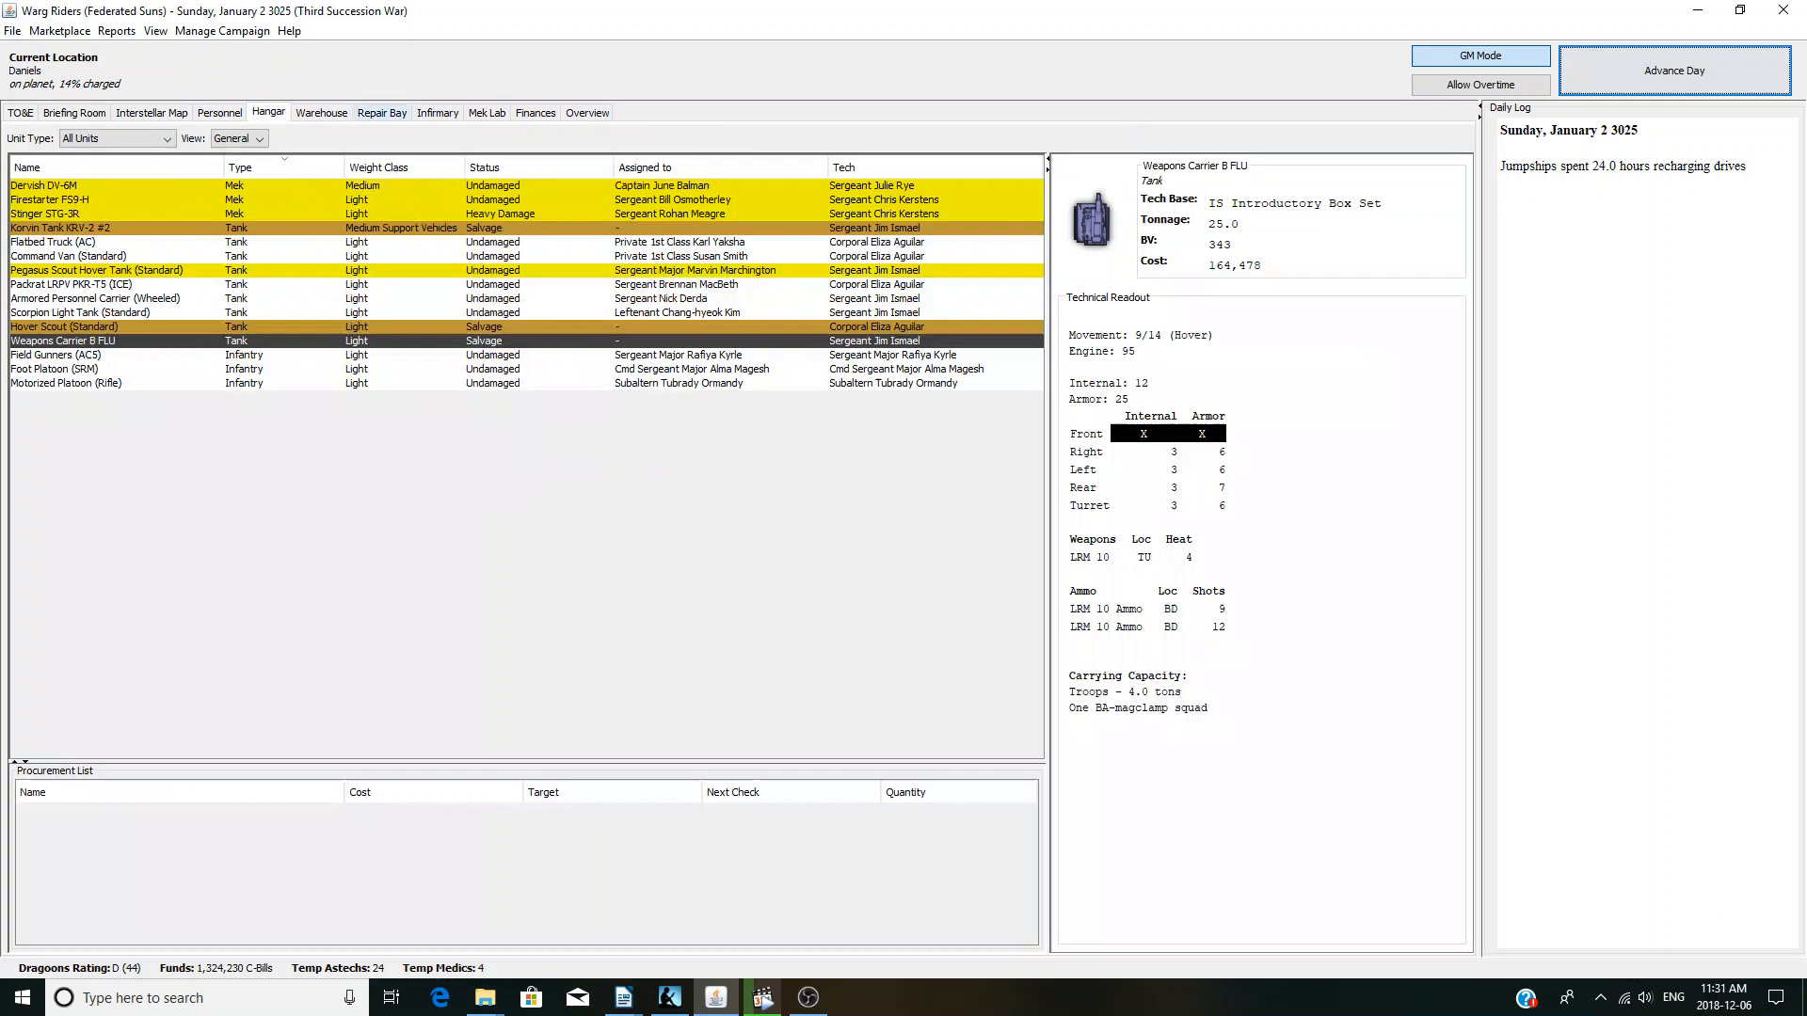
- Scroll through the six still-unavailable parts the Stinger needs in Parts Acquisition
click(382, 112)
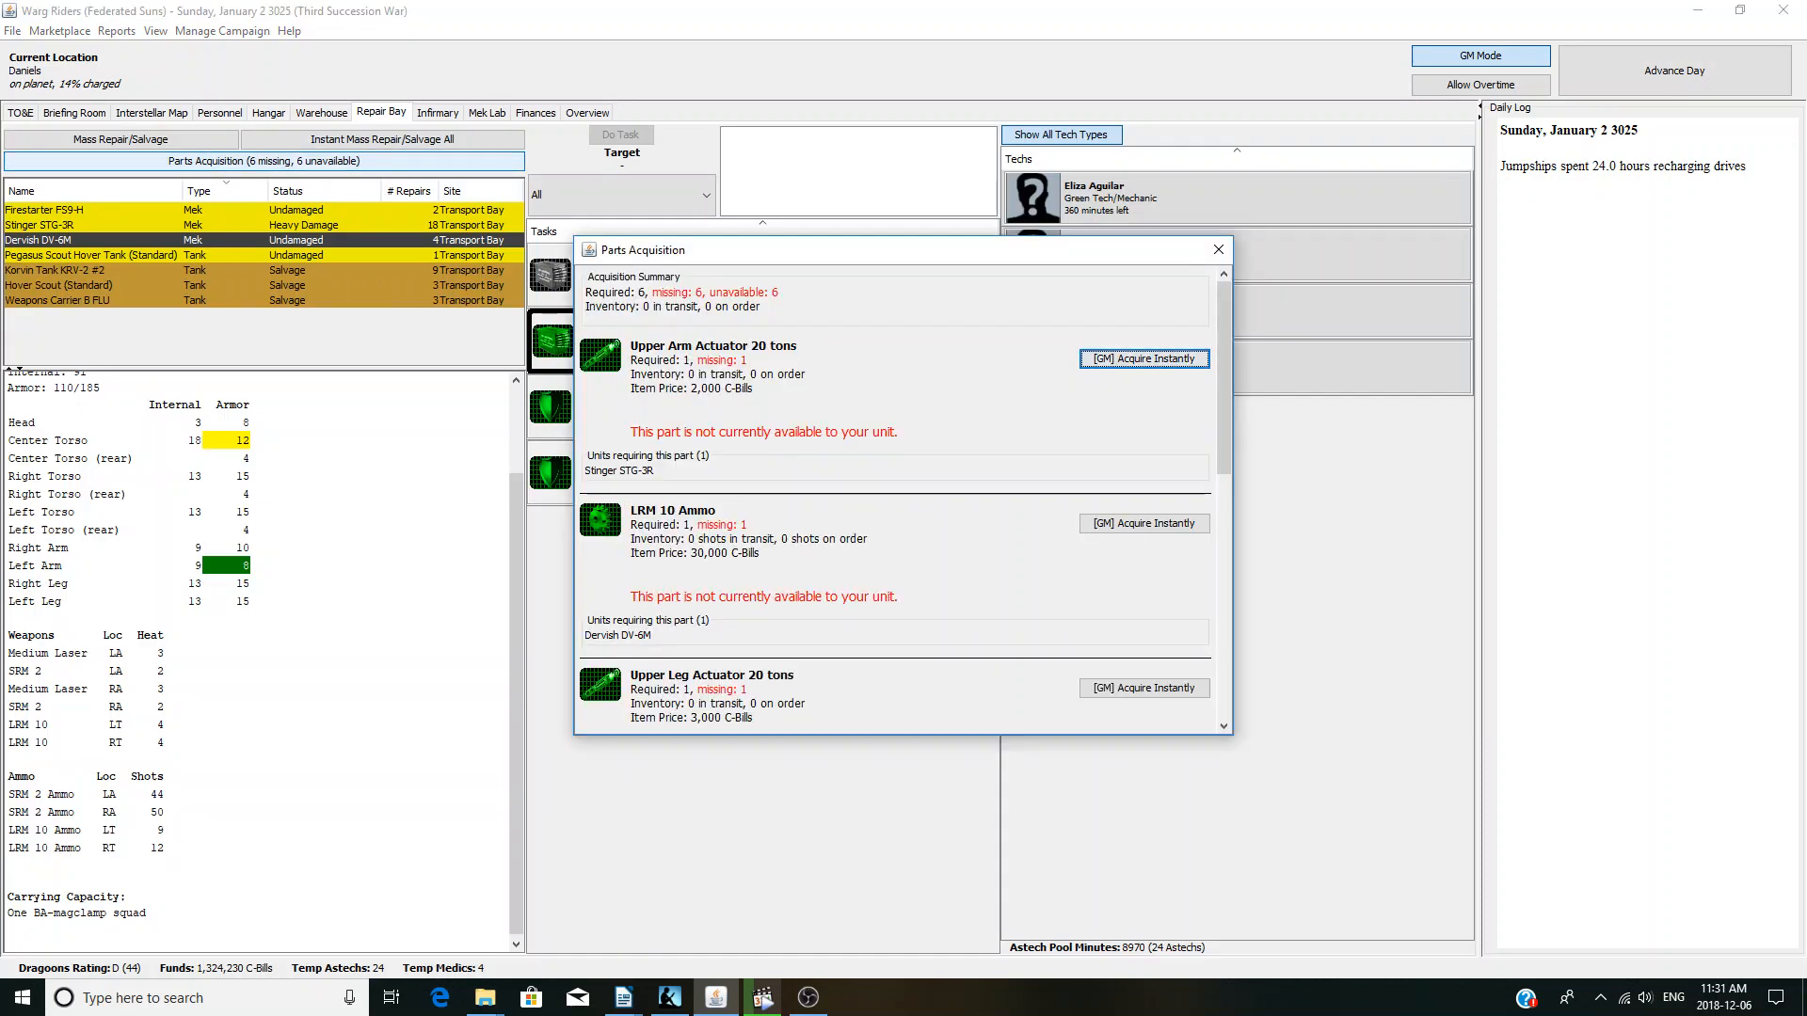
scroll(down, 3)
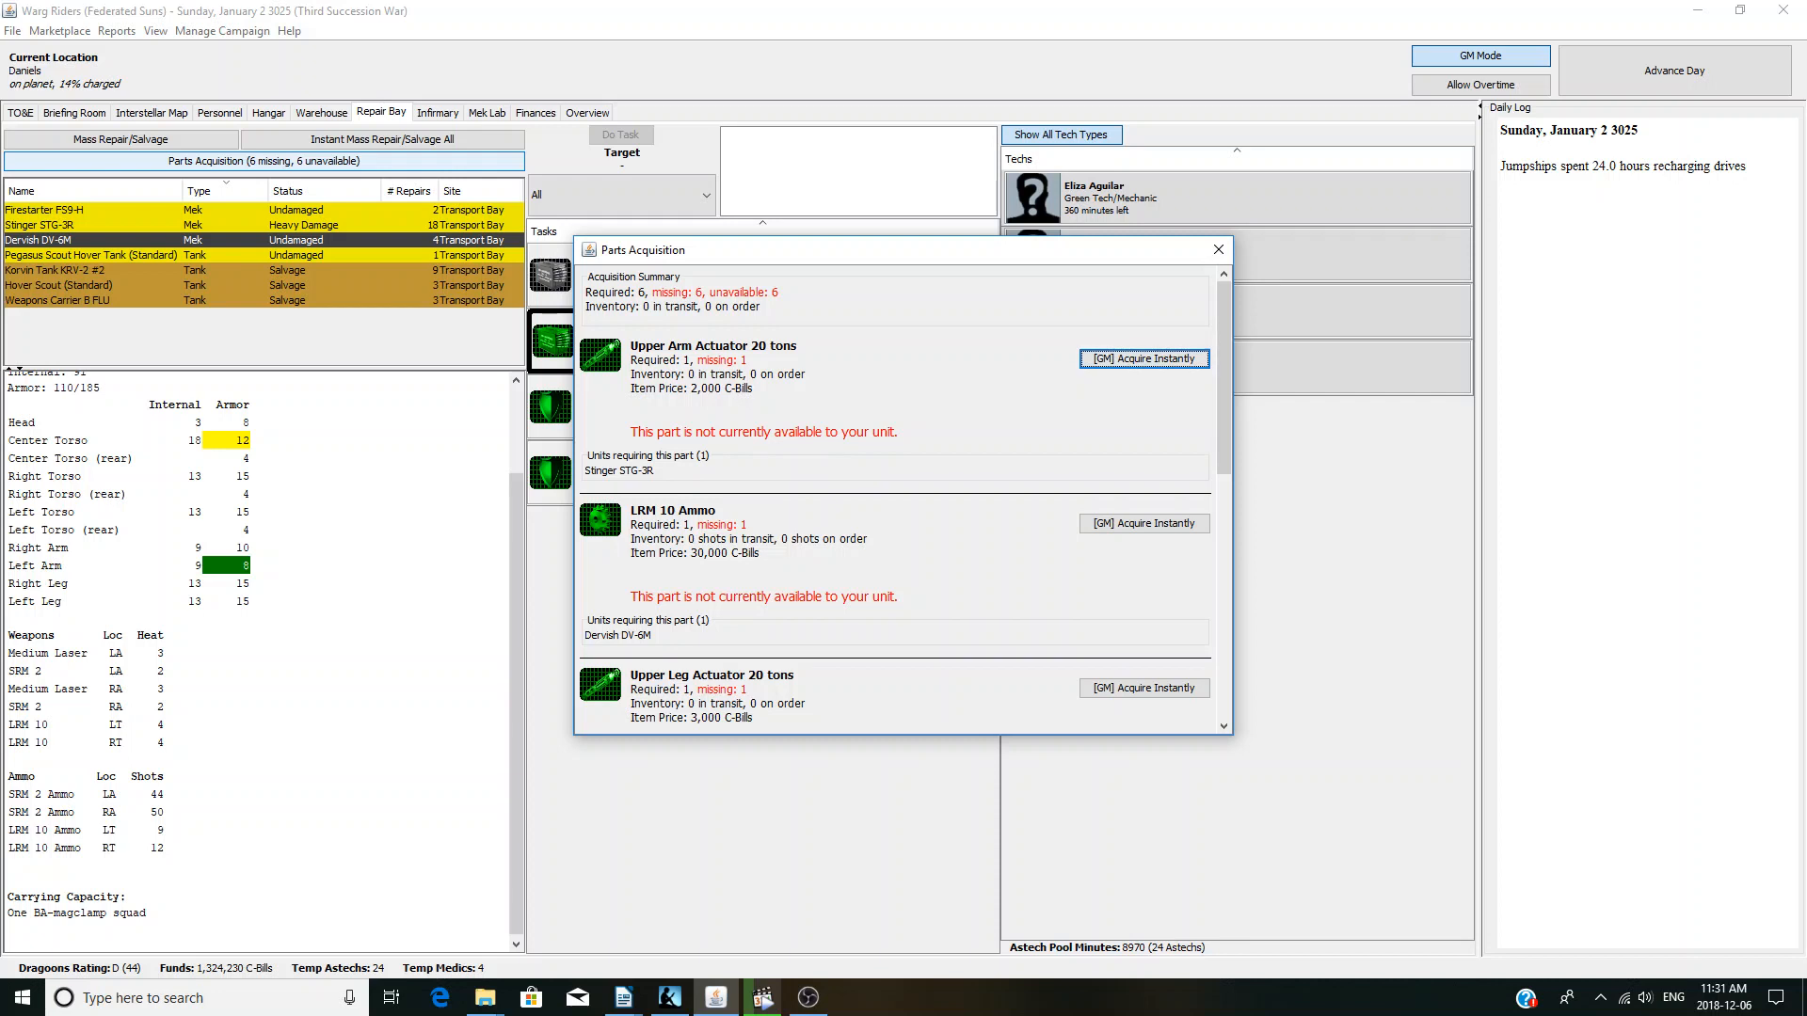
scroll(down, 3)
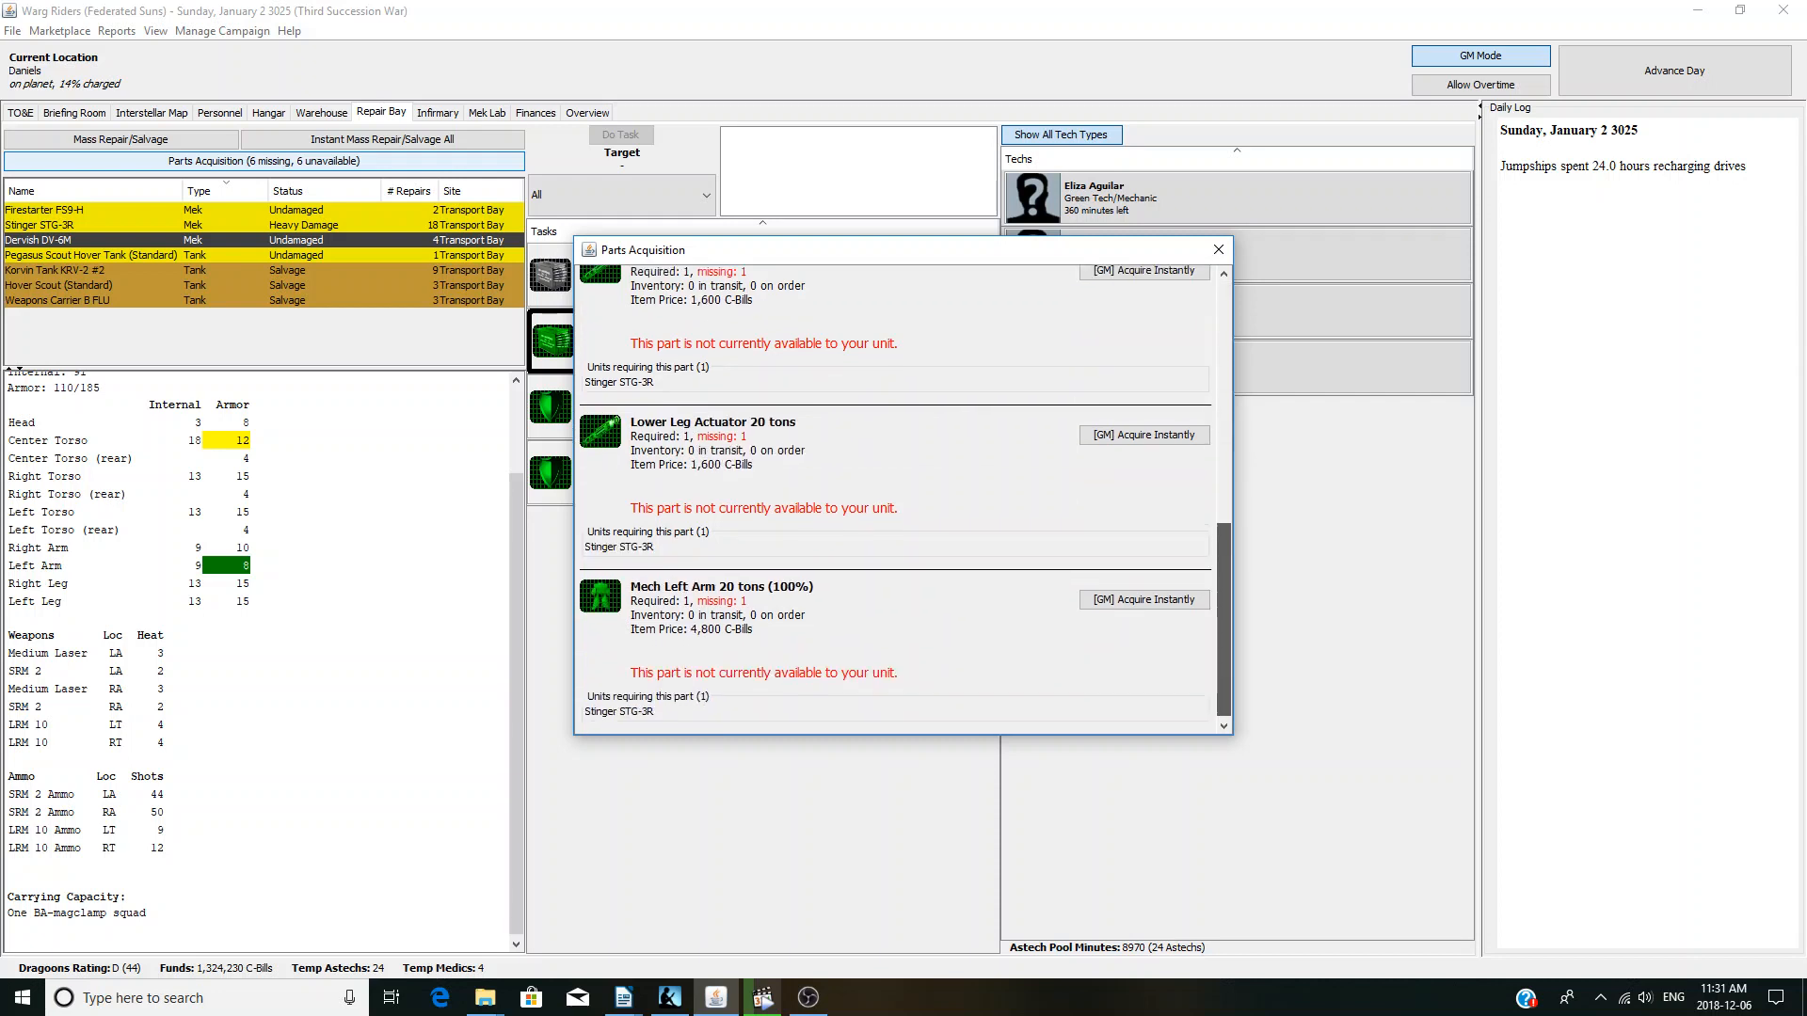
scroll(down, 3)
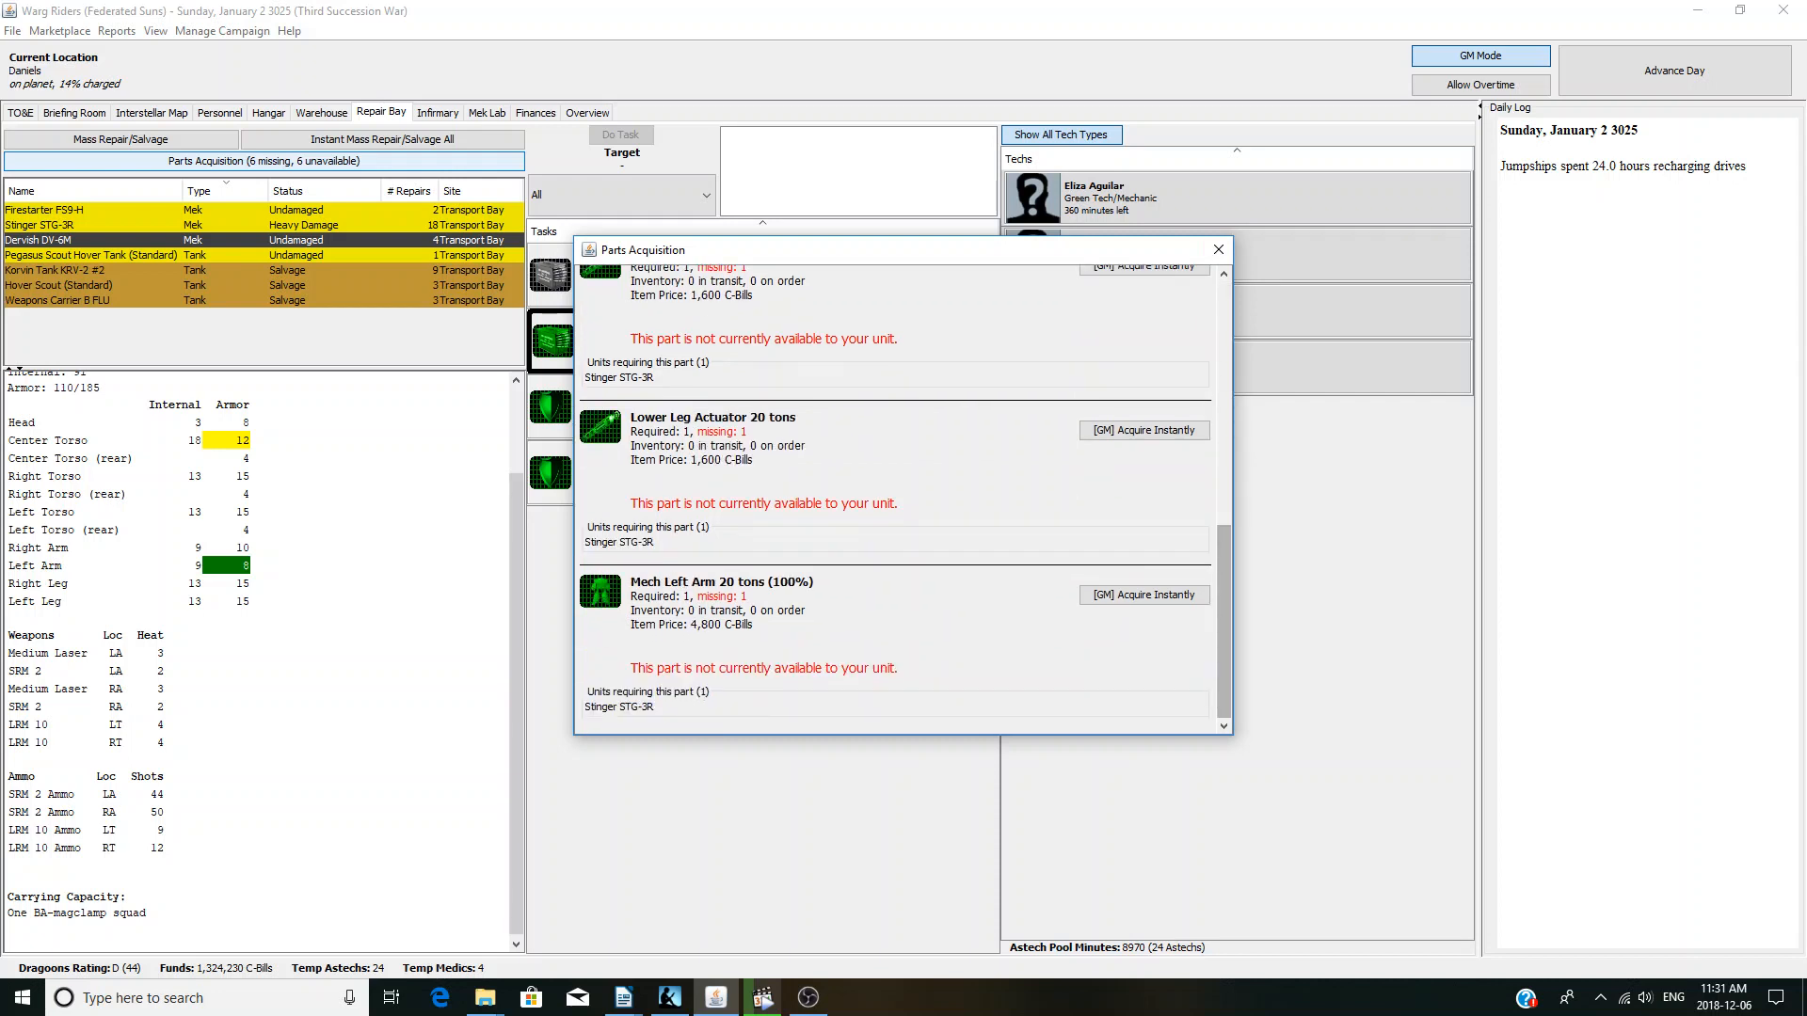
click(217, 112)
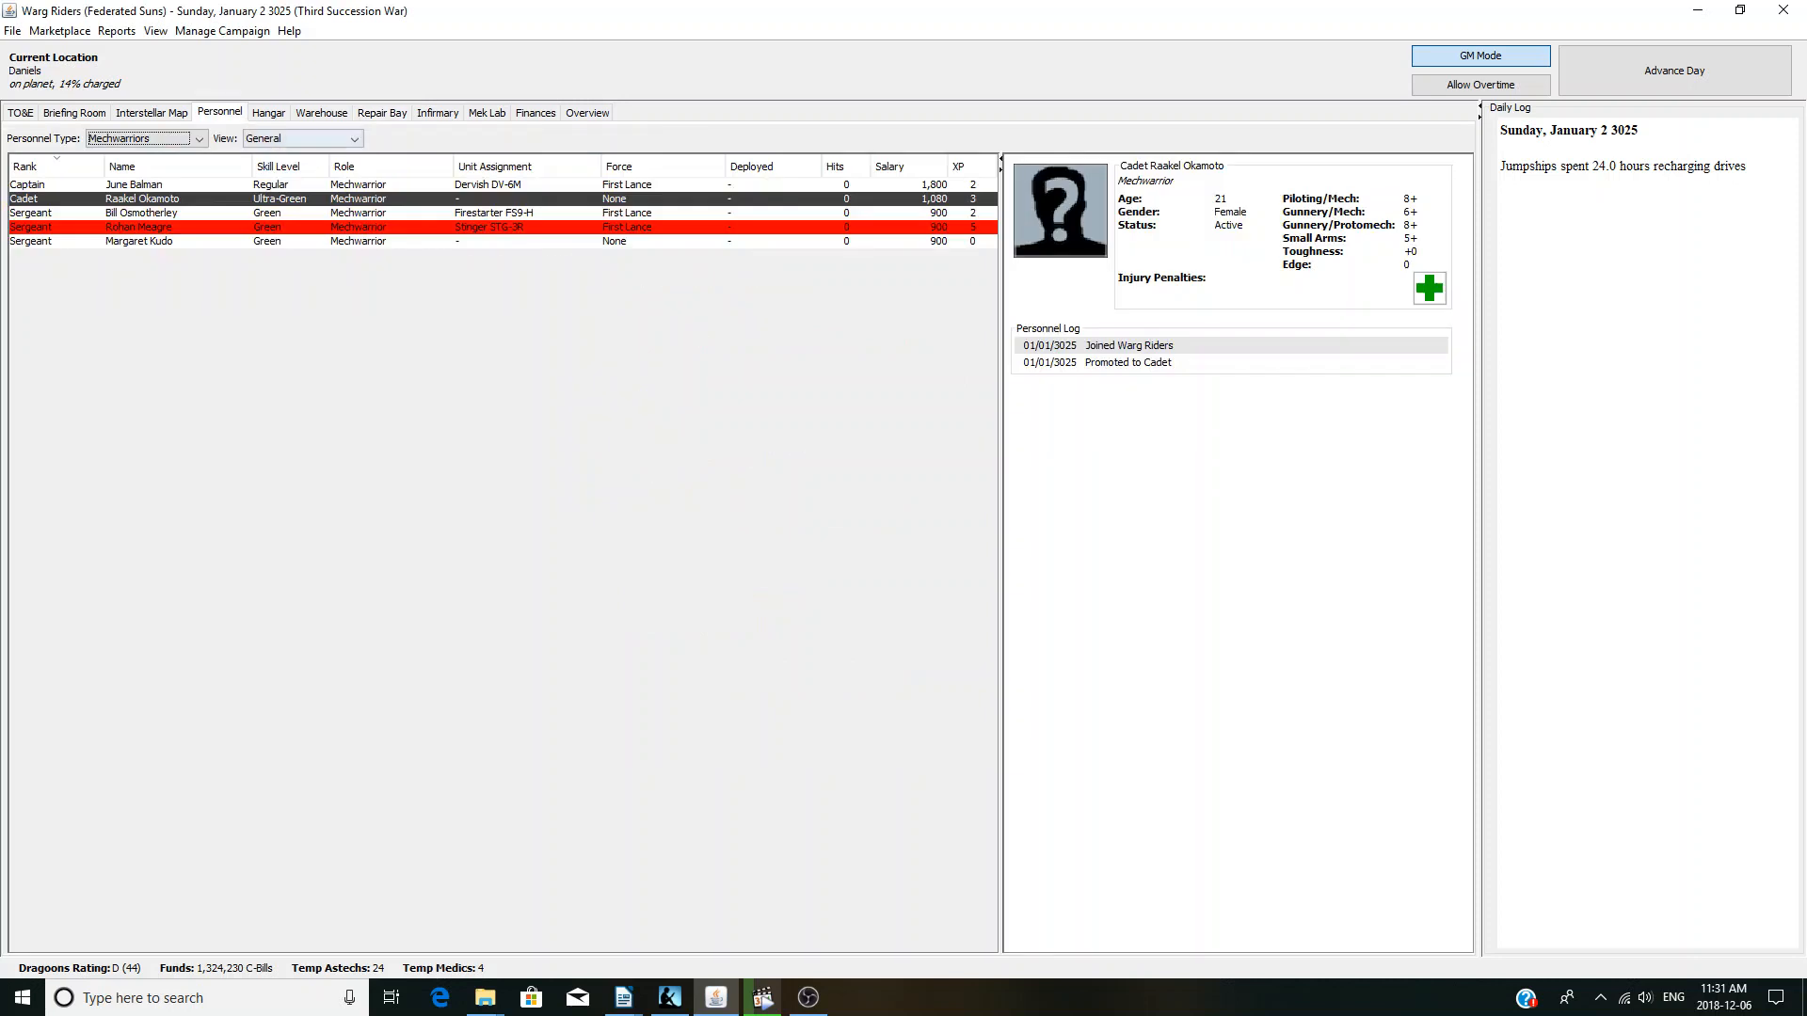
- Review the Stinger pilot's record and browse an administrator's personnel action options
click(138, 226)
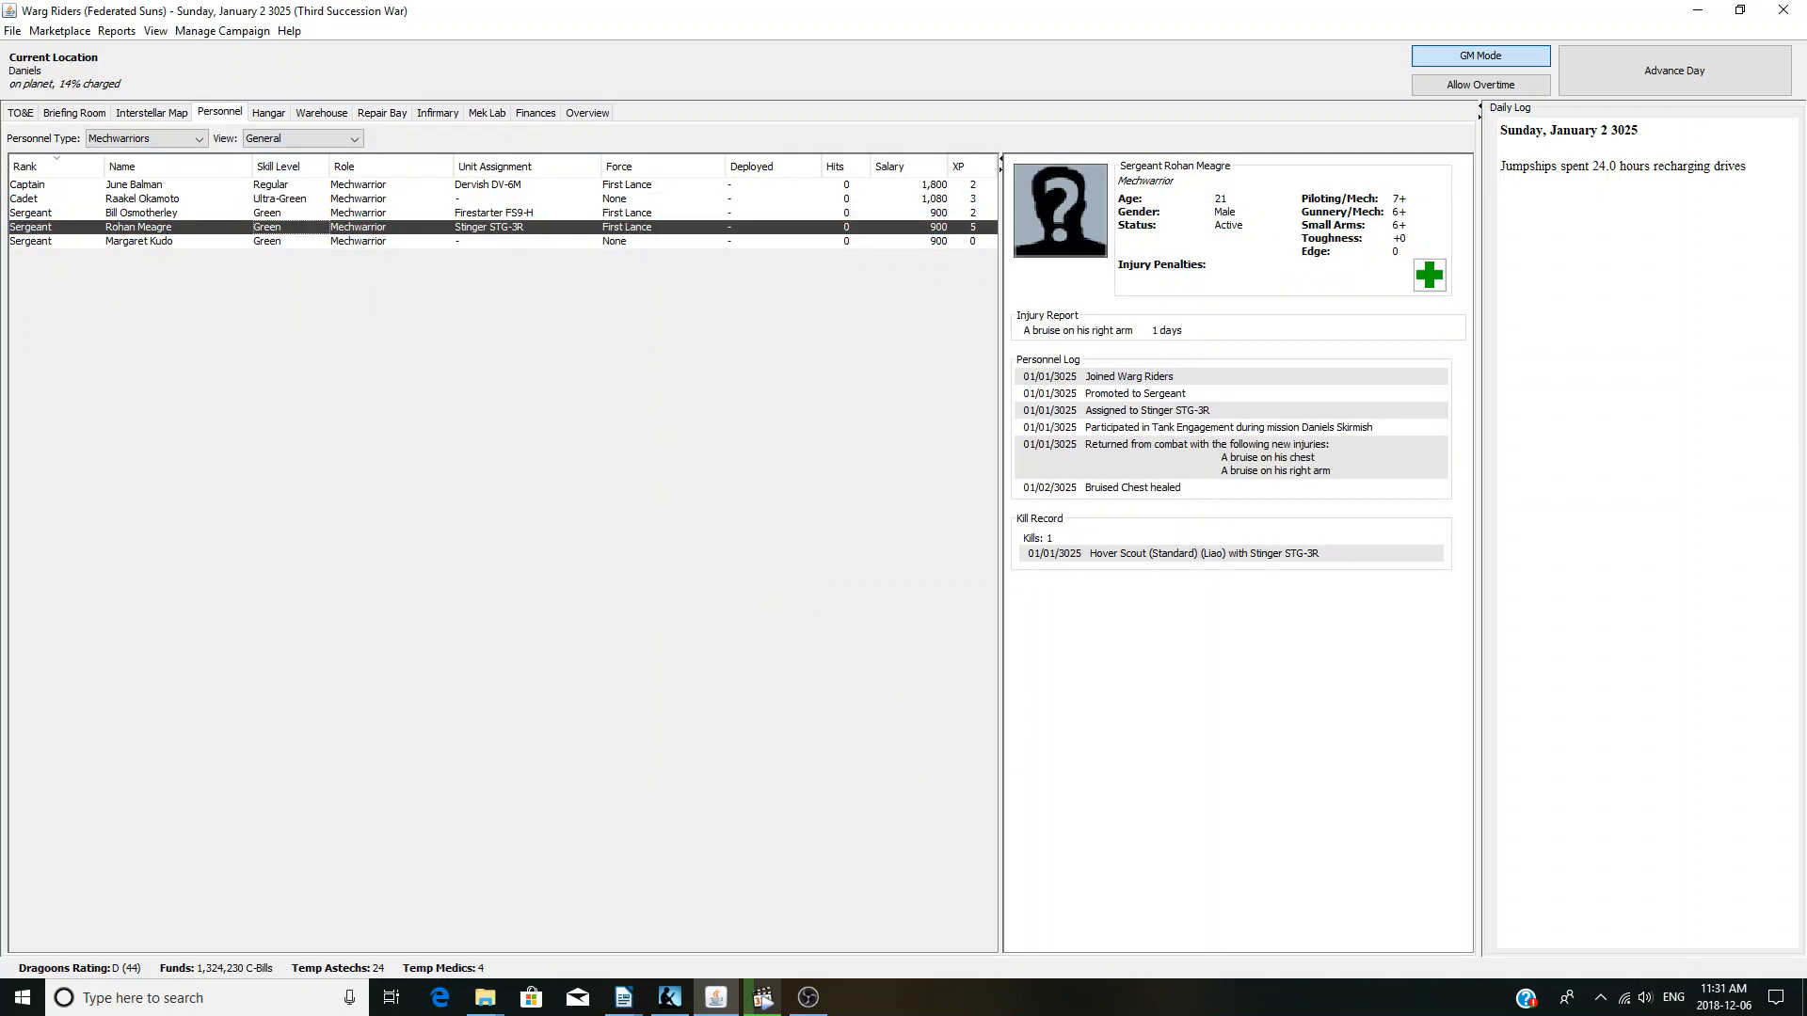
click(198, 138)
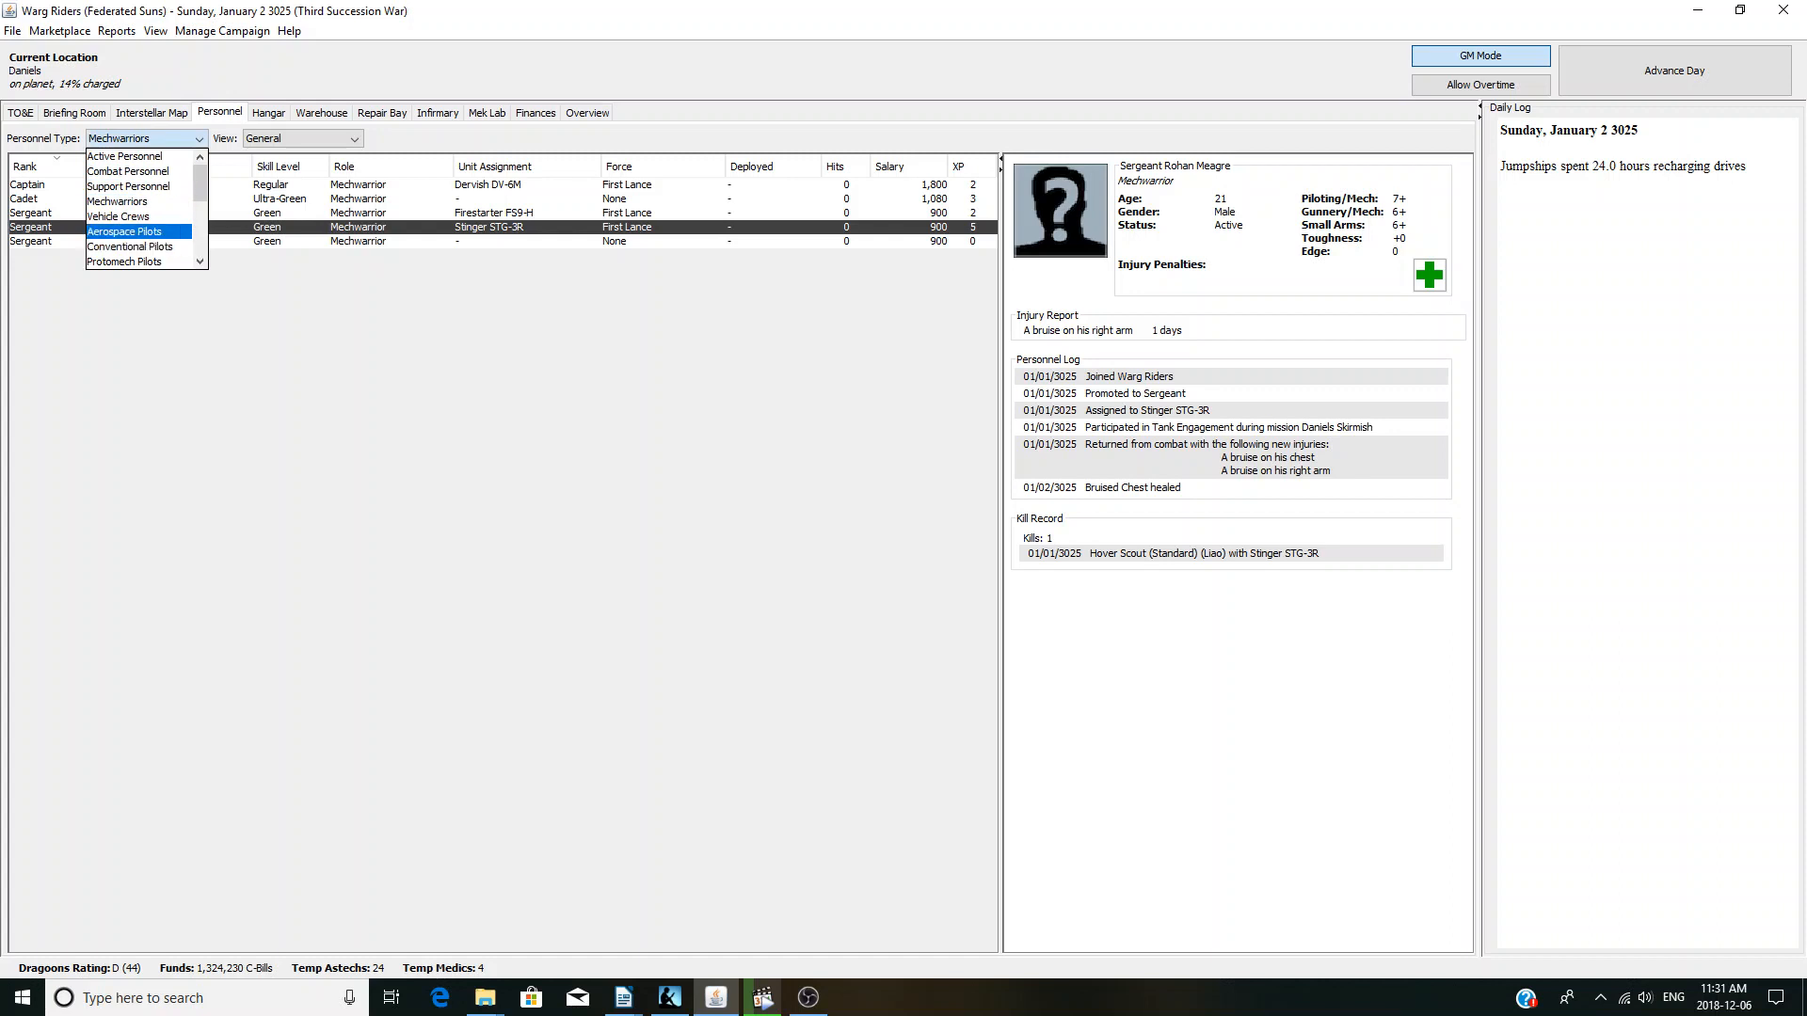
click(127, 138)
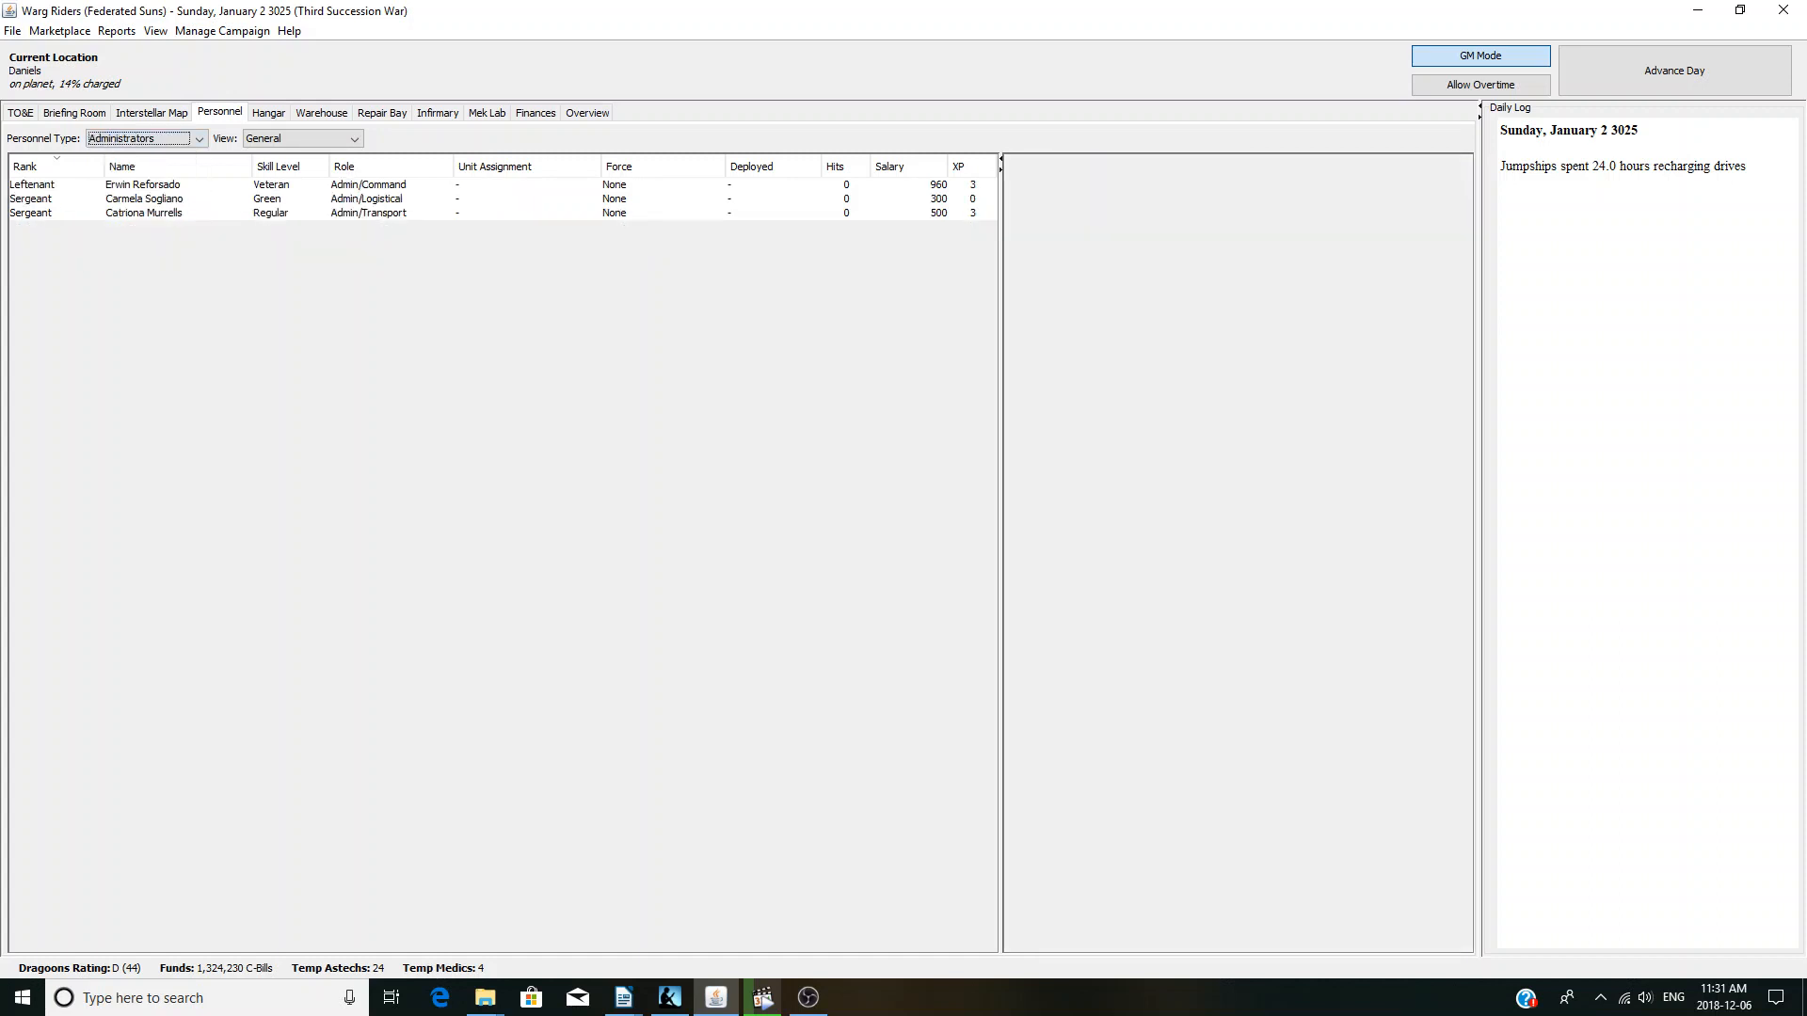
right_click(144, 198)
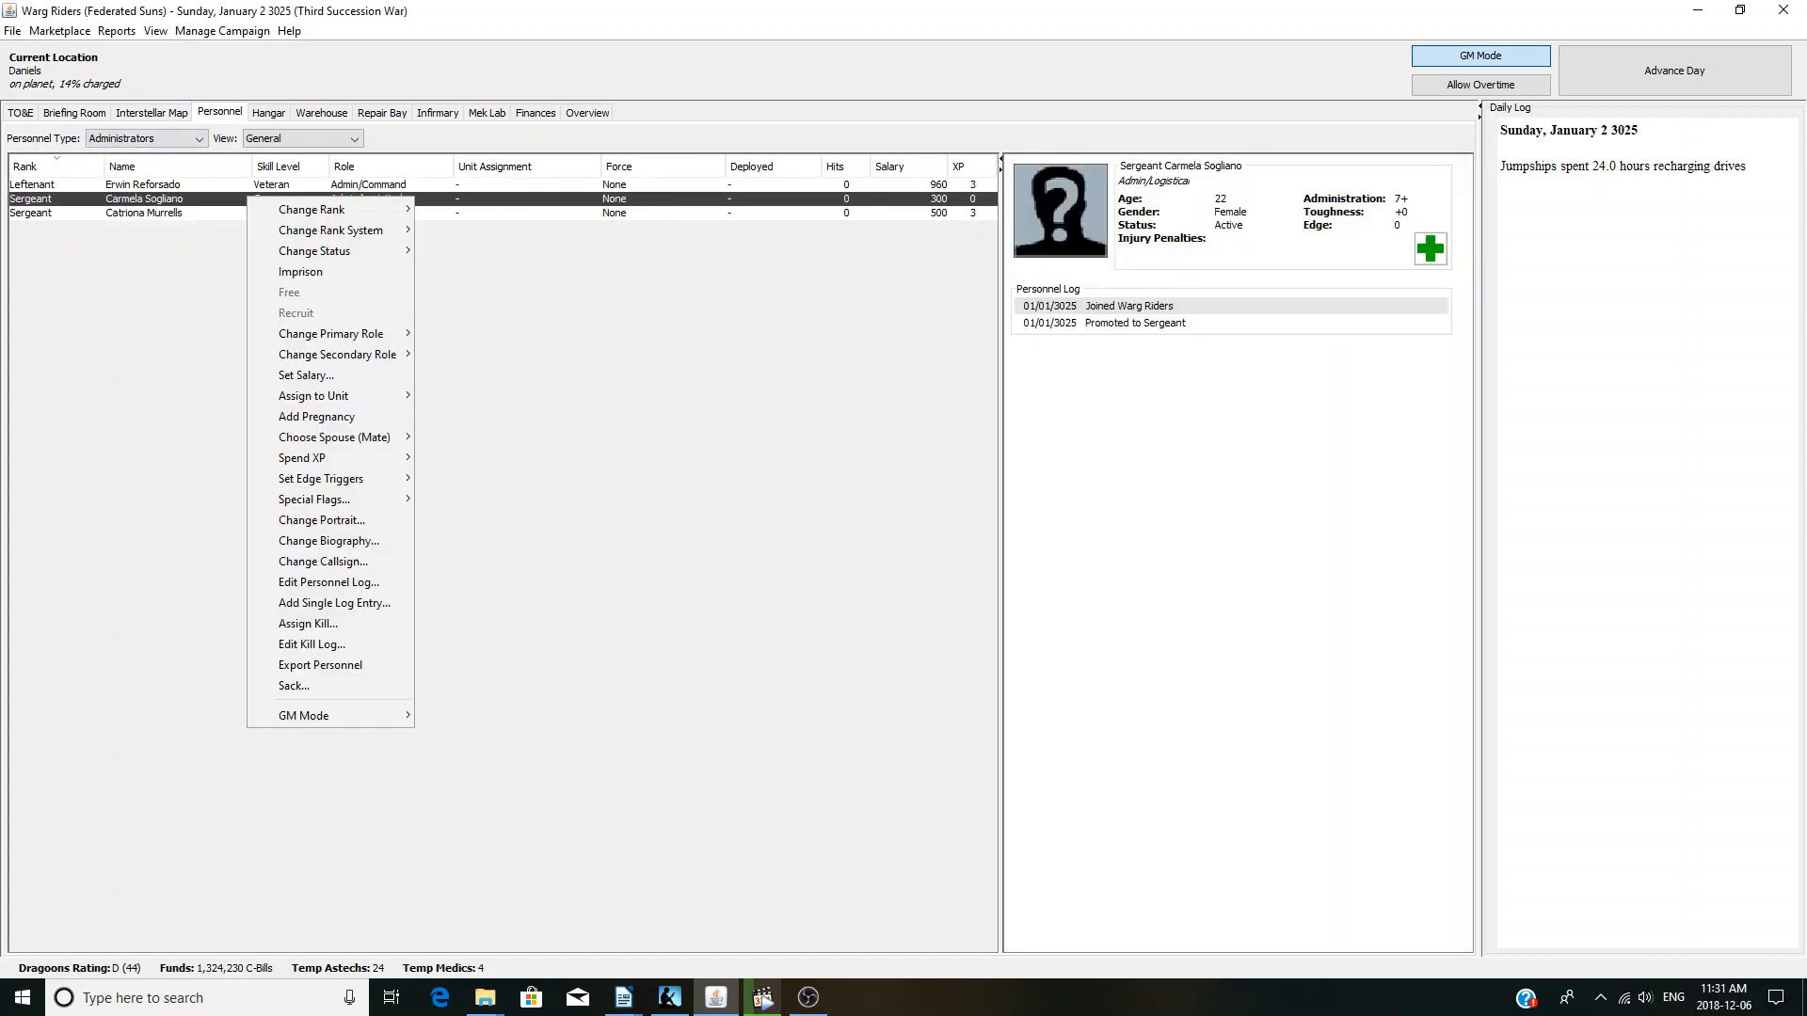
click(329, 231)
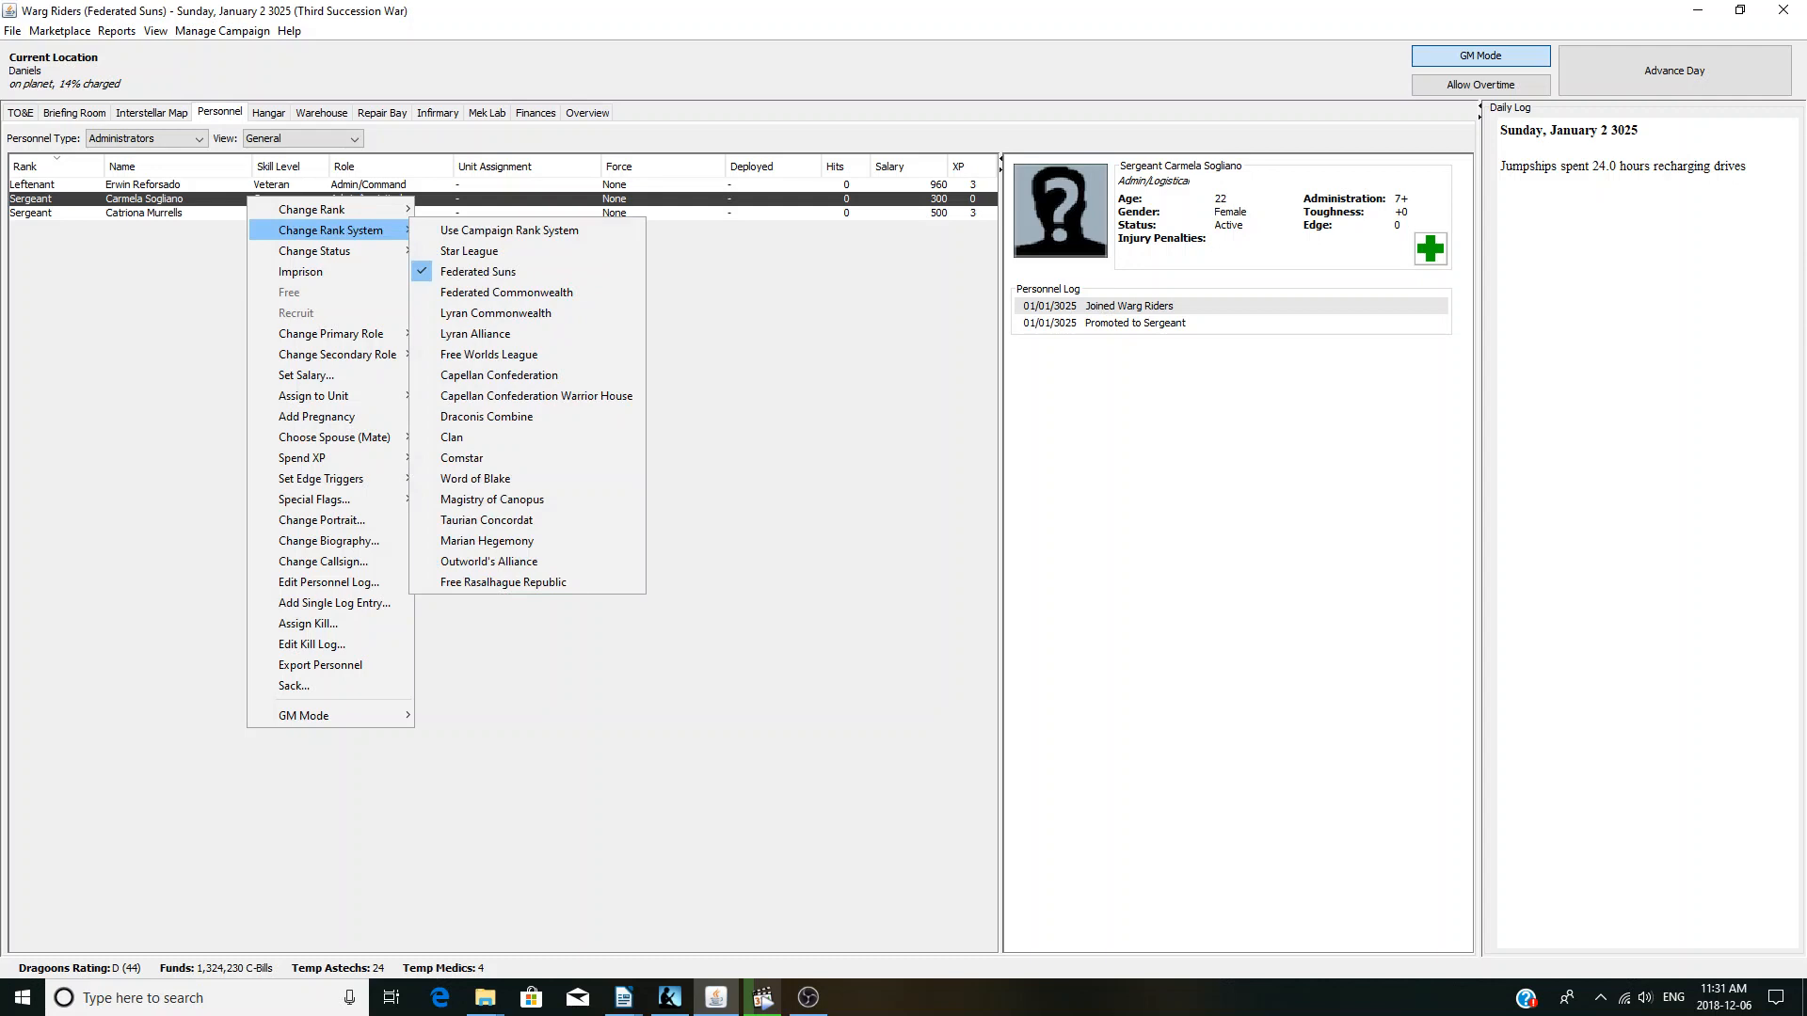
mouse_move(301, 457)
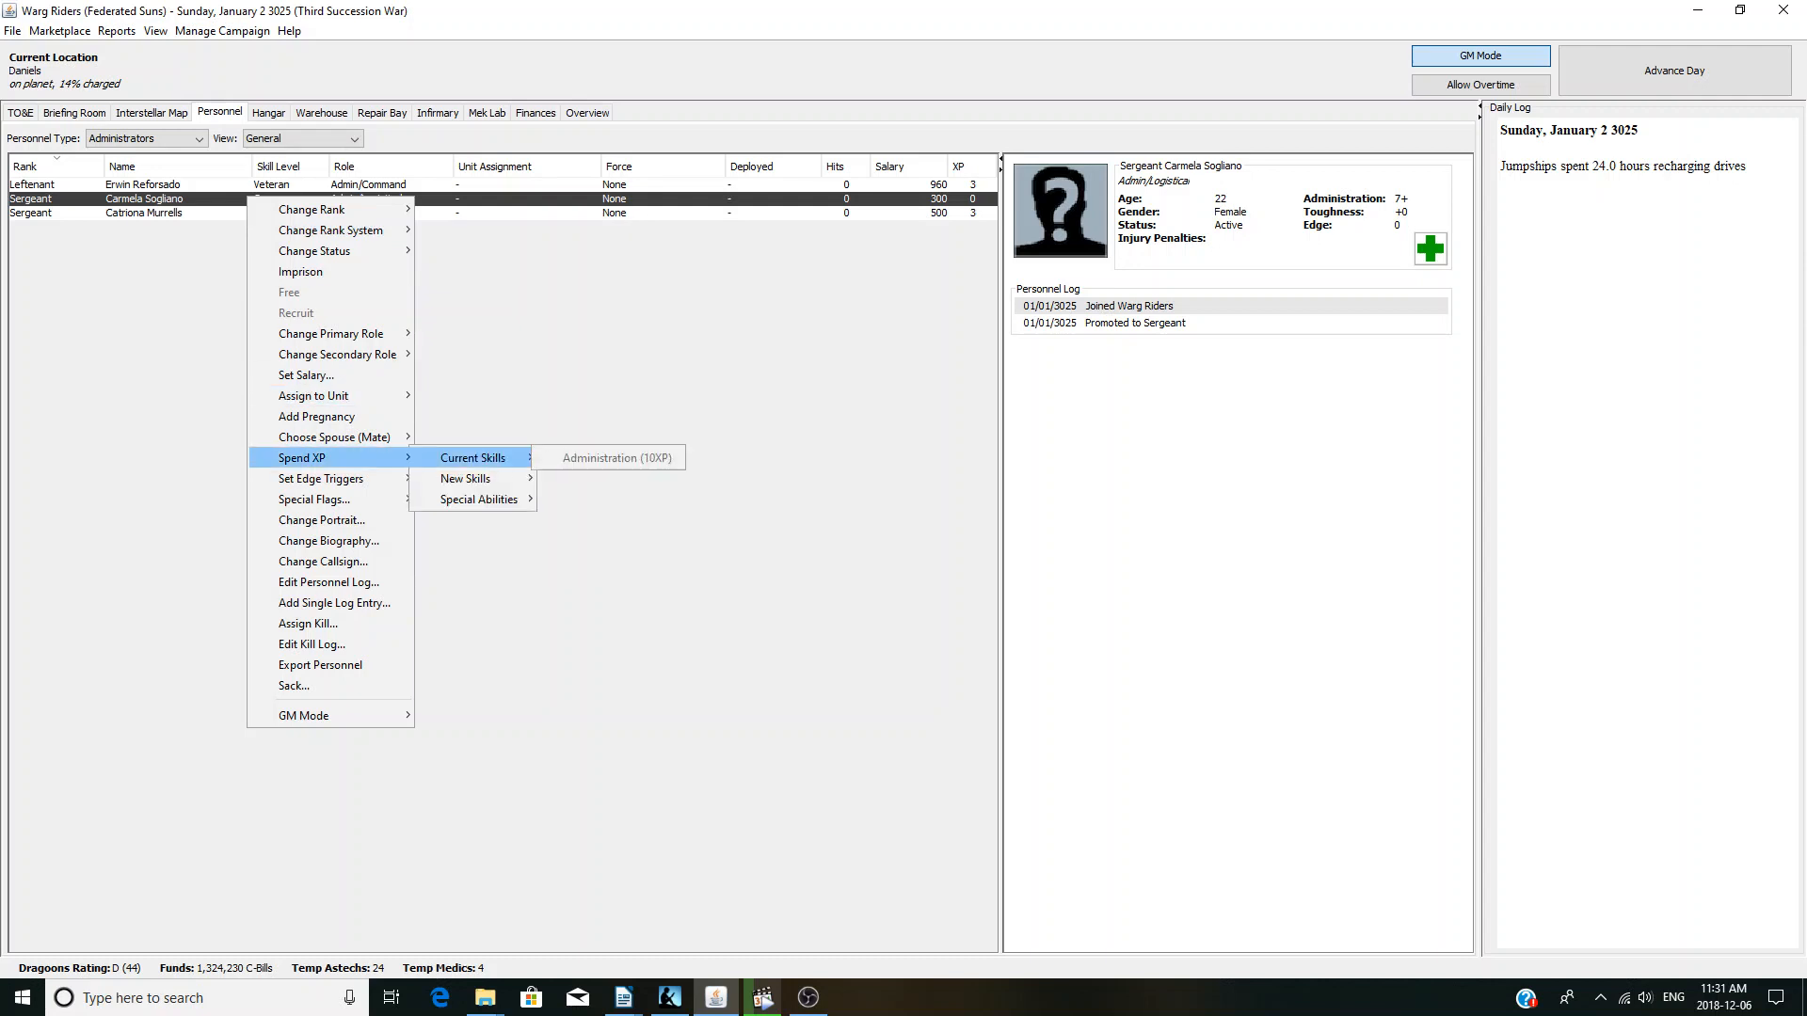
- Move through the map and logistics views to the Repair Bay showing the Dervish DV-6M
click(151, 112)
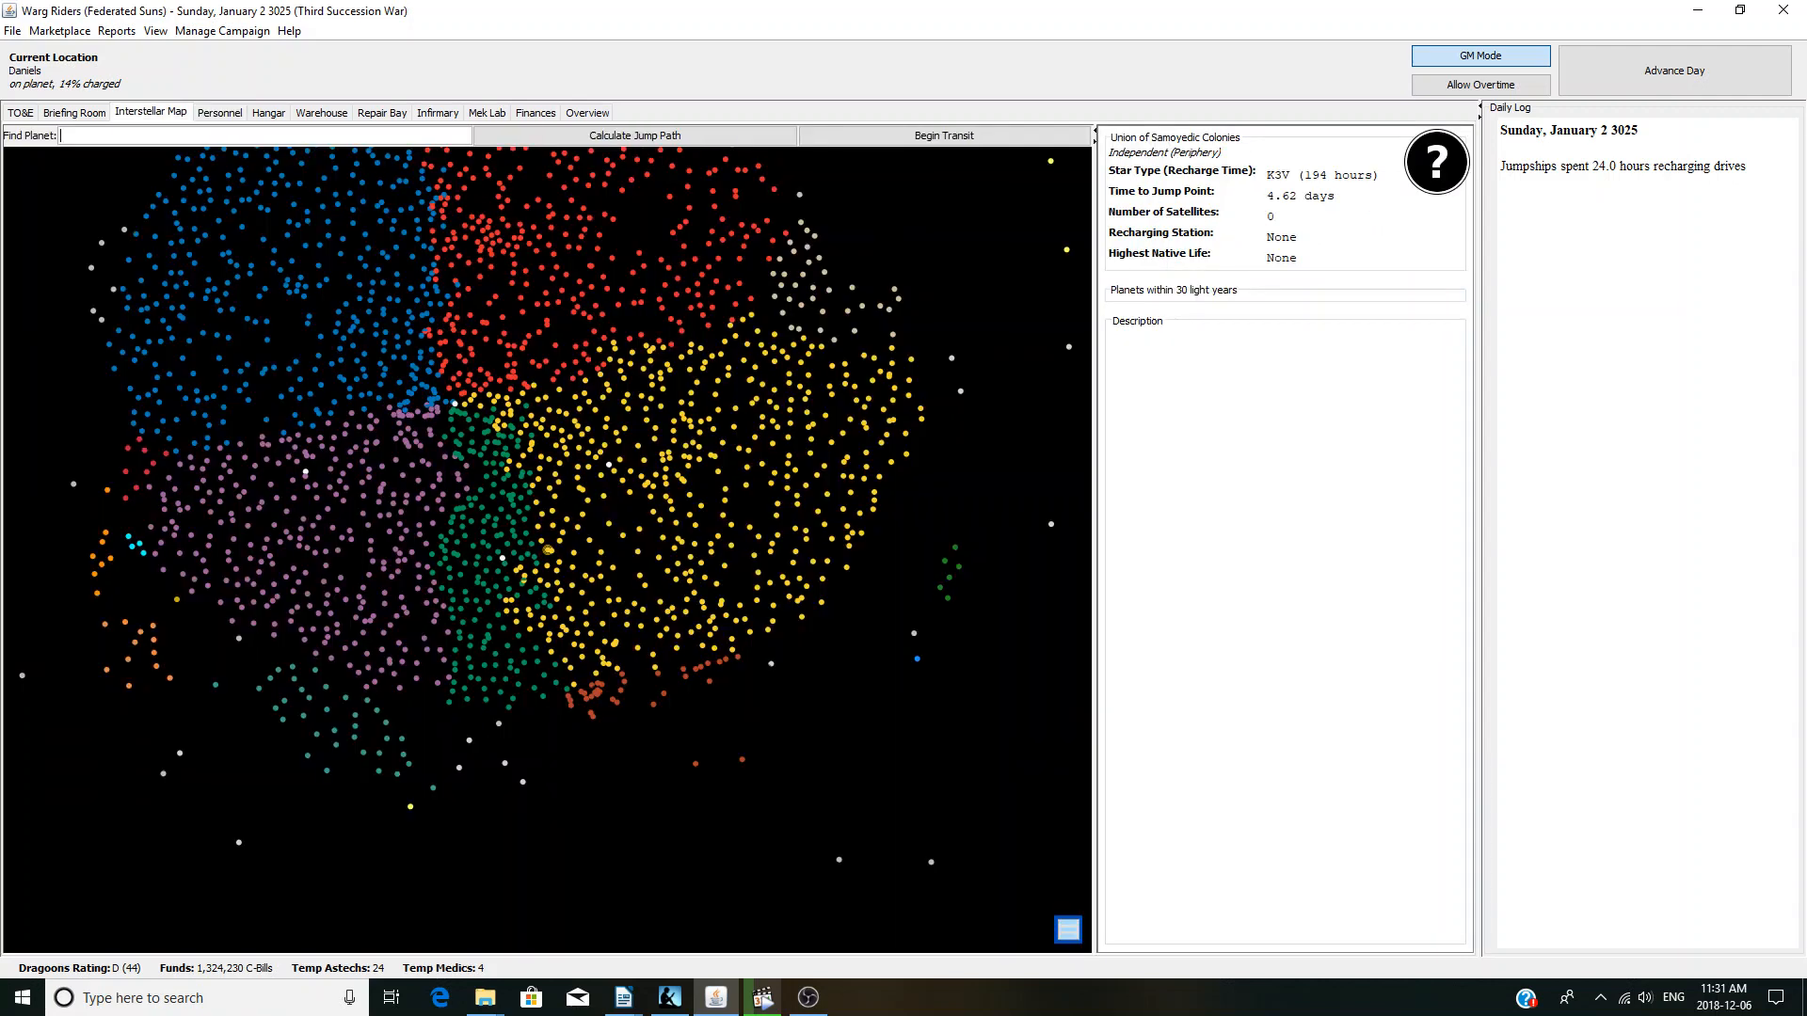
click(220, 112)
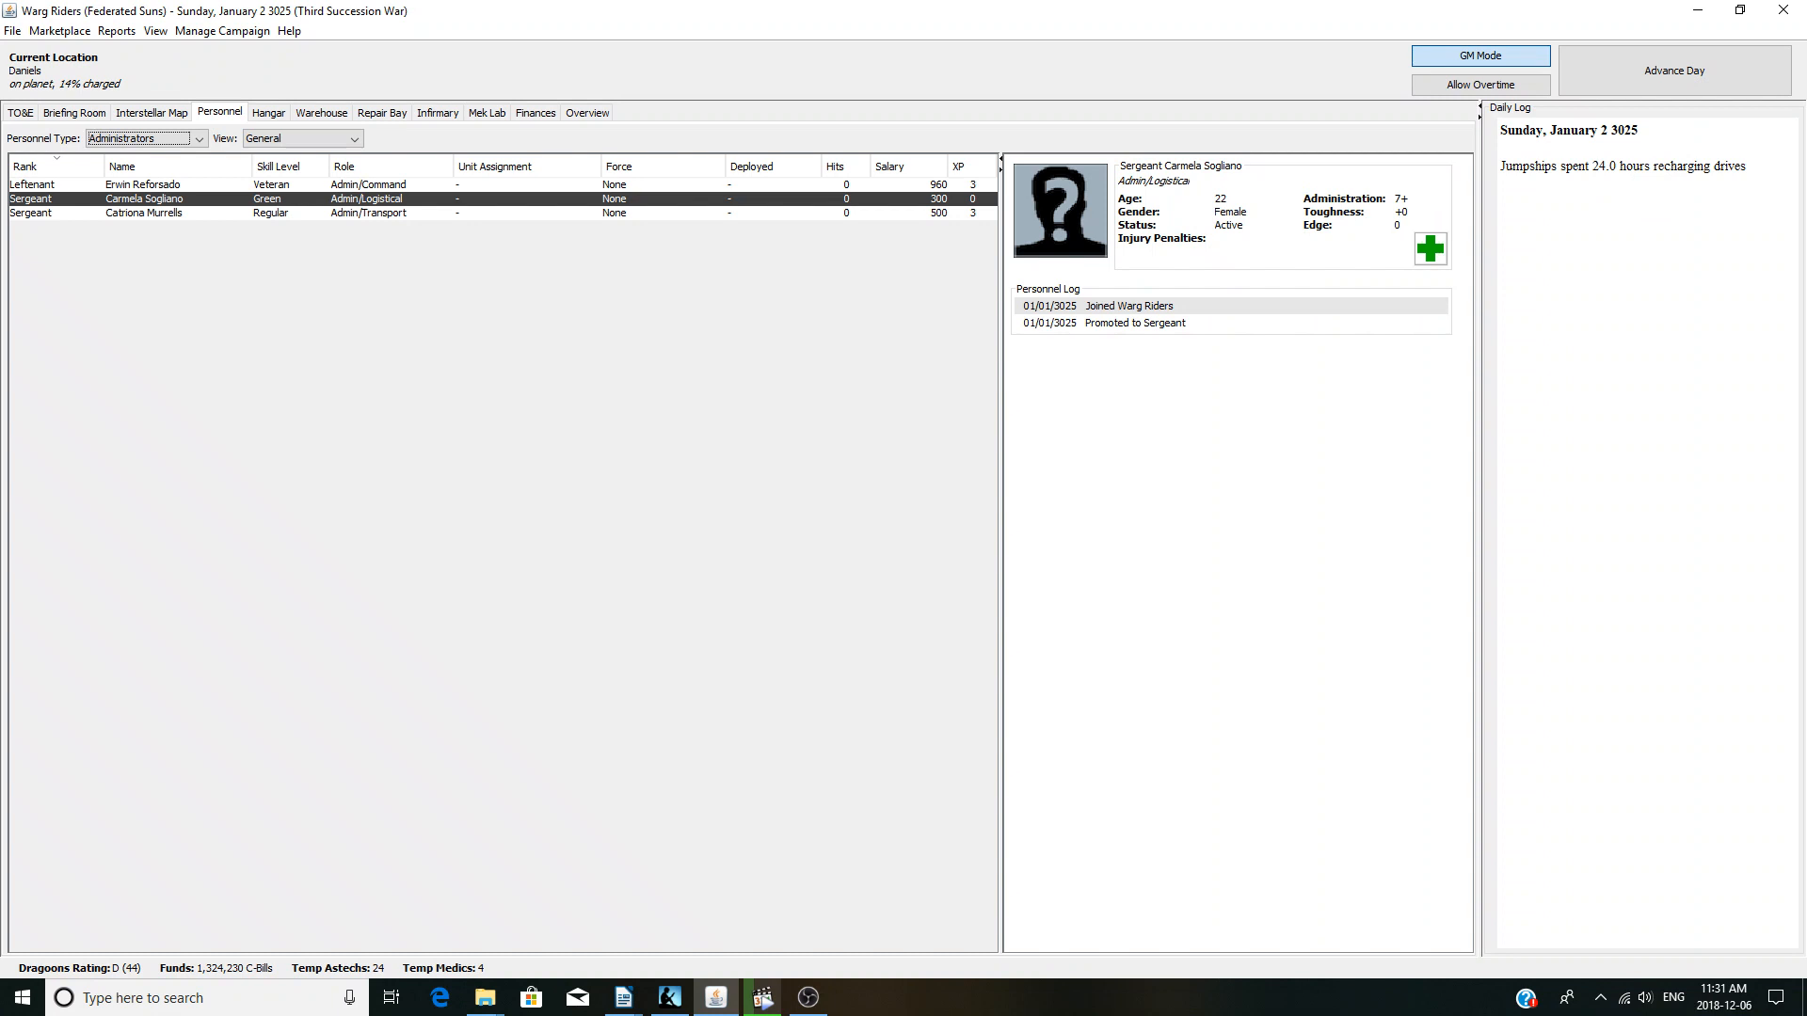
click(380, 112)
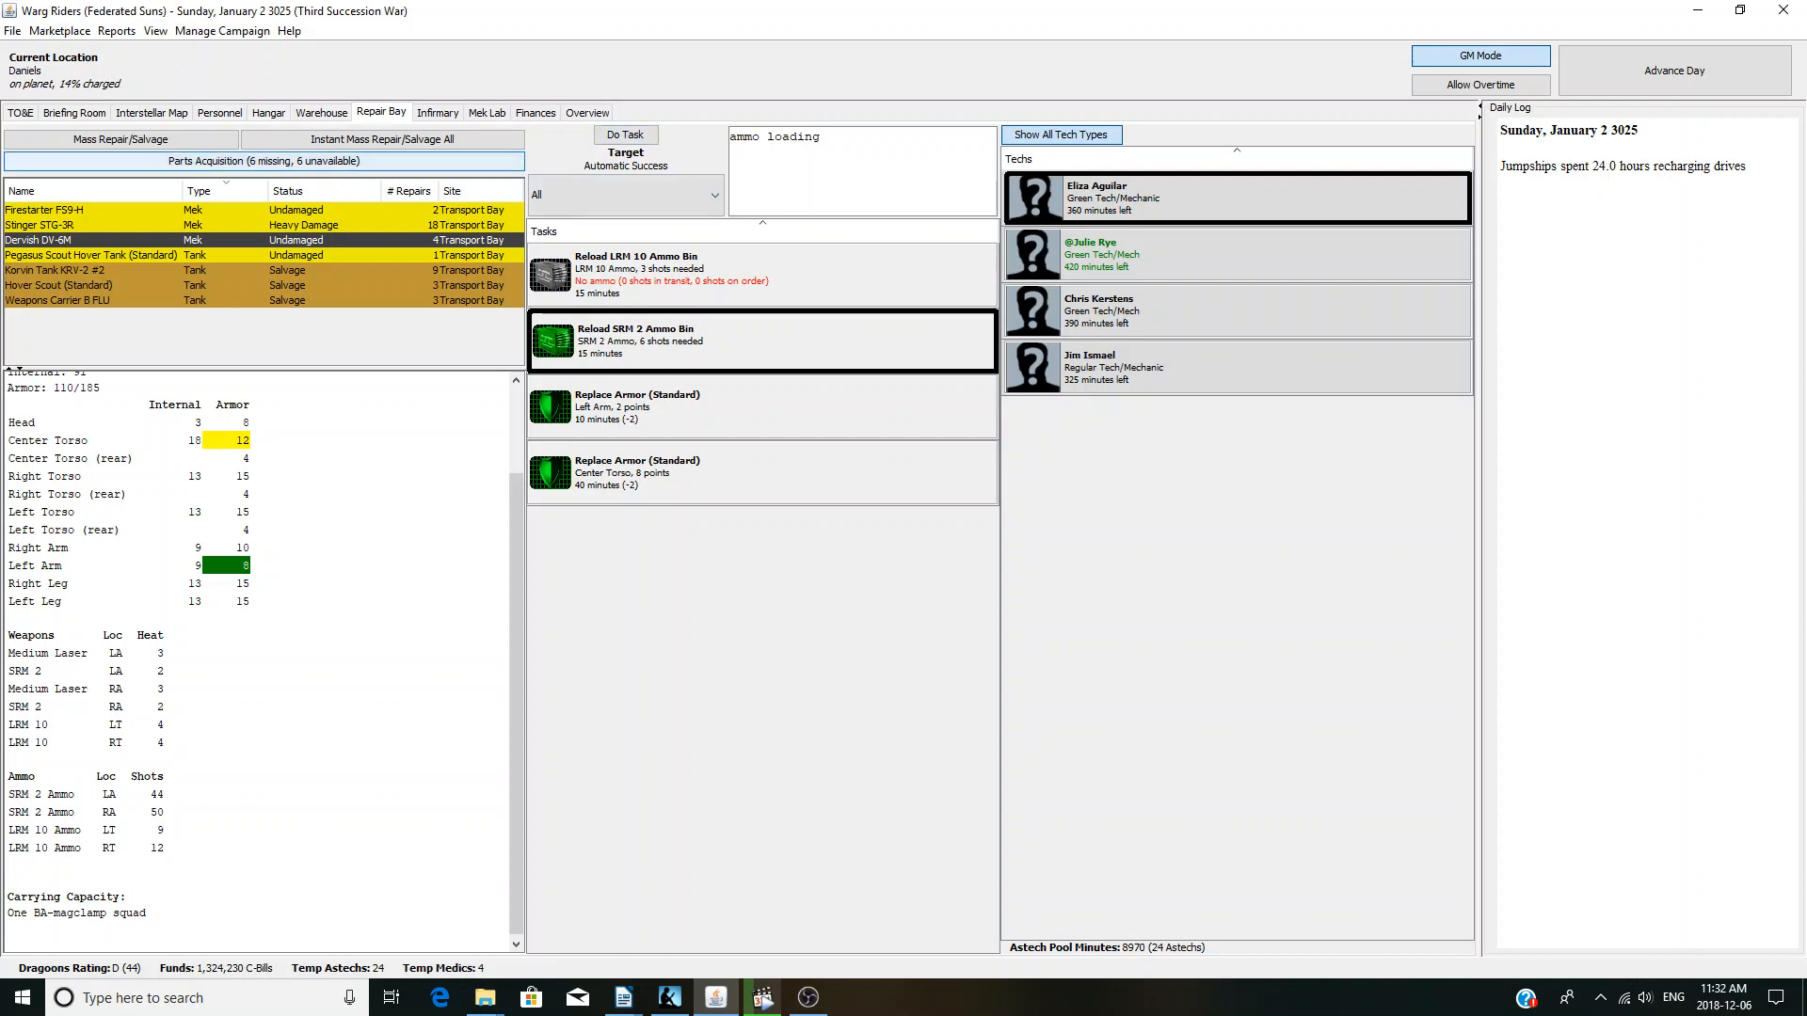
- Review the Parts Acquisition list of missing repair parts, then close it
click(263, 160)
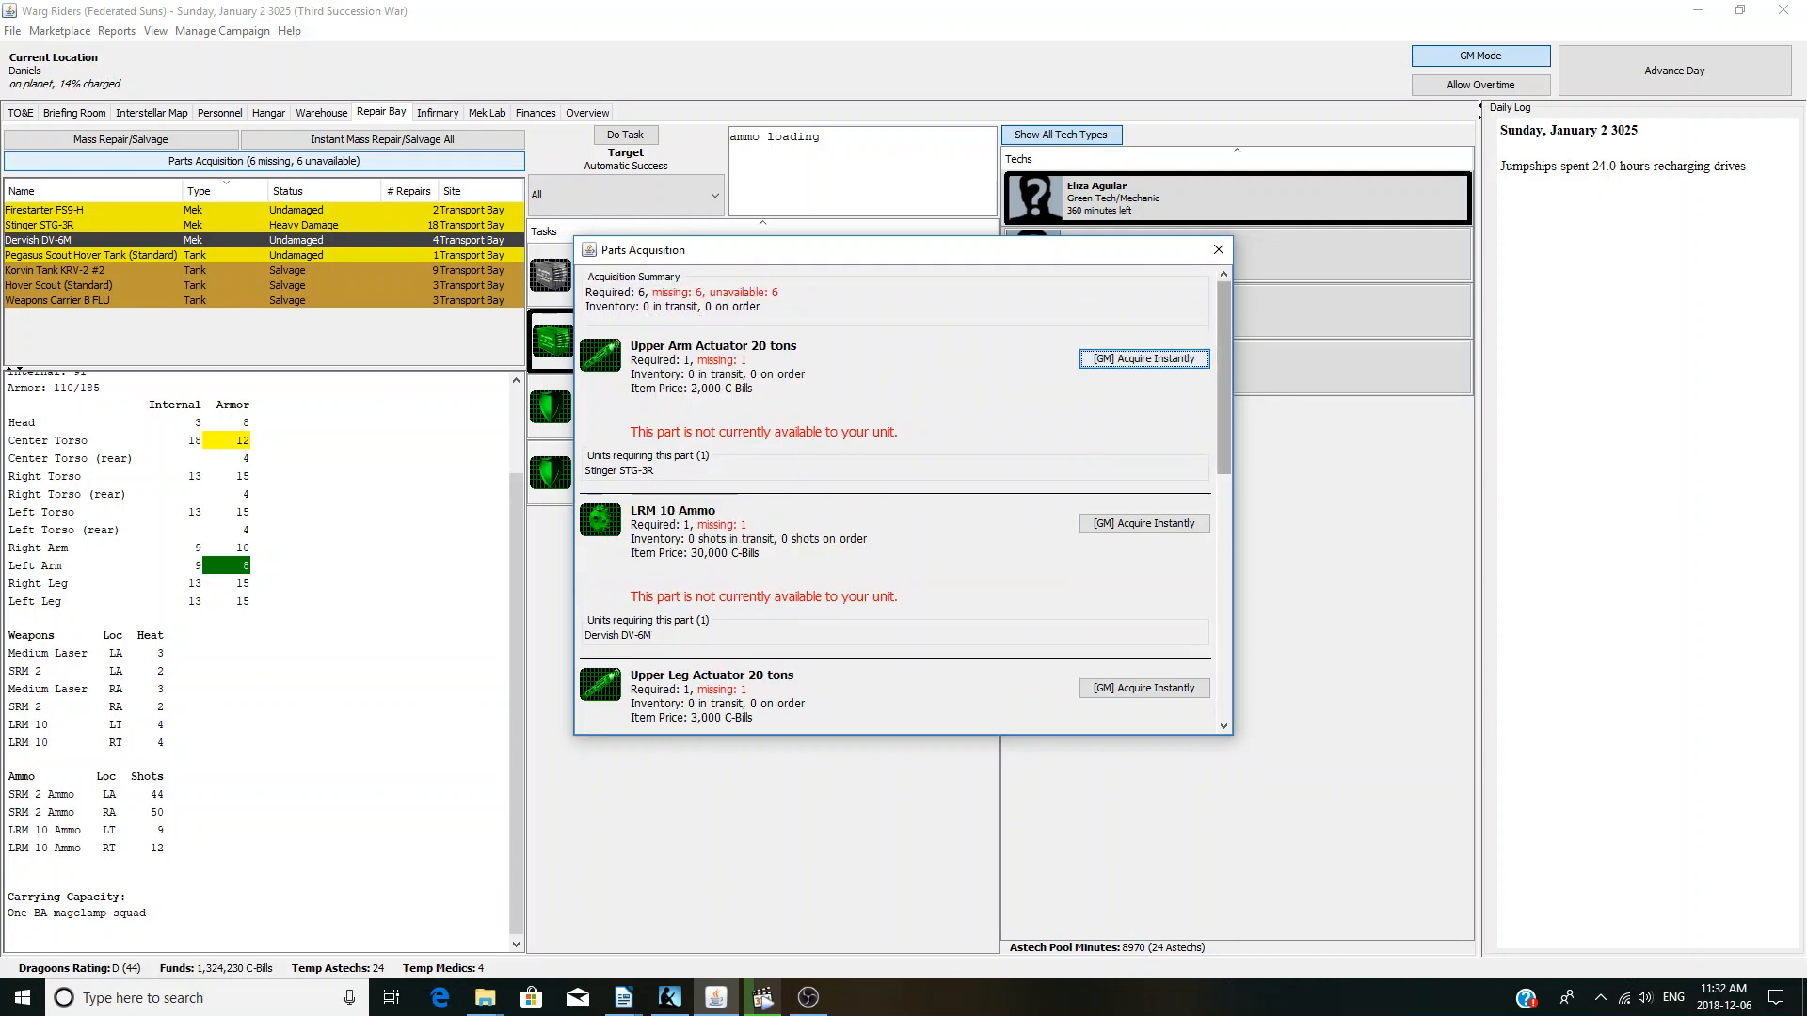
scroll(down, 3)
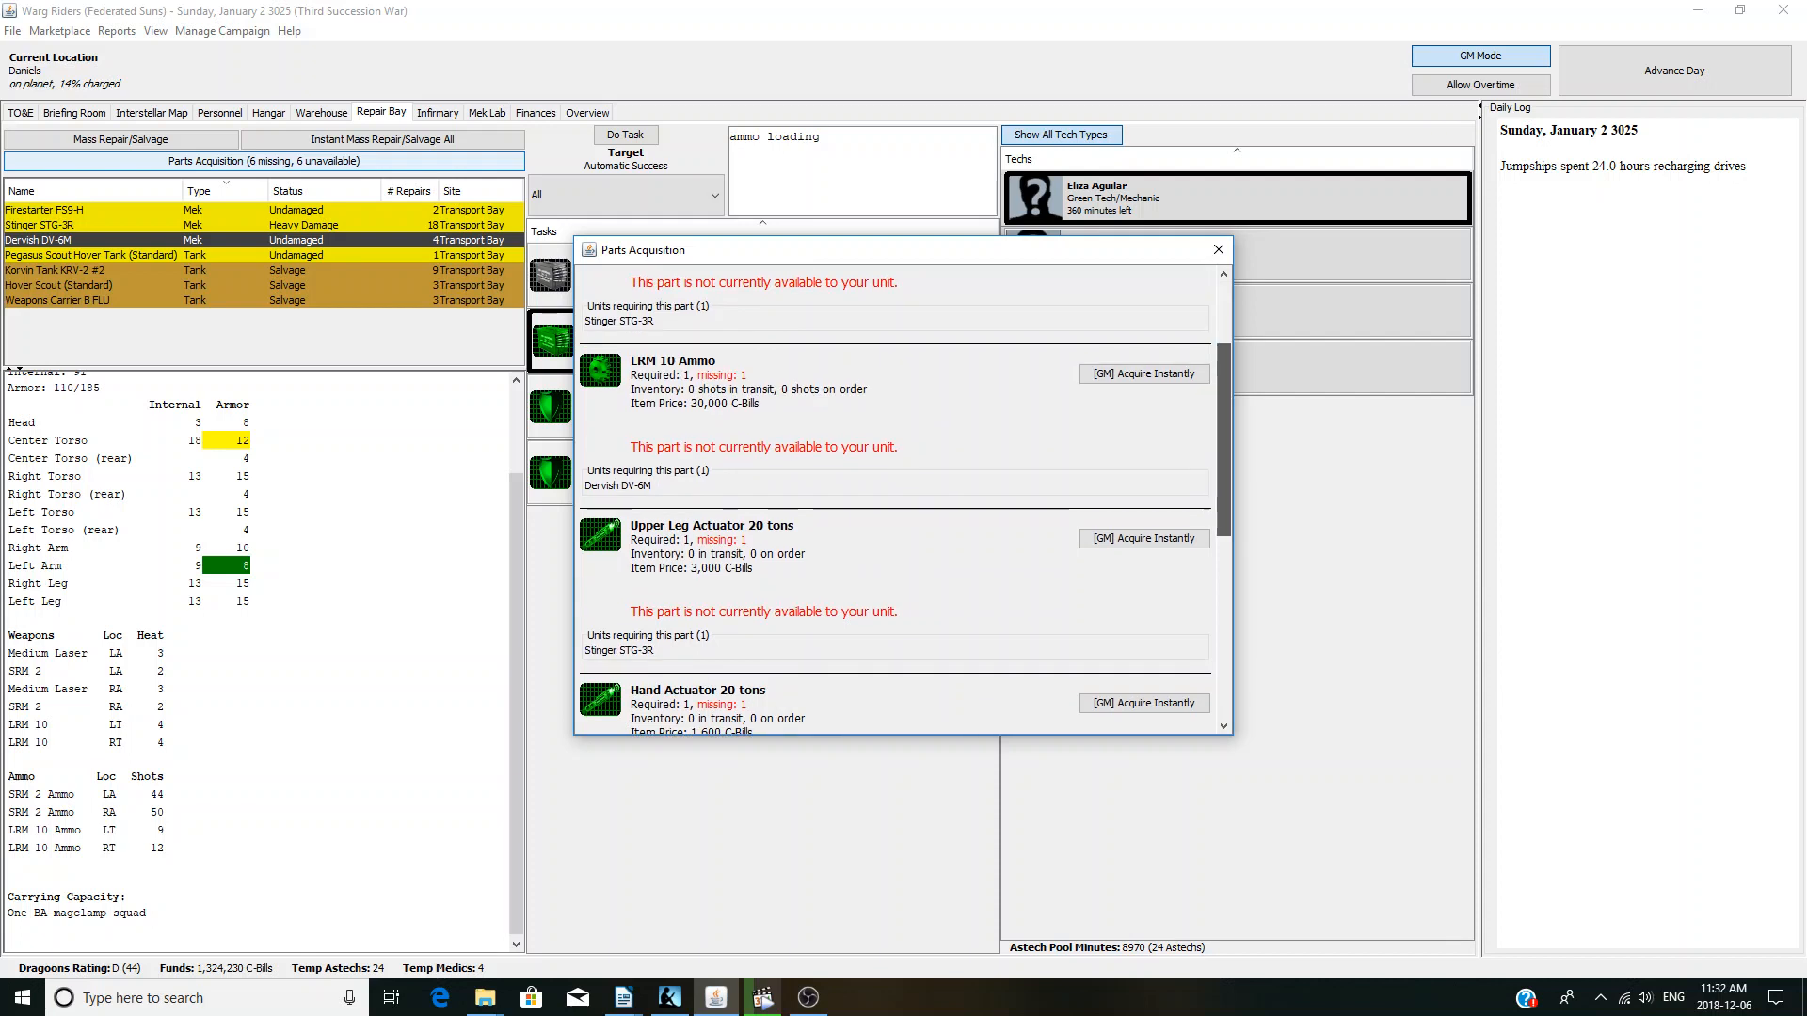
scroll(down, 3)
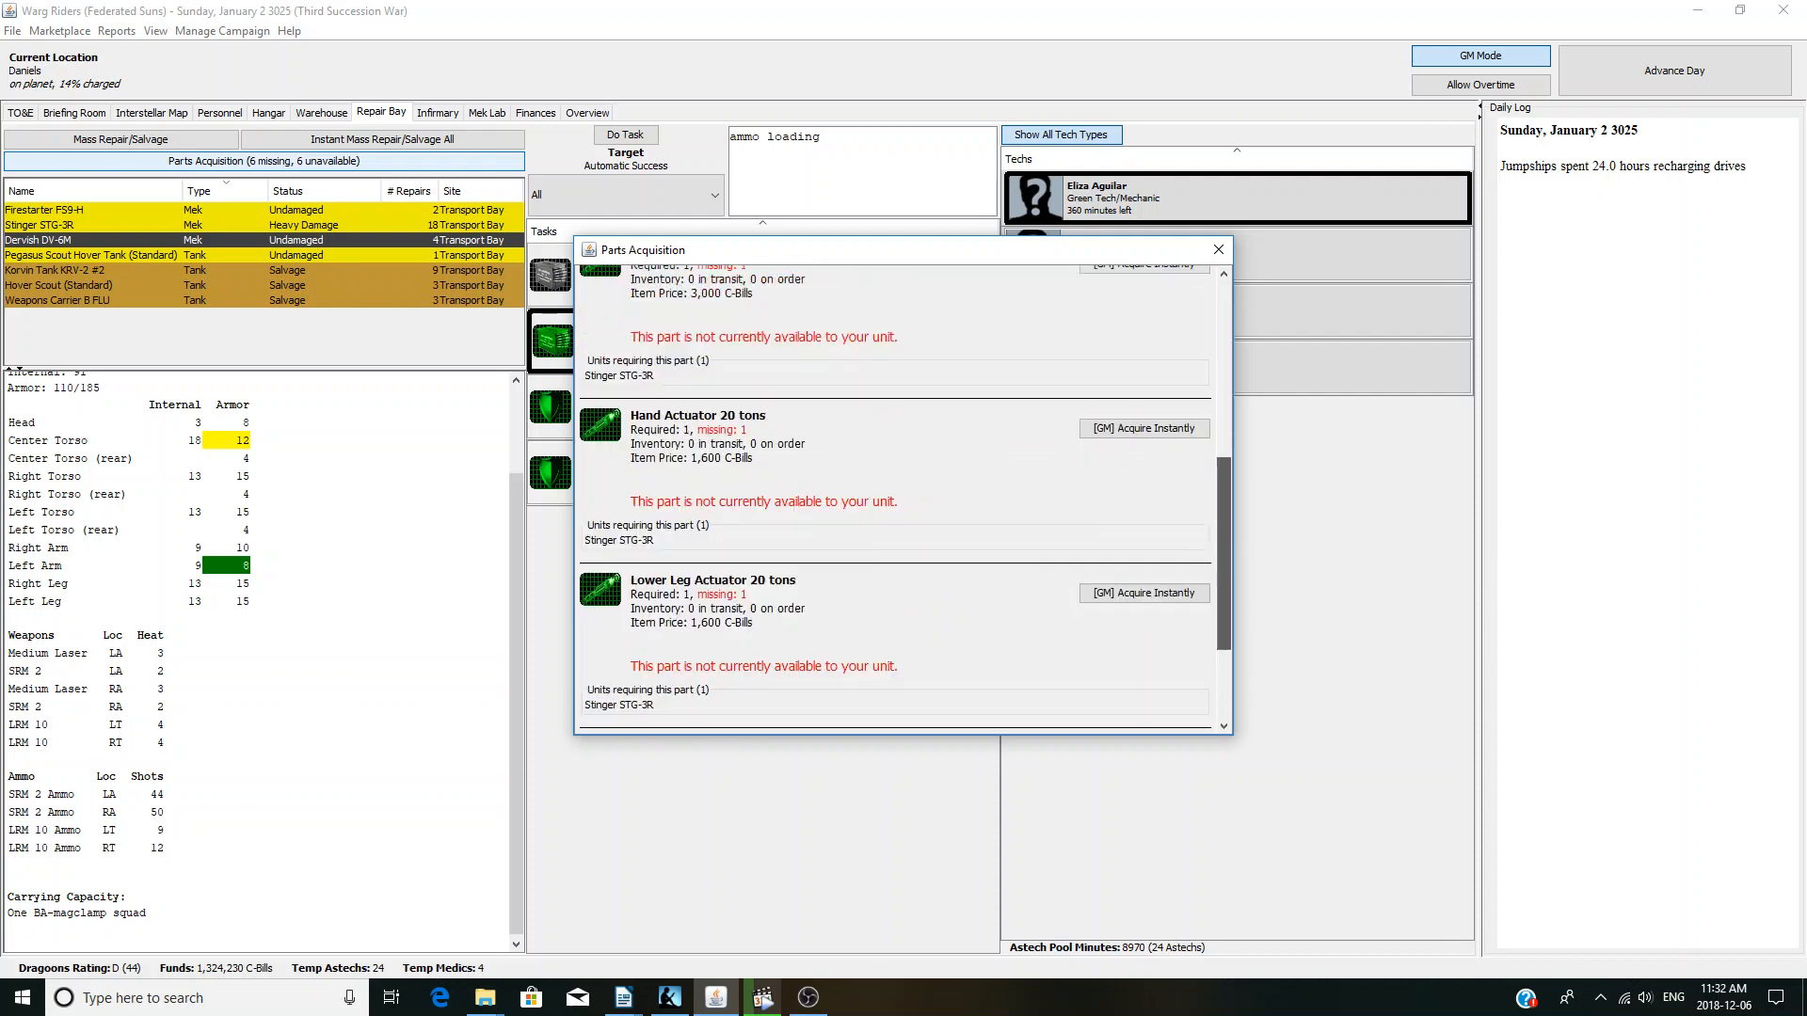
scroll(down, 3)
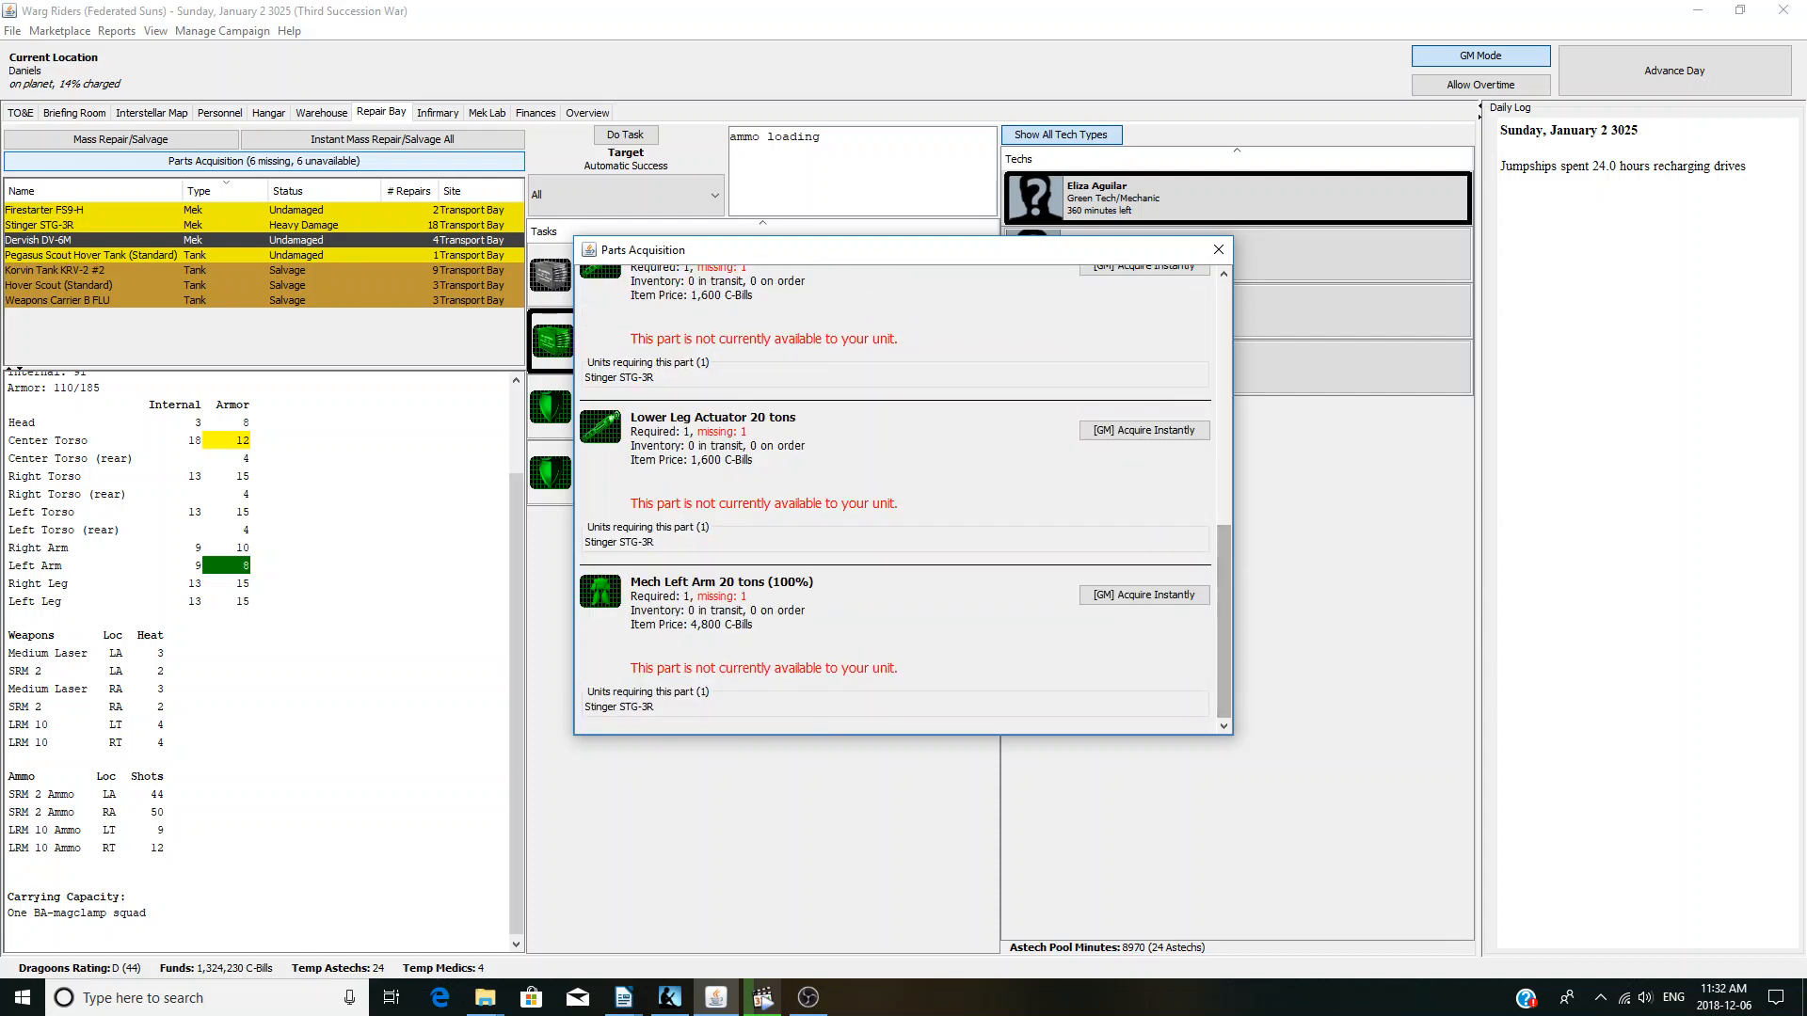
click(1216, 249)
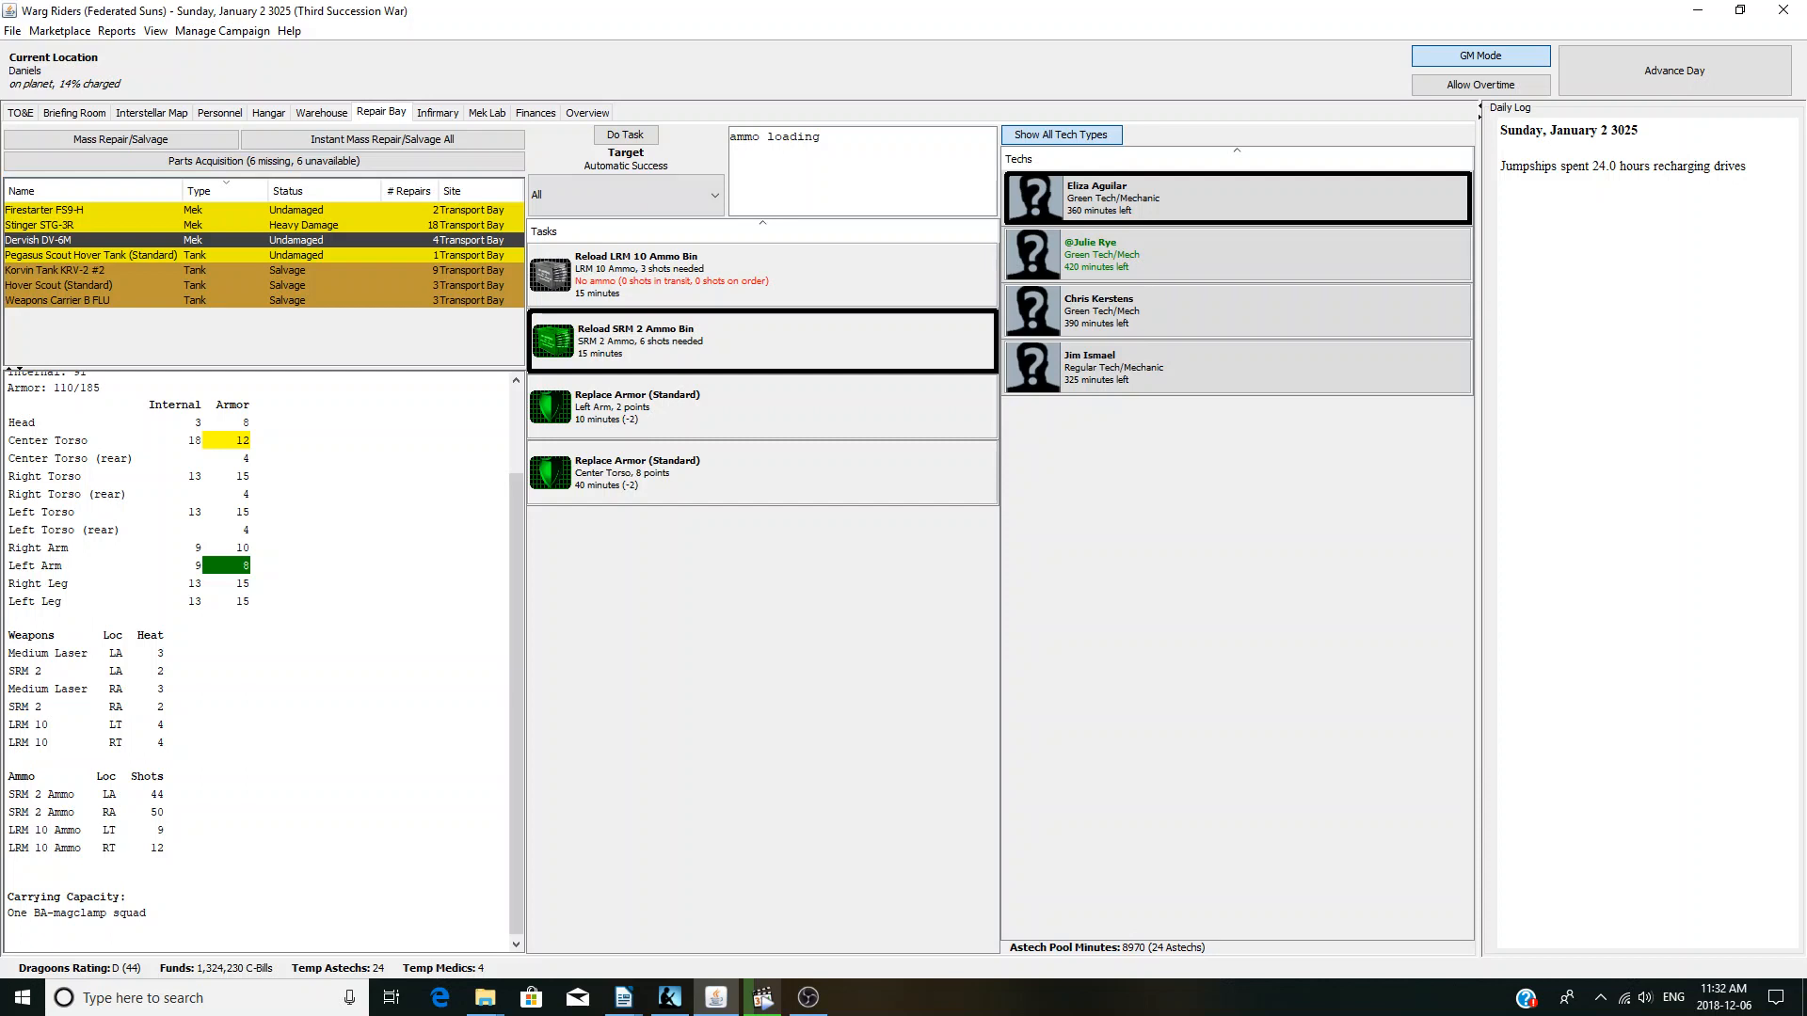
- Reload and re-armour the Dervish, Pegasus Scout (SRM 6 ammo) and Firestarter
click(621, 134)
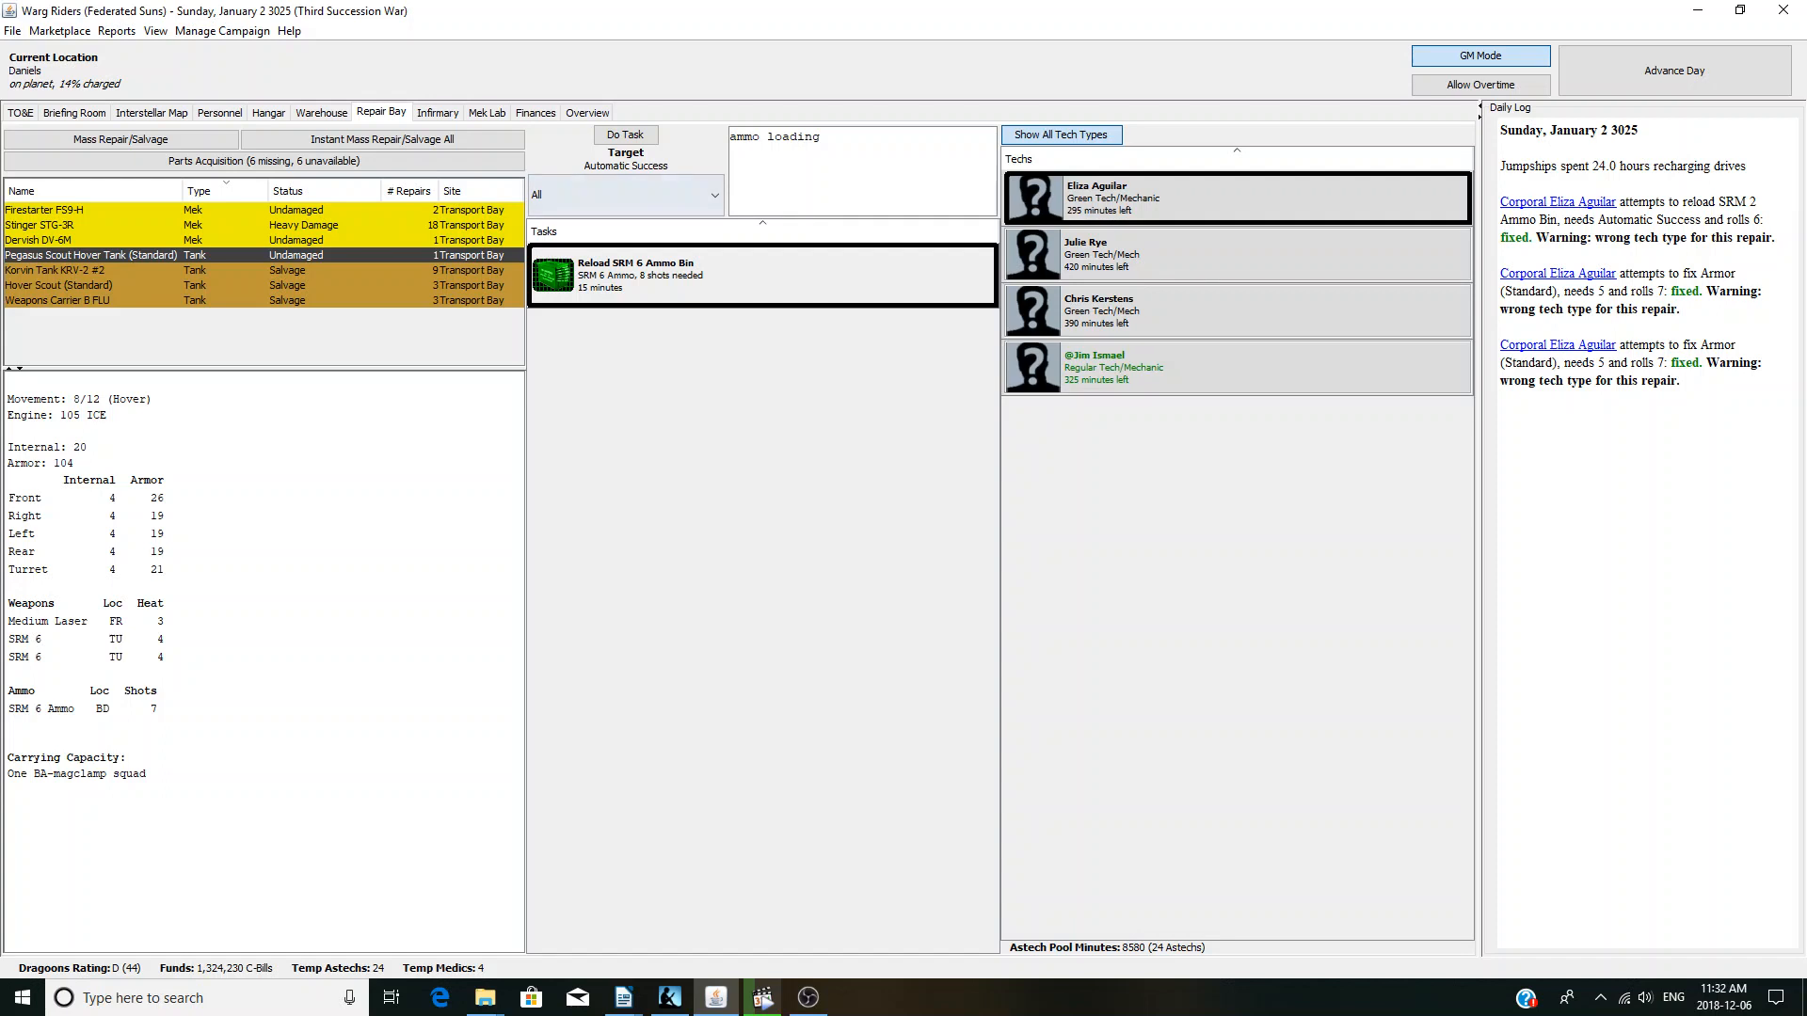
click(625, 134)
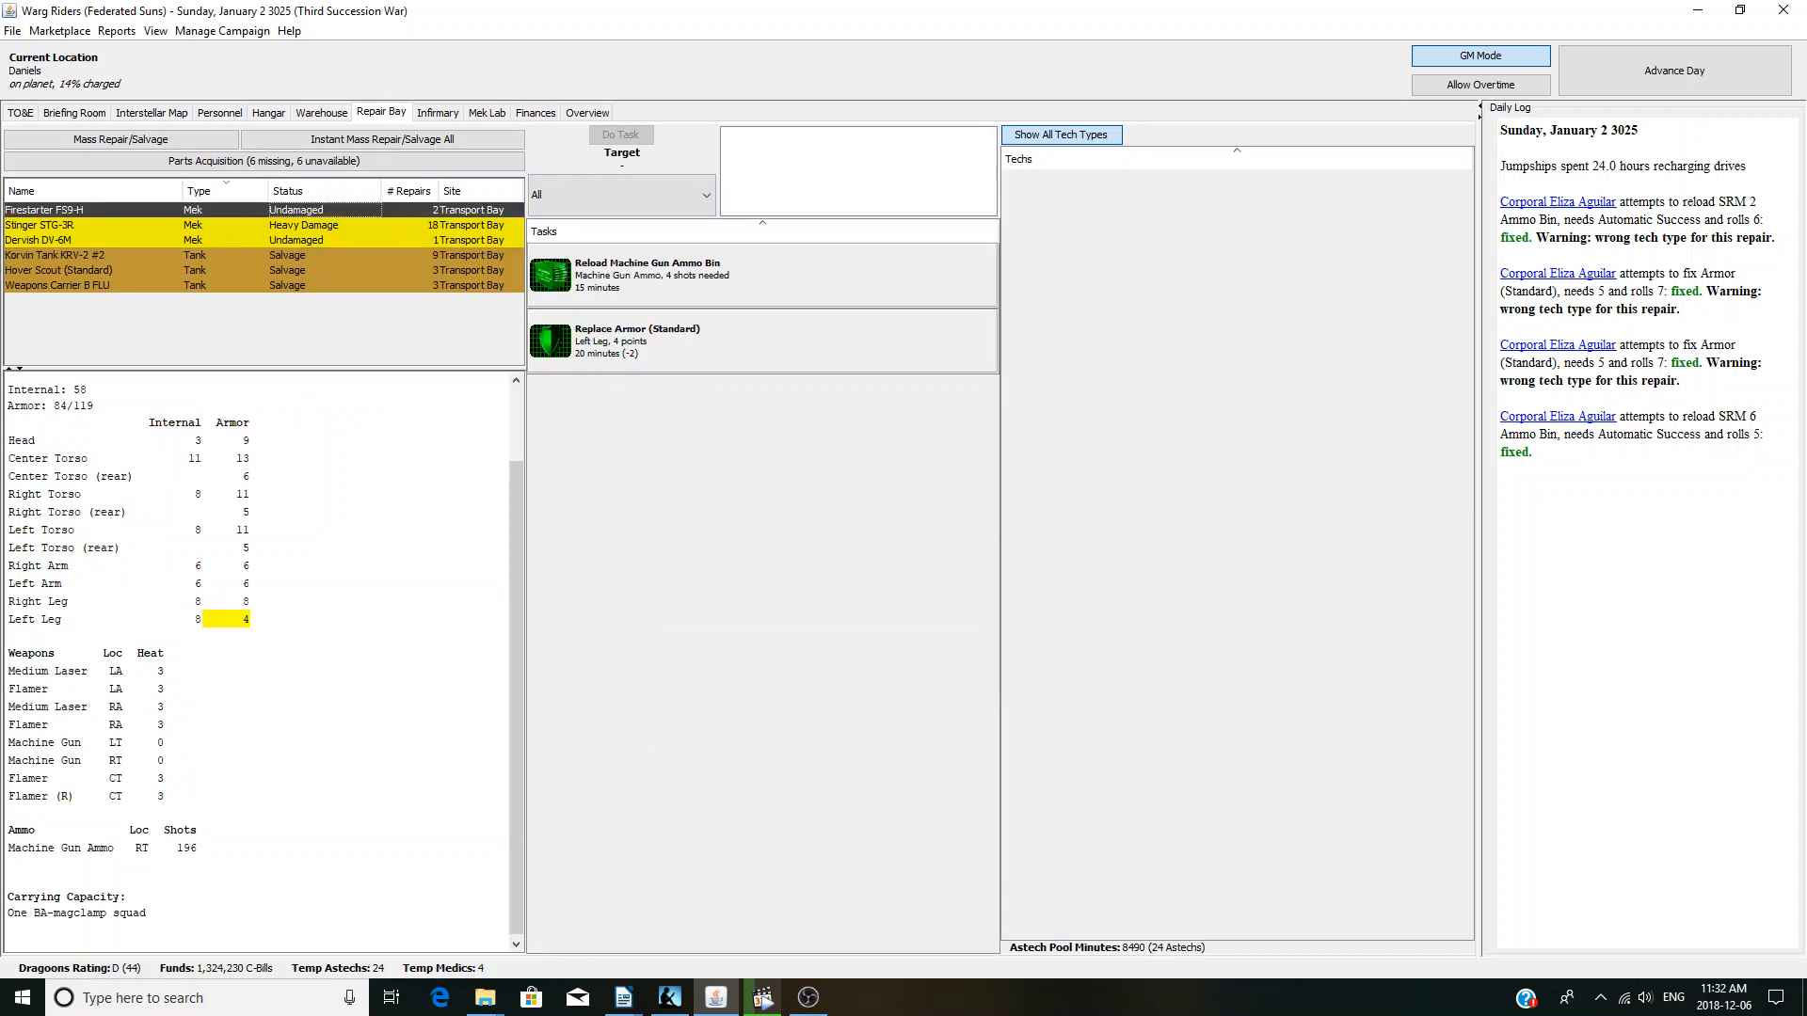
click(647, 274)
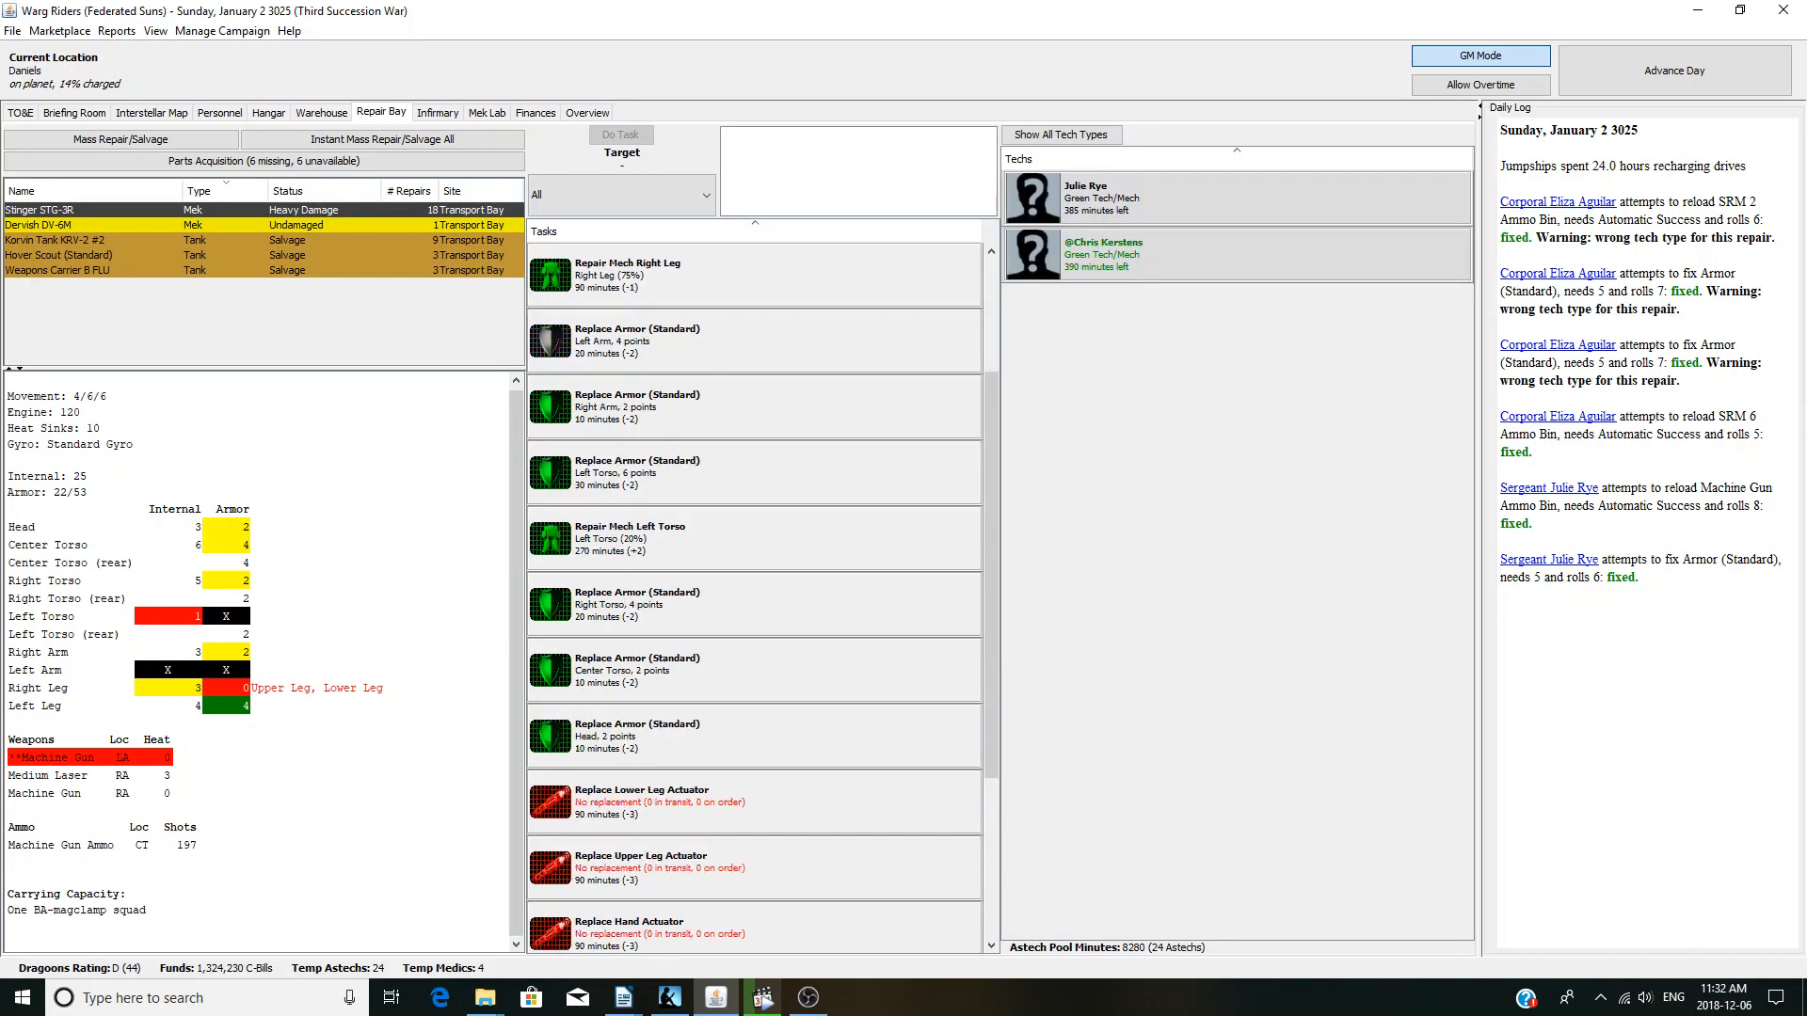
- Salvage the Korvin Tank's armour, machine gun, large laser, LRM 5 and LRM 5 ammo bin
click(754, 539)
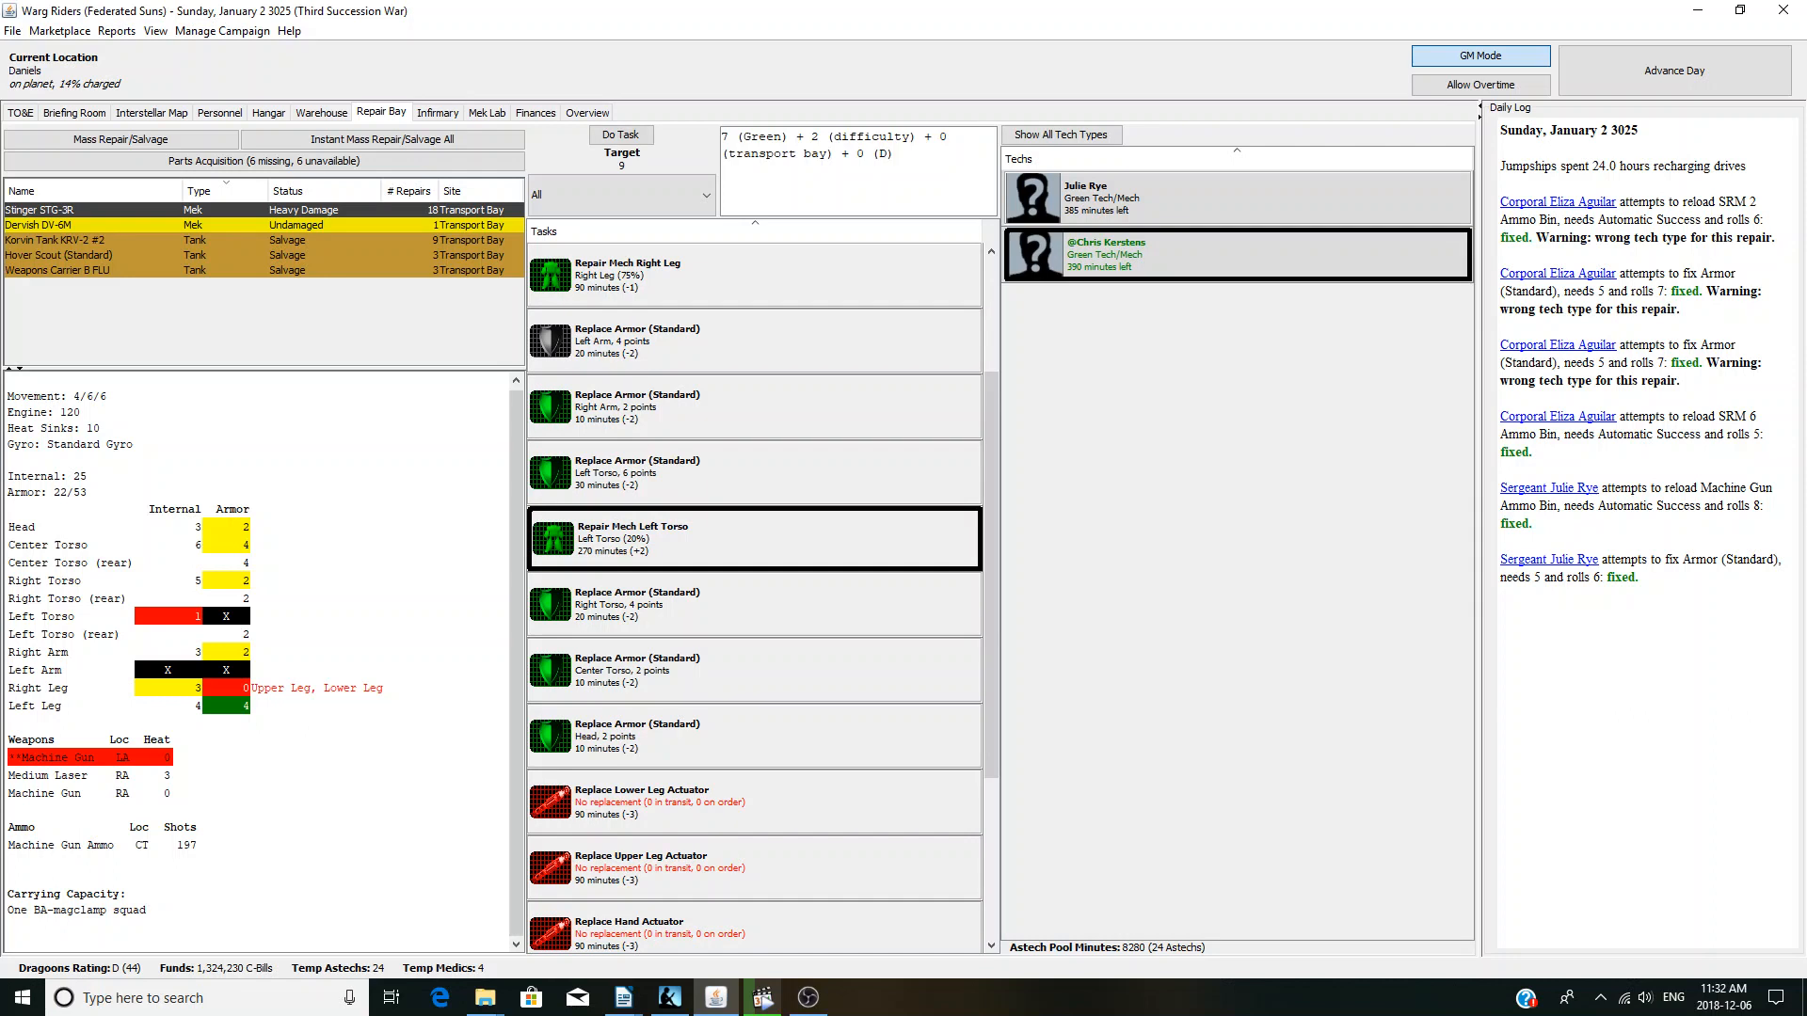
click(46, 240)
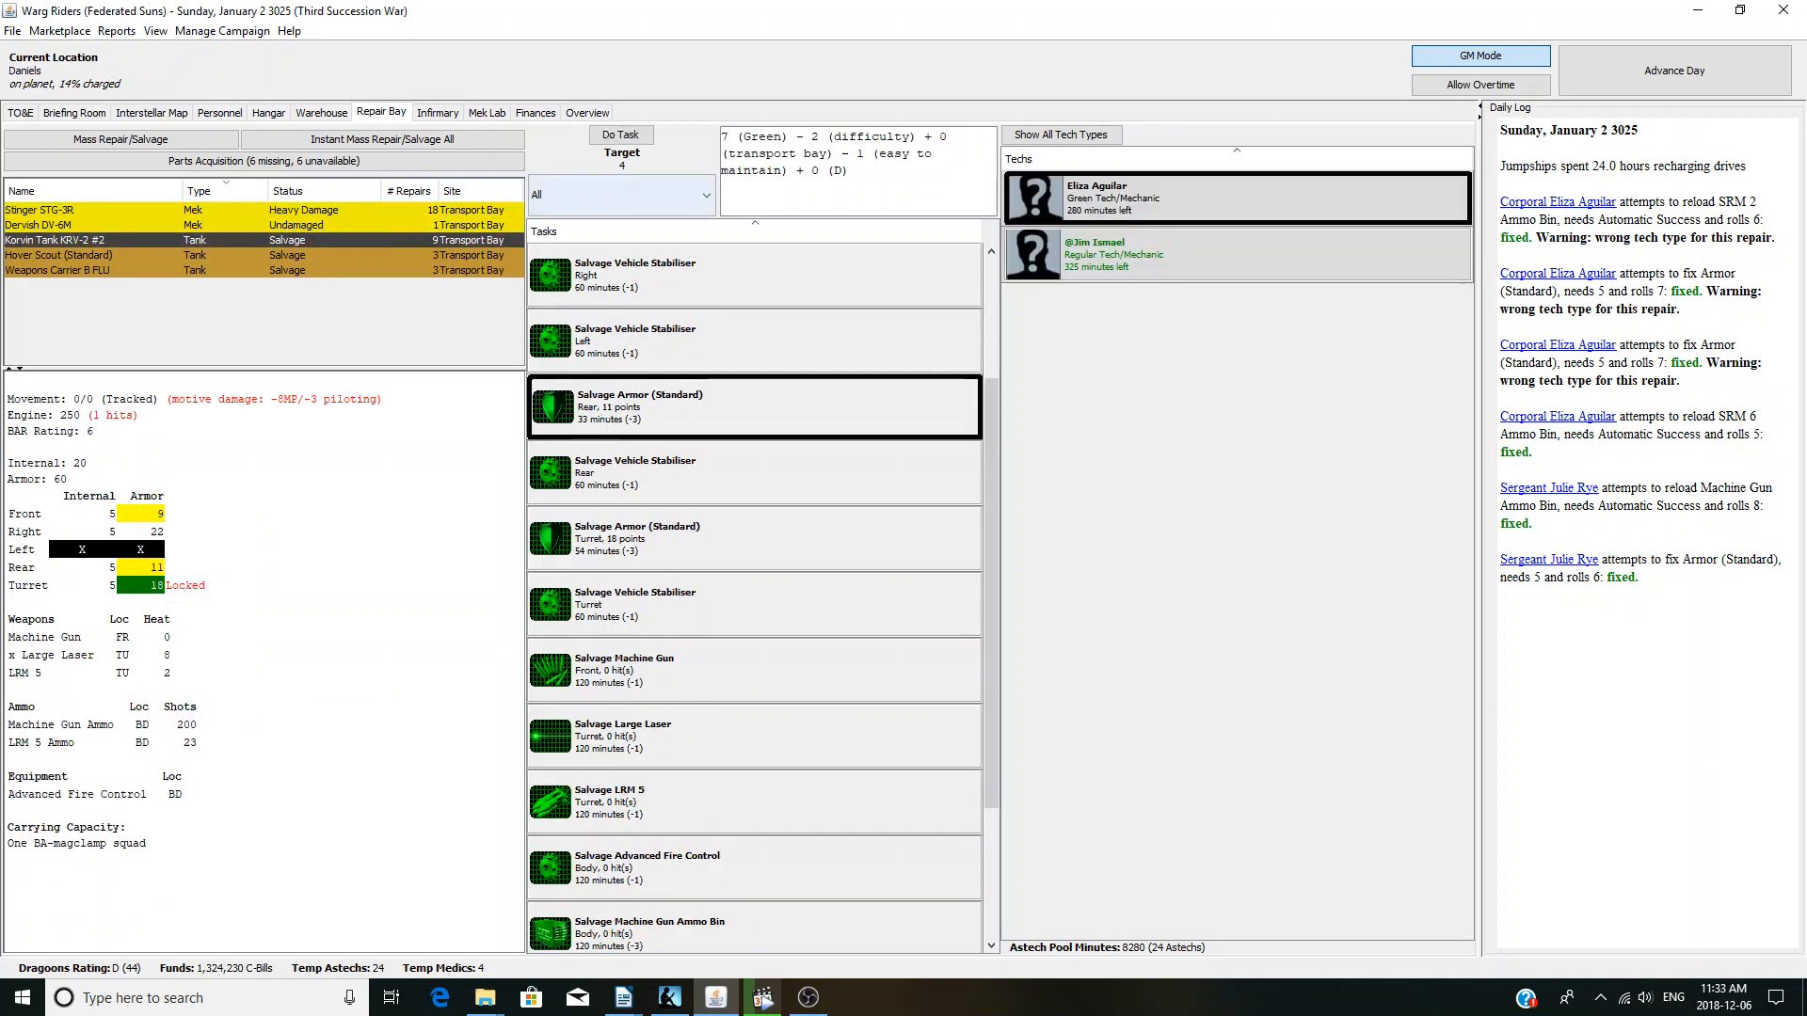
click(621, 134)
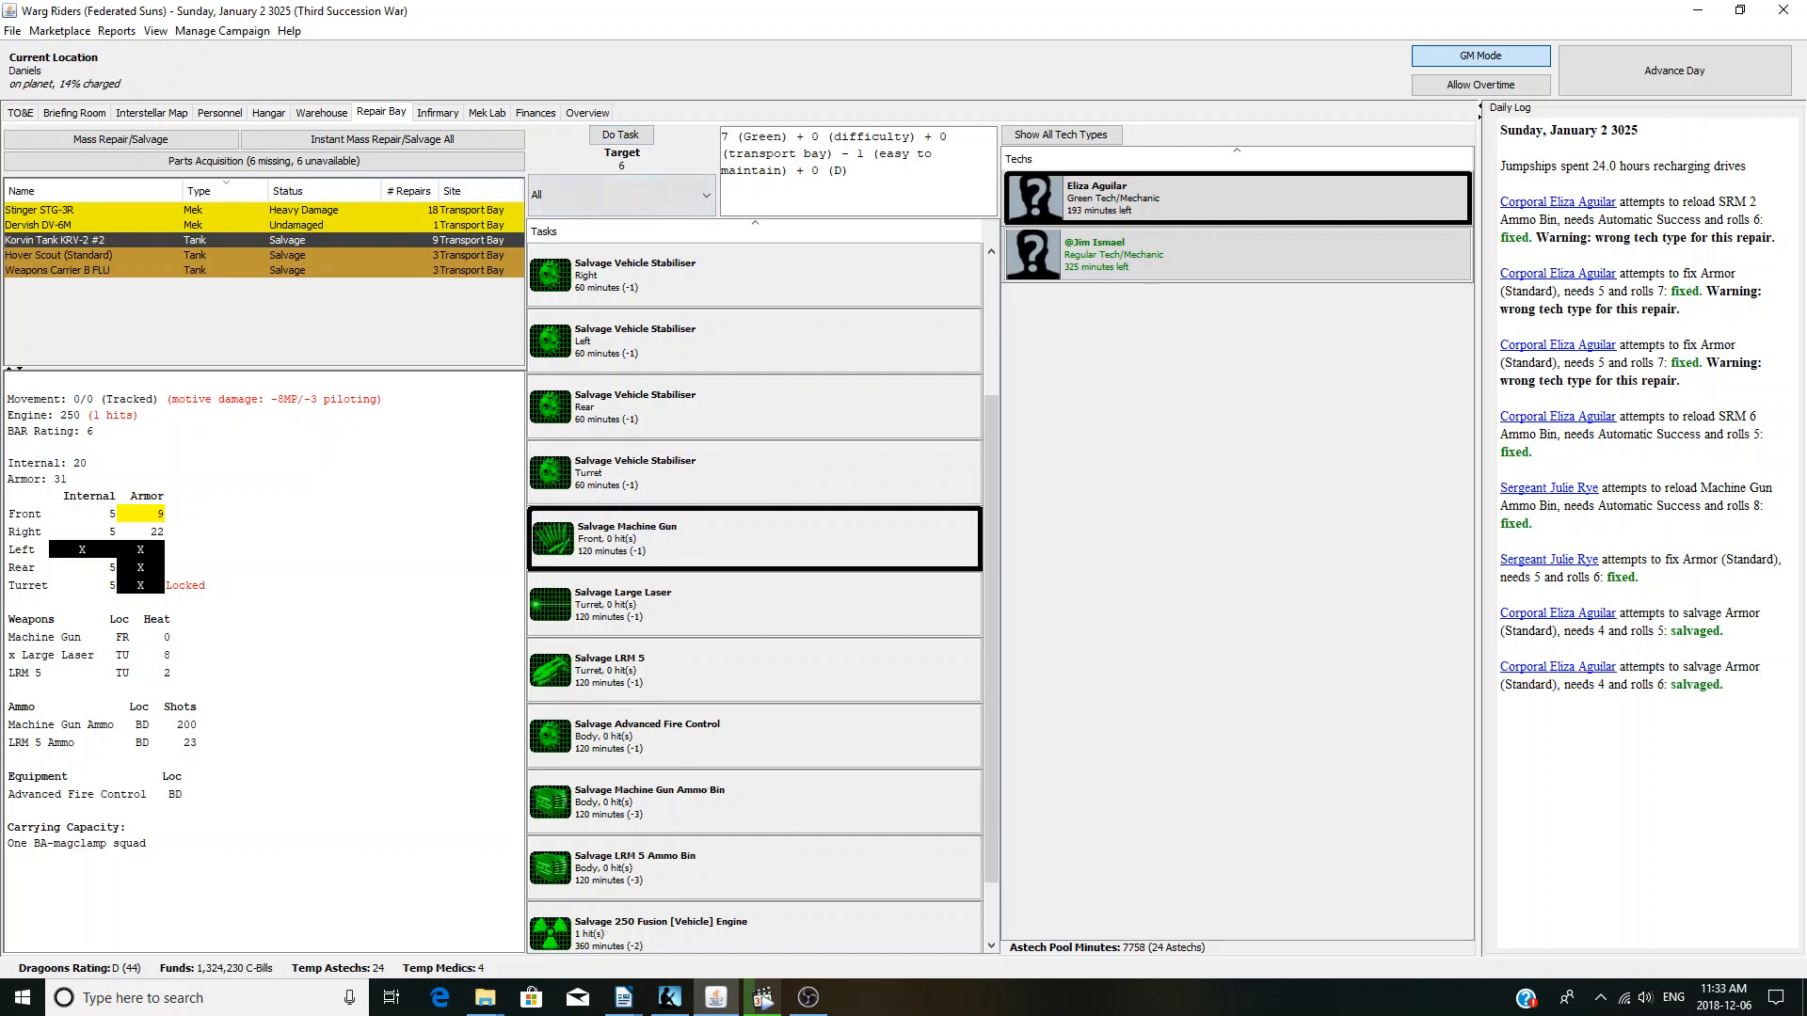
click(621, 134)
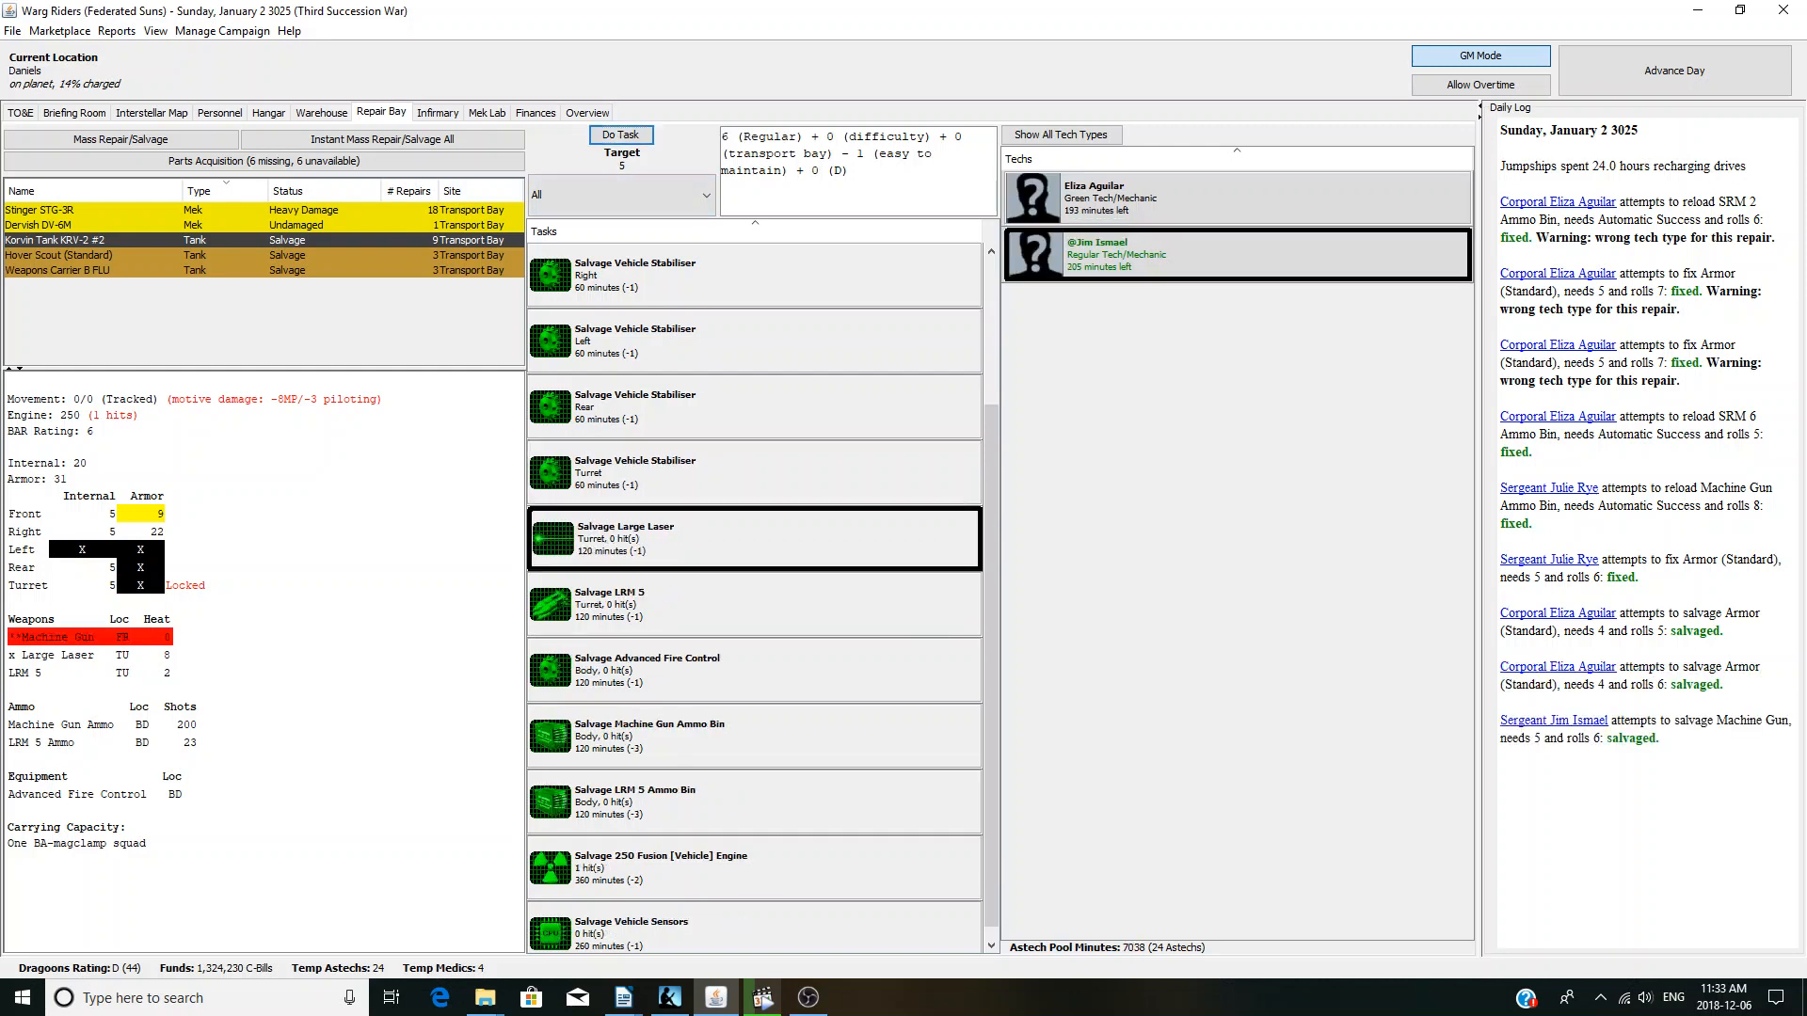
click(620, 135)
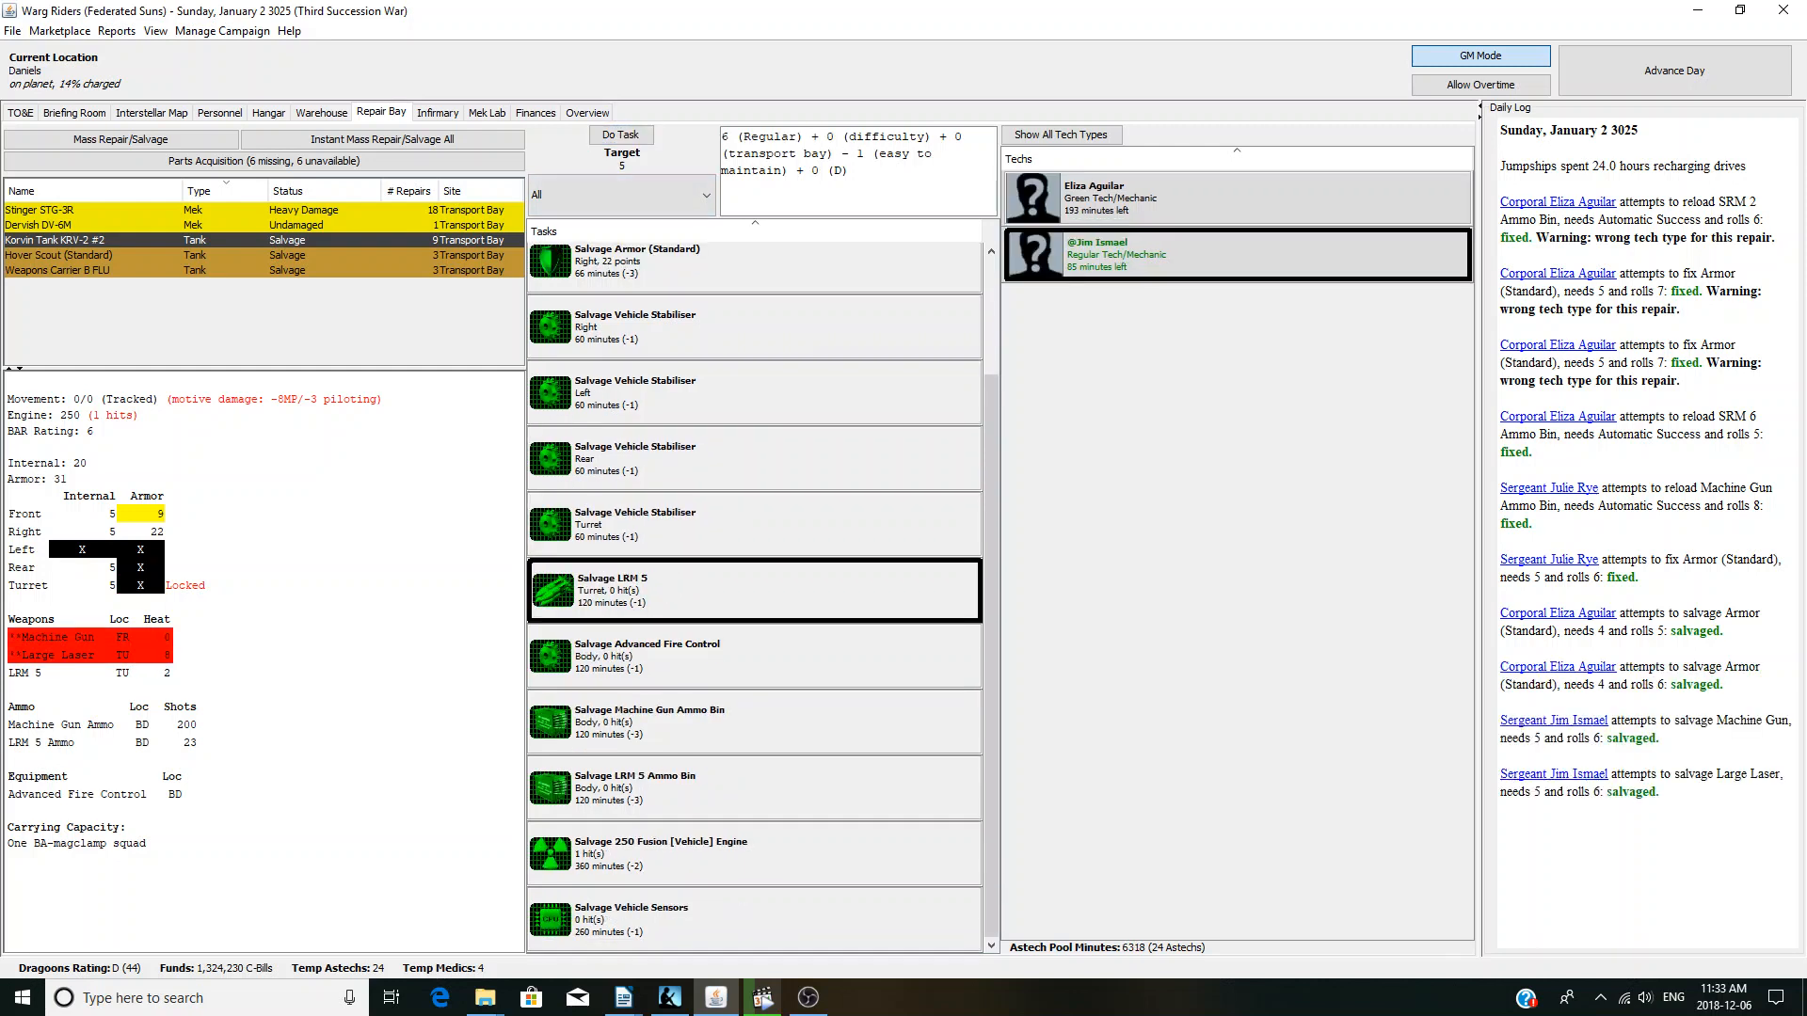
click(621, 135)
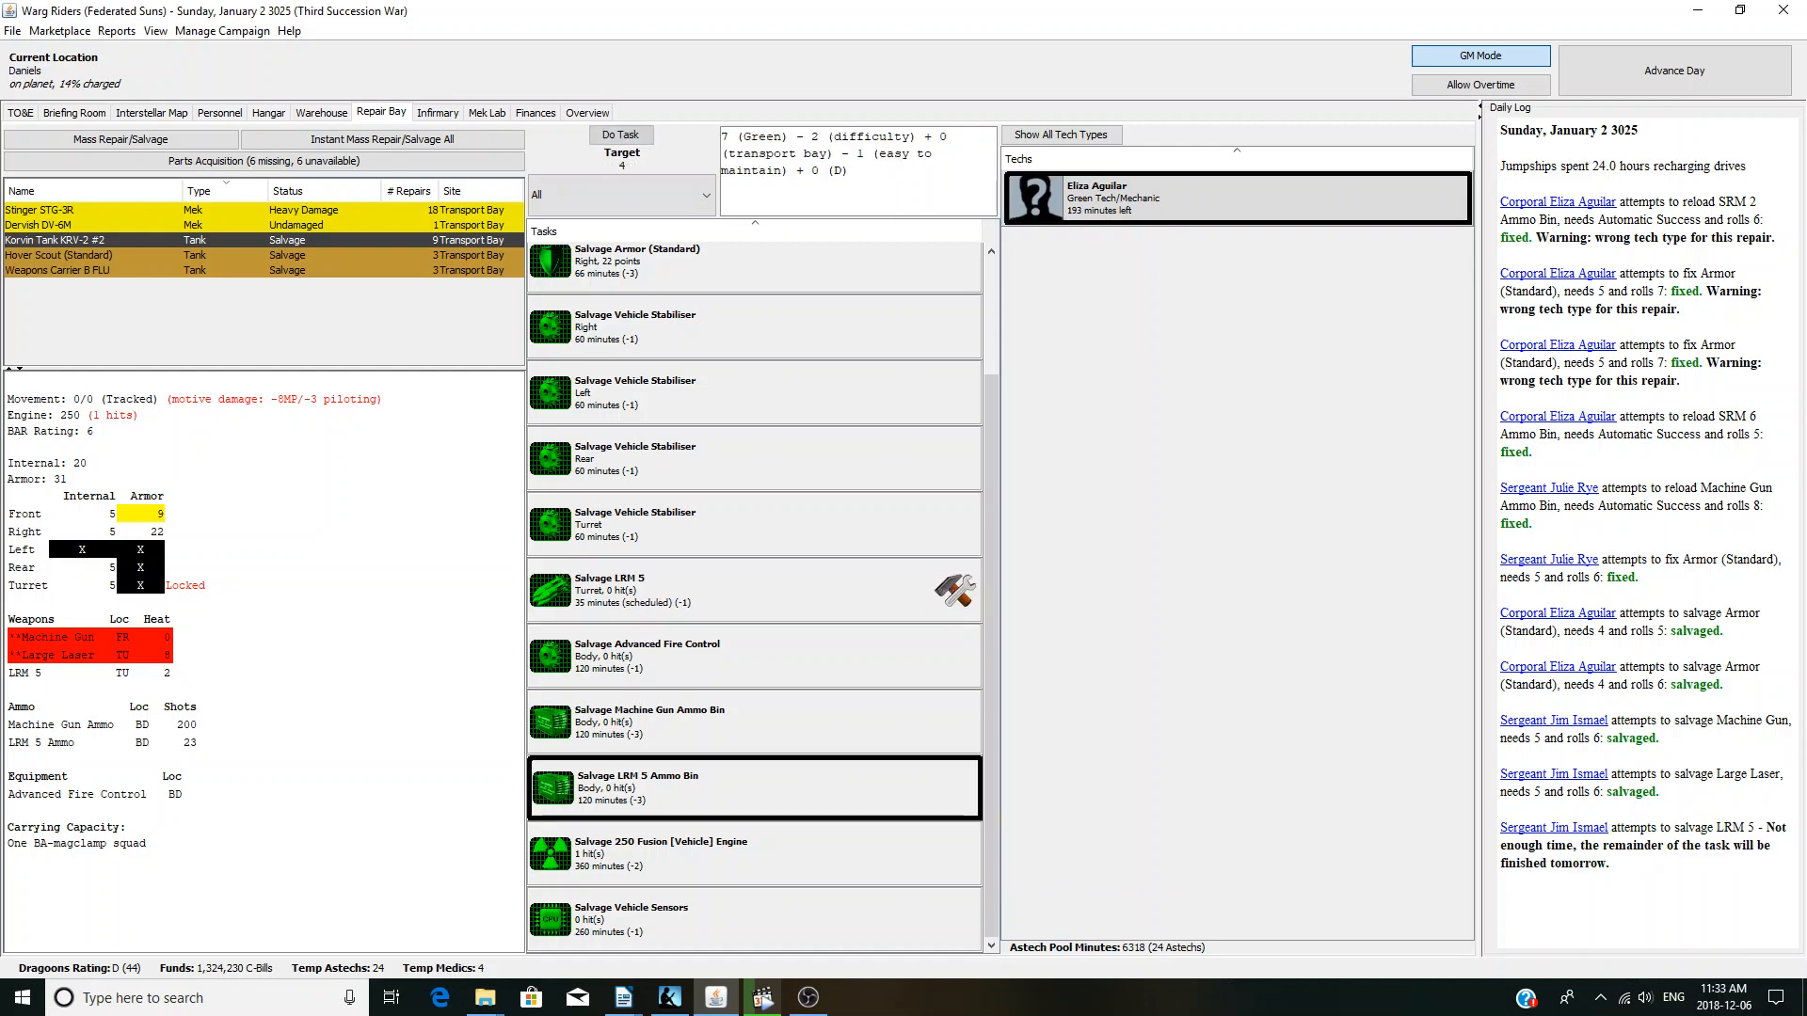
click(619, 134)
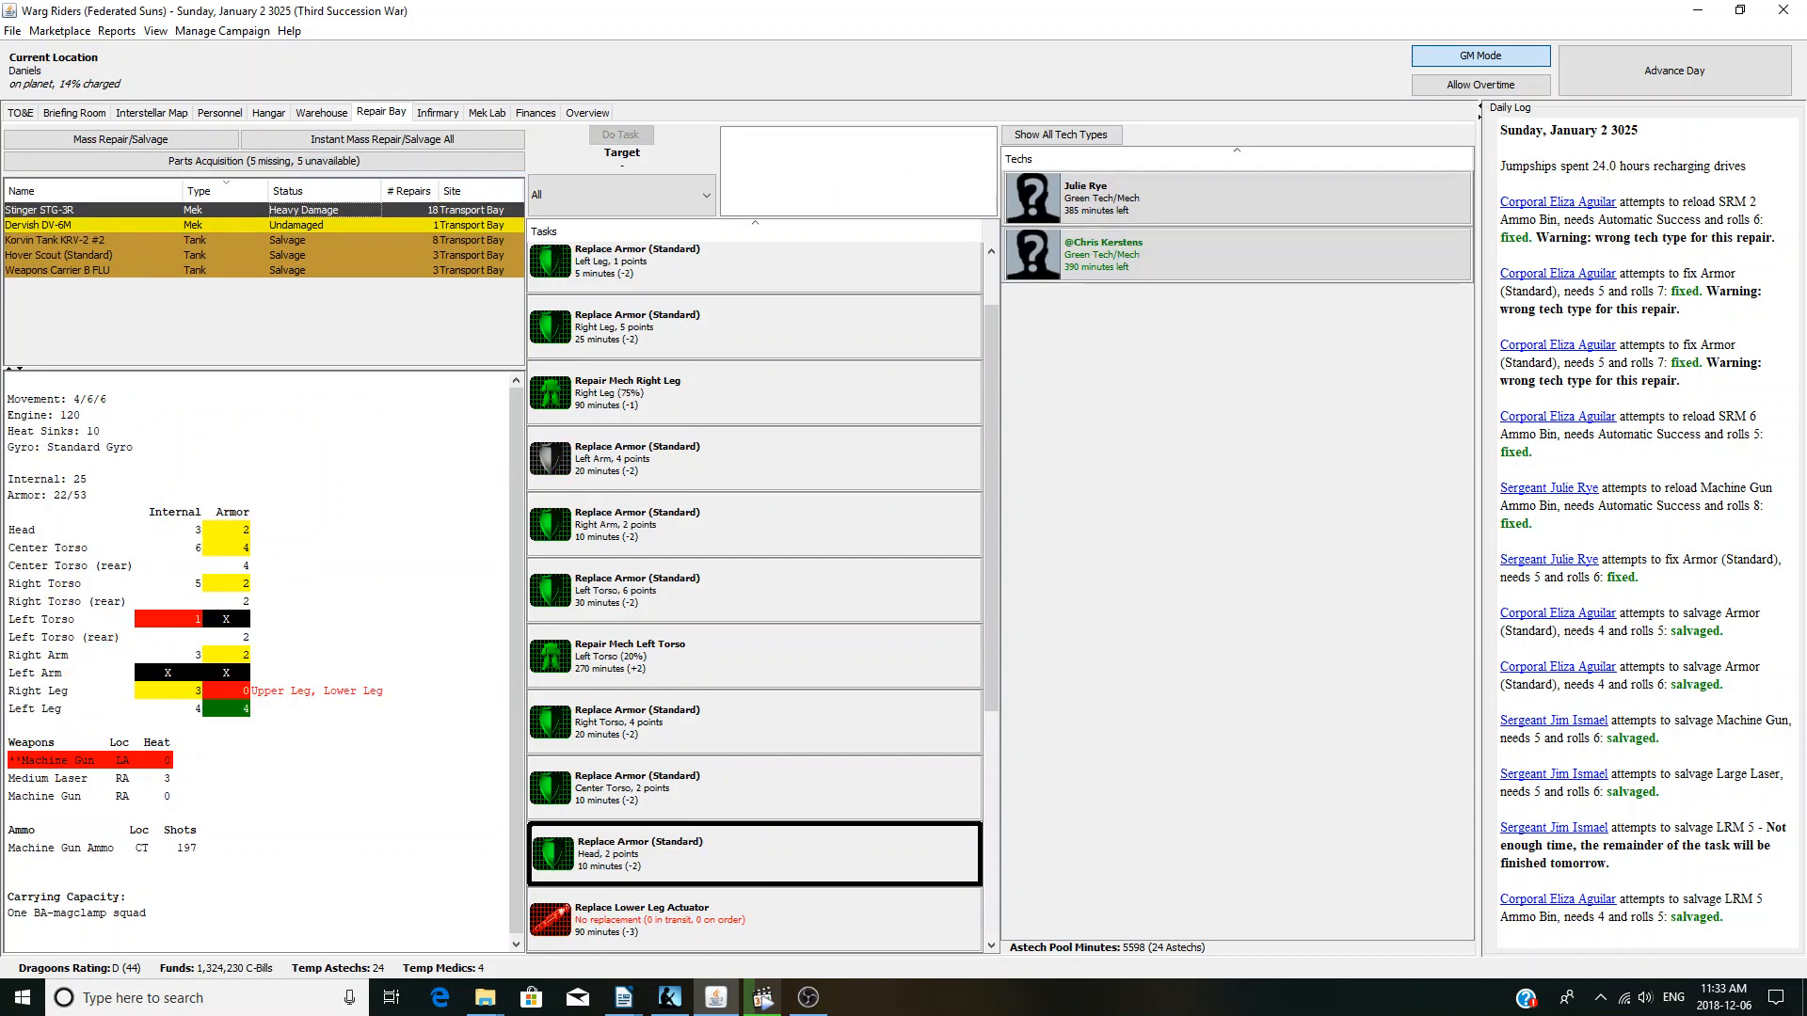
- Salvage the Korvin Tank's front and right armour and the Hover Scout's armour
scroll(down, 3)
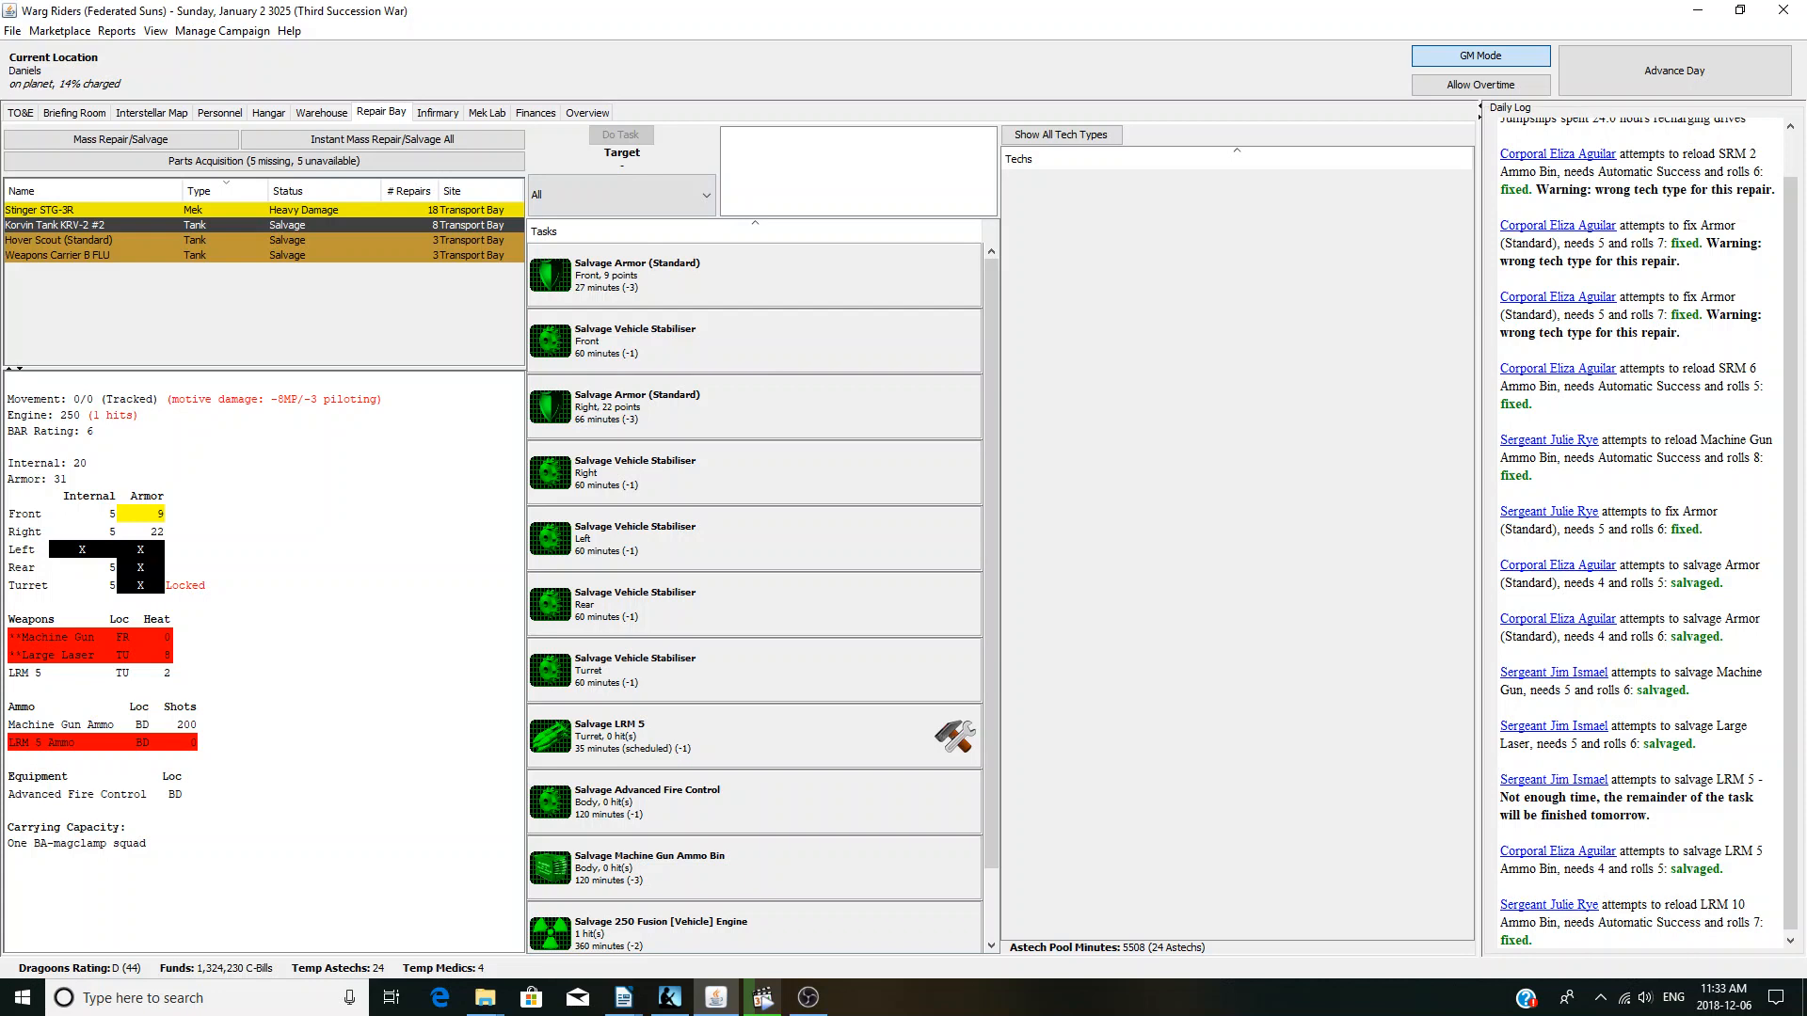
click(750, 274)
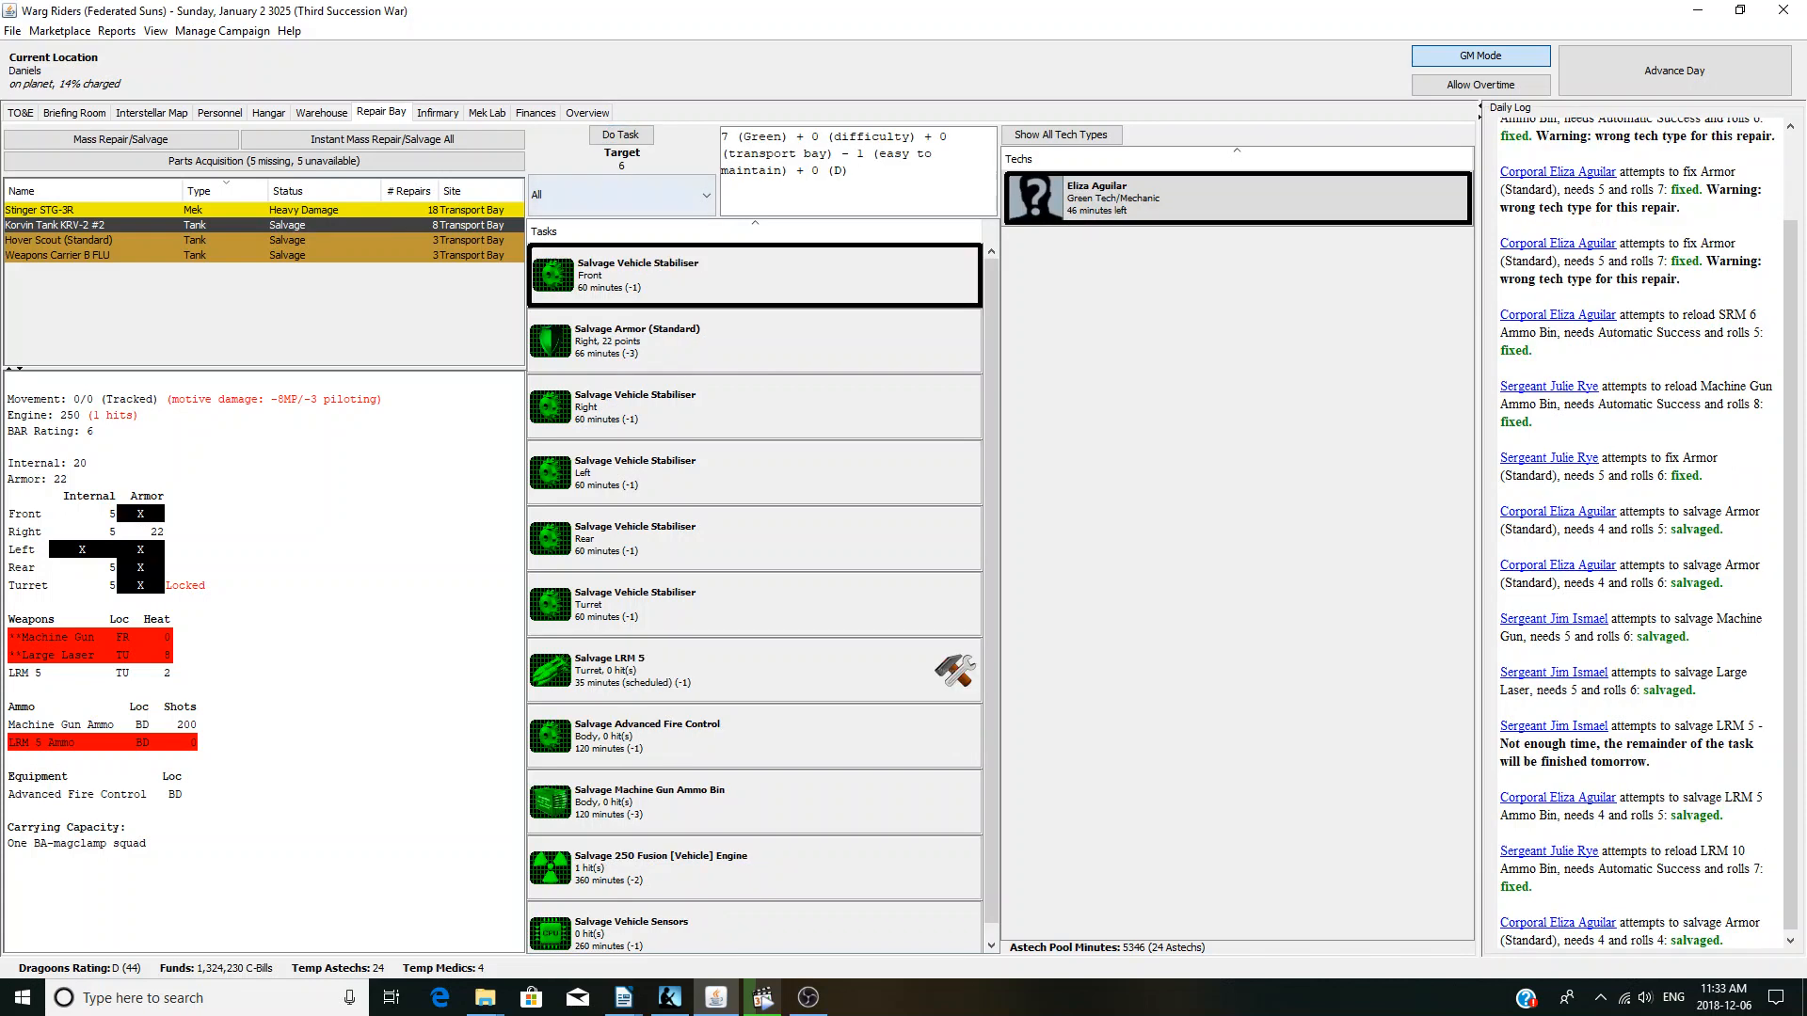
click(749, 340)
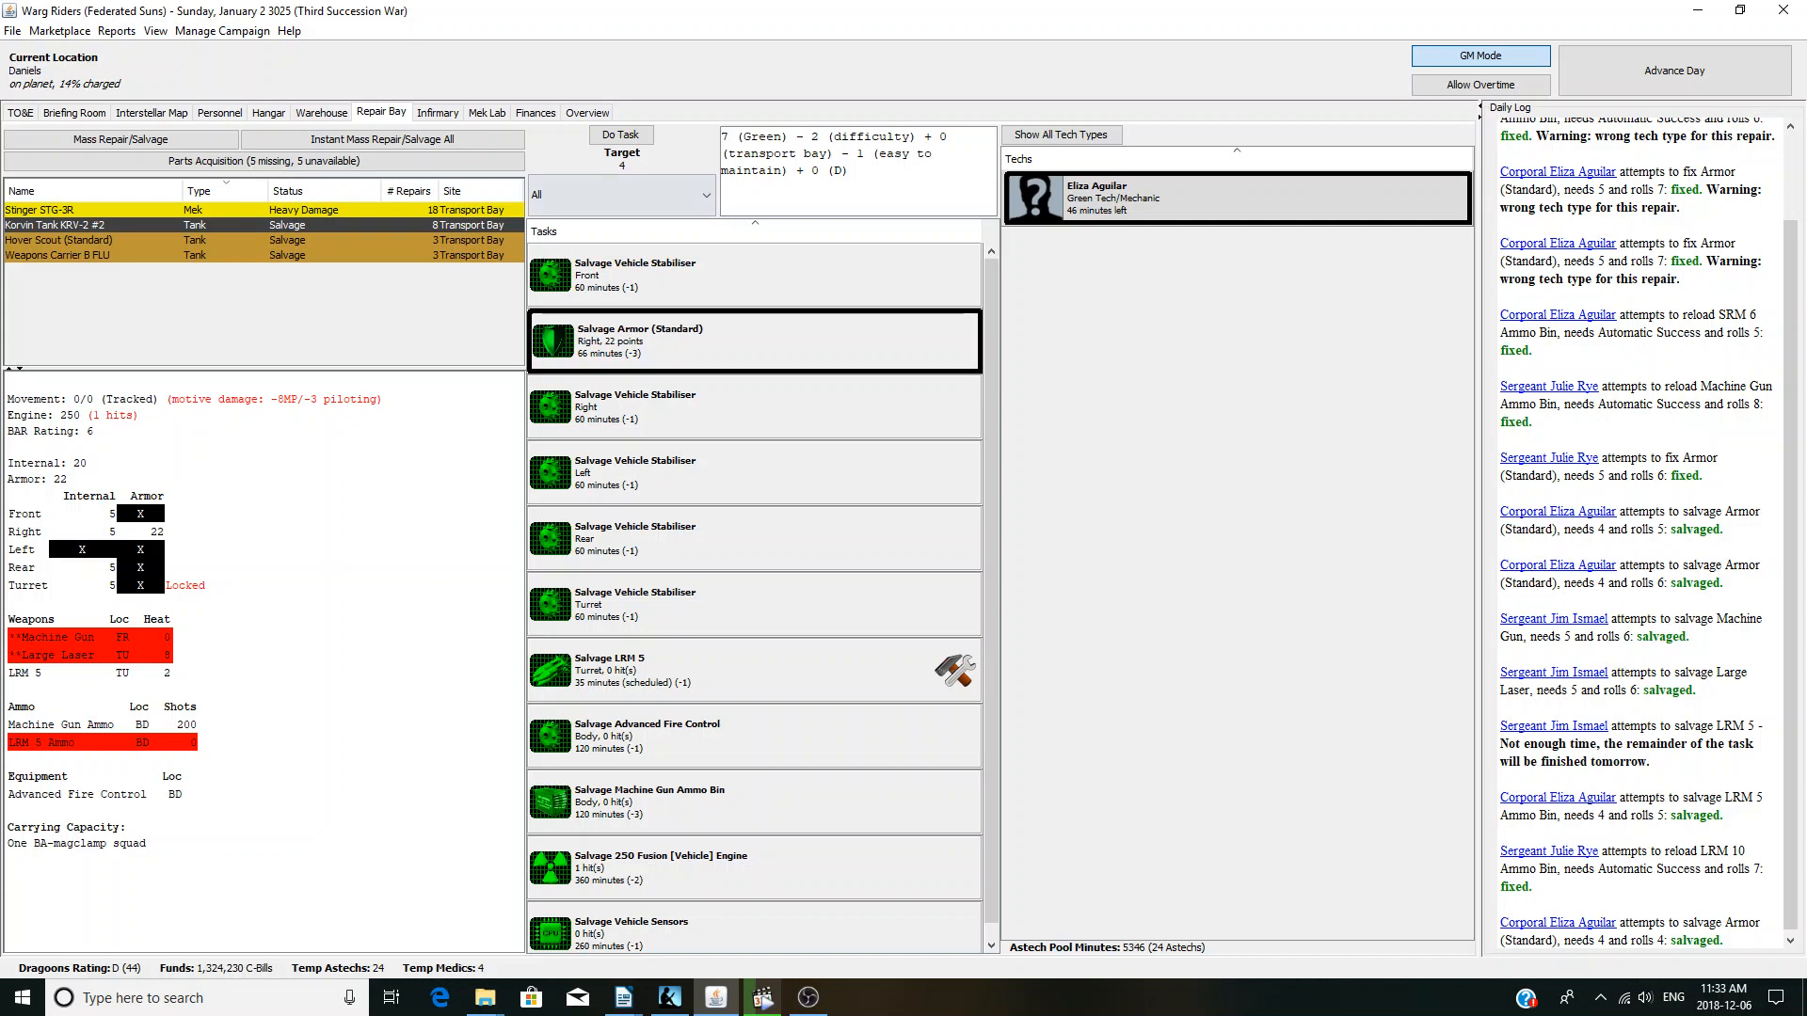
click(749, 669)
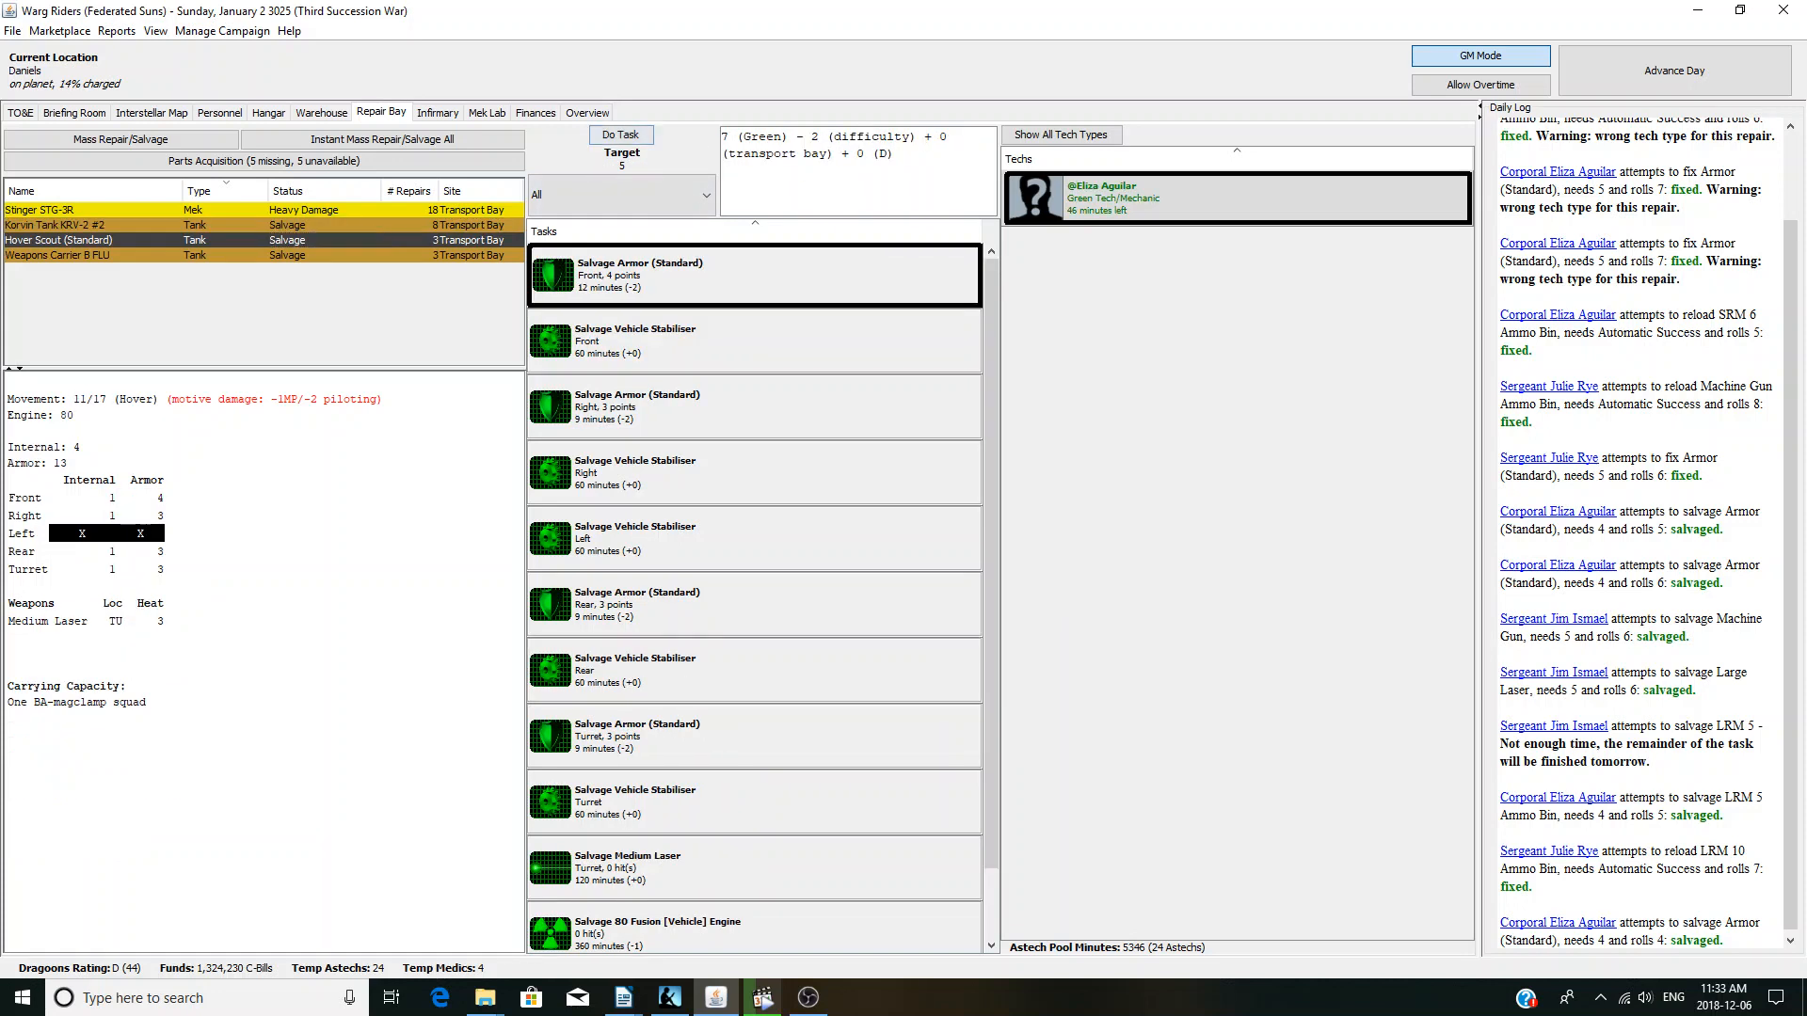
click(620, 134)
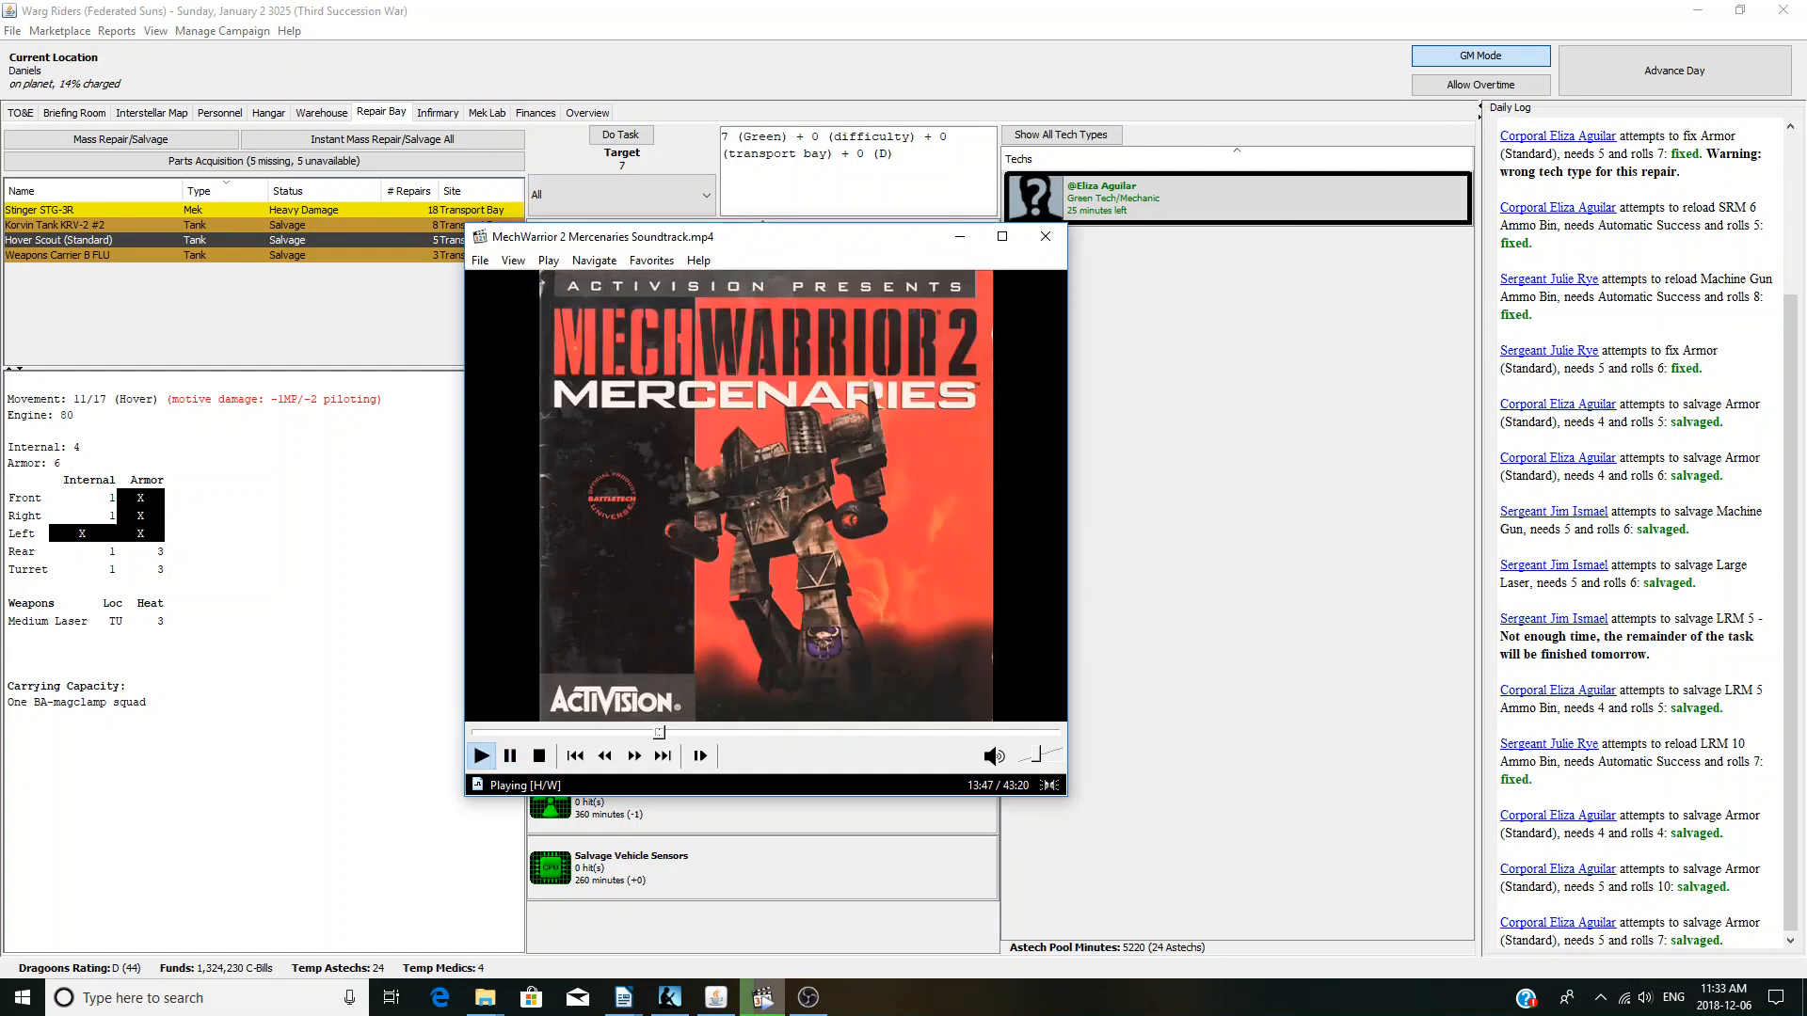
click(1044, 236)
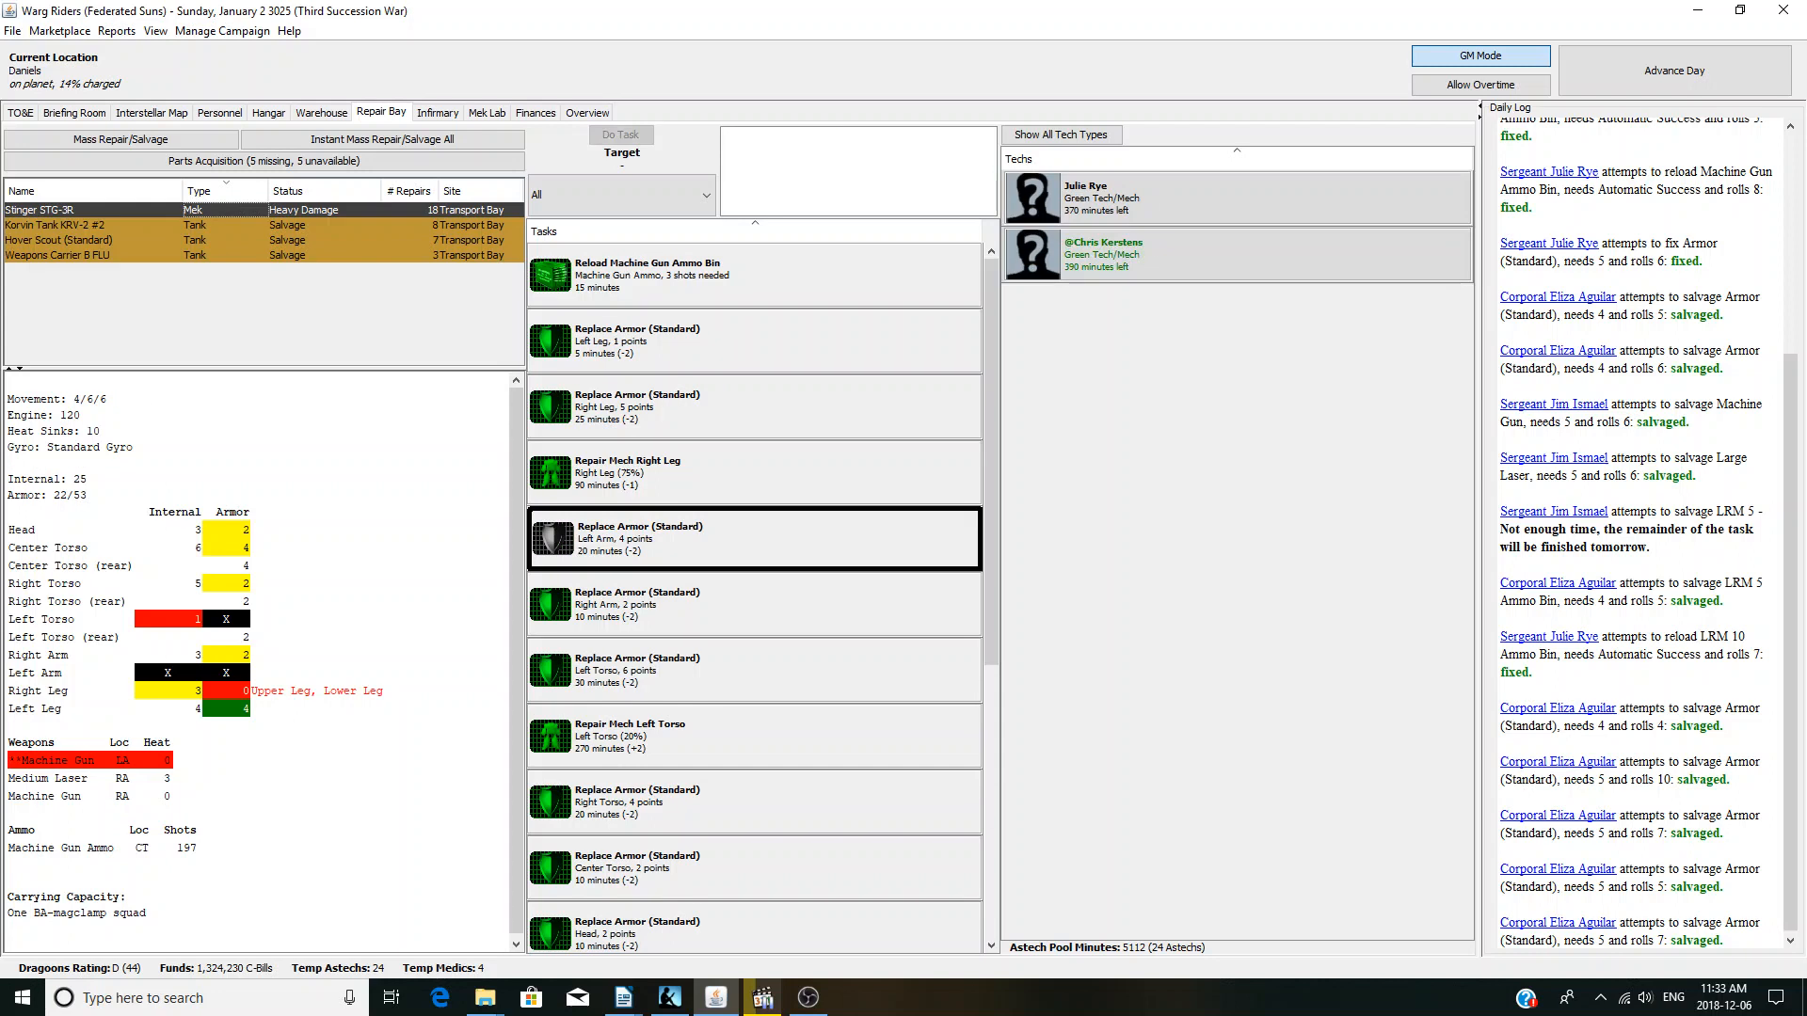
- Reload the Stinger's machine gun ammo and repair its right leg and left torso
click(749, 274)
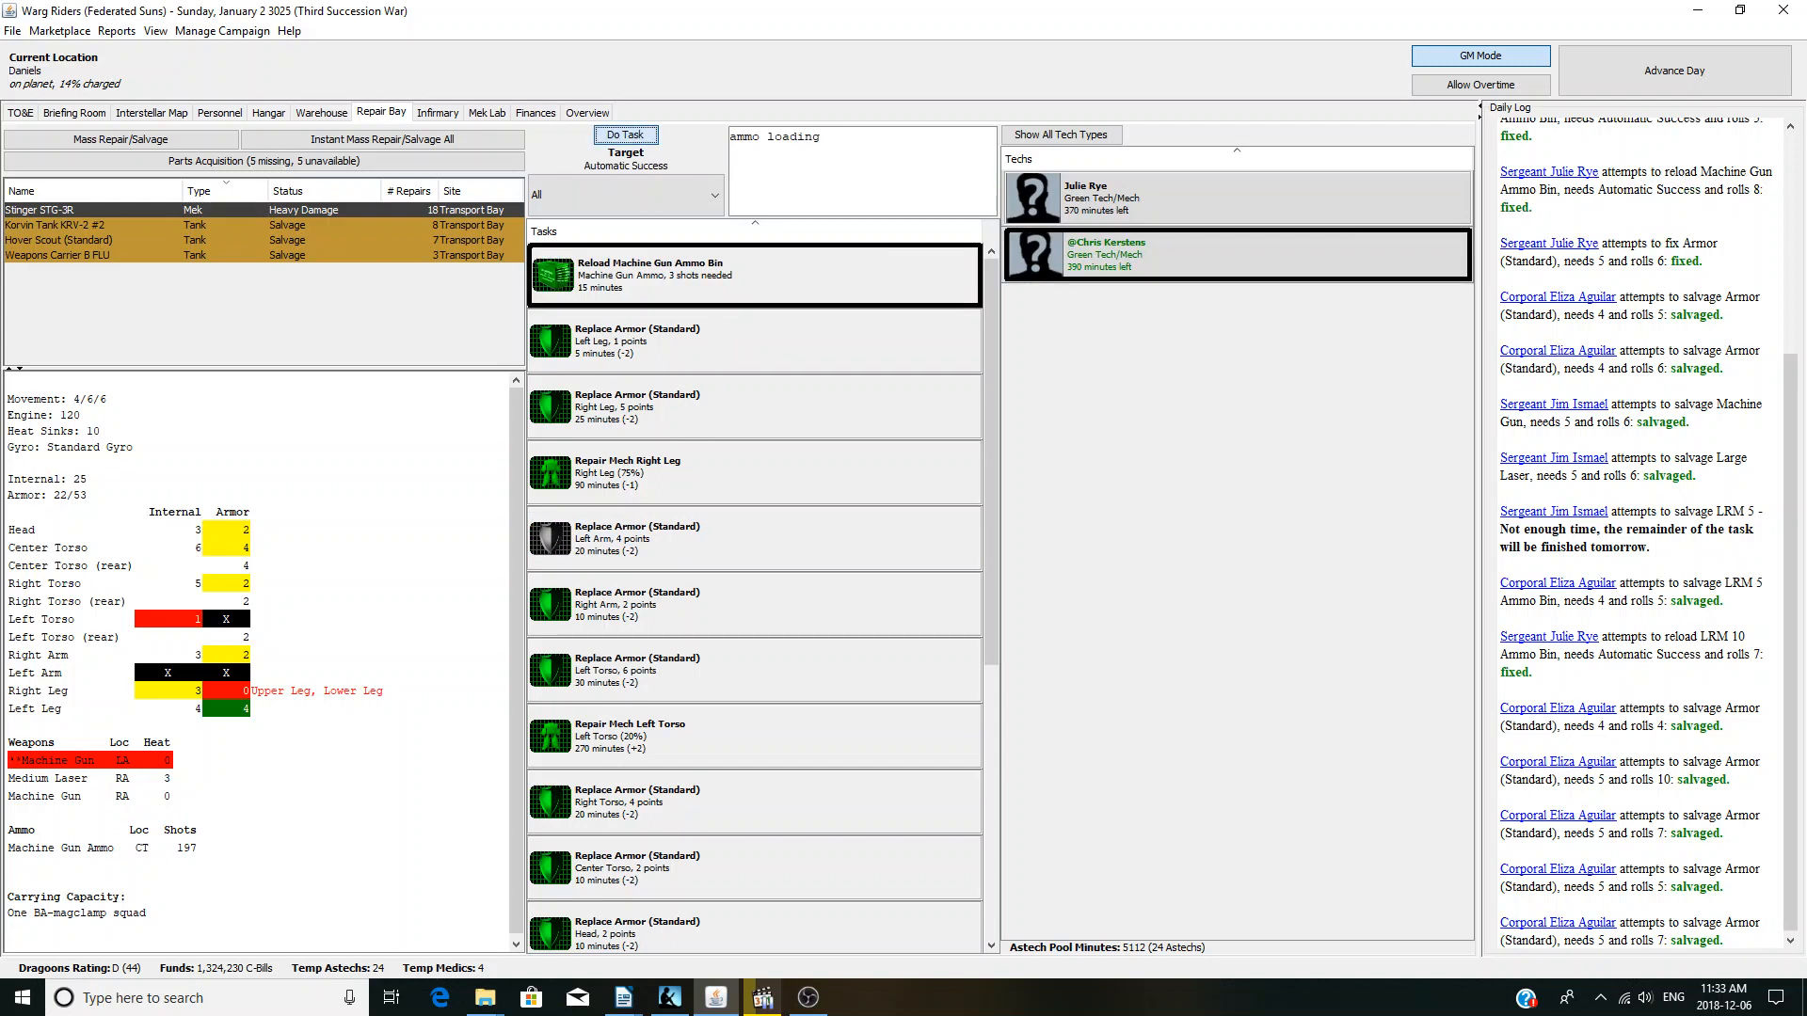
click(621, 135)
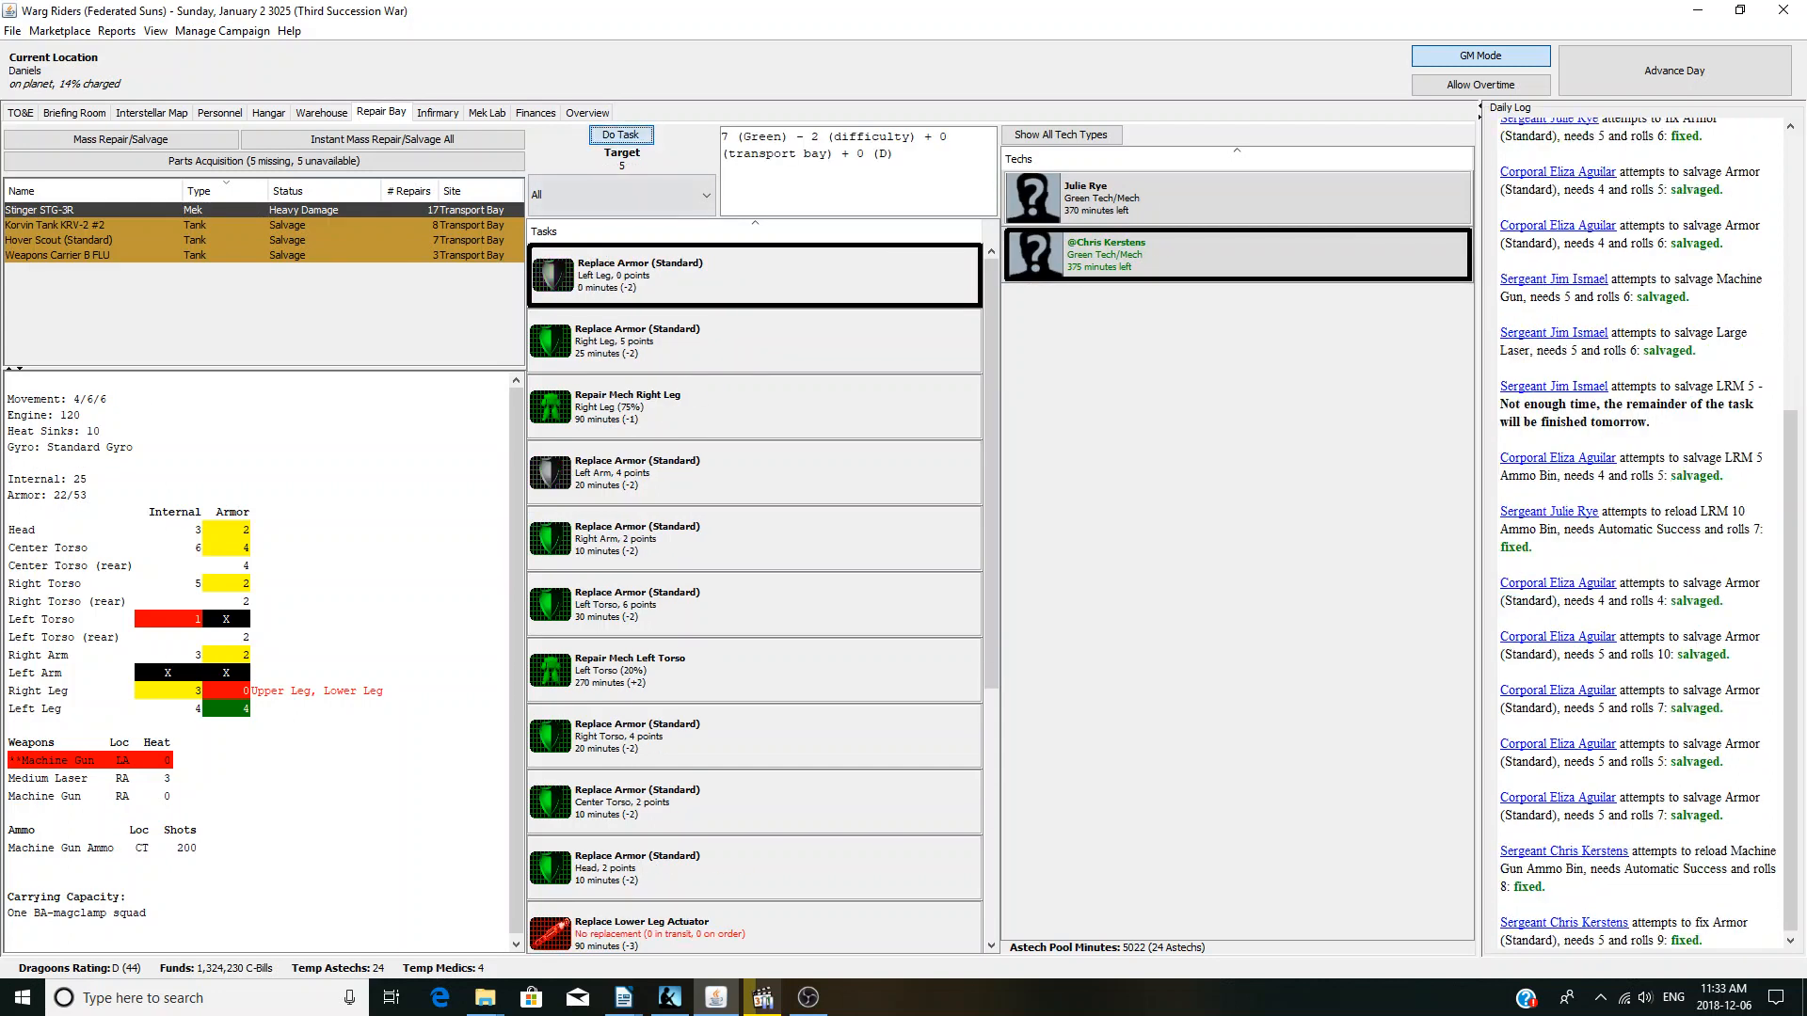
click(619, 135)
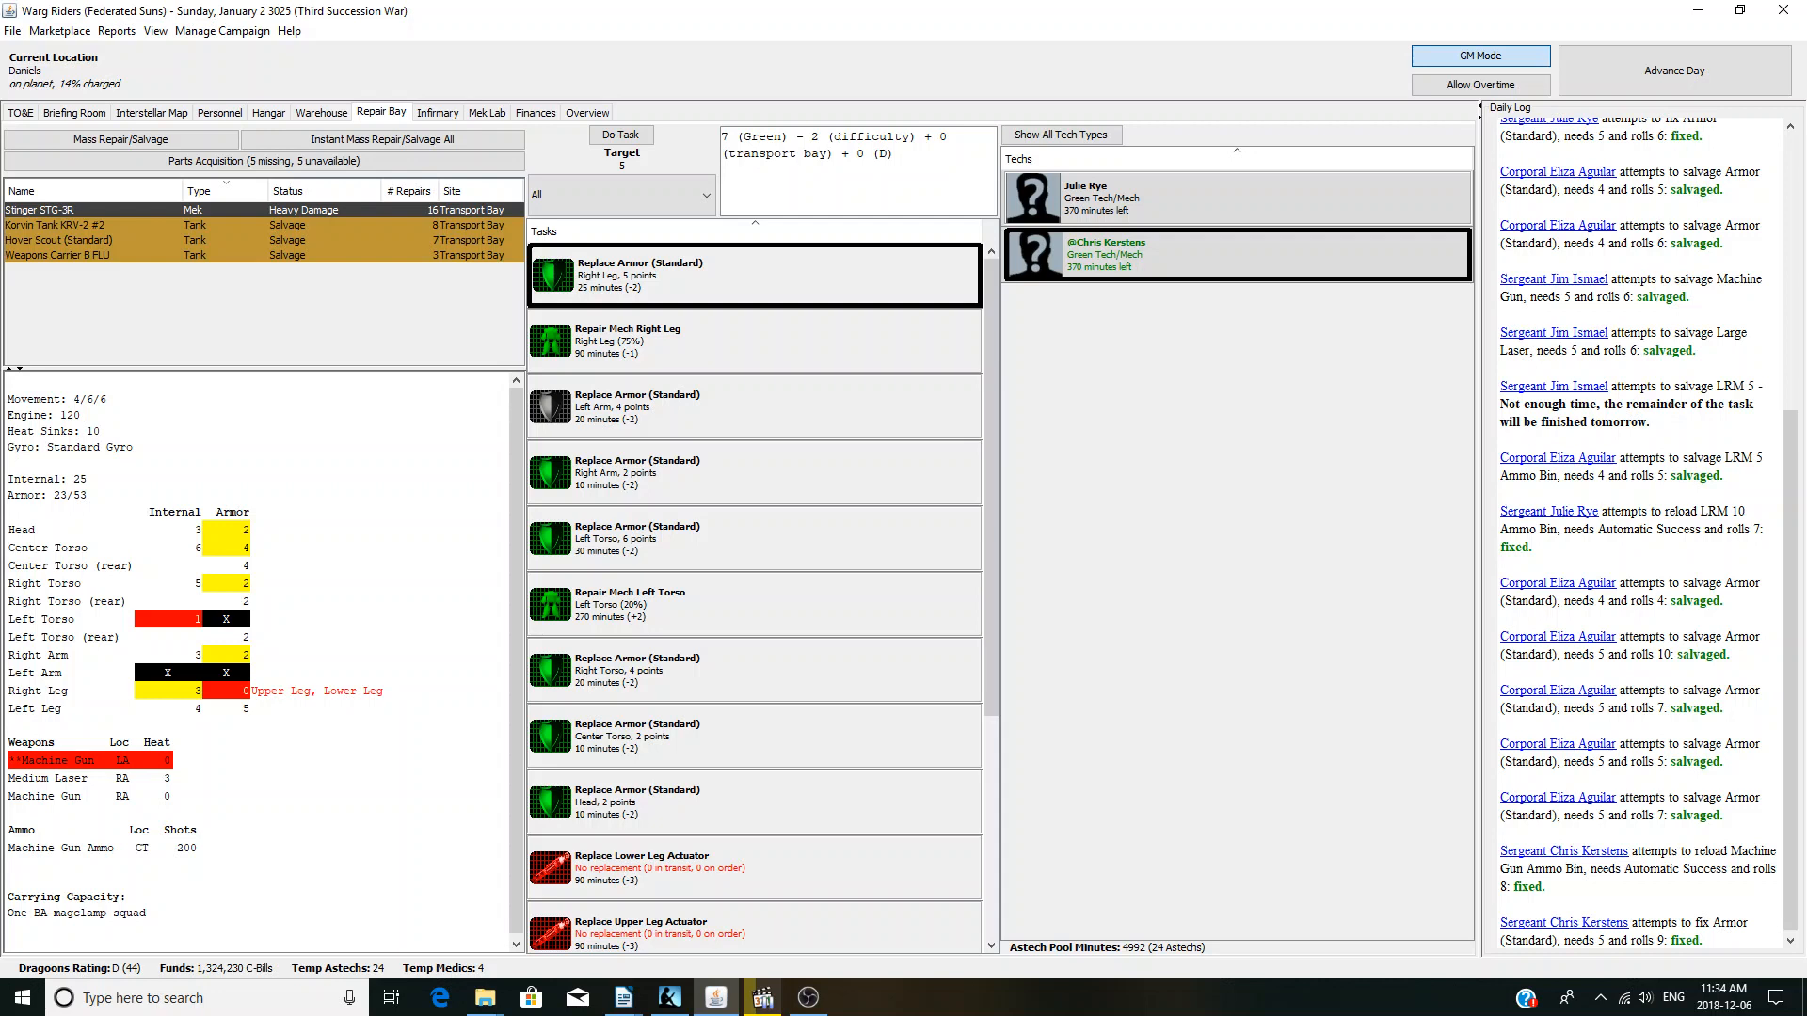
click(749, 341)
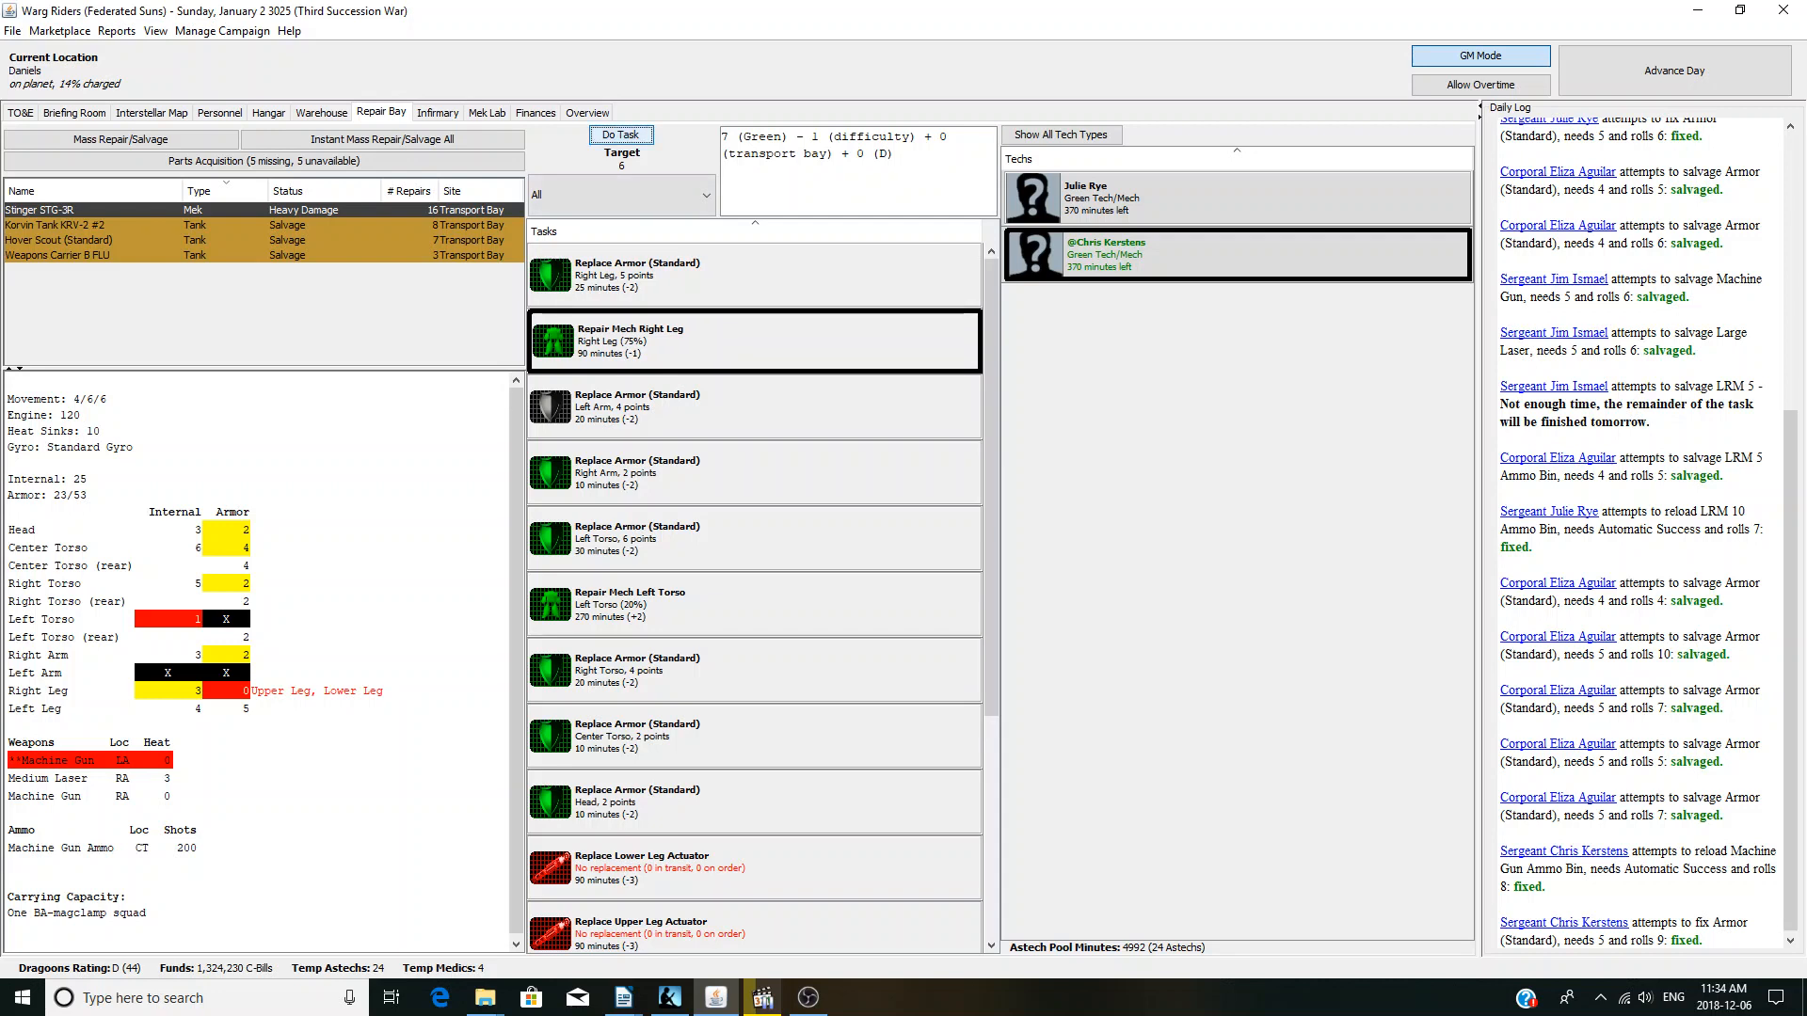
click(619, 134)
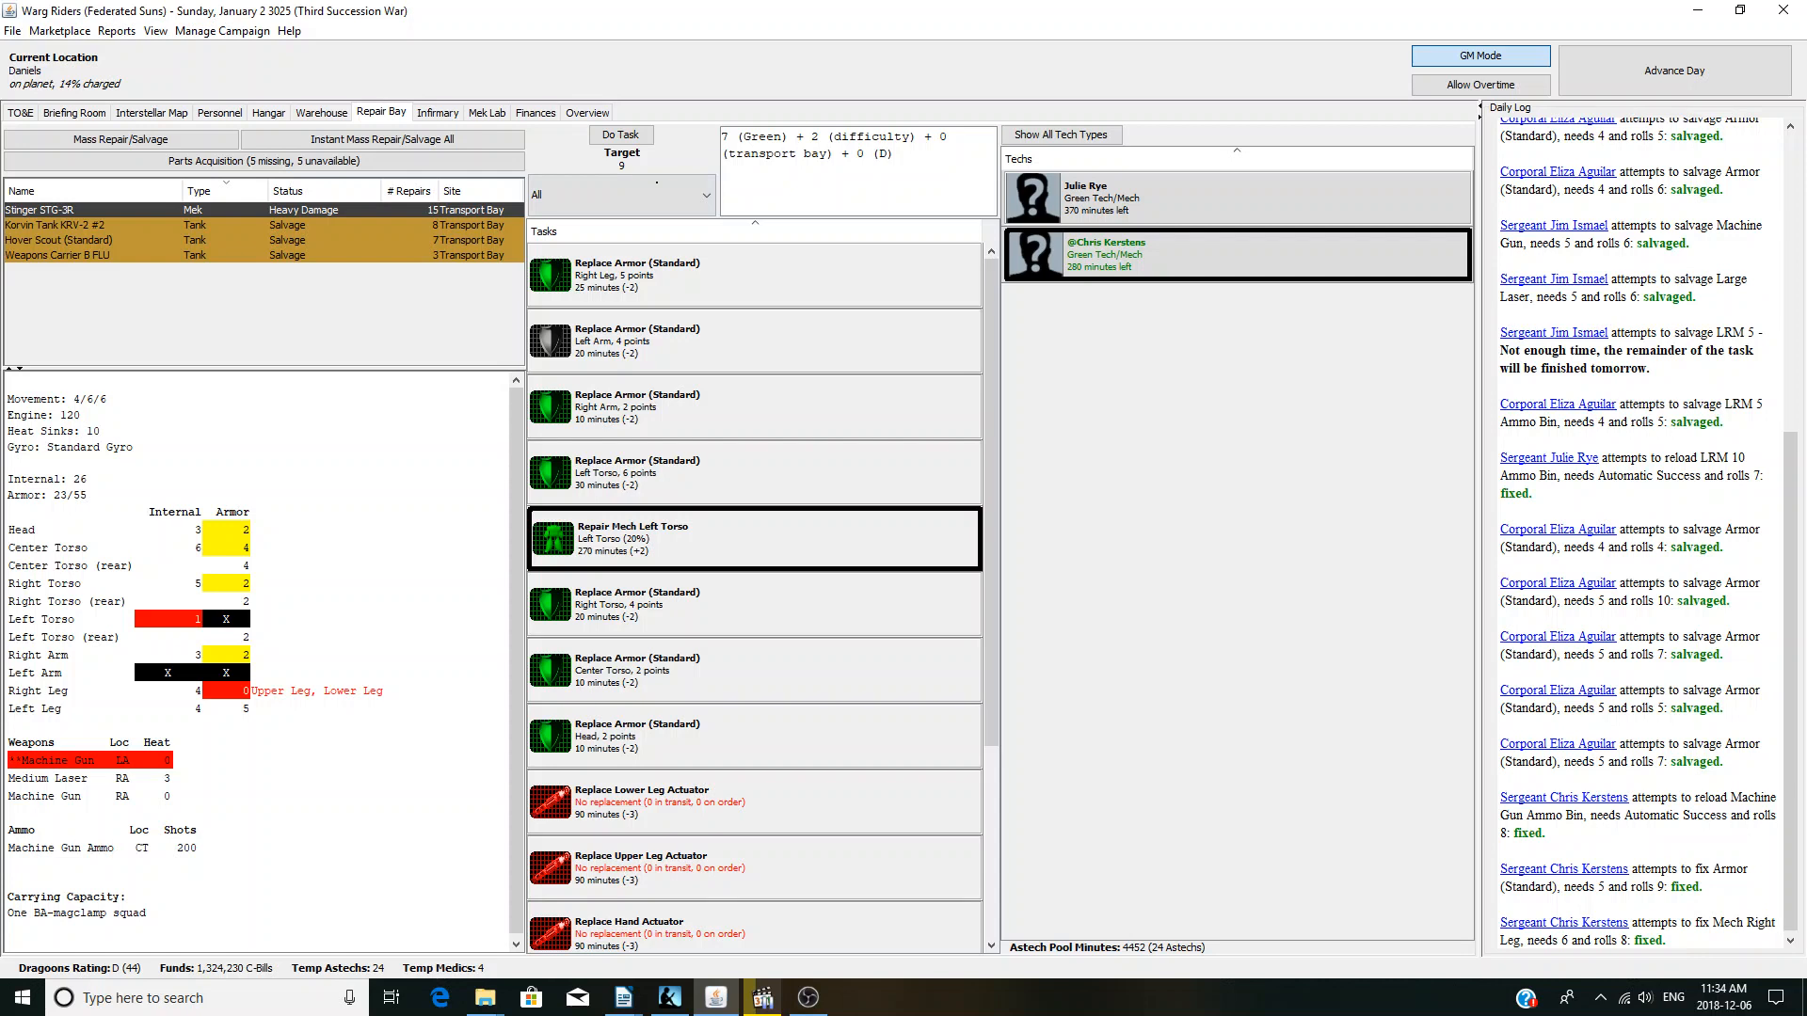
click(620, 134)
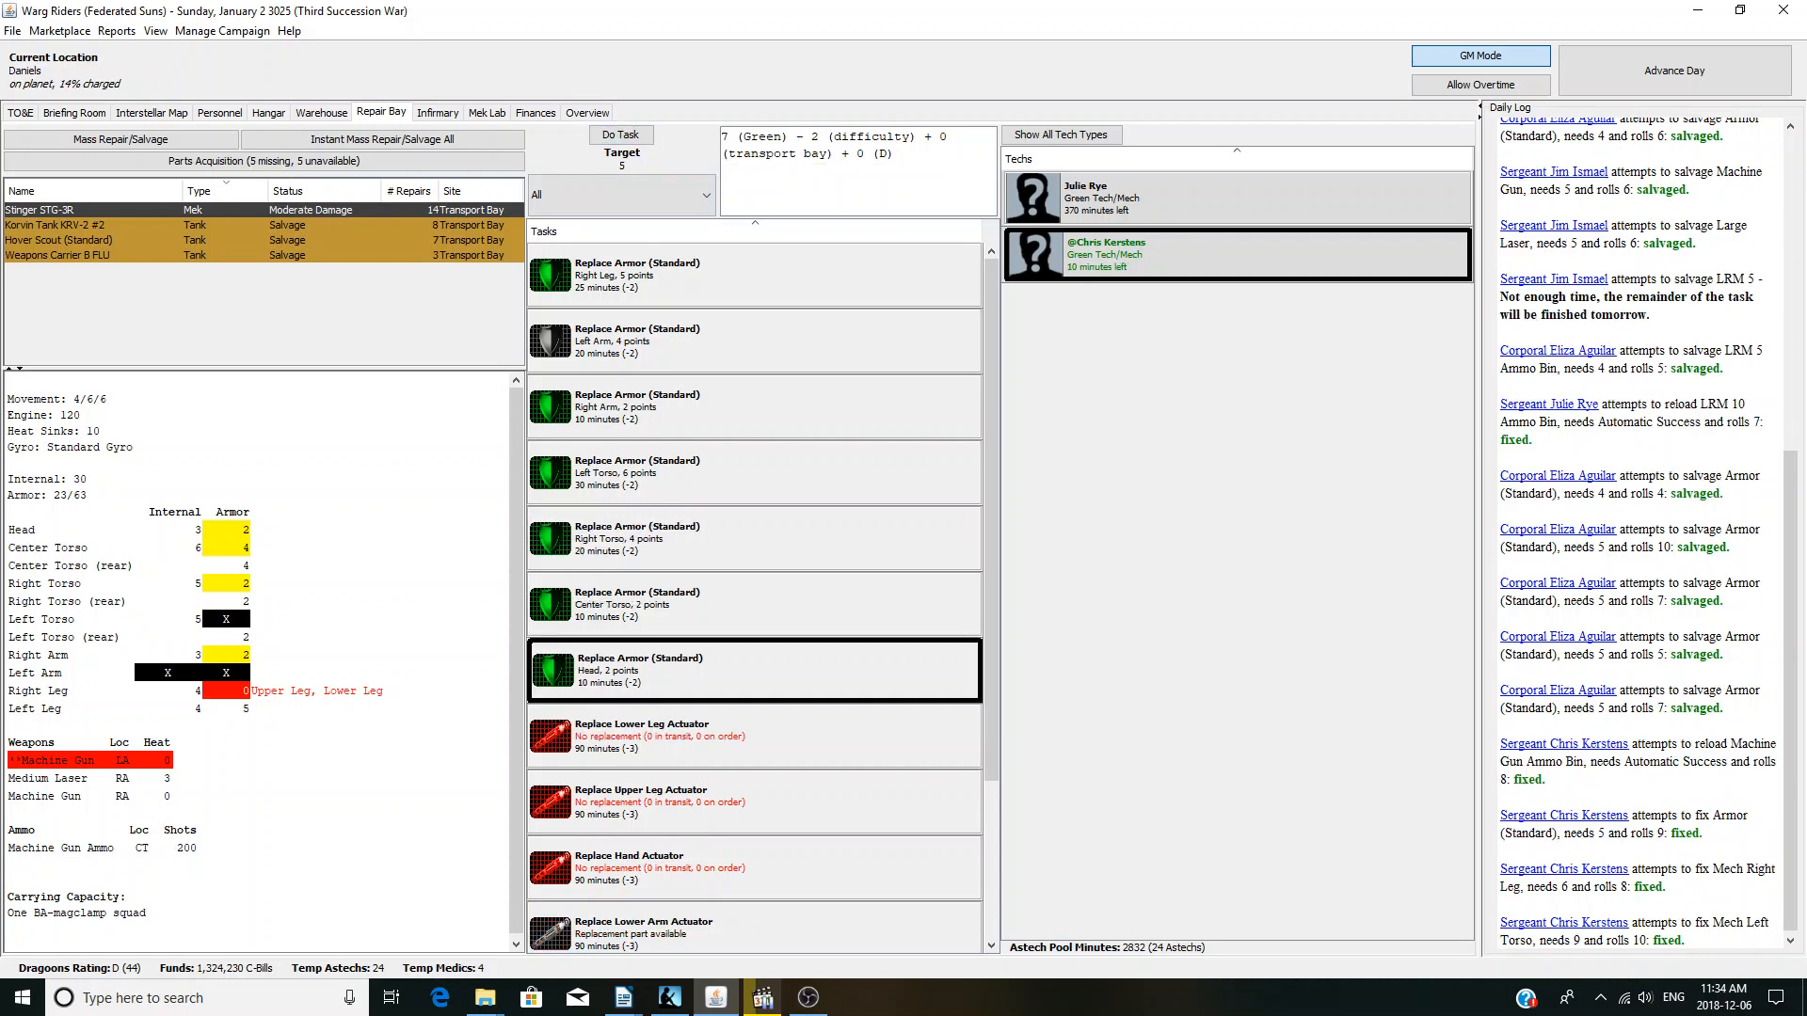
- Replace the Stinger's head, leg, right arm and left torso armour using the other tech
click(621, 135)
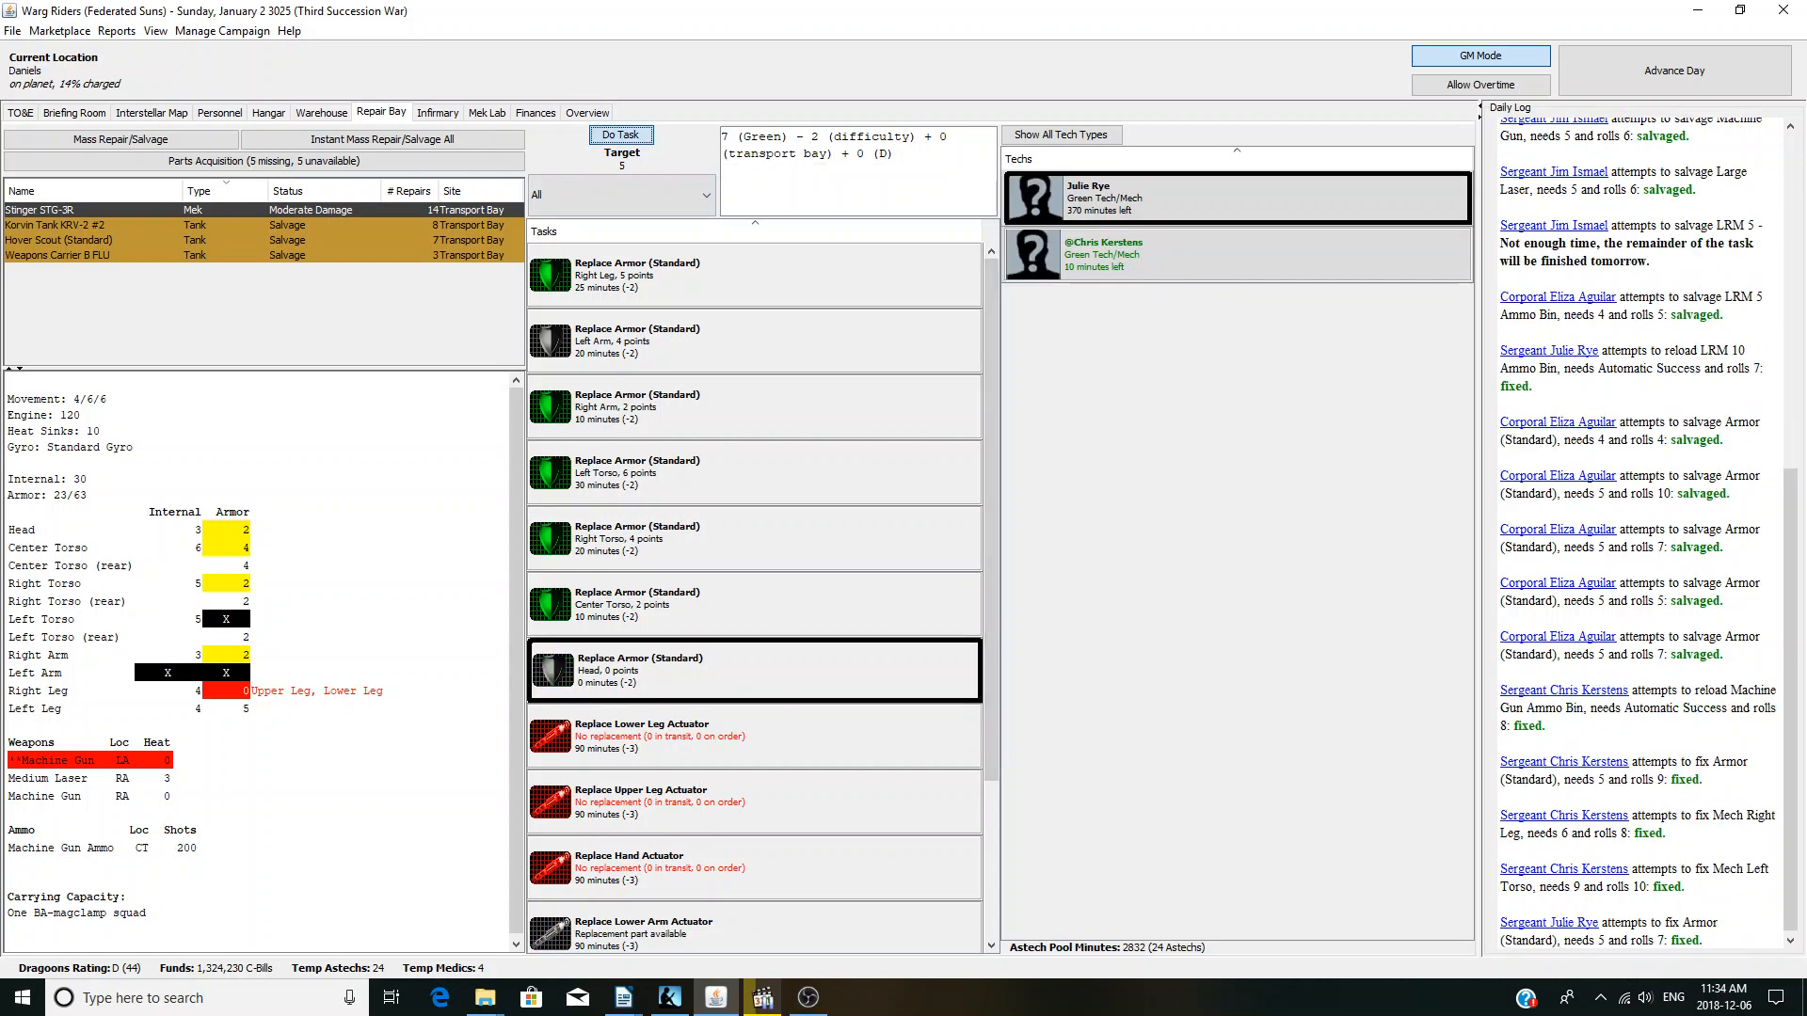
click(620, 135)
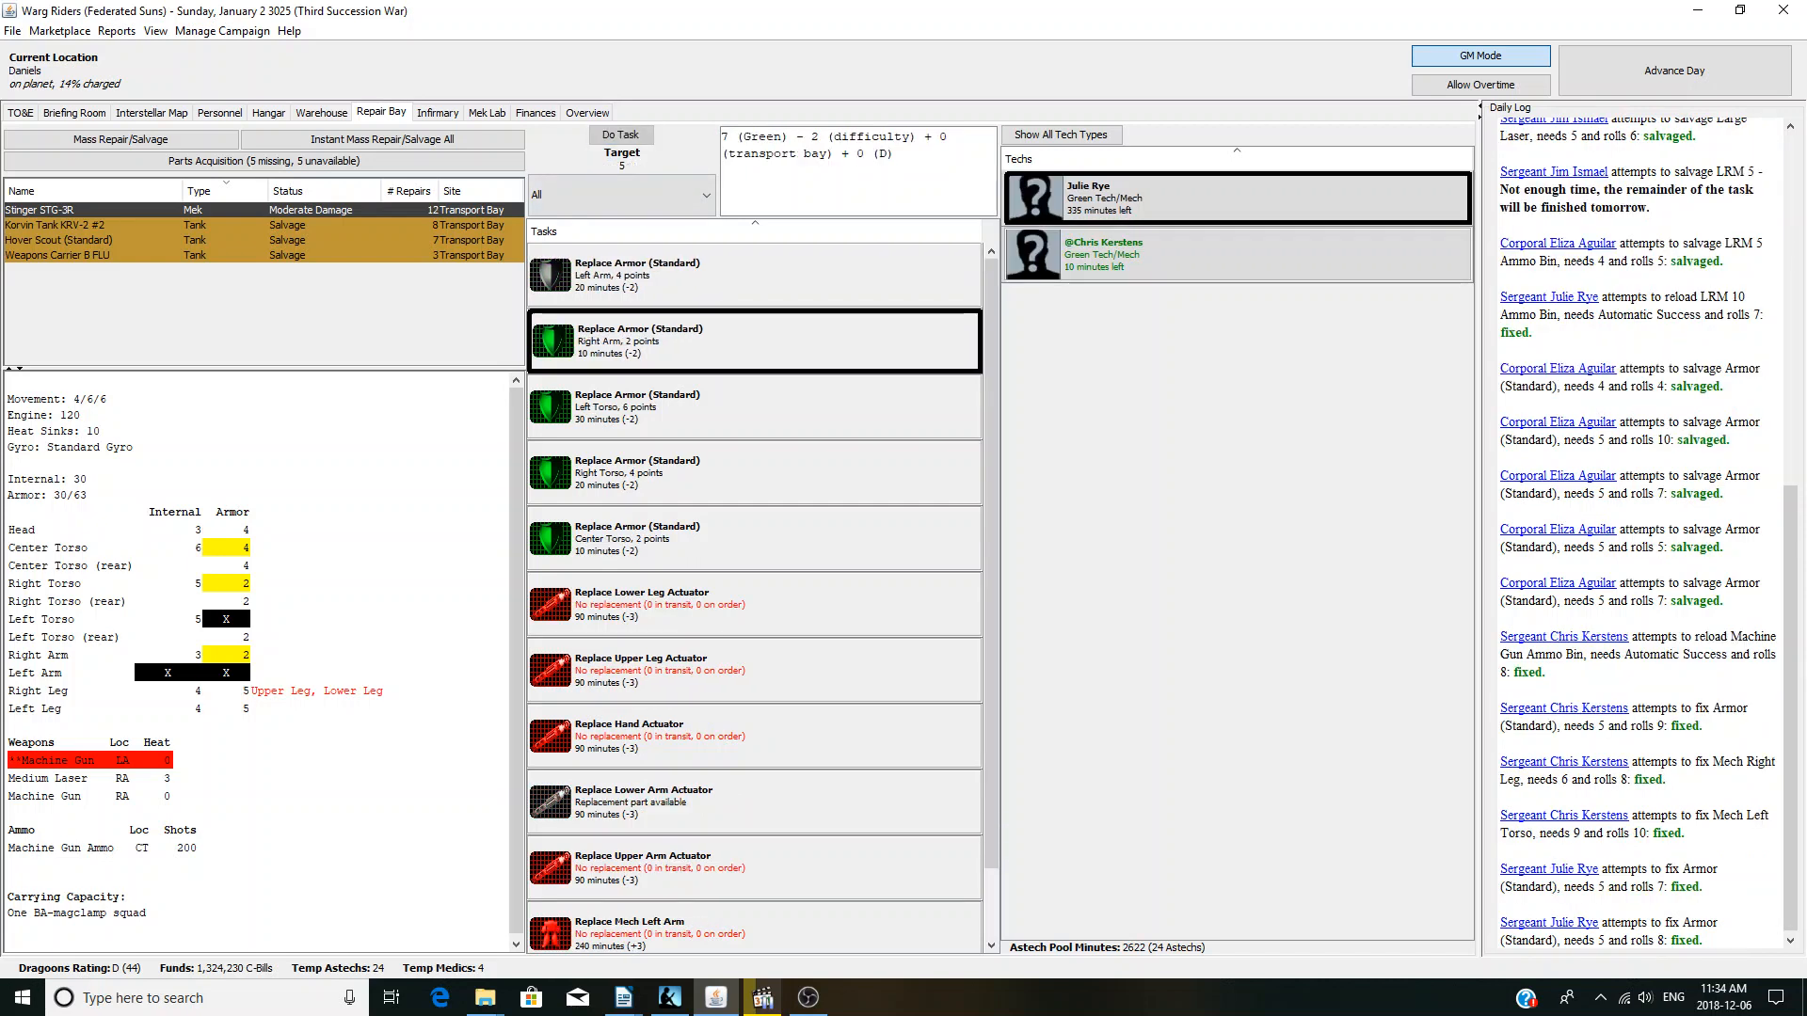
click(621, 134)
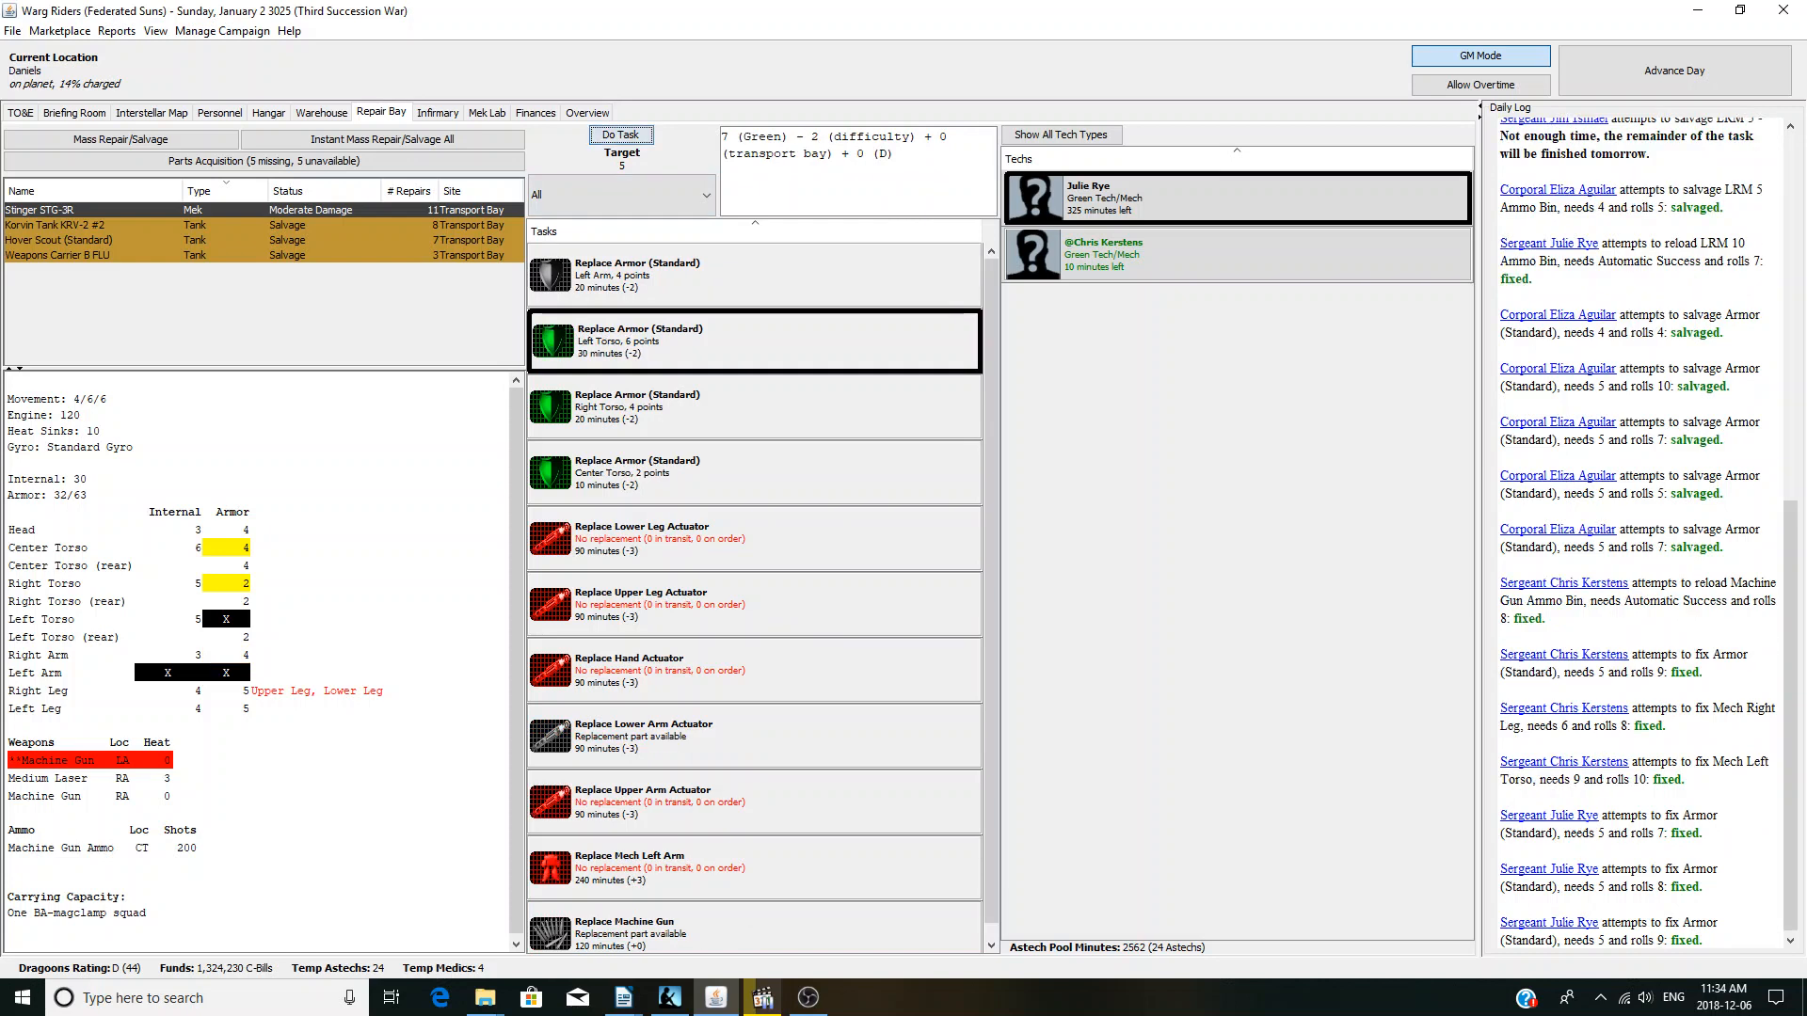
click(620, 135)
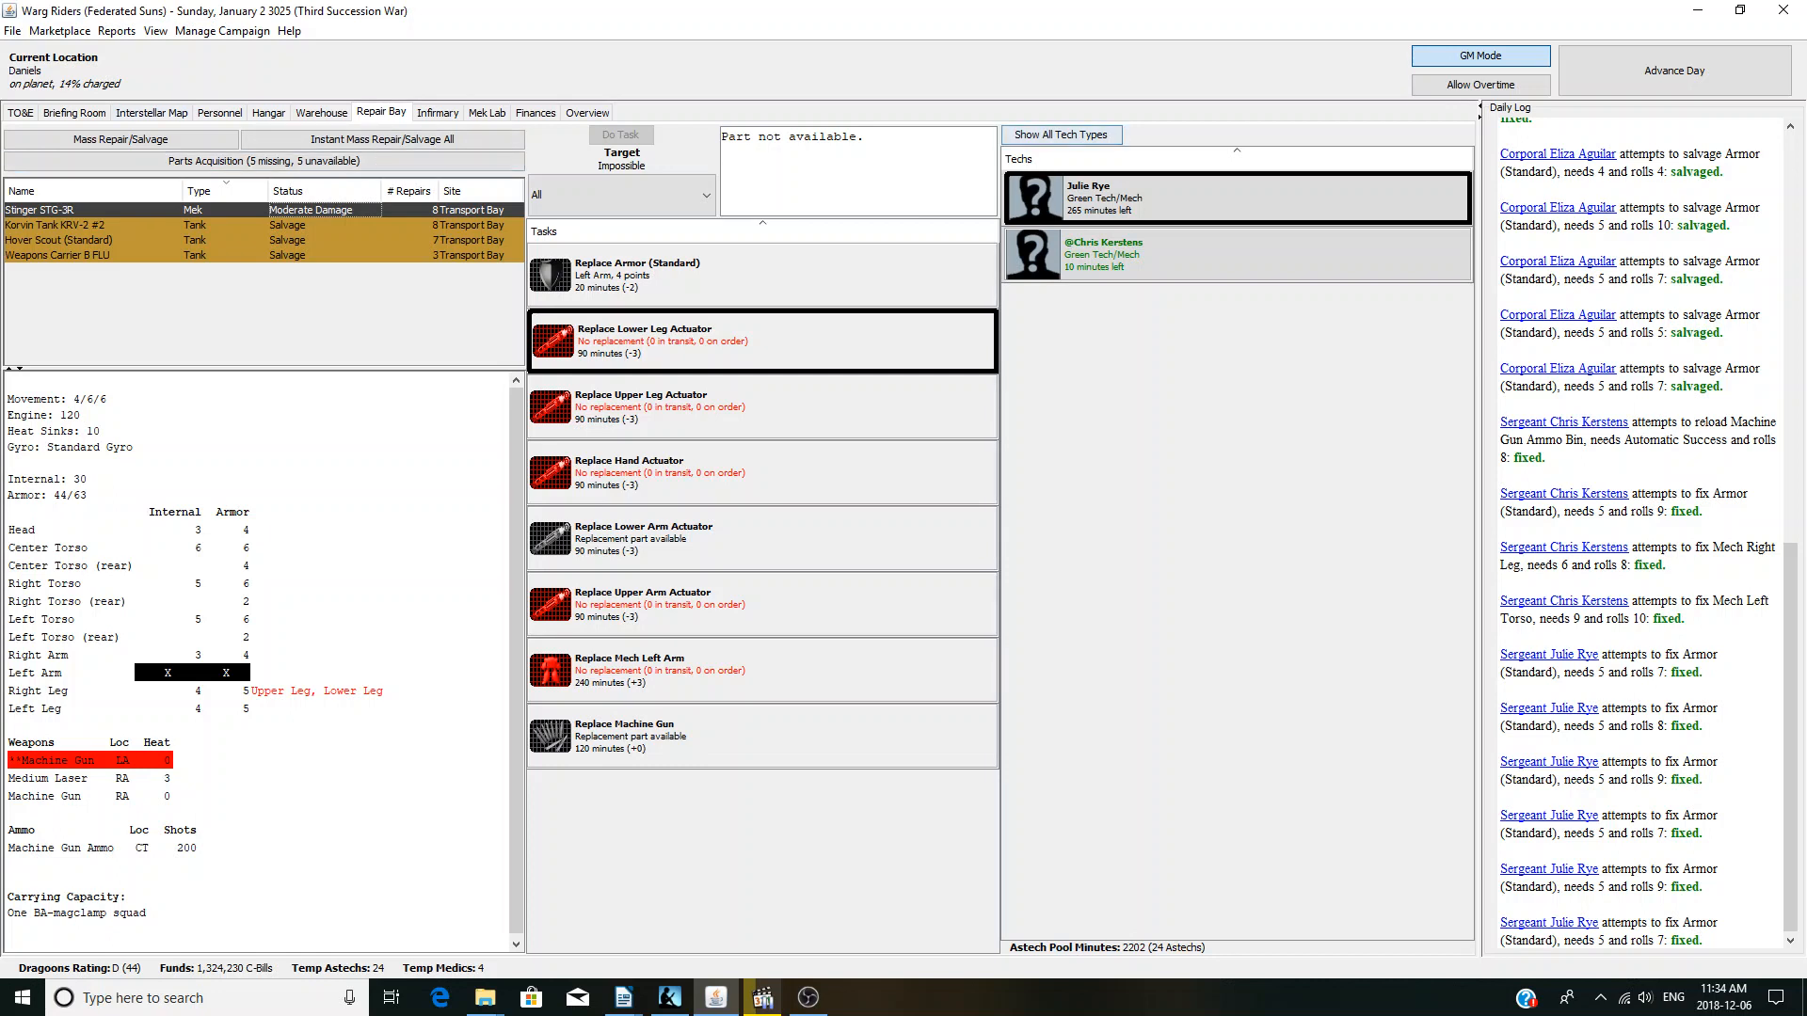
- Advance the campaign to Monday, January 3 3025 and dismiss the Personnel Market
click(1673, 71)
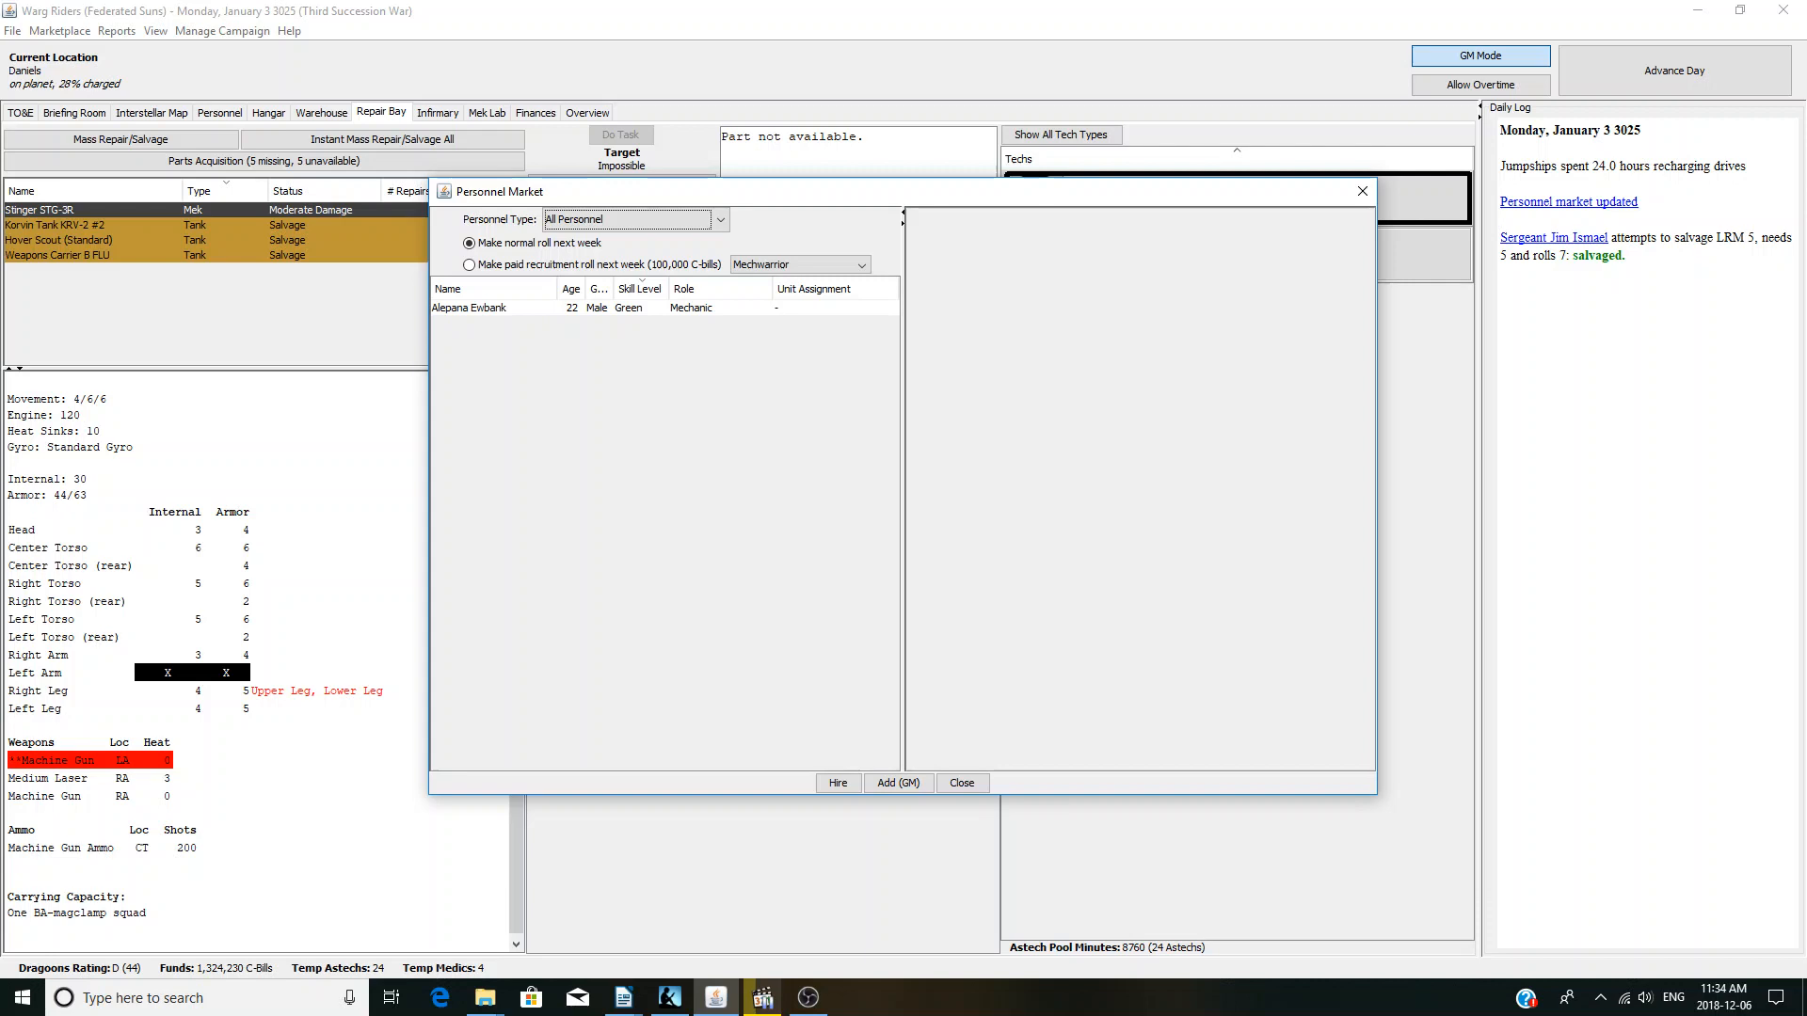
click(468, 308)
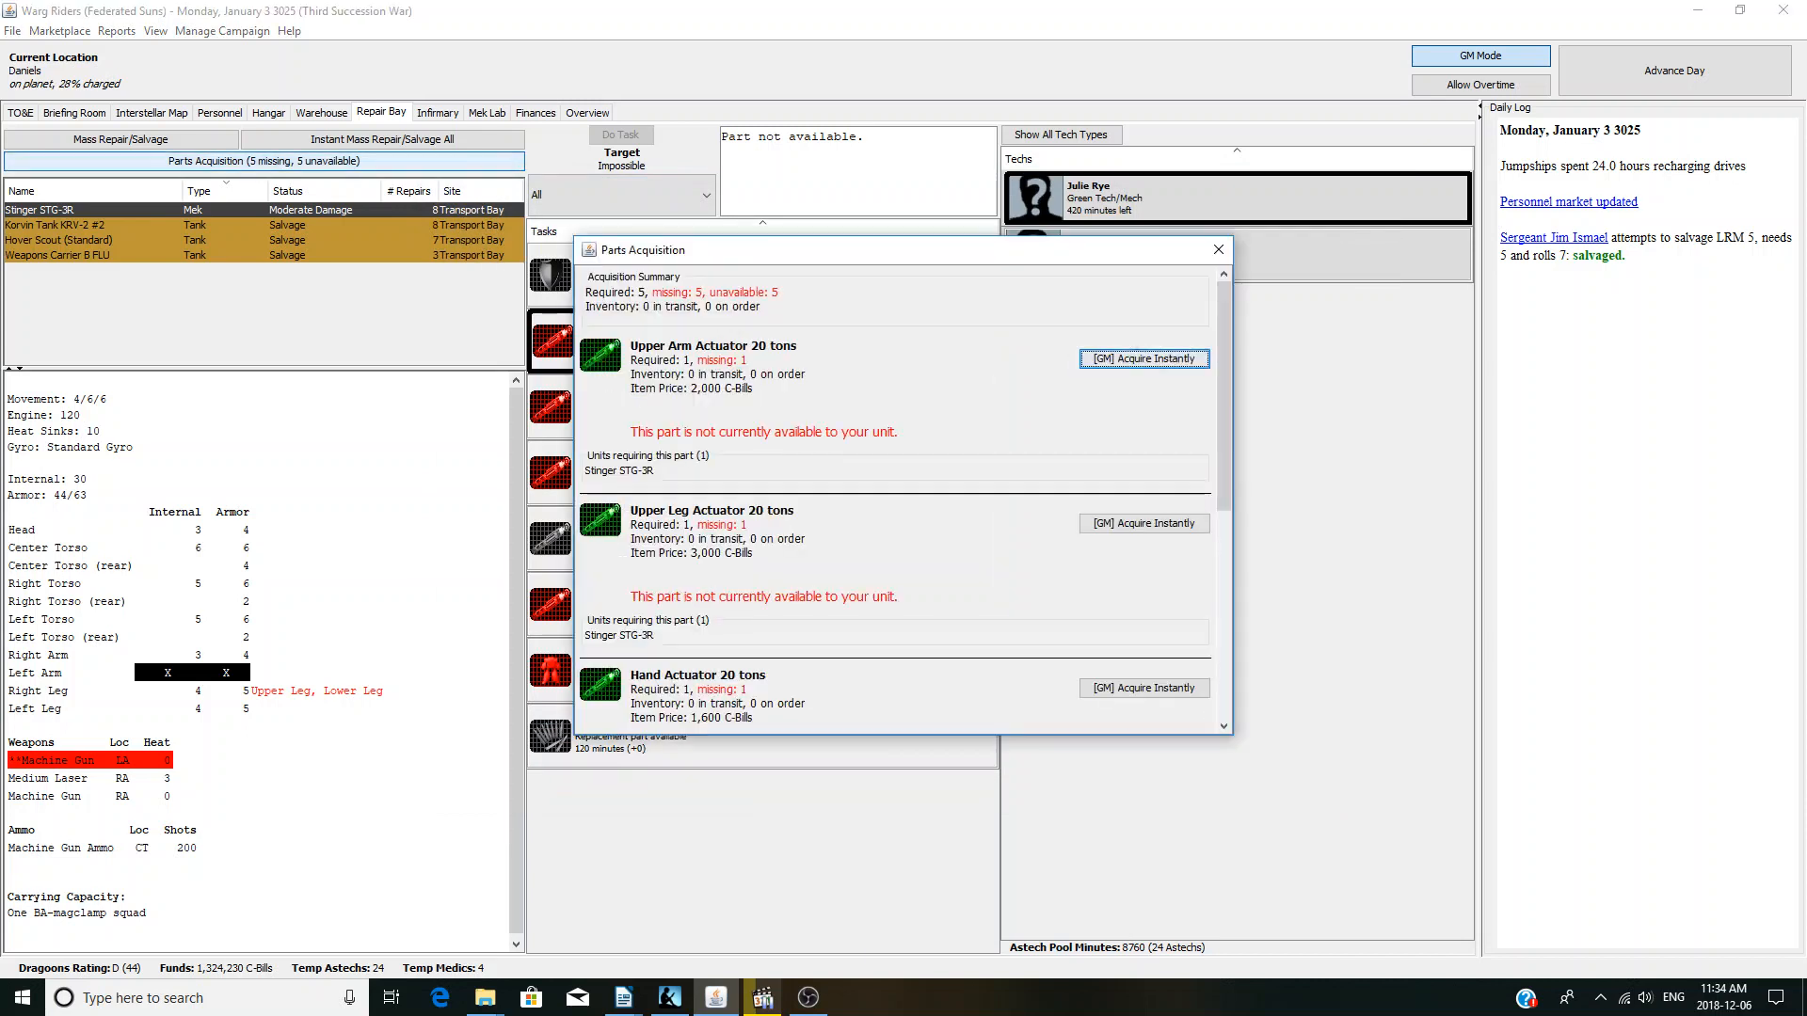
mouse_move(1216, 249)
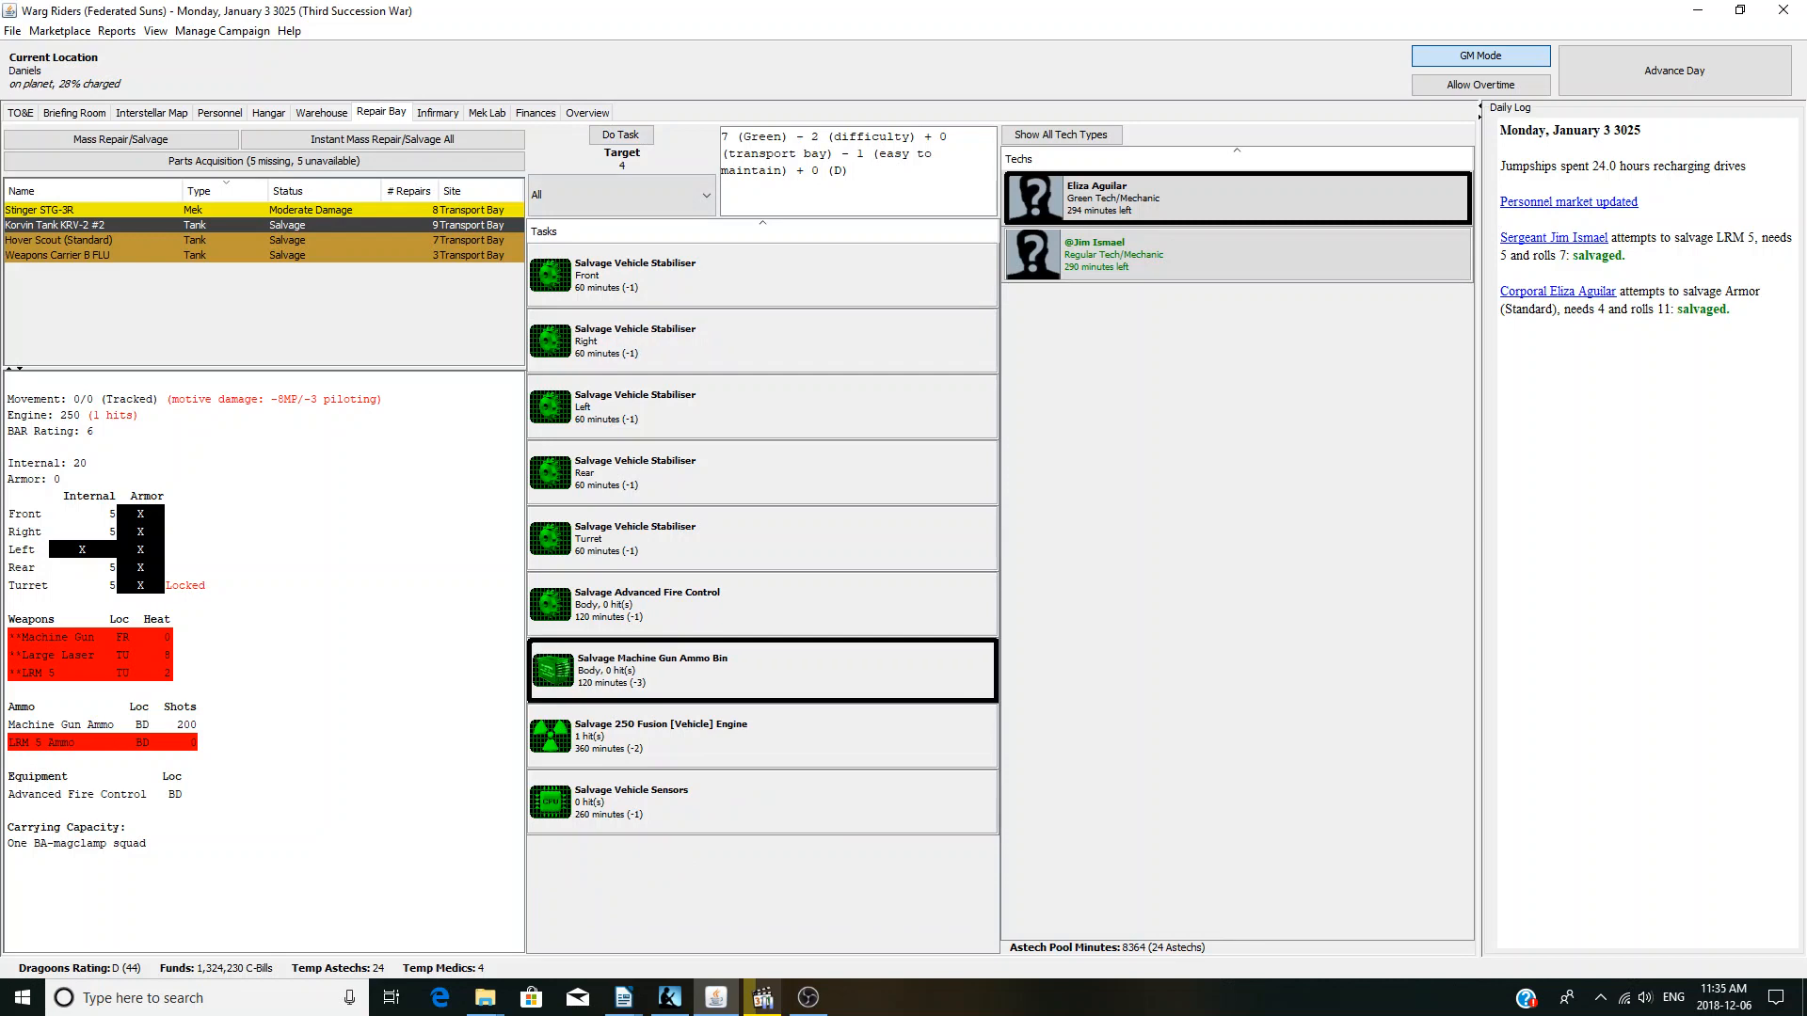
- Salvage the Korvin Tank's machine gun ammo bin, then sell the Korvin Tank KRV-2 #2
click(620, 135)
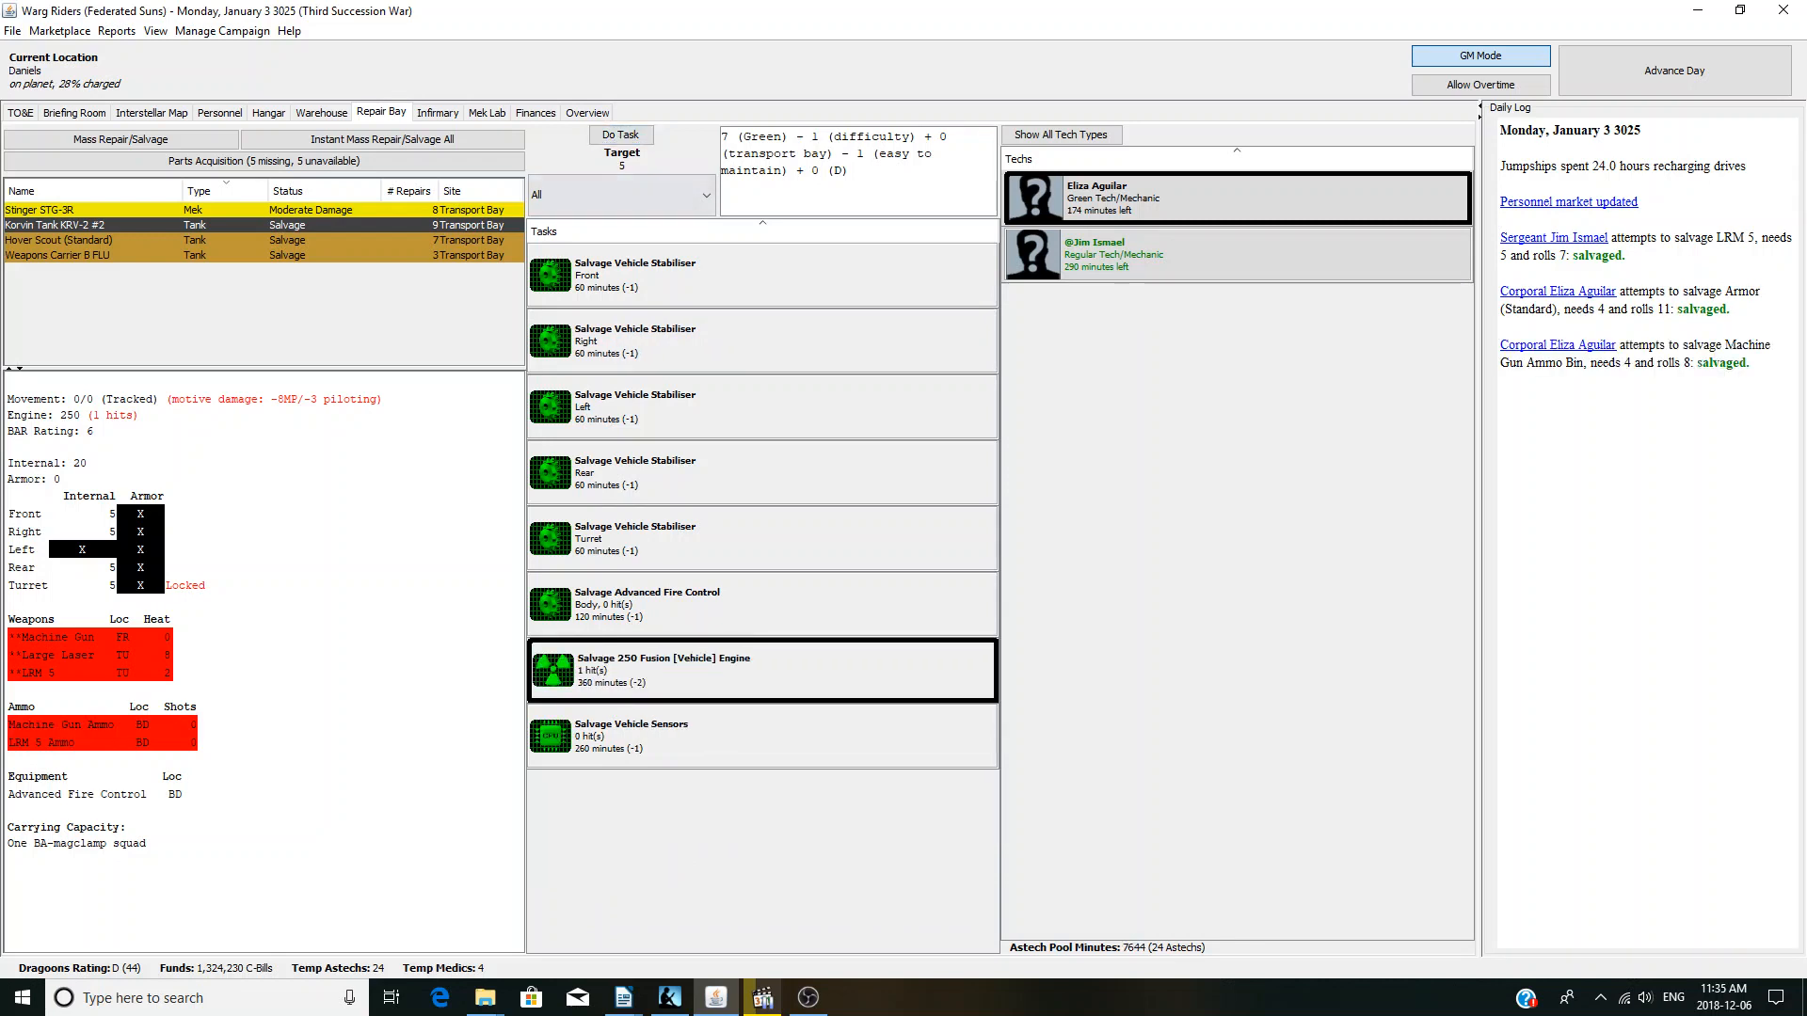
click(267, 112)
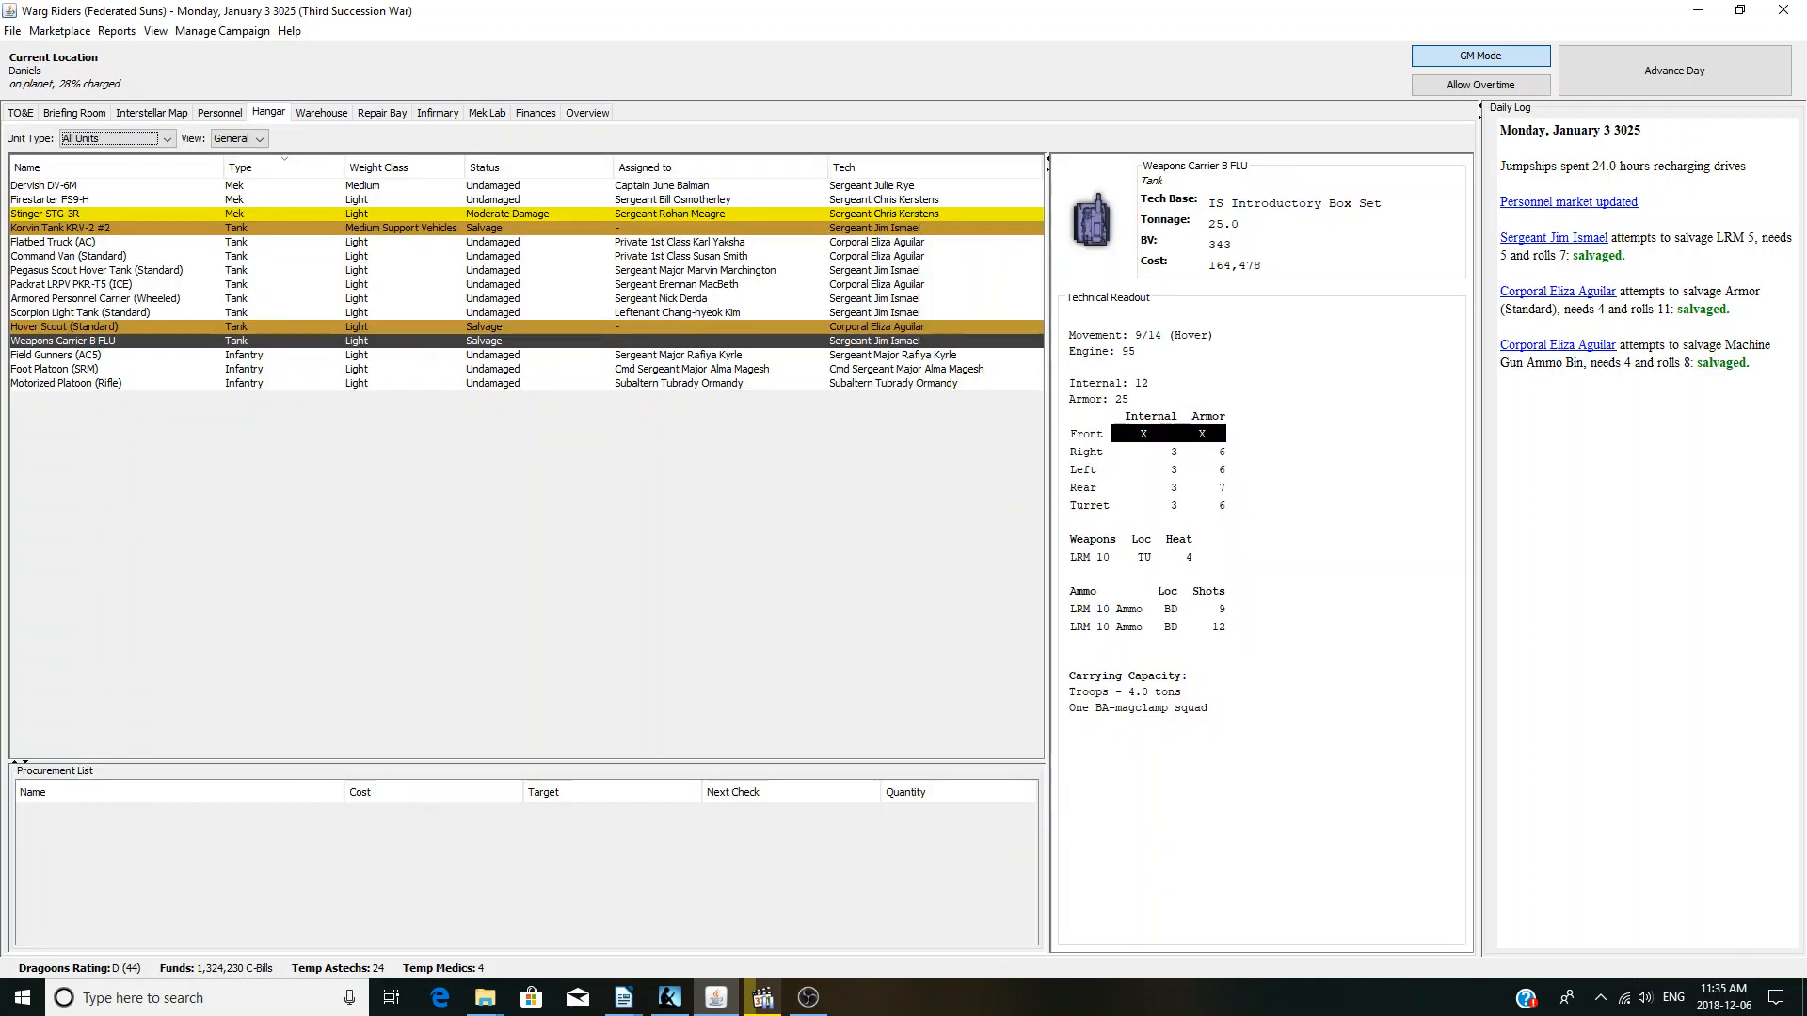
right_click(63, 227)
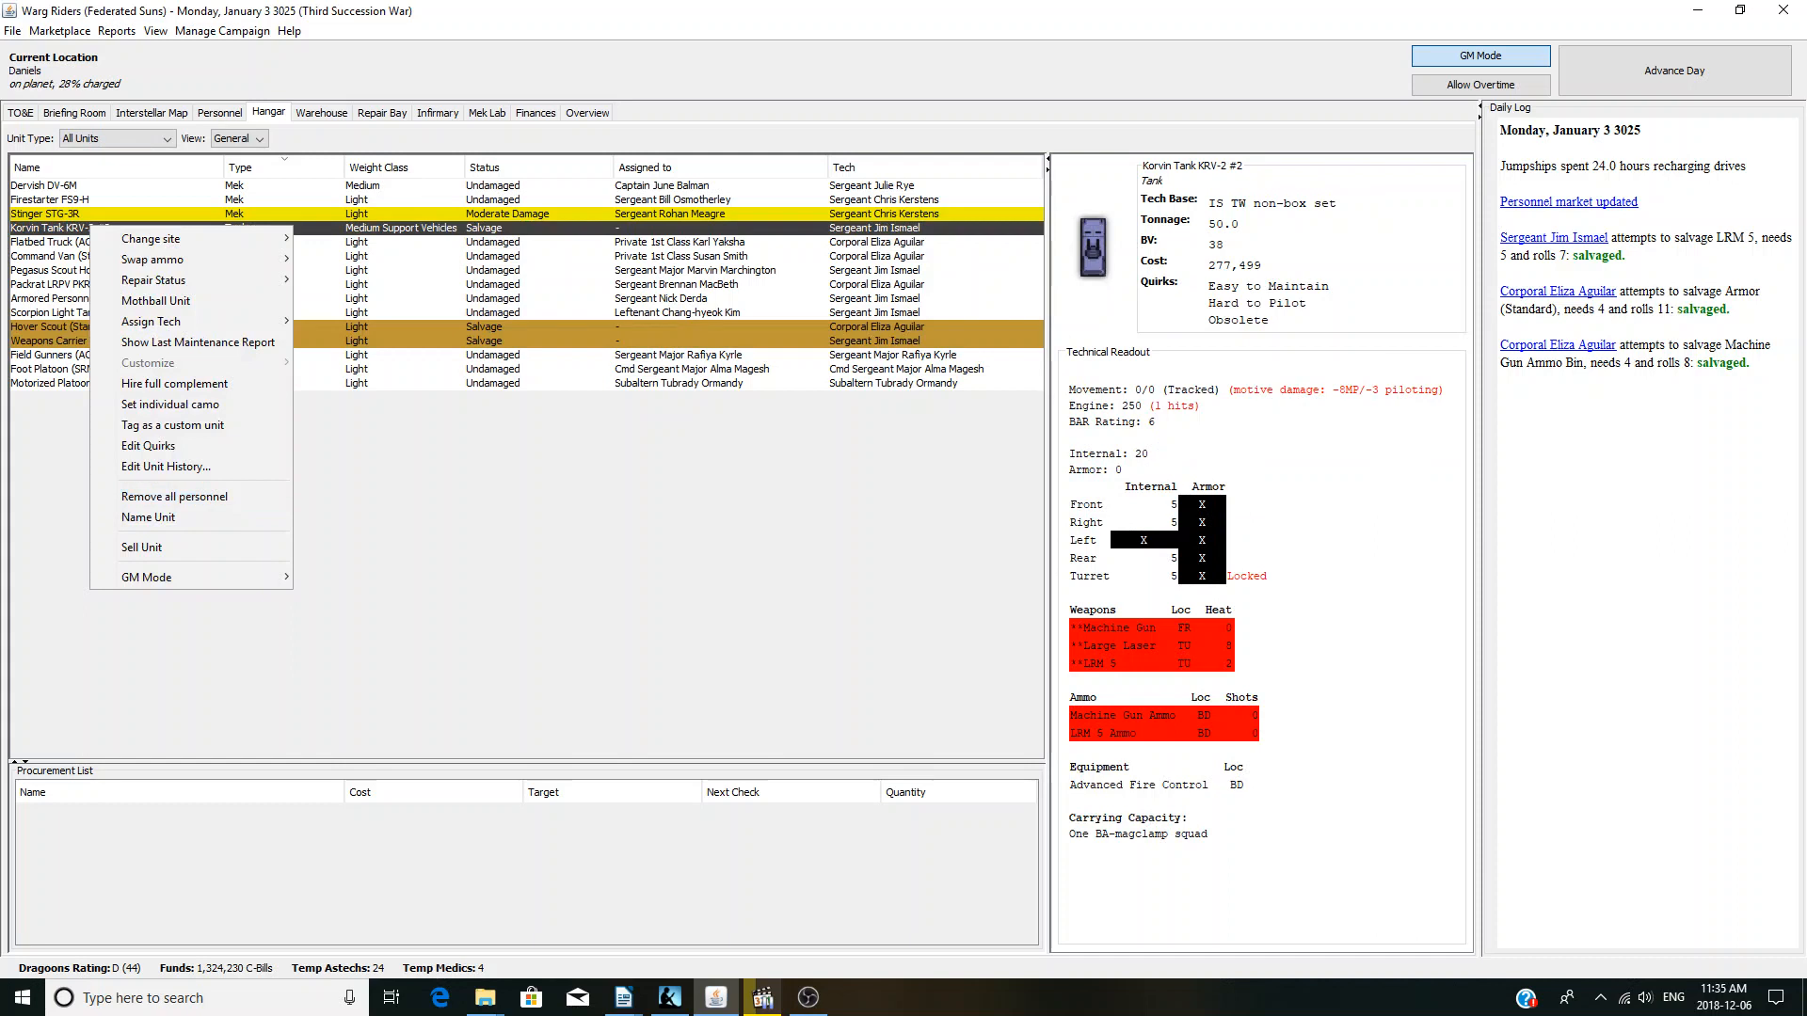
click(142, 546)
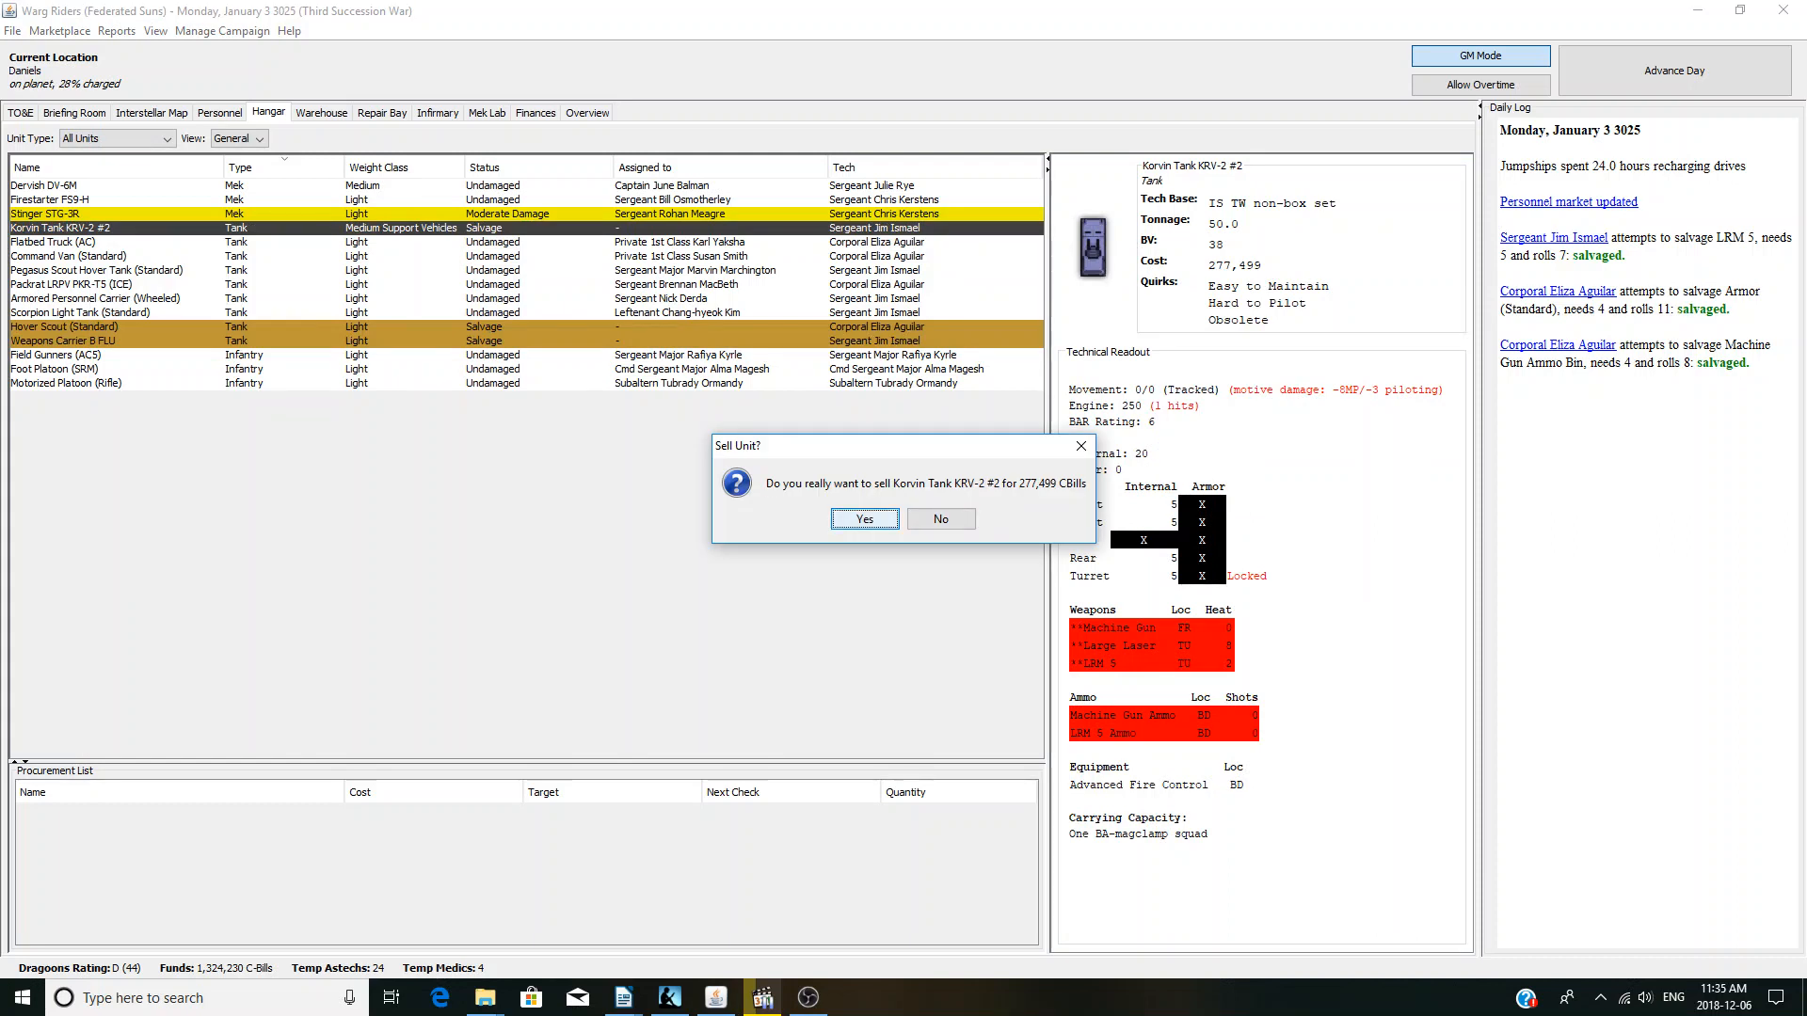
click(863, 518)
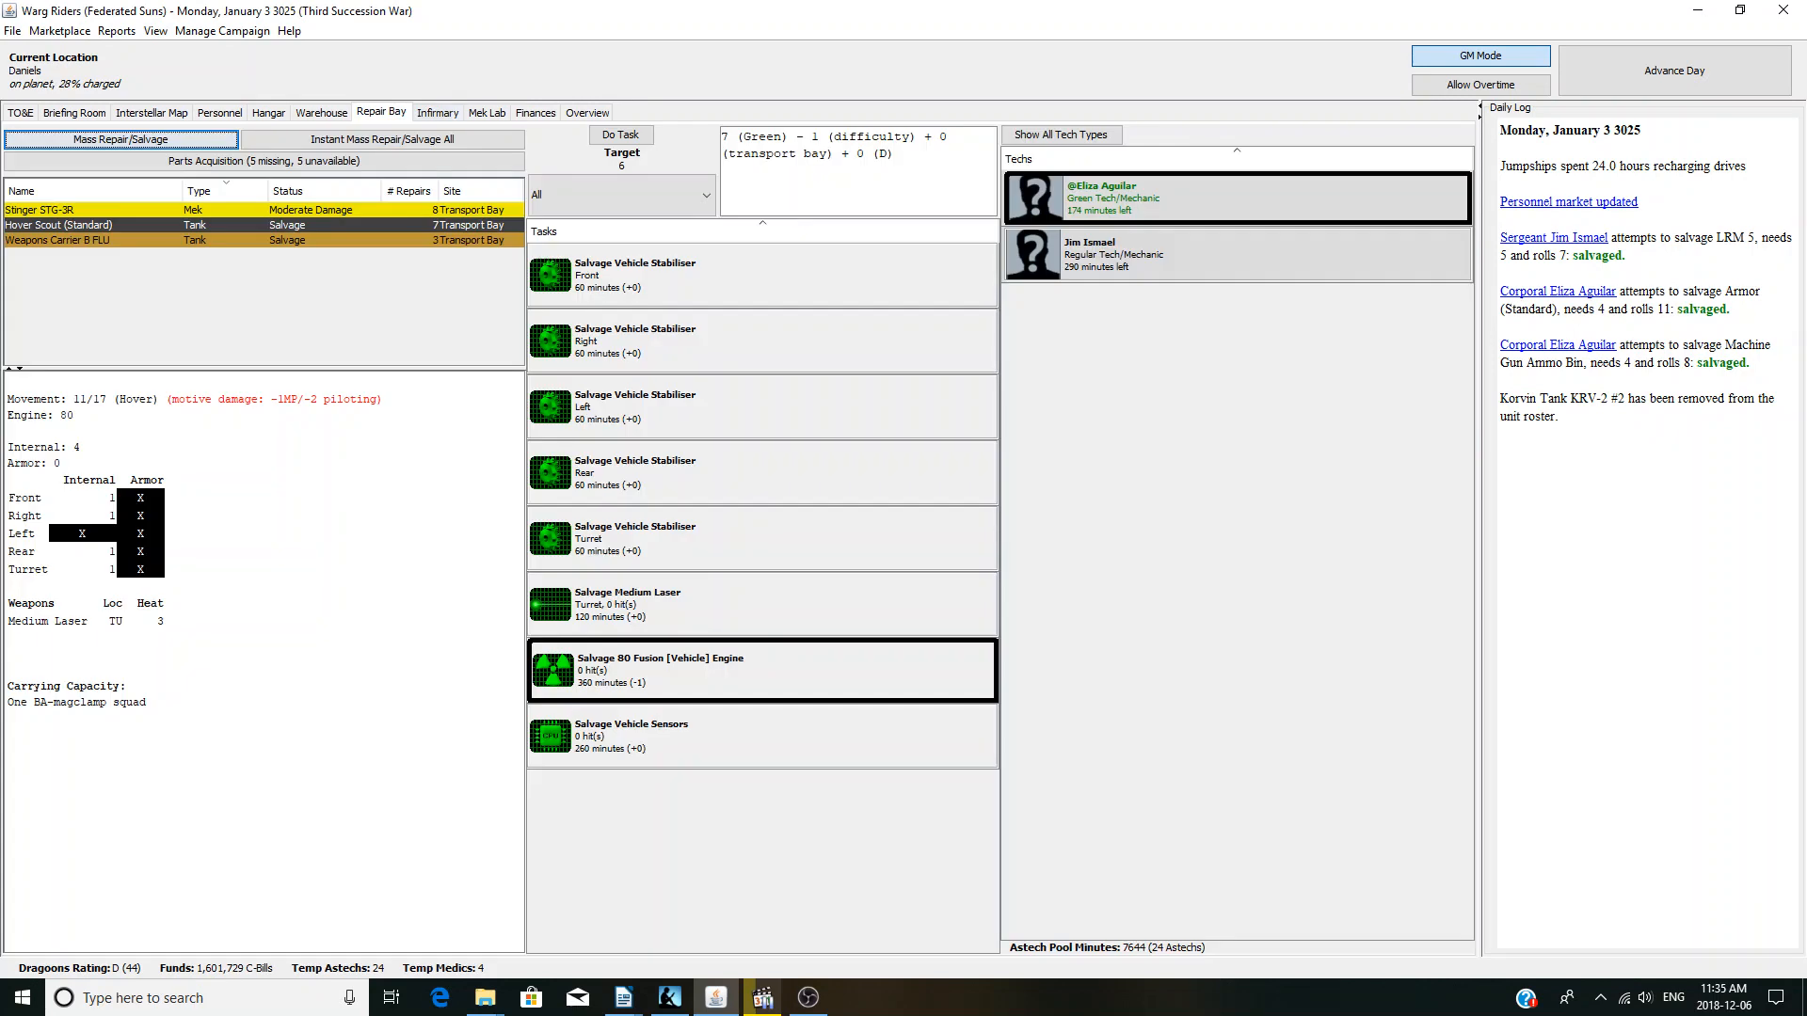
- Salvage the Hover Scout's medium laser and sell the Hover Scout
click(761, 604)
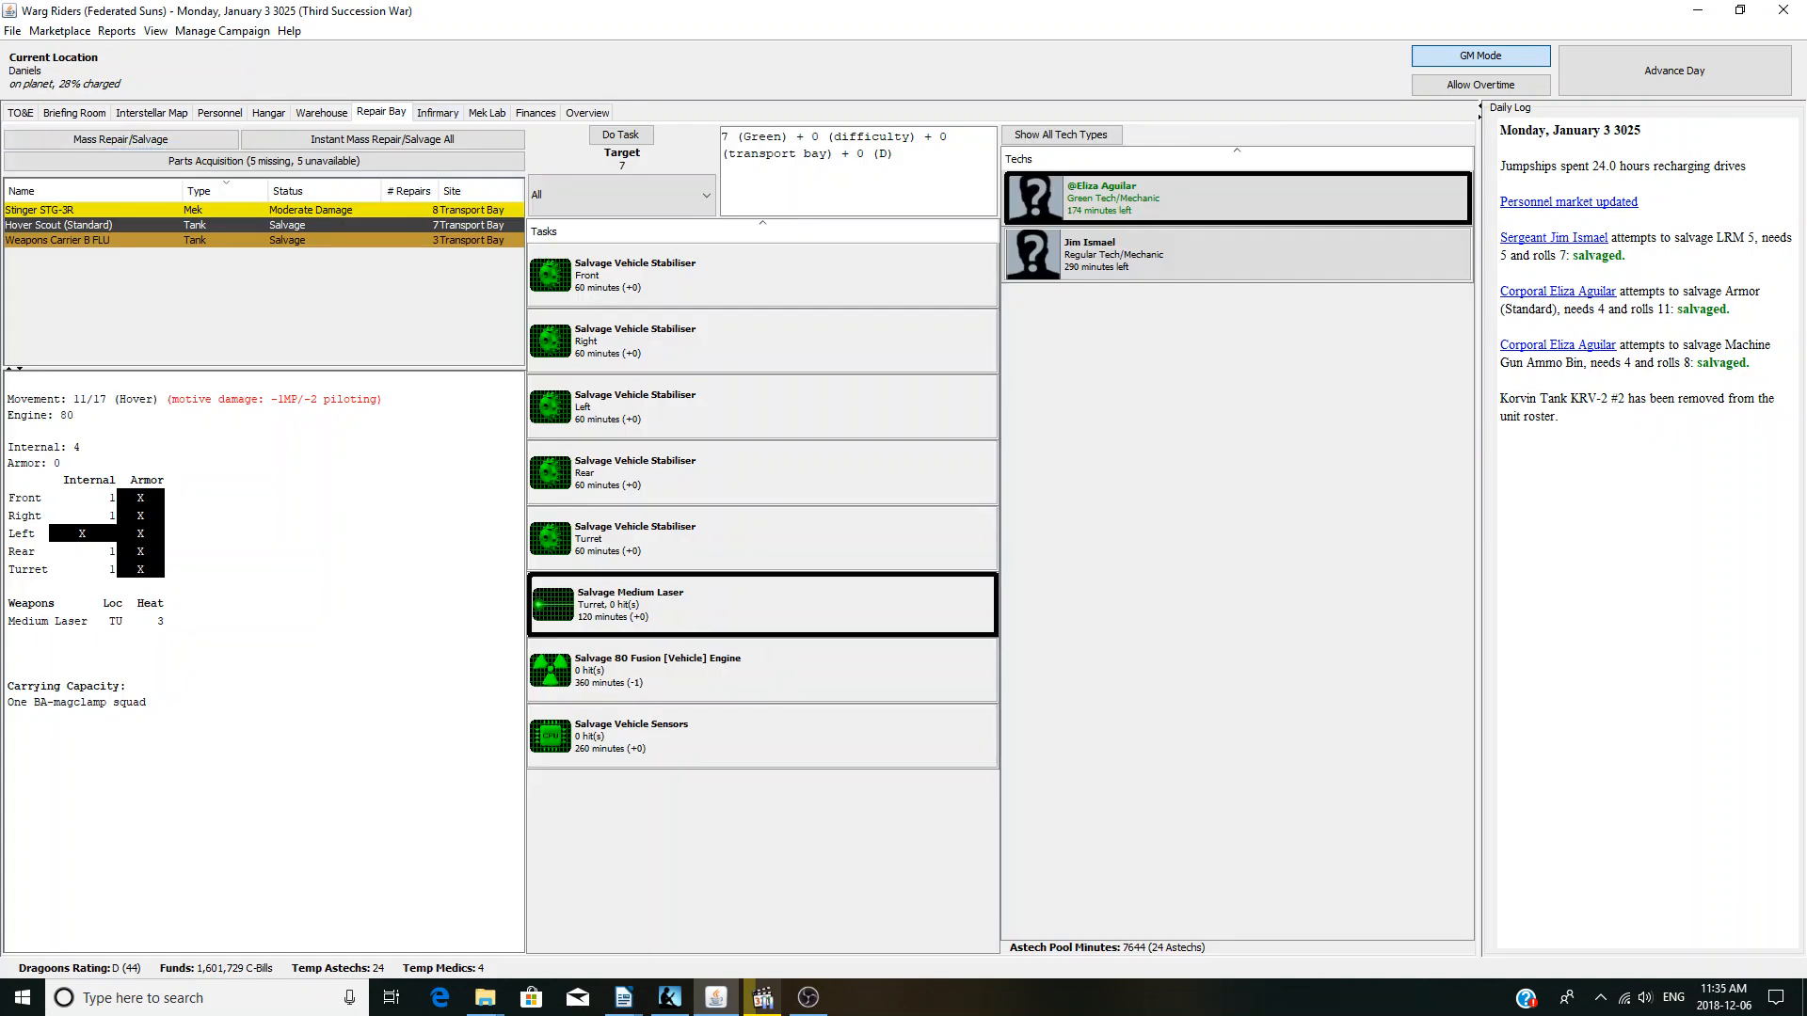
click(620, 134)
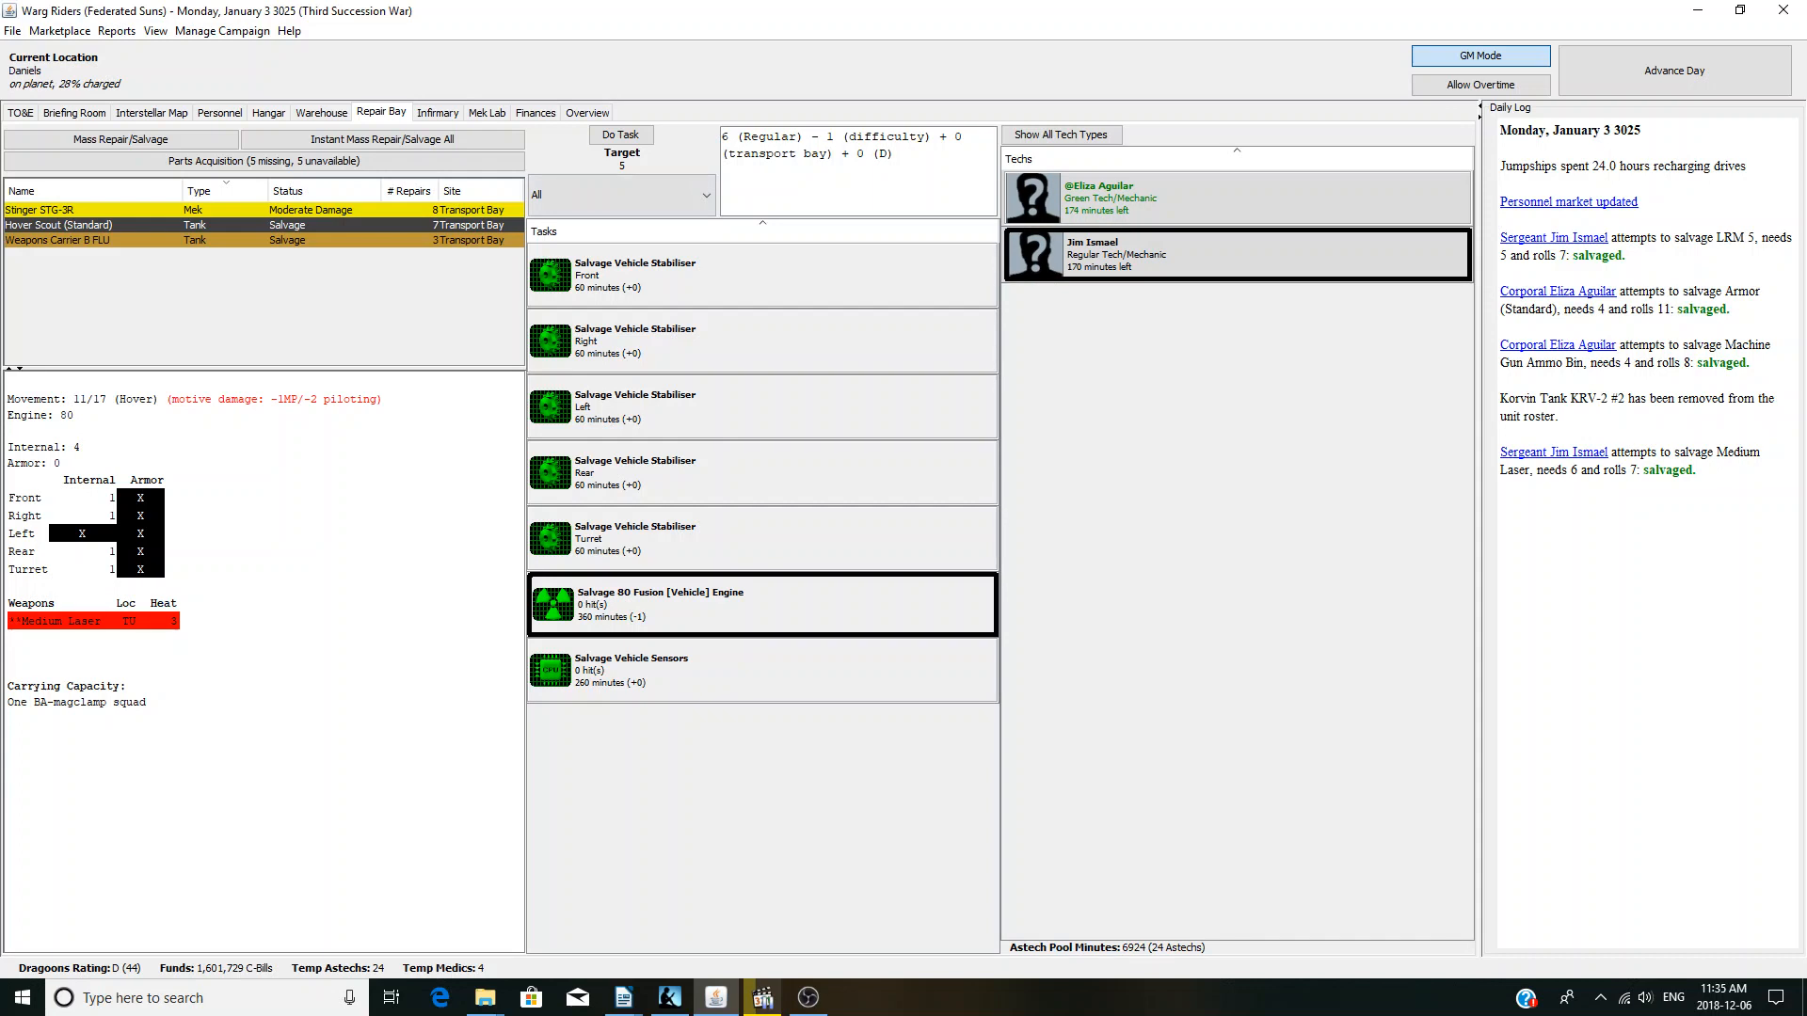
click(267, 112)
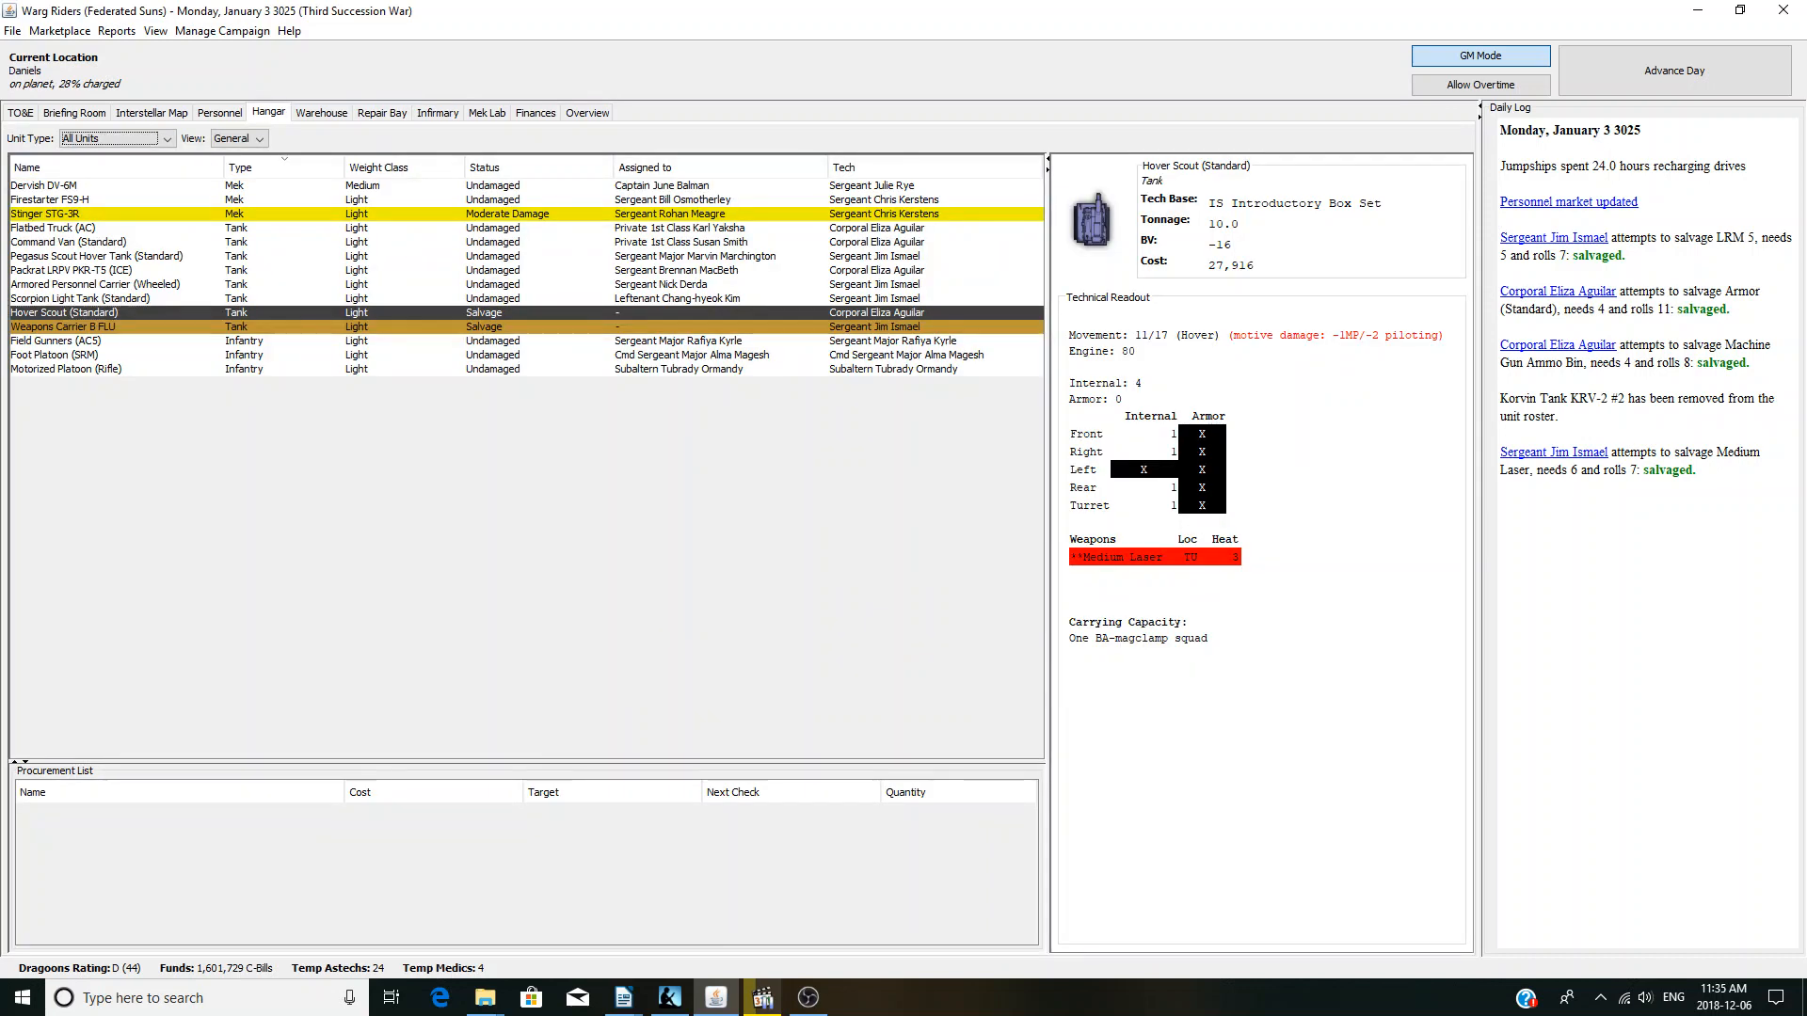
right_click(64, 312)
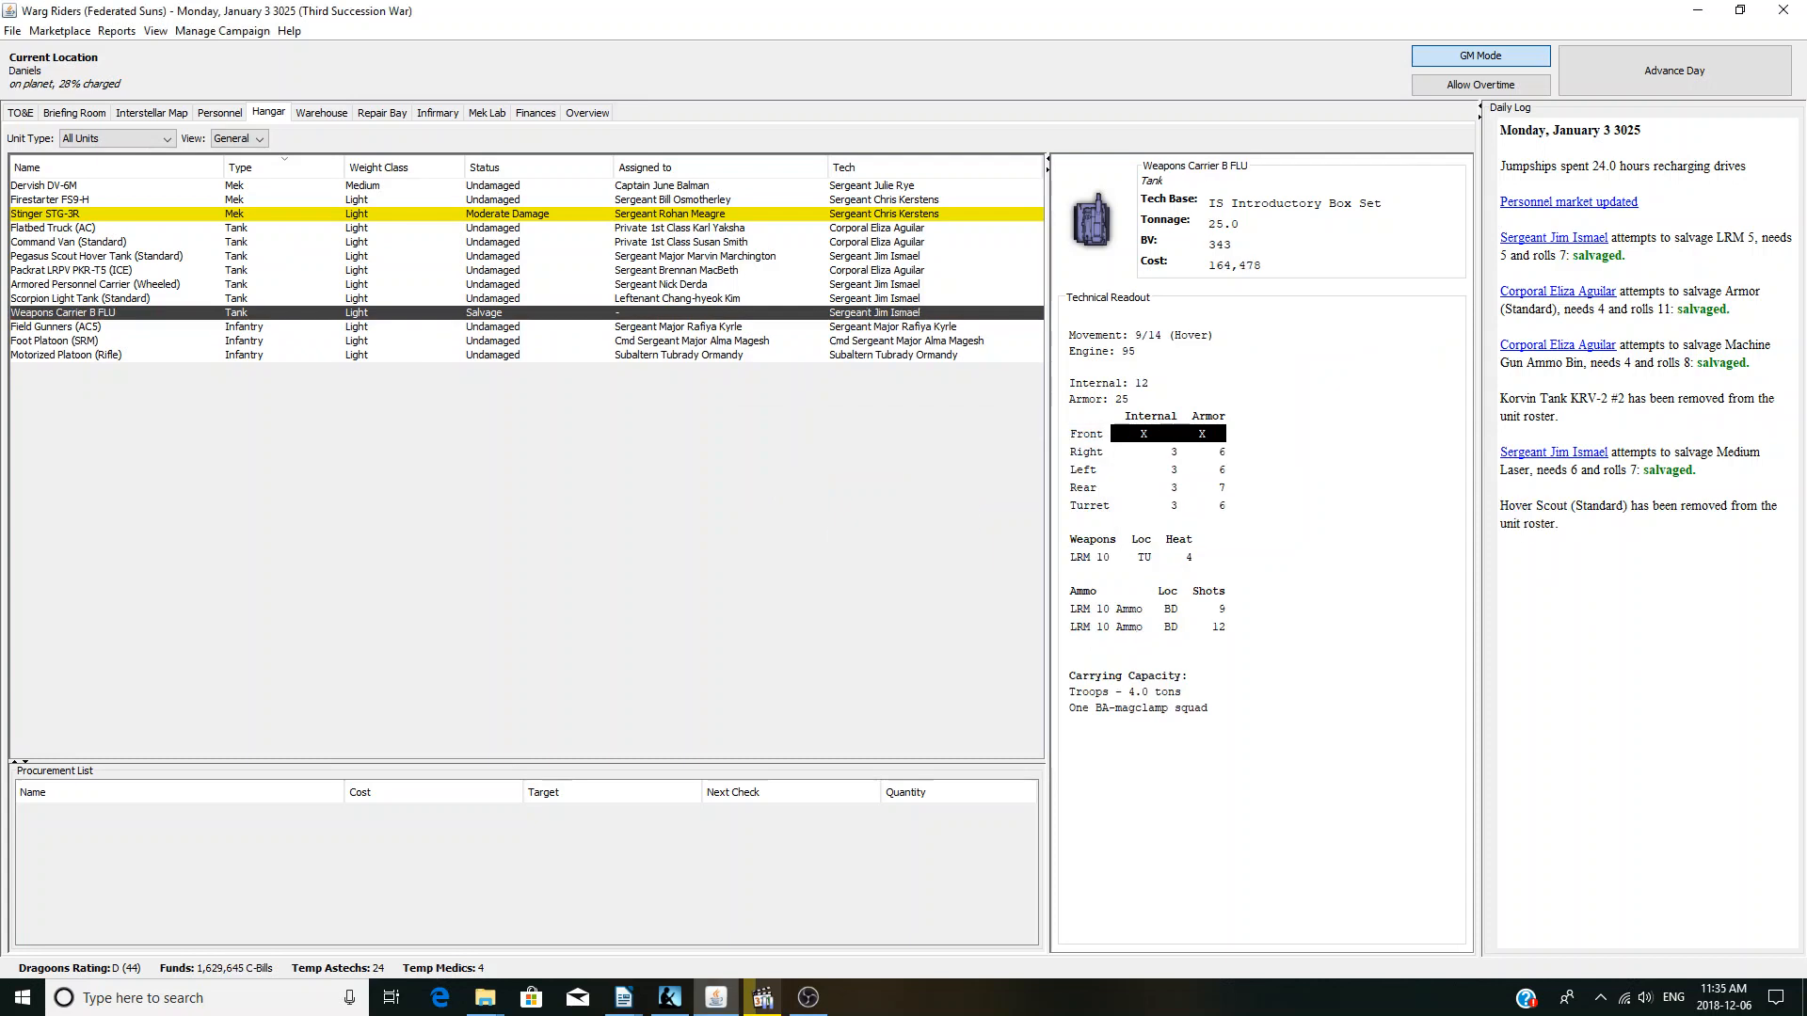
click(380, 112)
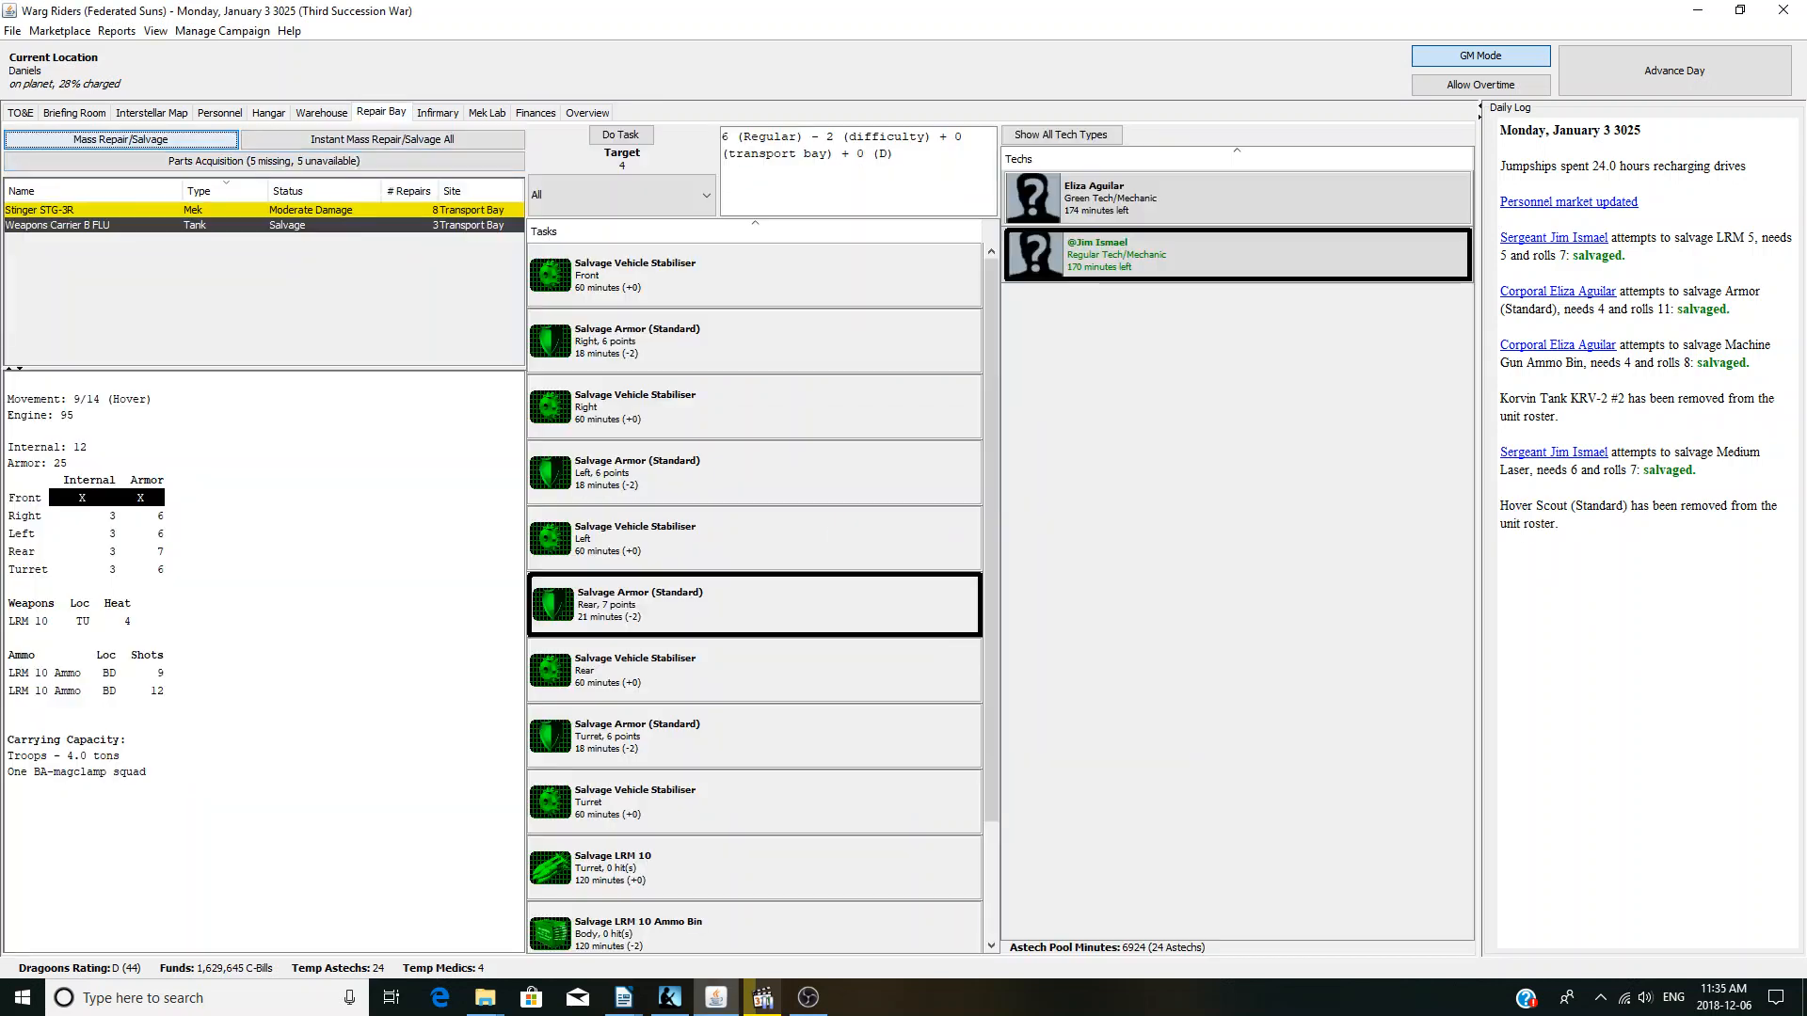
- Salvage the Weapons Carrier's right and turret armour, LRM 10 and ammo bin; advance to January 4
click(753, 340)
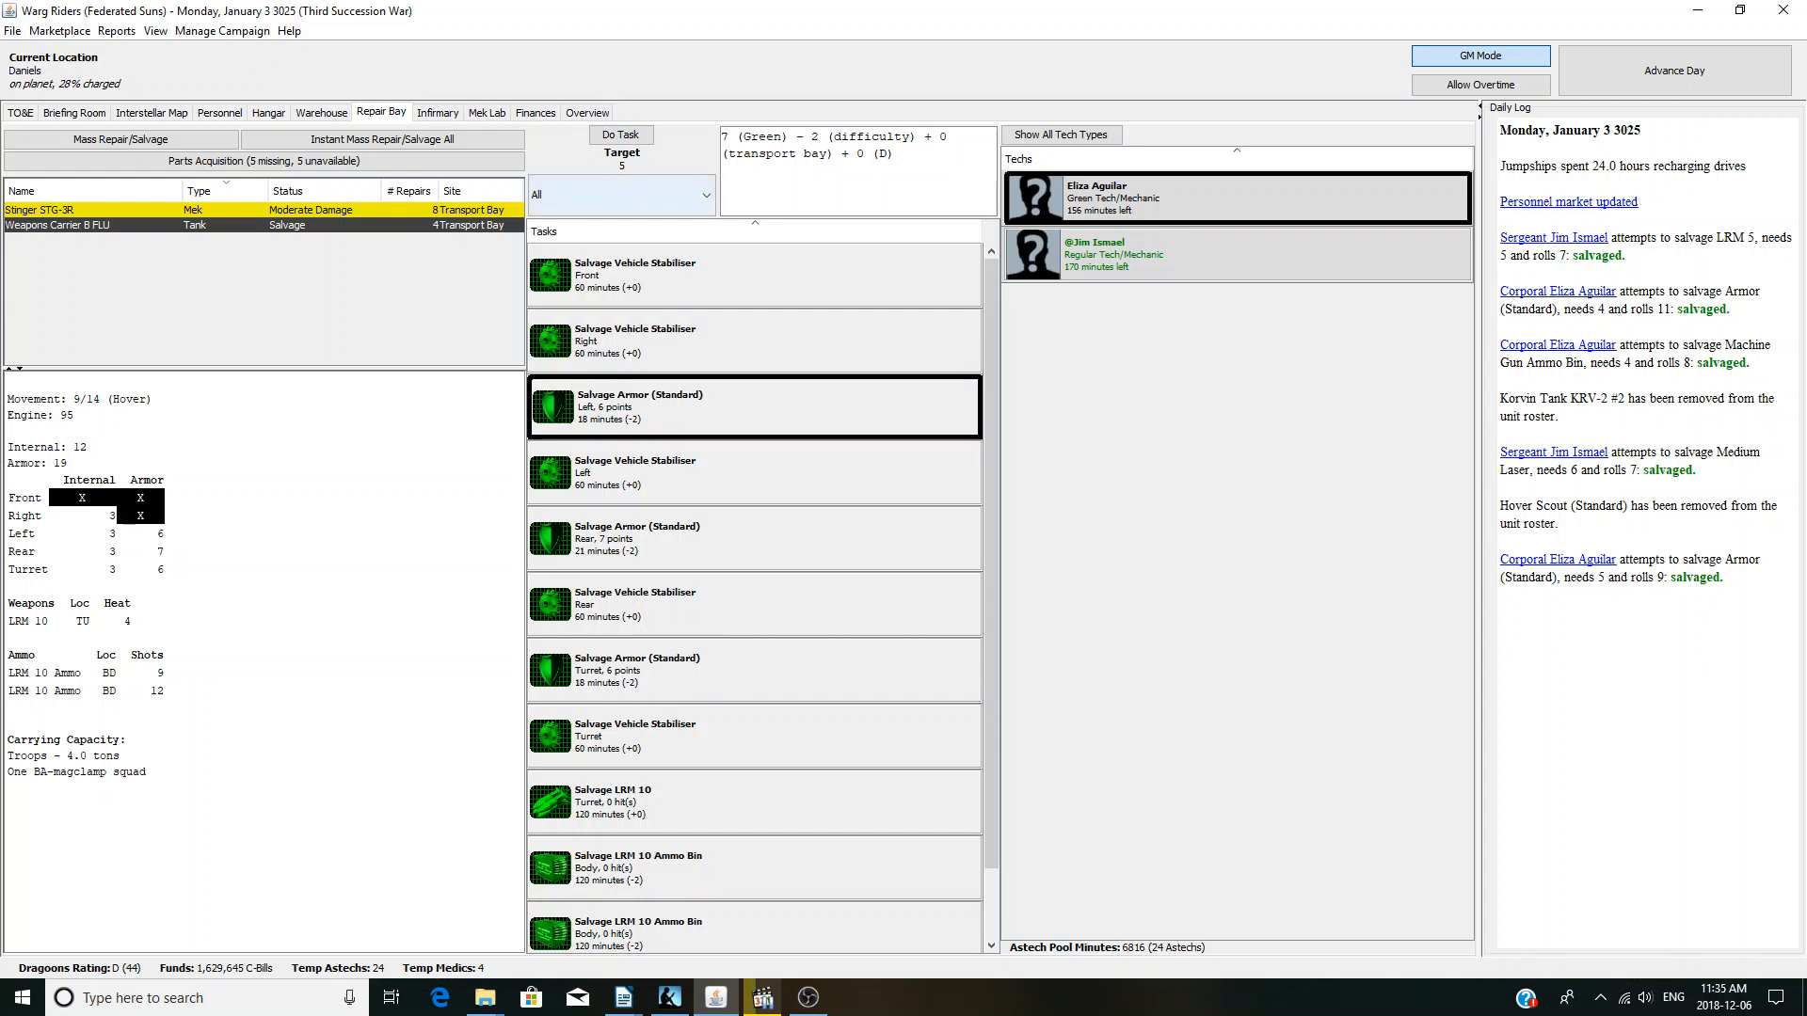
click(620, 134)
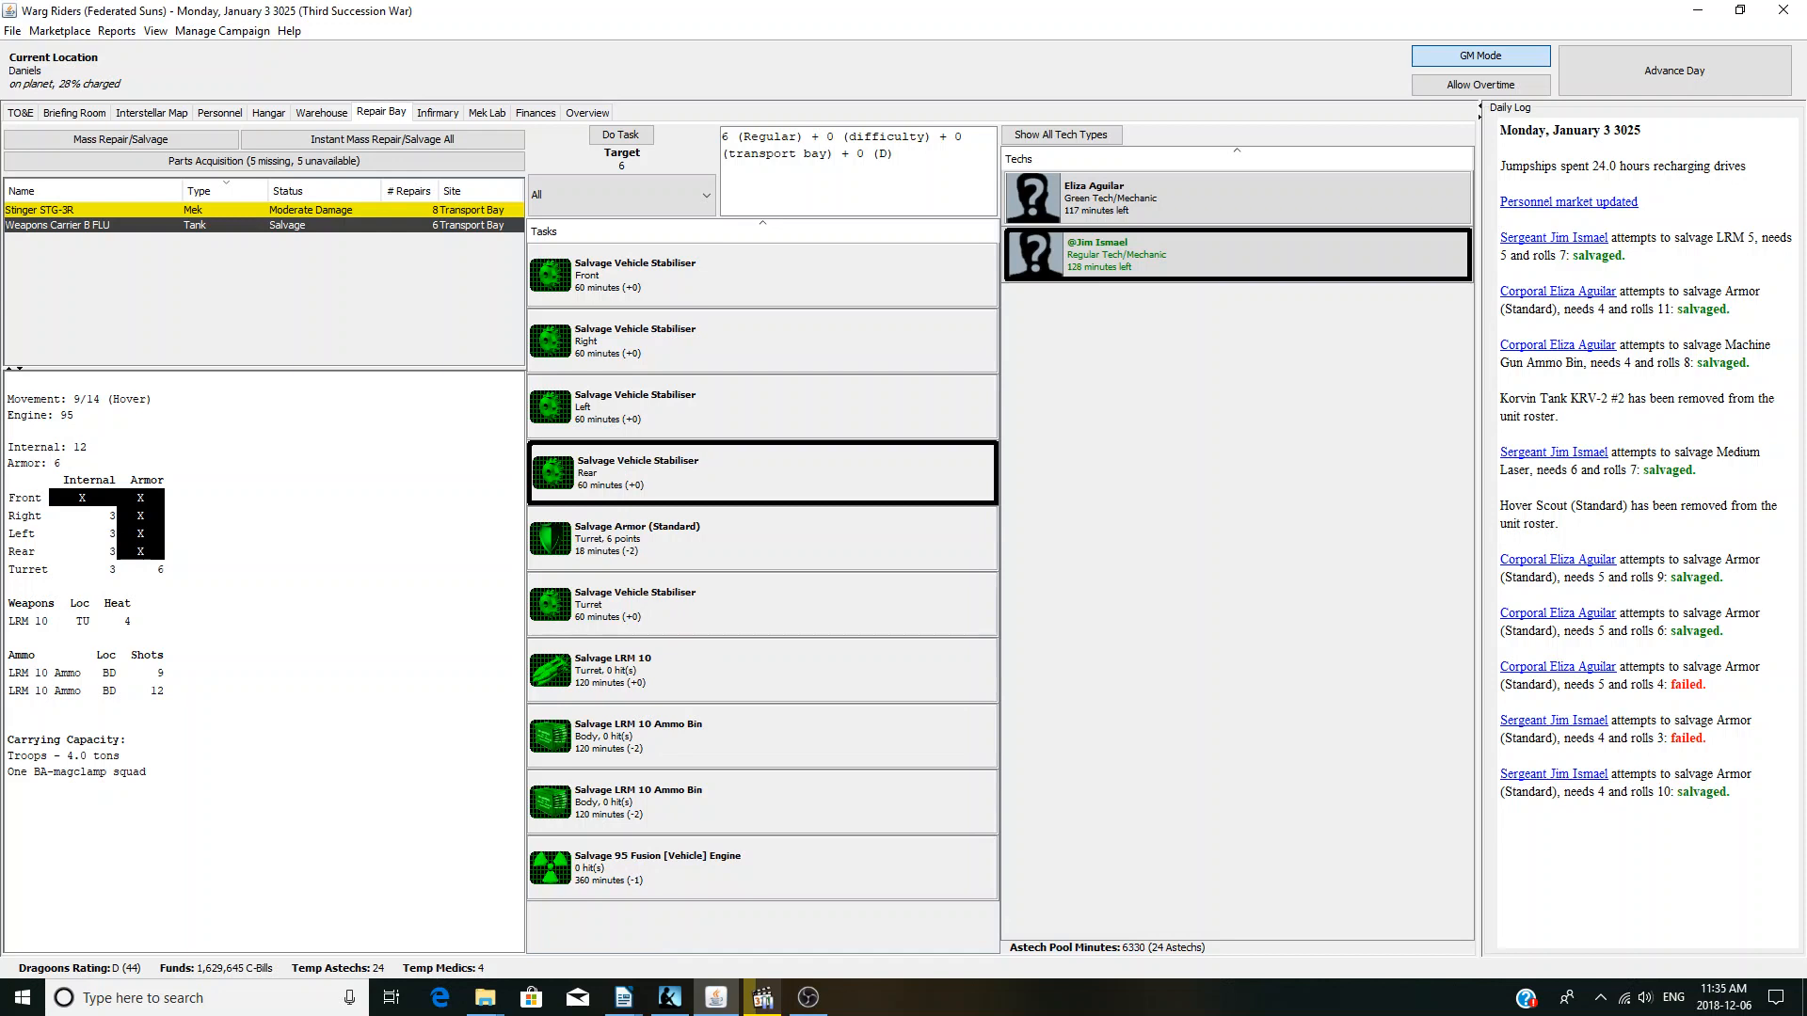
click(761, 538)
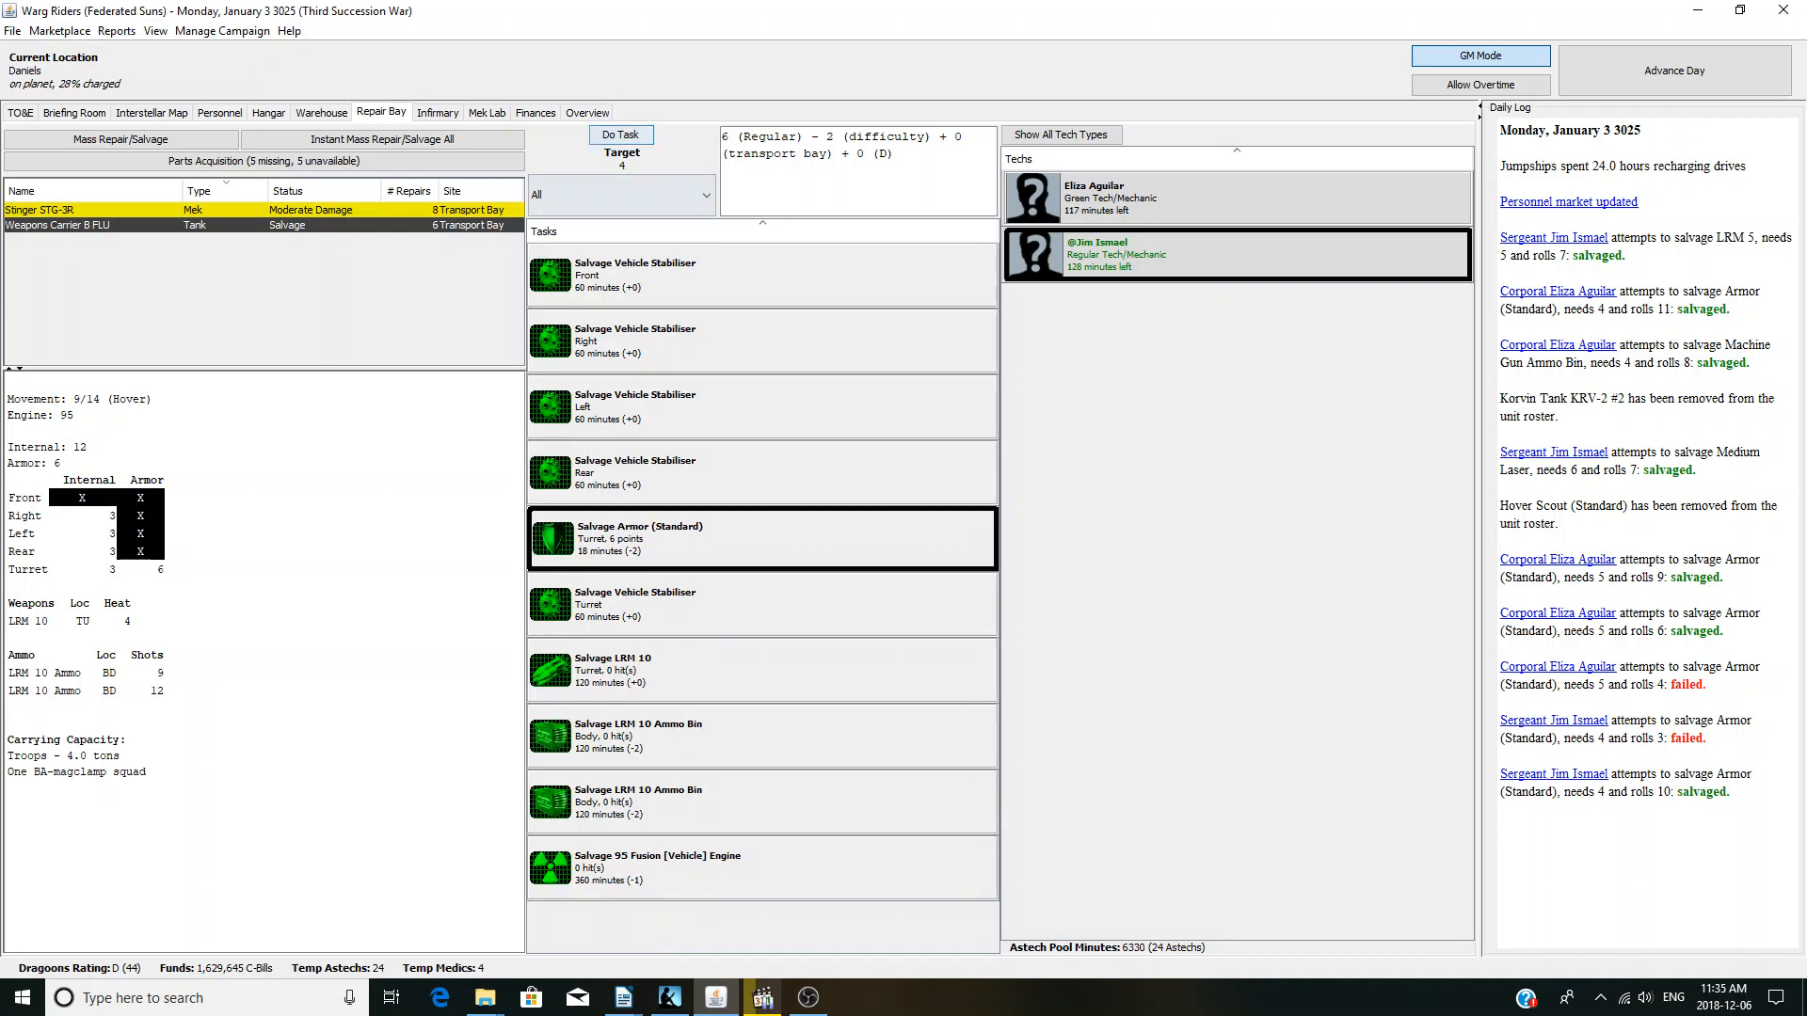
click(620, 135)
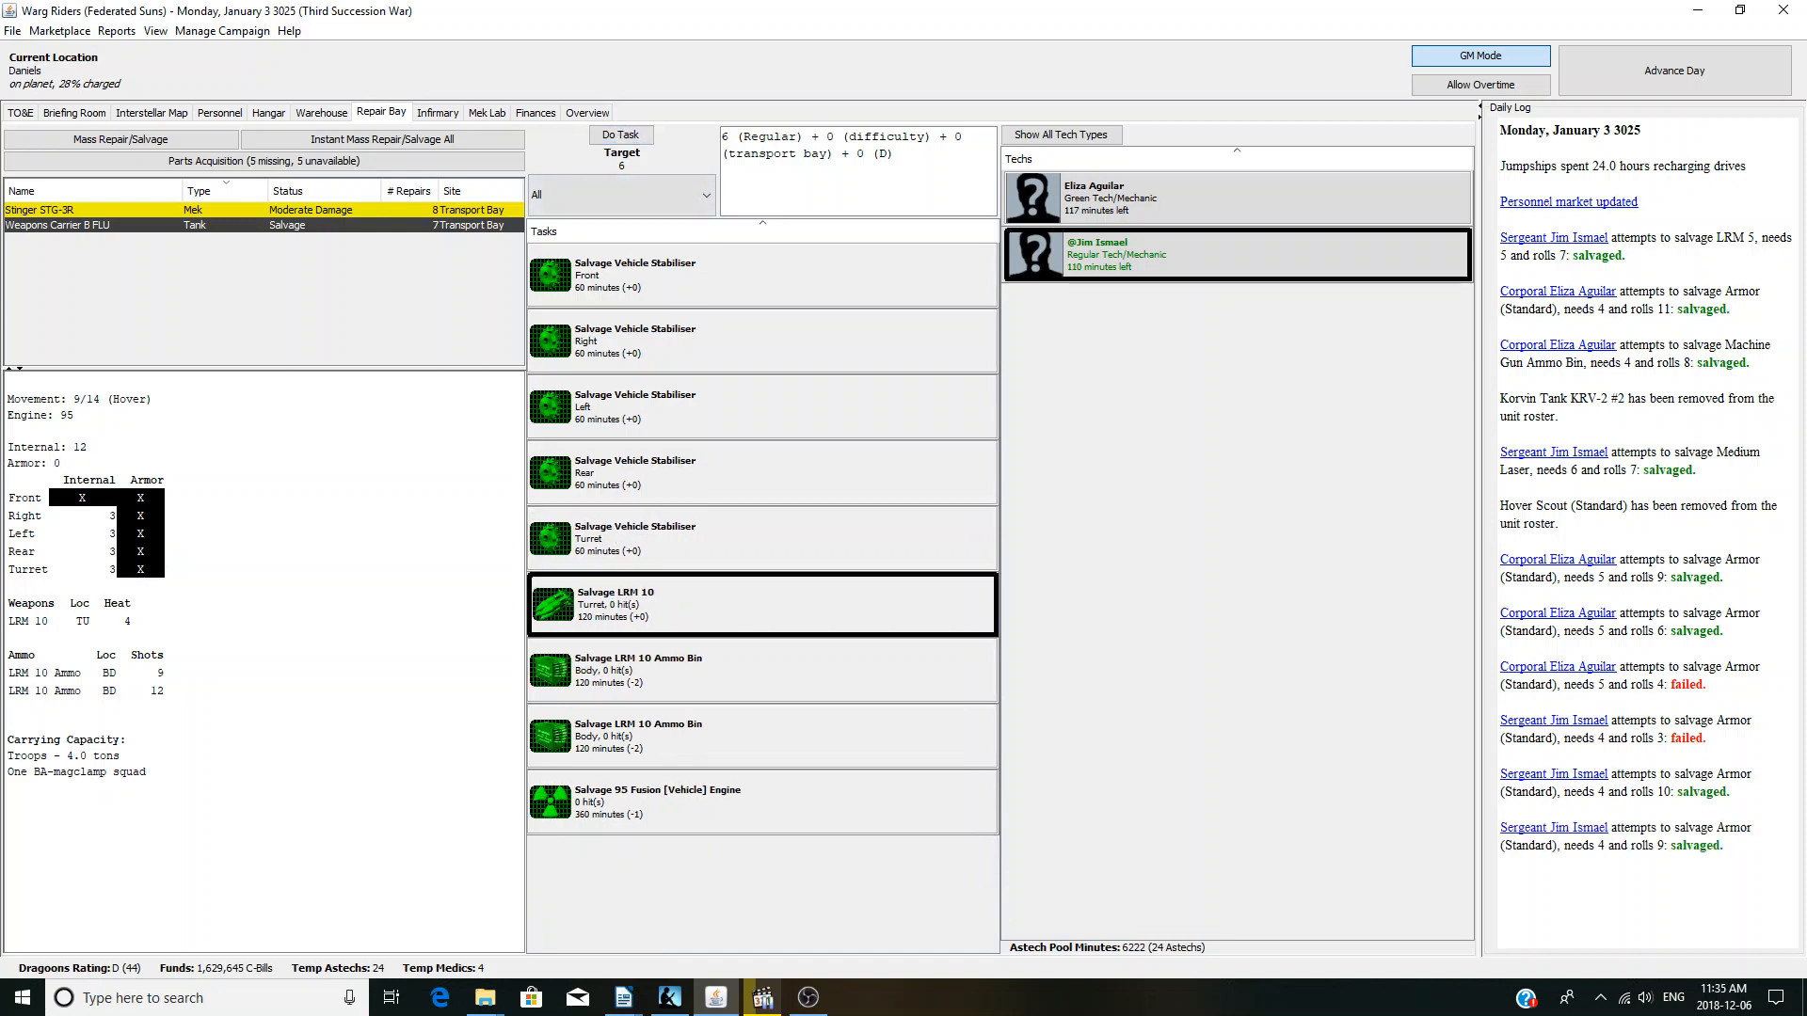
mouse_move(620, 134)
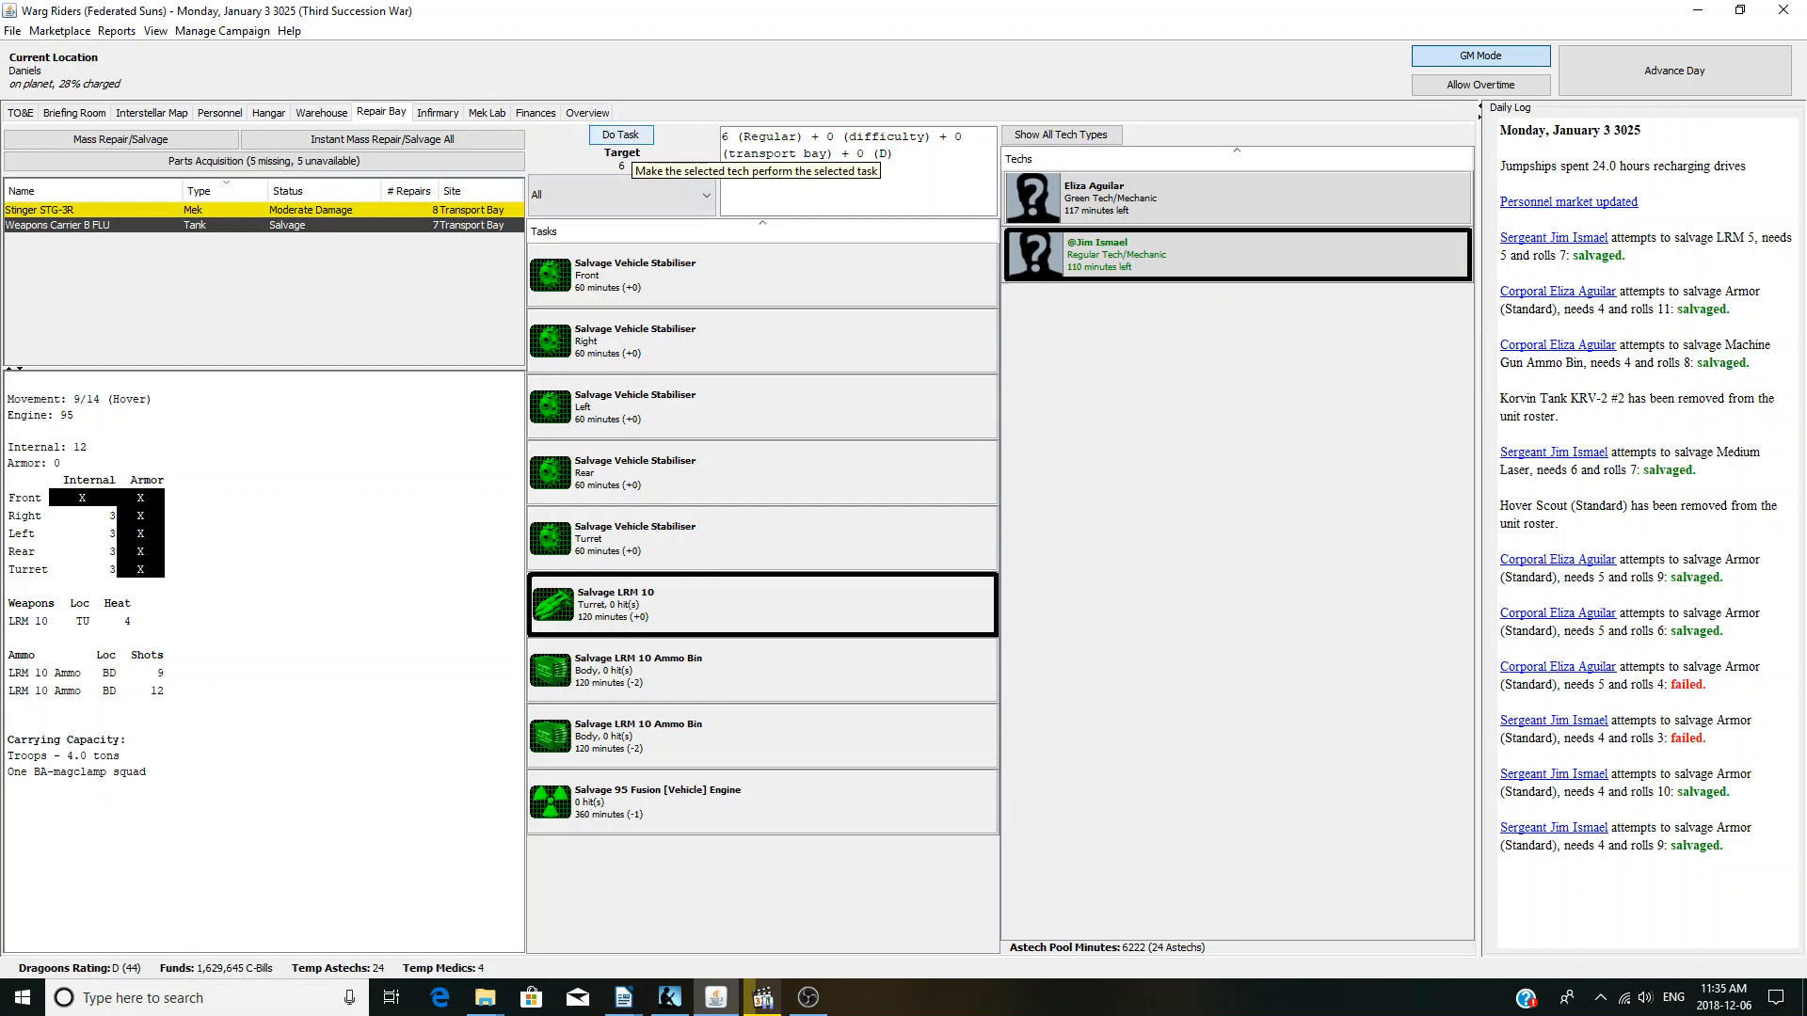
click(620, 134)
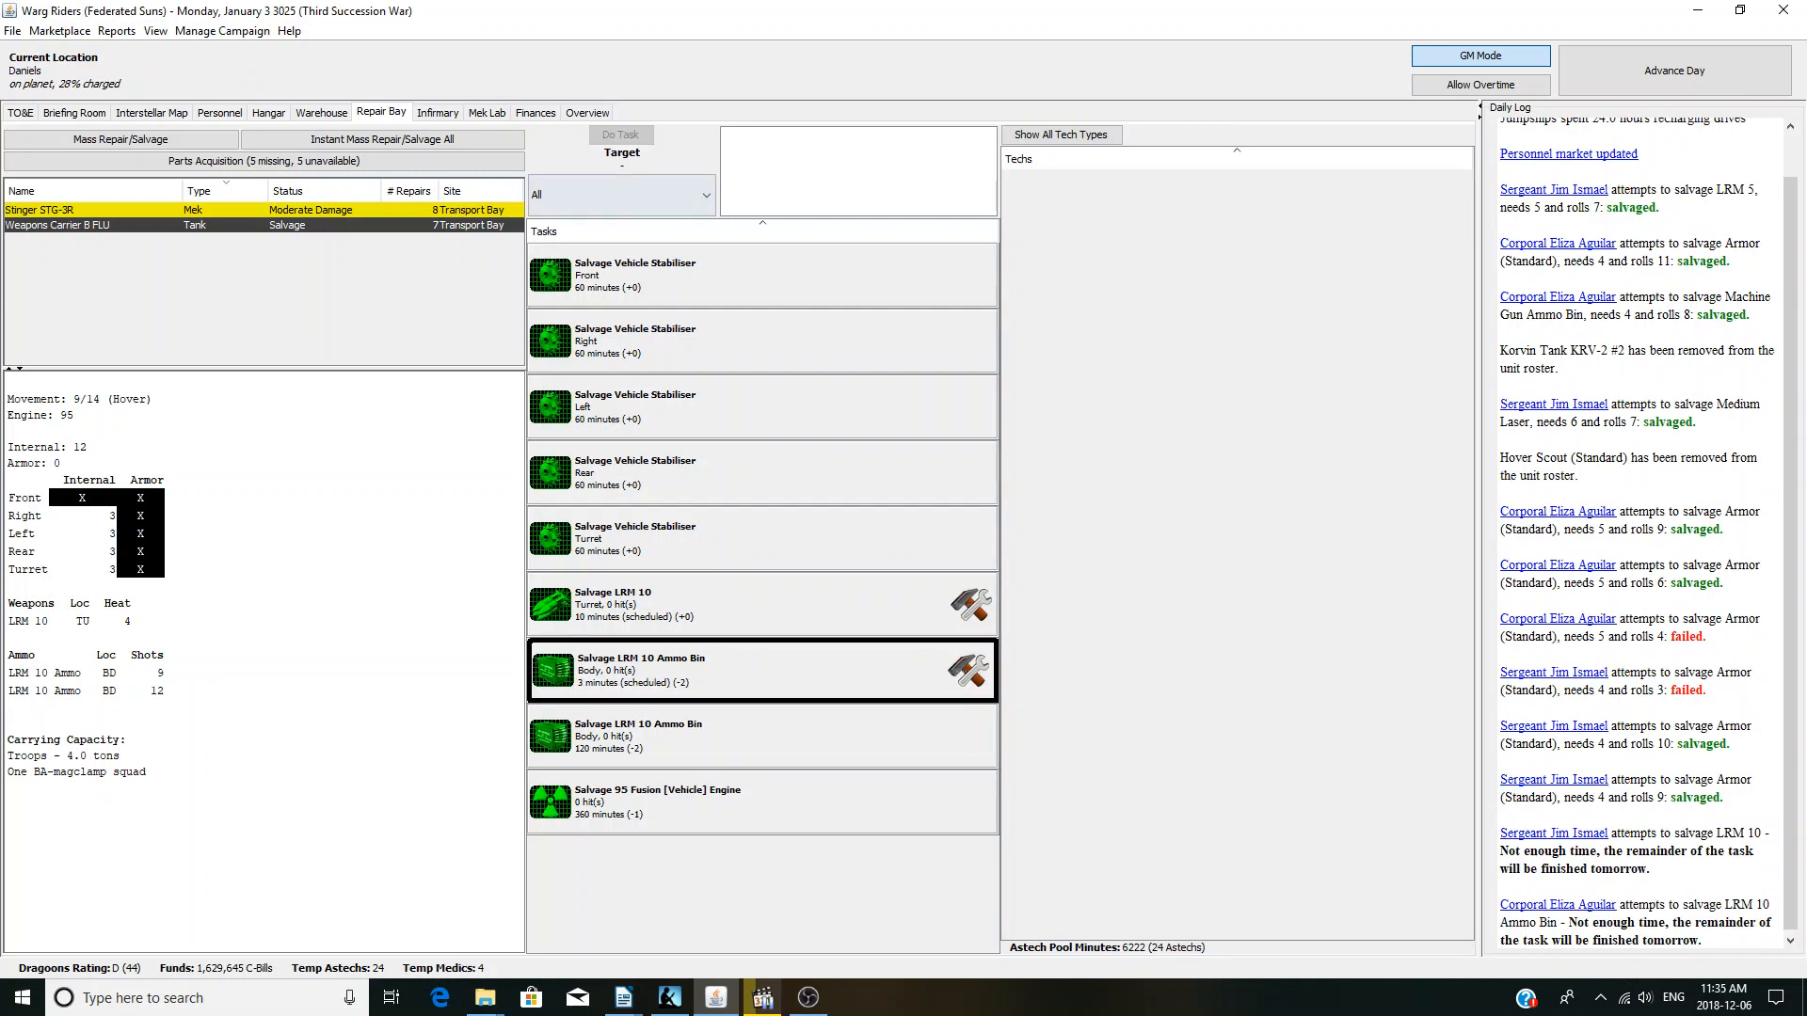
click(1673, 69)
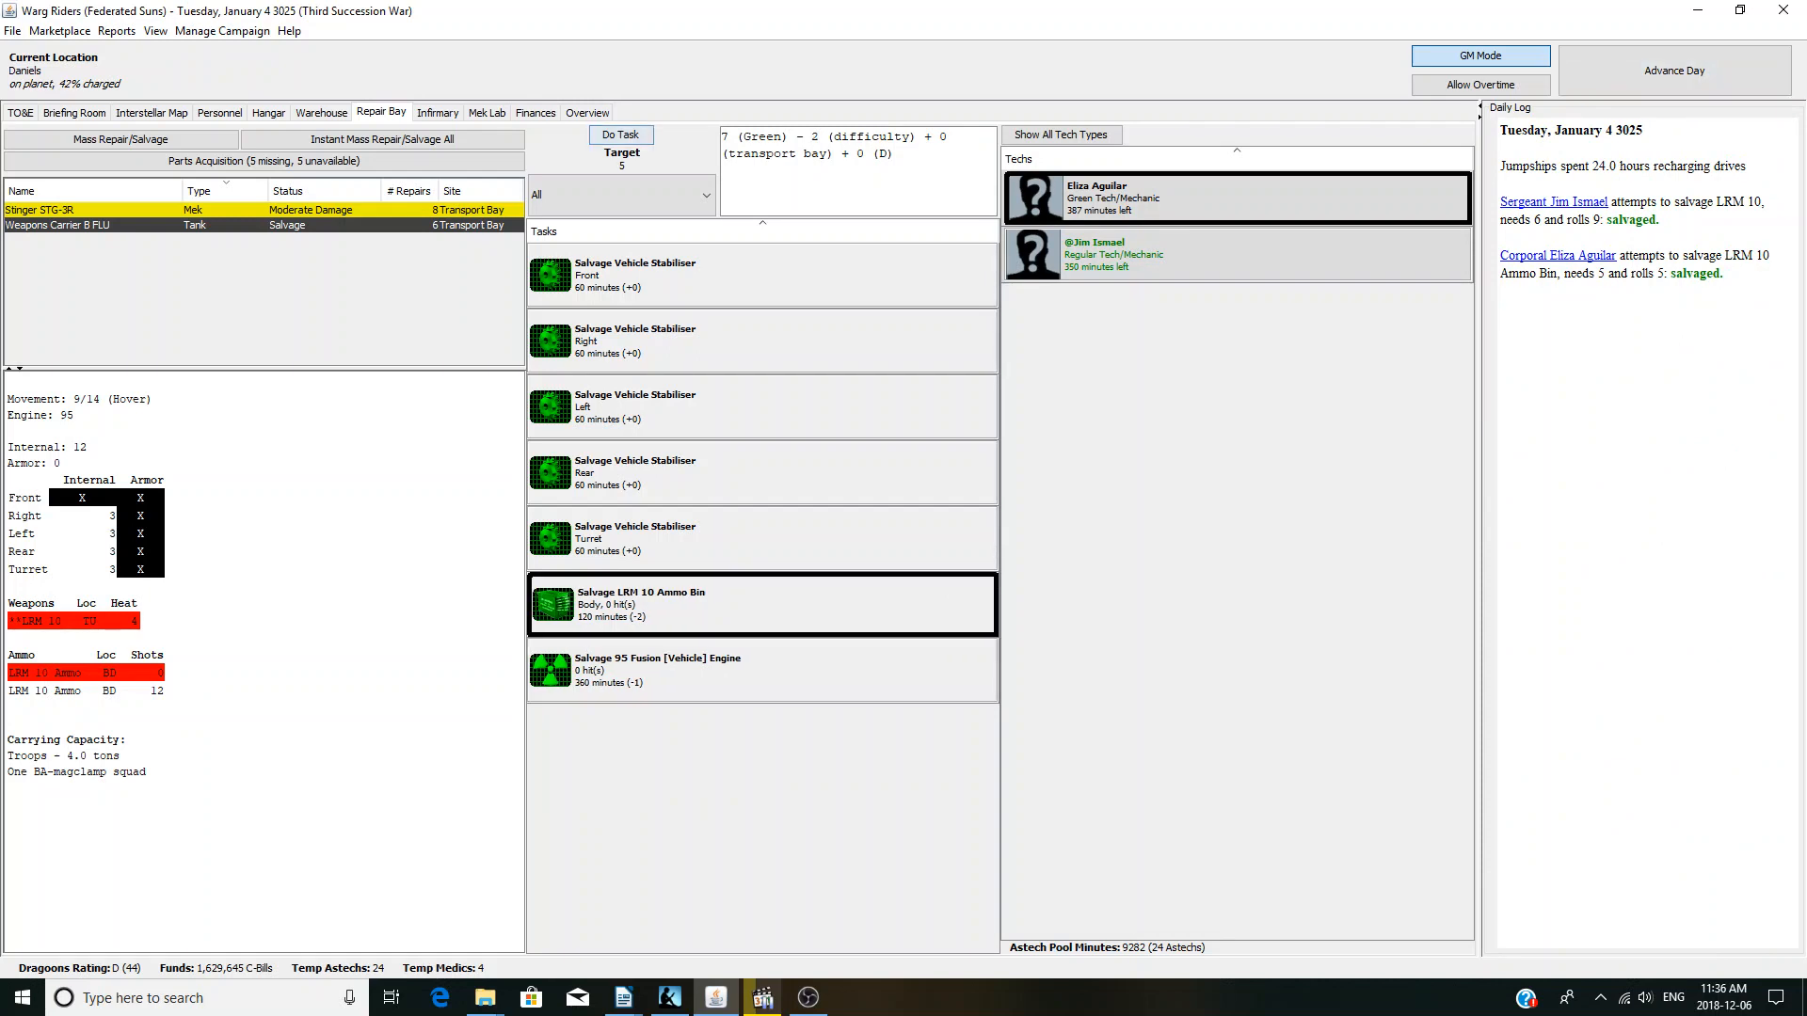
- Salvage the Weapons Carrier B FLU's last LRM 10 ammo bin and sell the carrier
click(620, 135)
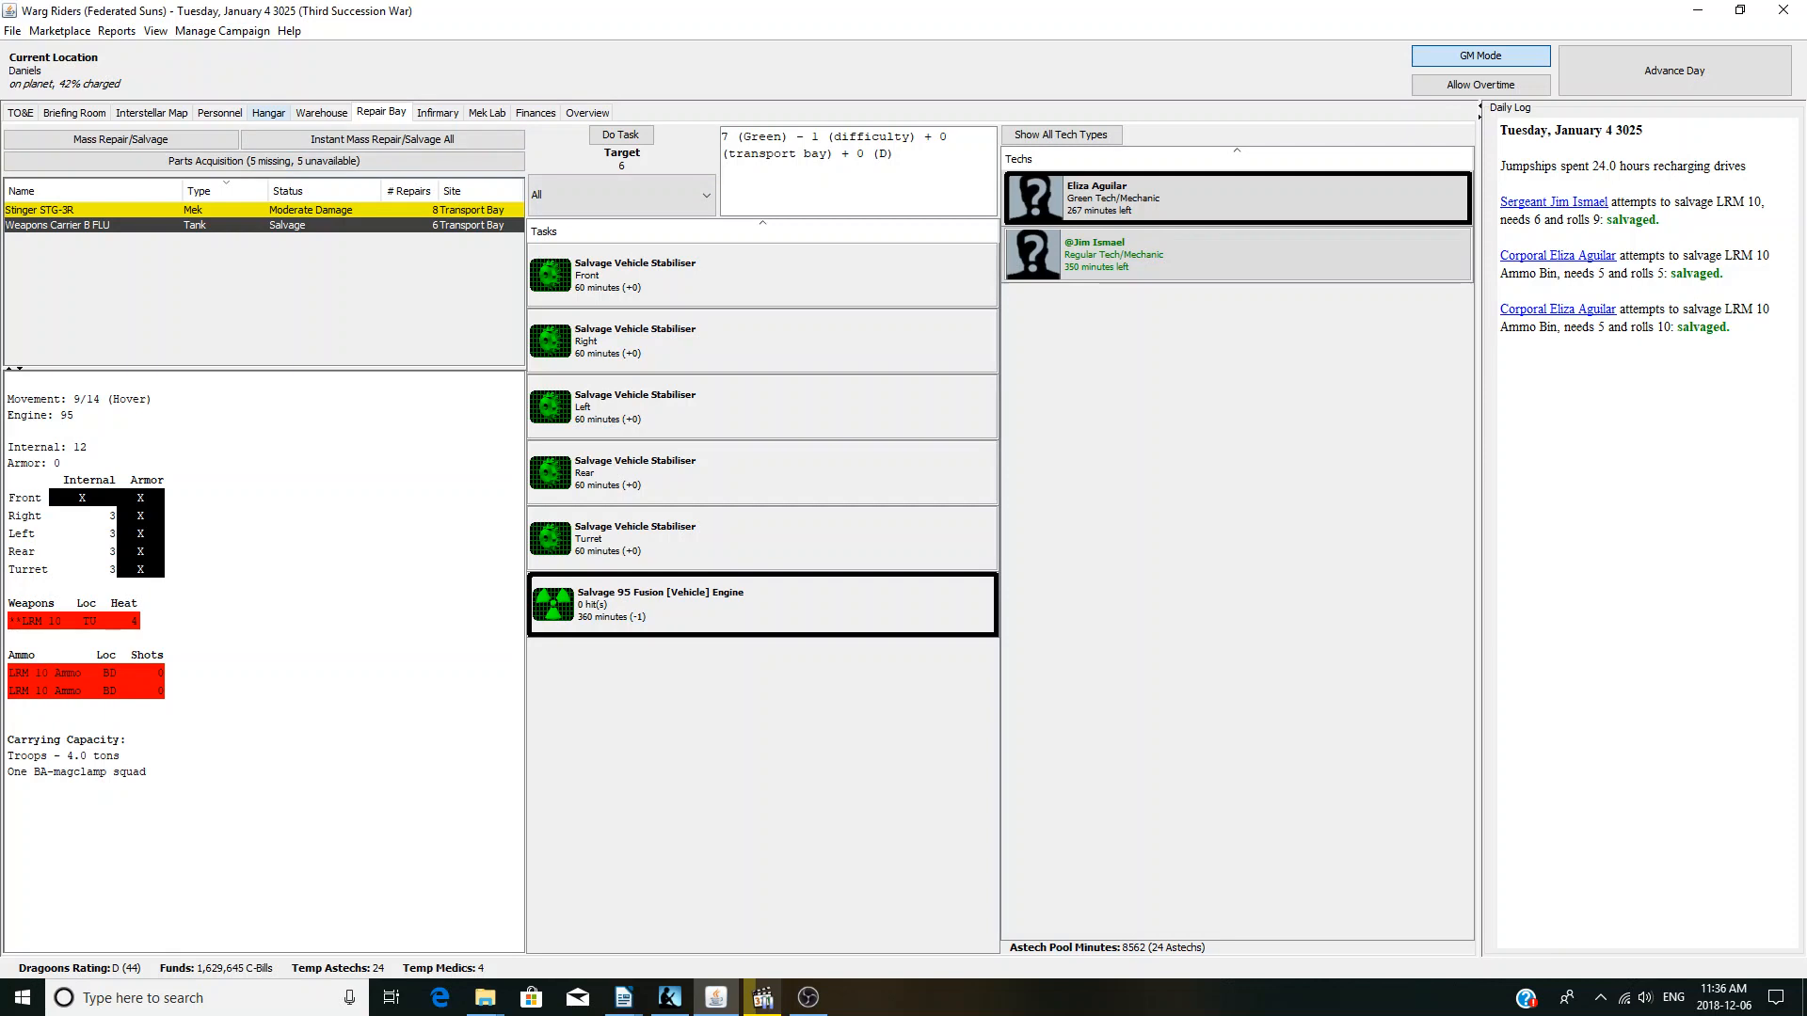
right_click(63, 313)
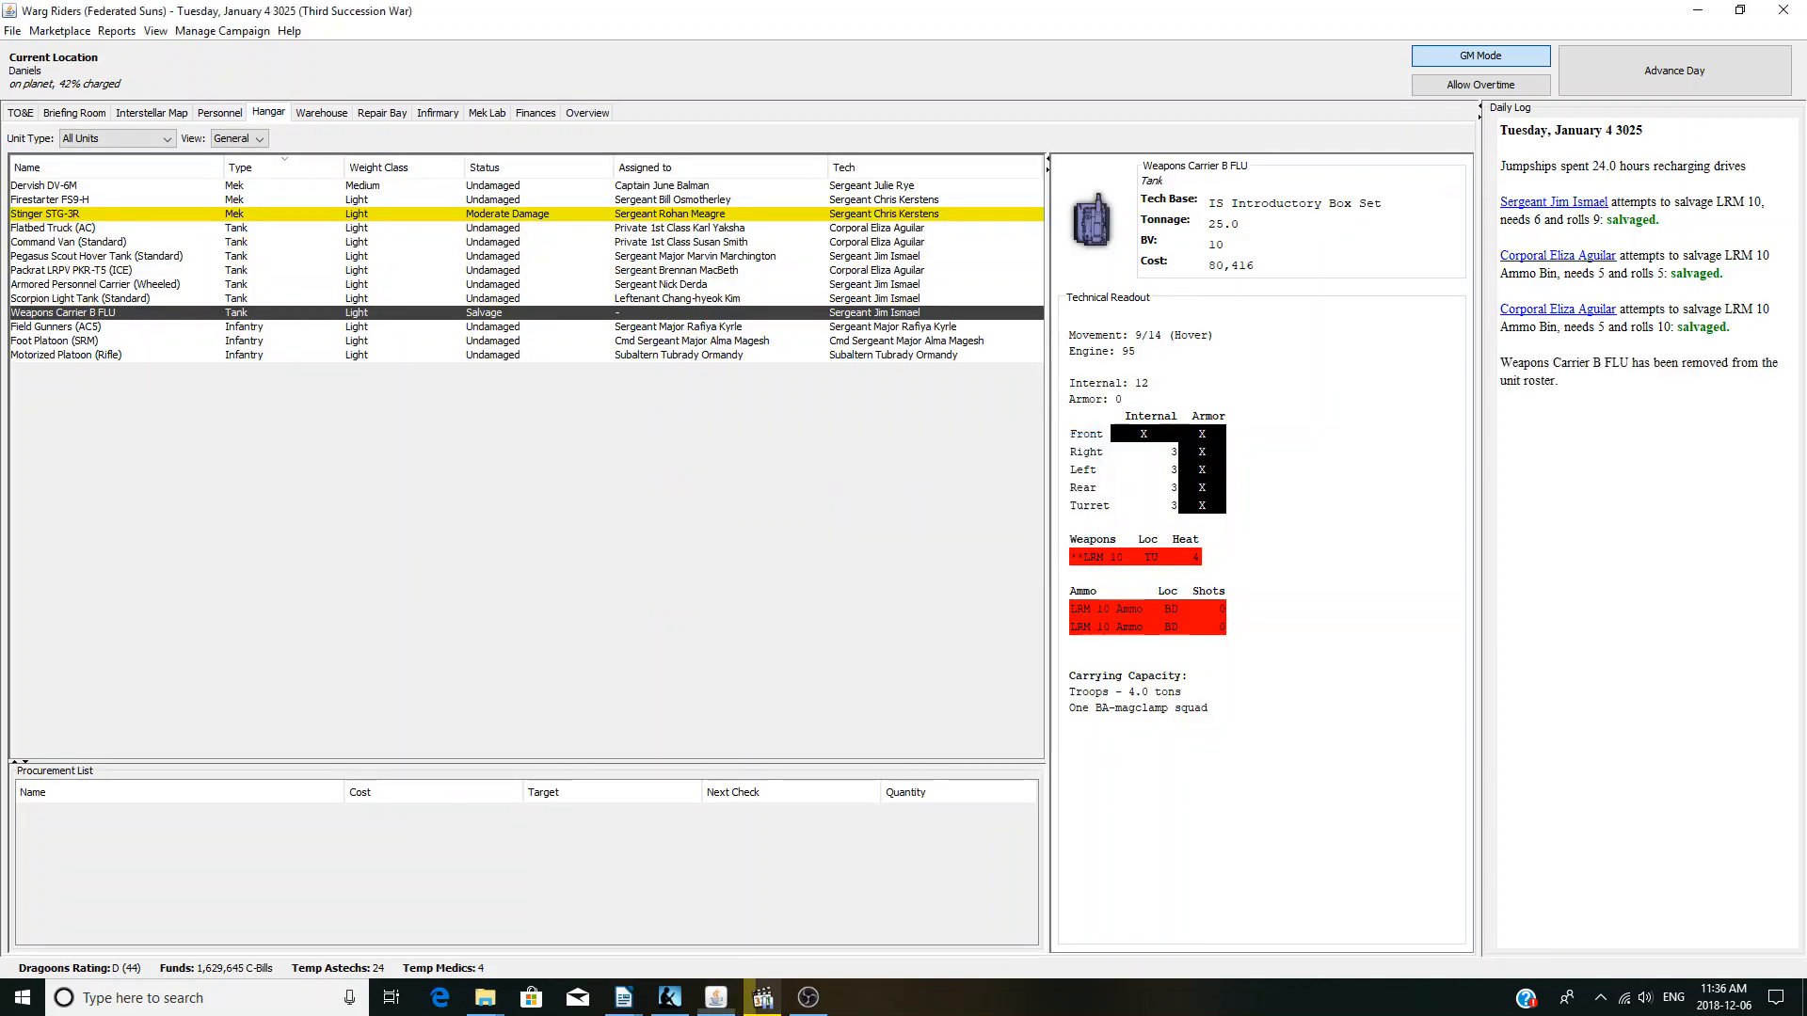
click(436, 112)
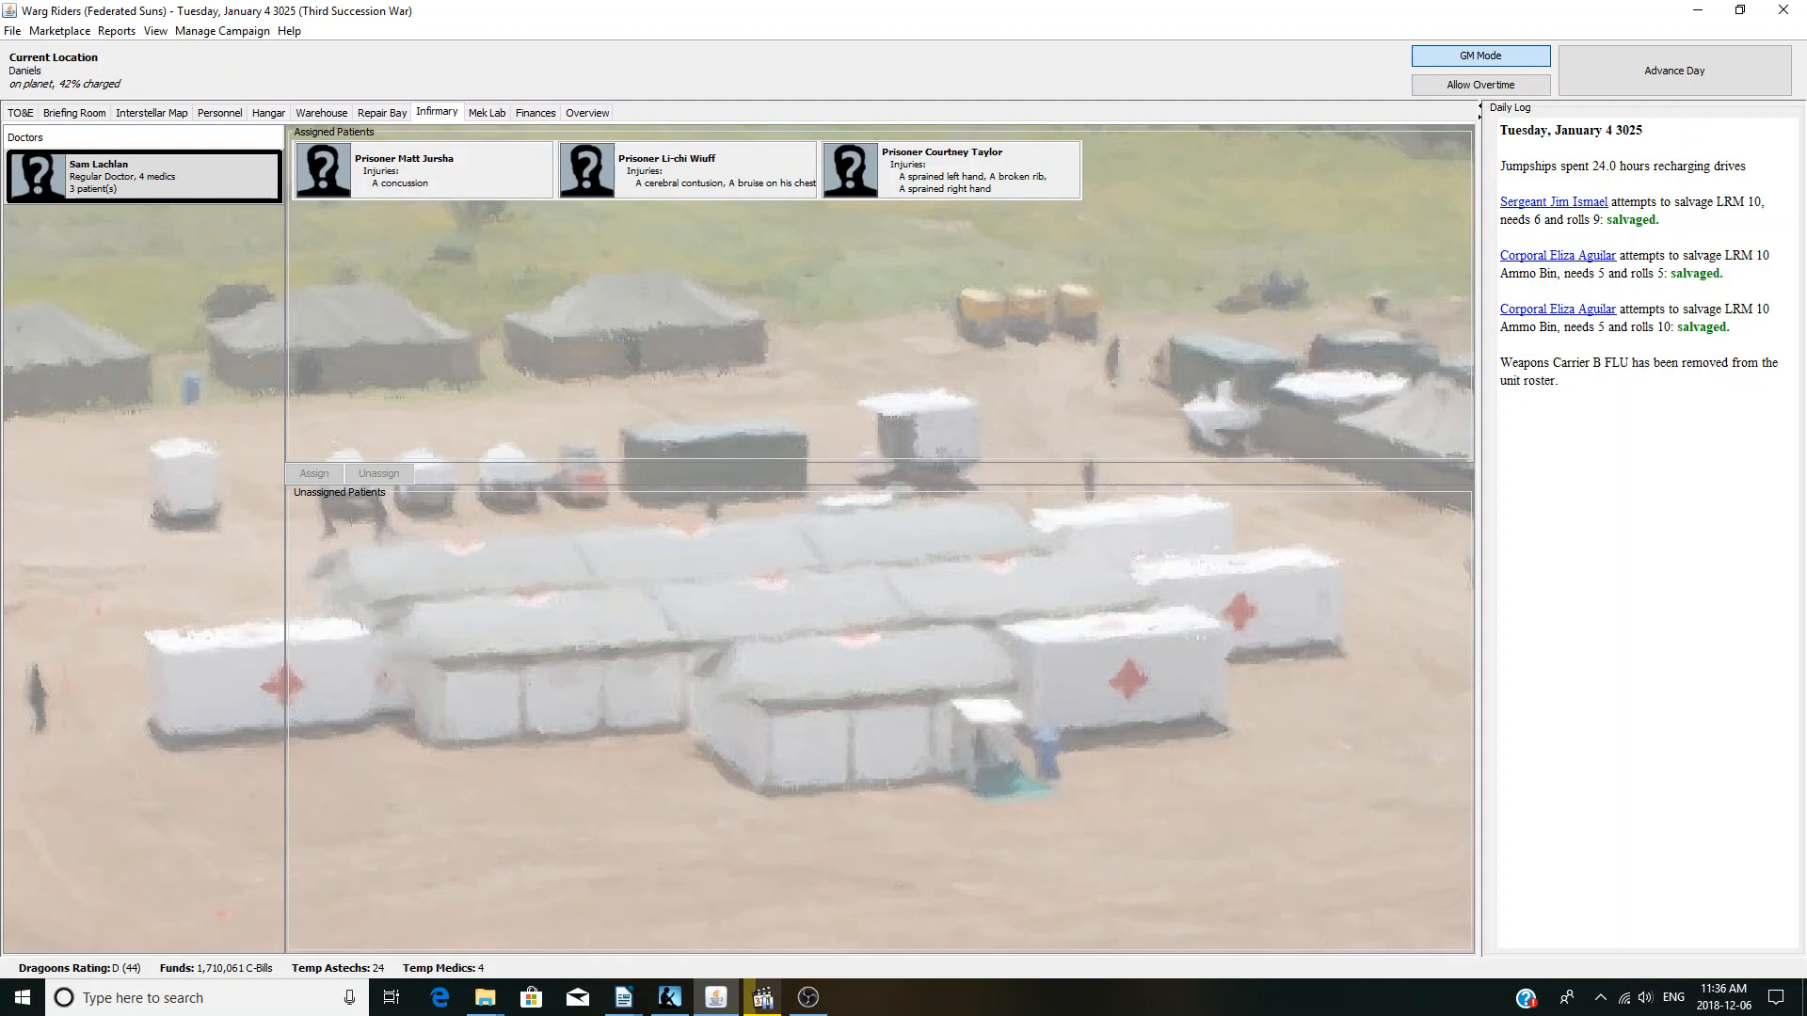
click(73, 112)
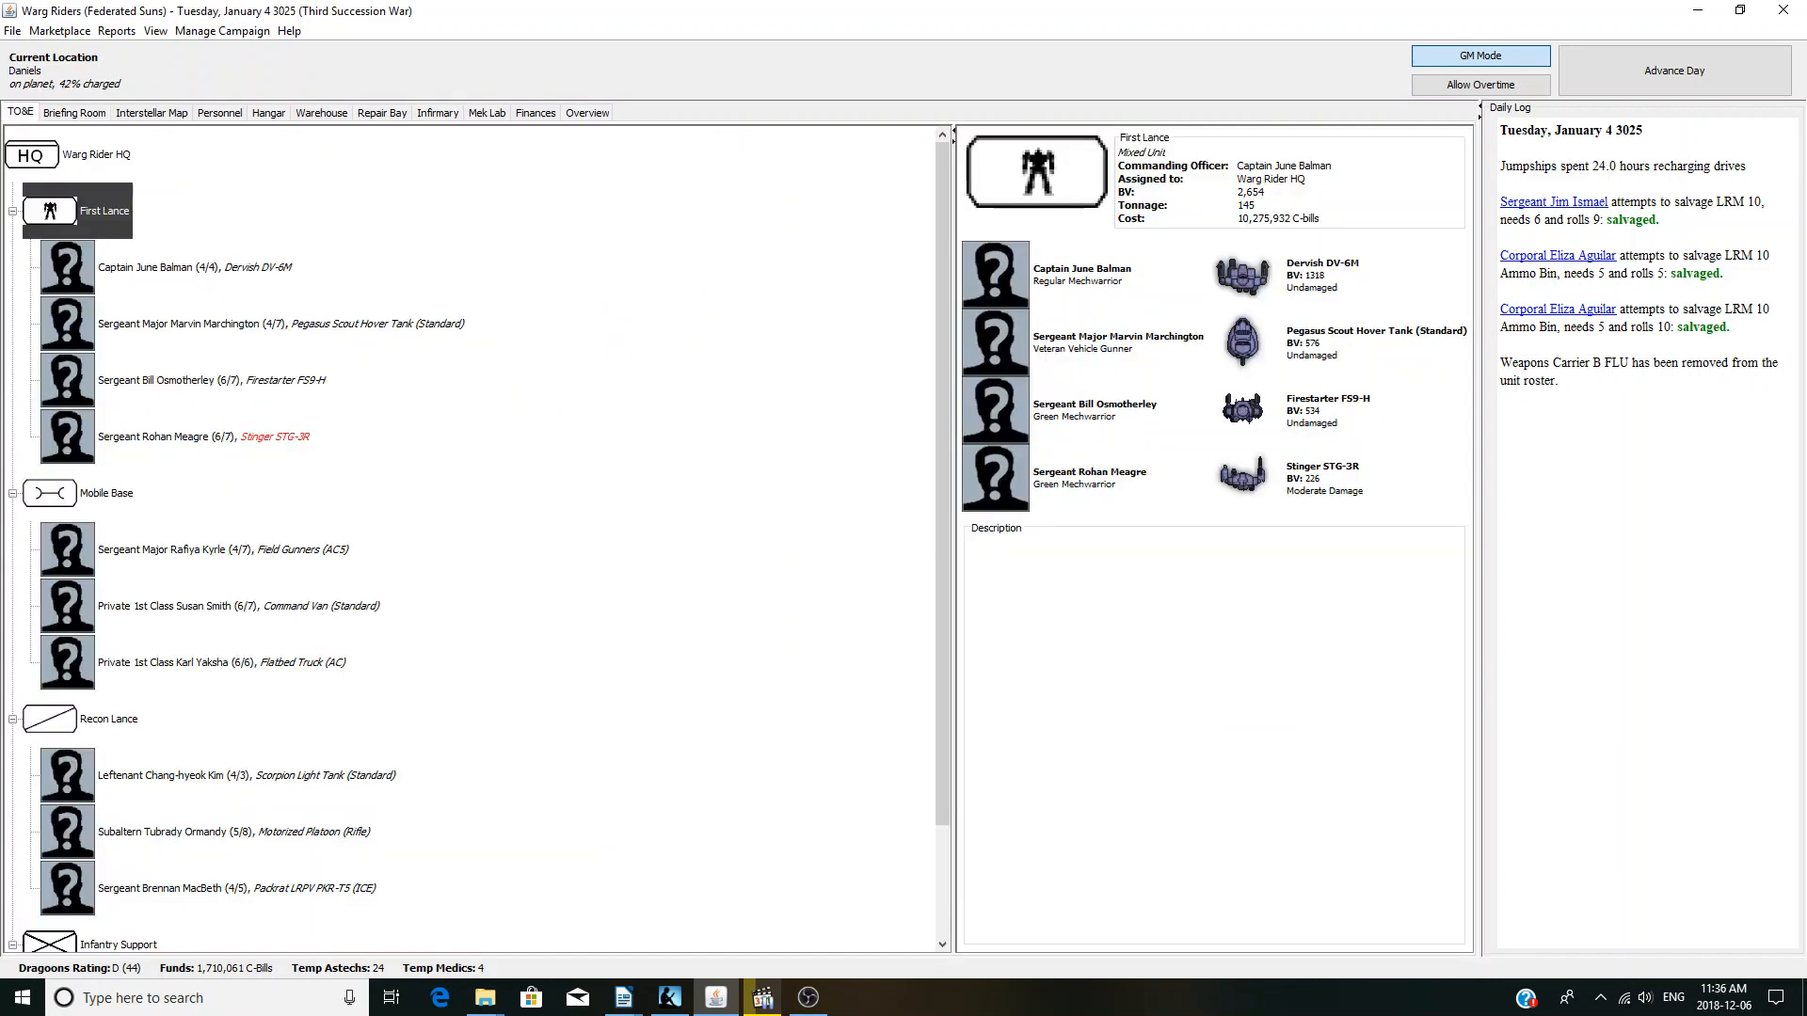
- Remove the Stinger from First Lance and deploy First Lance and Mobile Base to Base Defence
right_click(173, 436)
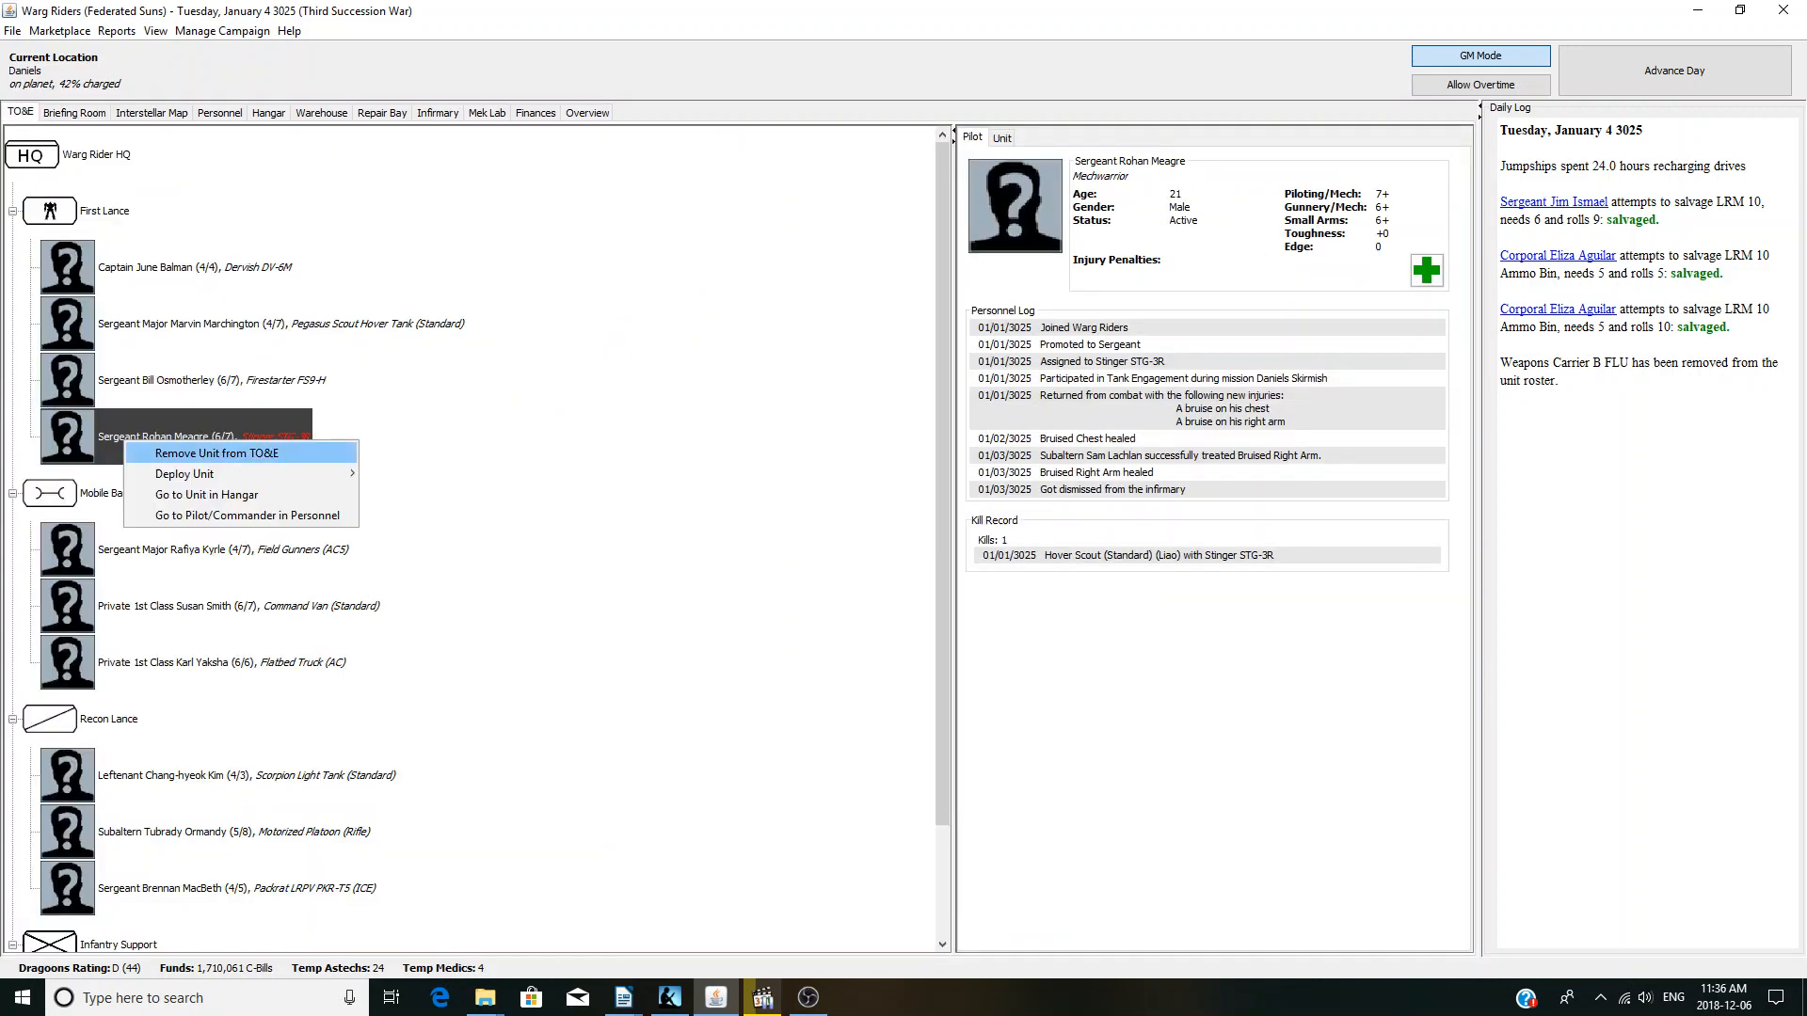
click(216, 453)
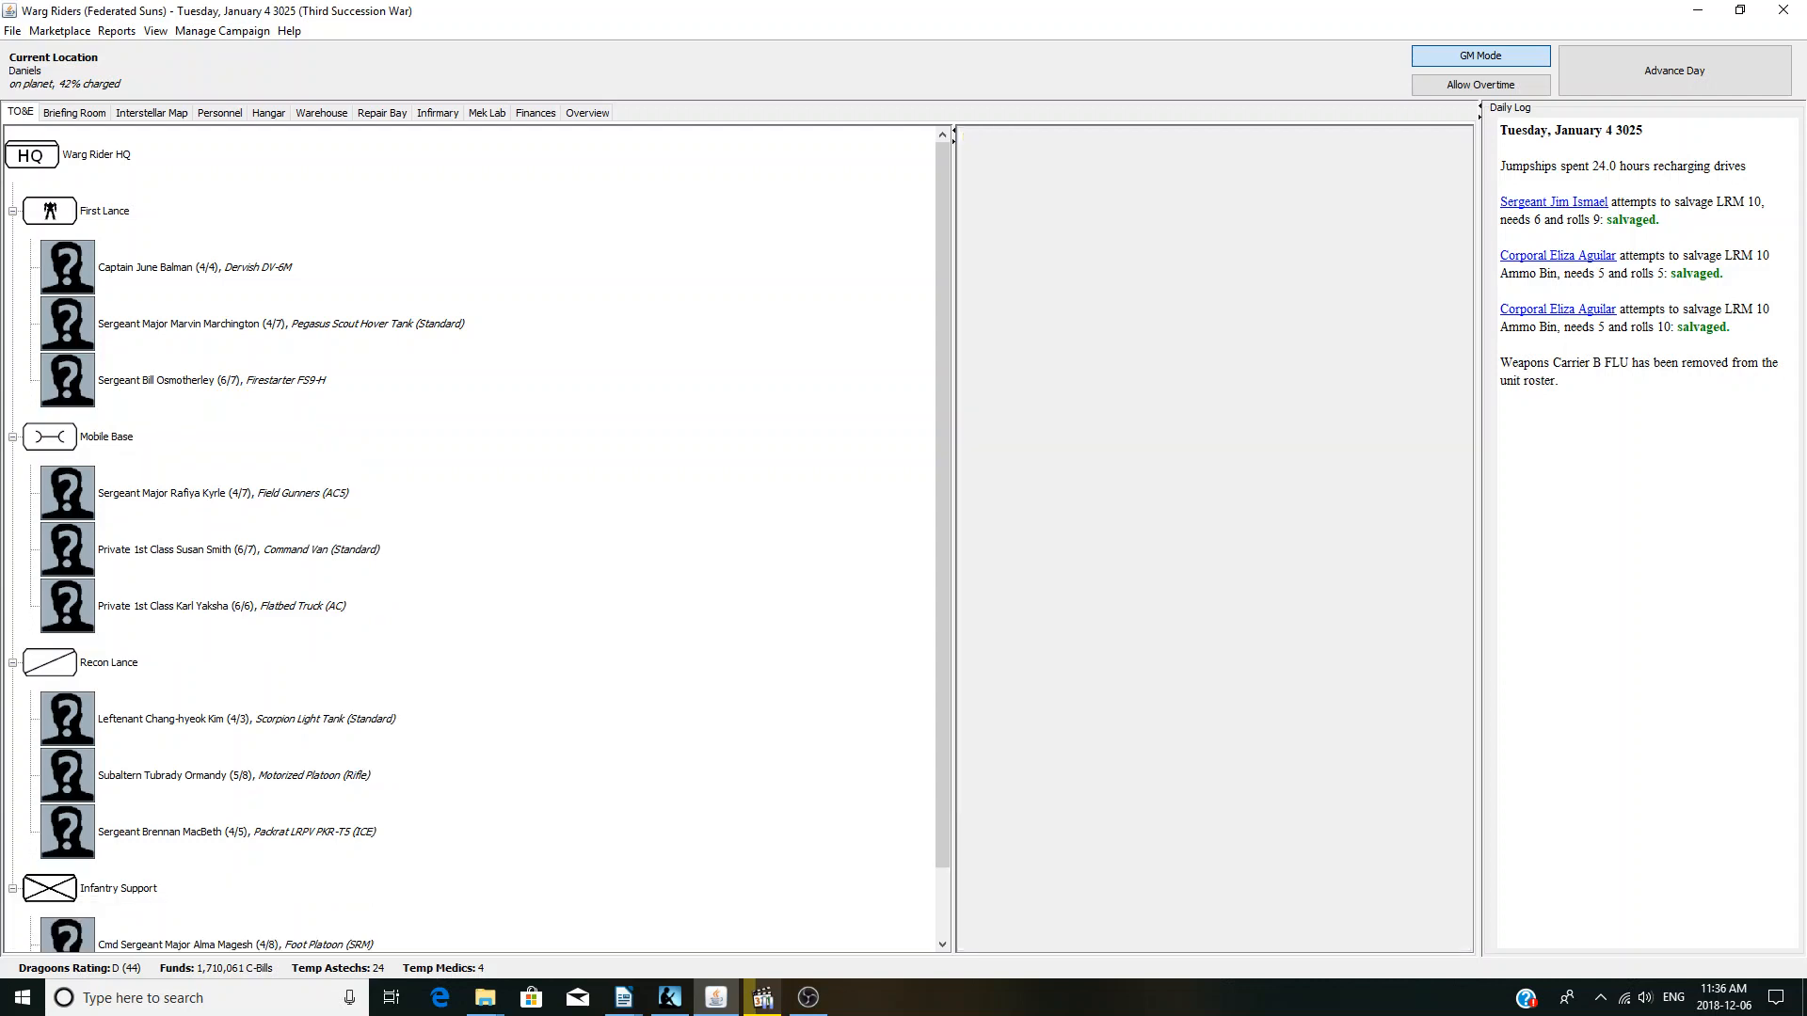
right_click(104, 210)
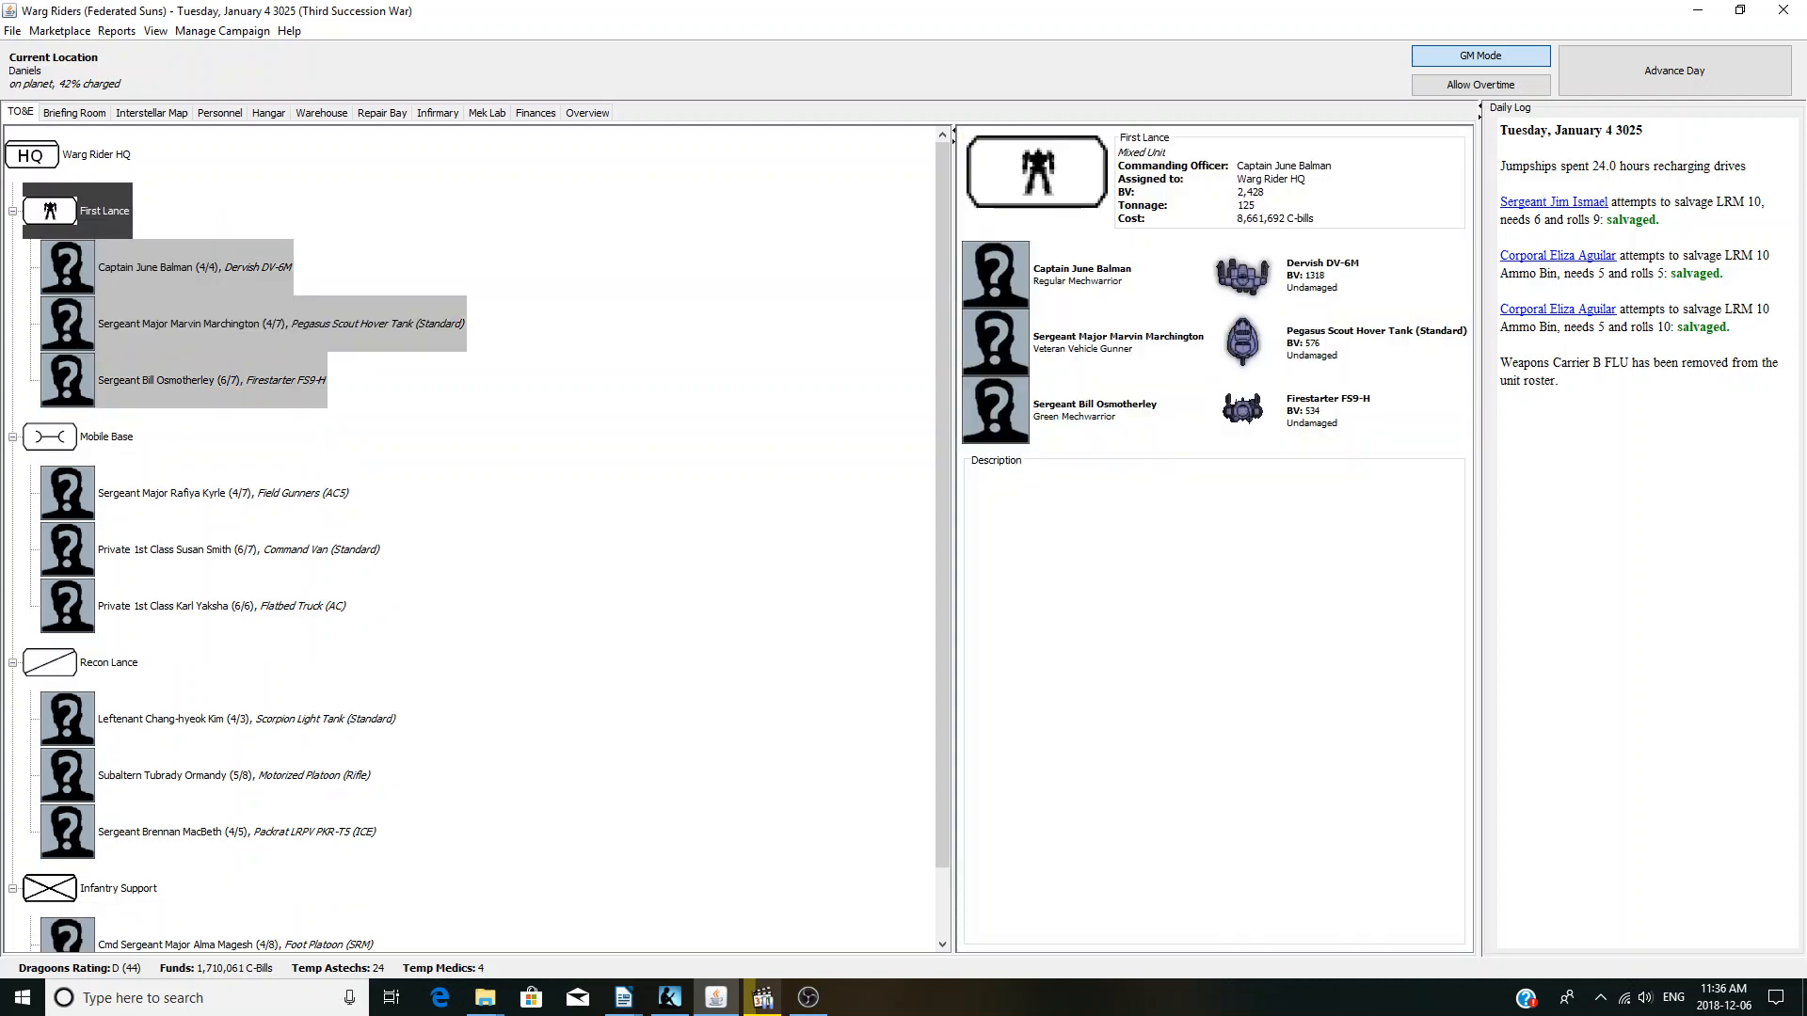
right_click(104, 436)
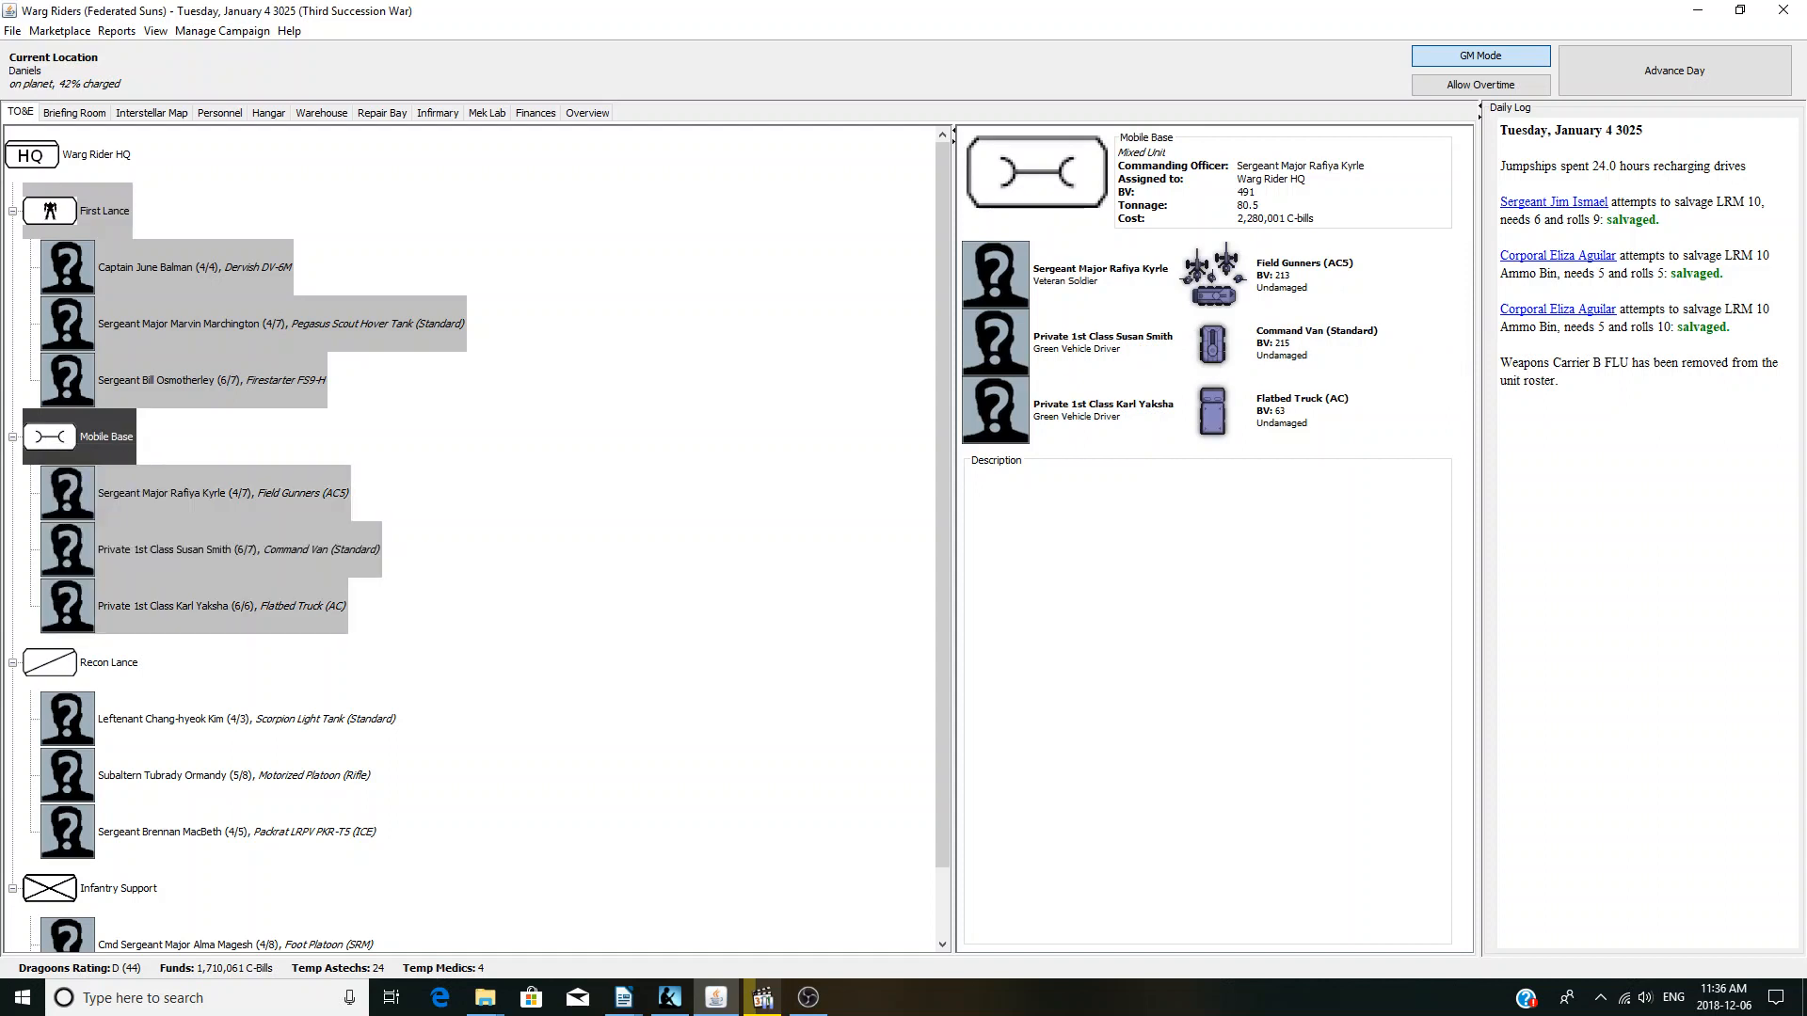
scroll(down, 3)
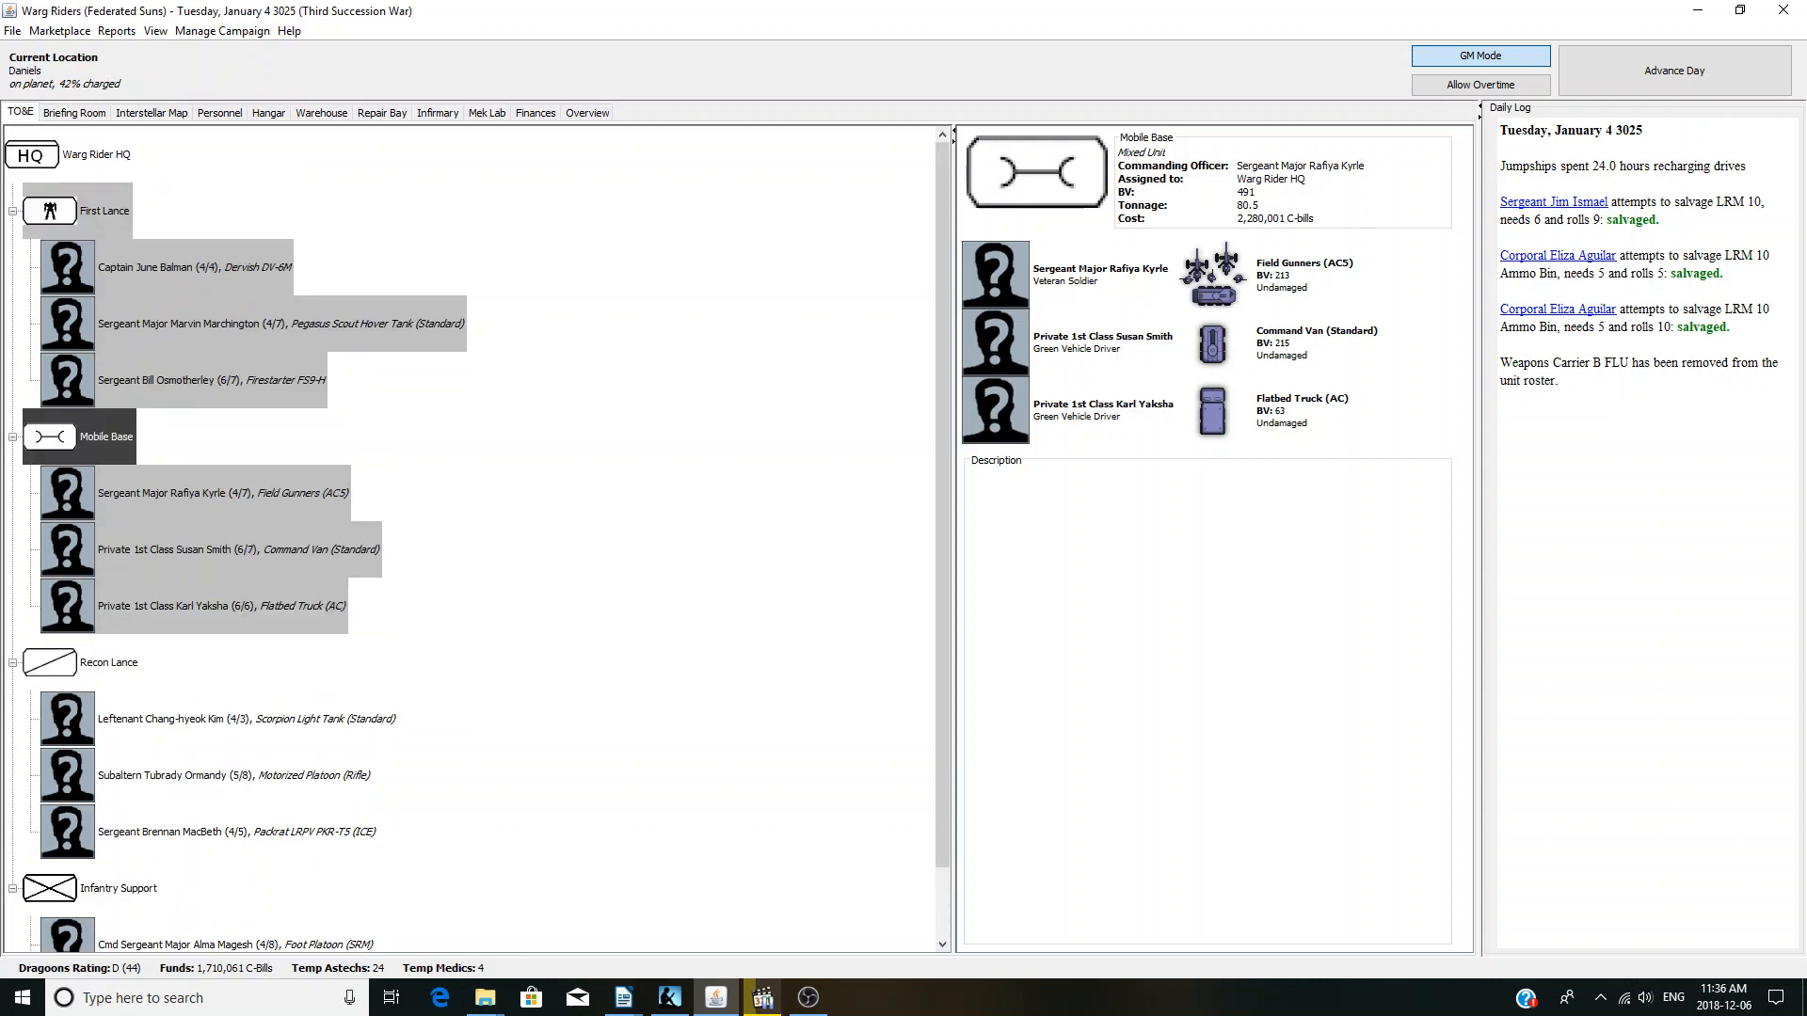
click(73, 112)
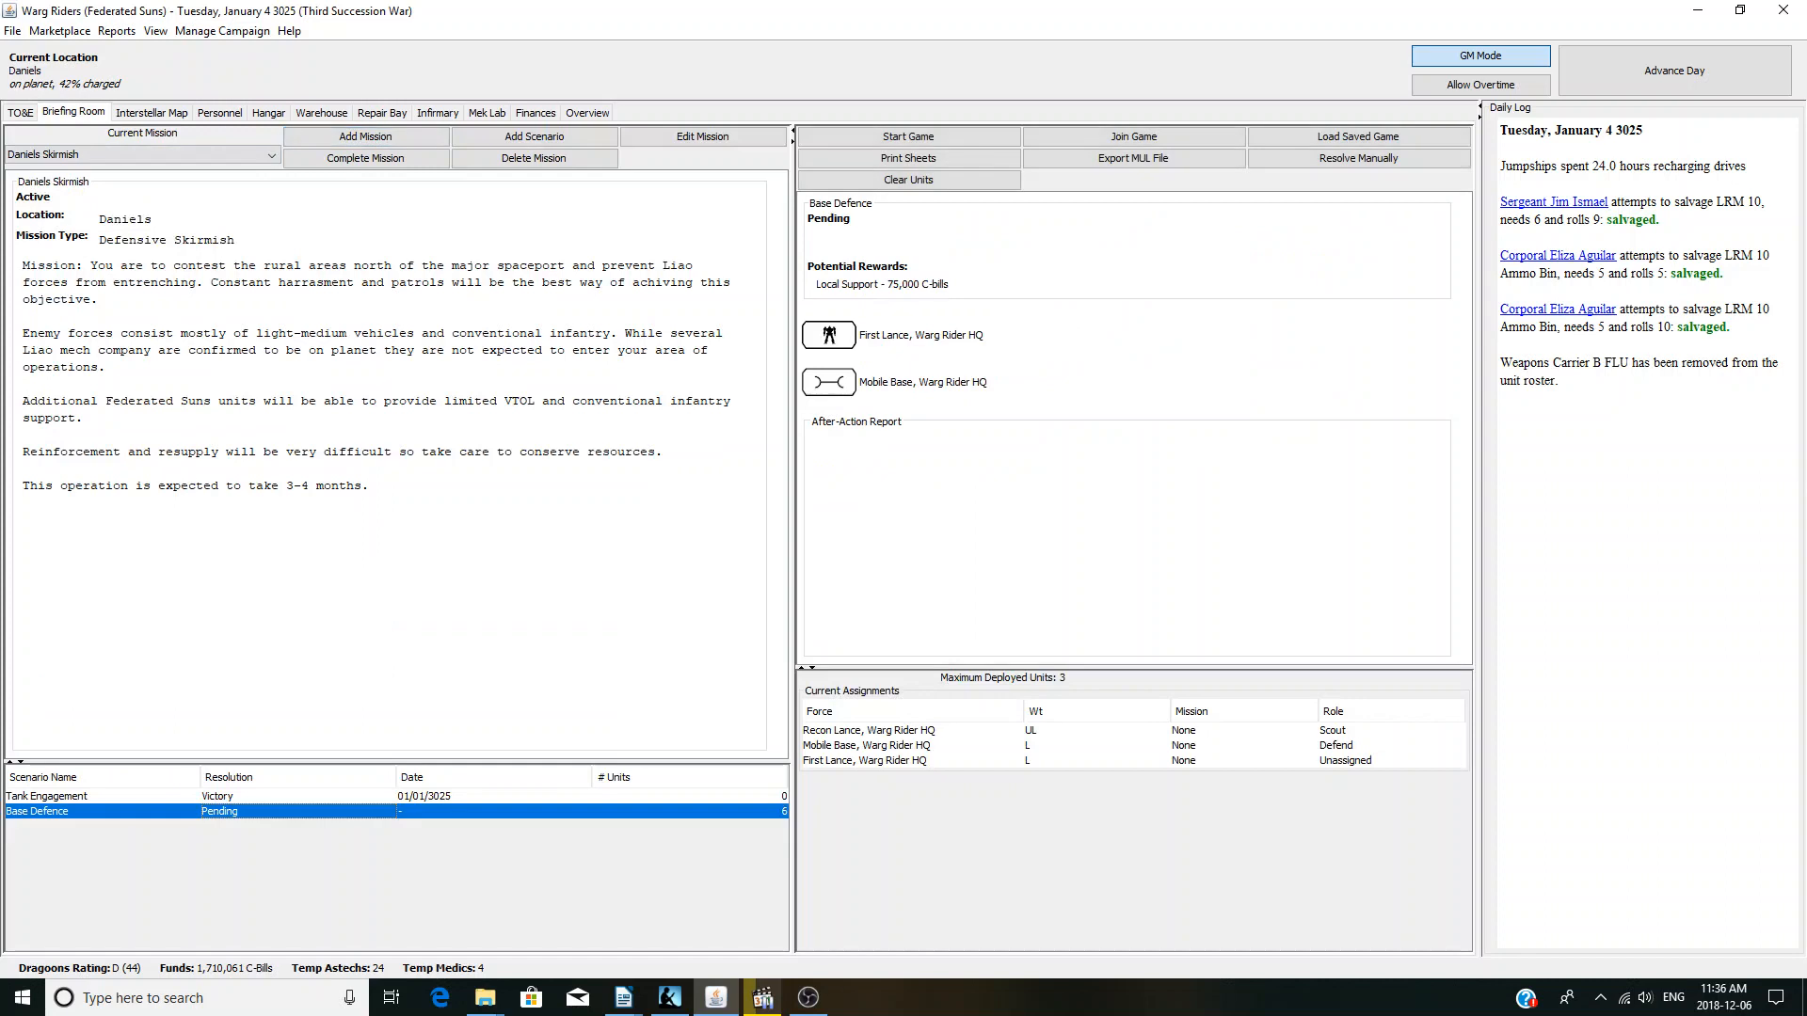